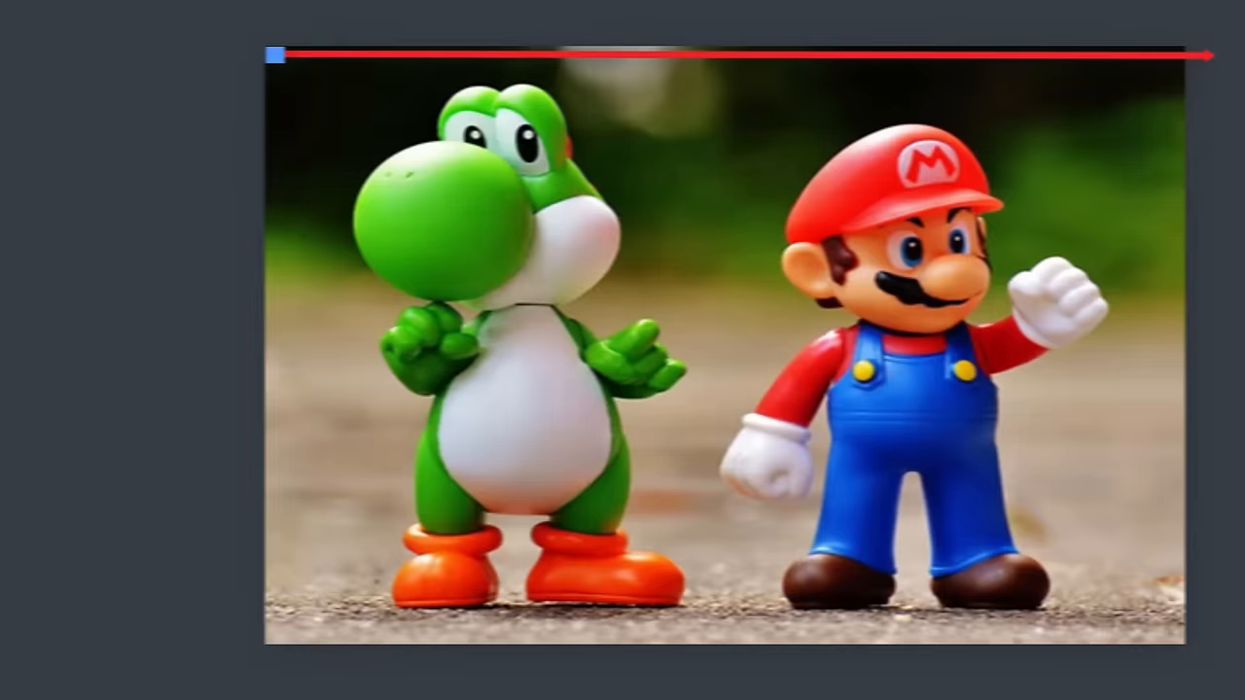
Step: Open Geotale's Binary Search Image Scanner project page and run it with the green flag
{"action": "left_click_drag", "start_coordinate": [275, 59], "coordinate": [1002, 56]}
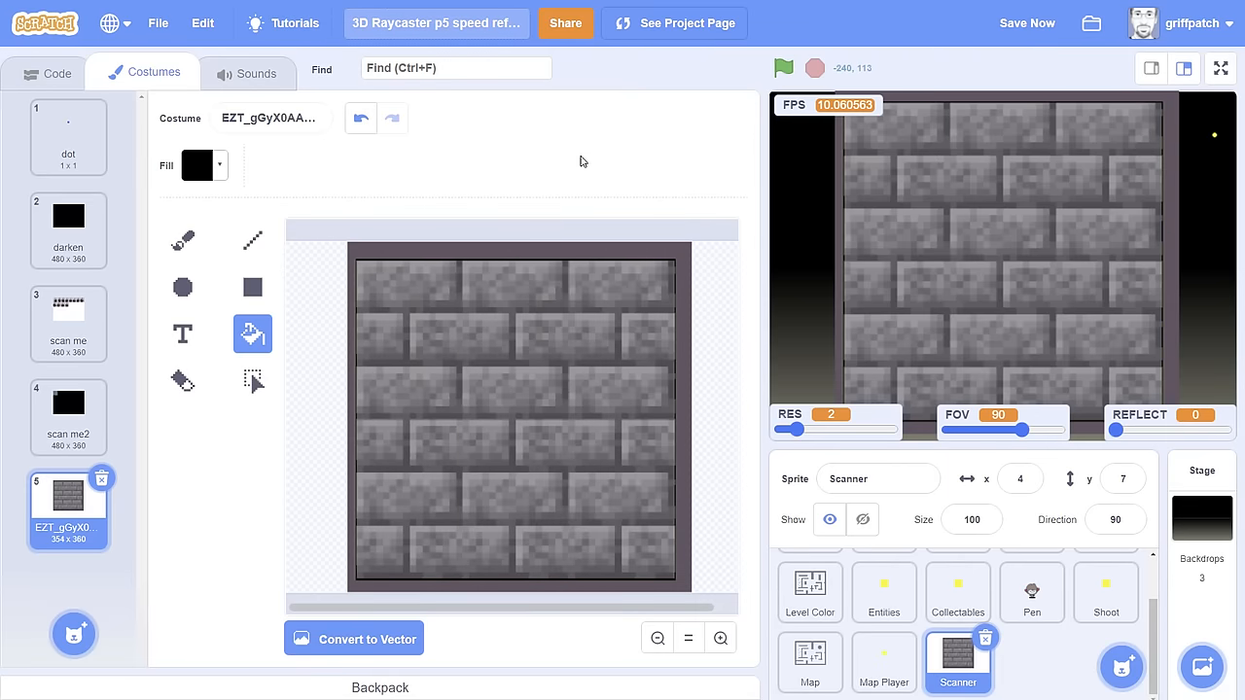
{"action": "left_click", "coordinate": [1219, 68]}
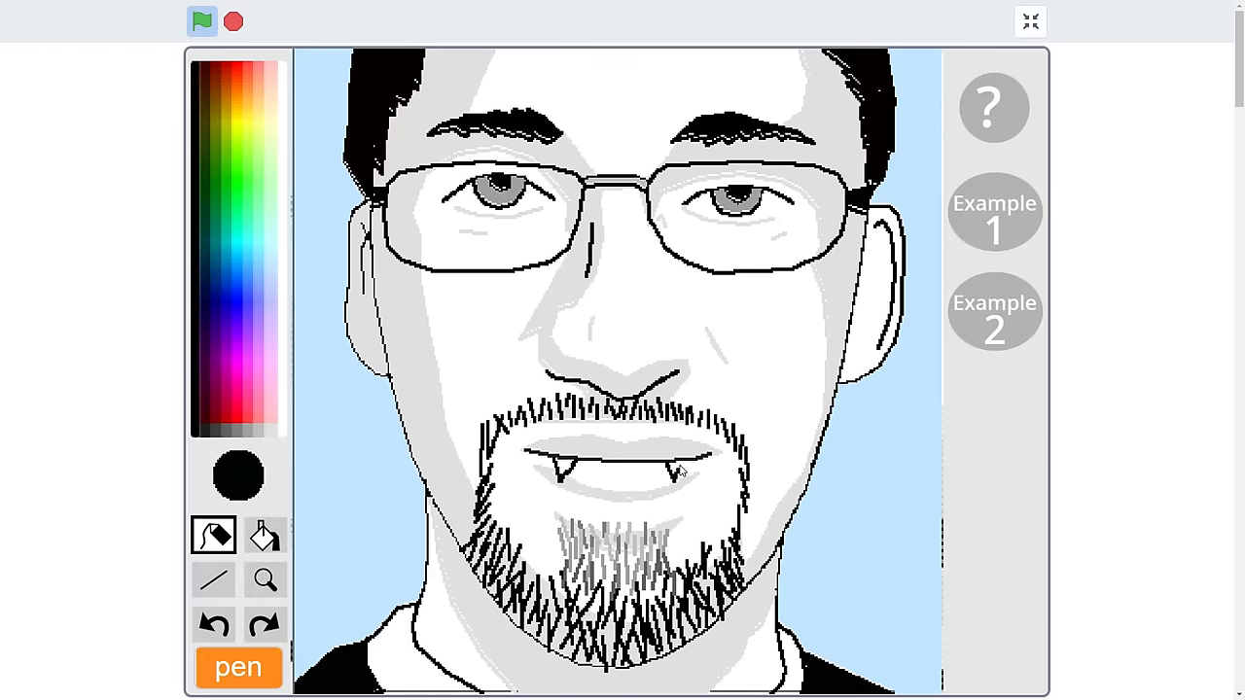
{"action": "left_click", "coordinate": [203, 20]}
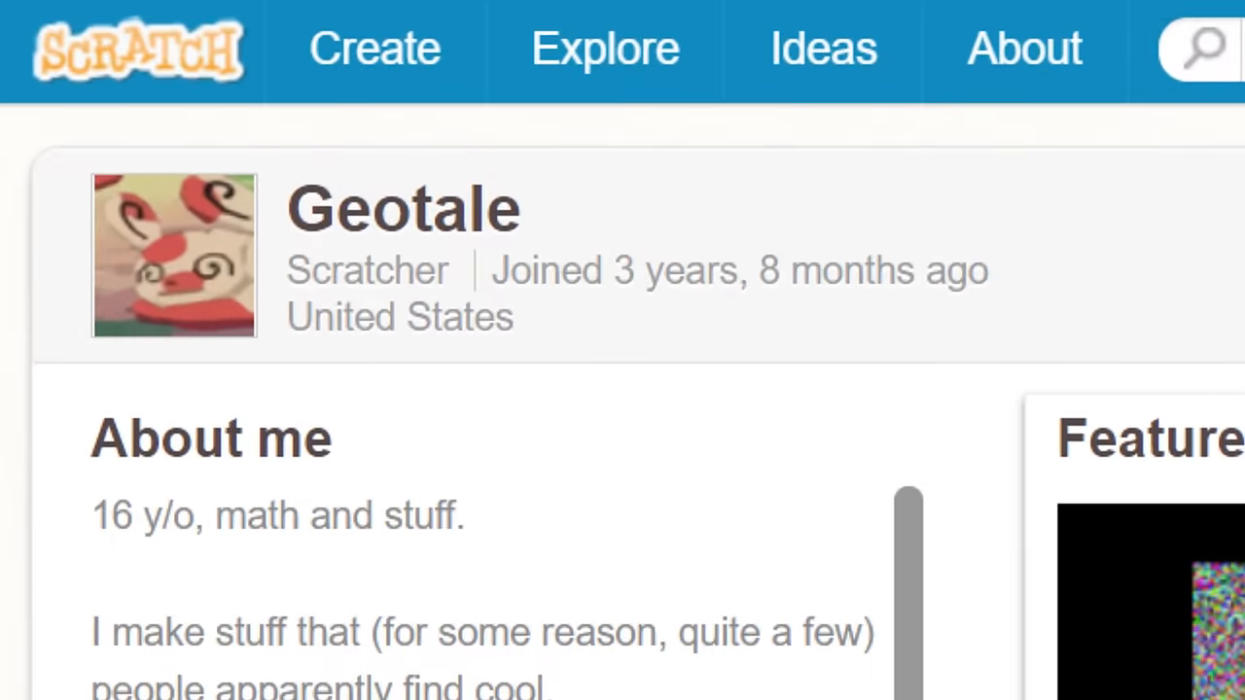
{"action": "scroll", "scroll_direction": "down", "scroll_amount": 3}
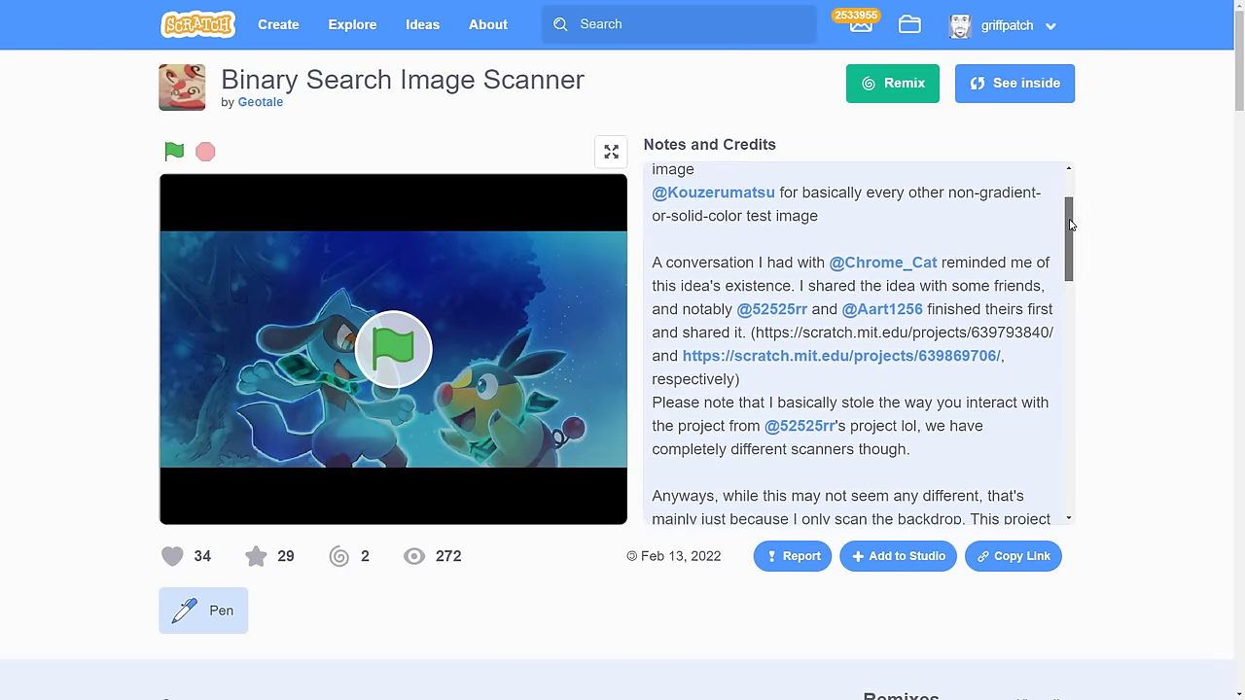
{"action": "scroll", "scroll_direction": "down", "scroll_amount": 3}
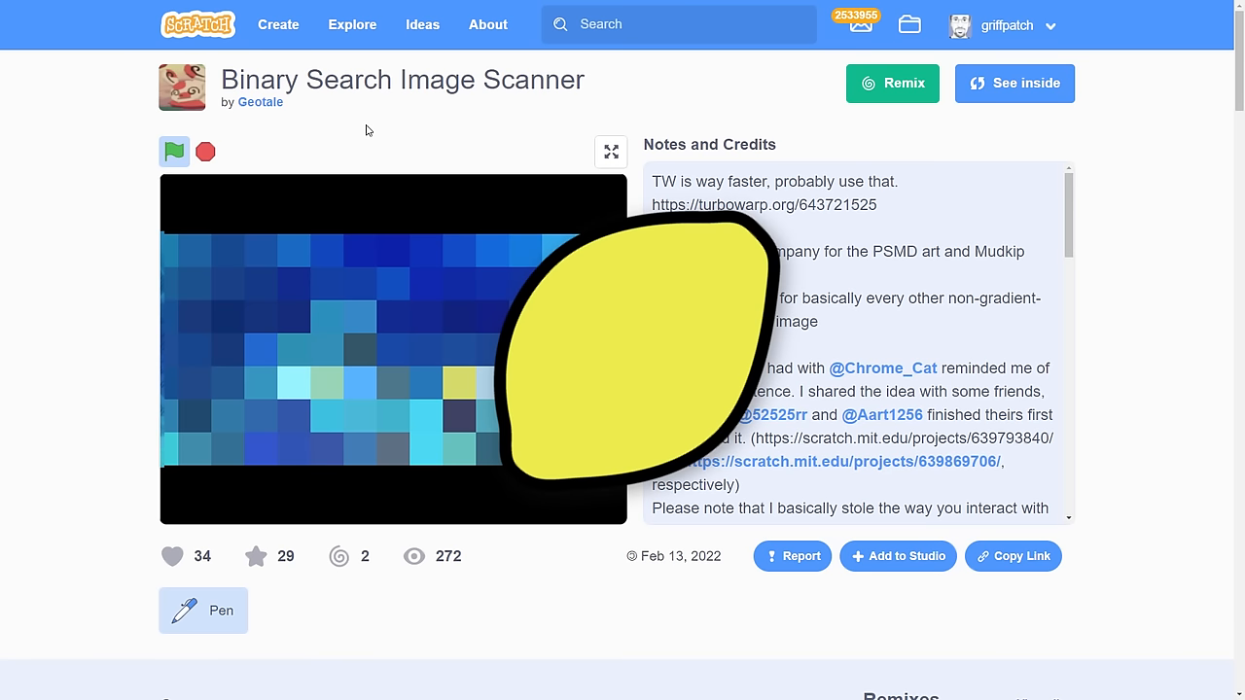
{"action": "left_click", "coordinate": [611, 151]}
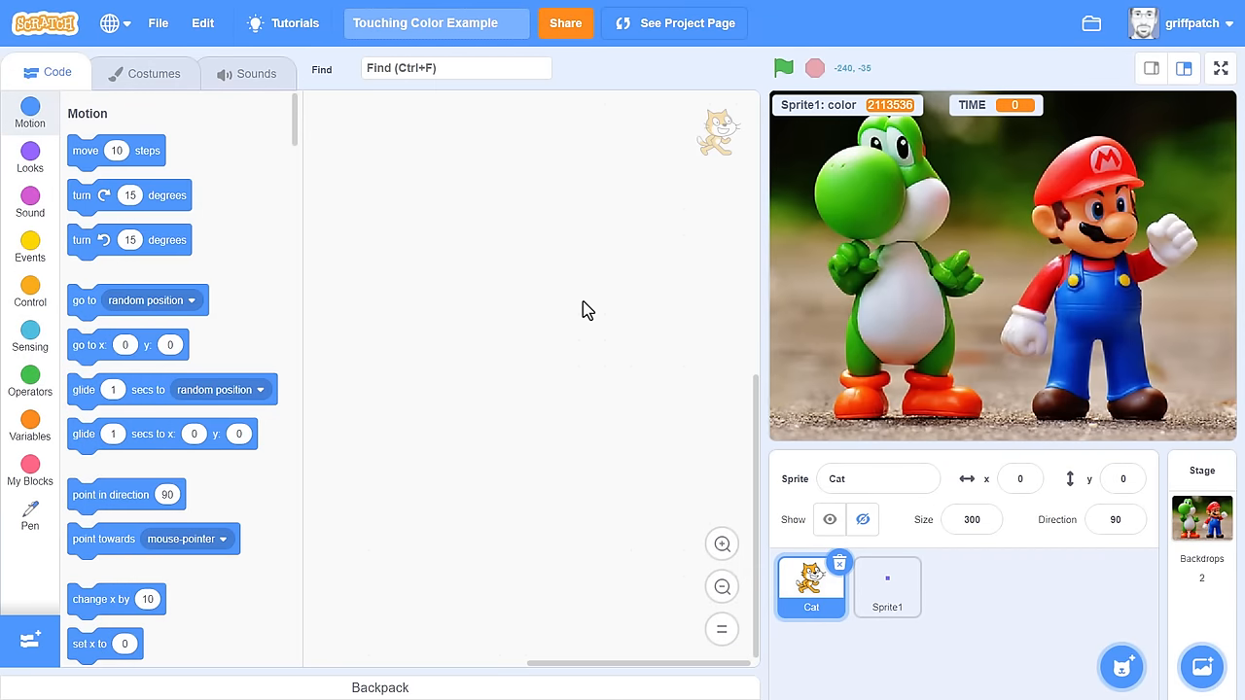
{"action": "mouse_move", "coordinate": [642, 297]}
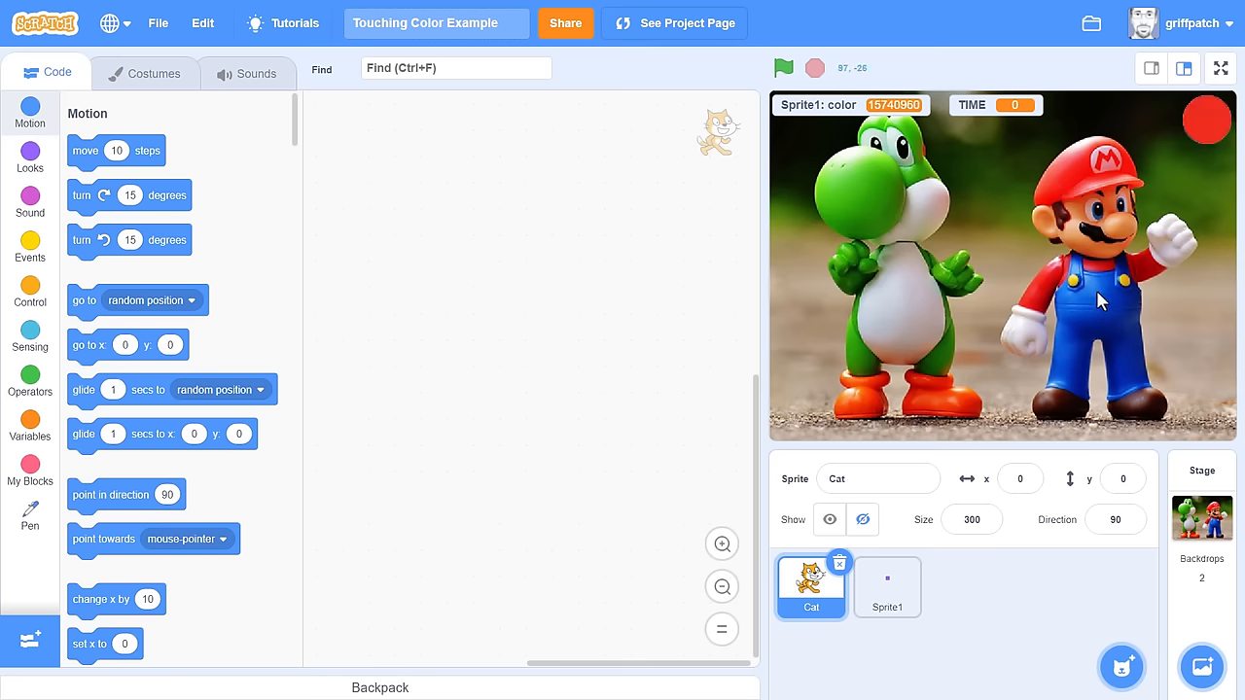
{"action": "mouse_move", "coordinate": [960, 198]}
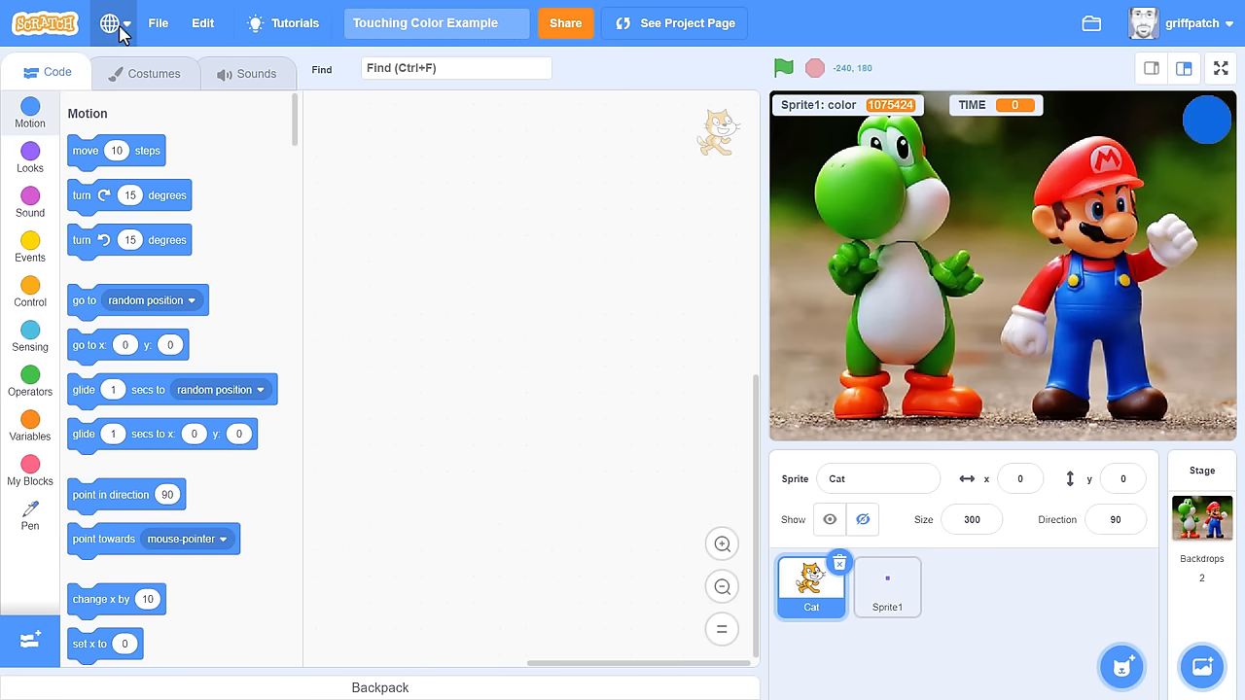
Step: Save the Touching Color Example as a copy named Full Screen Scanning
{"action": "left_click", "coordinate": [157, 22]}
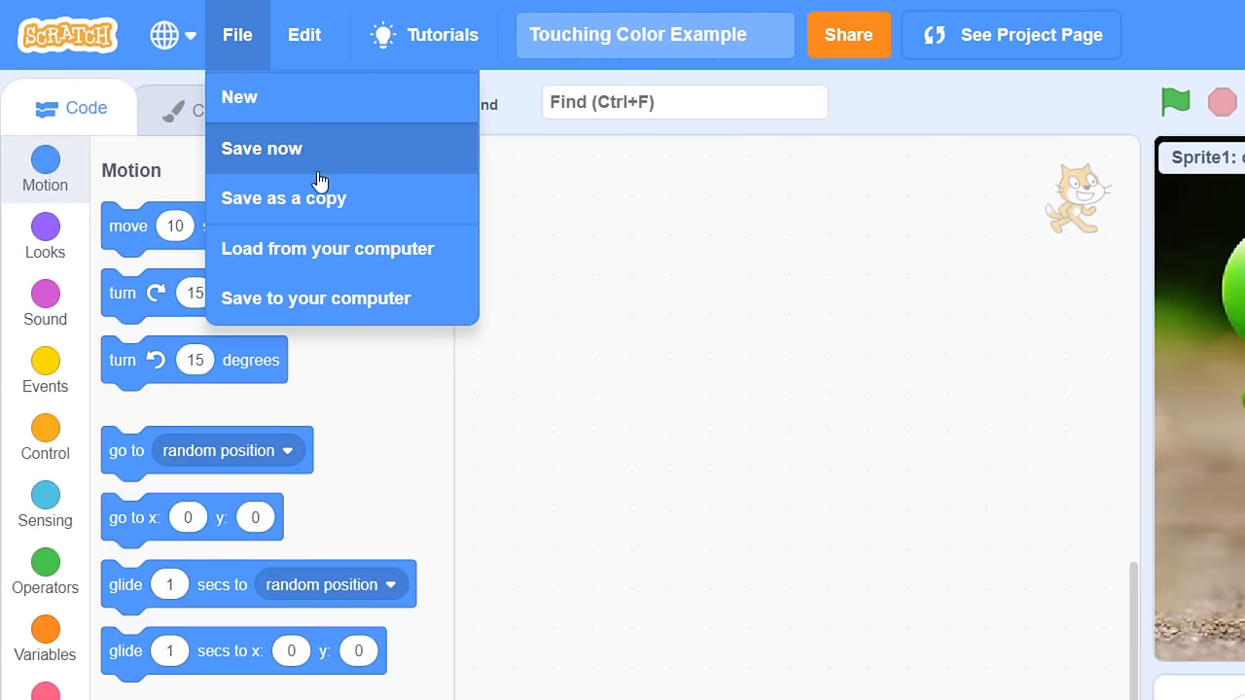
{"action": "left_click", "coordinate": [283, 197]}
{"action": "type", "text": "Full Screen Scanning"}
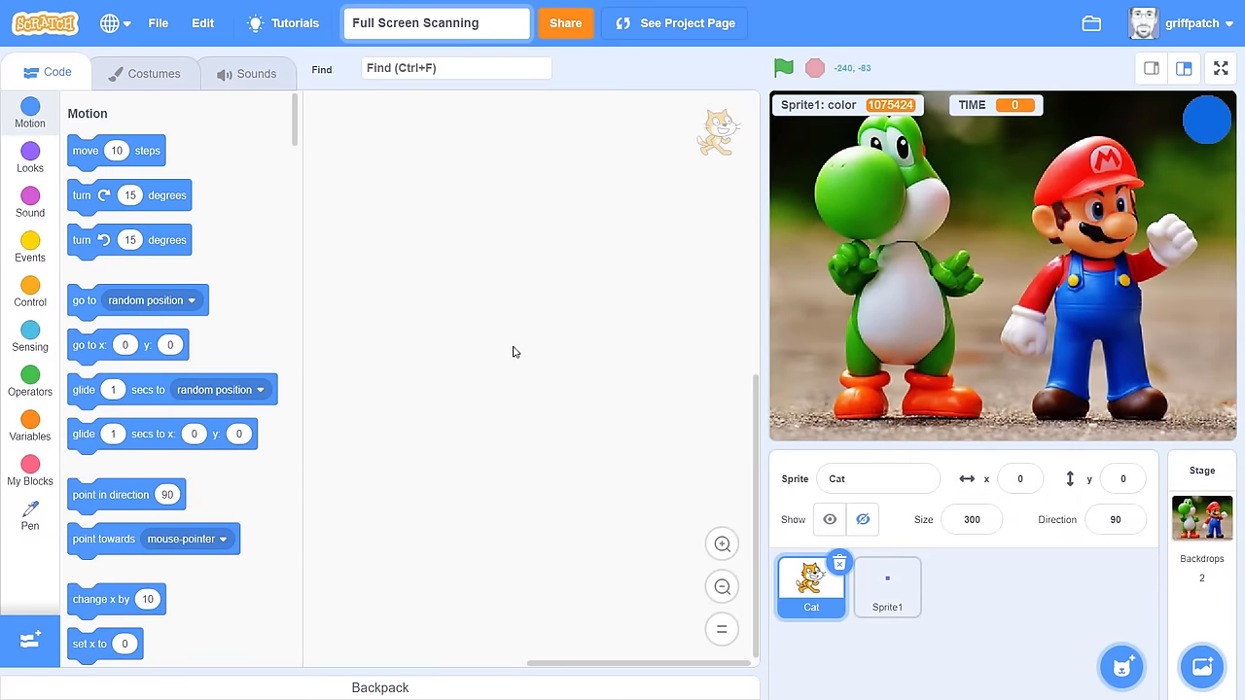
Step: Rename the dot sprite to Scanner, removing the Cat sprite and click-to-draw script
{"action": "left_click", "coordinate": [1150, 67]}
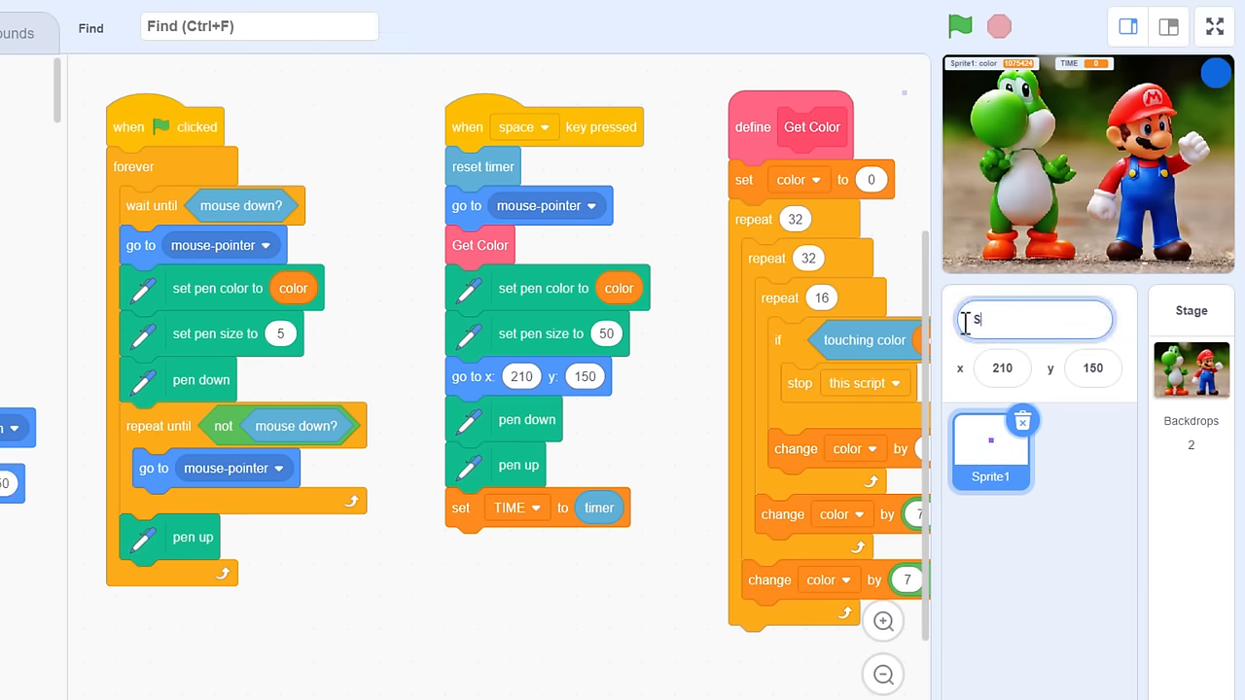
{"action": "type", "text": "Scanner"}
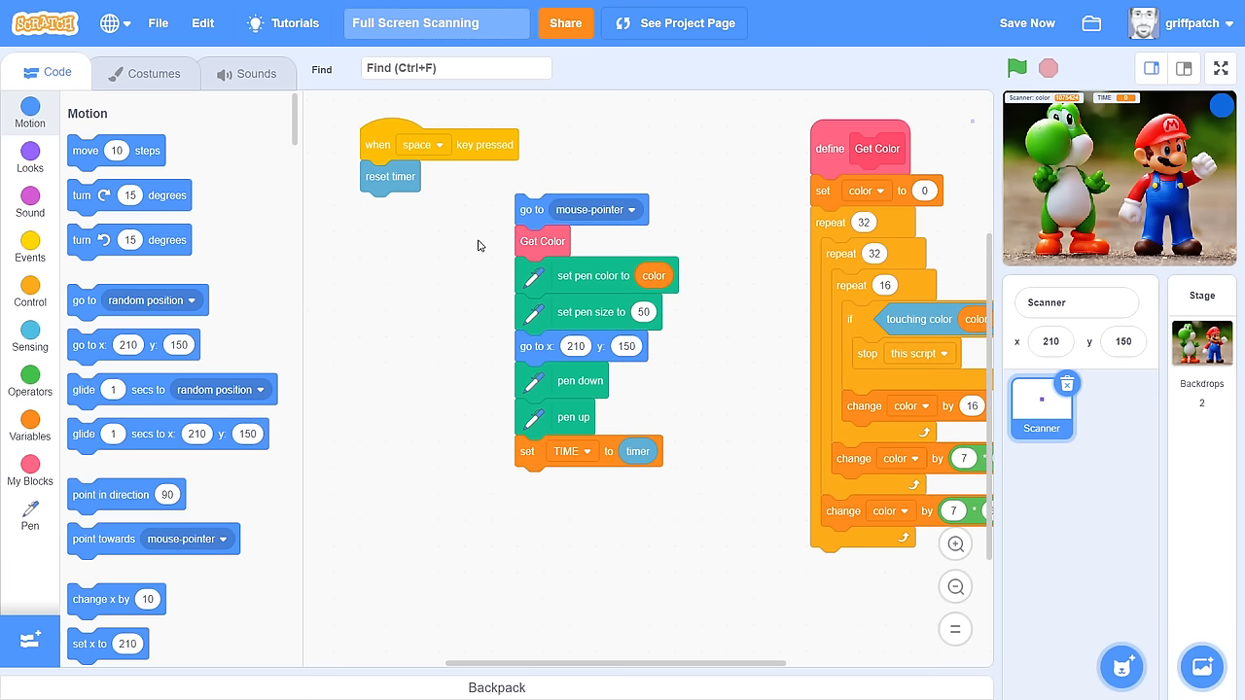
{"action": "left_click", "coordinate": [1219, 68]}
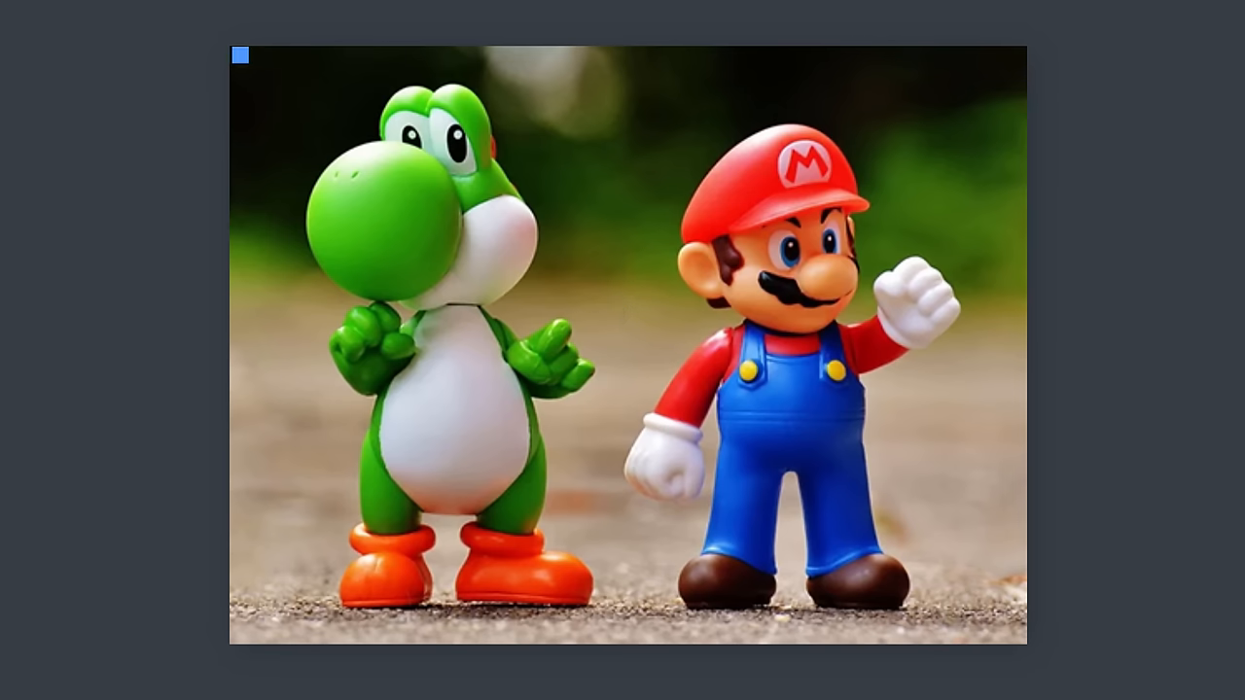
Step: Show the My Blocks category in the Scanner sprite's palette
{"action": "left_click_drag", "start_coordinate": [240, 55], "coordinate": [1017, 55]}
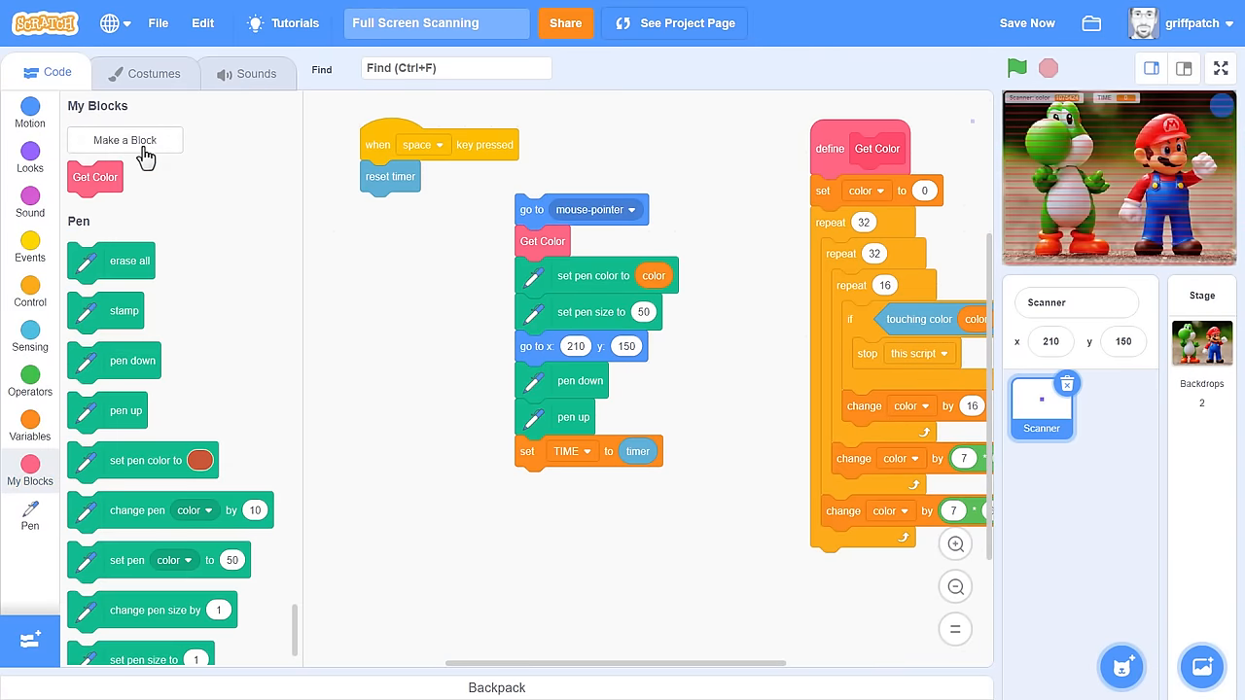
Step: Create a Scan block without screen refresh and call it between reset timer and set TIME
{"action": "left_click", "coordinate": [124, 140]}
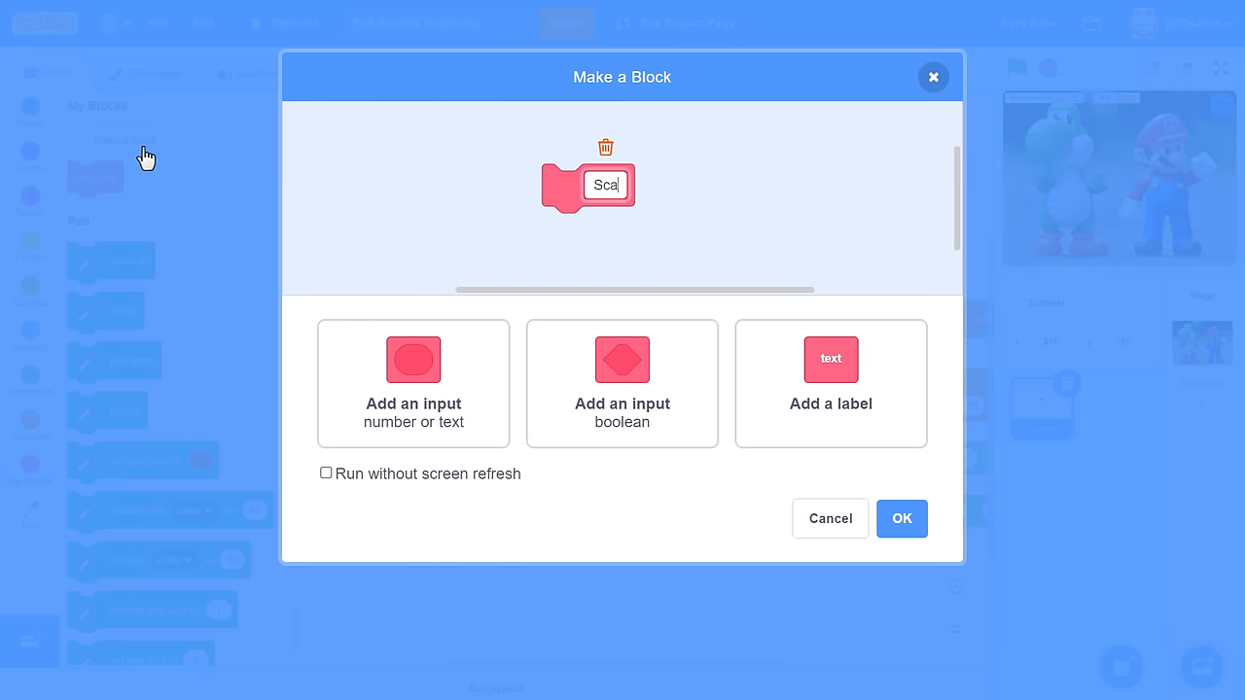
{"action": "type", "text": "n"}
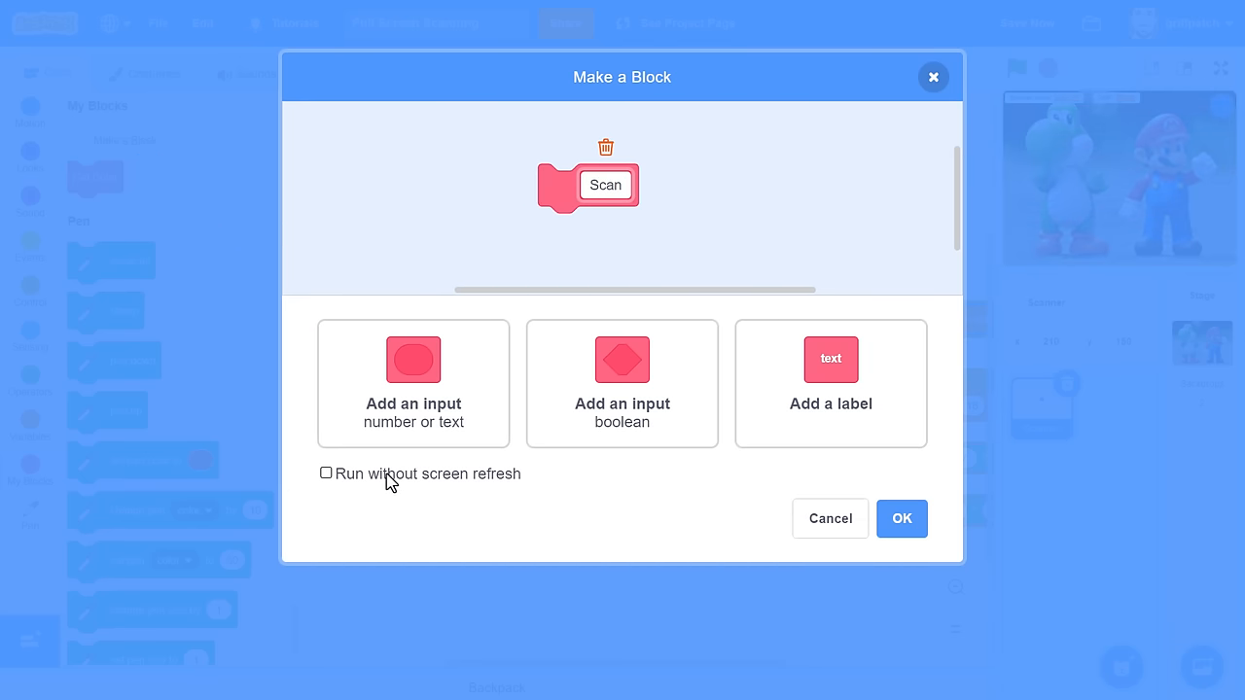
{"action": "left_click", "coordinate": [326, 473]}
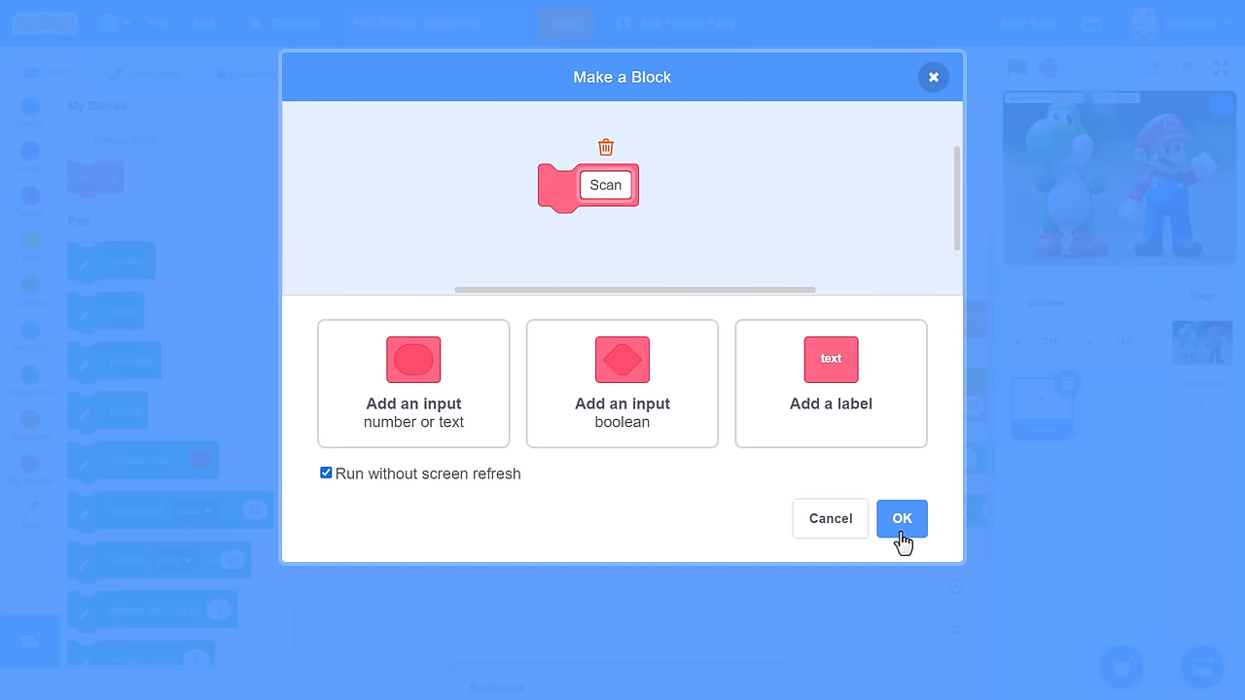
{"action": "left_click", "coordinate": [901, 518]}
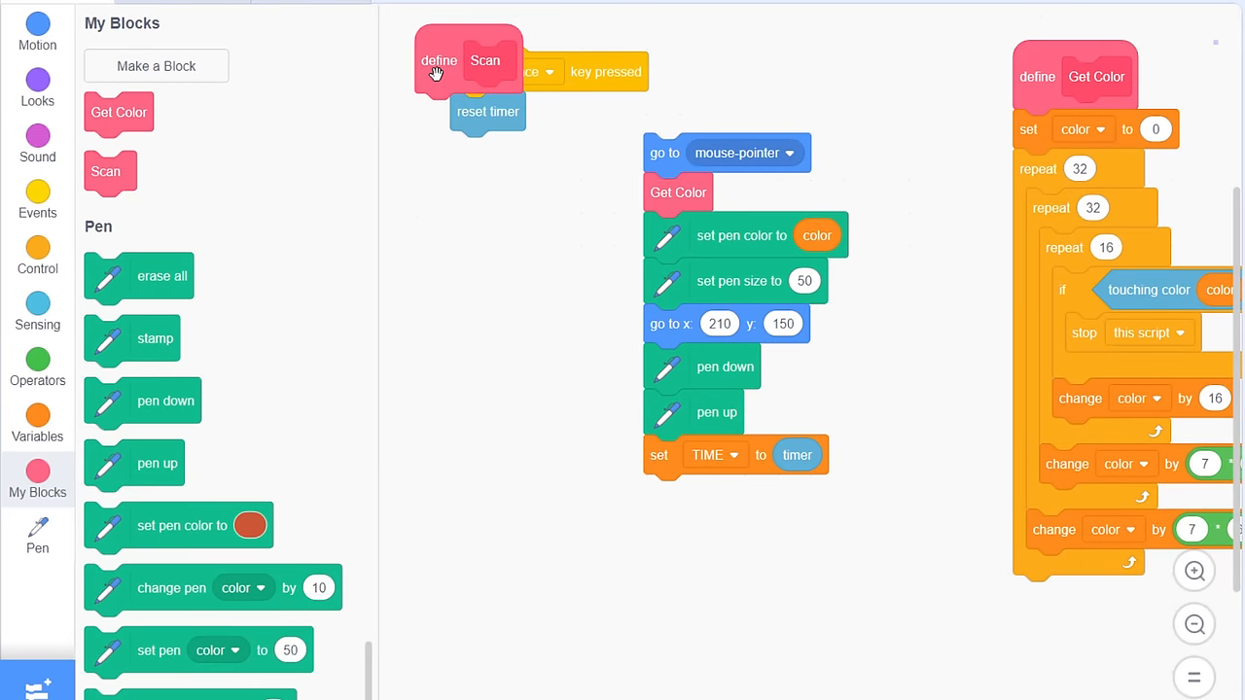
{"action": "left_click_drag", "start_coordinate": [438, 60], "coordinate": [471, 313]}
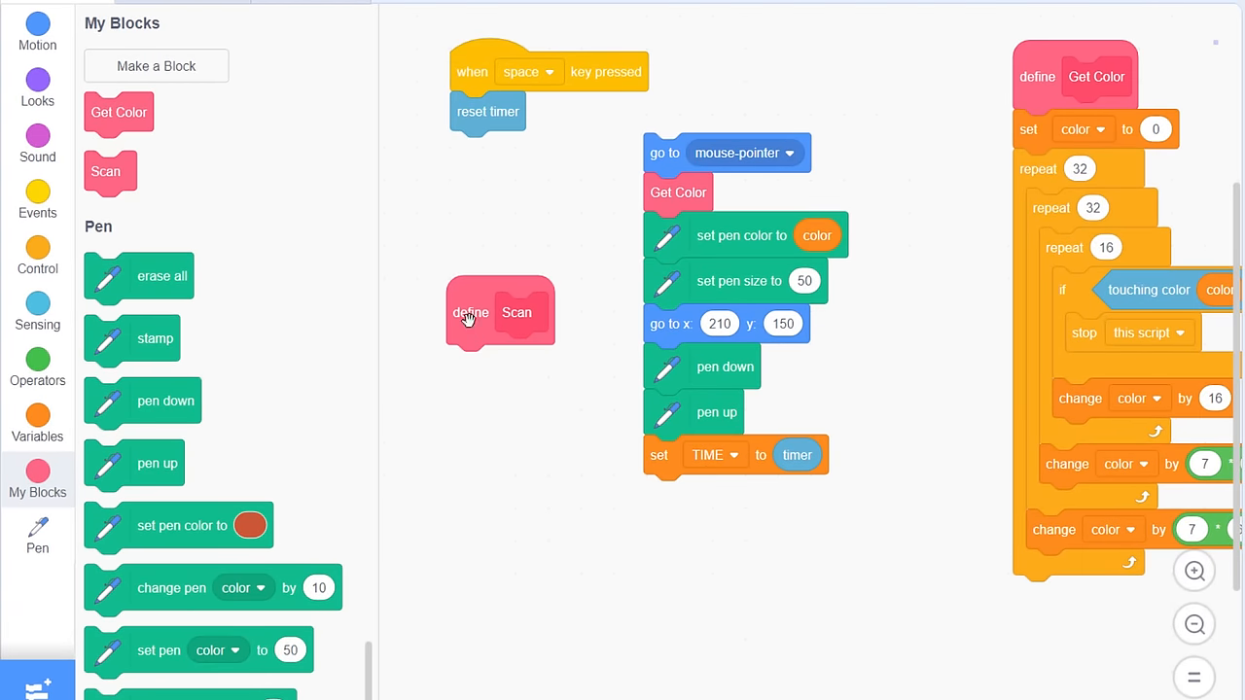
{"action": "left_click_drag", "start_coordinate": [516, 312], "coordinate": [480, 160]}
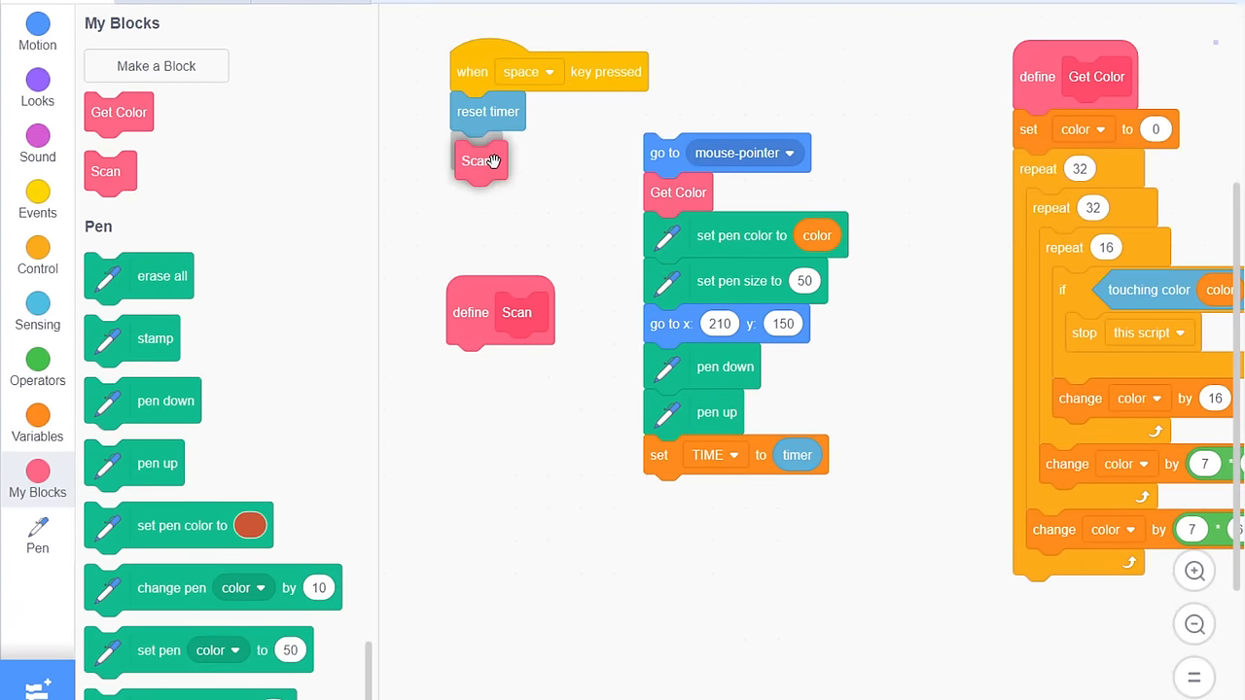
{"action": "left_click_drag", "start_coordinate": [735, 454], "coordinate": [554, 262]}
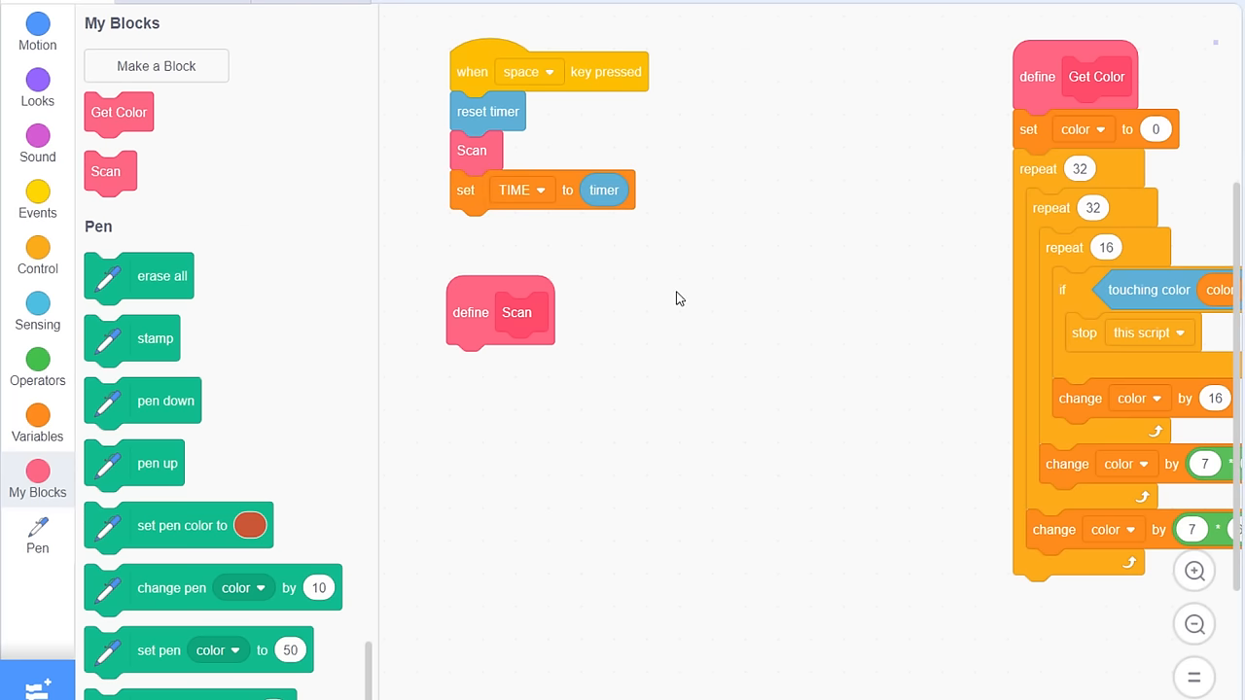
Step: Under define Scan, add set y and a row loop that changes y by -1
{"action": "left_click", "coordinate": [37, 34]}
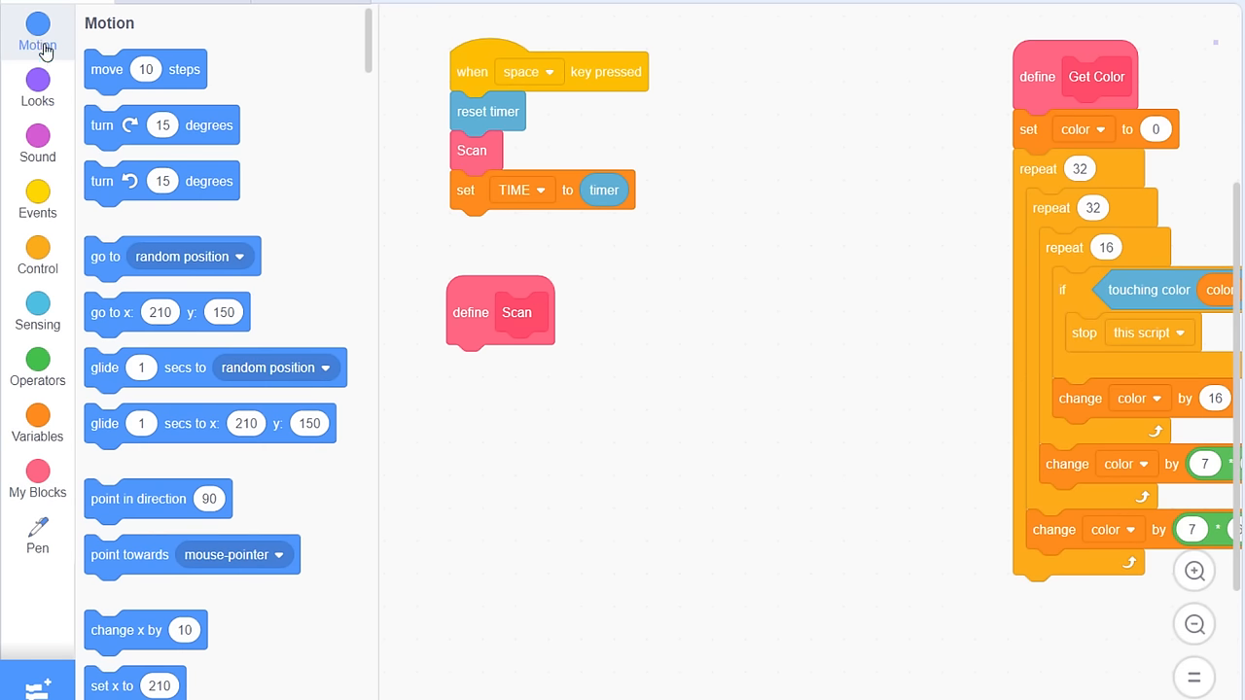
{"action": "scroll", "scroll_direction": "down", "scroll_amount": 3}
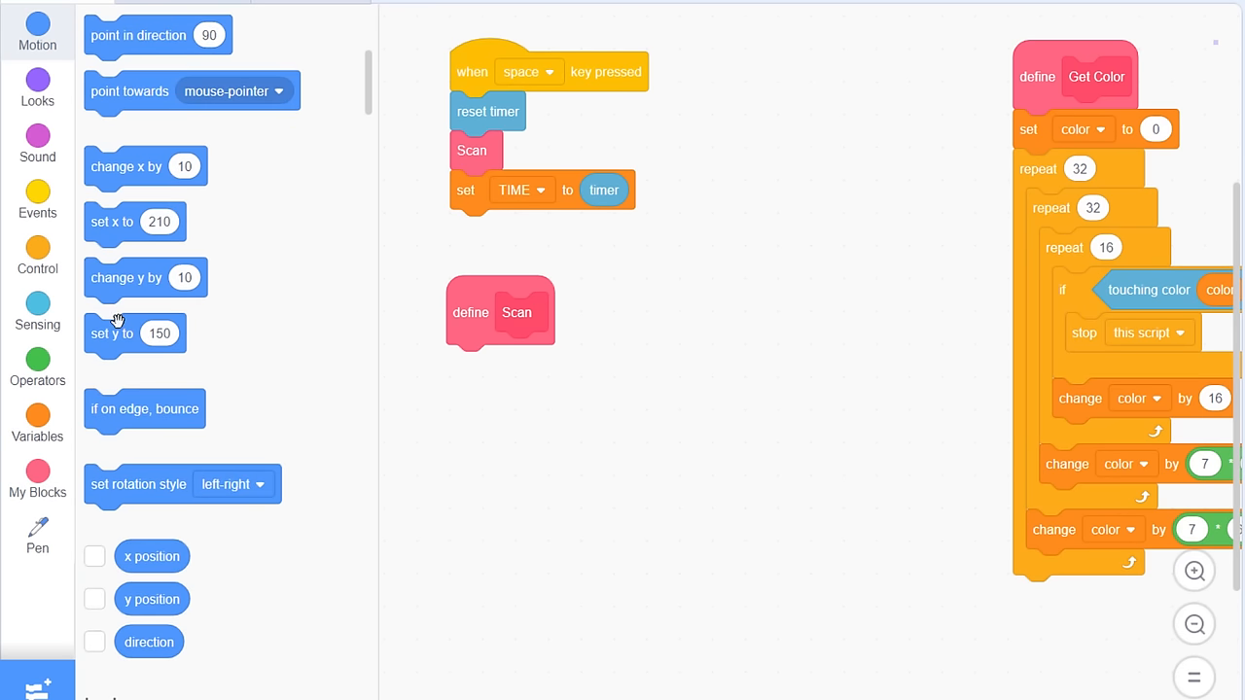
{"action": "left_click_drag", "start_coordinate": [134, 332], "coordinate": [474, 365]}
{"action": "type", "text": "179"}
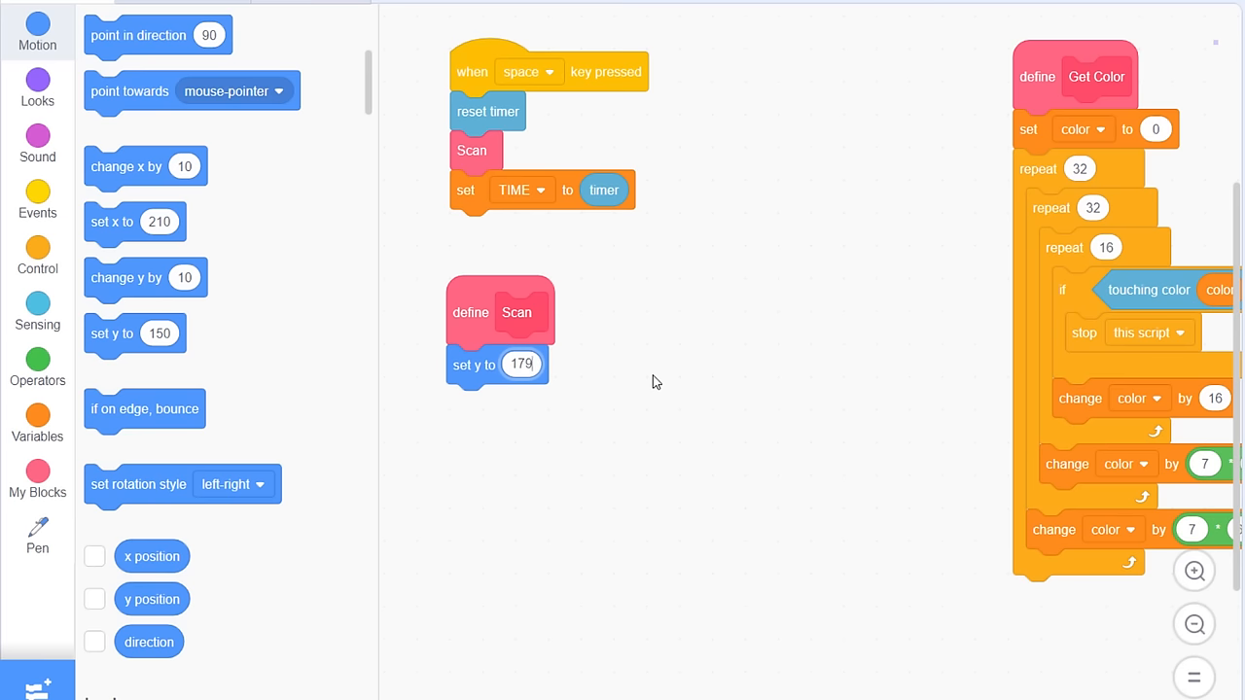
{"action": "left_click", "coordinate": [37, 256]}
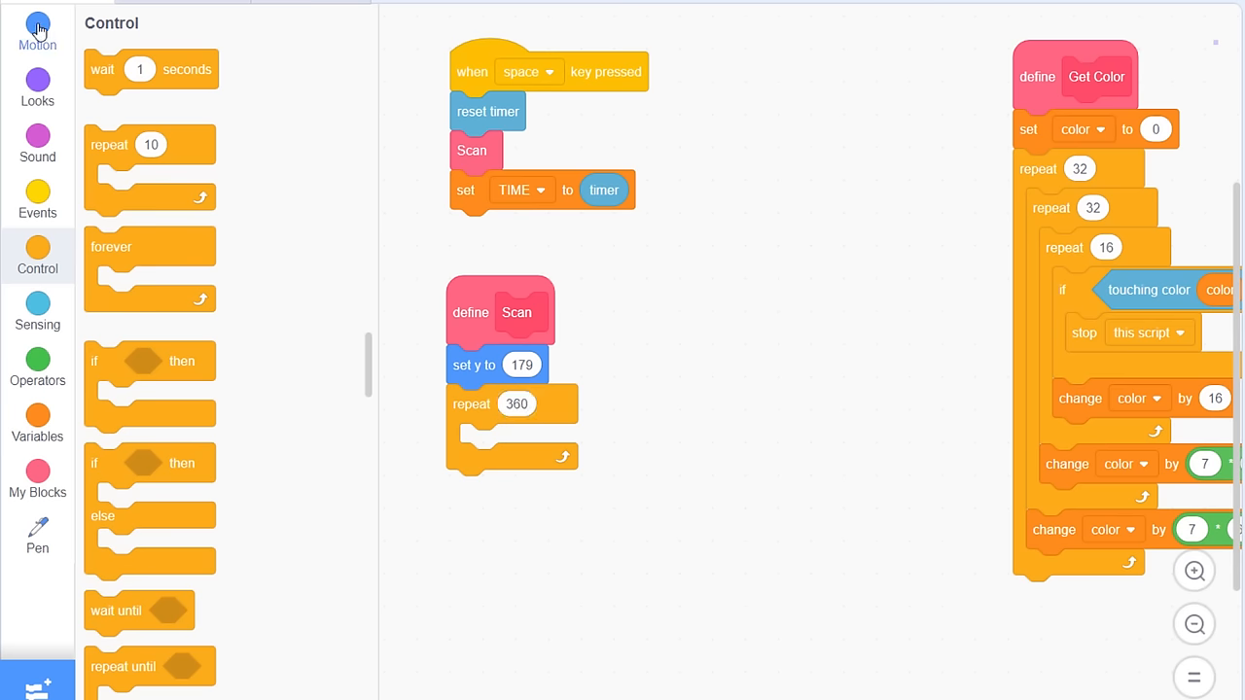
{"action": "left_click", "coordinate": [37, 32]}
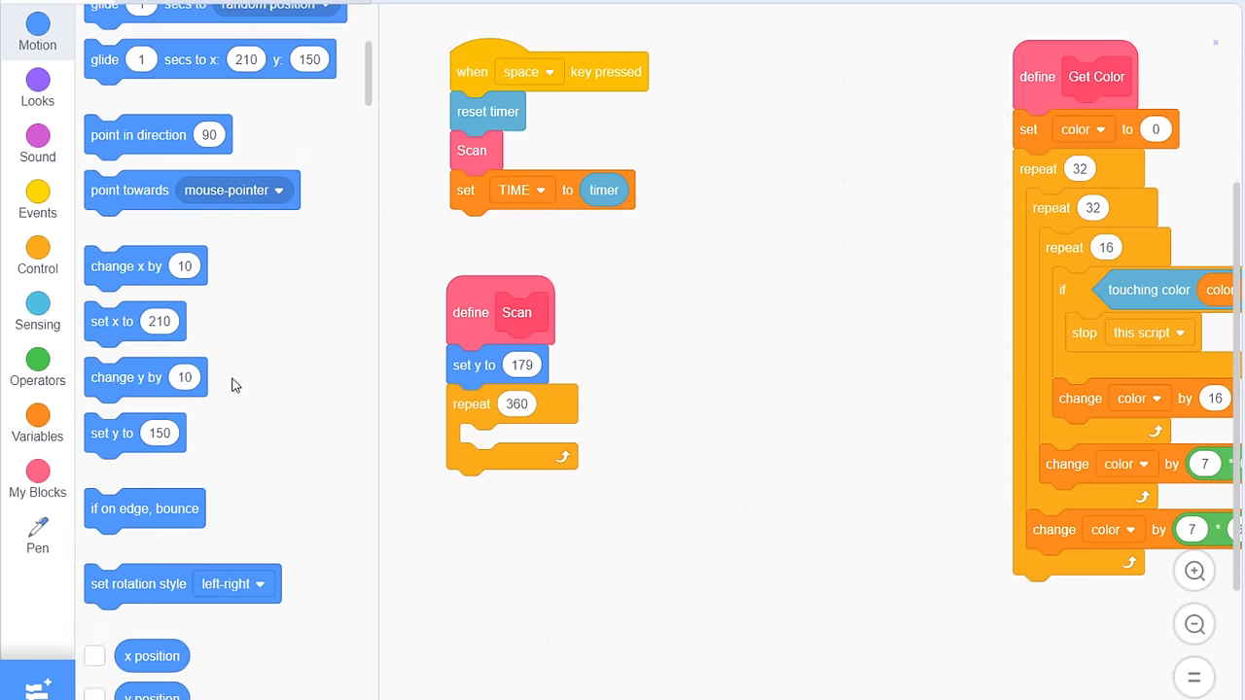
{"action": "left_click_drag", "start_coordinate": [145, 377], "coordinate": [505, 443]}
{"action": "type", "text": "-1"}
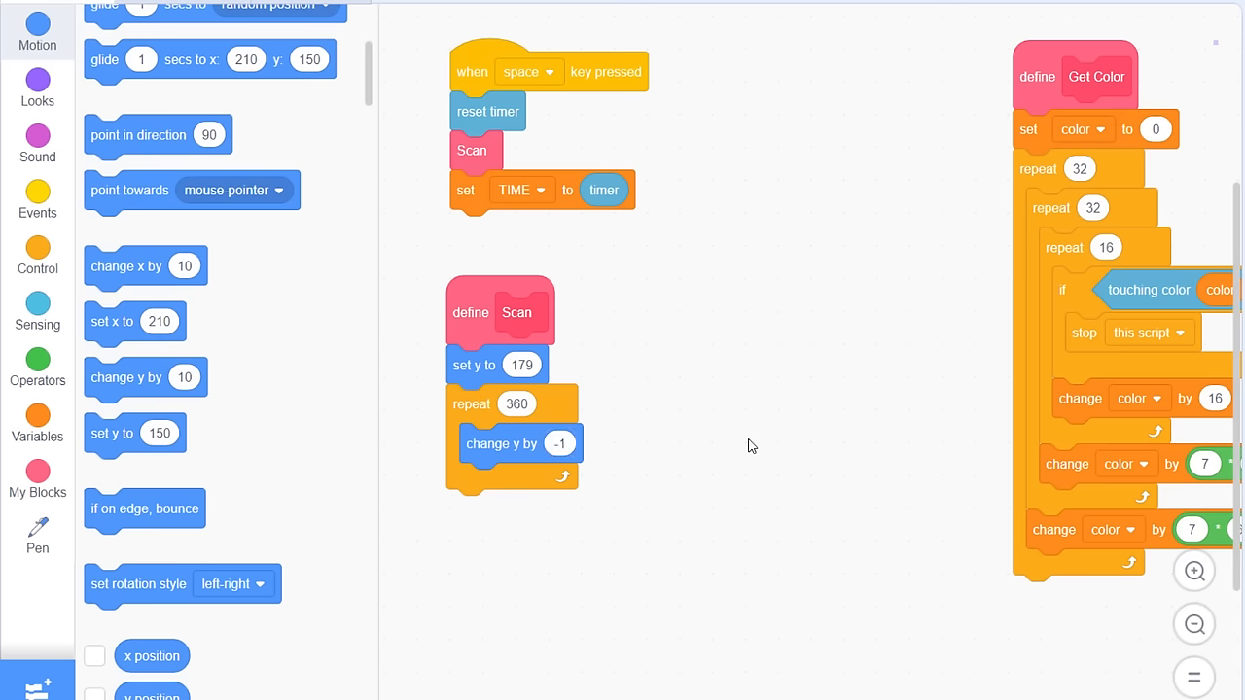
{"action": "mouse_move", "coordinate": [124, 321]}
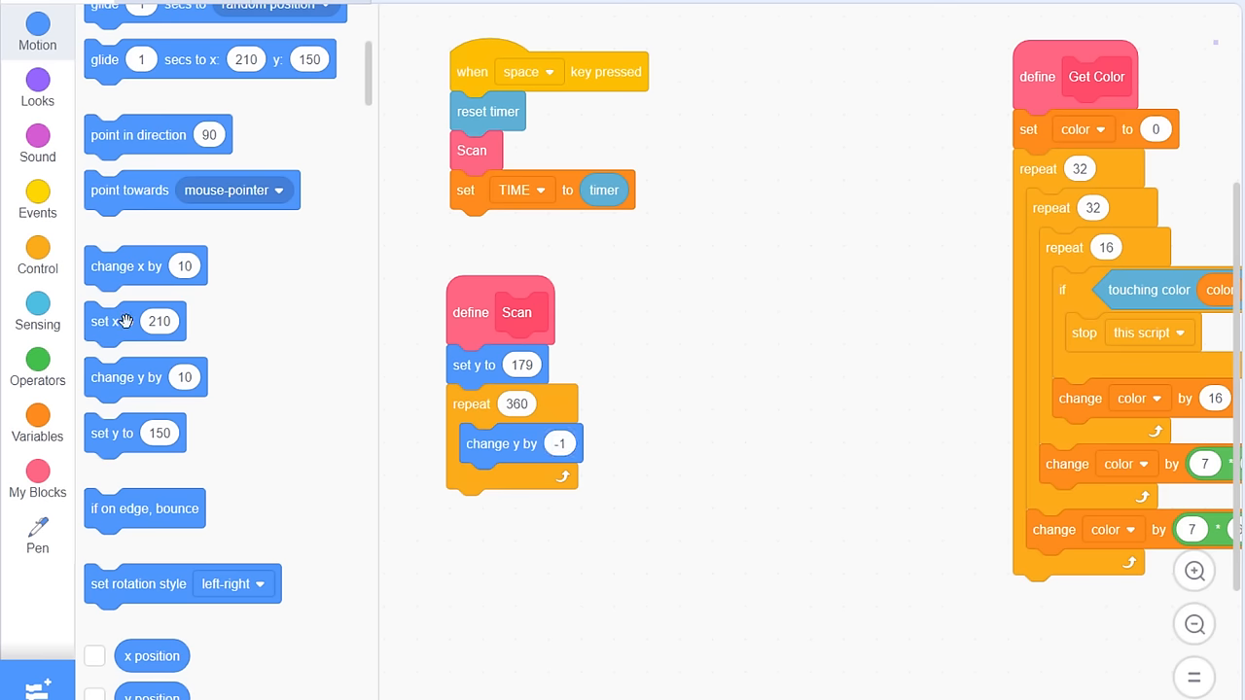
Step: Nest set x to -240 and a repeat 480 loop changing x by 1 in the row loop
{"action": "left_click_drag", "start_coordinate": [134, 321], "coordinate": [702, 364]}
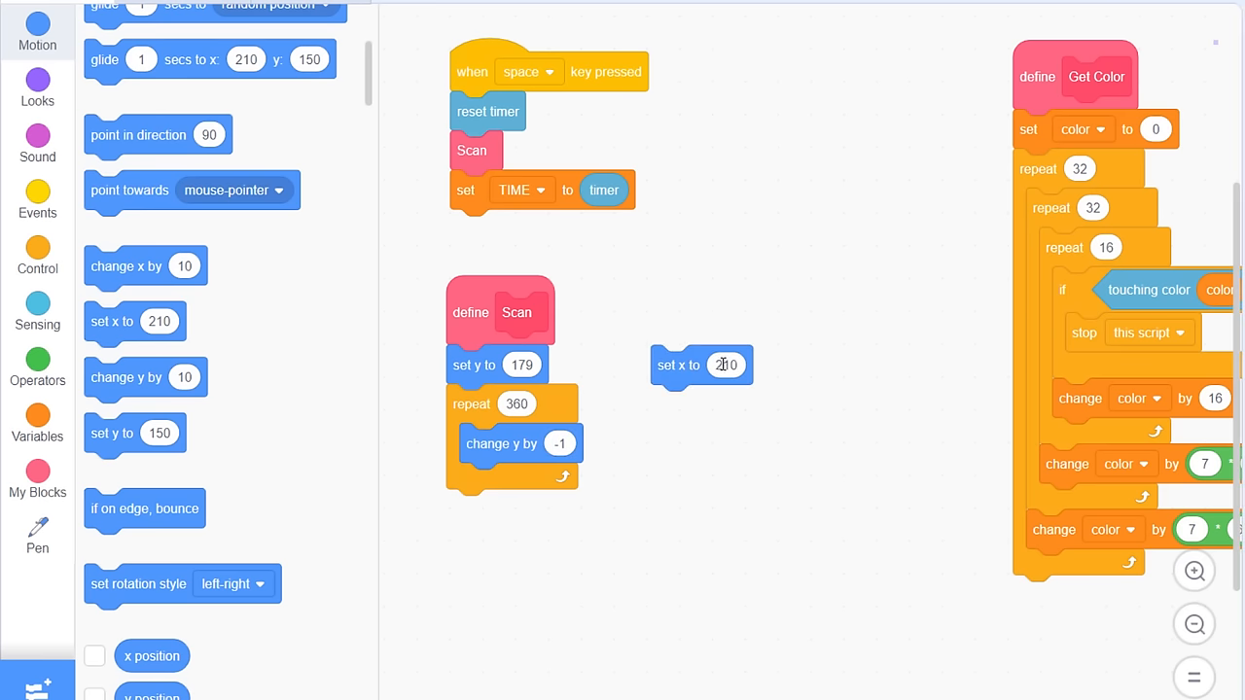
{"action": "type", "text": "-24"}
{"action": "type", "text": "480"}
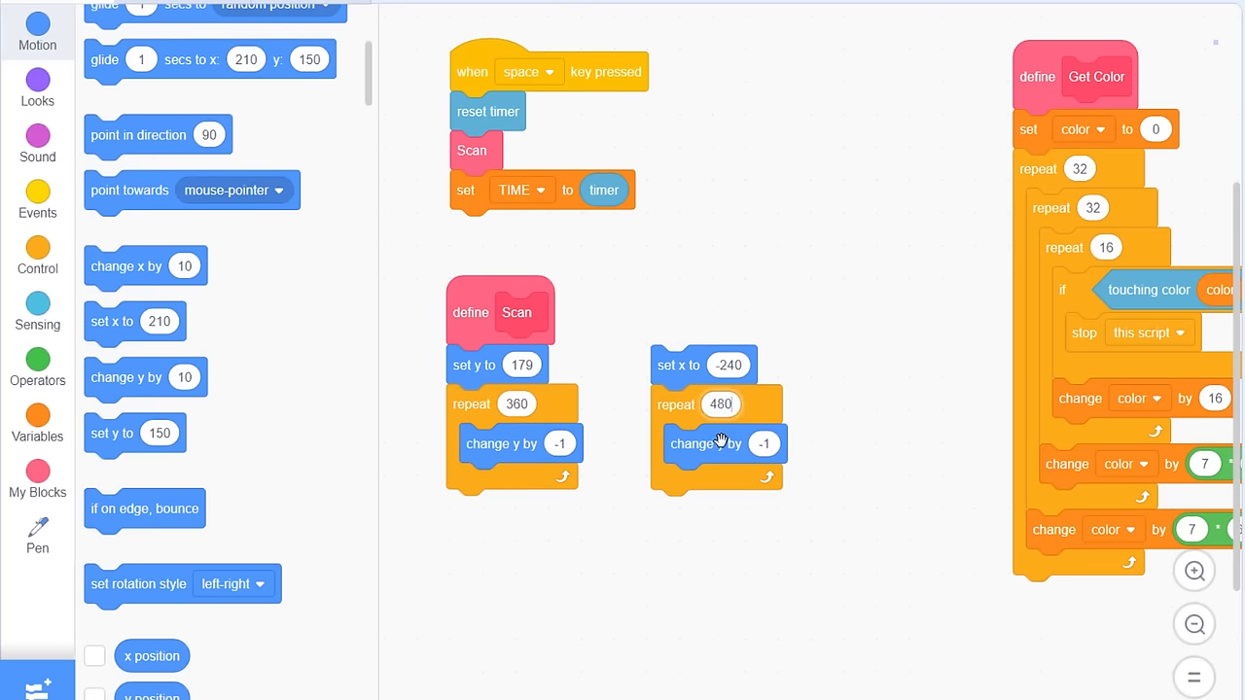
{"action": "left_click_drag", "start_coordinate": [705, 443], "coordinate": [190, 357]}
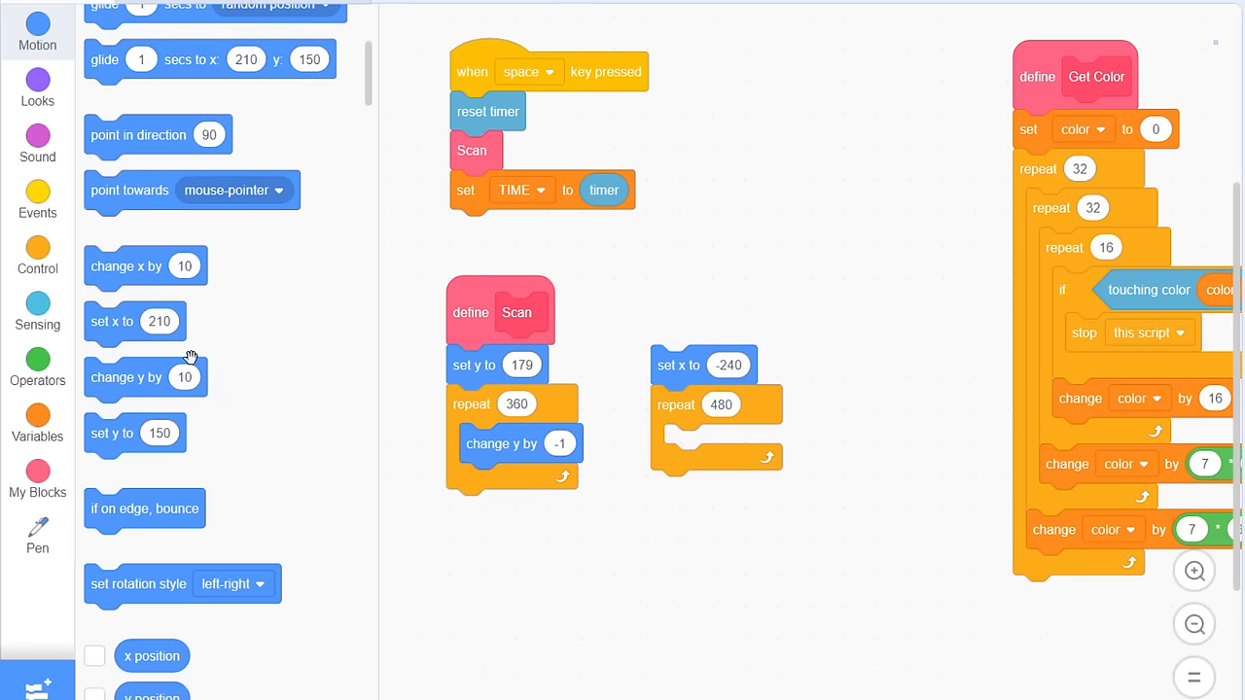
{"action": "left_click_drag", "start_coordinate": [144, 265], "coordinate": [705, 444]}
{"action": "type", "text": "1"}
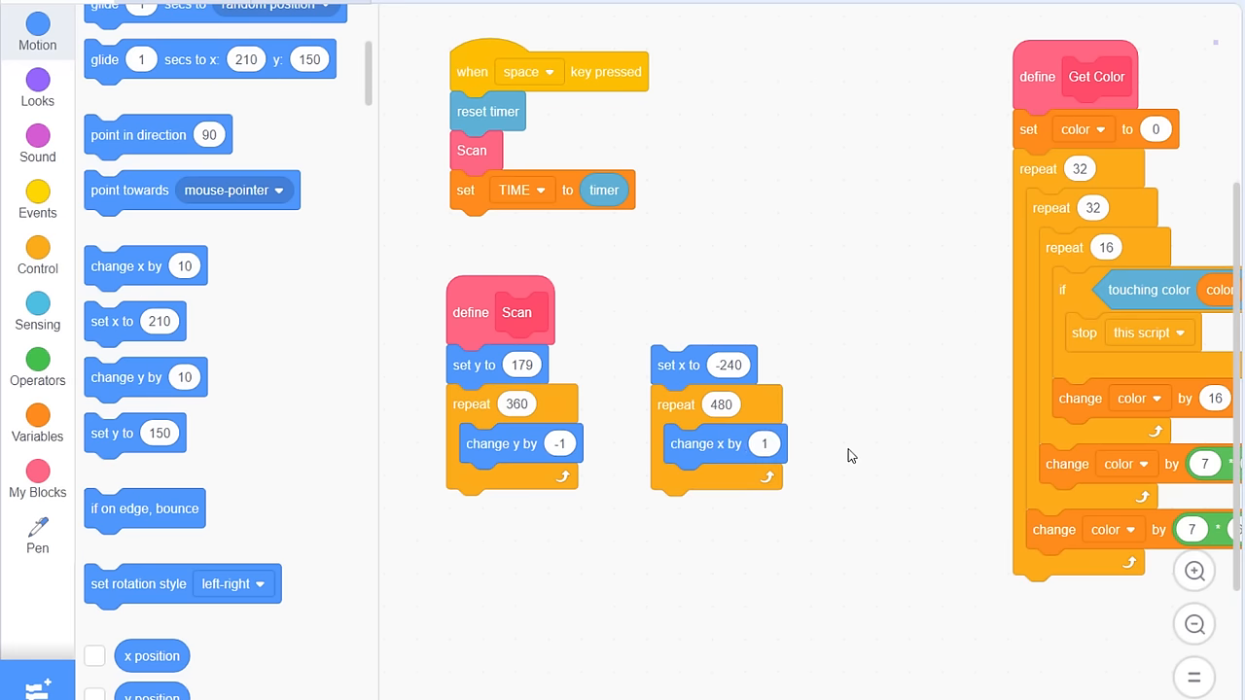
{"action": "scroll", "scroll_direction": "down", "scroll_amount": 3}
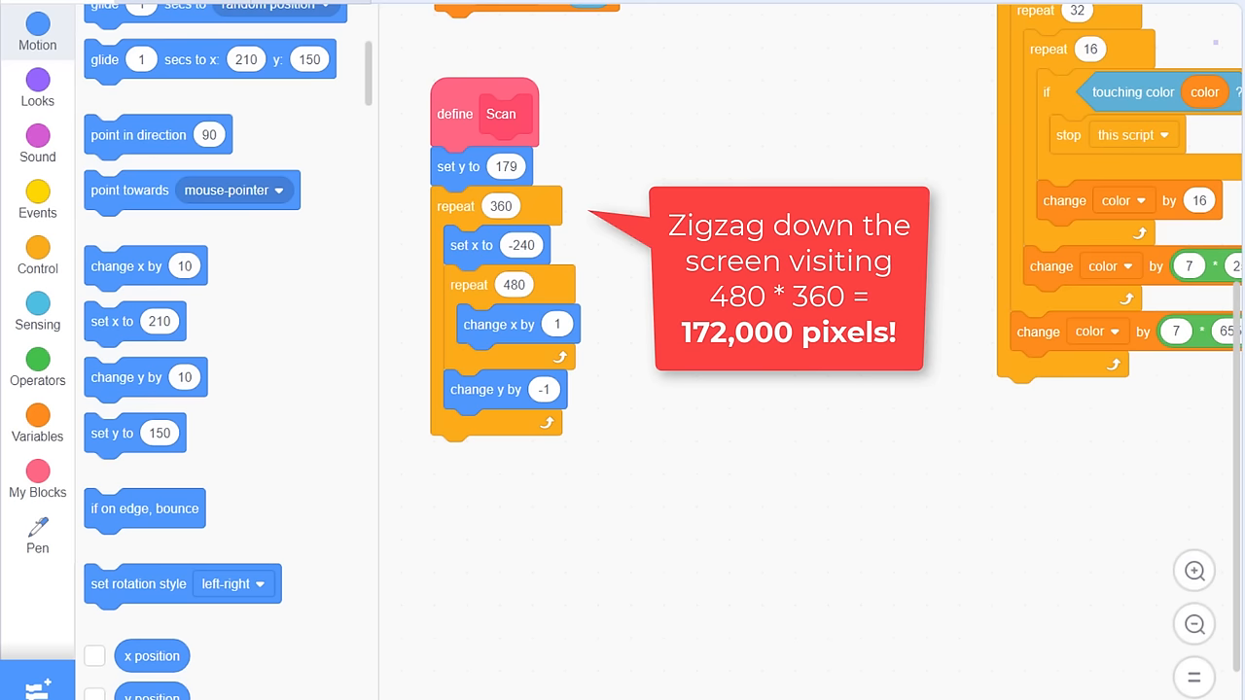
Step: Call Get Color inside the repeat 480 loop and pull out a loose color reporter
{"action": "left_click", "coordinate": [36, 476]}
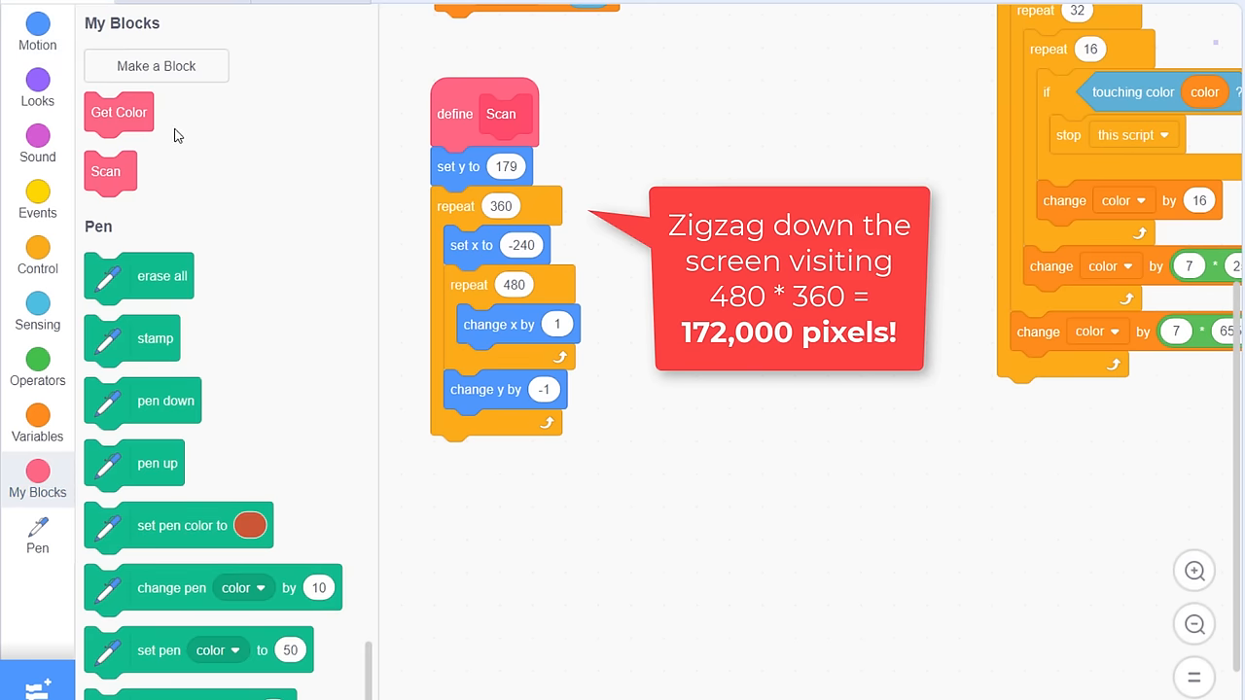
{"action": "left_click_drag", "start_coordinate": [117, 112], "coordinate": [501, 335]}
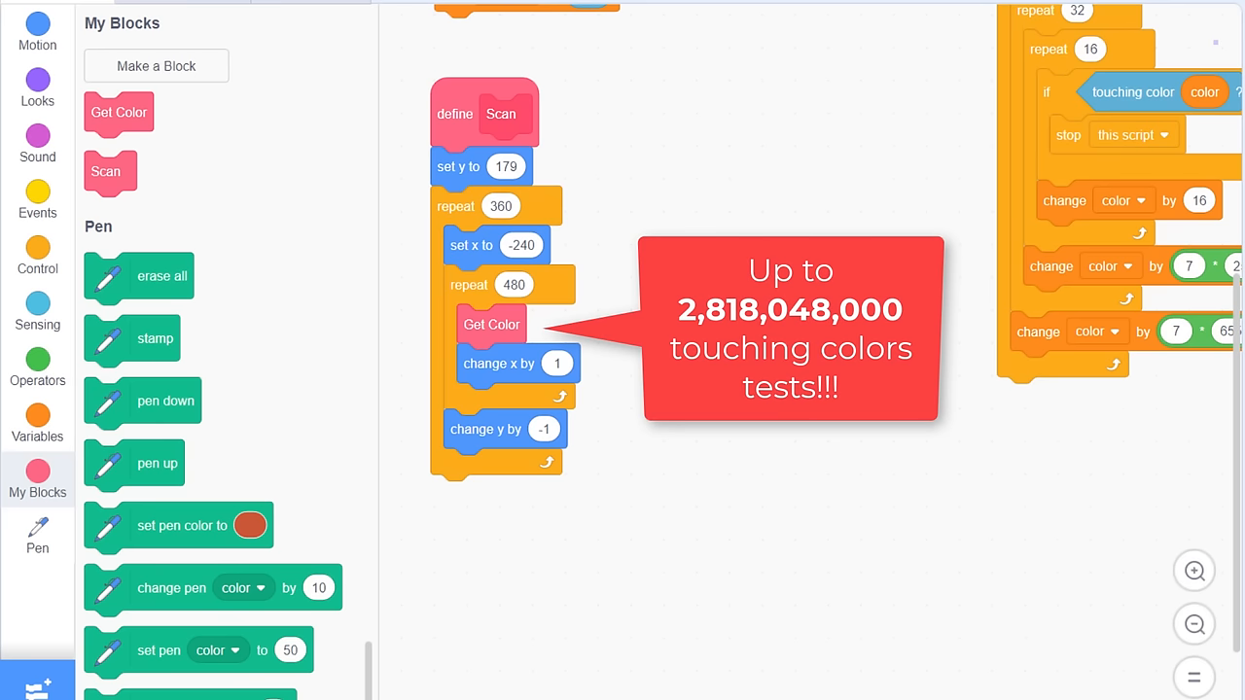
{"action": "left_click", "coordinate": [37, 425]}
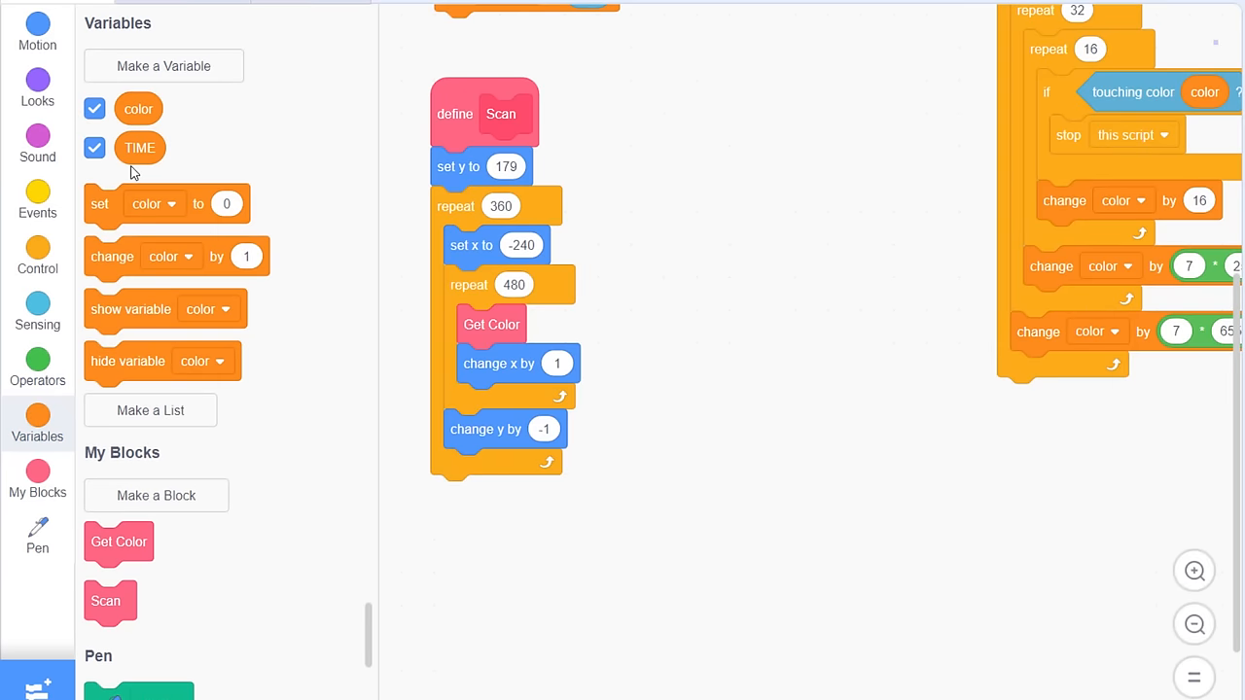
{"action": "left_click_drag", "start_coordinate": [137, 108], "coordinate": [654, 334]}
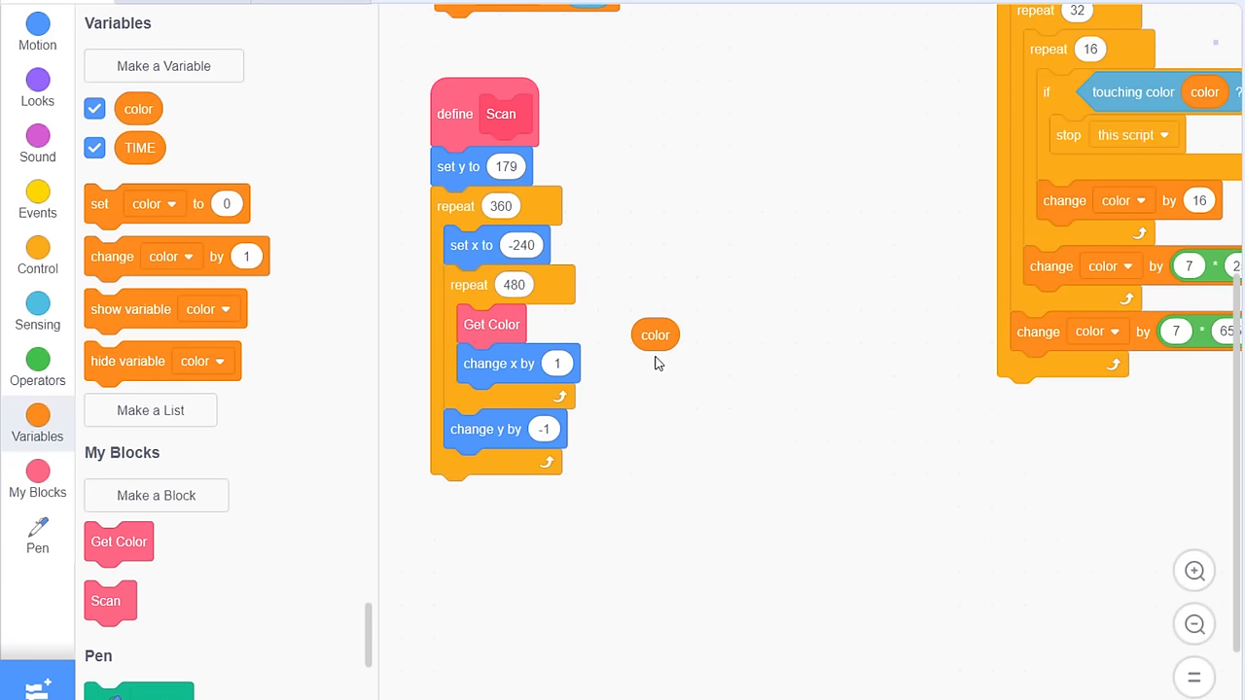
Step: Create a SCAN list and add color to SCAN right after Get Color
{"action": "left_click", "coordinate": [150, 409]}
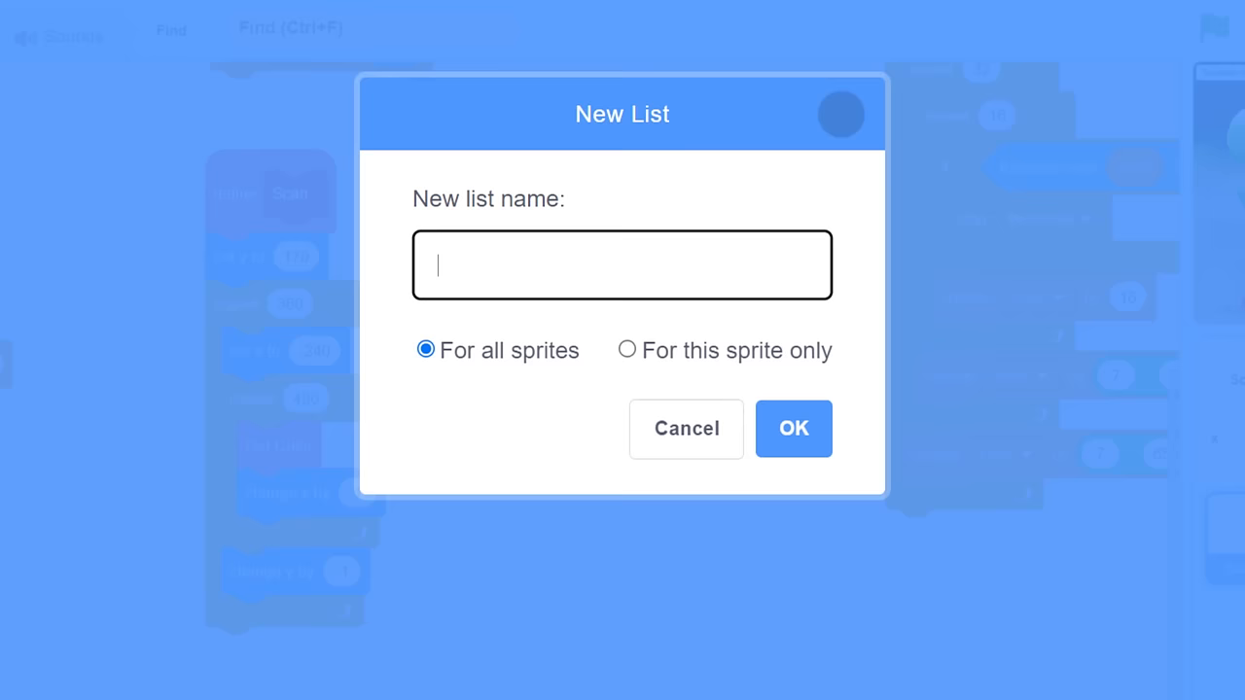
{"action": "type", "text": "SC"}
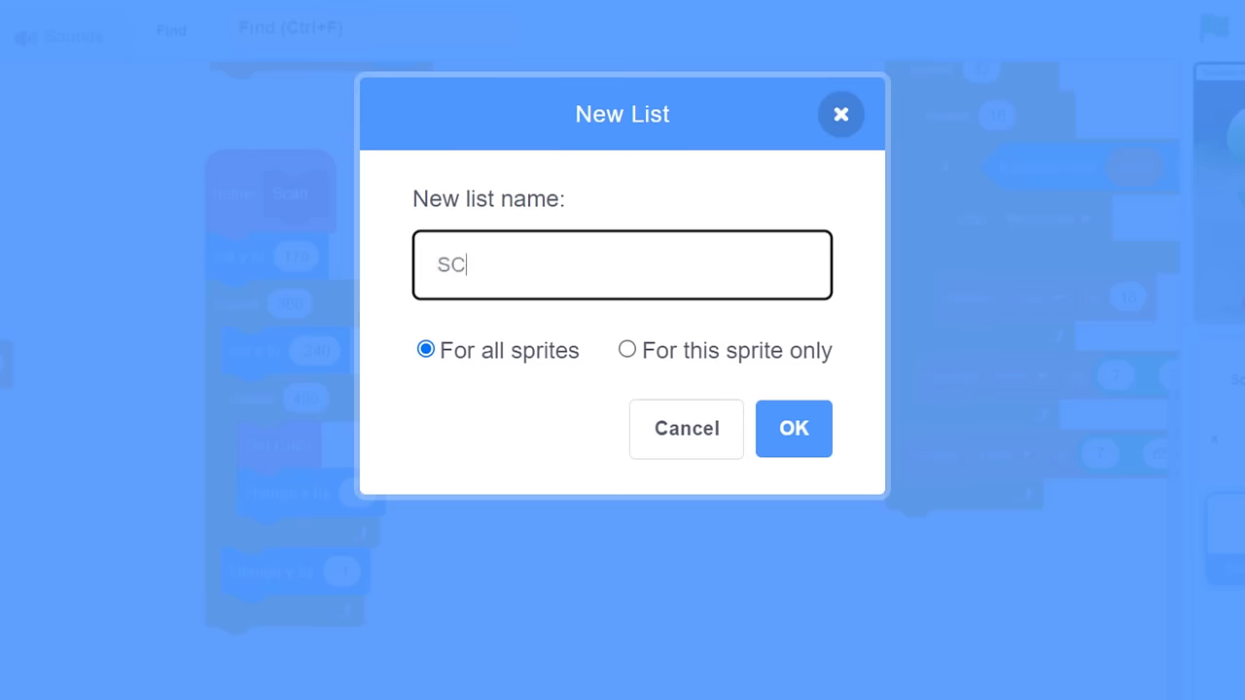
{"action": "type", "text": "AN"}
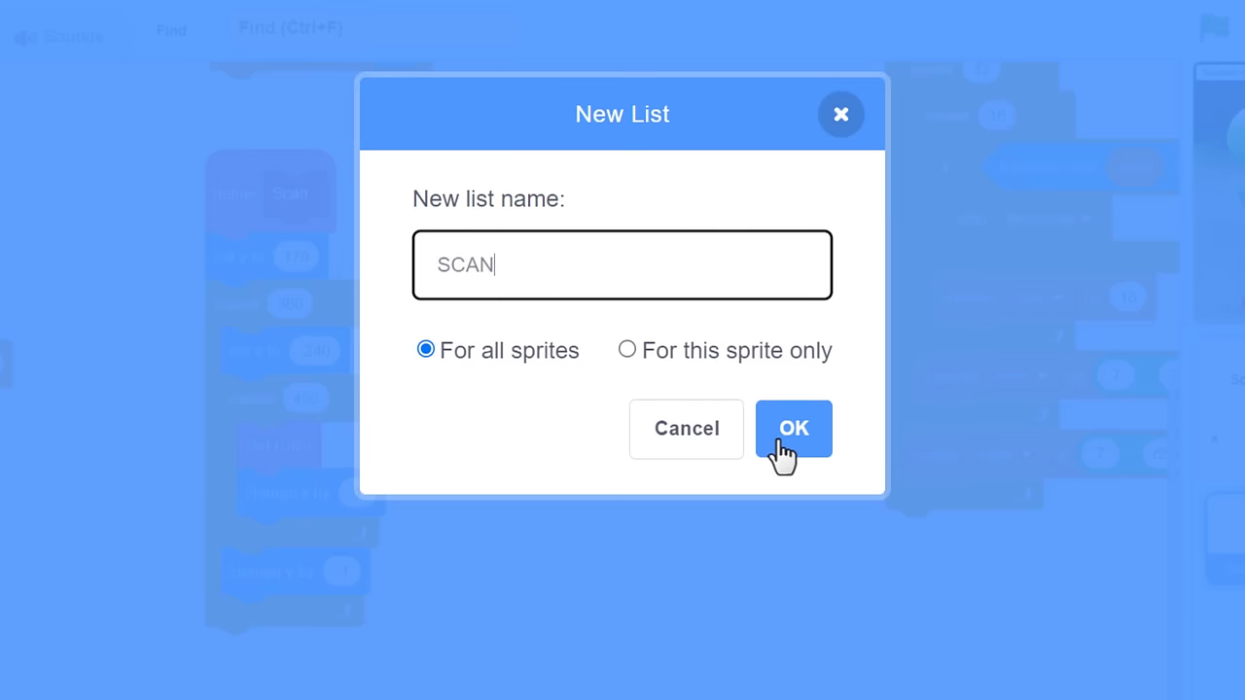
{"action": "left_click", "coordinate": [793, 429]}
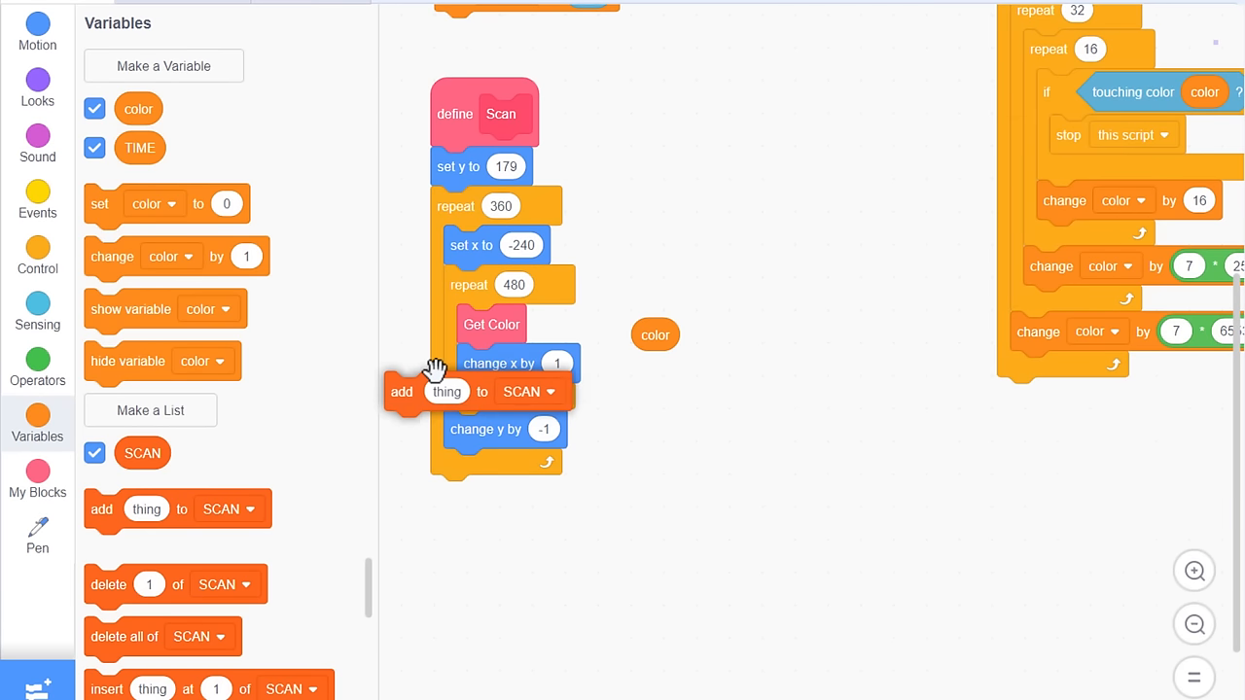
{"action": "left_click_drag", "start_coordinate": [655, 335], "coordinate": [519, 363]}
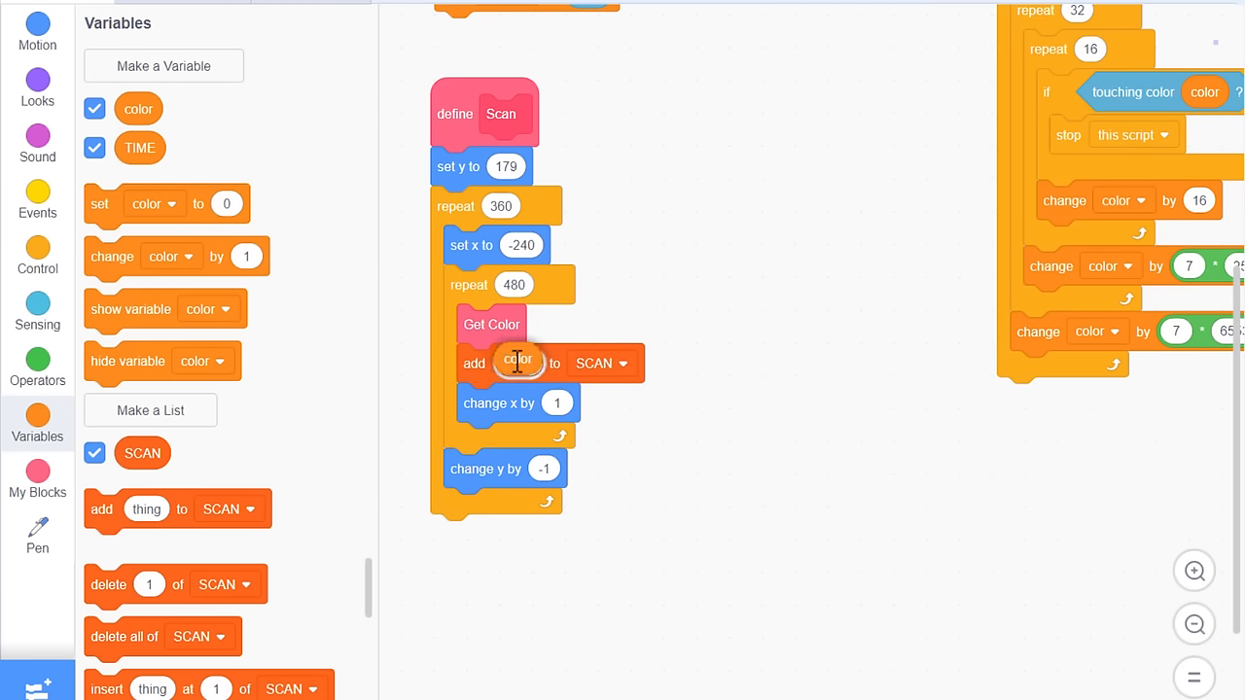
{"action": "mouse_move", "coordinate": [732, 360]}
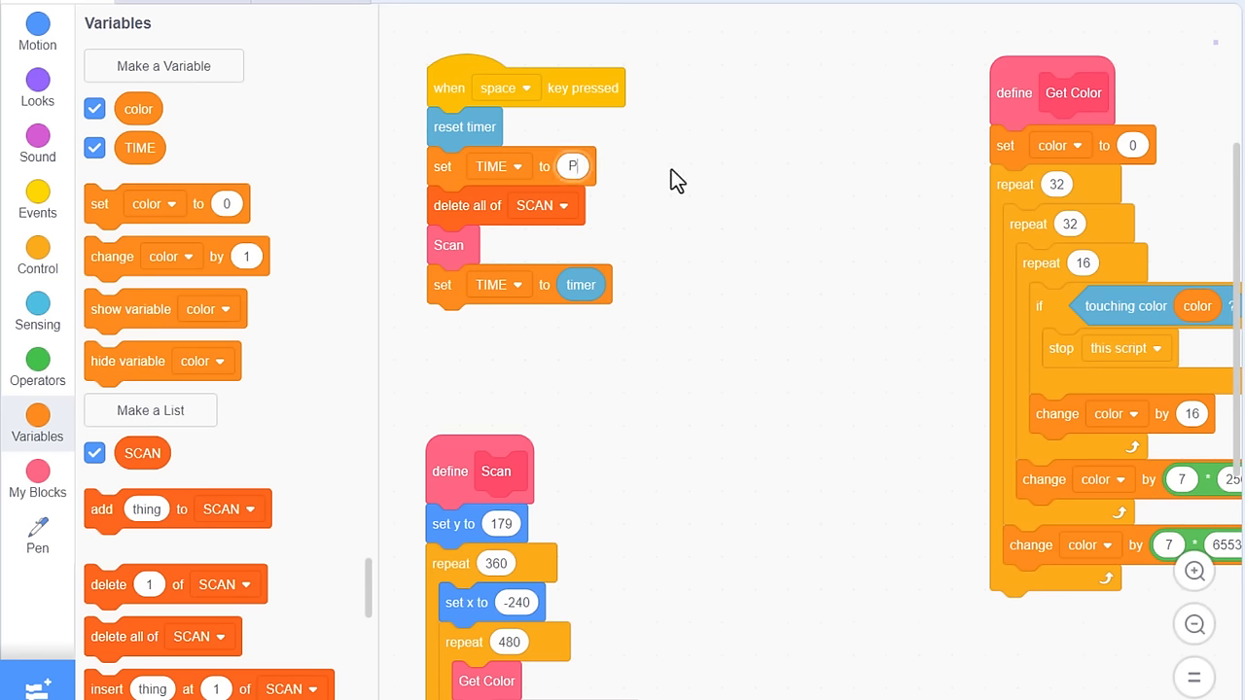
Step: Add set TIME to 'Please Wait...' and delete all of SCAN before the Scan call
{"action": "type", "text": "Please Wait..."}
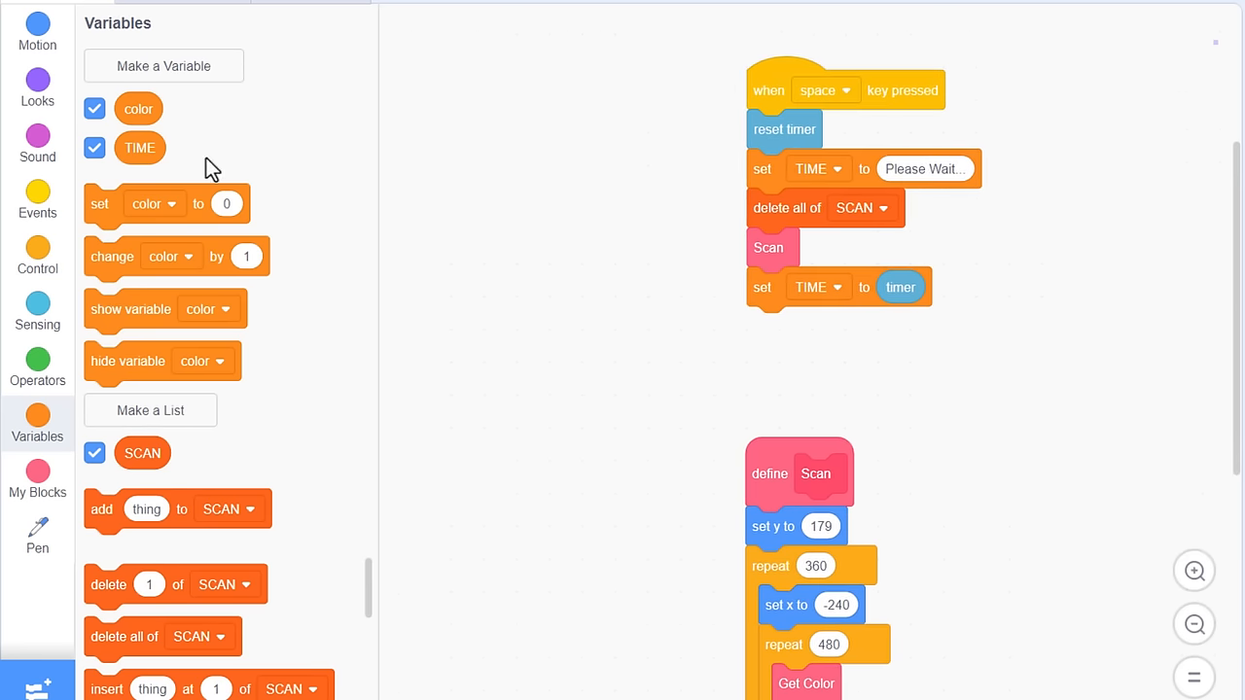
Step: Add a green-flag script setting TIME to 'Press SPACE to Scan', hiding the sprite, erasing pen
{"action": "left_click", "coordinate": [37, 200]}
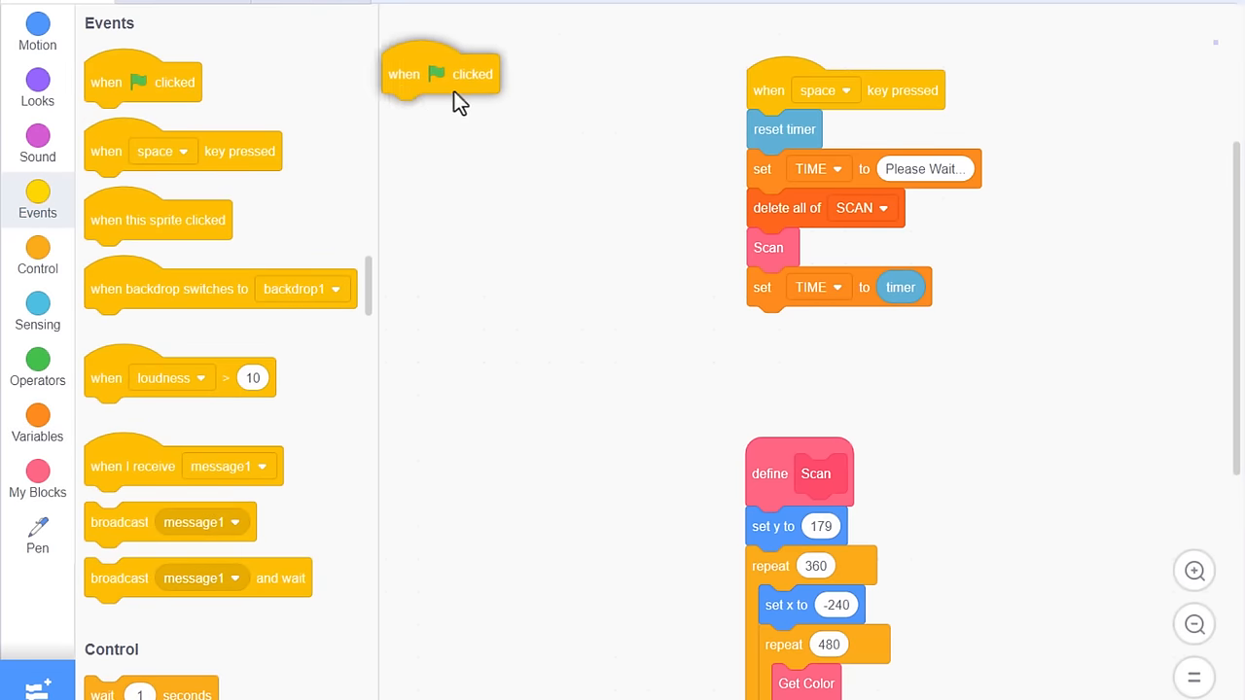
{"action": "right_click", "coordinate": [821, 287]}
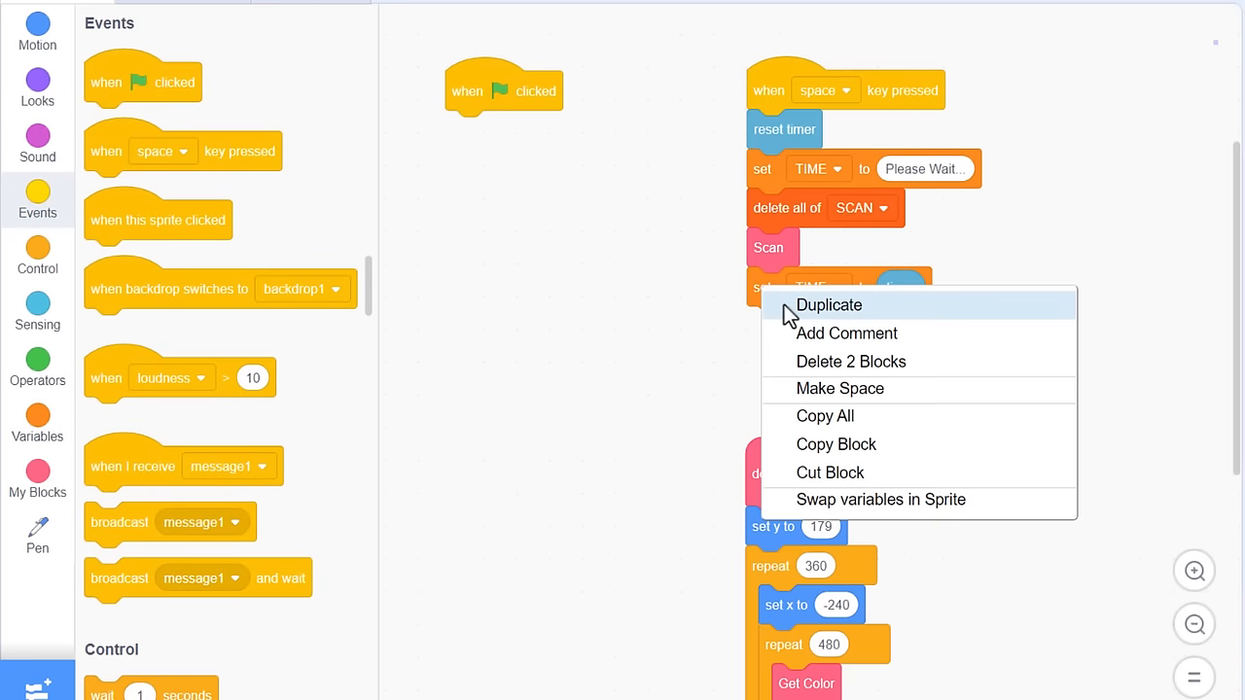
{"action": "left_click", "coordinate": [827, 305]}
{"action": "type", "text": "Press SPACE to Scan"}
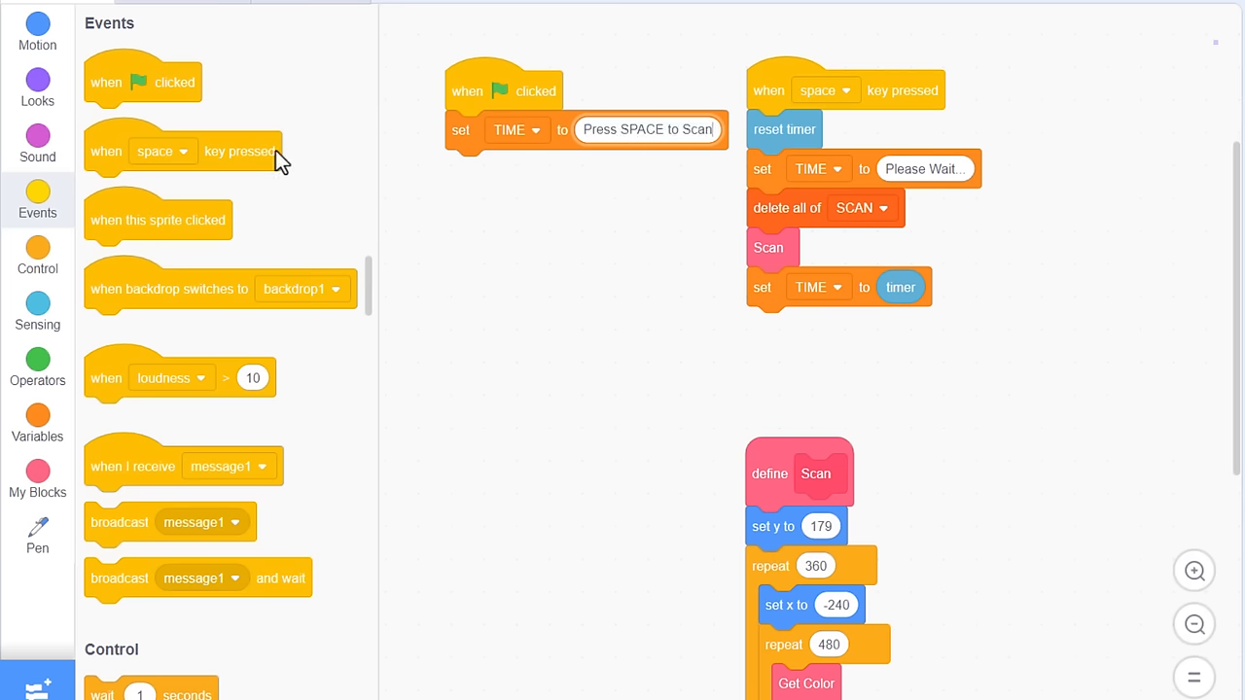
{"action": "left_click", "coordinate": [37, 87]}
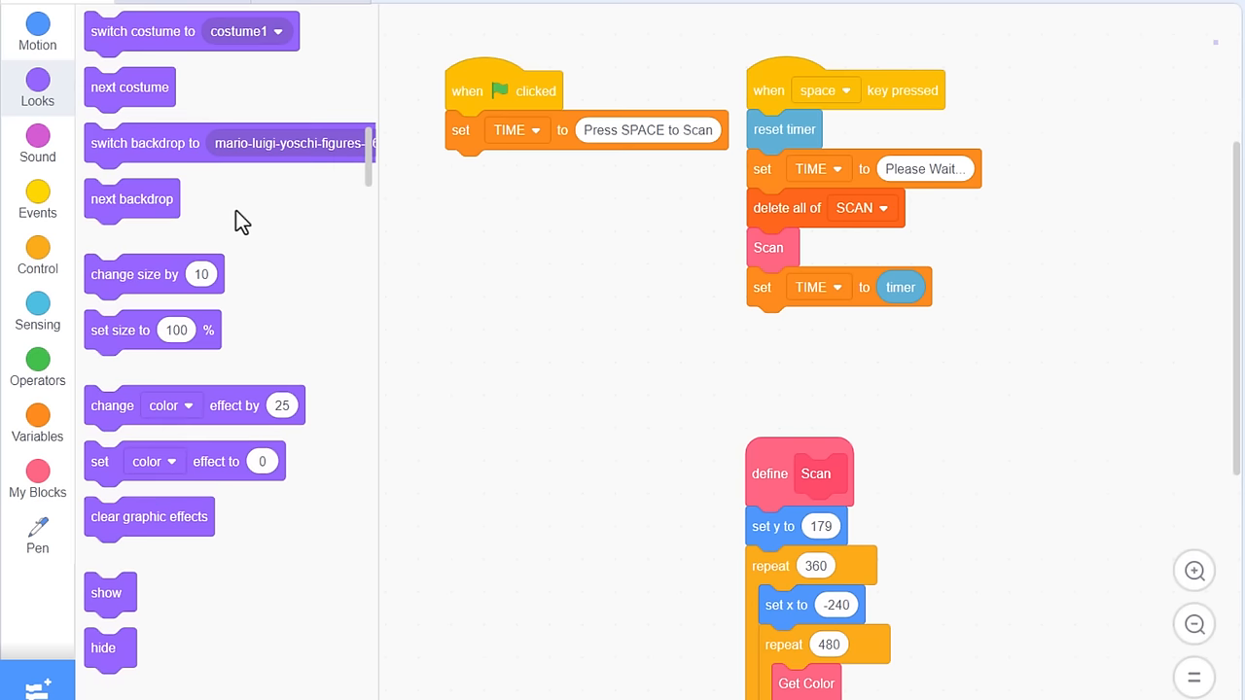
{"action": "left_click_drag", "start_coordinate": [102, 647], "coordinate": [464, 169]}
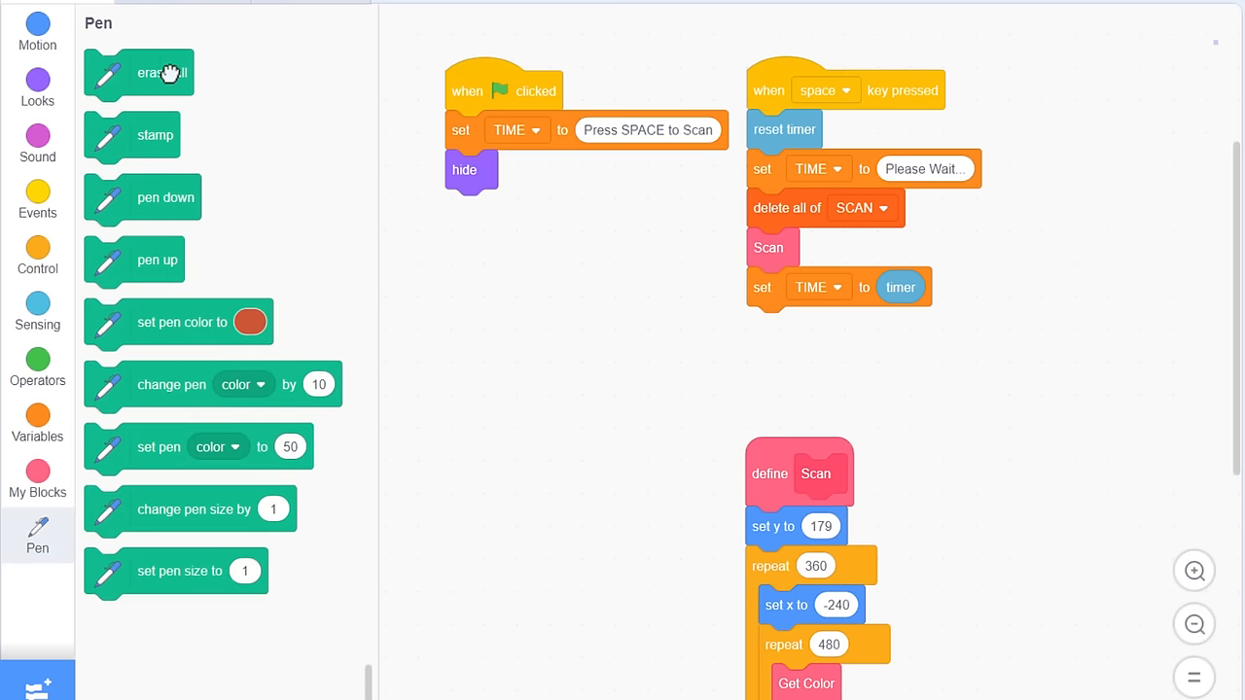
{"action": "left_click_drag", "start_coordinate": [138, 72], "coordinate": [500, 213]}
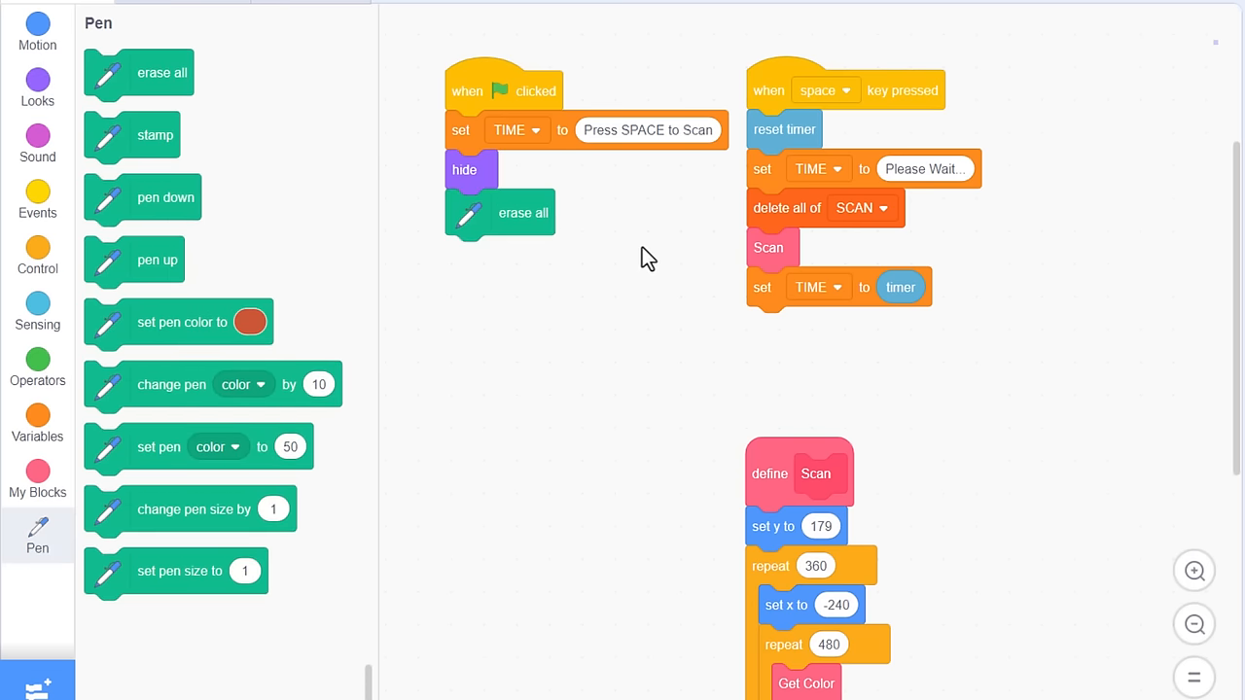
{"action": "right_click", "coordinate": [648, 258]}
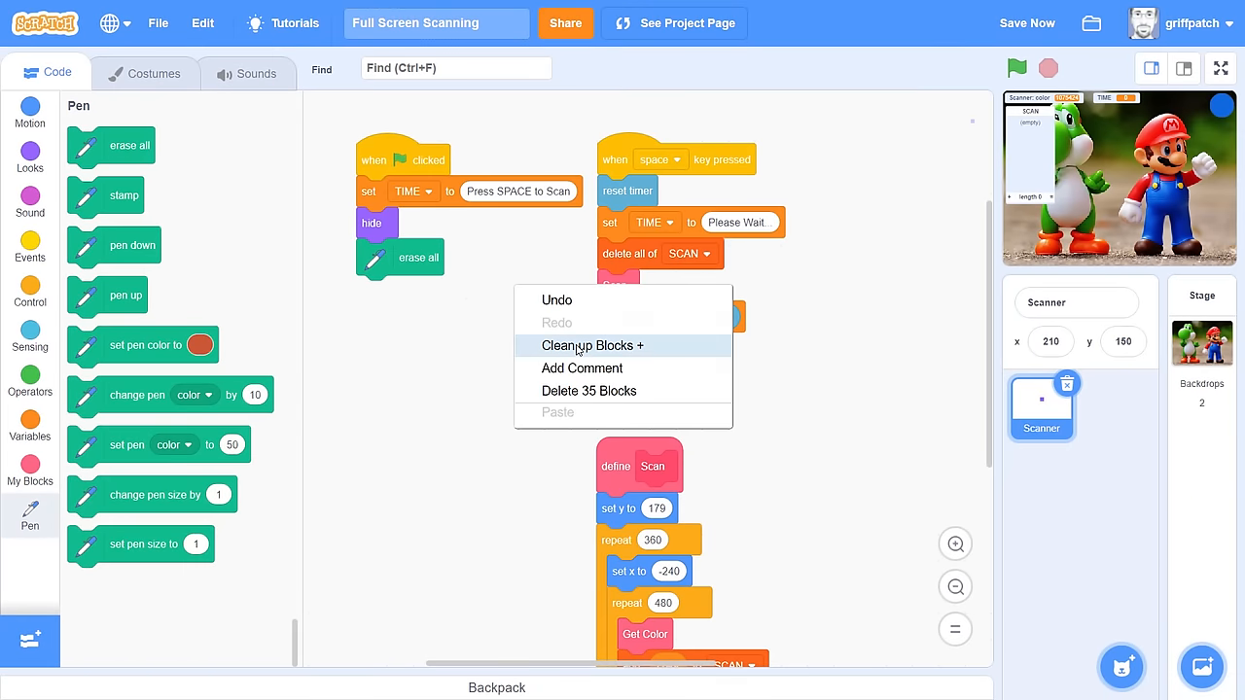
Step: Run the scanner full screen, then scroll the SCAN list, now holding 12,136 colours
{"action": "left_click", "coordinate": [1220, 68]}
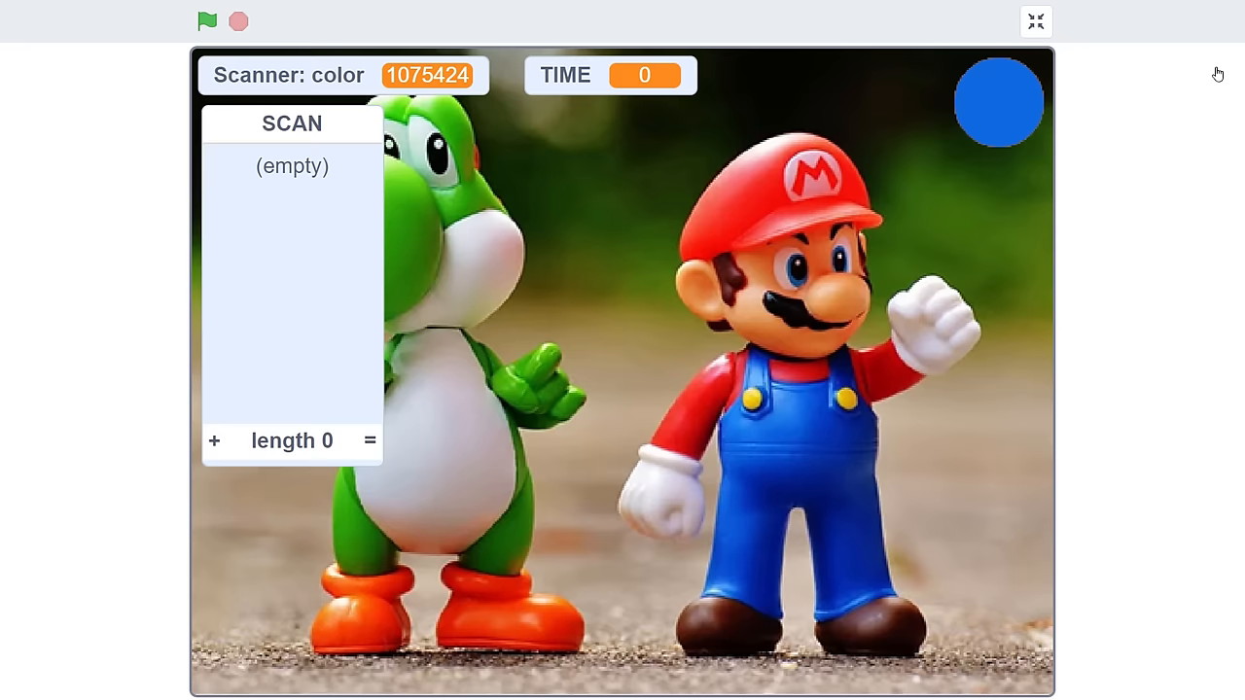
{"action": "left_click", "coordinate": [206, 21]}
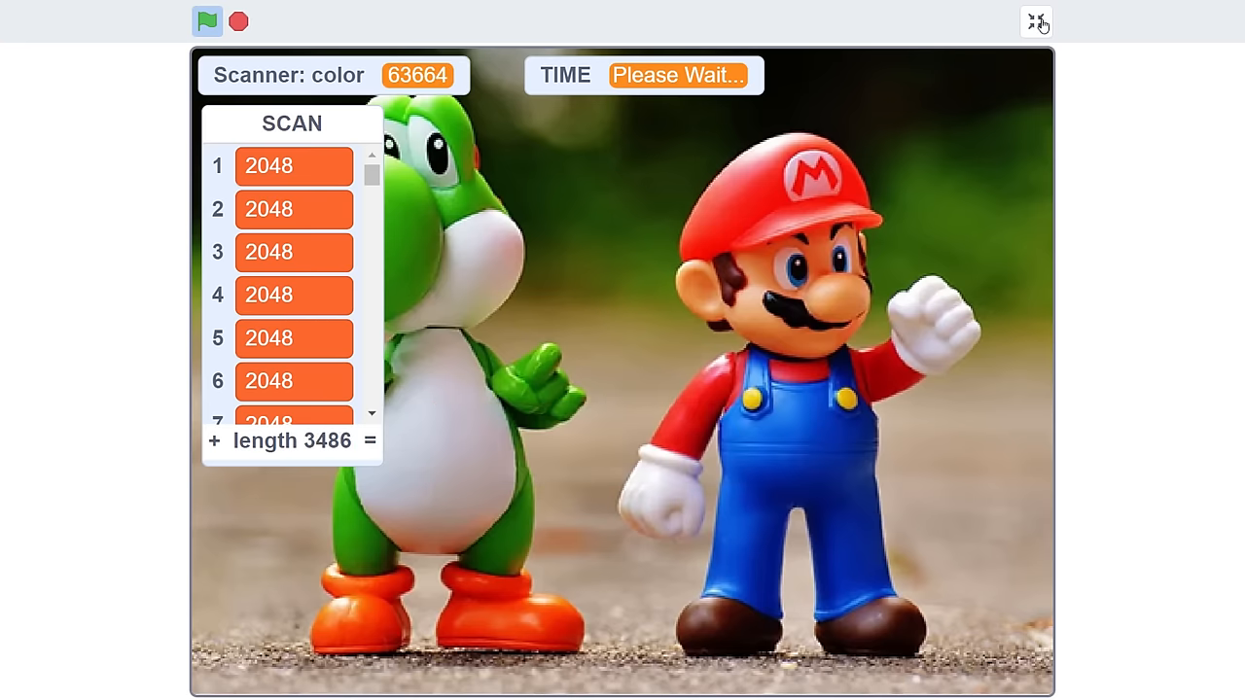
{"action": "left_click", "coordinate": [1035, 22]}
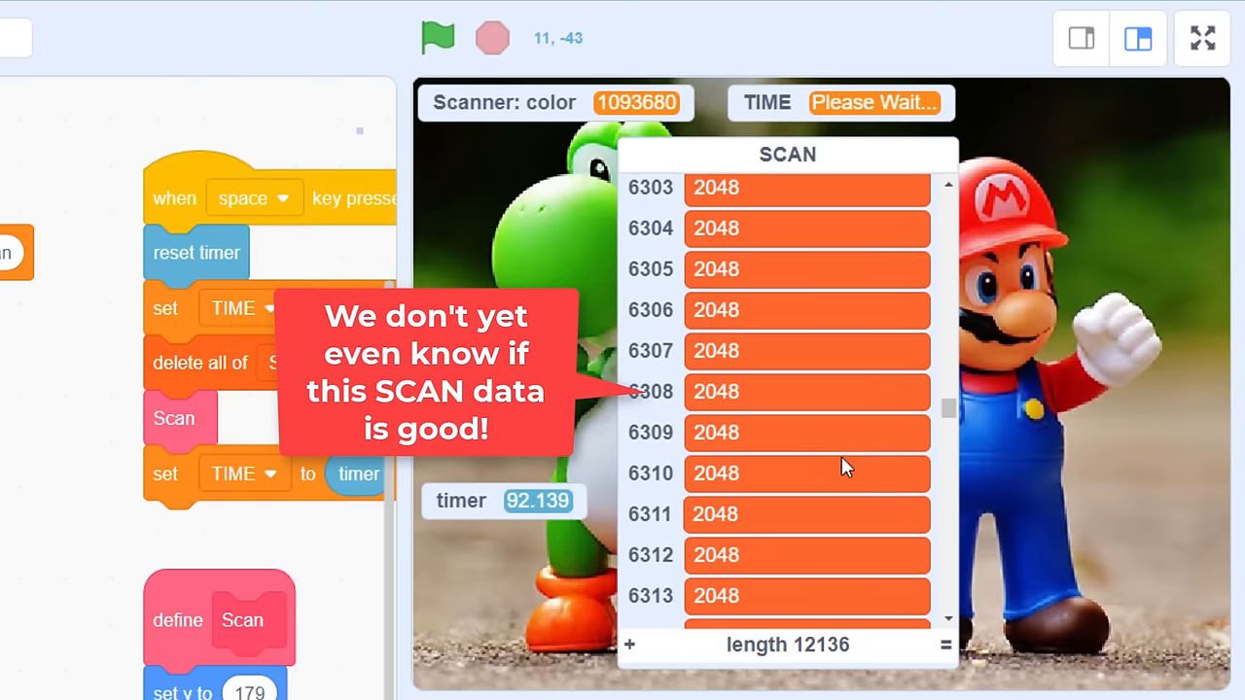
{"action": "scroll", "scroll_direction": "down", "scroll_amount": 3}
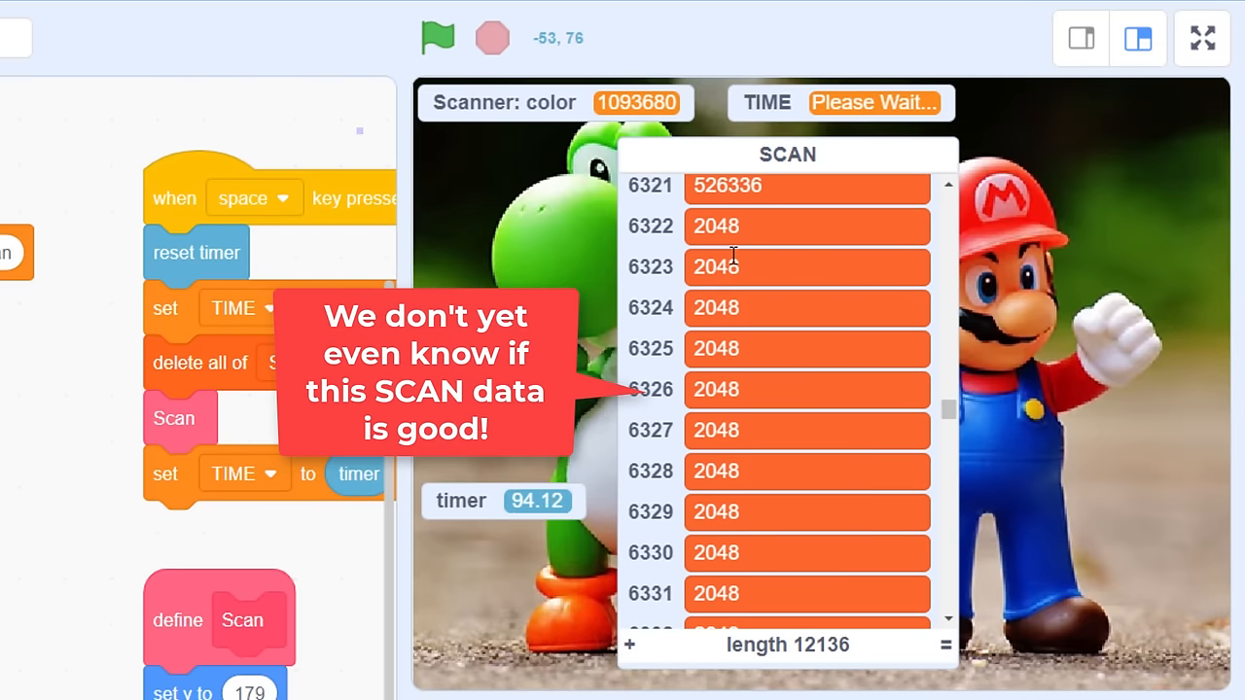
{"action": "scroll", "scroll_direction": "down", "scroll_amount": 3}
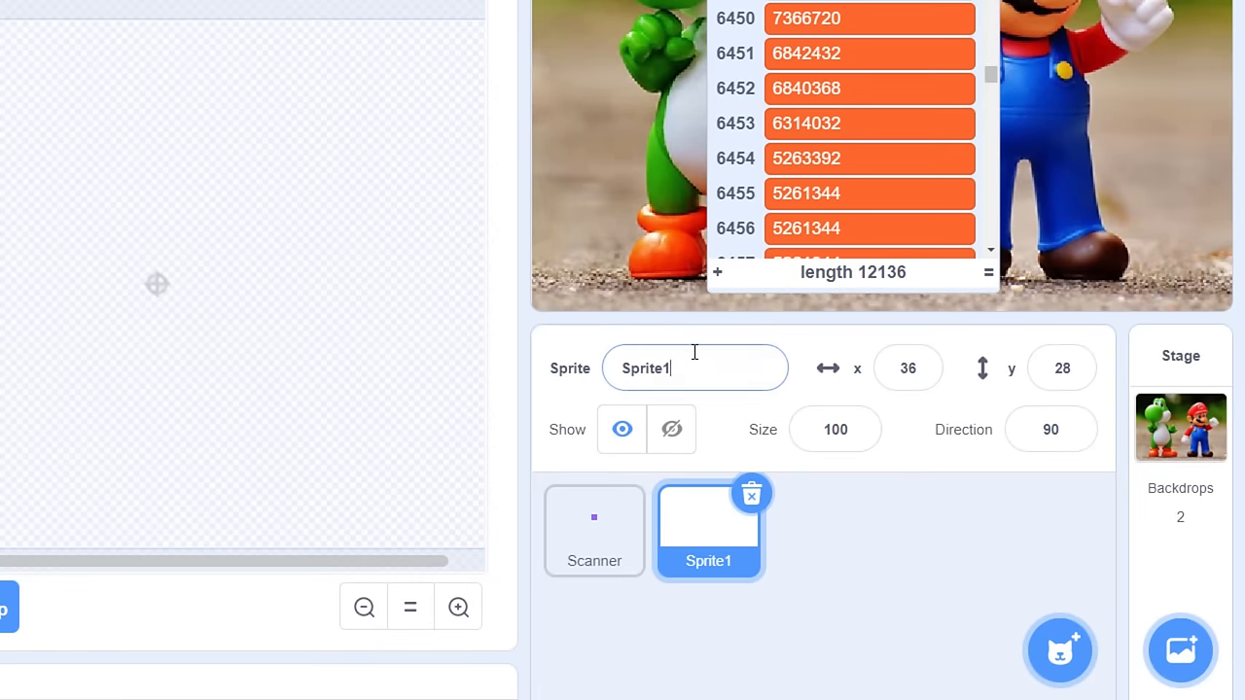
Step: Name the new sprite 'Render', then reselect Scanner and bring its Scan definition into view
{"action": "type", "text": "Render"}
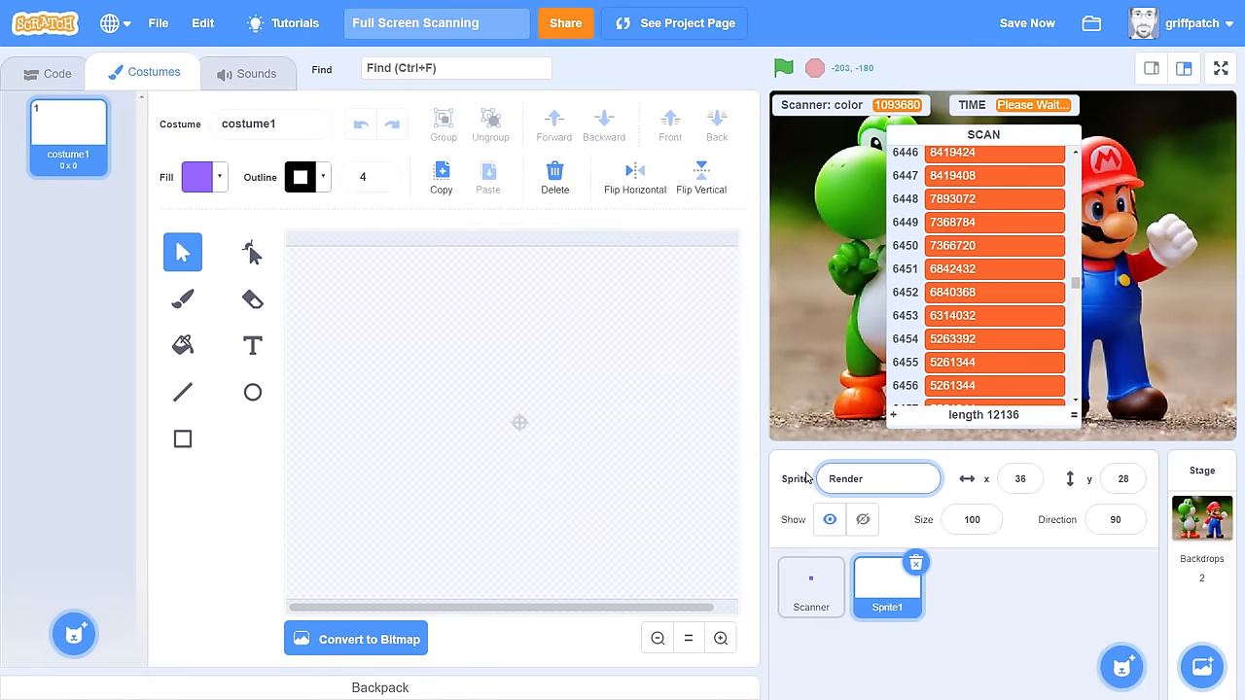
{"action": "left_click", "coordinate": [46, 73]}
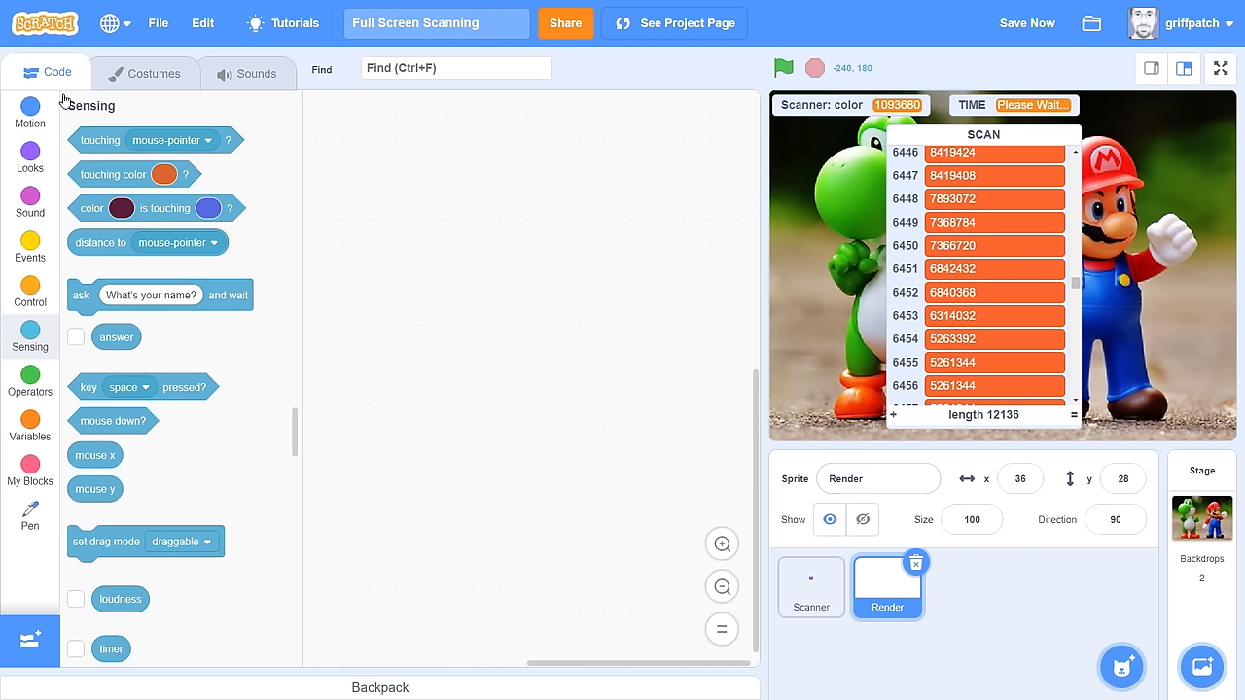
{"action": "mouse_move", "coordinate": [495, 330]}
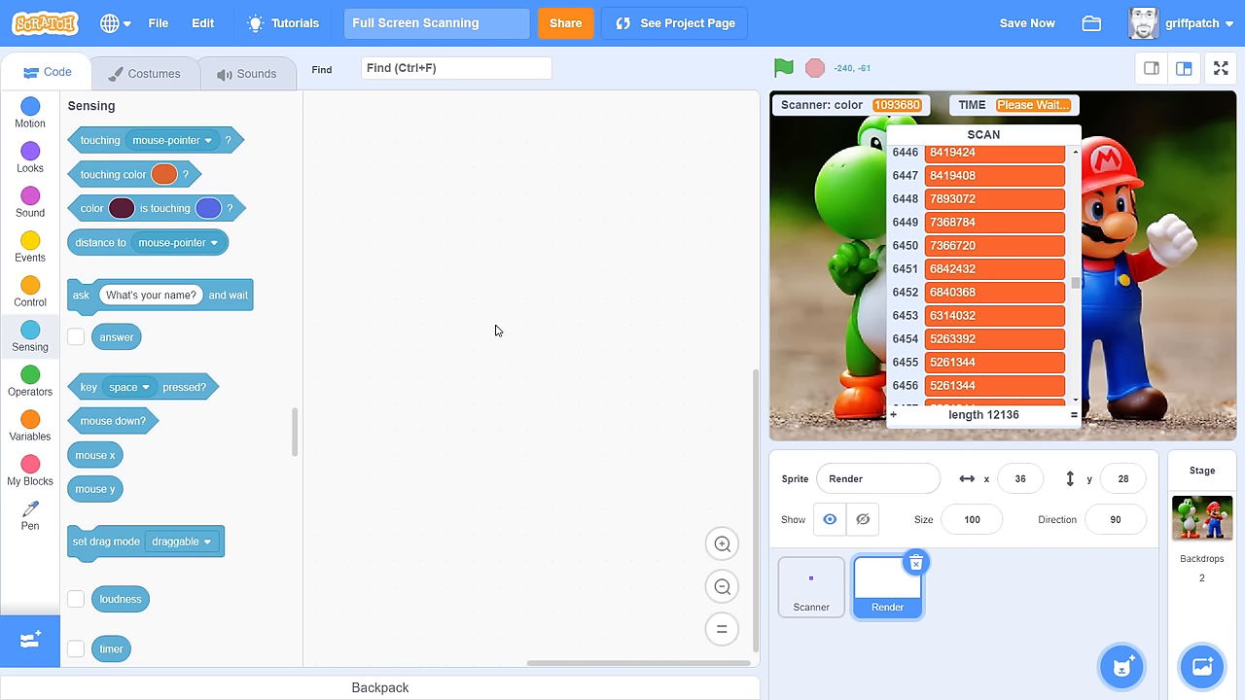
{"action": "left_click", "coordinate": [810, 587]}
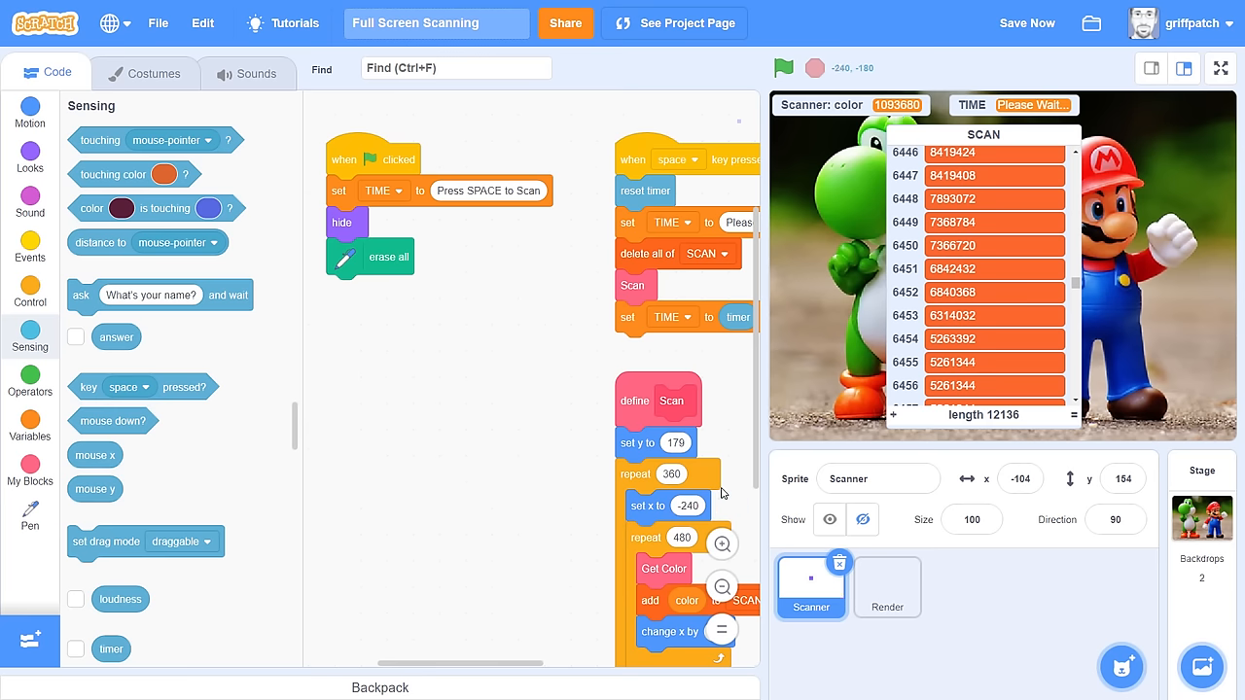
{"action": "mouse_move", "coordinate": [630, 444]}
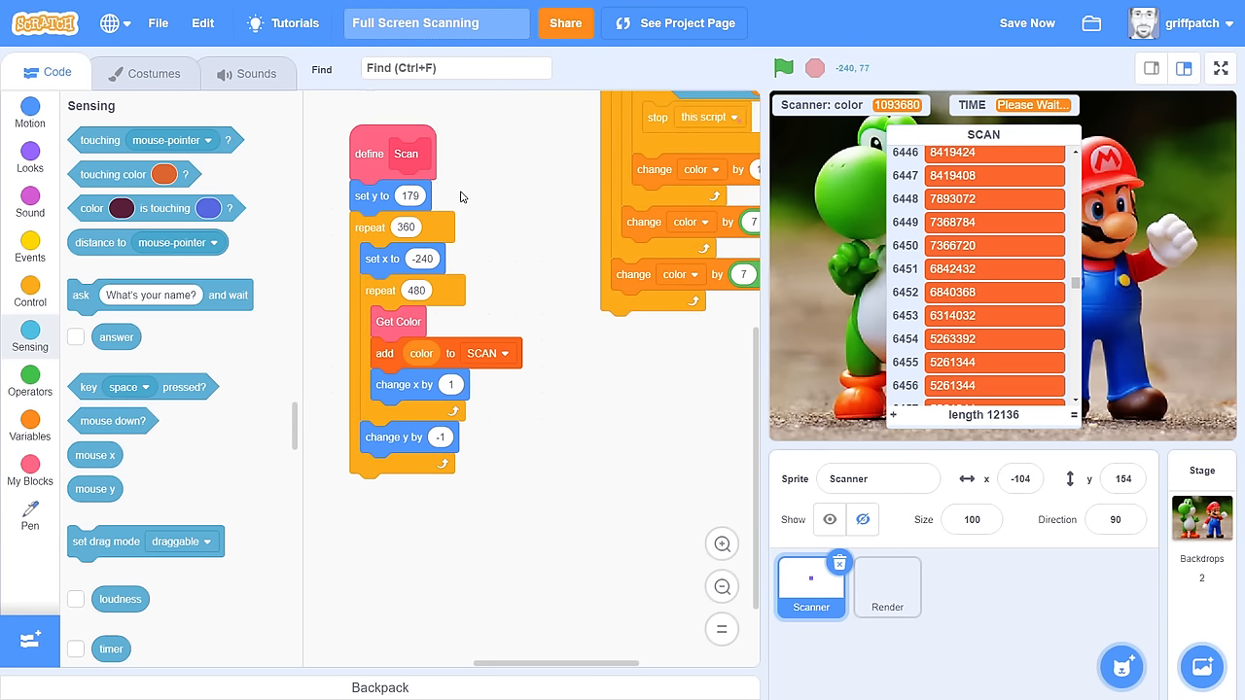
{"action": "left_click_drag", "start_coordinate": [373, 195], "coordinate": [452, 211]}
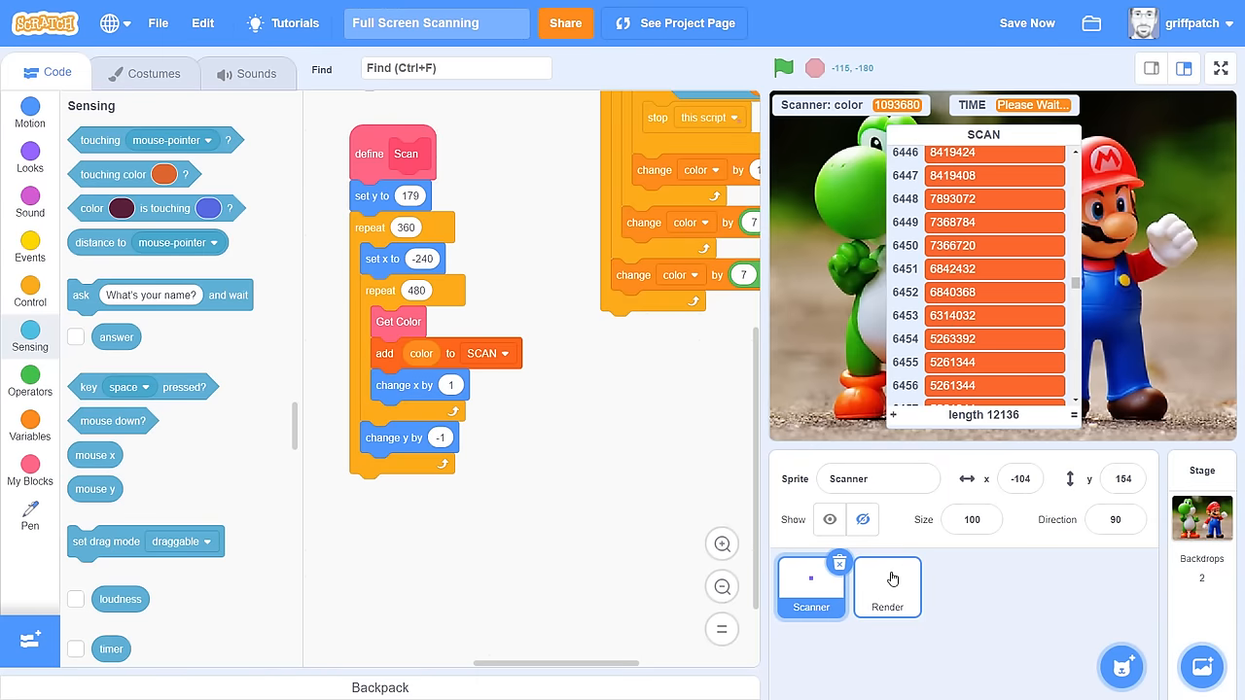
Step: In Render, drag out the Get Color and add-to-SCAN blocks from the copied scan loops
{"action": "left_click", "coordinate": [886, 588]}
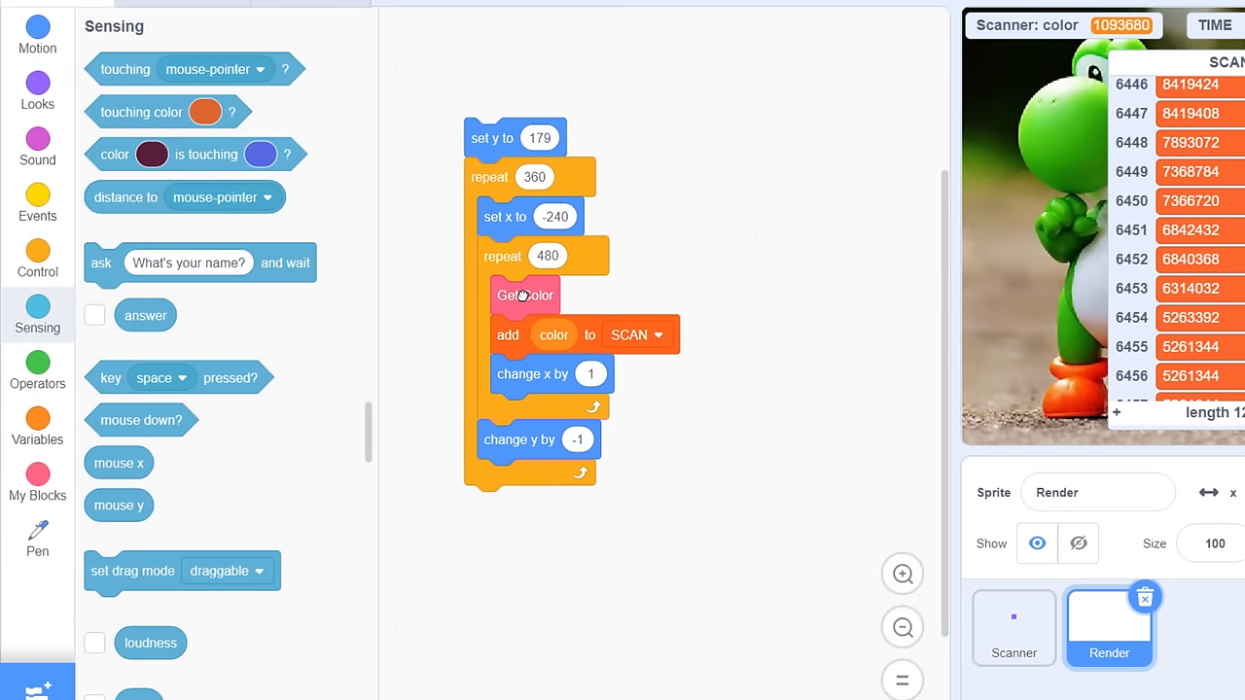
{"action": "left_click_drag", "start_coordinate": [524, 295], "coordinate": [720, 298]}
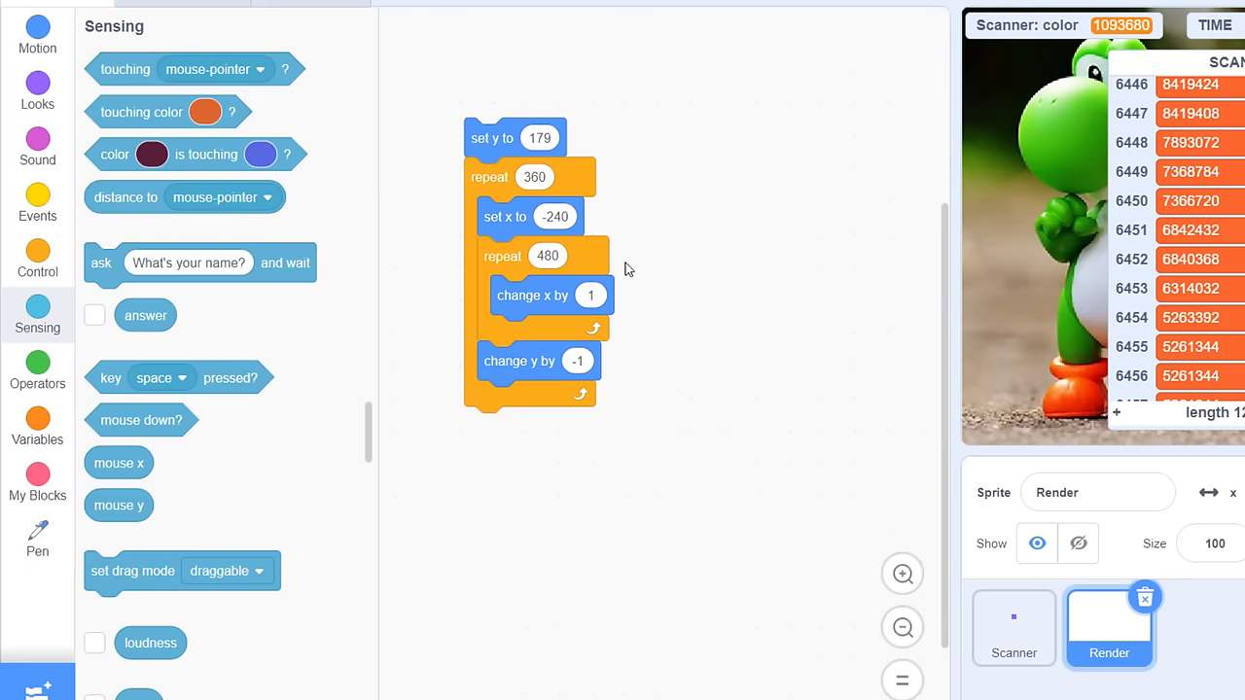
{"action": "mouse_move", "coordinate": [37, 475]}
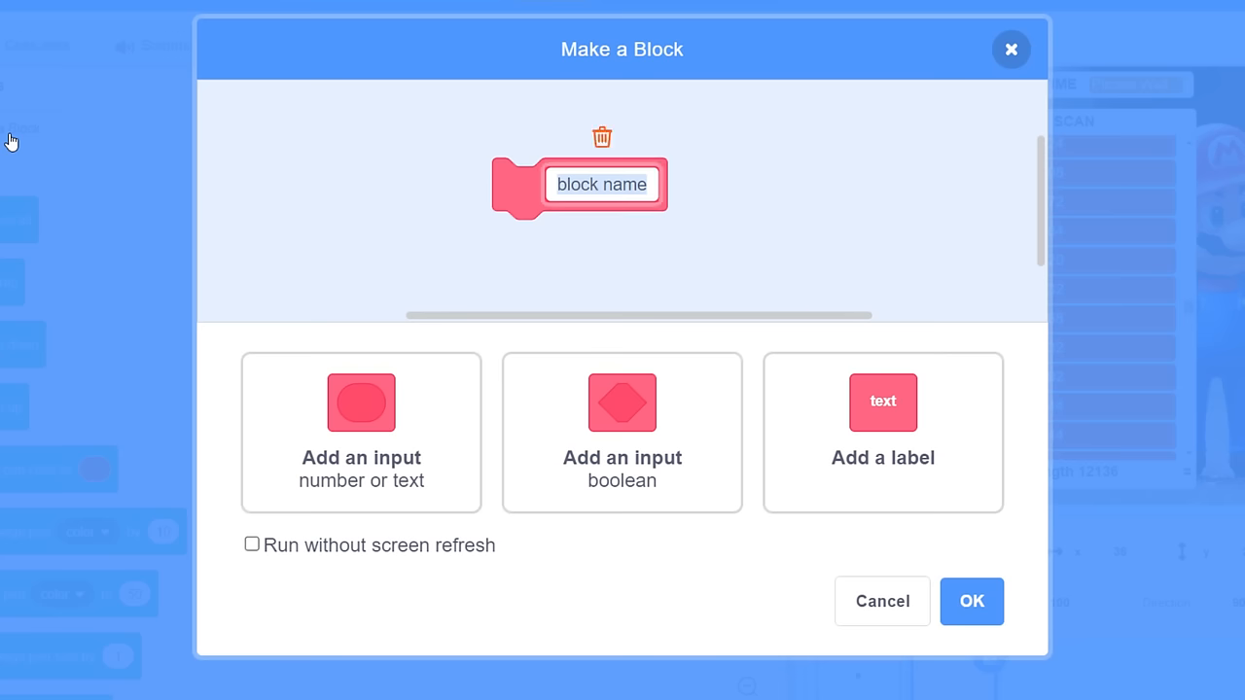
Step: Create a custom block named 'Render' with Run without screen refresh ticked
{"action": "type", "text": "Render"}
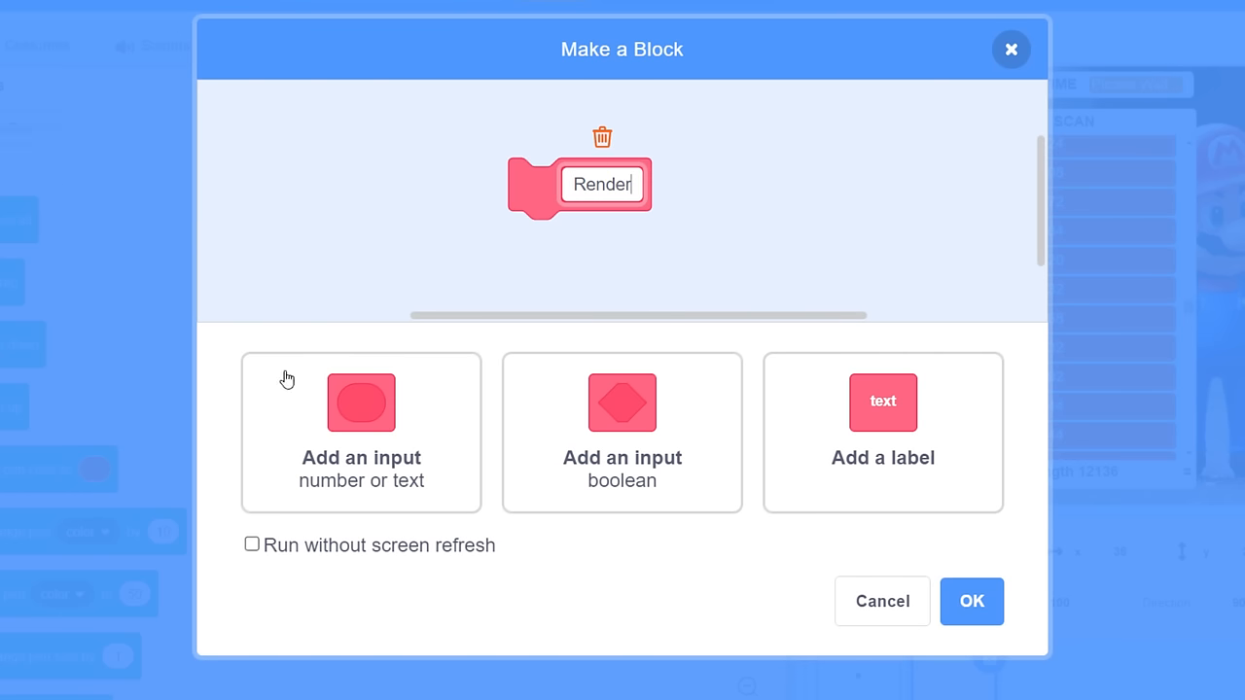
{"action": "left_click", "coordinate": [251, 543]}
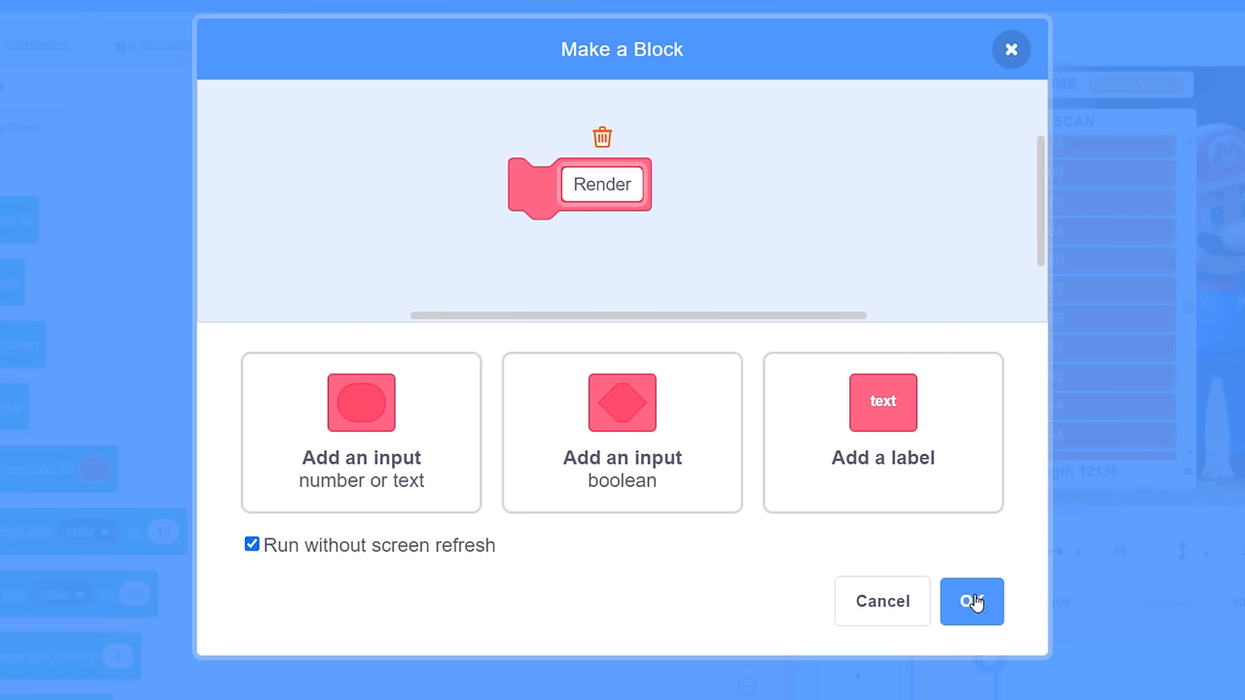
{"action": "left_click", "coordinate": [971, 601]}
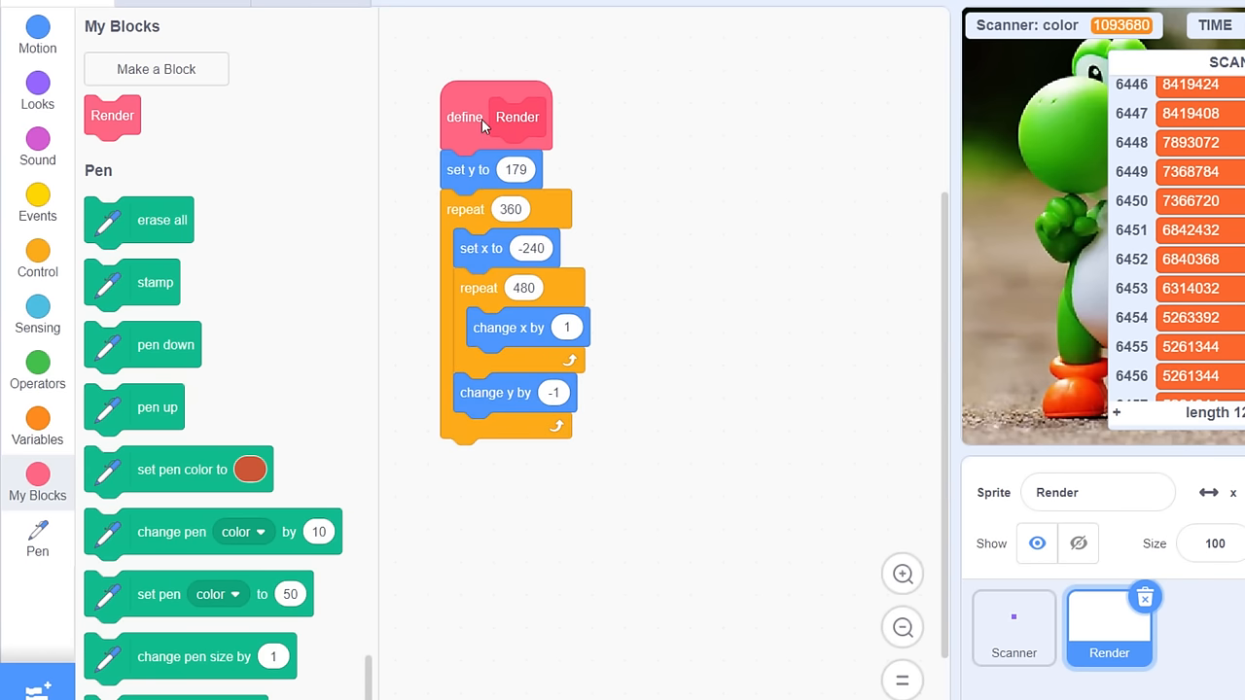
Step: Add erase all, set pen size to 1 and pen down blocks to the Render script
{"action": "left_click_drag", "start_coordinate": [163, 220], "coordinate": [496, 164]}
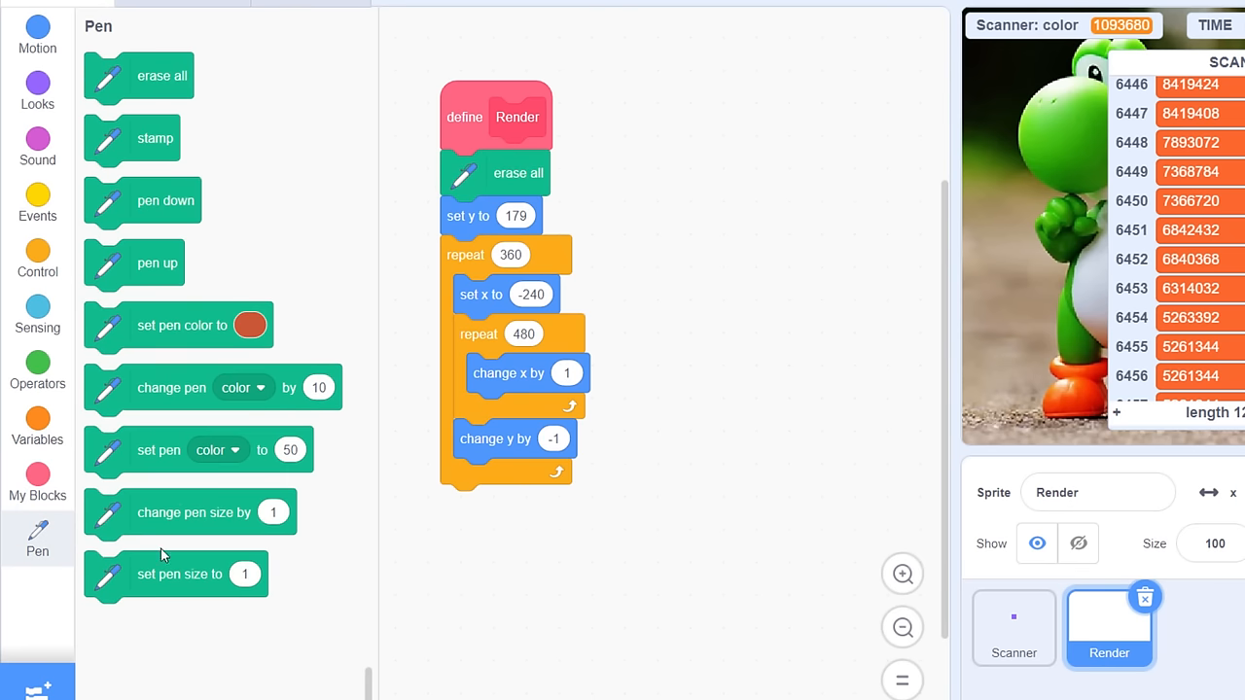
{"action": "left_click_drag", "start_coordinate": [175, 574], "coordinate": [532, 219]}
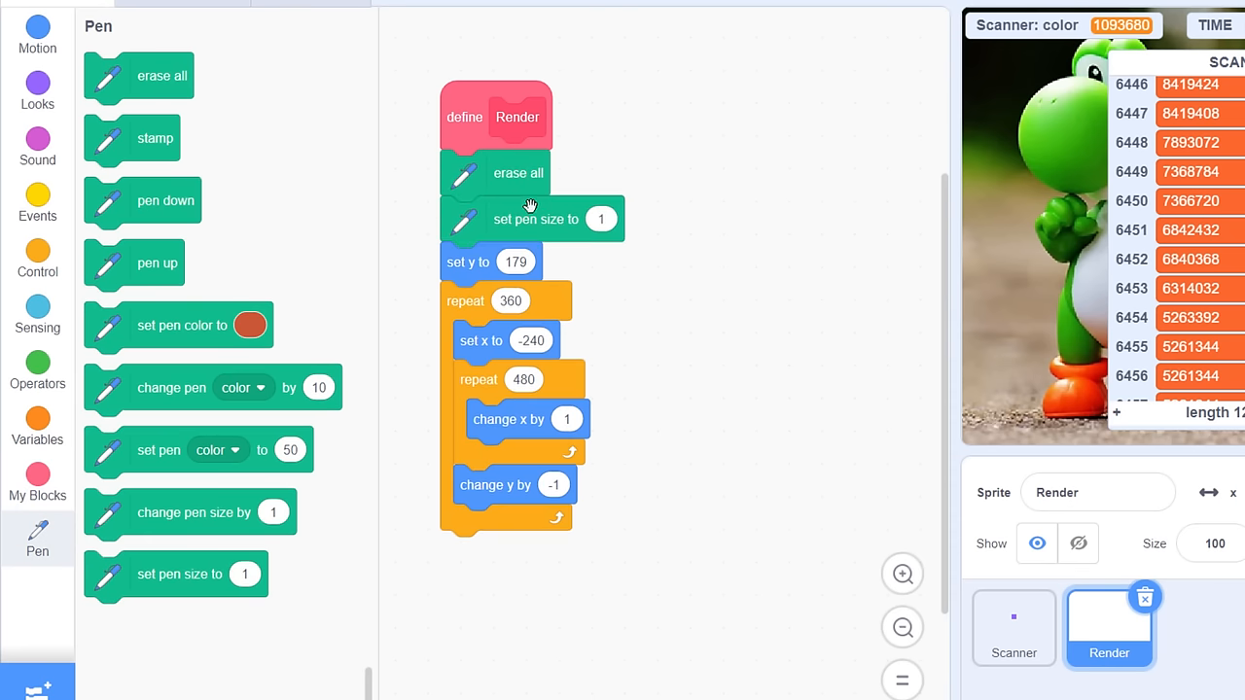
{"action": "mouse_move", "coordinate": [623, 280]}
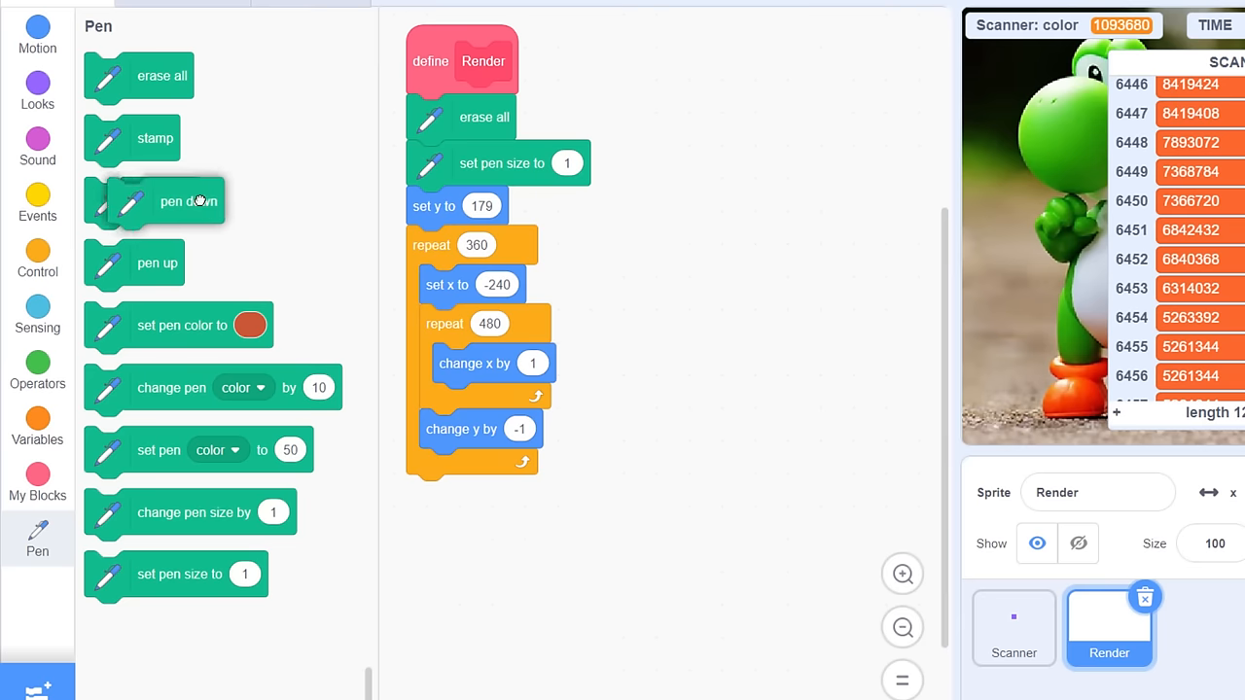
{"action": "left_click_drag", "start_coordinate": [188, 202], "coordinate": [505, 338]}
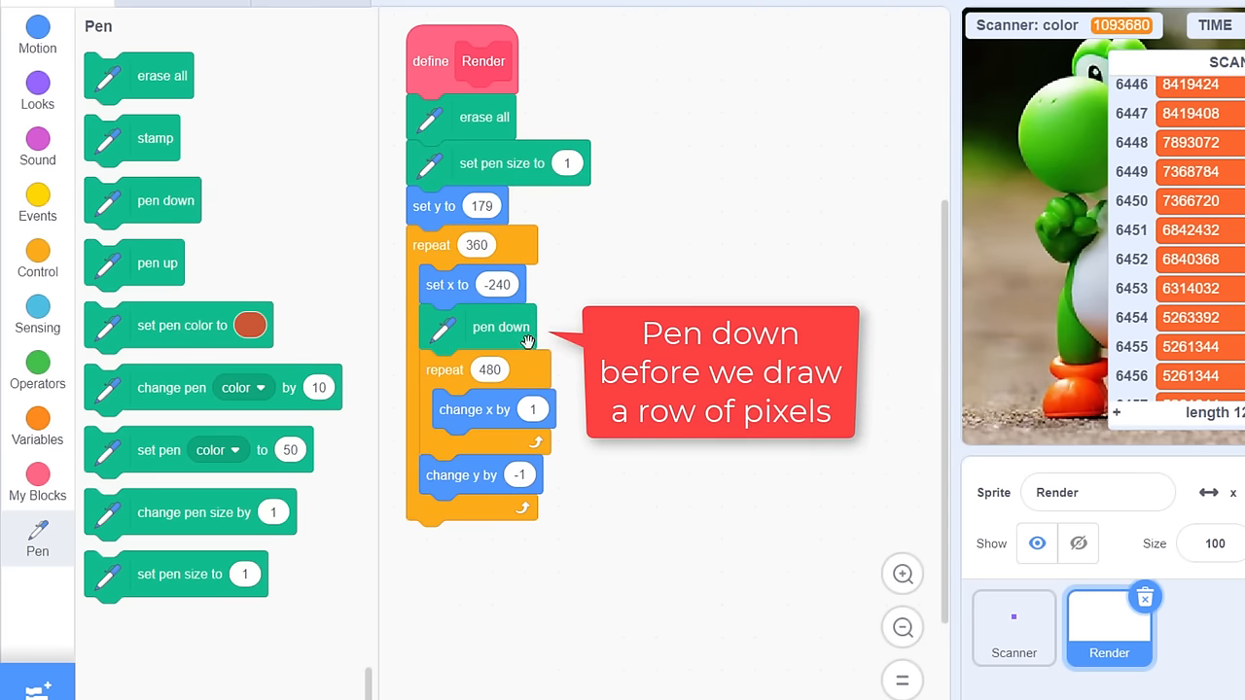
{"action": "mouse_move", "coordinate": [572, 353]}
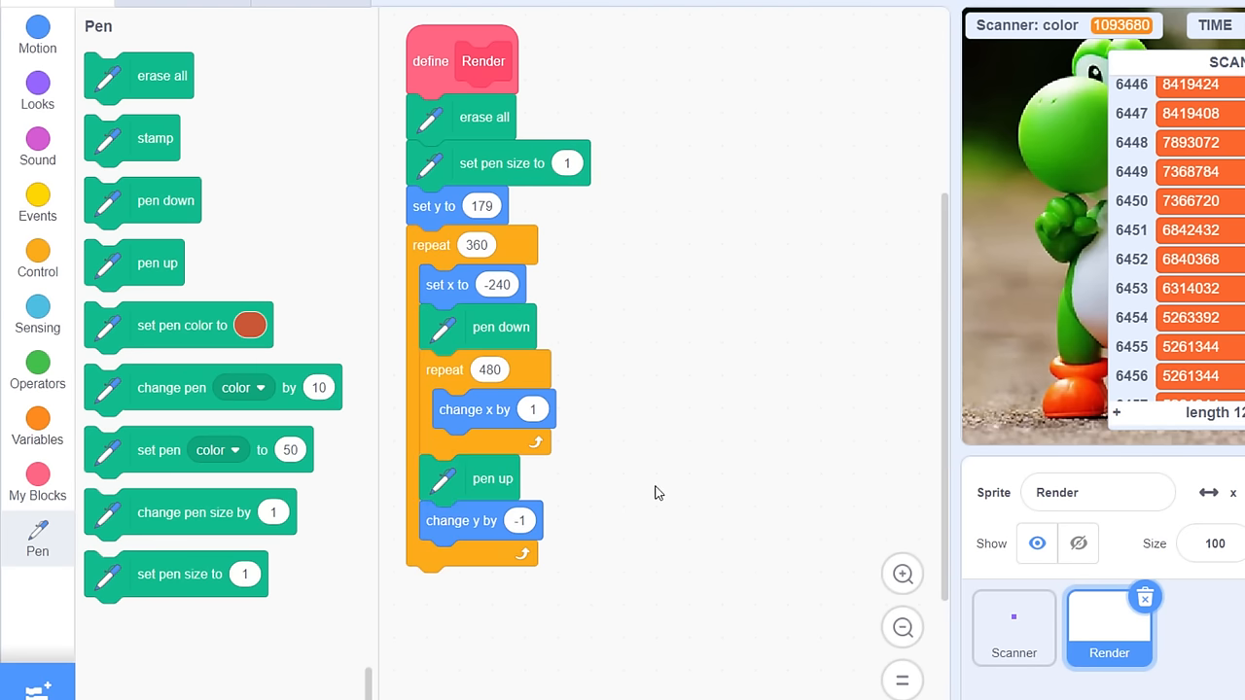
{"action": "mouse_move", "coordinate": [650, 493]}
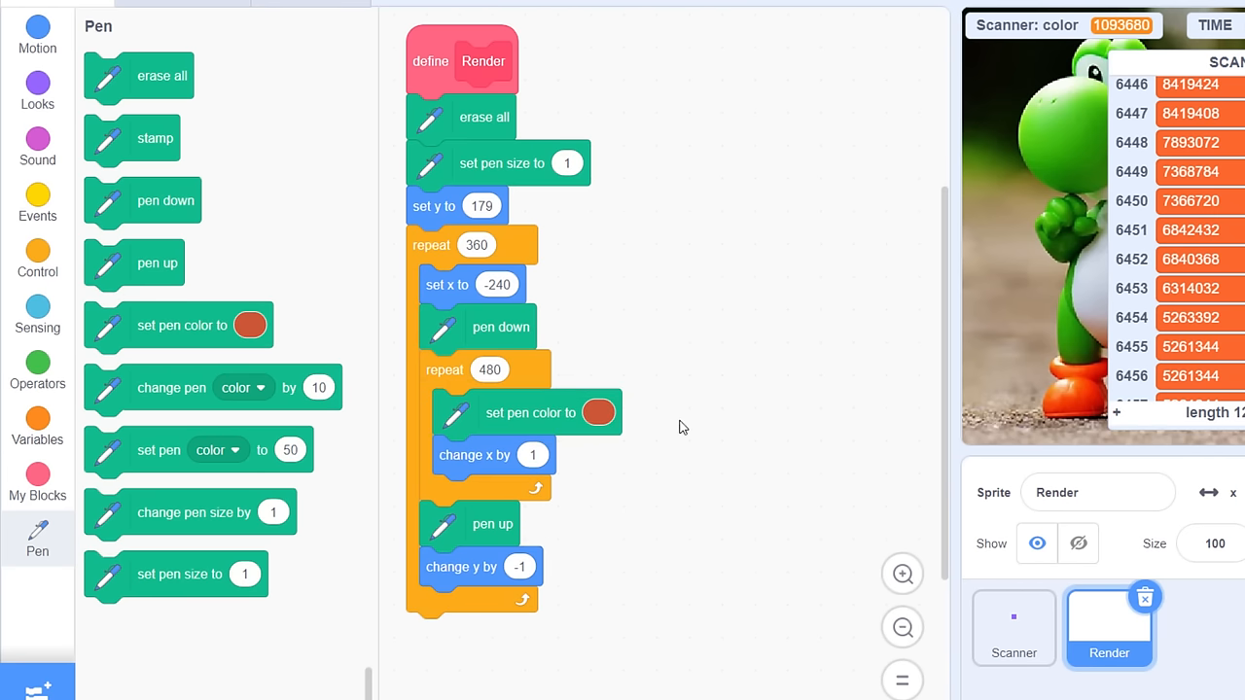
{"action": "left_click", "coordinate": [37, 423]}
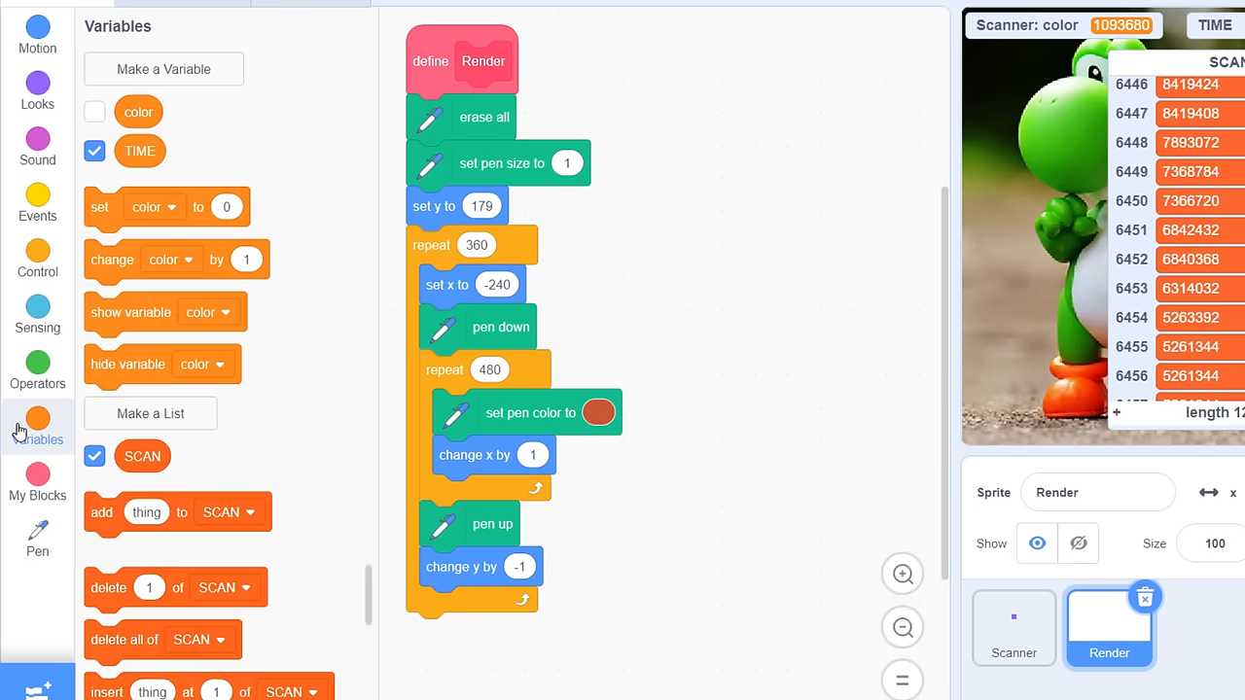
{"action": "scroll", "scroll_direction": "down", "scroll_amount": 3}
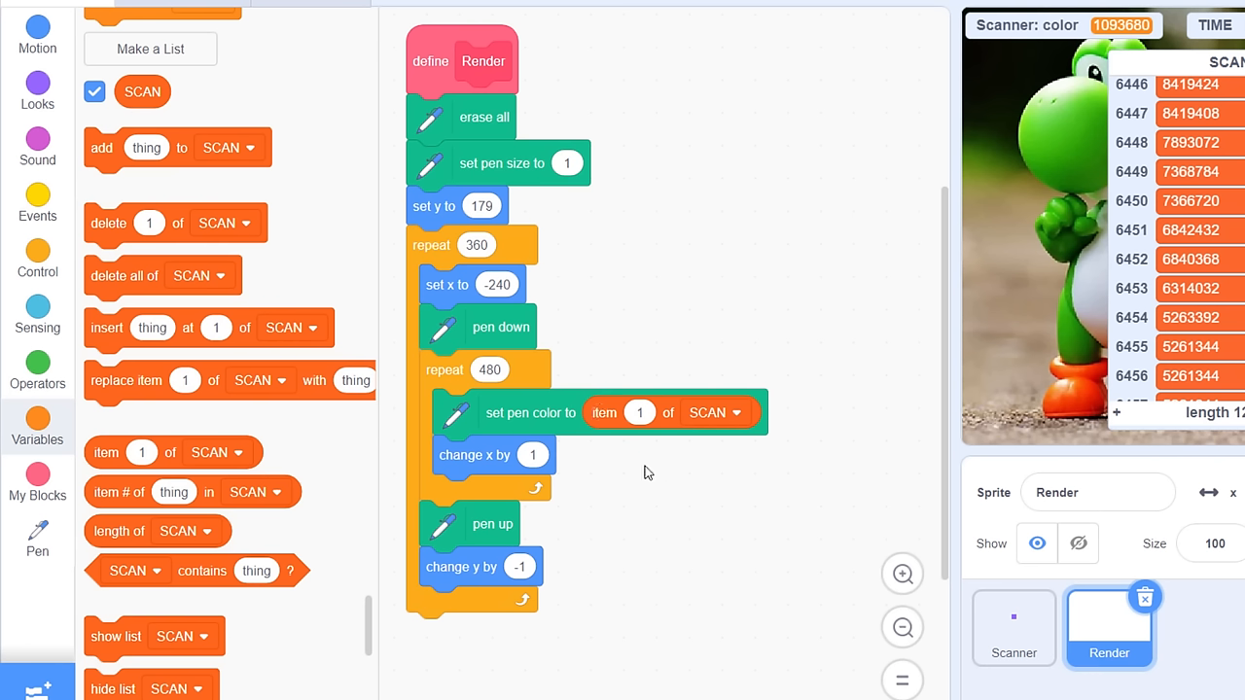
{"action": "mouse_move", "coordinate": [639, 412]}
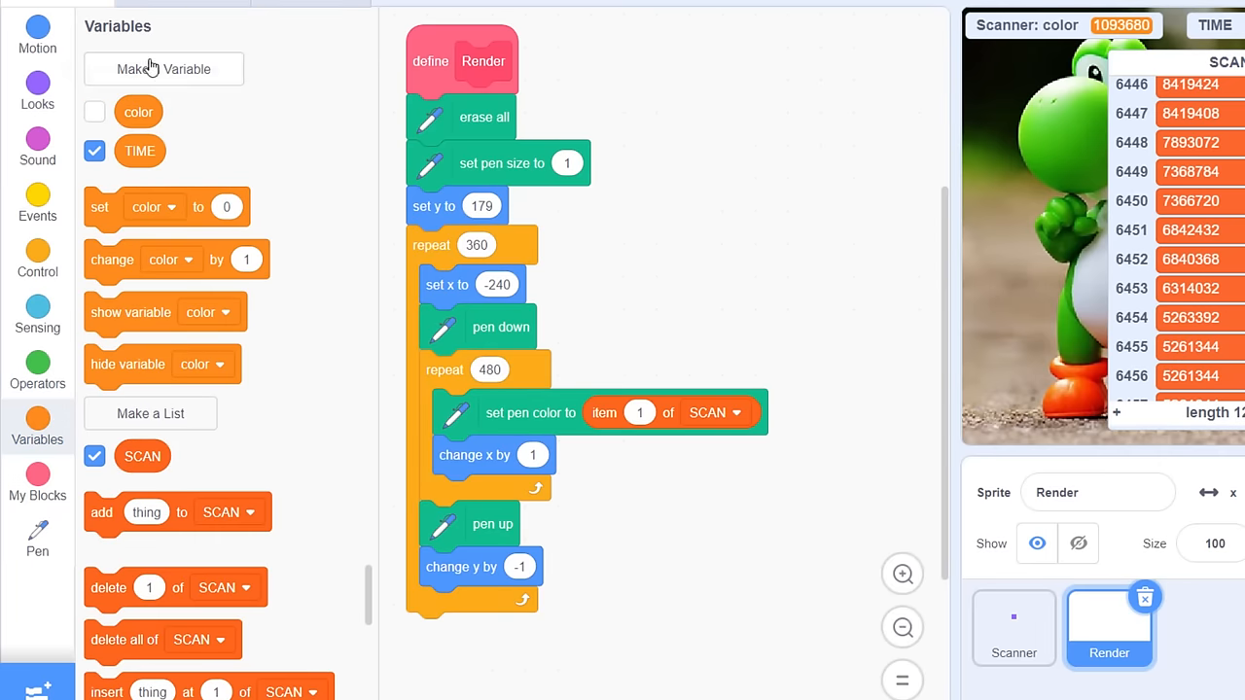
Step: Create sprite-only variable 'scan idx', set it to 1 and change it by 1 per pixel
{"action": "left_click", "coordinate": [163, 68]}
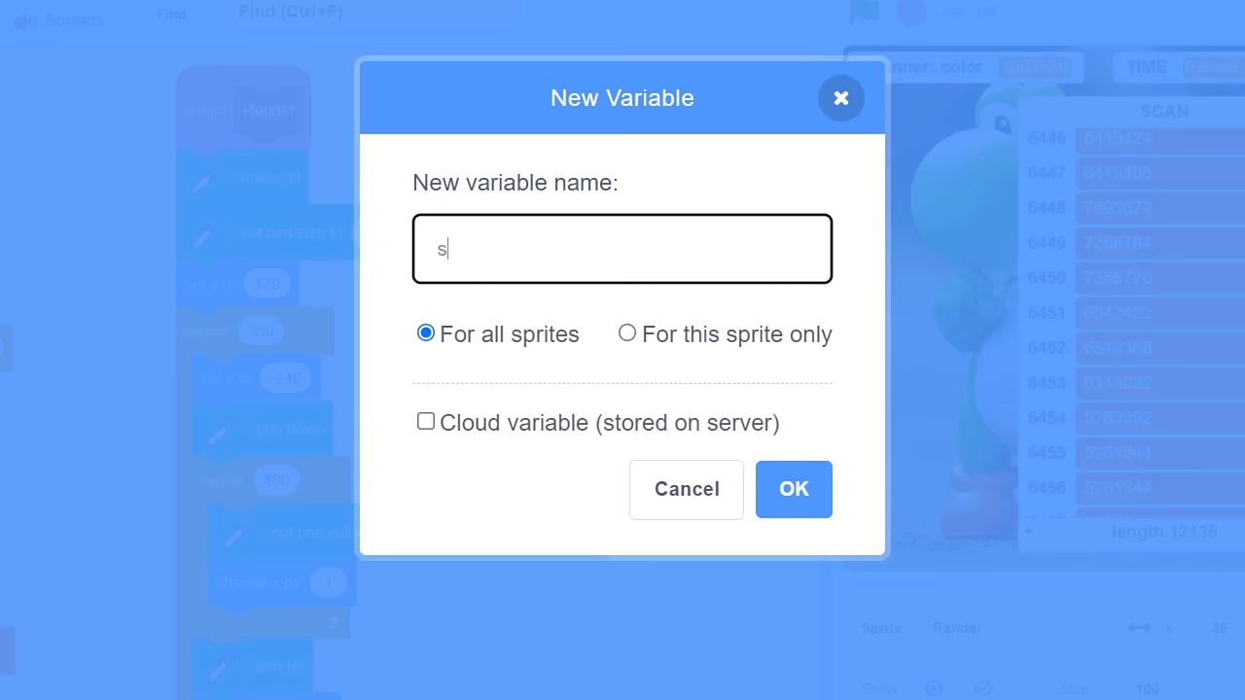
{"action": "type", "text": "can idx"}
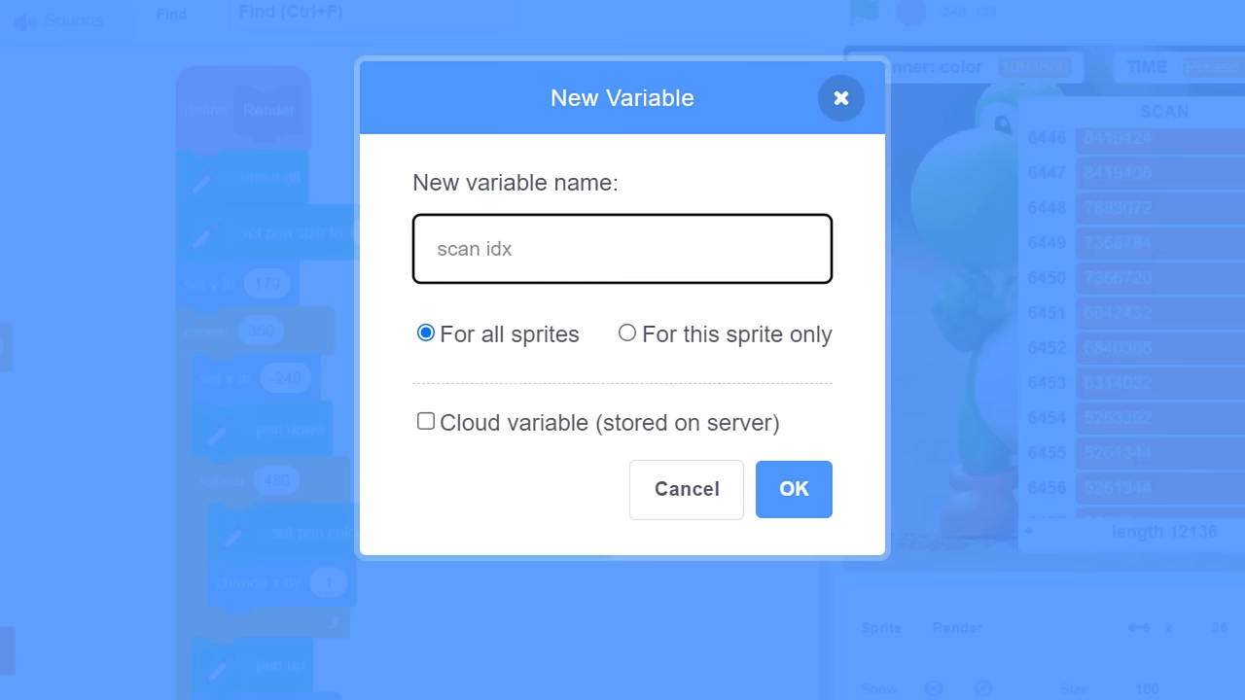
{"action": "left_click", "coordinate": [626, 334]}
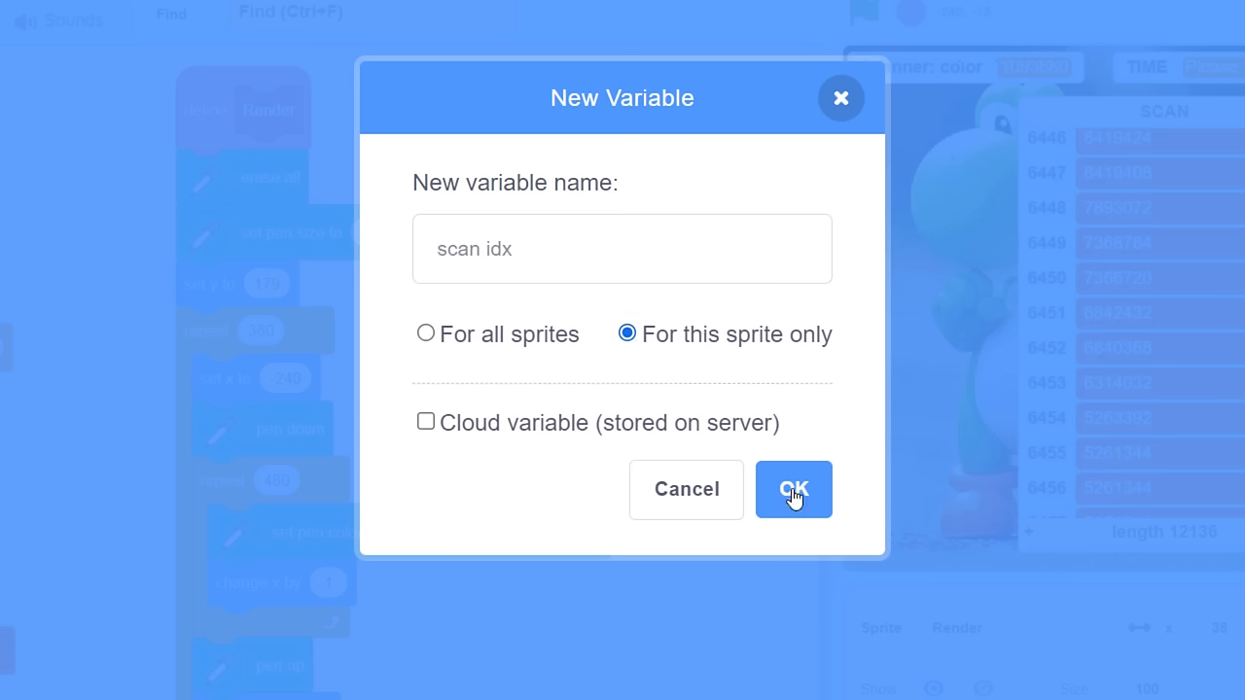
{"action": "left_click", "coordinate": [793, 489]}
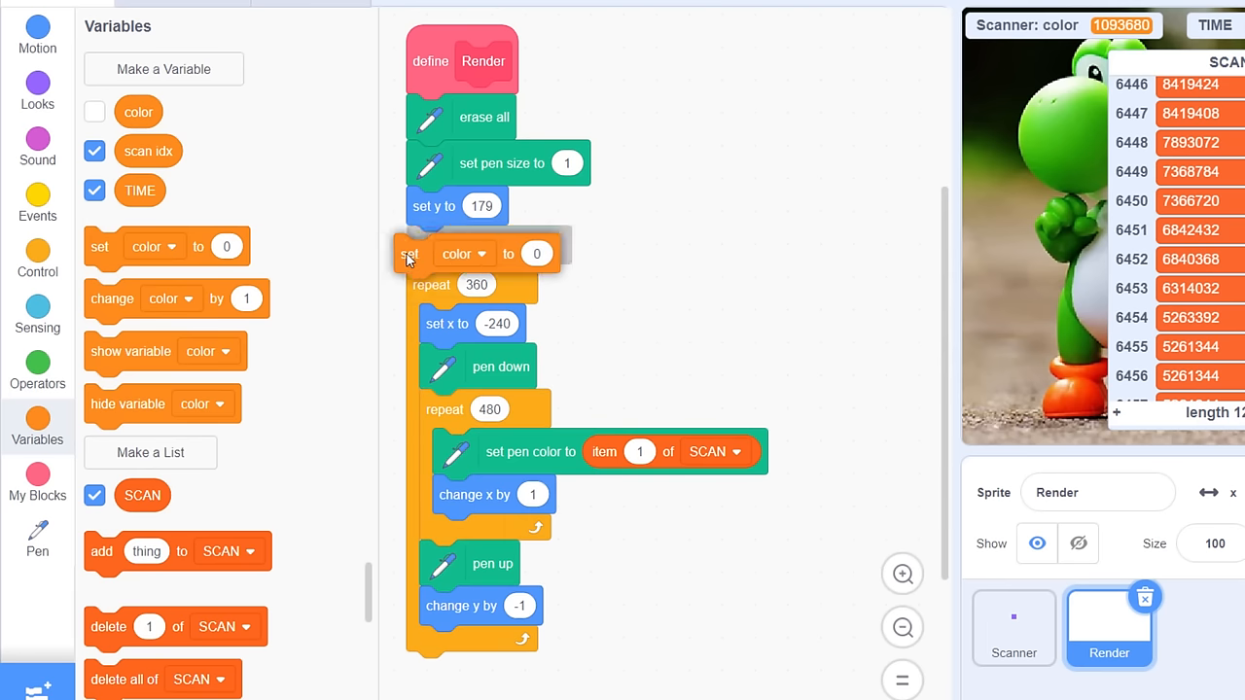
{"action": "left_click", "coordinate": [481, 244]}
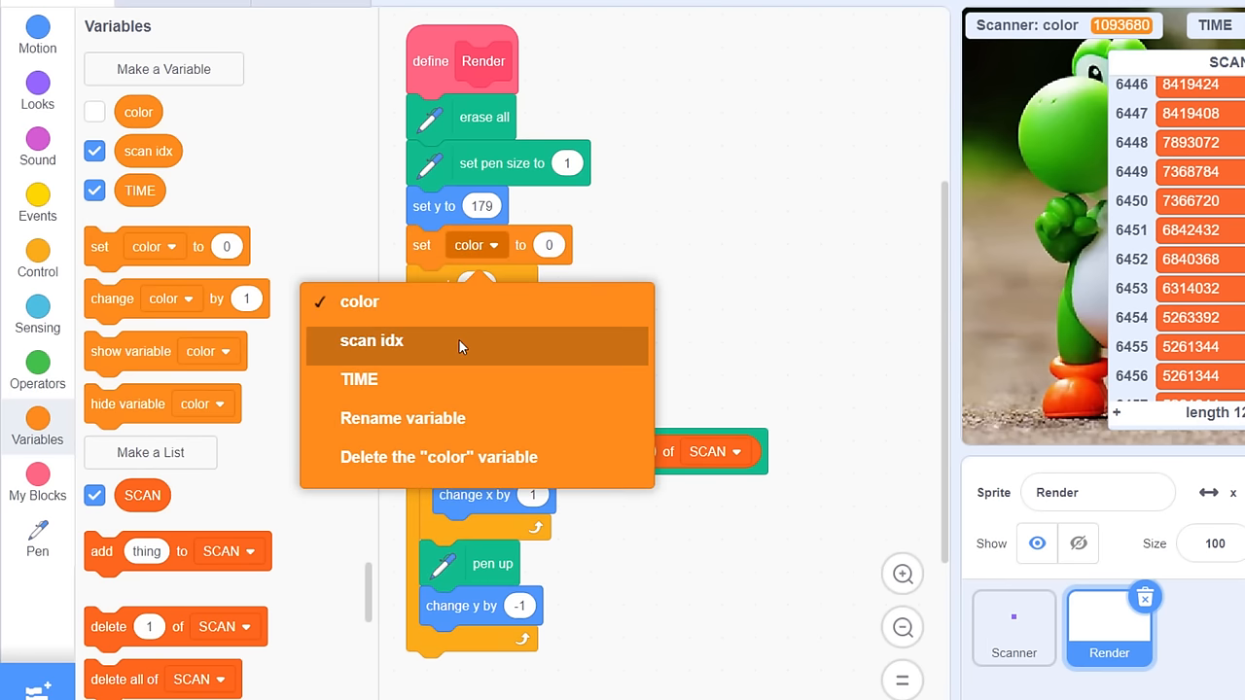
{"action": "left_click", "coordinate": [371, 340]}
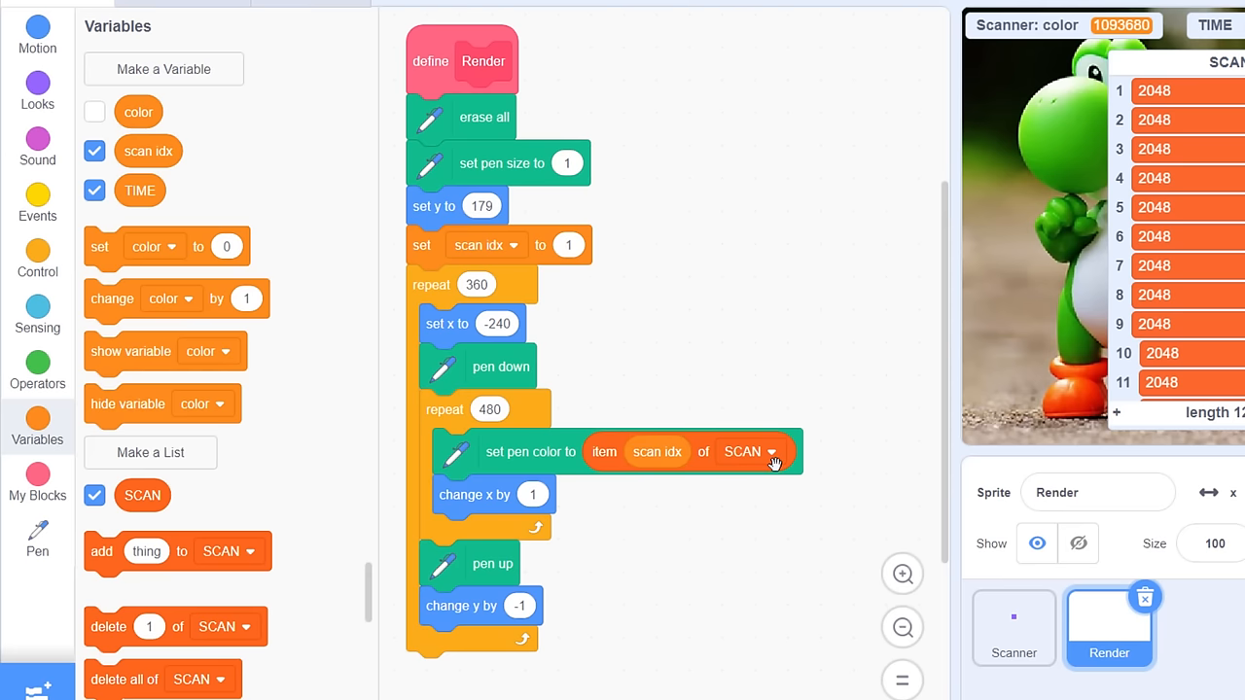
{"action": "mouse_move", "coordinate": [161, 322]}
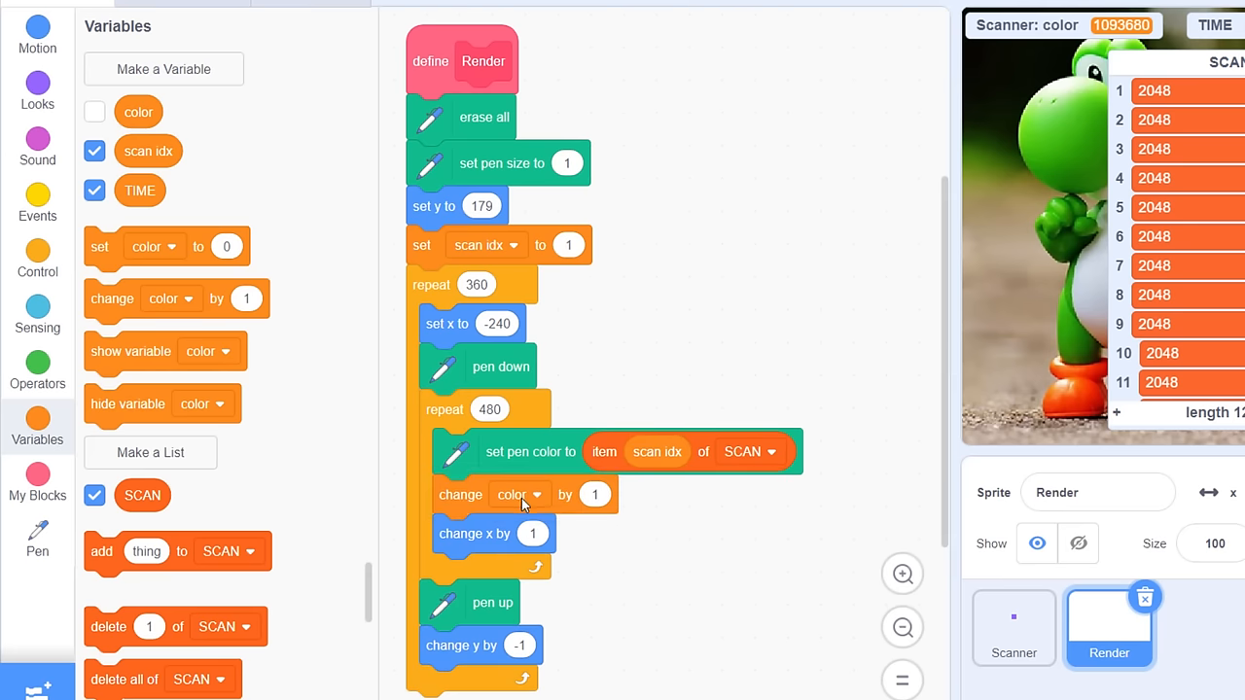
{"action": "left_click", "coordinate": [520, 494]}
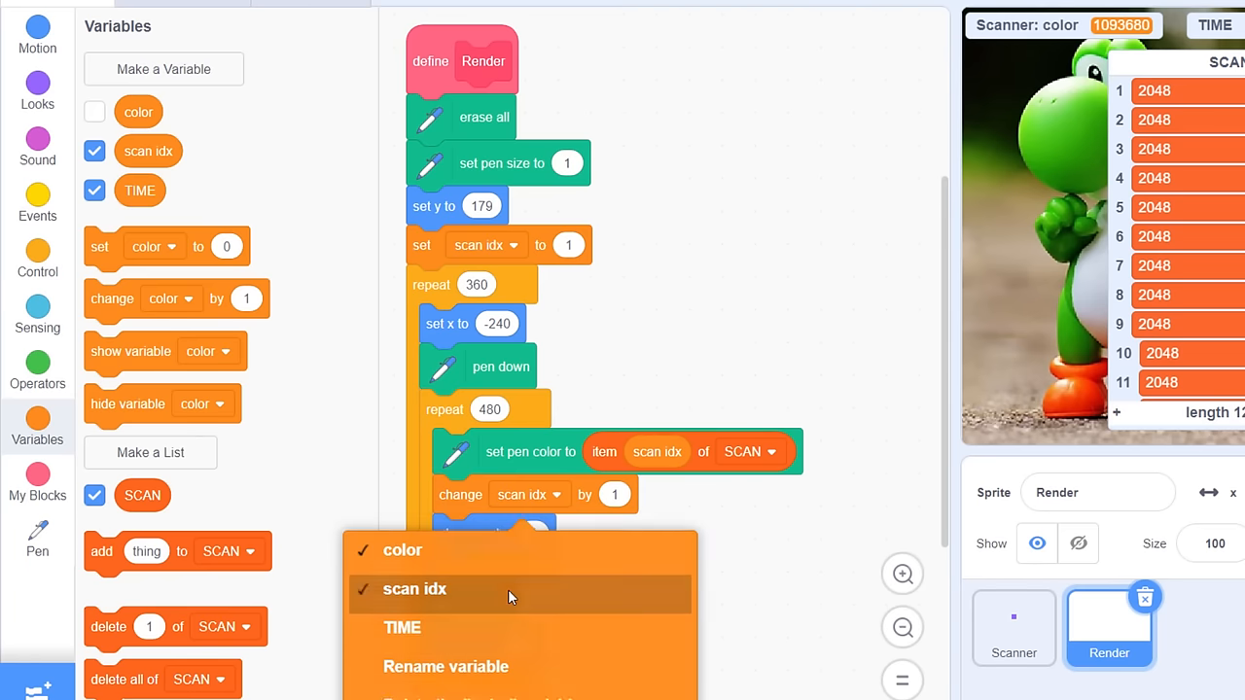
{"action": "left_click", "coordinate": [668, 581]}
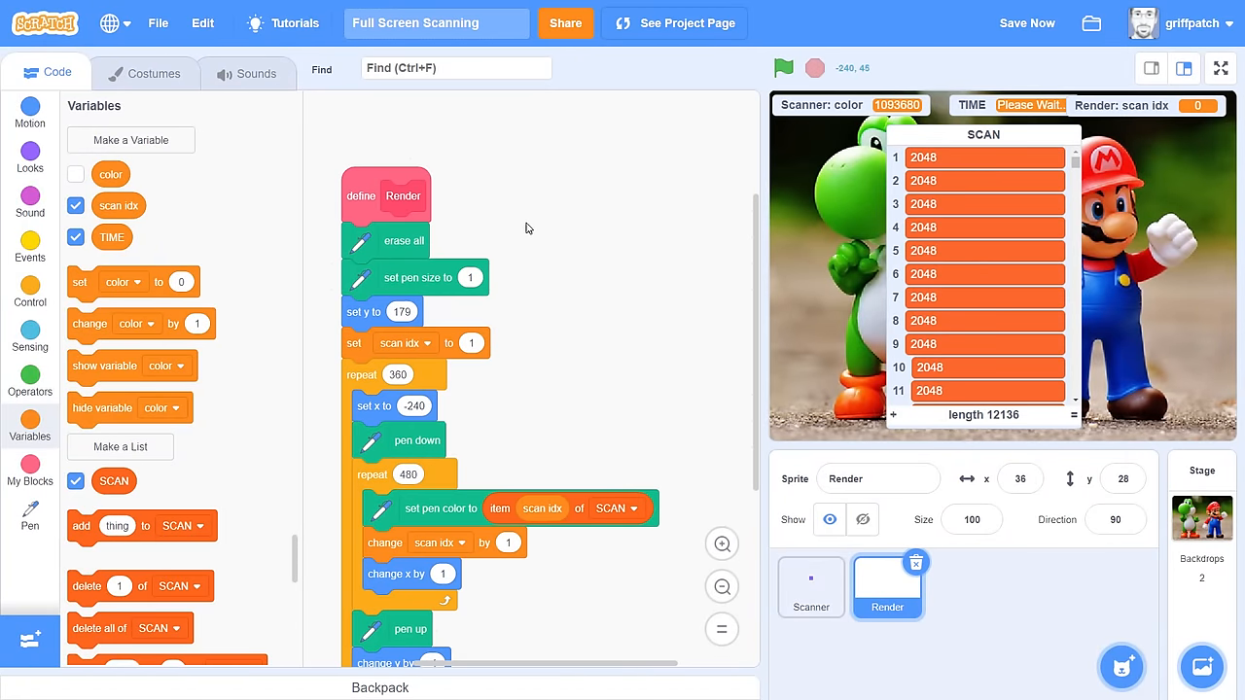
Step: Place a Render call block, run it, and hide the SCAN and scan idx monitors
{"action": "left_click", "coordinate": [29, 469]}
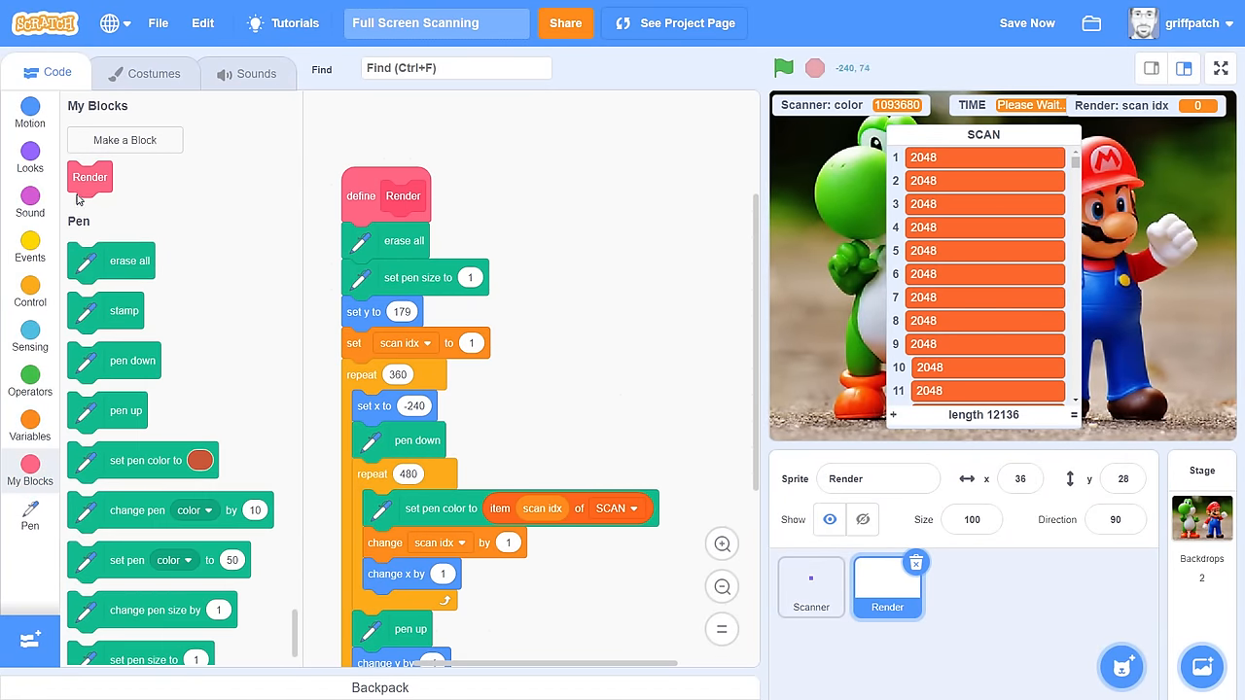
{"action": "left_click_drag", "start_coordinate": [89, 177], "coordinate": [367, 126]}
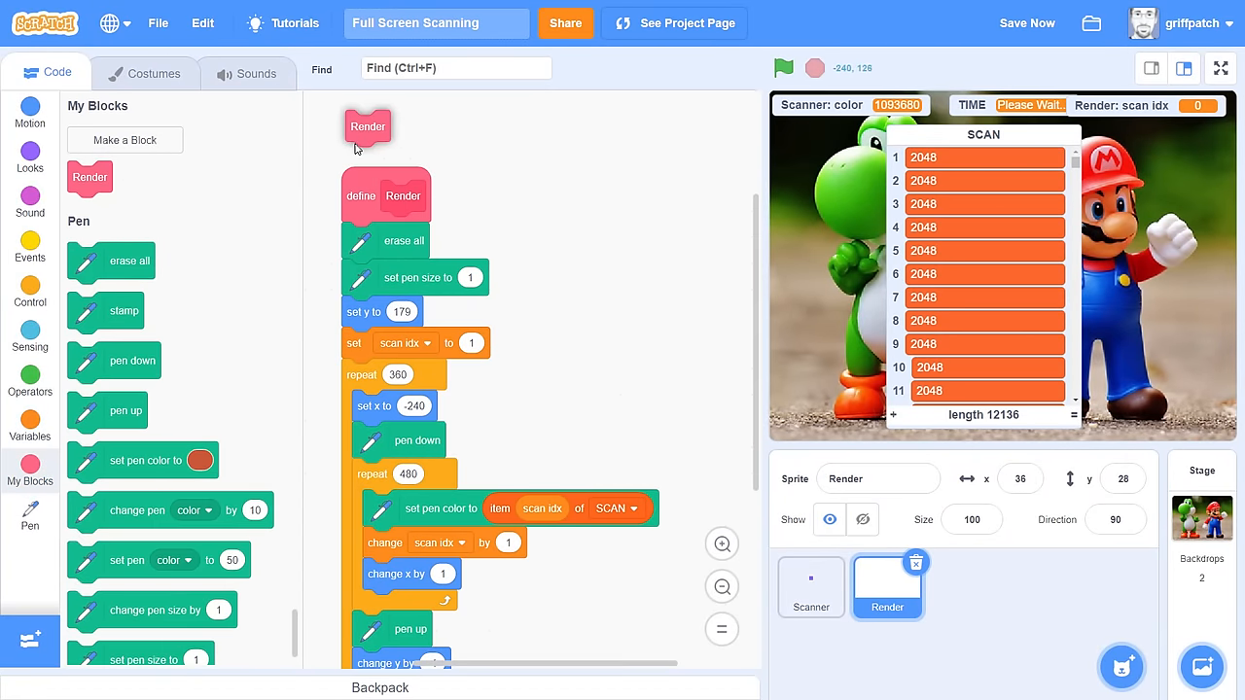
{"action": "left_click", "coordinate": [29, 425]}
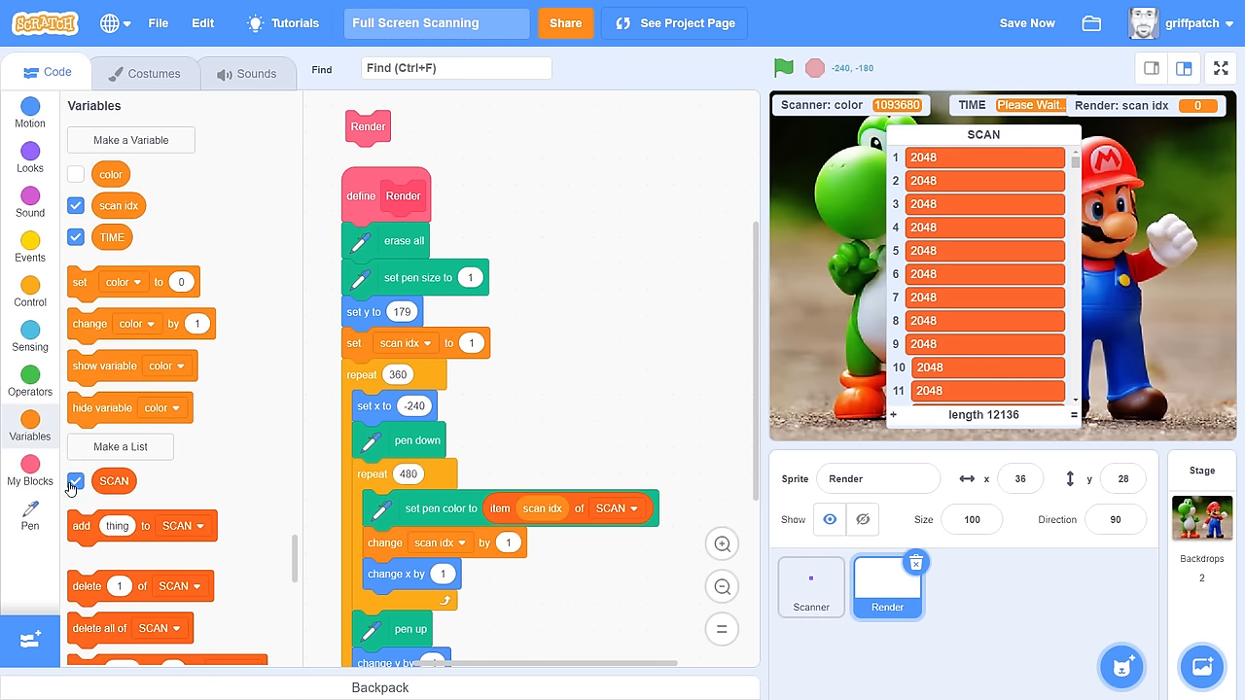
{"action": "left_click", "coordinate": [75, 482]}
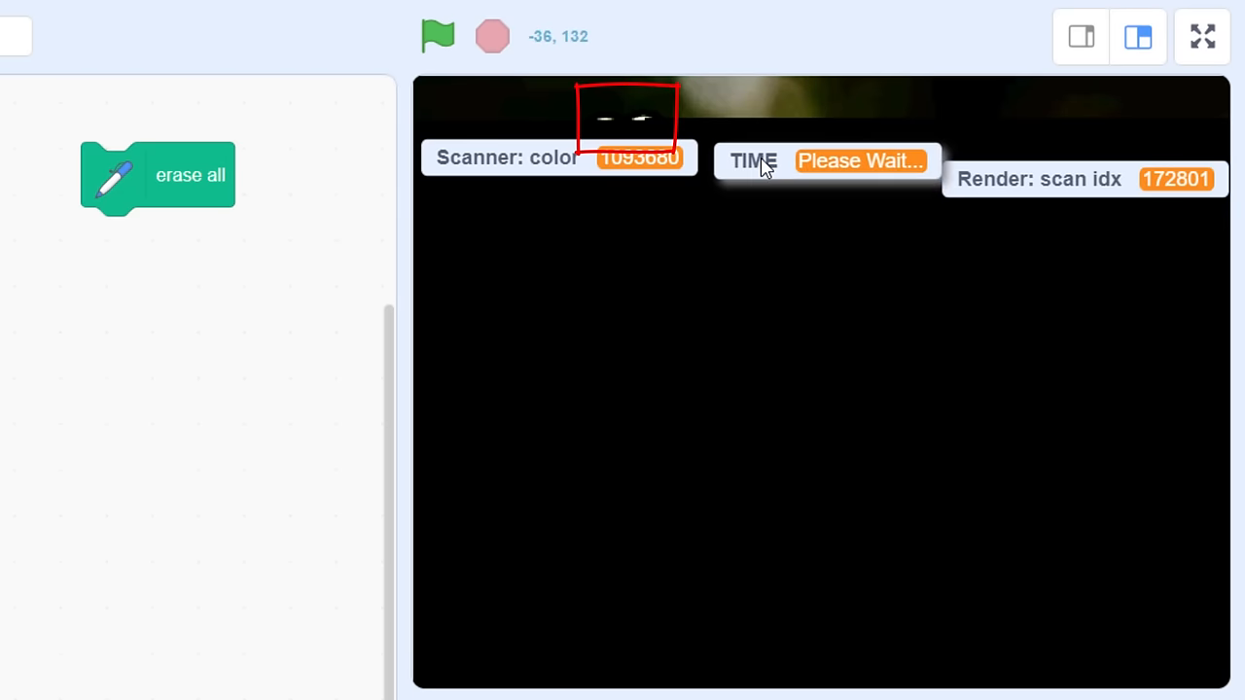
{"action": "mouse_move", "coordinate": [795, 255]}
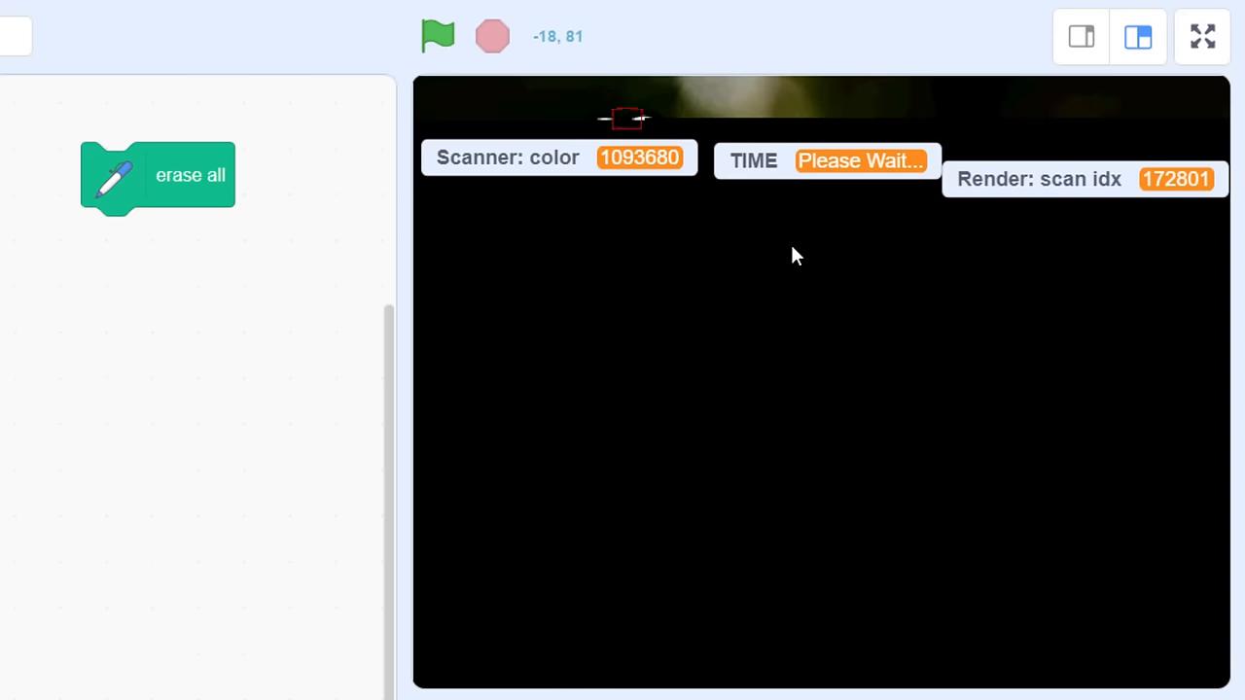
{"action": "left_click", "coordinate": [1202, 37]}
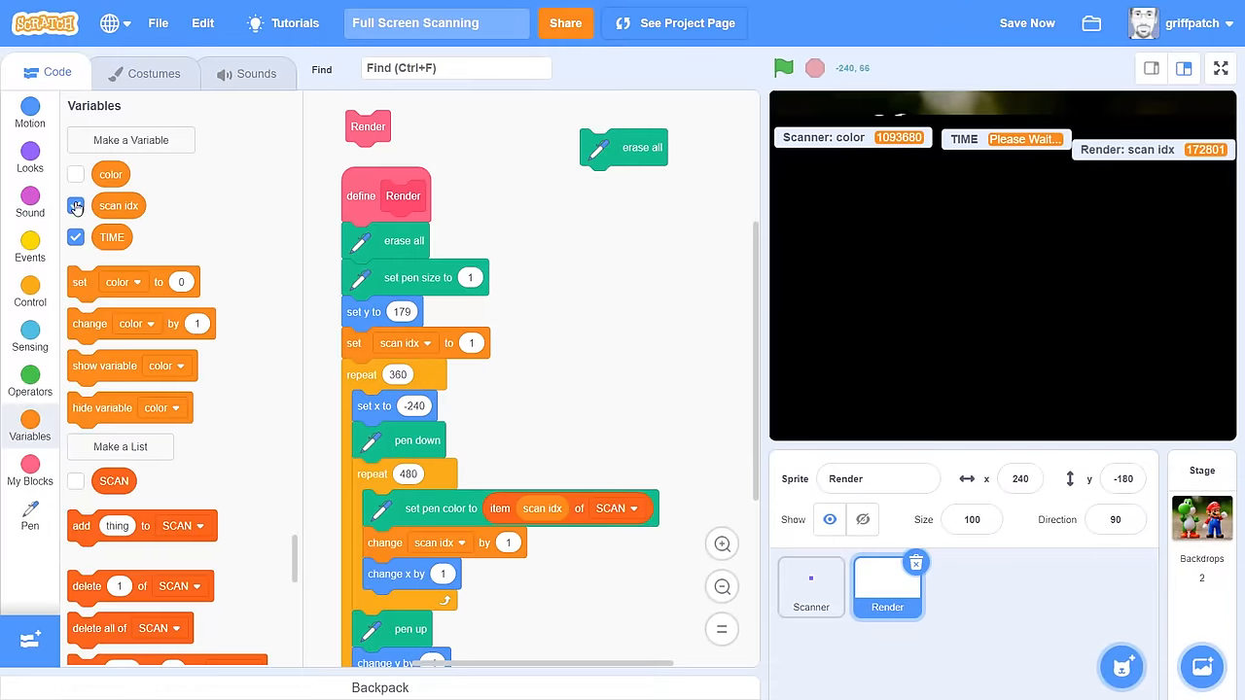
{"action": "left_click", "coordinate": [76, 205]}
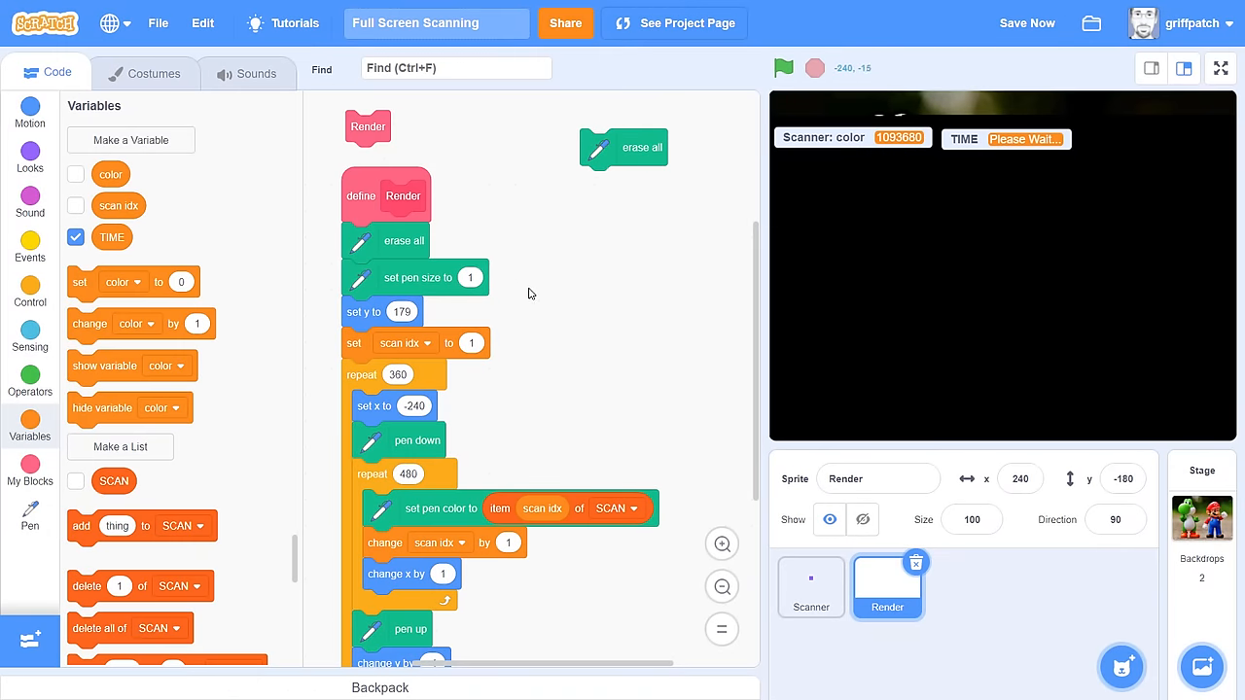
{"action": "mouse_move", "coordinate": [530, 292]}
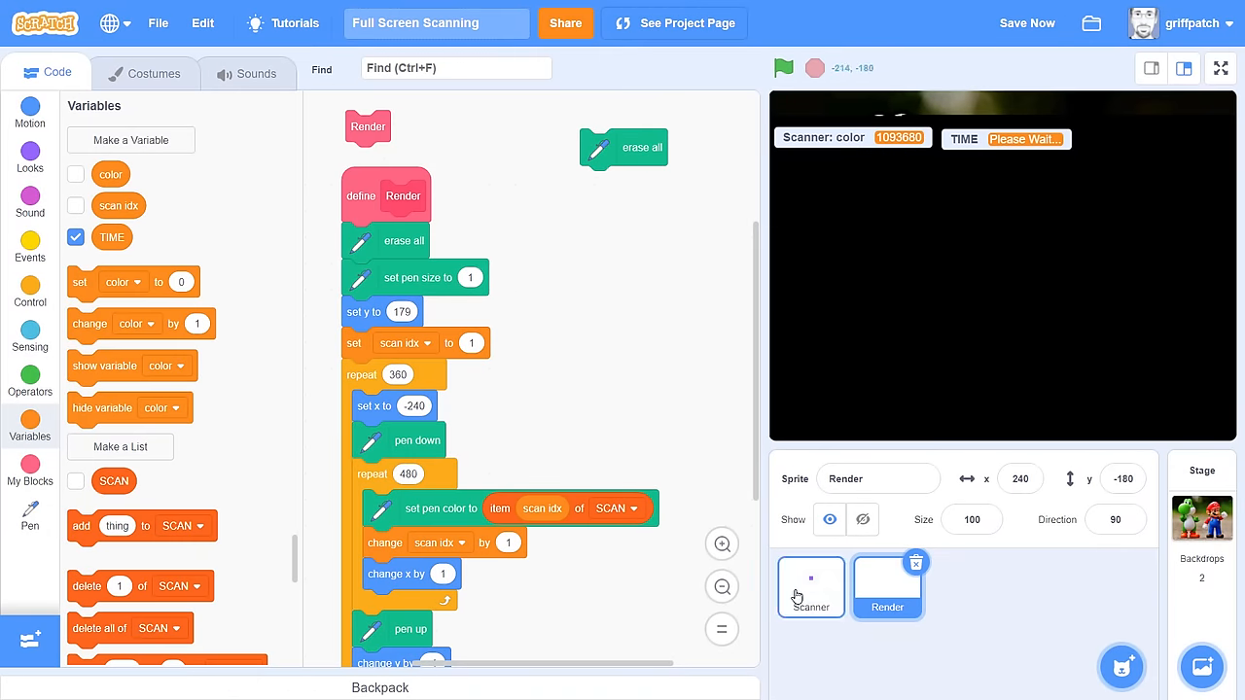
Step: Select Scanner, show the SCAN list monitor, and scroll through its 12,136 values
{"action": "left_click", "coordinate": [810, 586]}
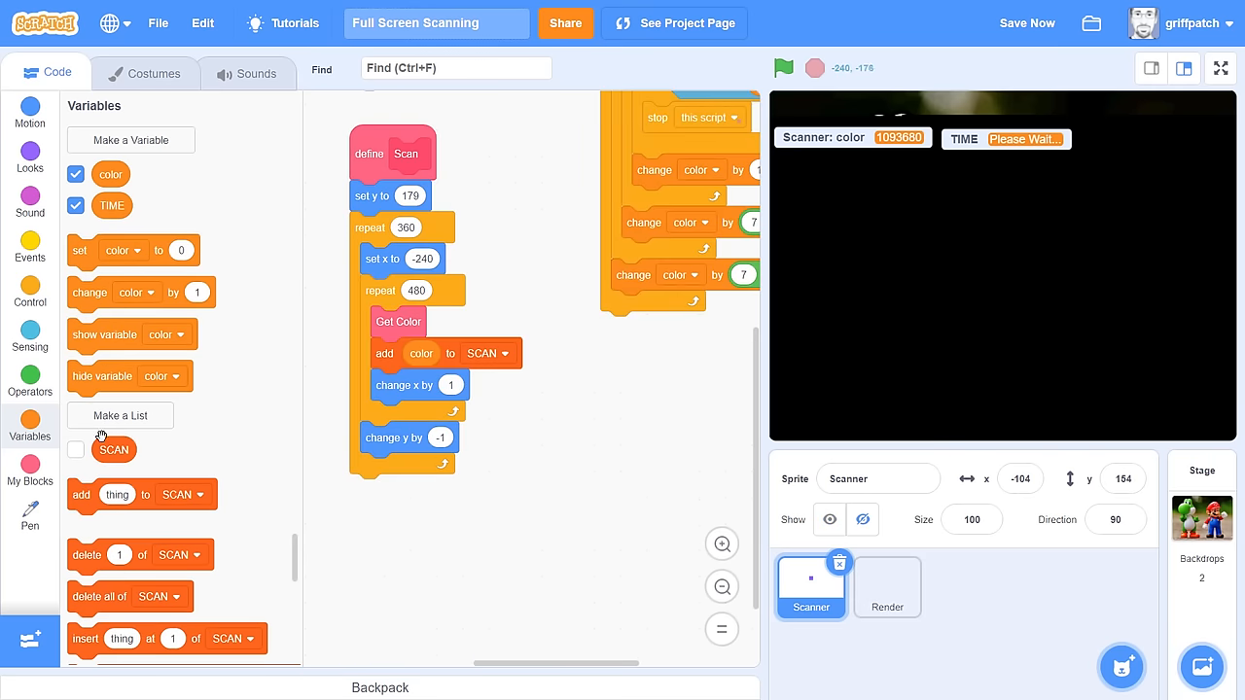
{"action": "left_click", "coordinate": [75, 450]}
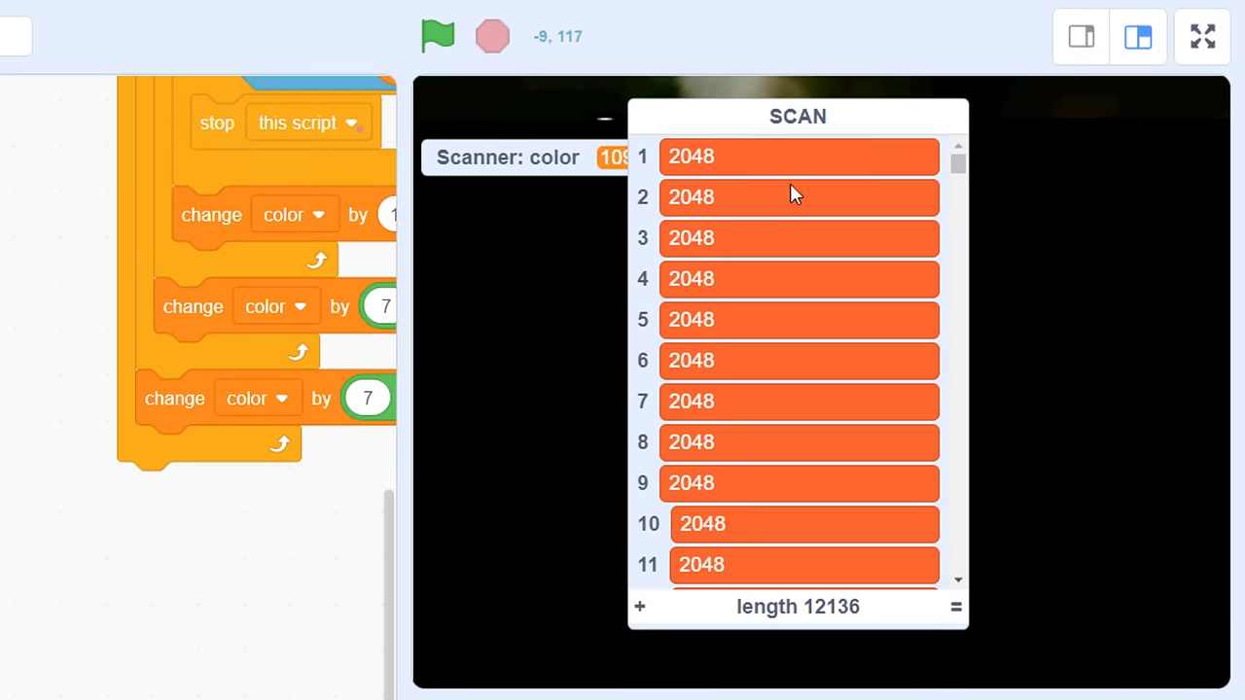
{"action": "mouse_move", "coordinate": [812, 416]}
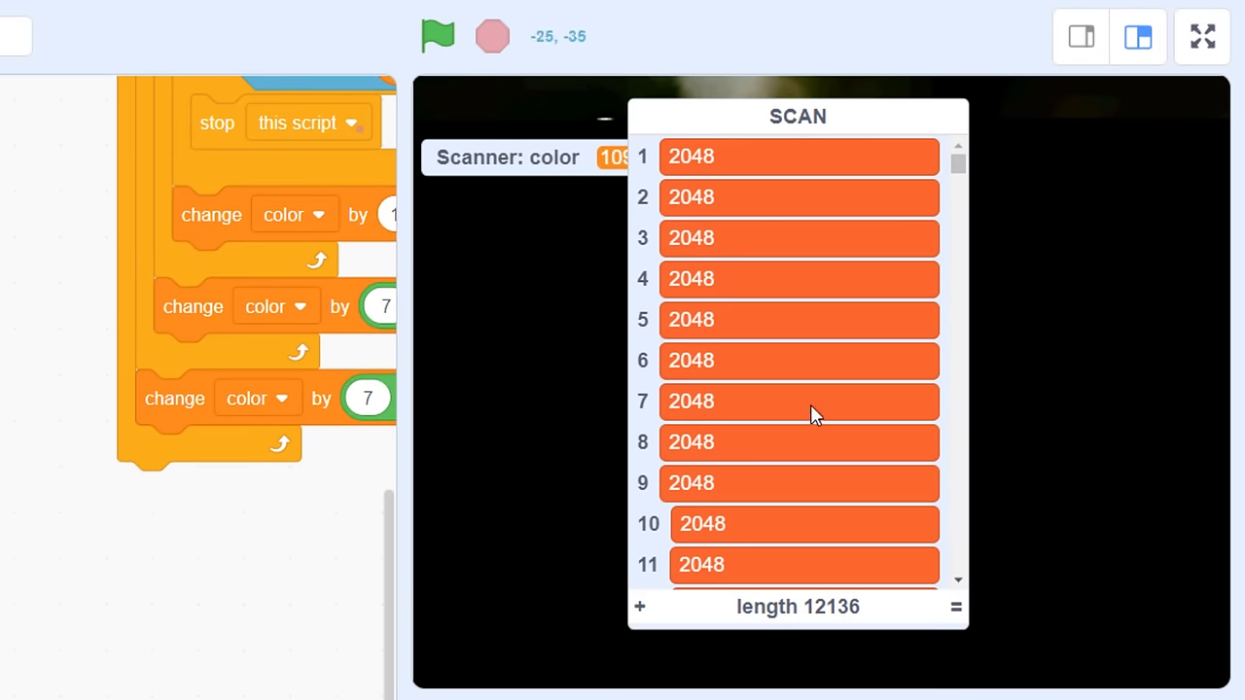
{"action": "scroll", "scroll_direction": "down", "scroll_amount": 3}
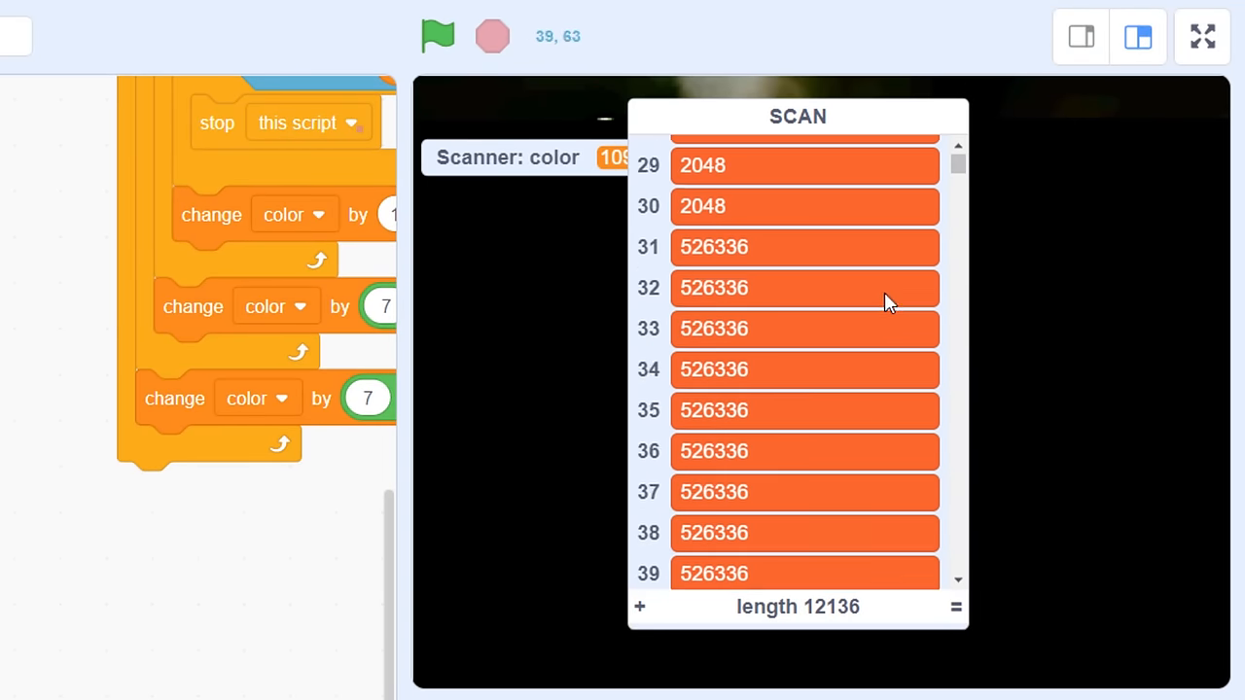
{"action": "scroll", "scroll_direction": "down", "scroll_amount": 3}
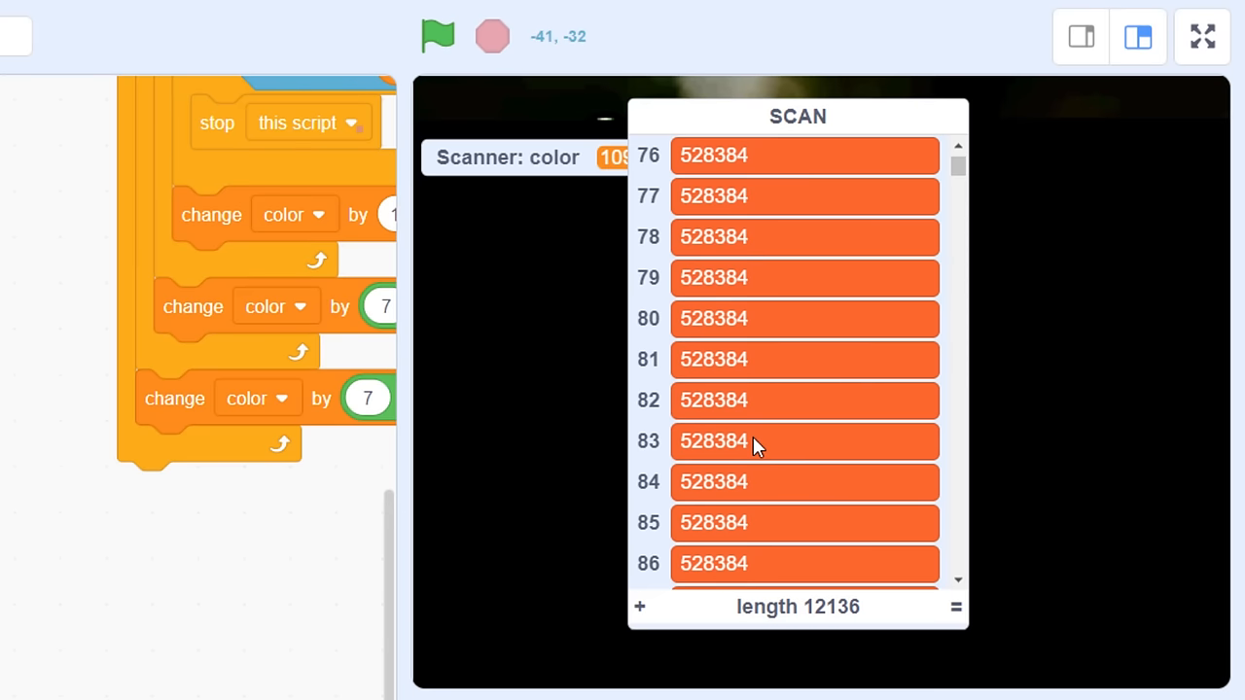
{"action": "scroll", "scroll_direction": "down", "scroll_amount": 3}
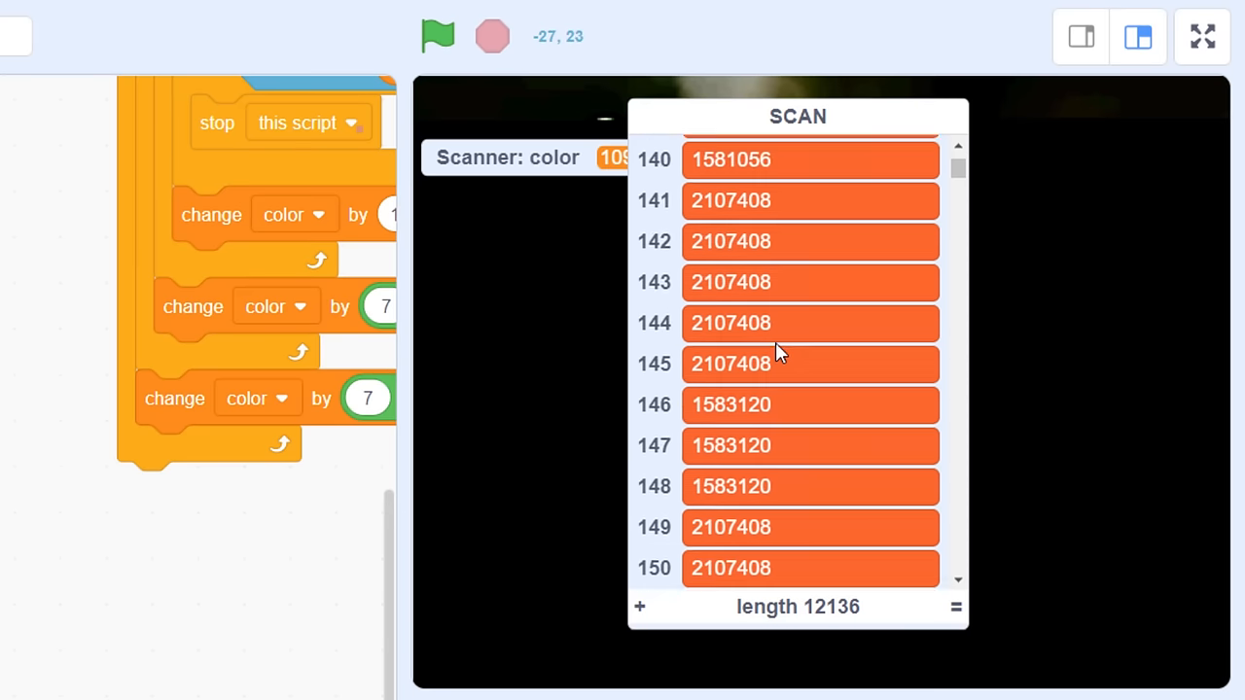
{"action": "scroll", "scroll_direction": "down", "scroll_amount": 3}
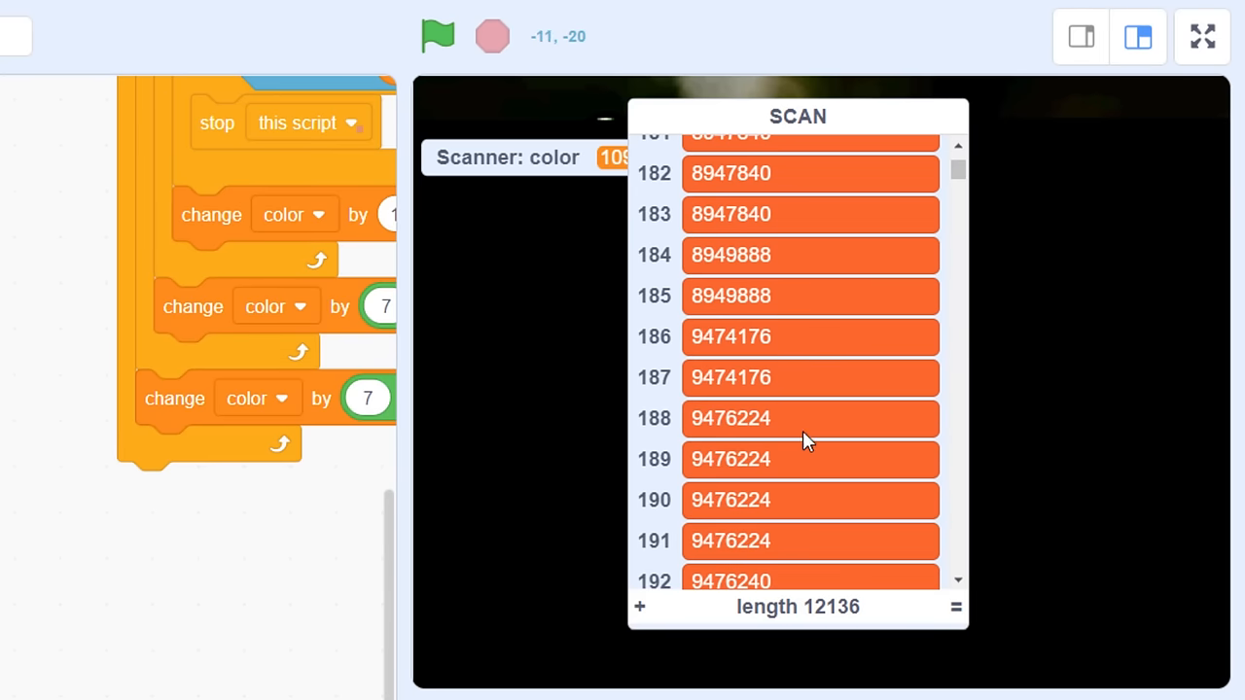
{"action": "scroll", "scroll_direction": "down", "scroll_amount": 3}
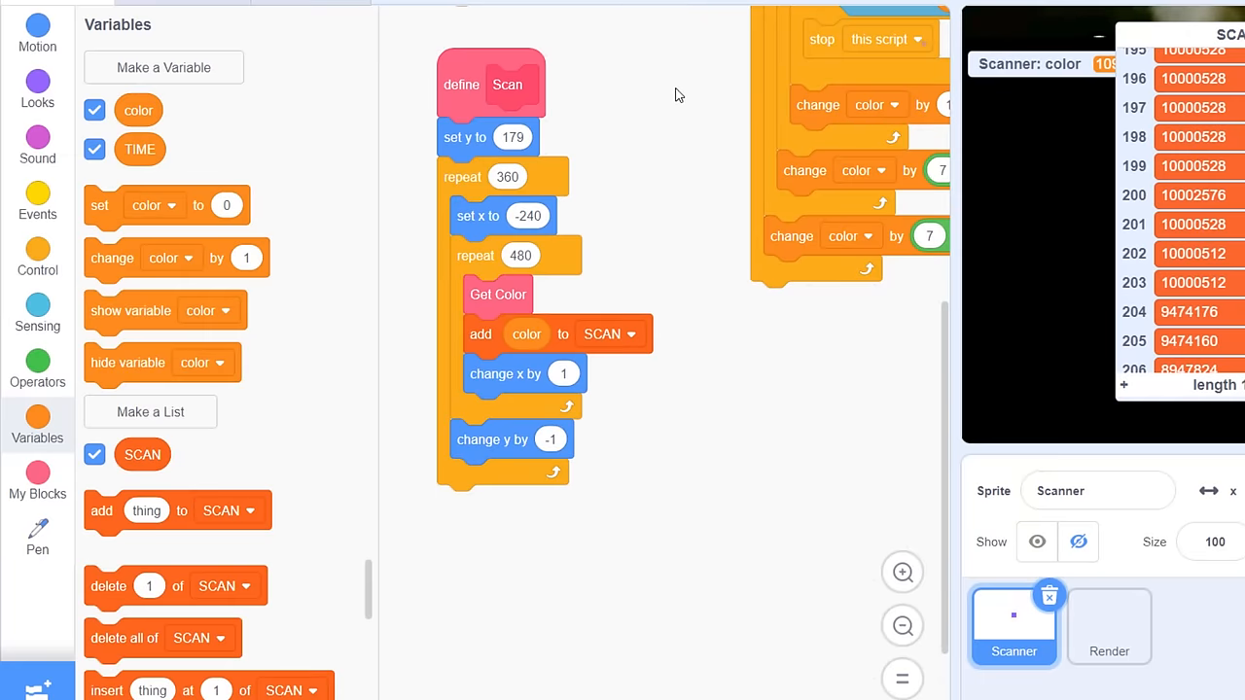
Step: Wrap Get Color in an if block whose condition is not touching the previous colour
{"action": "left_click", "coordinate": [37, 258]}
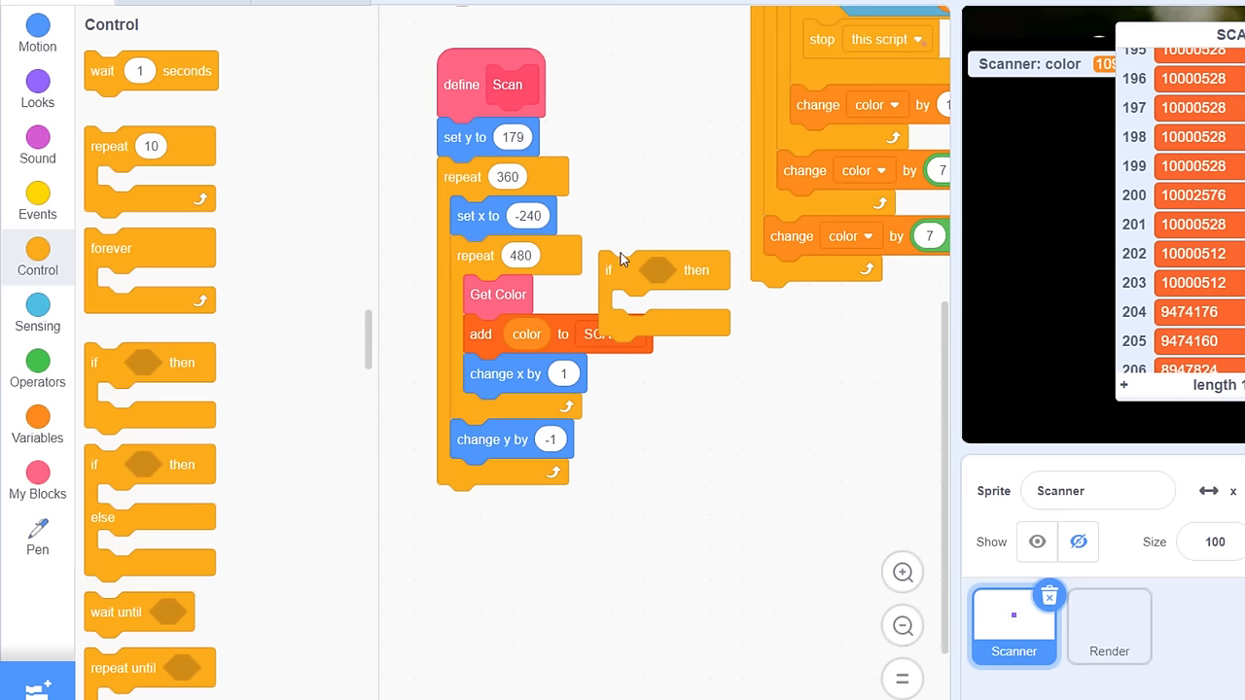
{"action": "scroll", "scroll_direction": "up", "scroll_amount": 3}
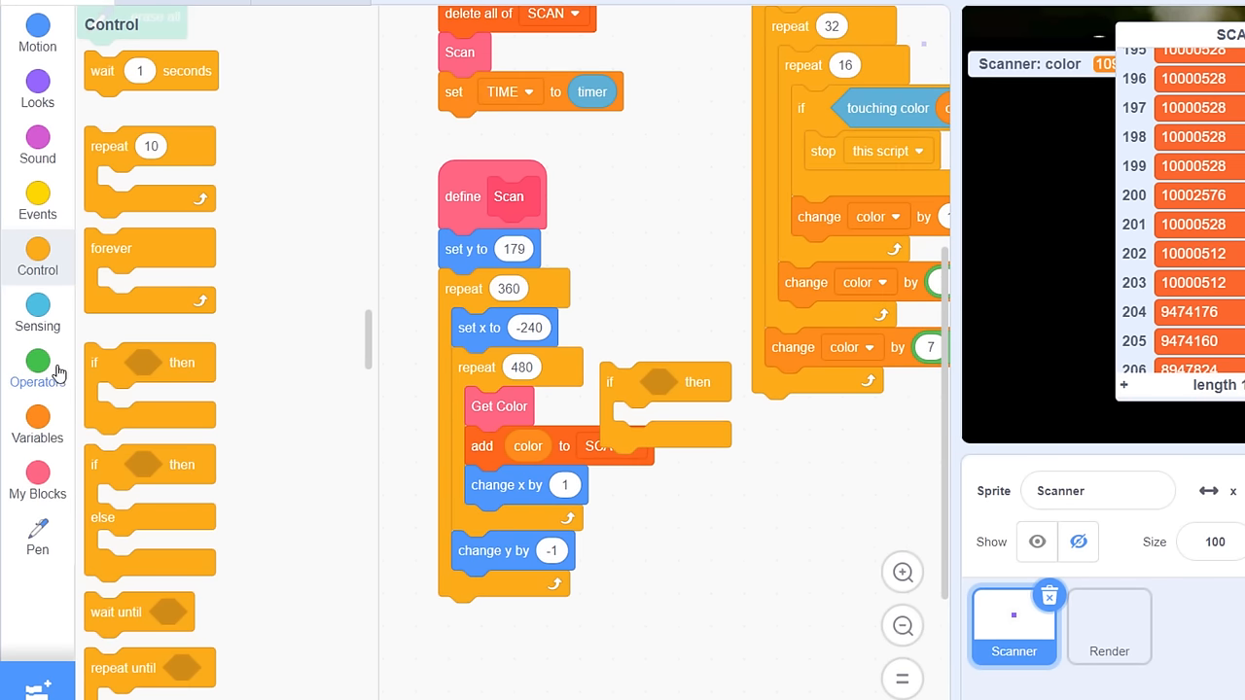
{"action": "left_click", "coordinate": [37, 367]}
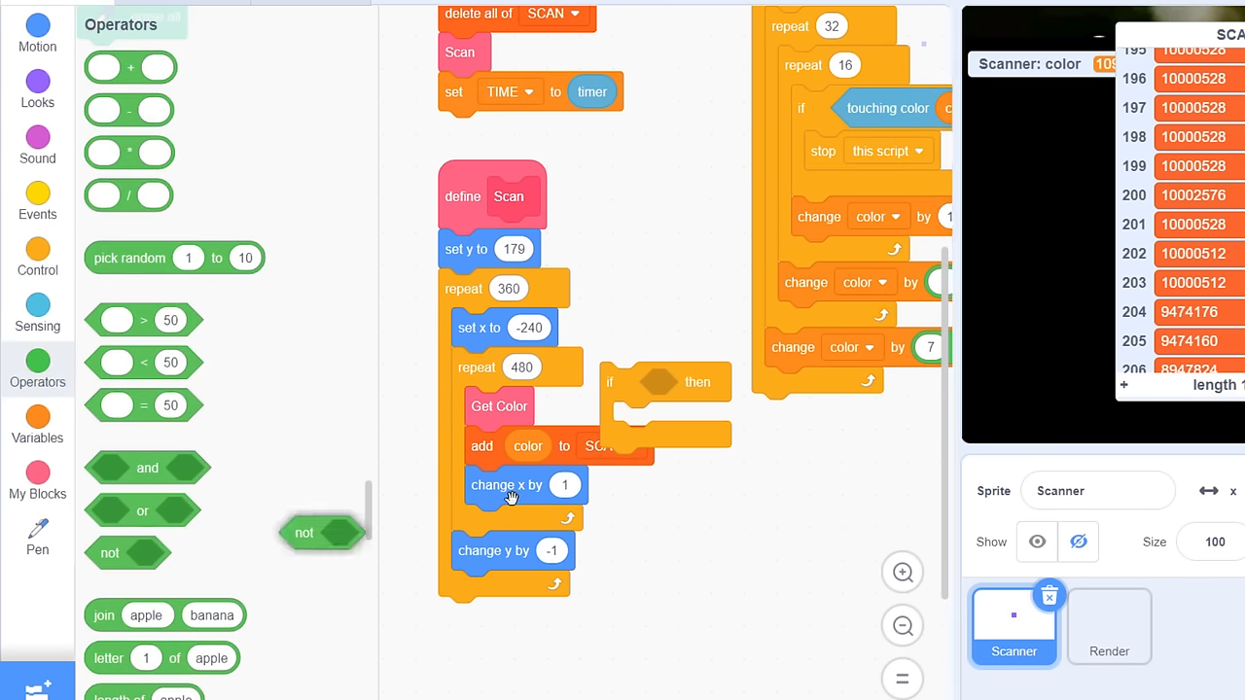
{"action": "left_click_drag", "start_coordinate": [323, 532], "coordinate": [664, 381]}
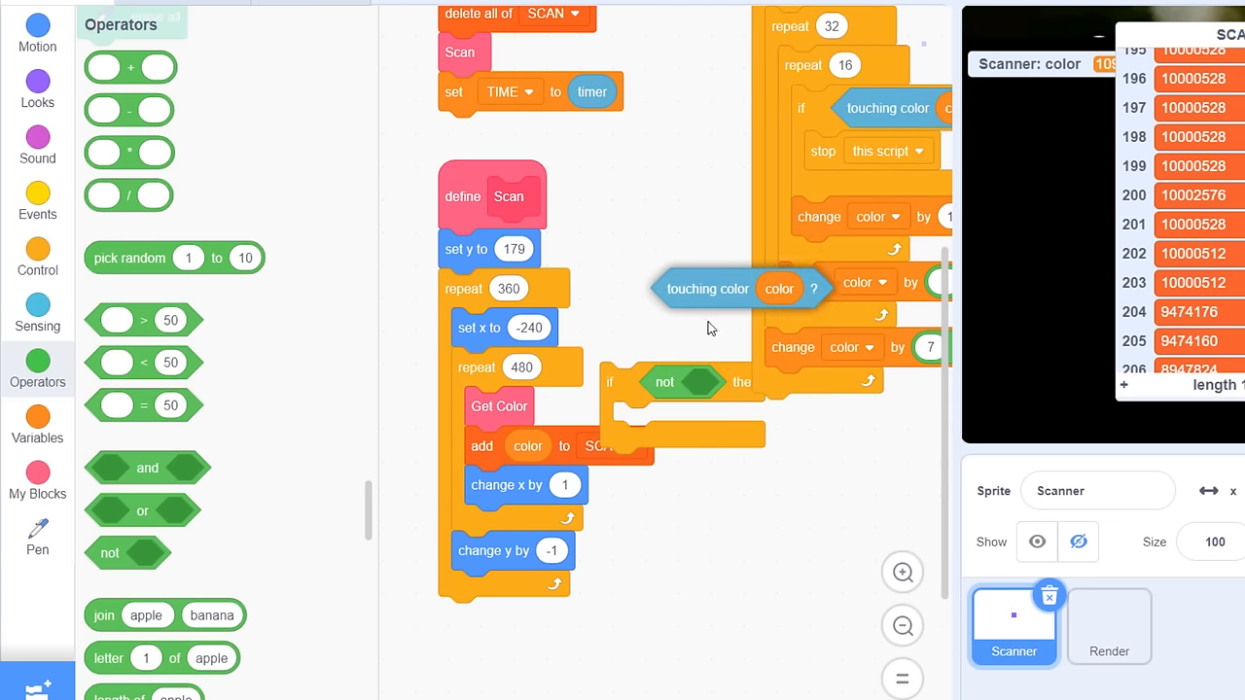
{"action": "left_click_drag", "start_coordinate": [739, 288], "coordinate": [737, 387]}
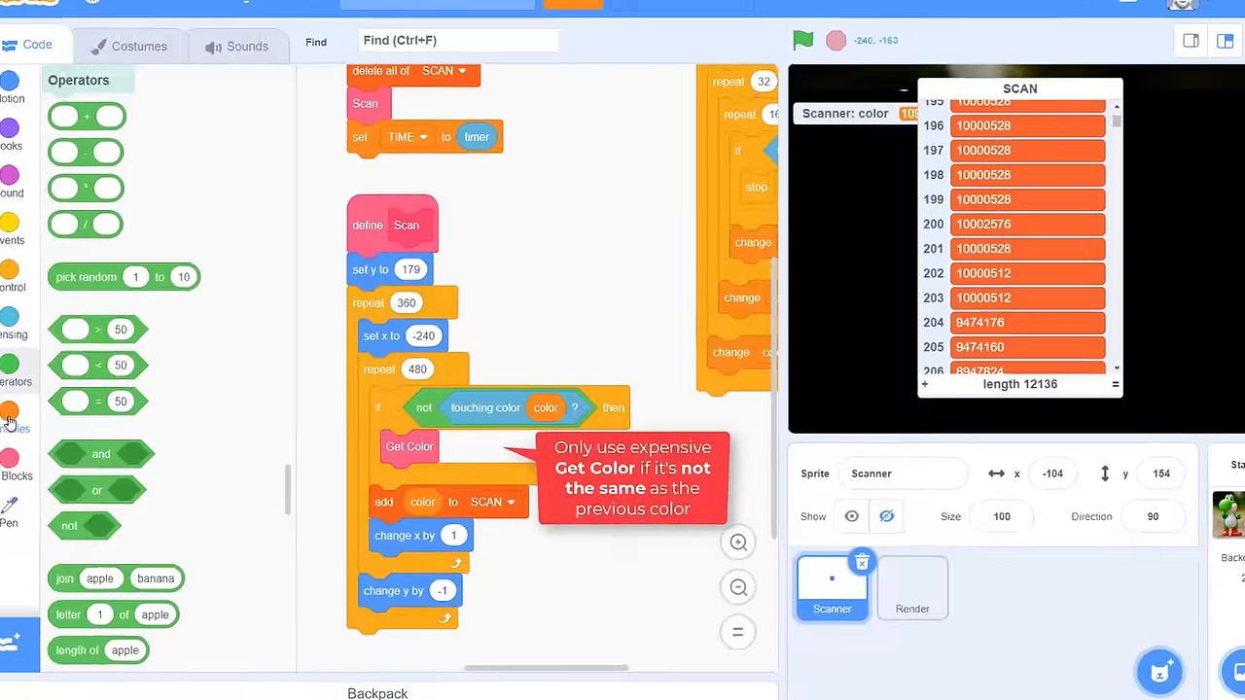
{"action": "left_click", "coordinate": [29, 333]}
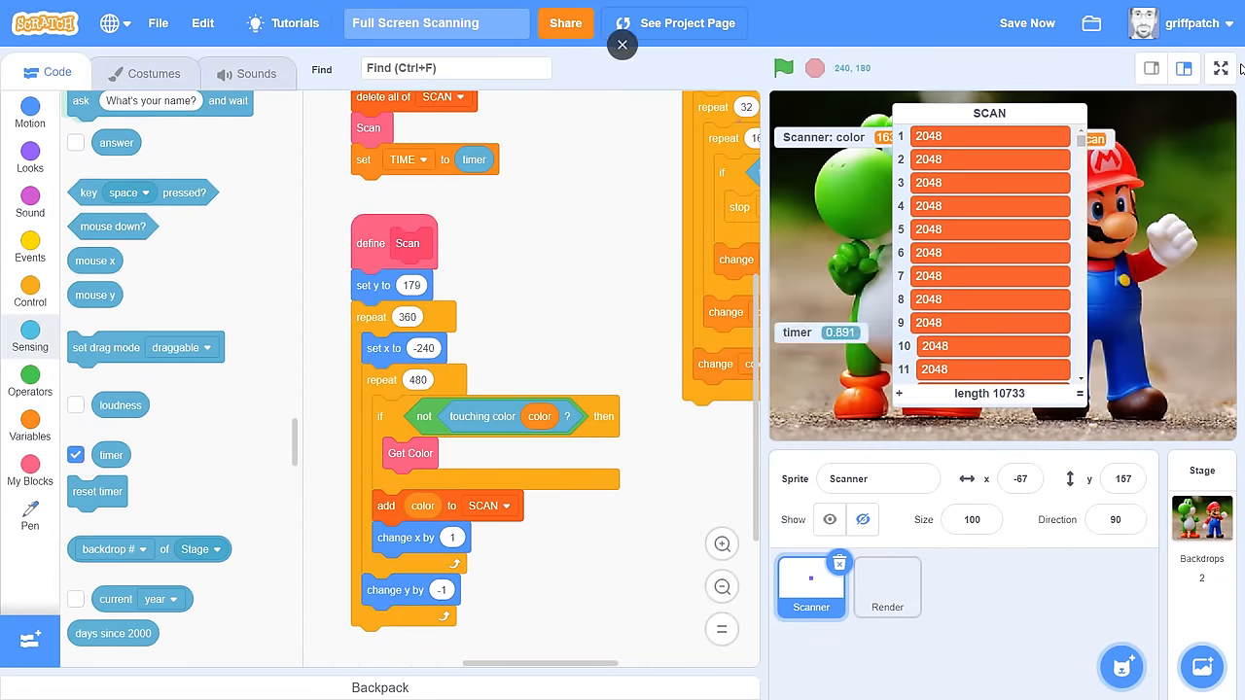
Step: Run the full scan to 172,800 SCAN values, then hide the timer readout
{"action": "left_click", "coordinate": [1219, 69]}
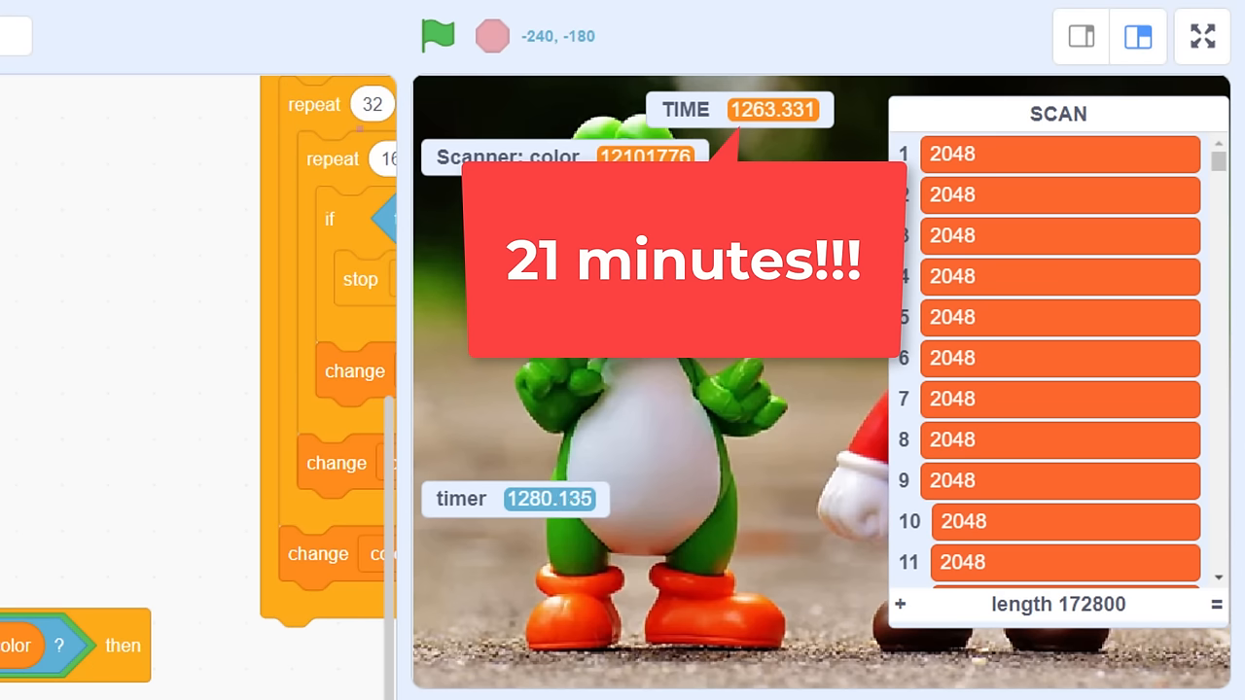
{"action": "left_click", "coordinate": [1202, 36]}
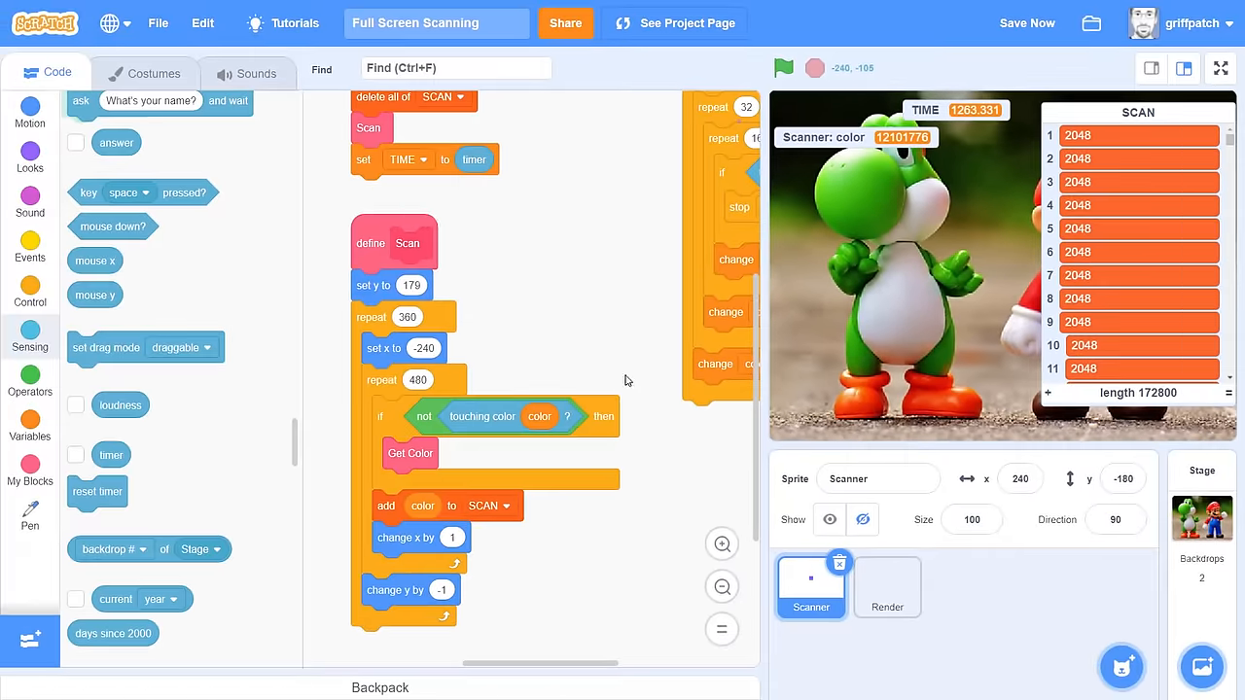
Step: Select the Render sprite, hide the SCAN list, and view the redrawn picture full screen
{"action": "left_click", "coordinate": [886, 588]}
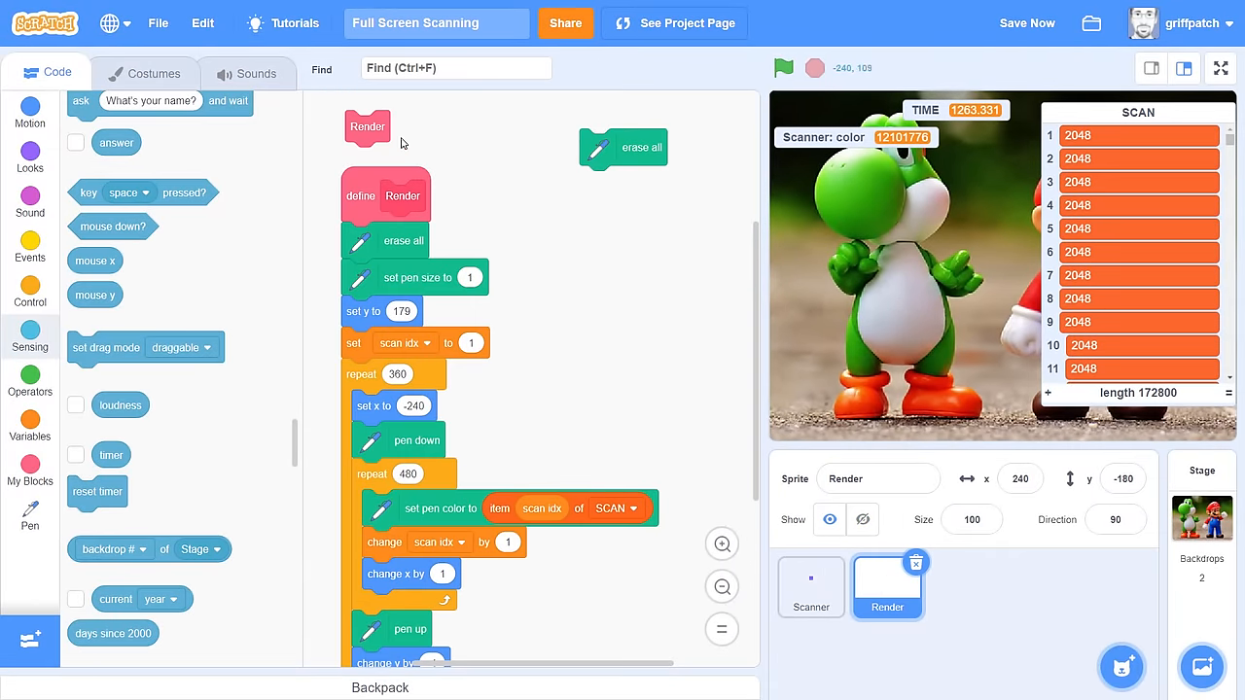
{"action": "mouse_move", "coordinate": [376, 127]}
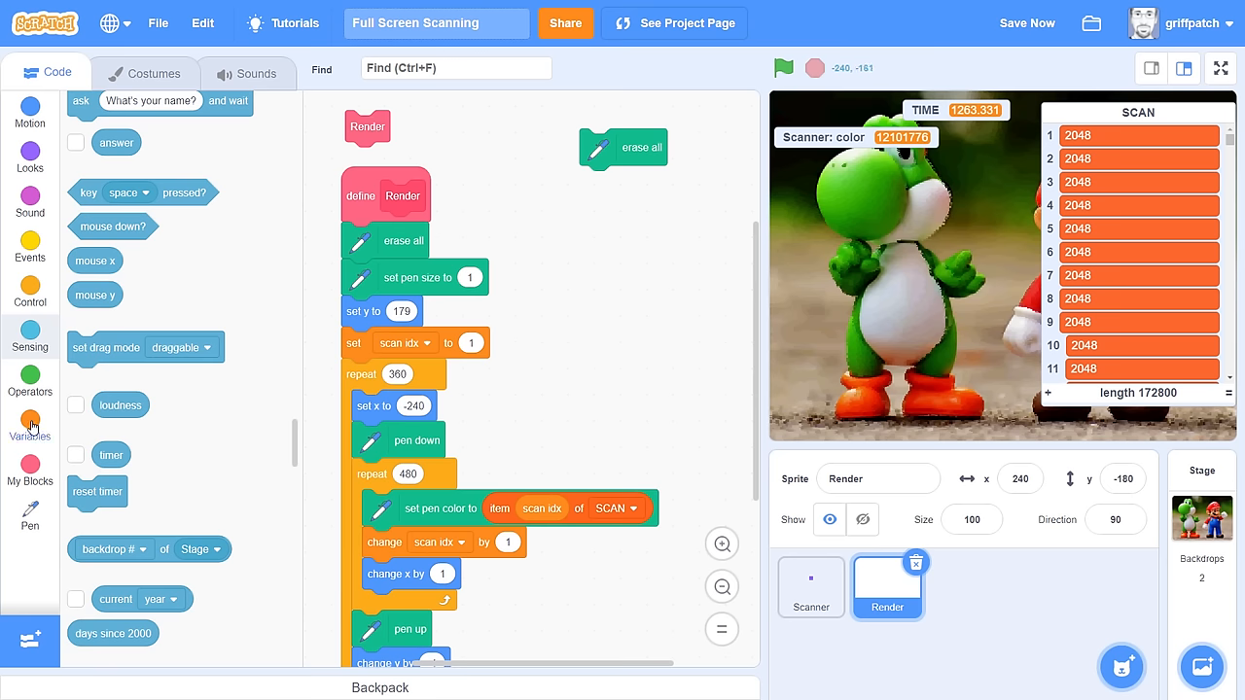
{"action": "left_click", "coordinate": [29, 426]}
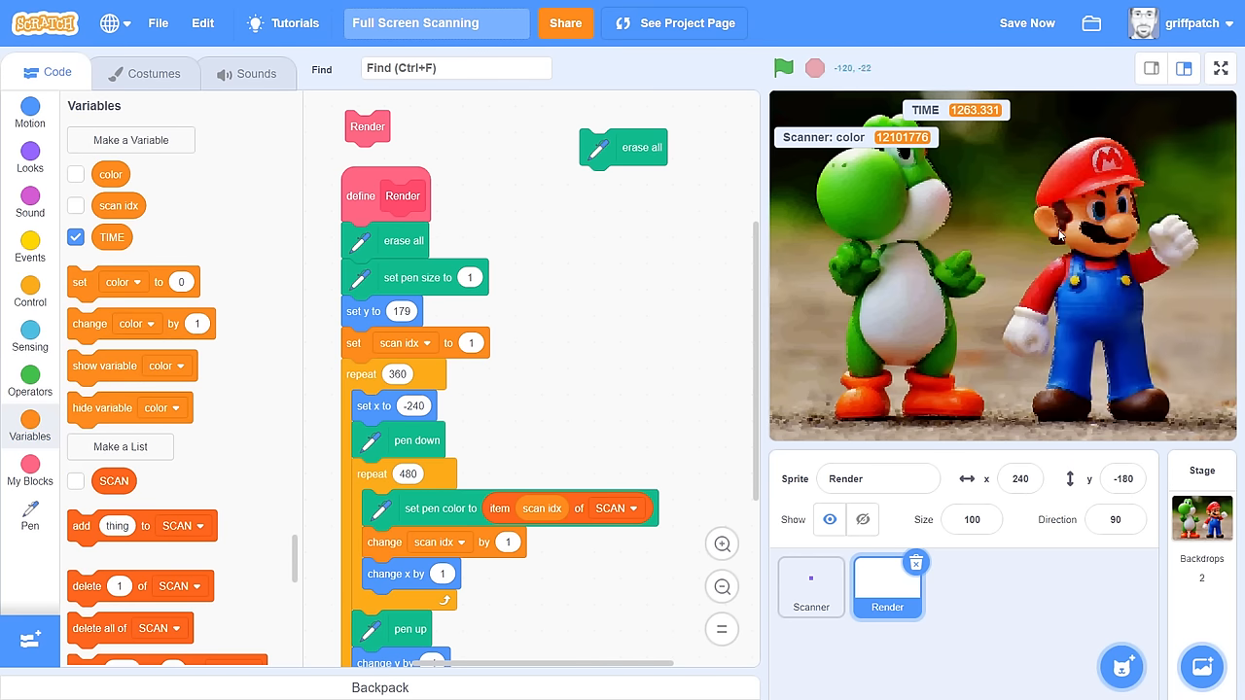
{"action": "left_click", "coordinate": [1219, 68]}
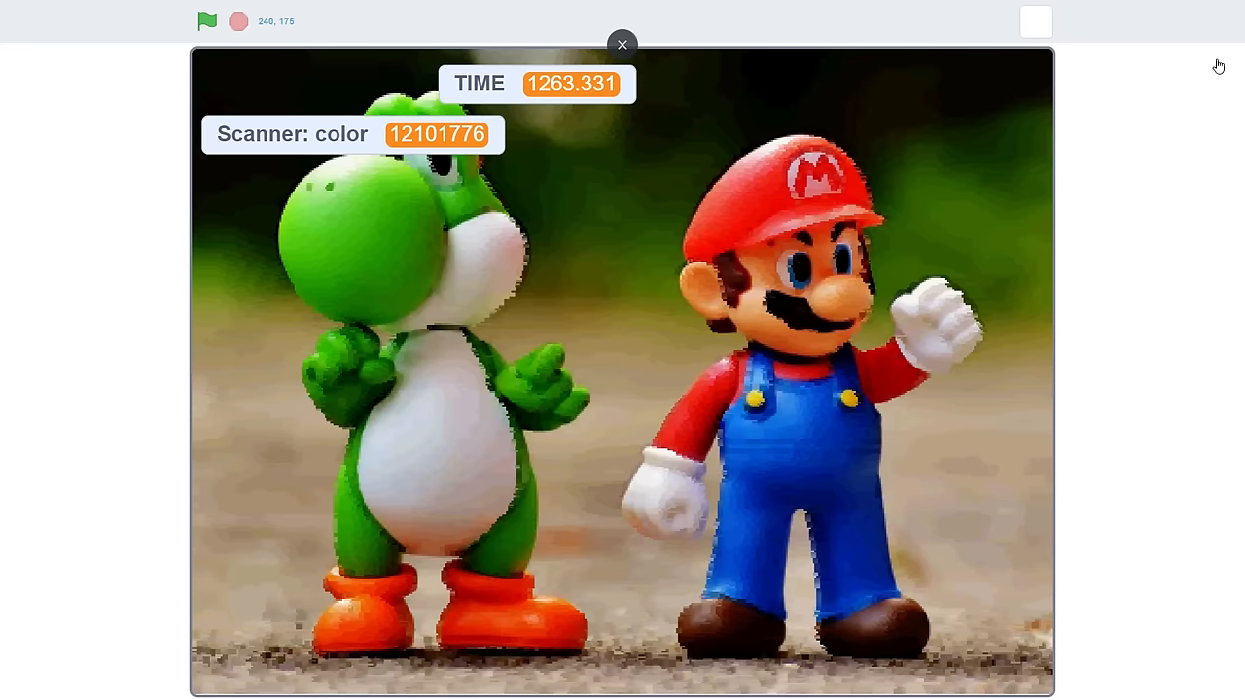
{"action": "left_click", "coordinate": [1034, 21]}
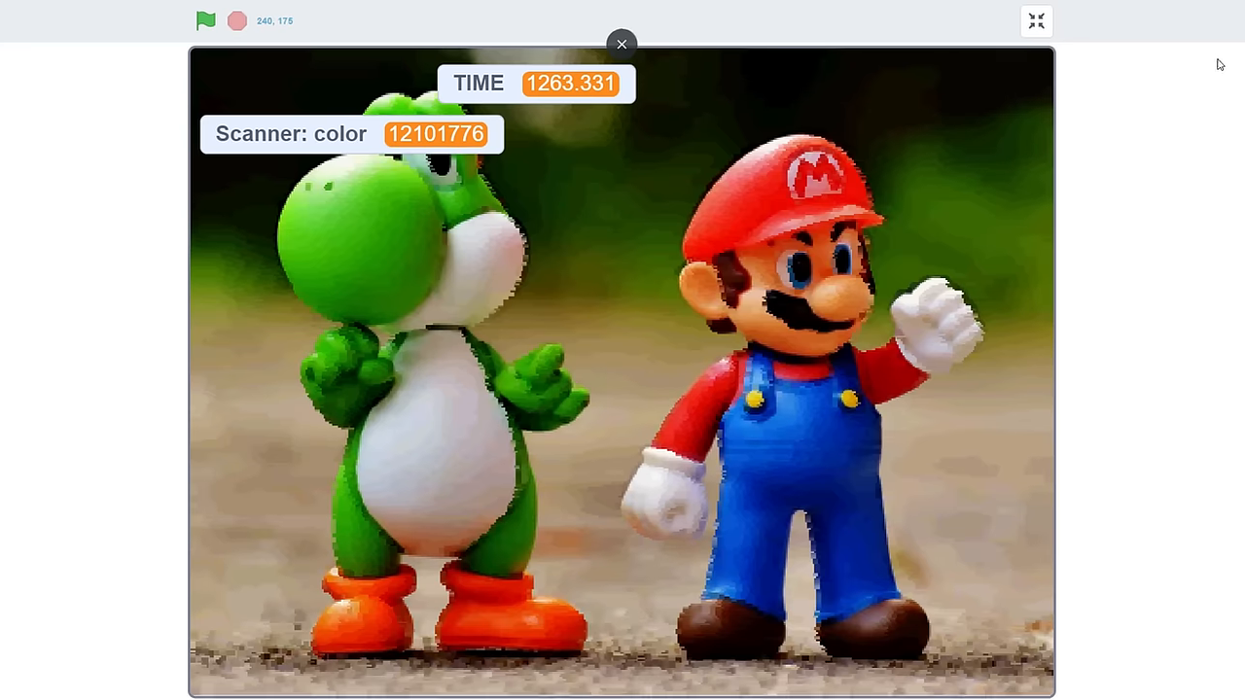
{"action": "left_click", "coordinate": [622, 45]}
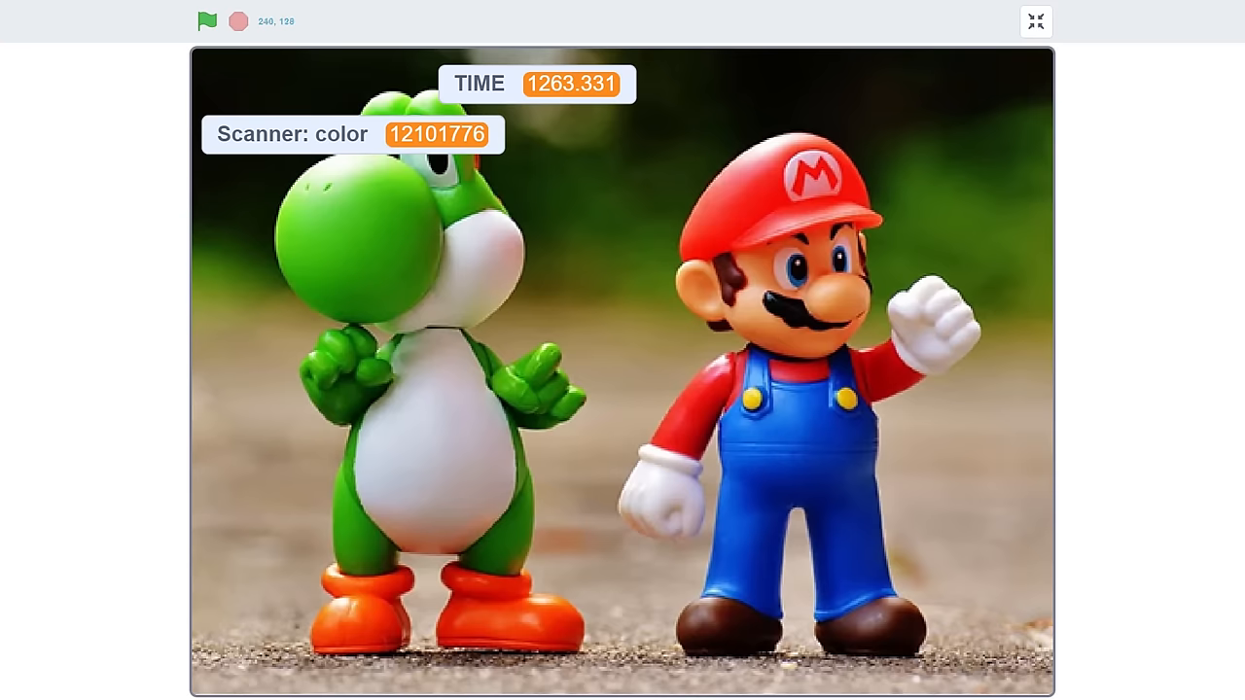
{"action": "left_click", "coordinate": [1035, 22]}
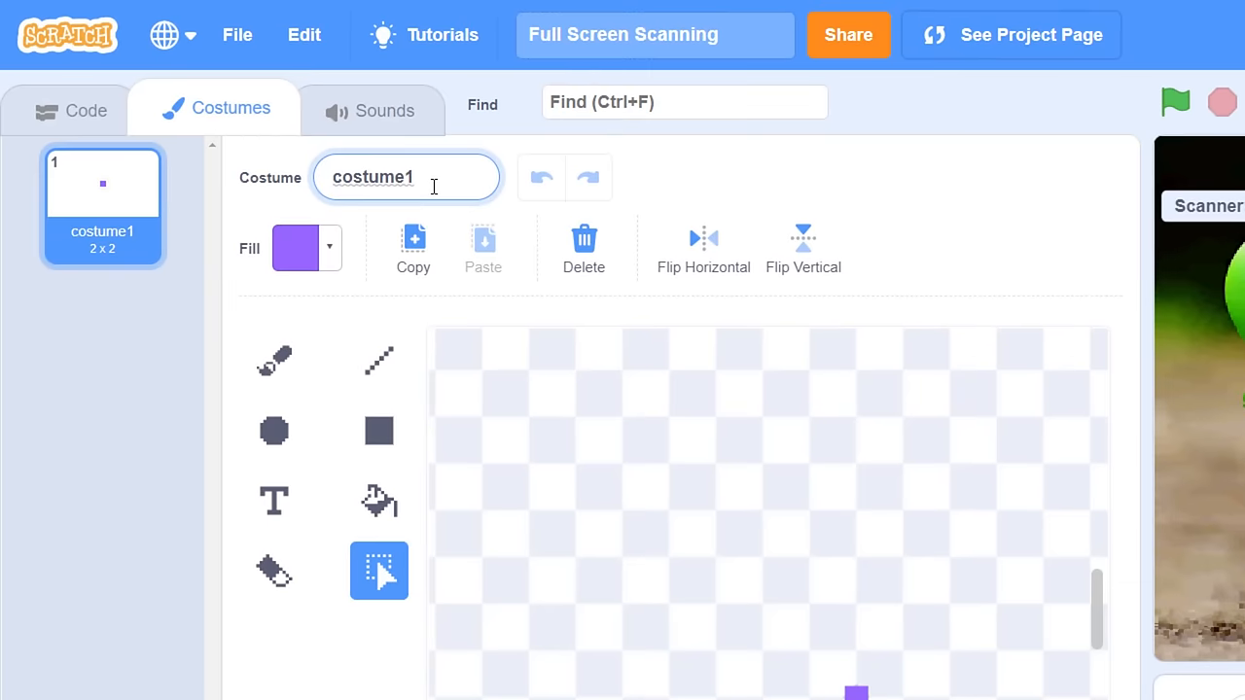
Step: Name the costume 'dot' and add a new painted costume named 'black screen'
{"action": "type", "text": "dot"}
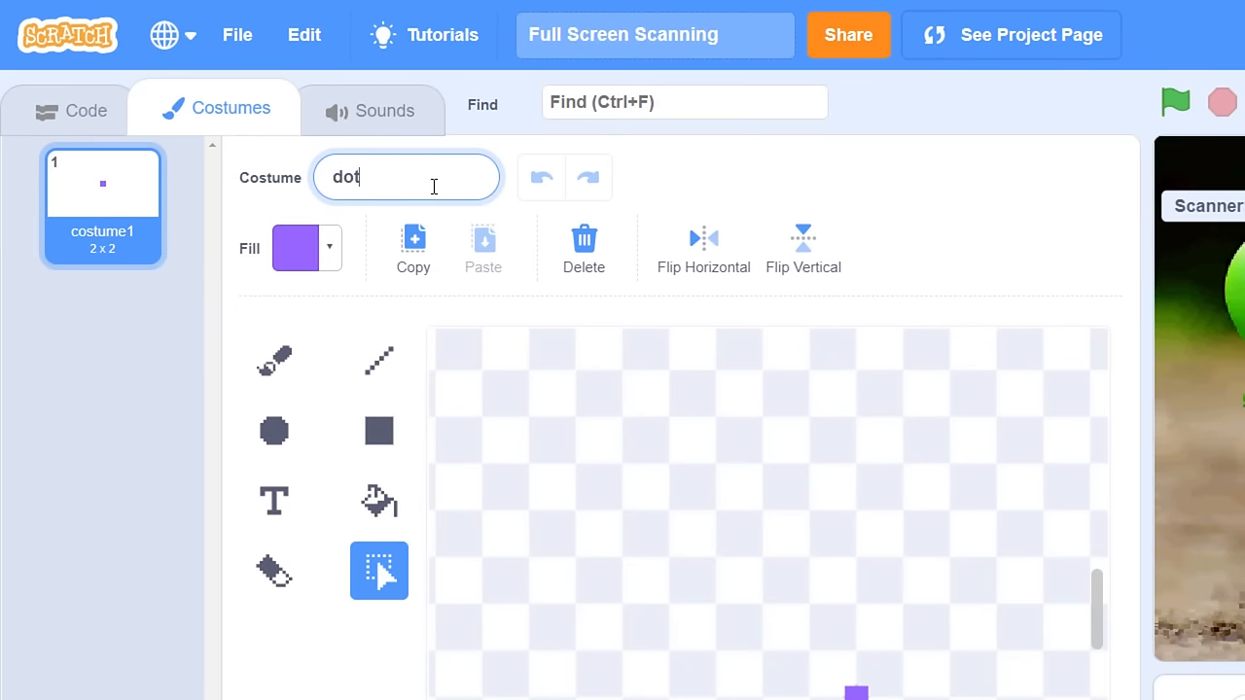
{"action": "scroll", "scroll_direction": "down", "scroll_amount": 3}
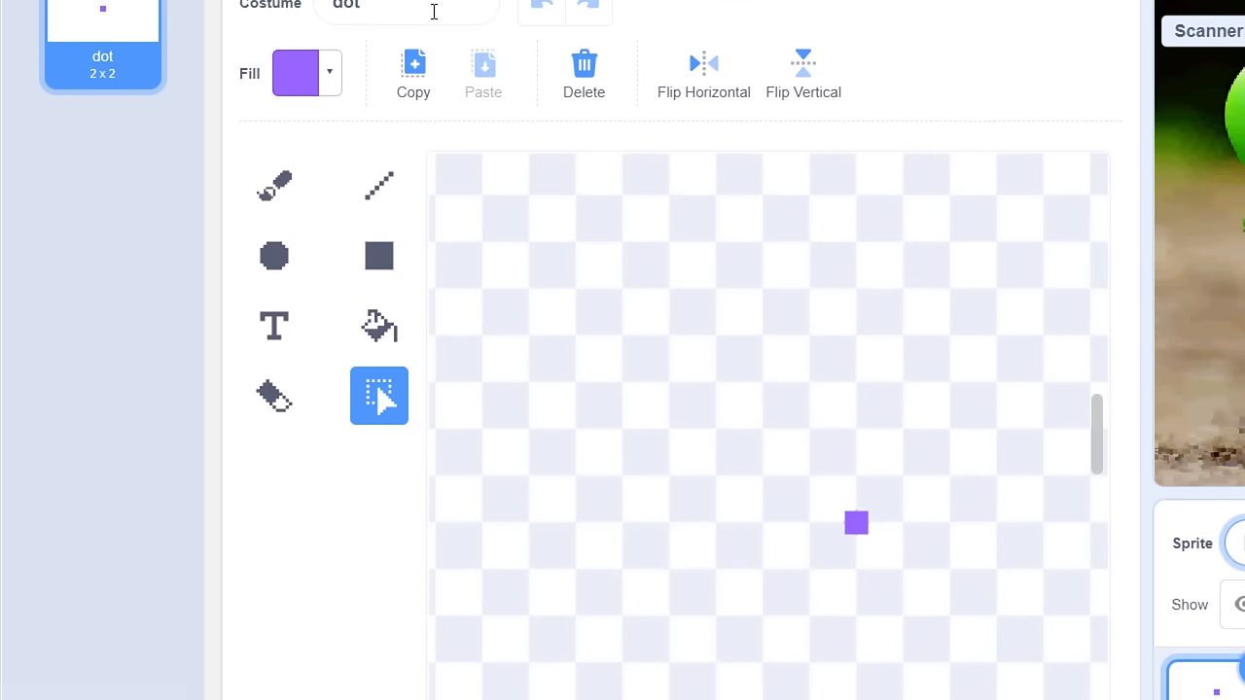
{"action": "scroll", "scroll_direction": "down", "scroll_amount": 3}
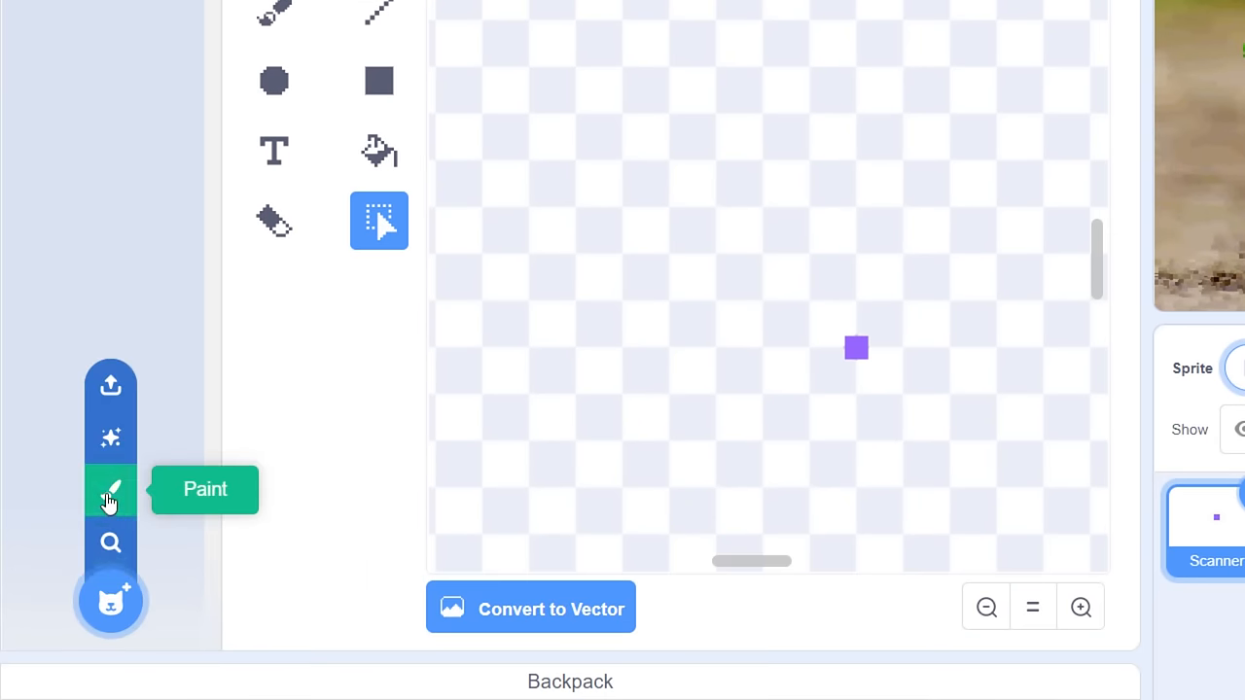
{"action": "left_click", "coordinate": [110, 491]}
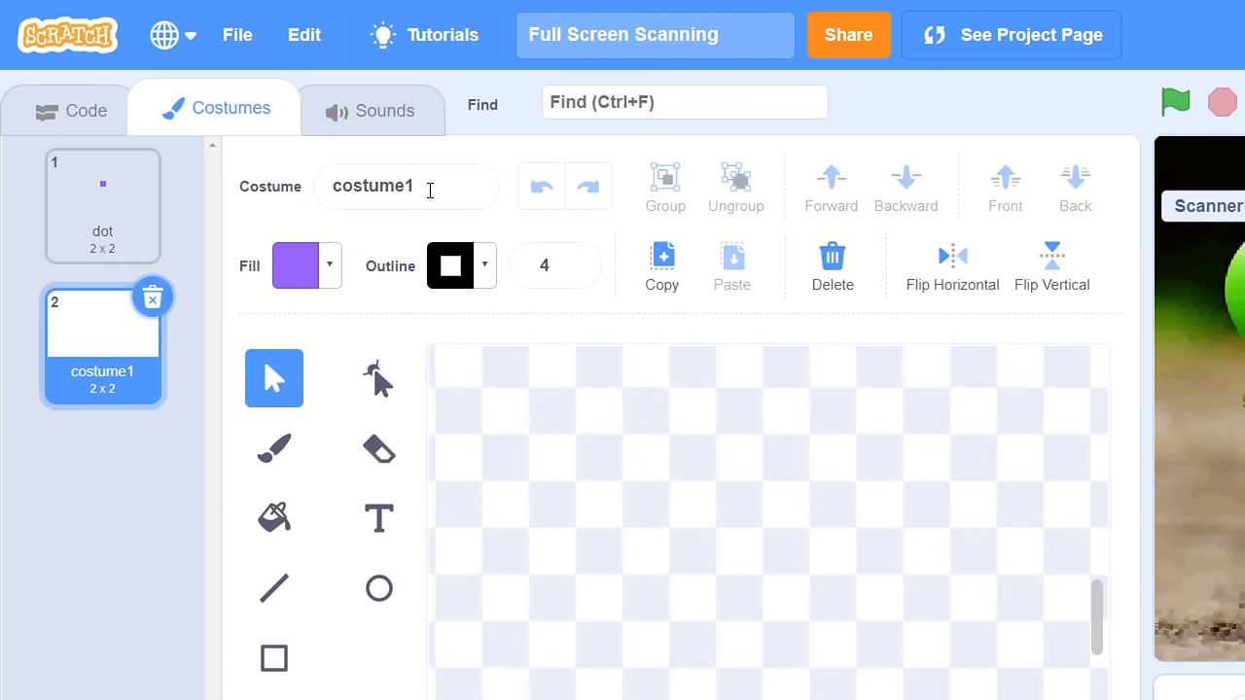
{"action": "type", "text": "black screen"}
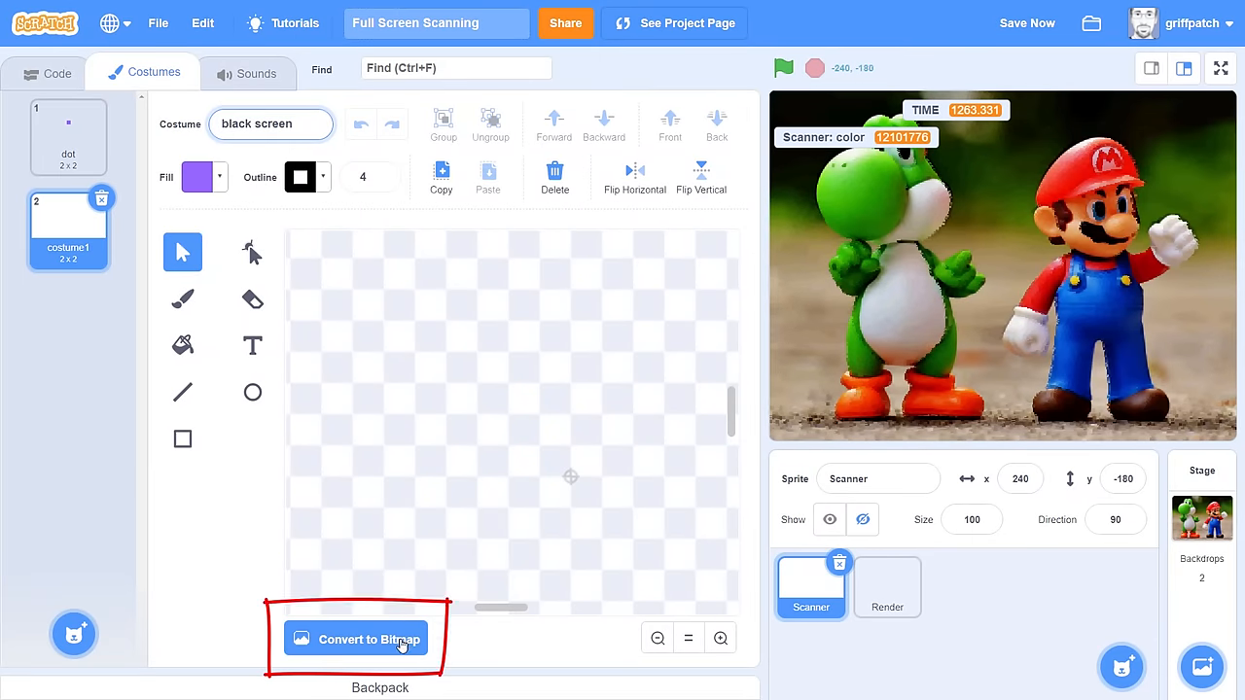
Step: Convert 'black screen' to bitmap and choose the Fill tool with brightness 0 (black)
{"action": "left_click", "coordinate": [366, 639]}
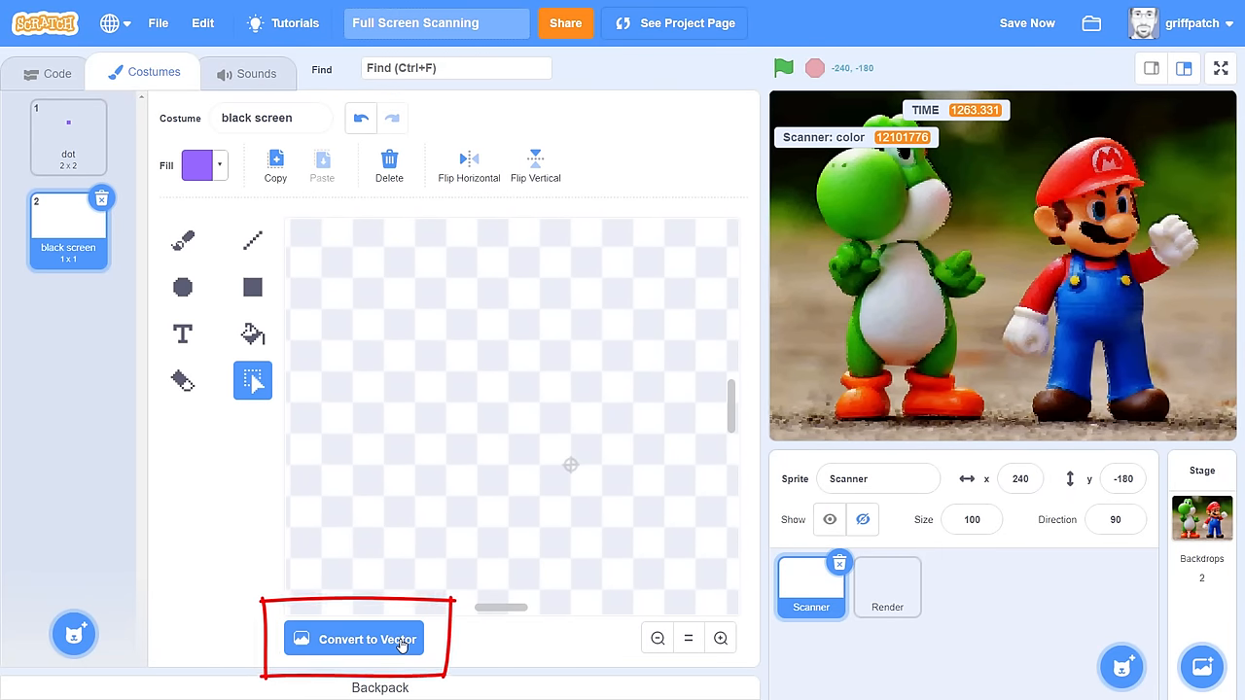
{"action": "left_click", "coordinate": [251, 334]}
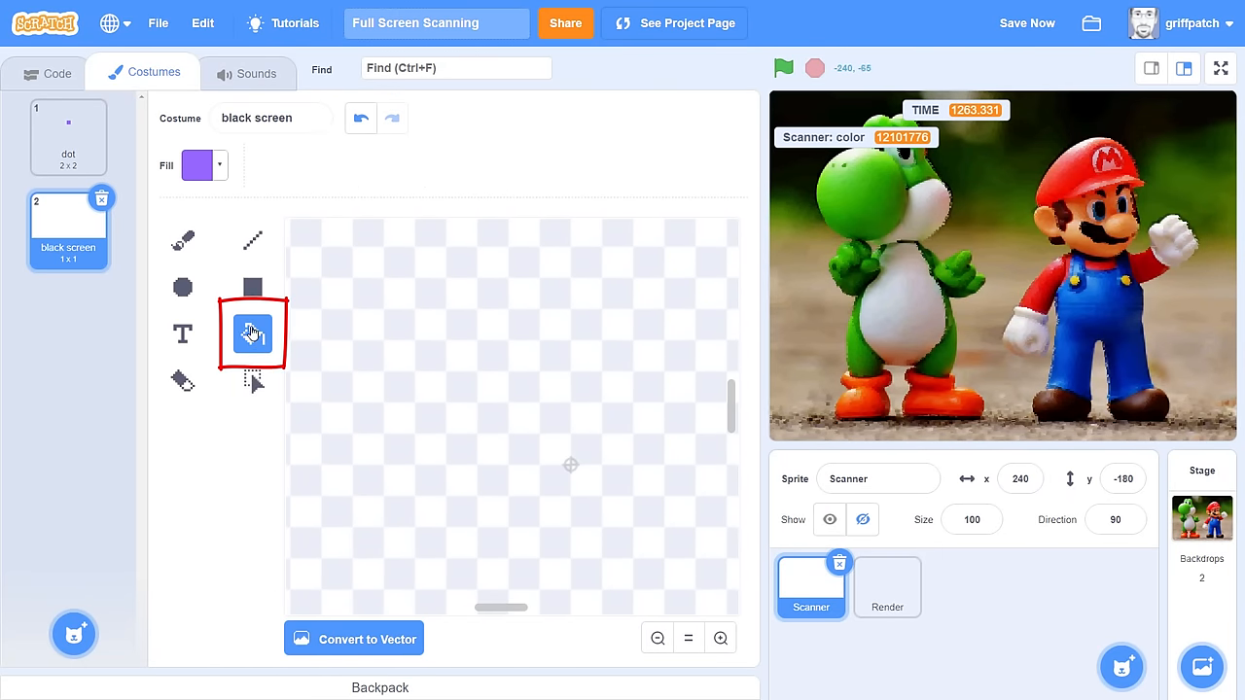
{"action": "left_click", "coordinate": [197, 164]}
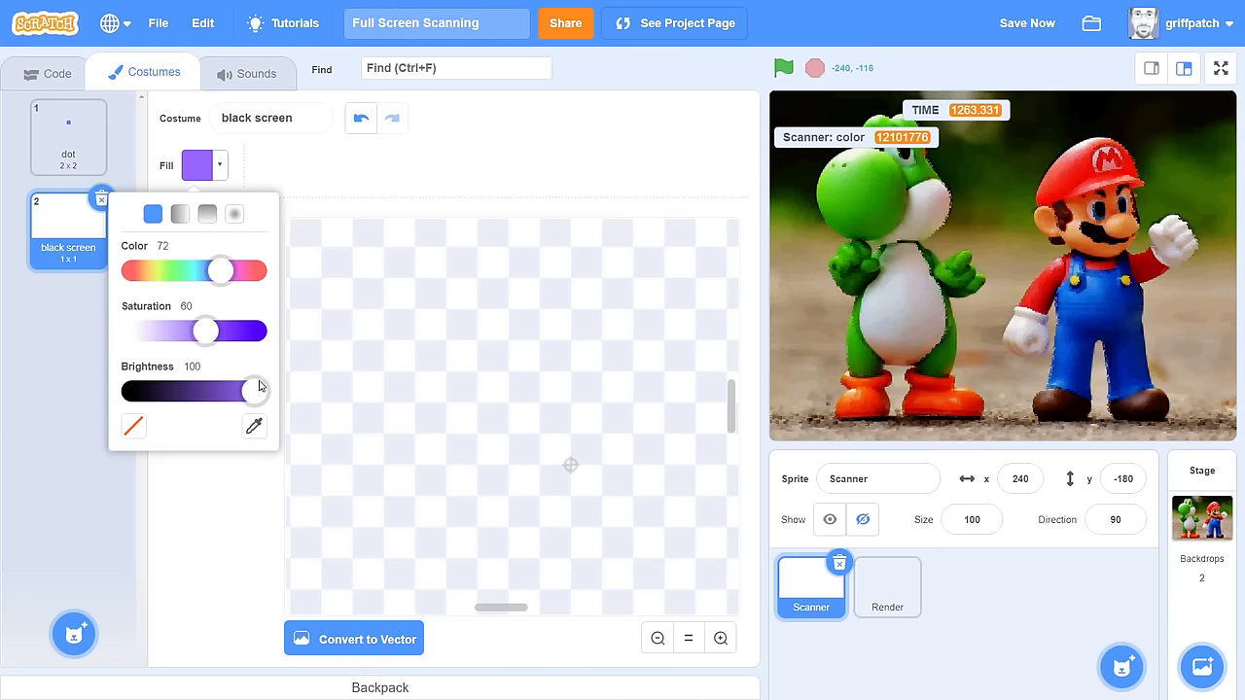
{"action": "left_click_drag", "start_coordinate": [255, 391], "coordinate": [132, 391]}
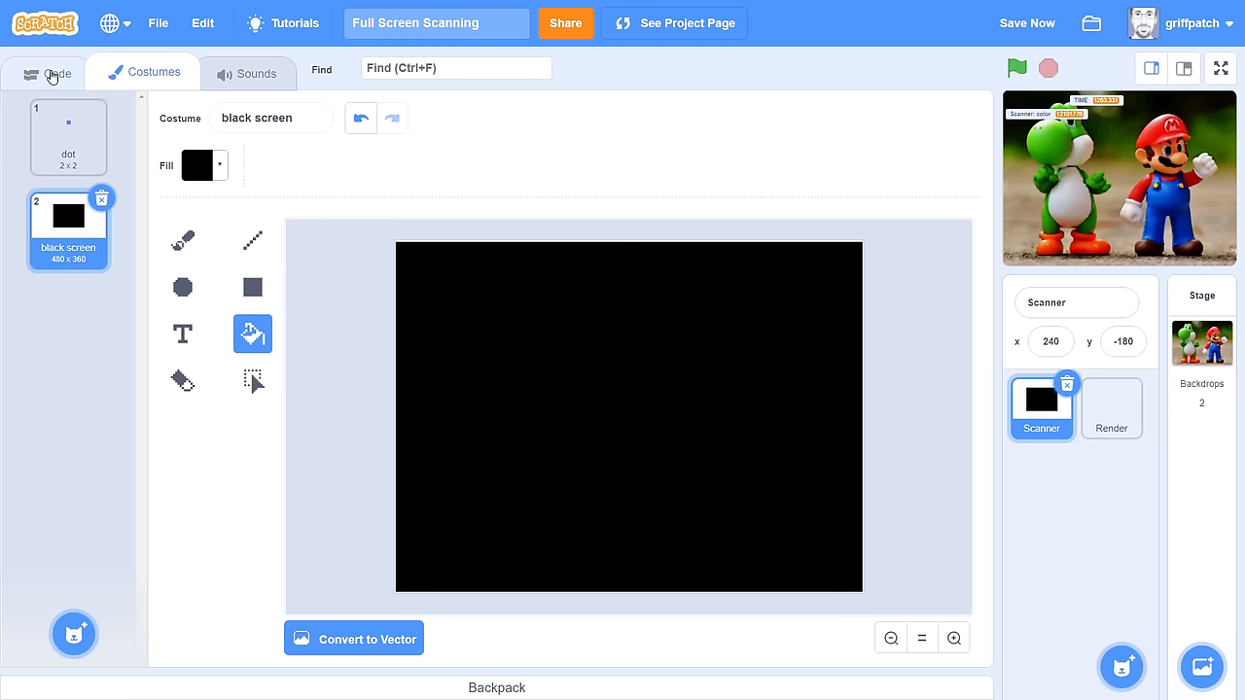
Step: Add the costume and size blocks to the start script, ending with switch costume to dot
{"action": "left_click", "coordinate": [53, 72]}
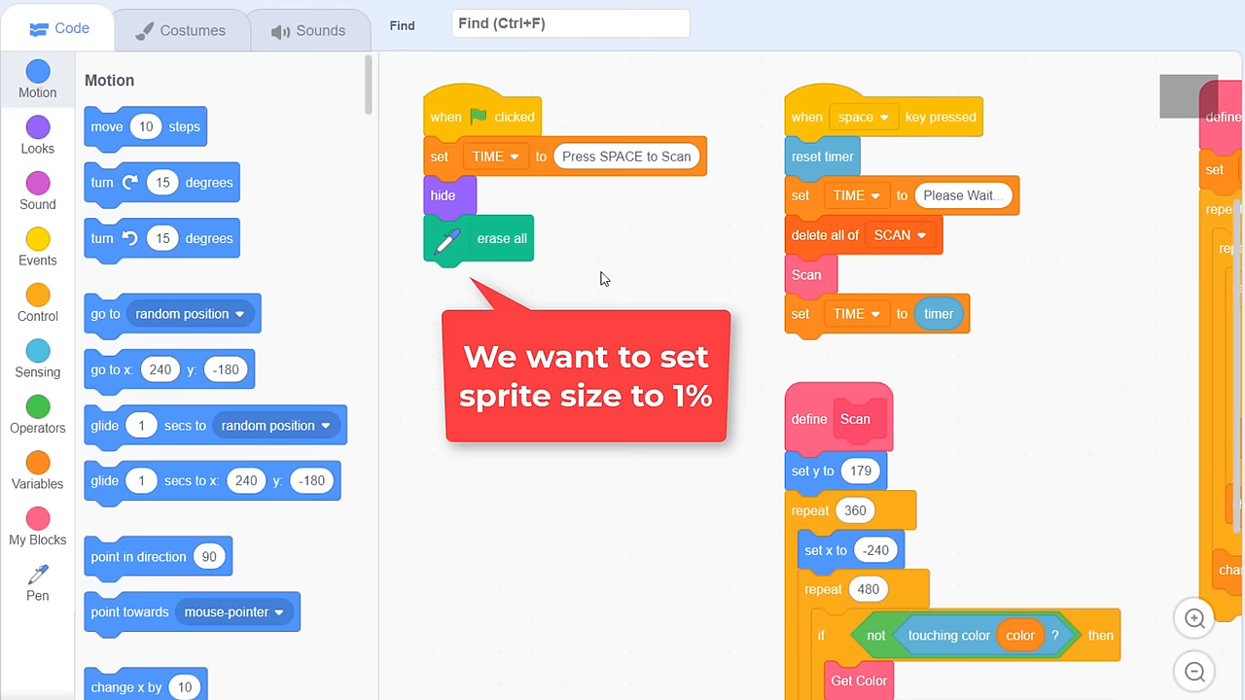
{"action": "left_click", "coordinate": [37, 133]}
{"action": "type", "text": "1"}
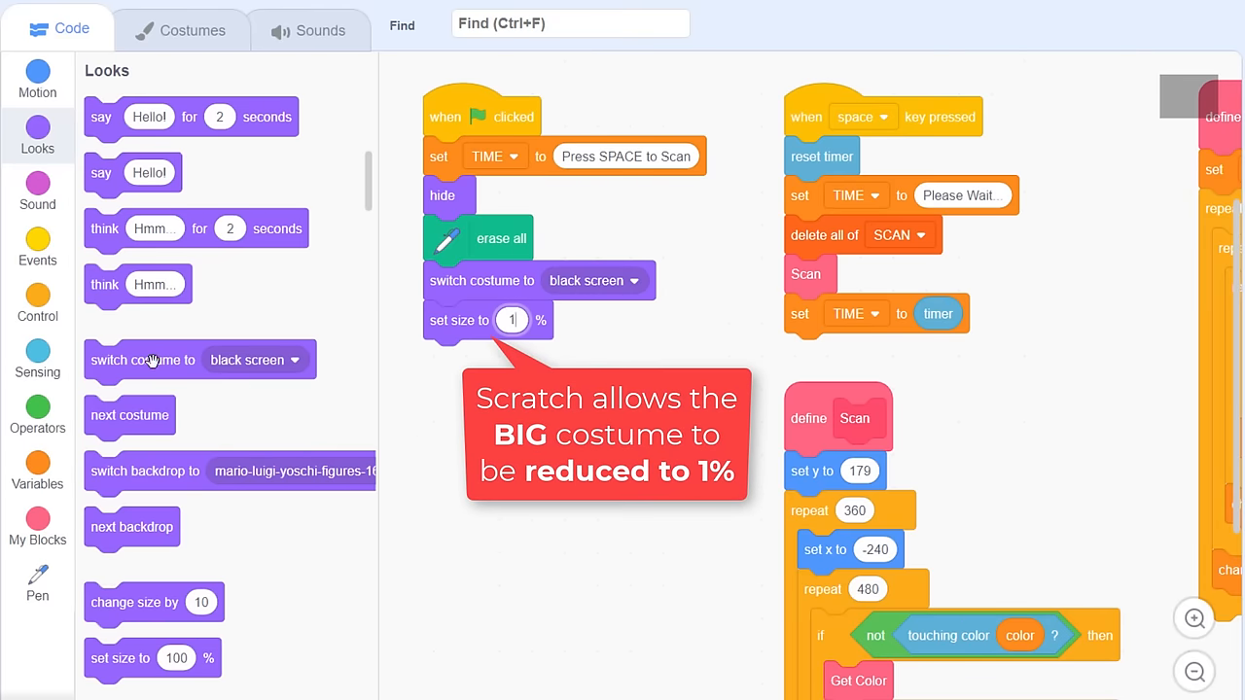
{"action": "left_click", "coordinate": [633, 360]}
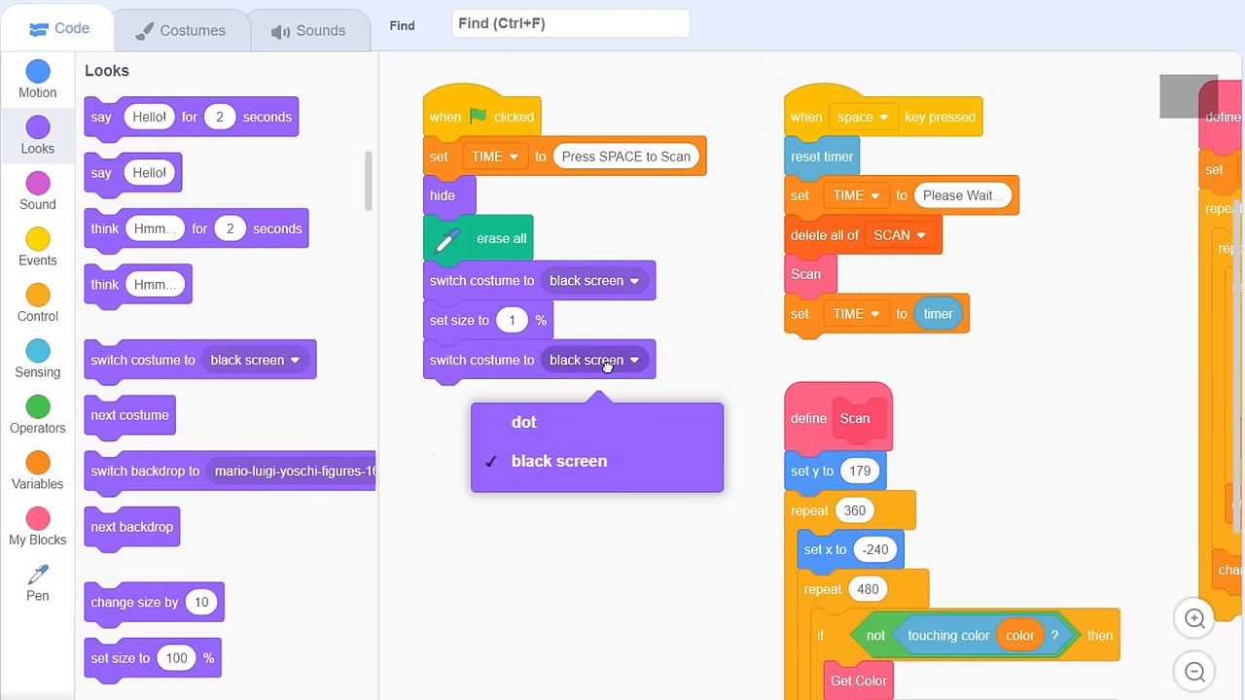
{"action": "left_click", "coordinate": [523, 422]}
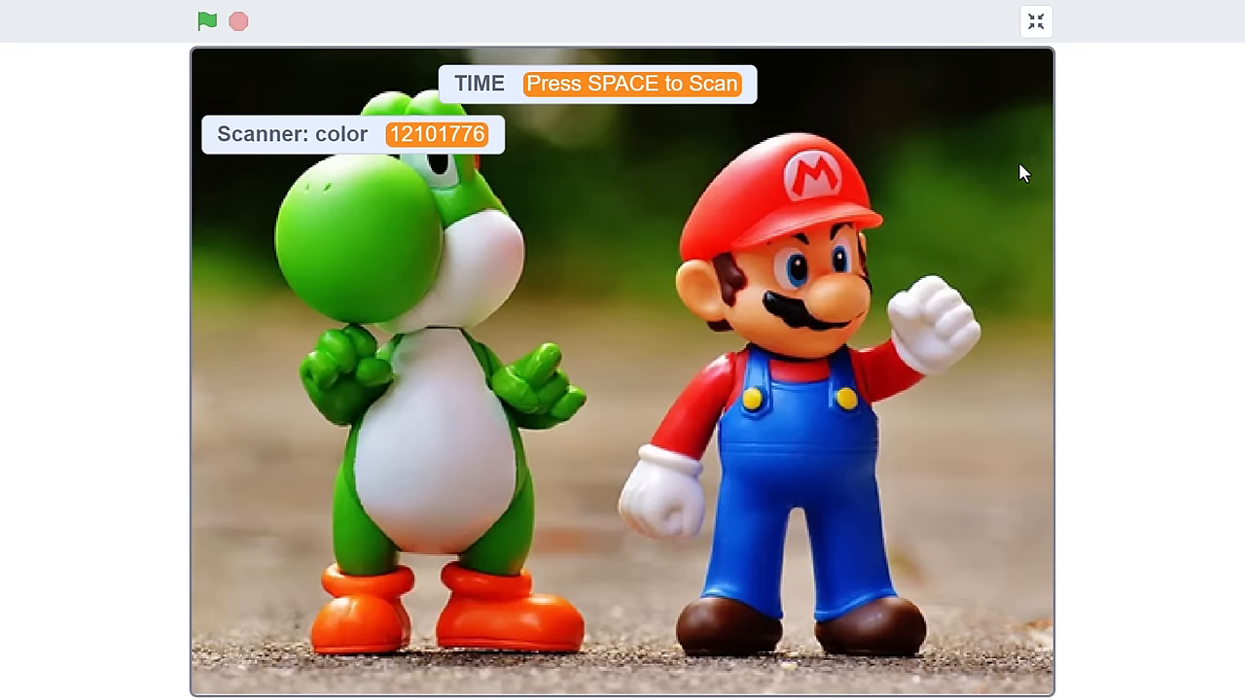
Step: Run the scan with Space, then select Render and view its result full screen
{"action": "key", "text": "space"}
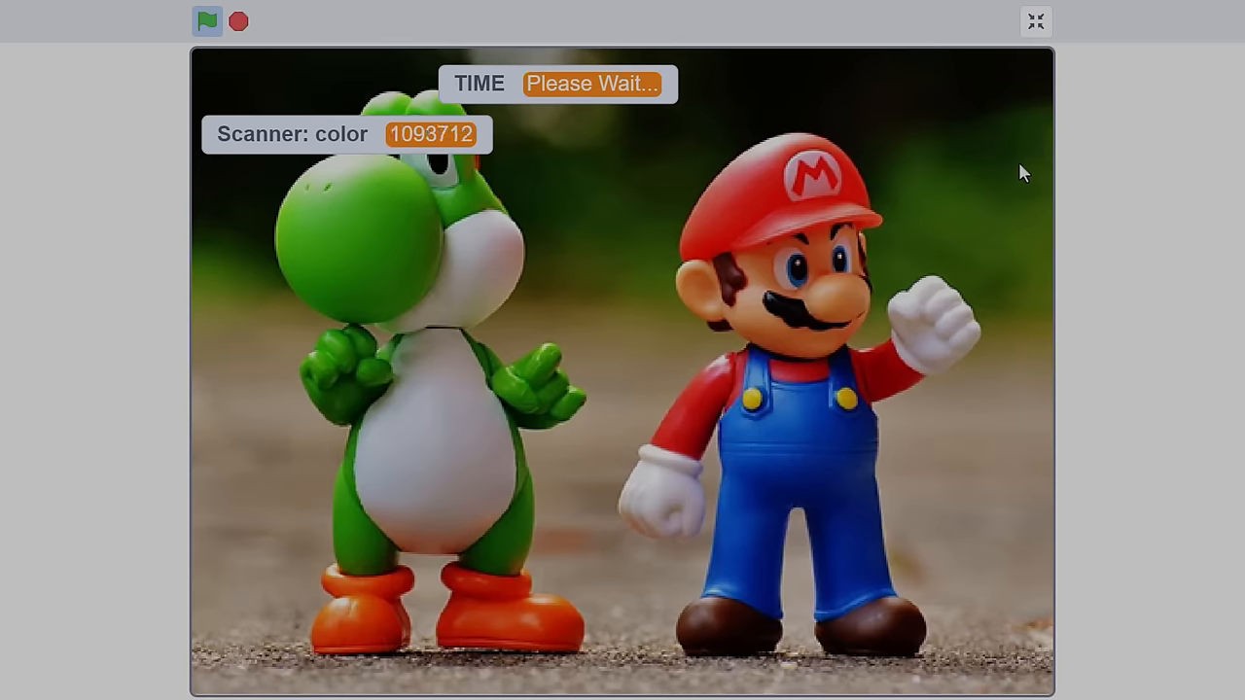
{"action": "mouse_move", "coordinate": [1036, 21]}
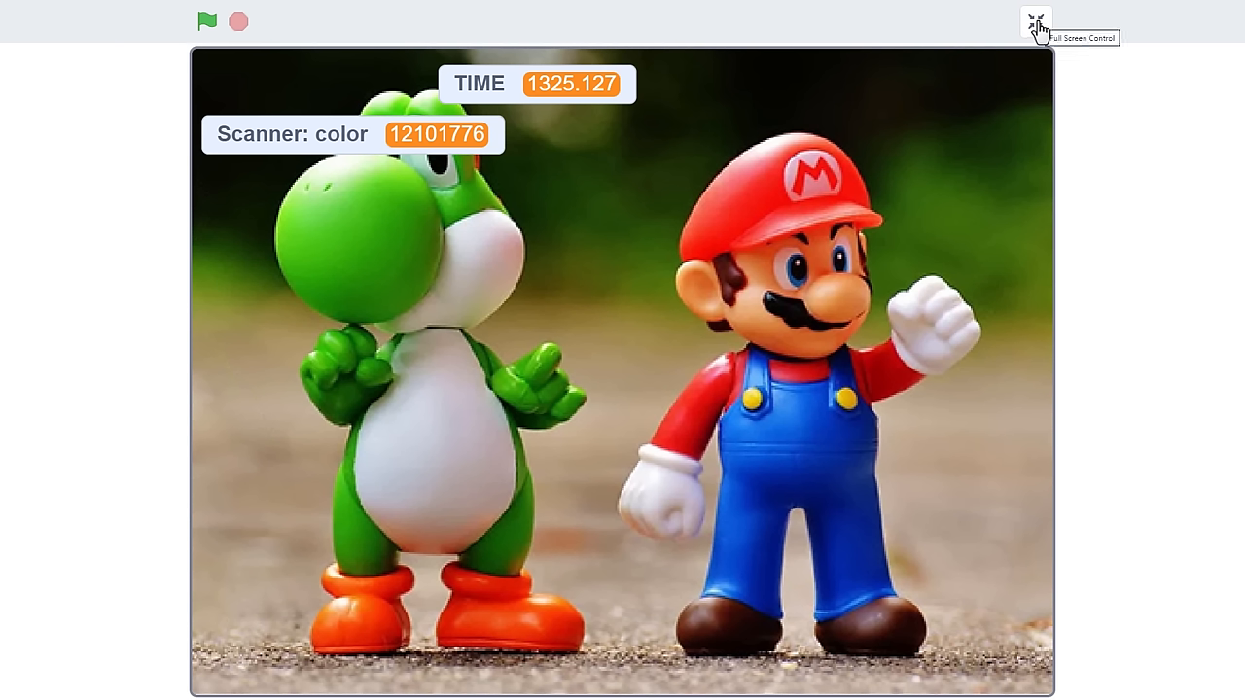
{"action": "left_click", "coordinate": [1035, 21]}
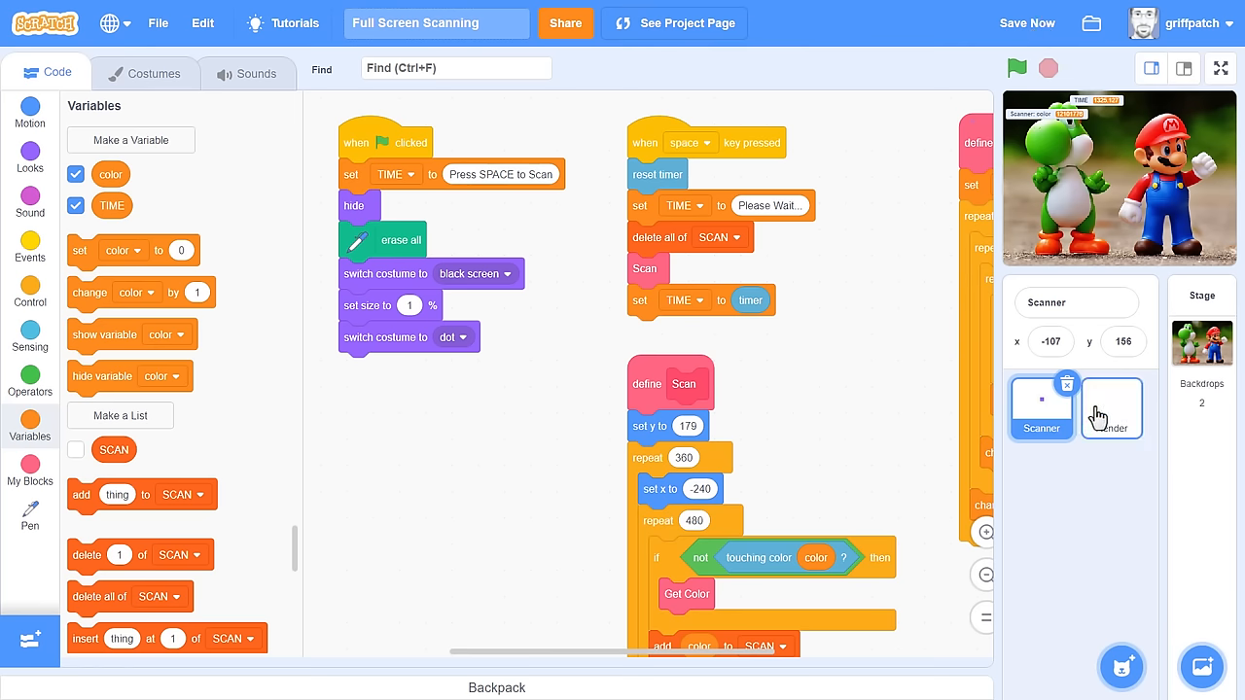
{"action": "left_click", "coordinate": [1111, 406]}
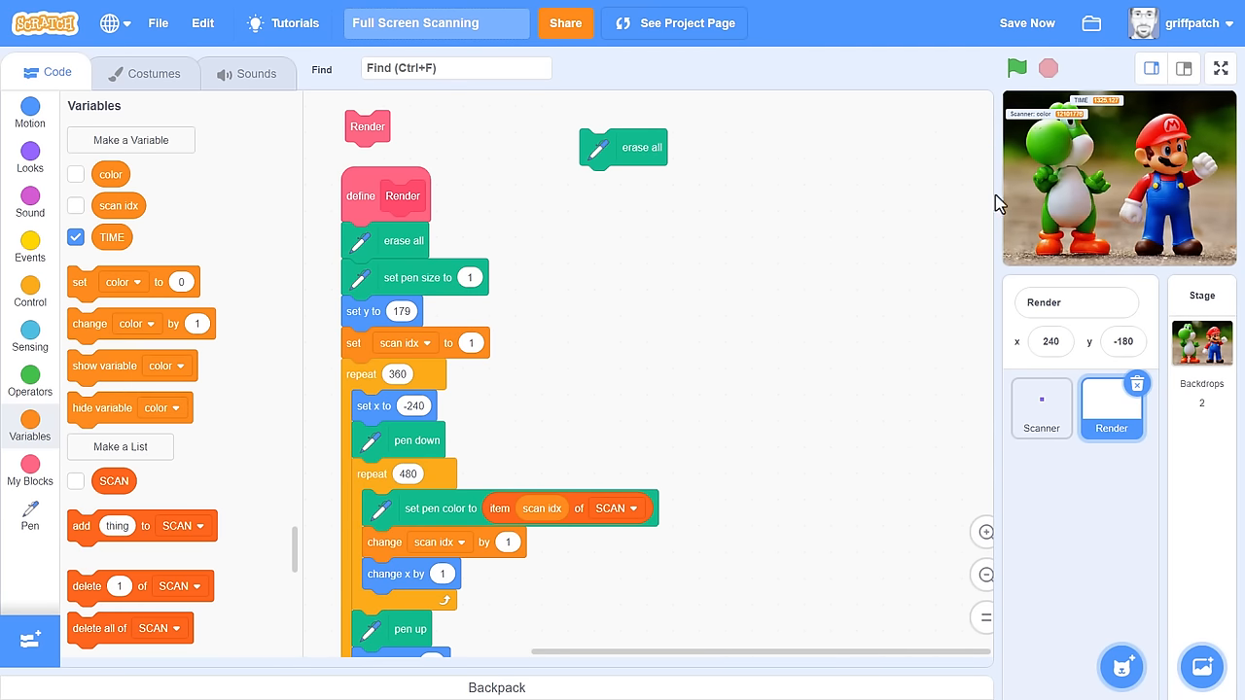
{"action": "left_click", "coordinate": [1219, 68]}
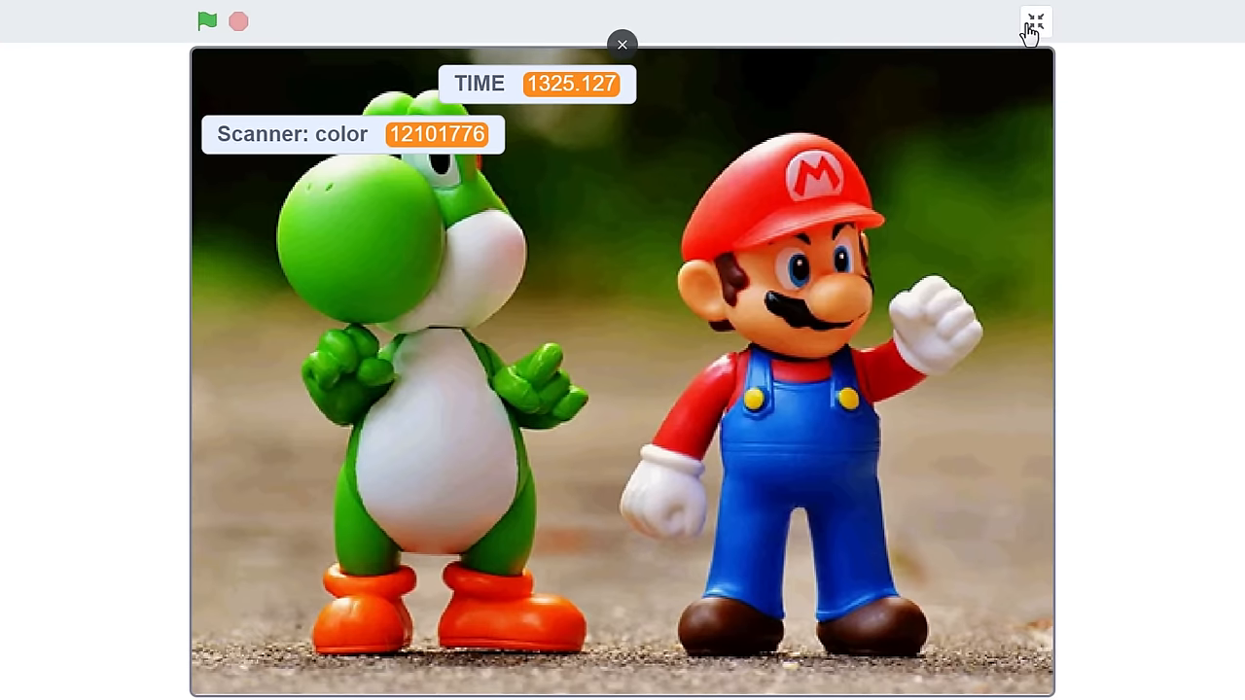
{"action": "left_click", "coordinate": [1034, 21]}
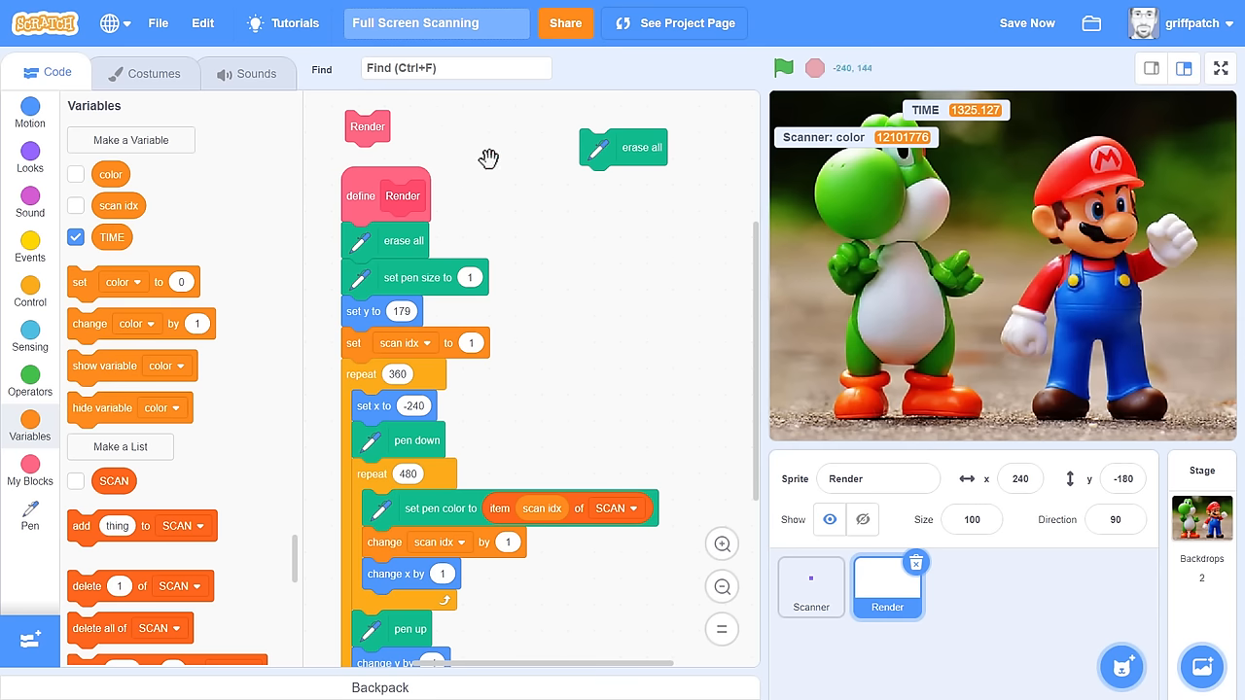
{"action": "mouse_move", "coordinate": [623, 147]}
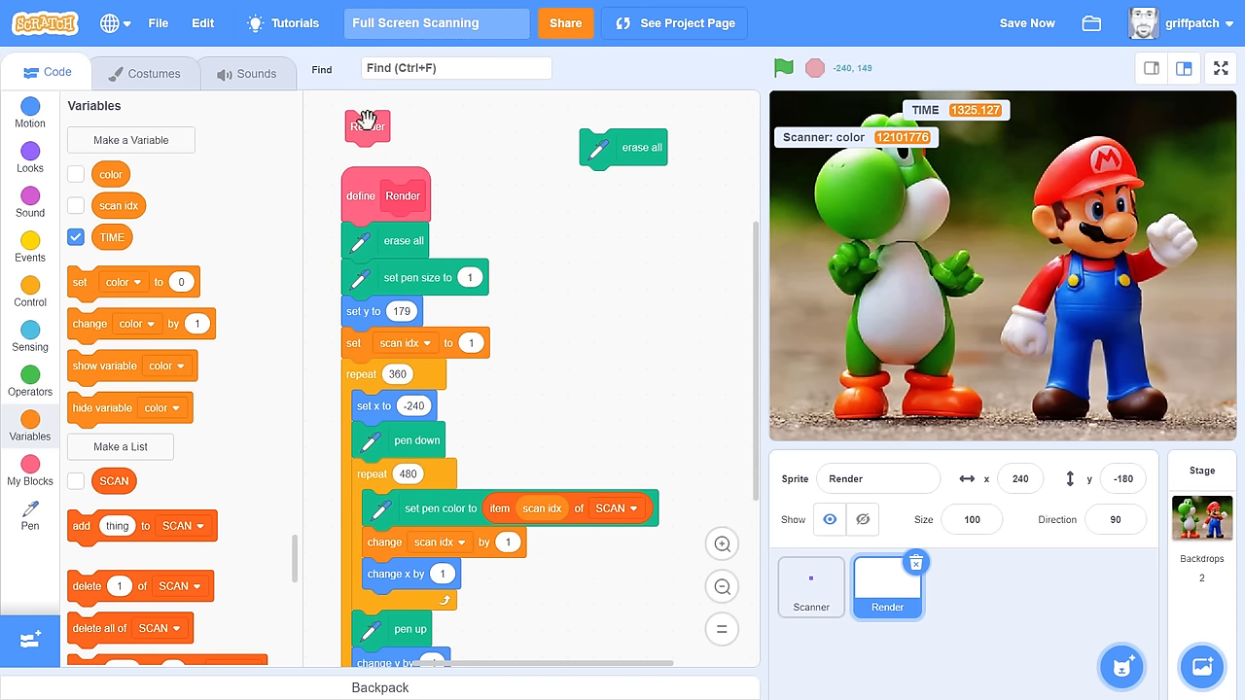
{"action": "mouse_move", "coordinate": [593, 259]}
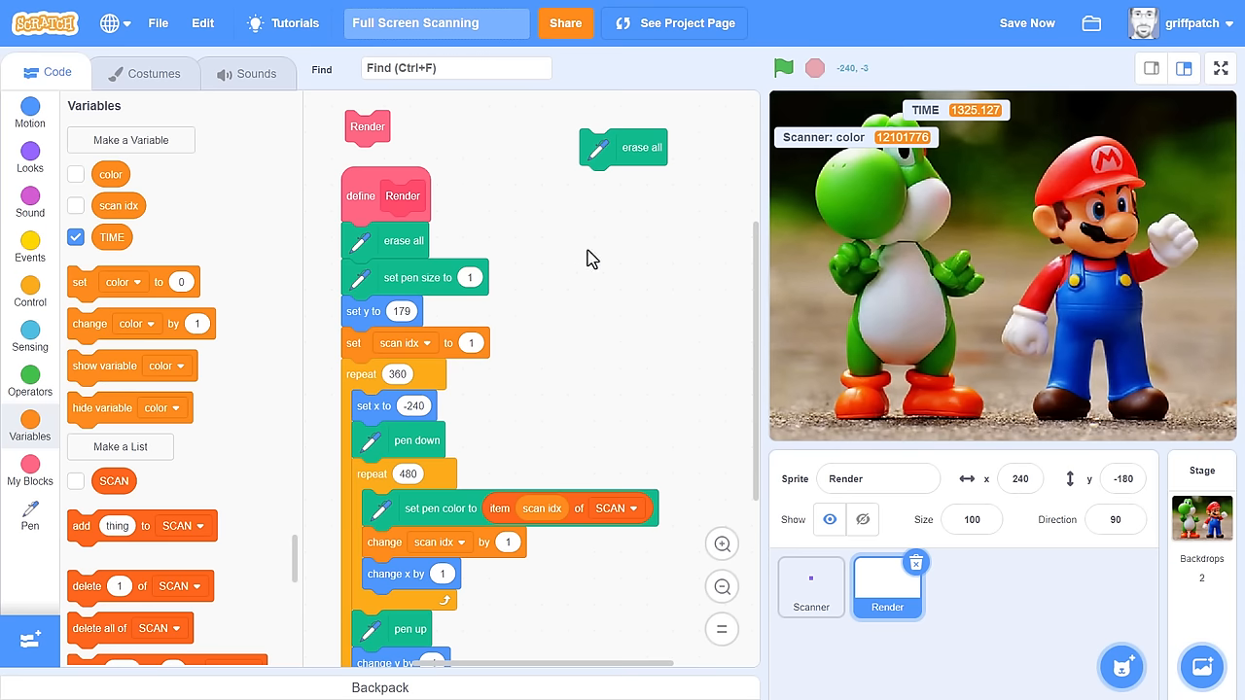
{"action": "mouse_move", "coordinate": [640, 283]}
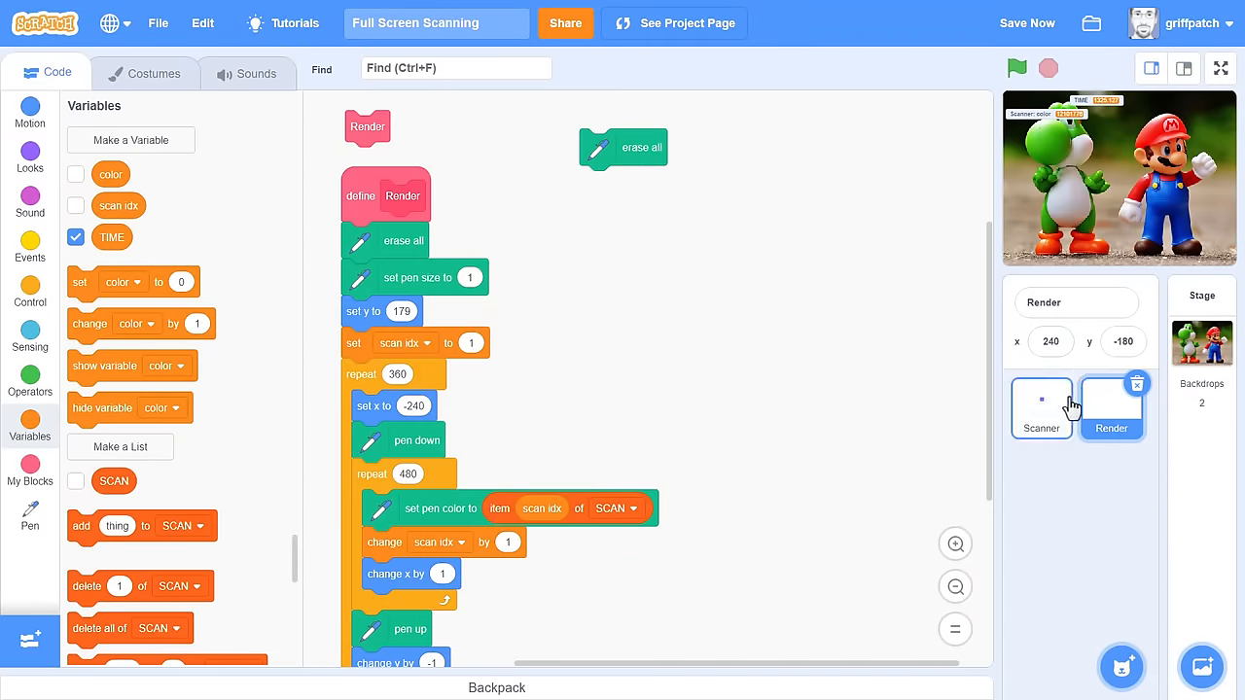
Step: Select the Scanner sprite, check its costumes, and hide the color variable readout
{"action": "left_click", "coordinate": [1040, 408]}
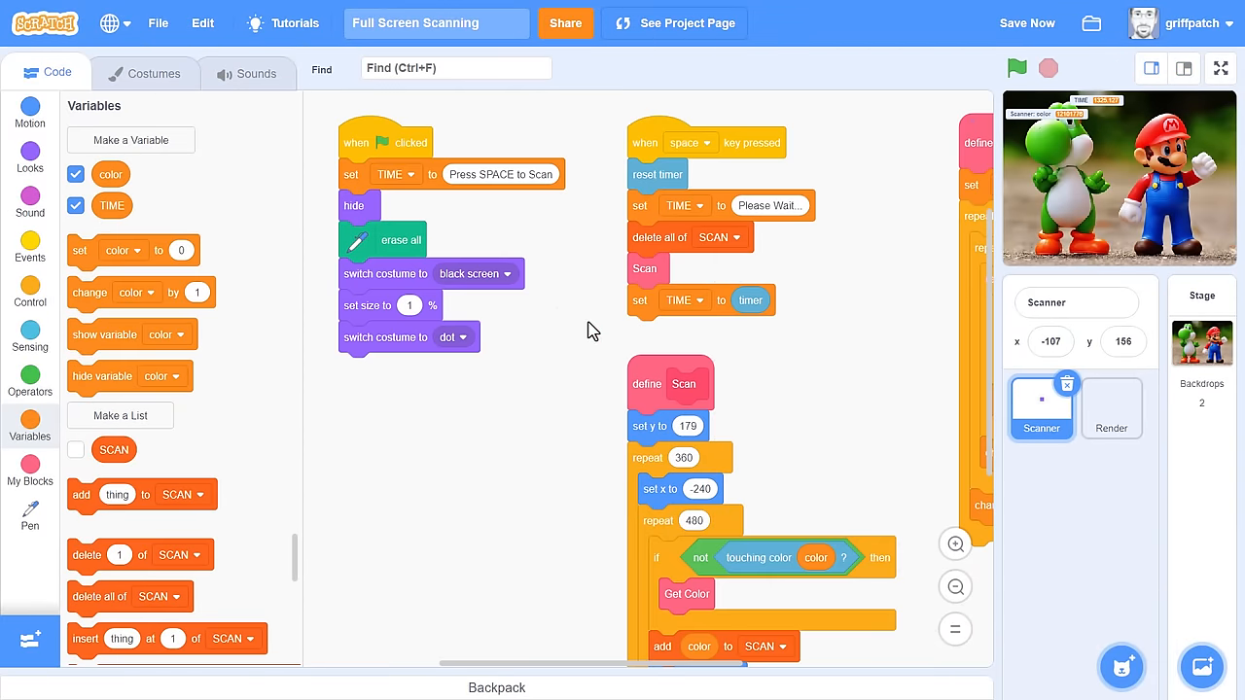
{"action": "left_click", "coordinate": [144, 72]}
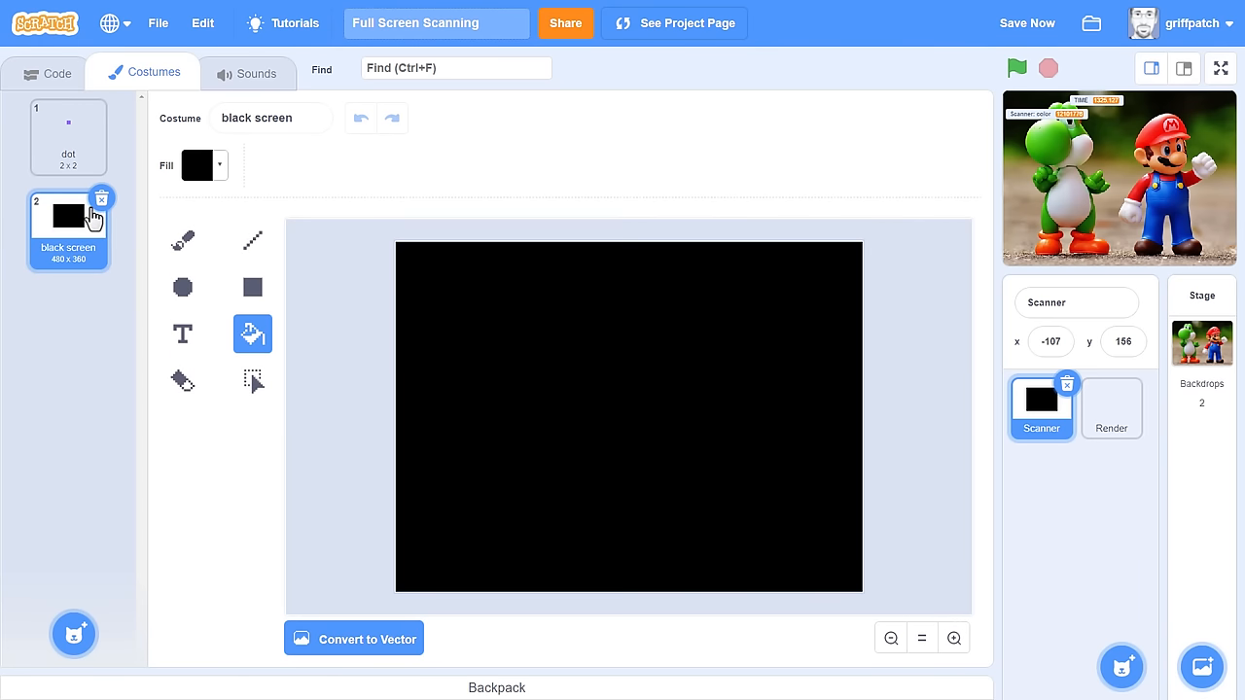
{"action": "mouse_move", "coordinate": [650, 464]}
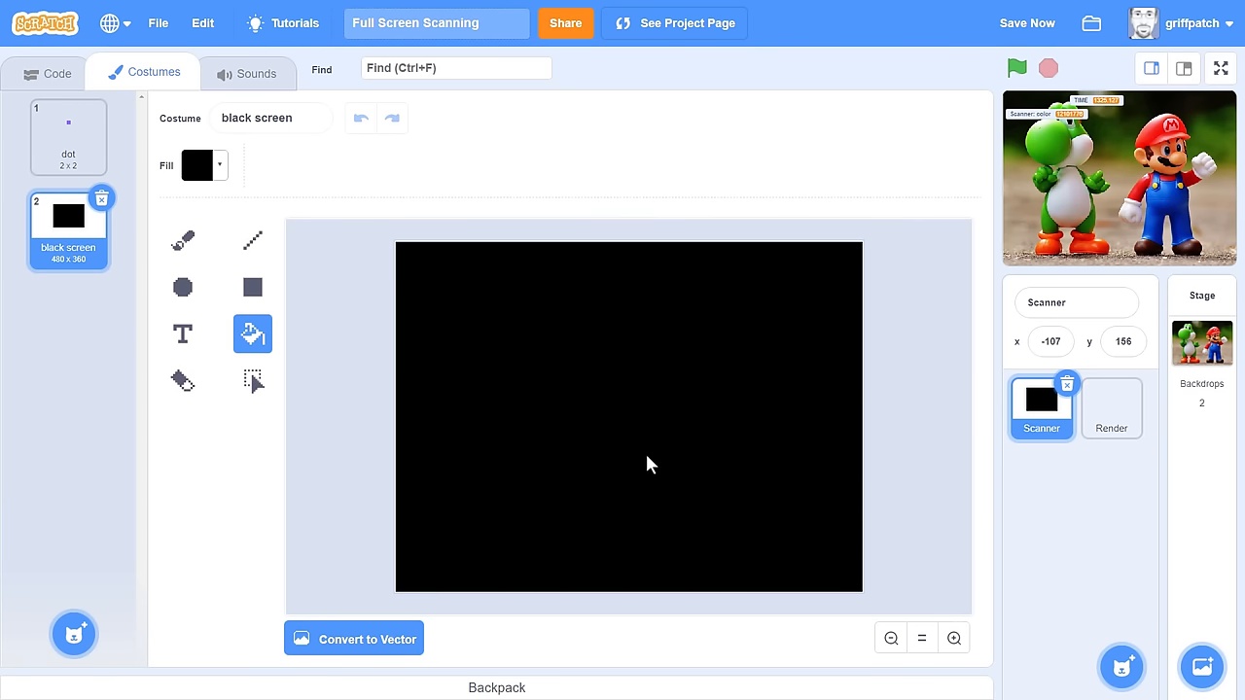
{"action": "mouse_move", "coordinate": [66, 72]}
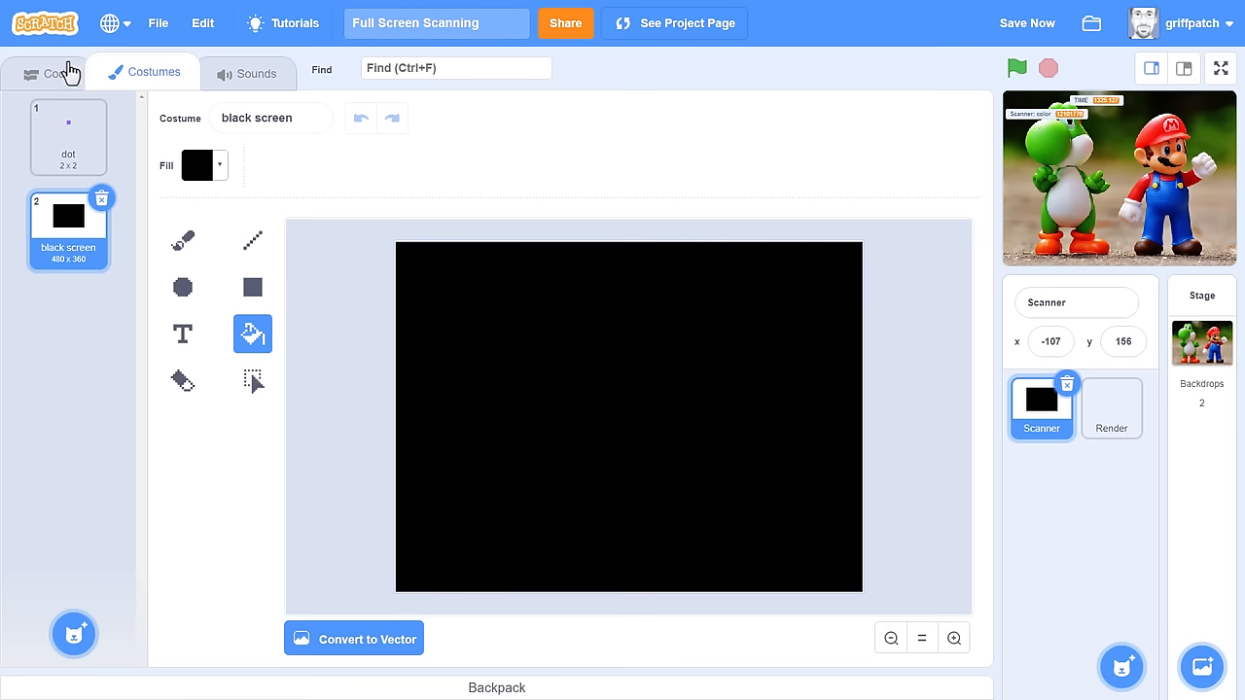
{"action": "left_click", "coordinate": [47, 71]}
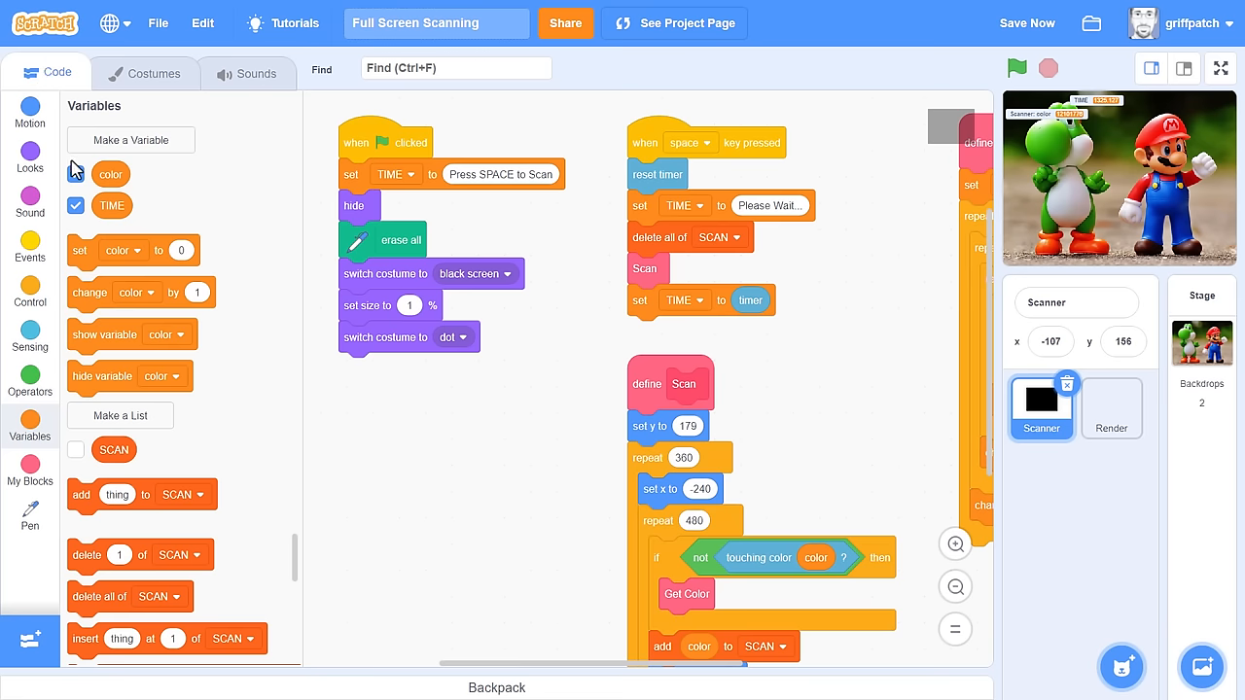
{"action": "left_click", "coordinate": [76, 173]}
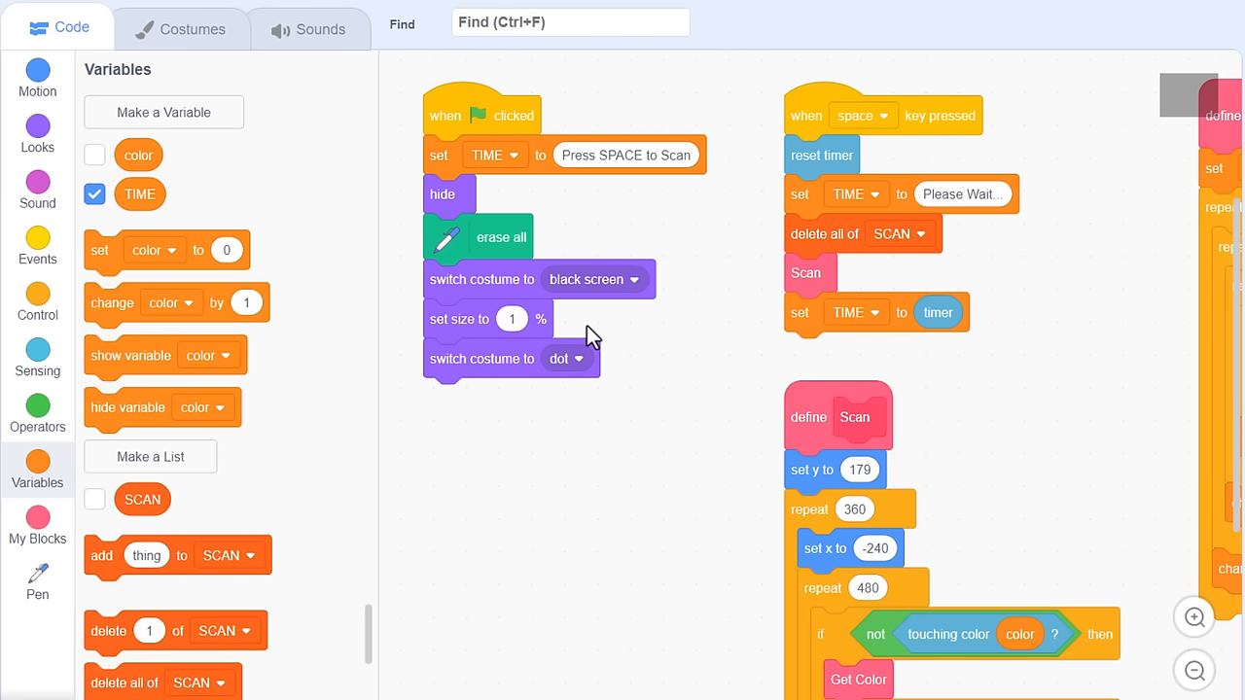
{"action": "mouse_move", "coordinate": [50, 306]}
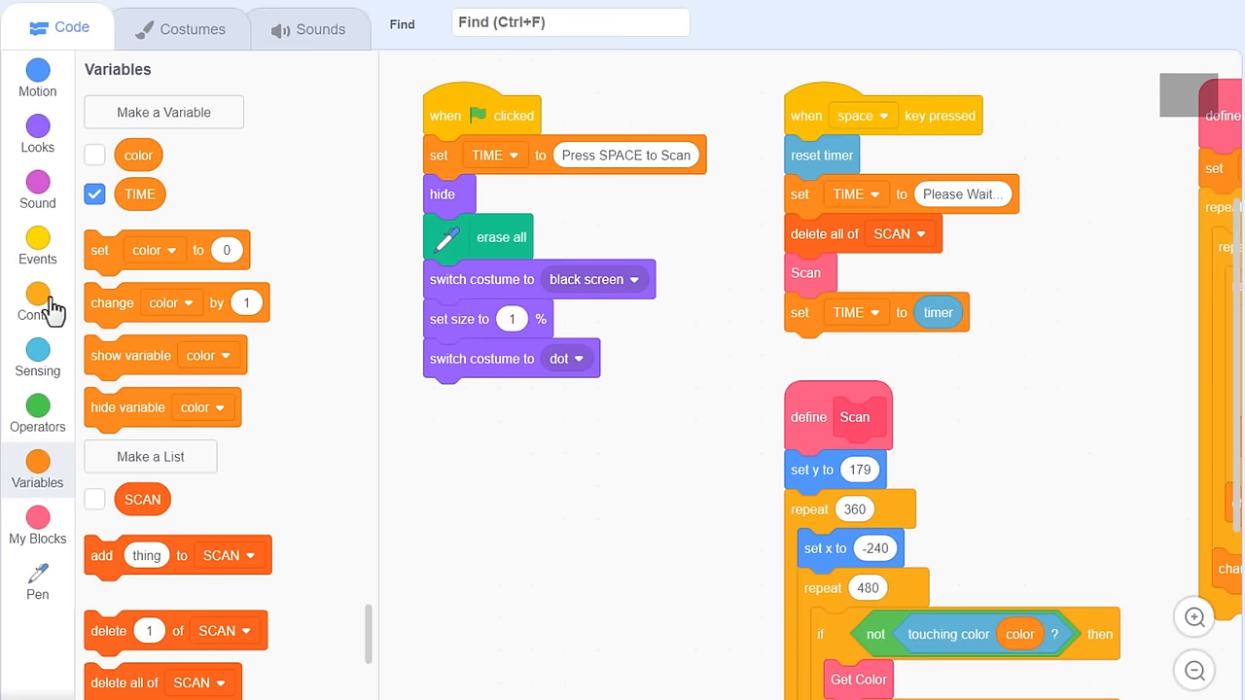
Step: Insert 'create clone of myself' after 'switch costume to black screen'
{"action": "left_click", "coordinate": [37, 301]}
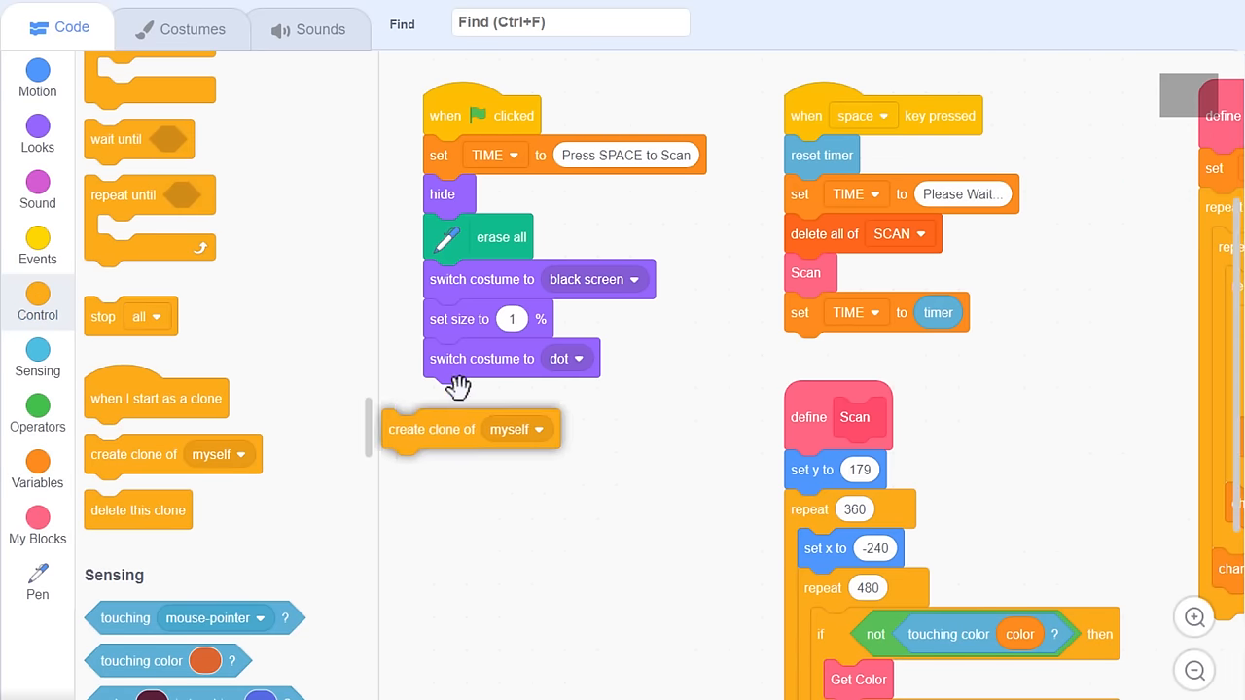
{"action": "left_click_drag", "start_coordinate": [467, 429], "coordinate": [474, 319]}
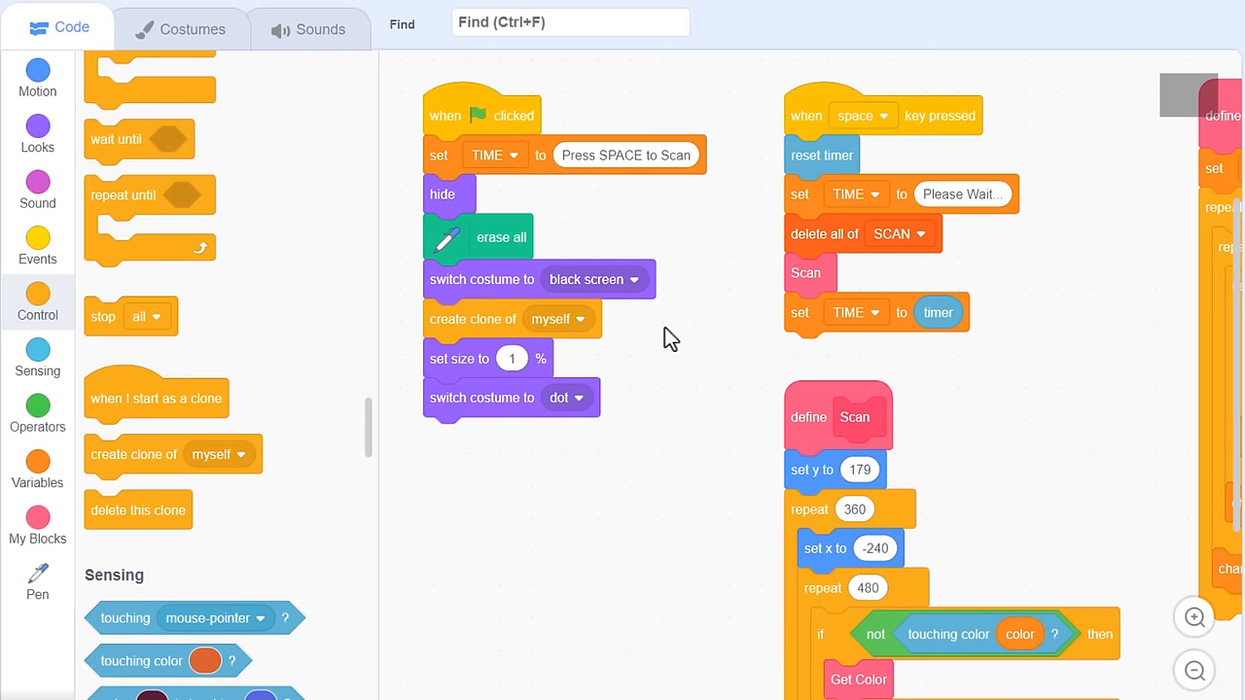
{"action": "left_click_drag", "start_coordinate": [156, 398], "coordinate": [474, 483]}
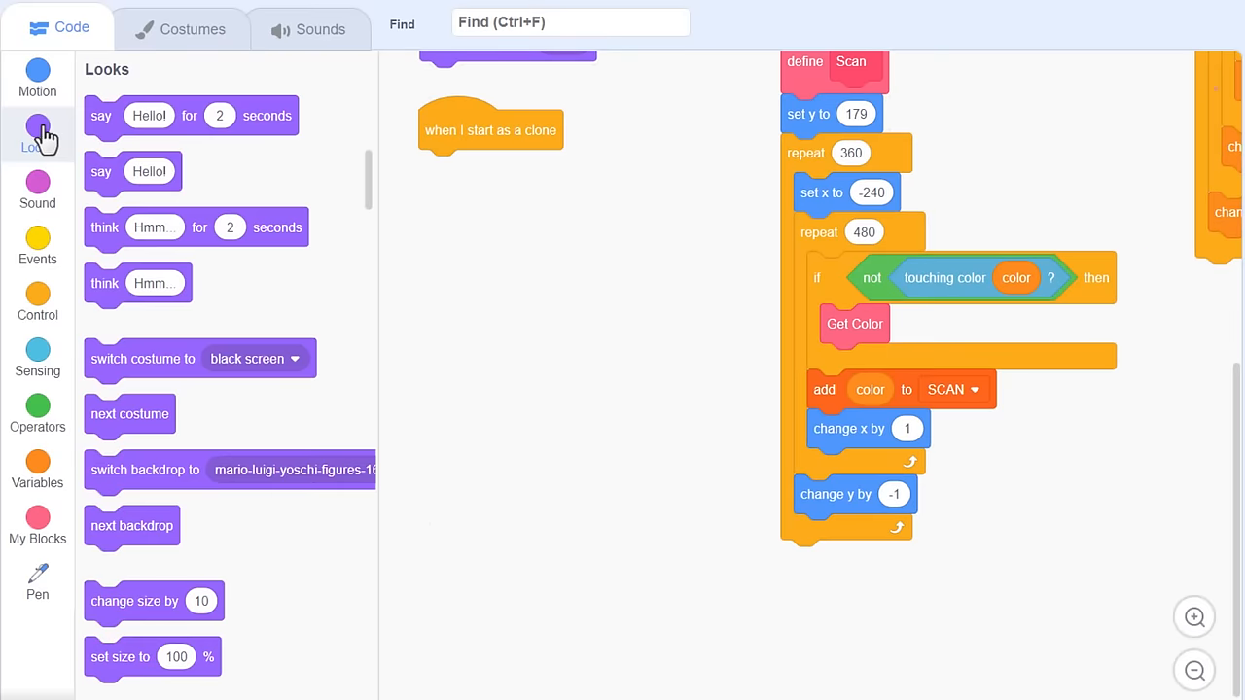
Step: Build the clone's setup blocks and set its ghost effect to 12
{"action": "scroll", "scroll_direction": "down", "scroll_amount": 3}
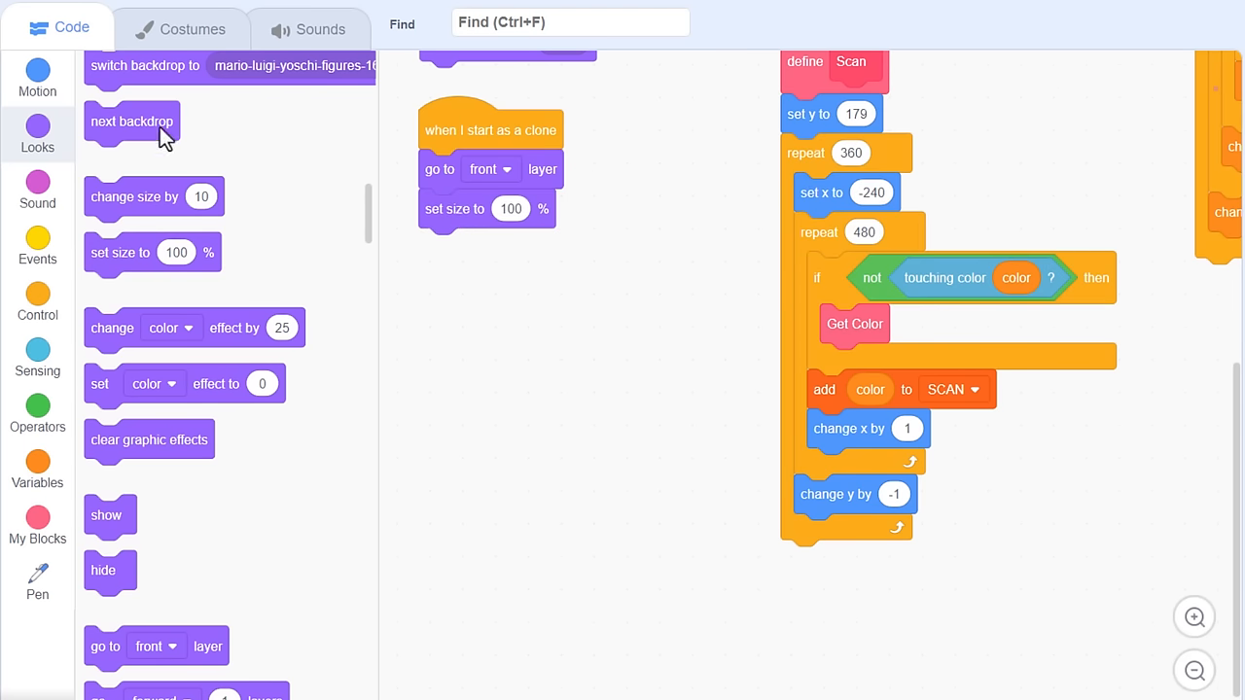
{"action": "left_click", "coordinate": [37, 78]}
{"action": "type", "text": "0"}
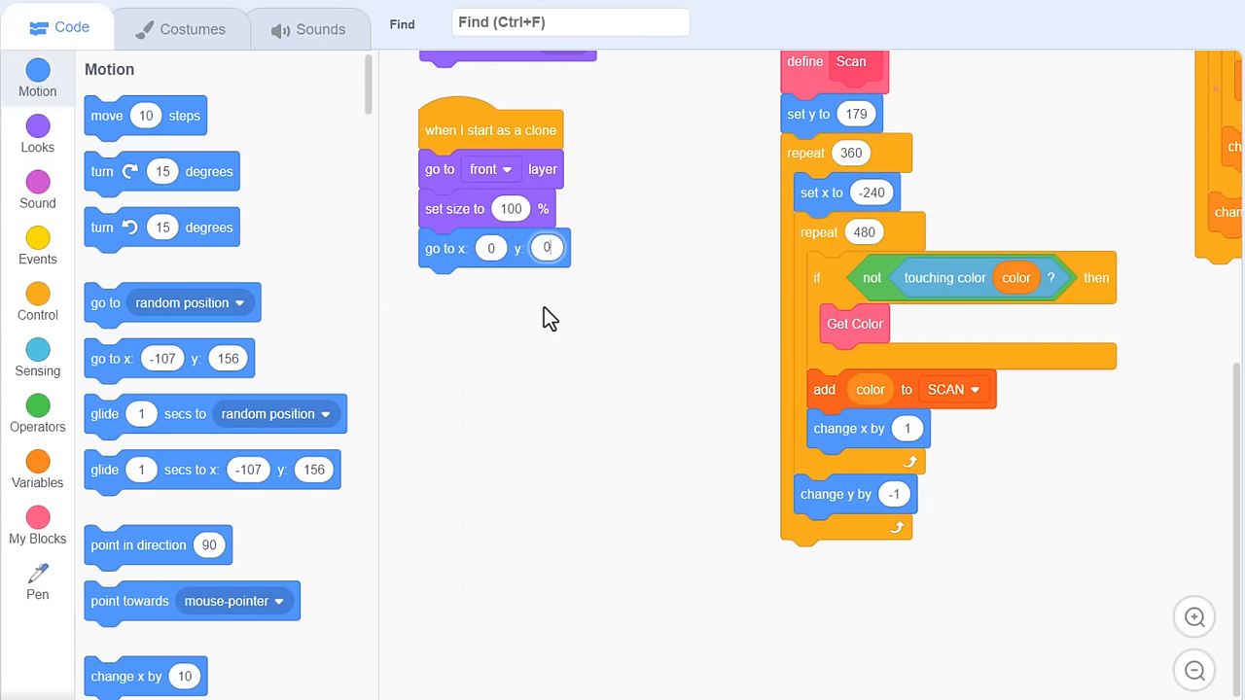
{"action": "left_click", "coordinate": [37, 133]}
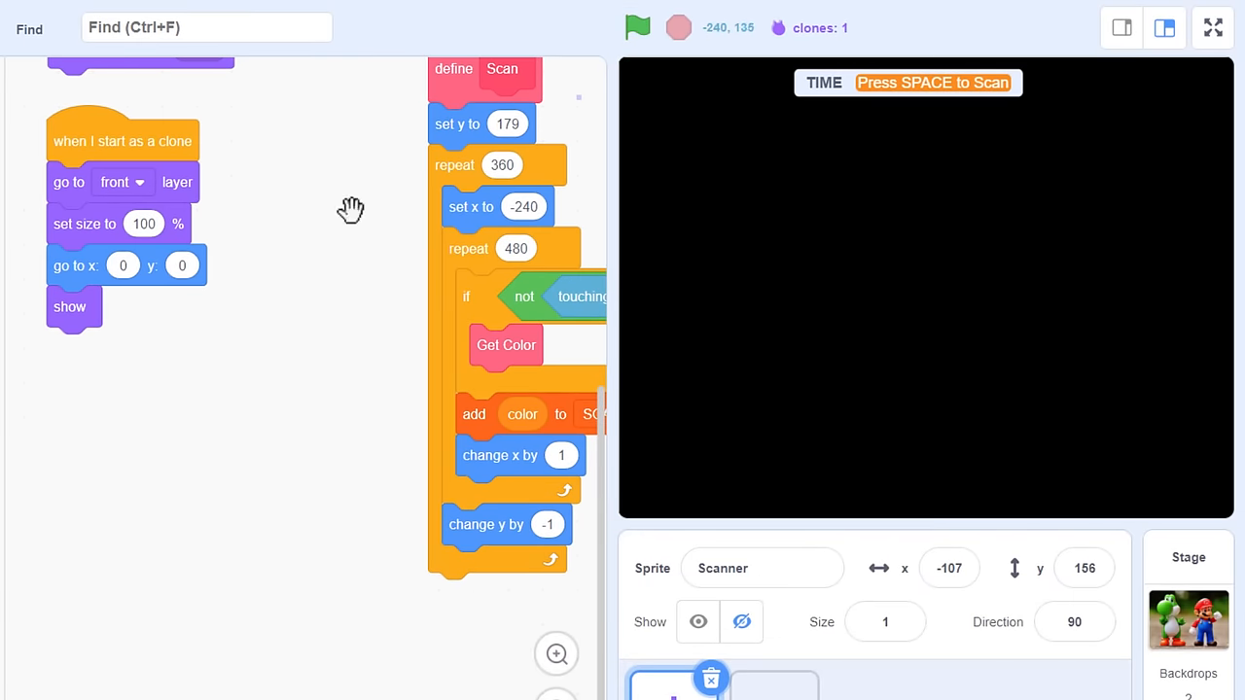
{"action": "mouse_move", "coordinate": [214, 287]}
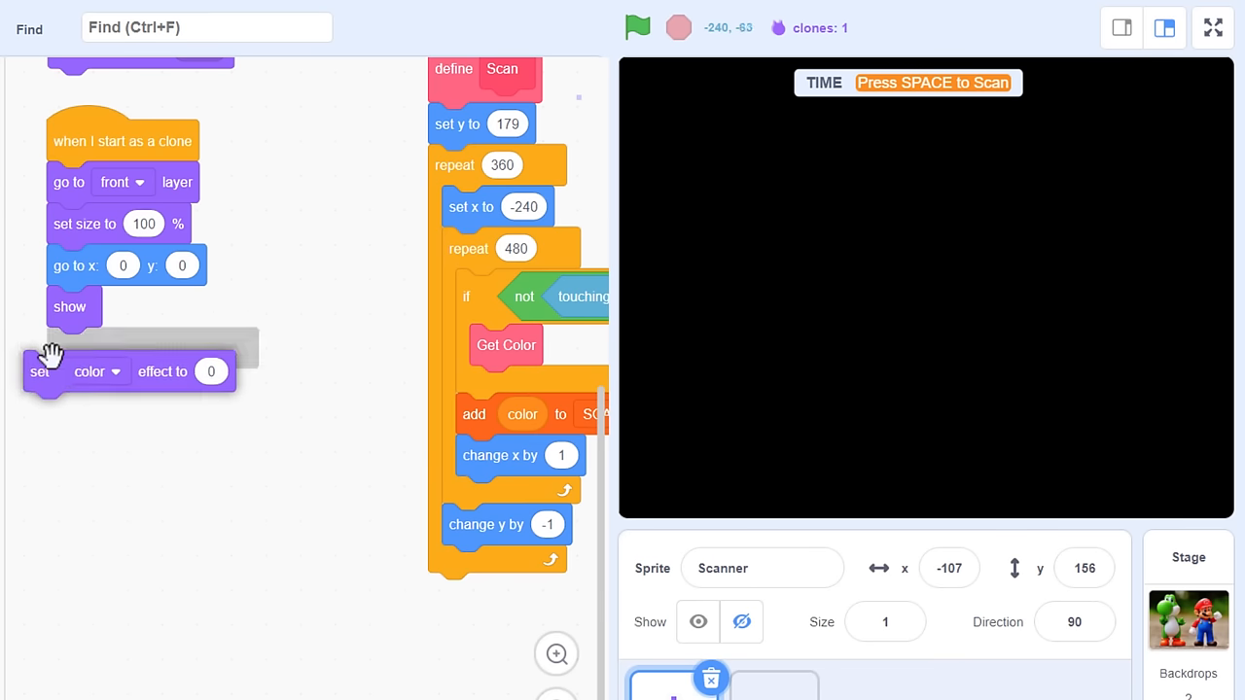
{"action": "left_click", "coordinate": [114, 348]}
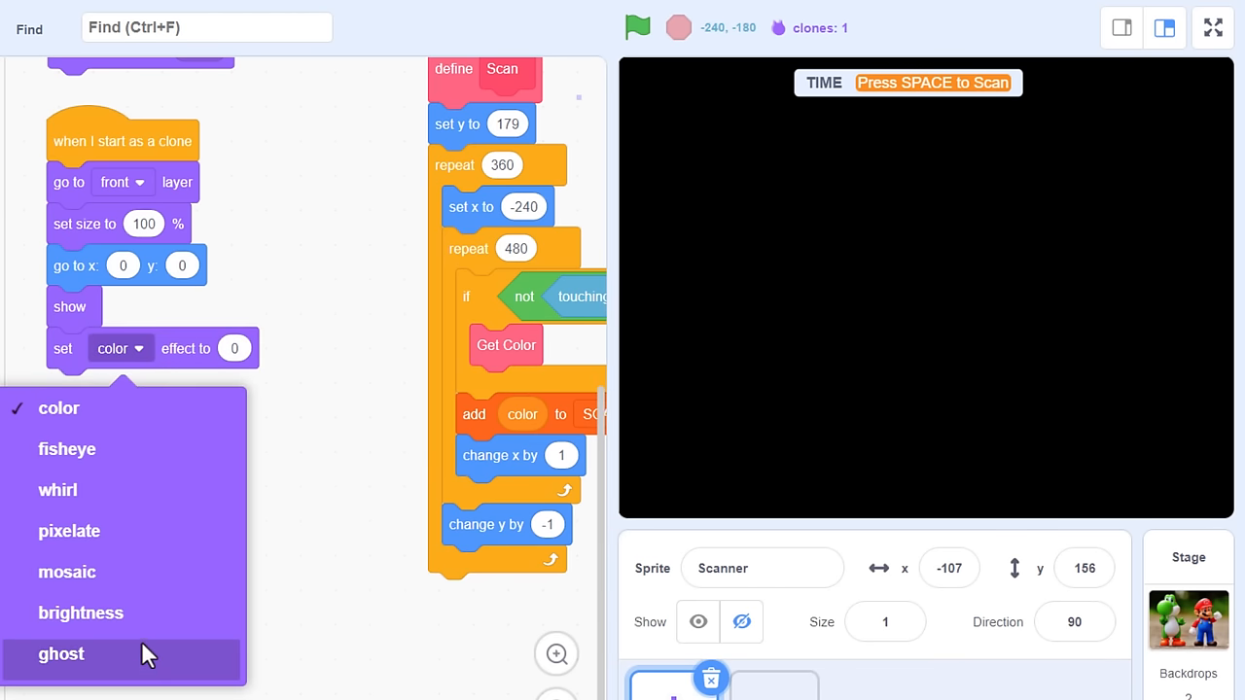
{"action": "left_click", "coordinate": [60, 654]}
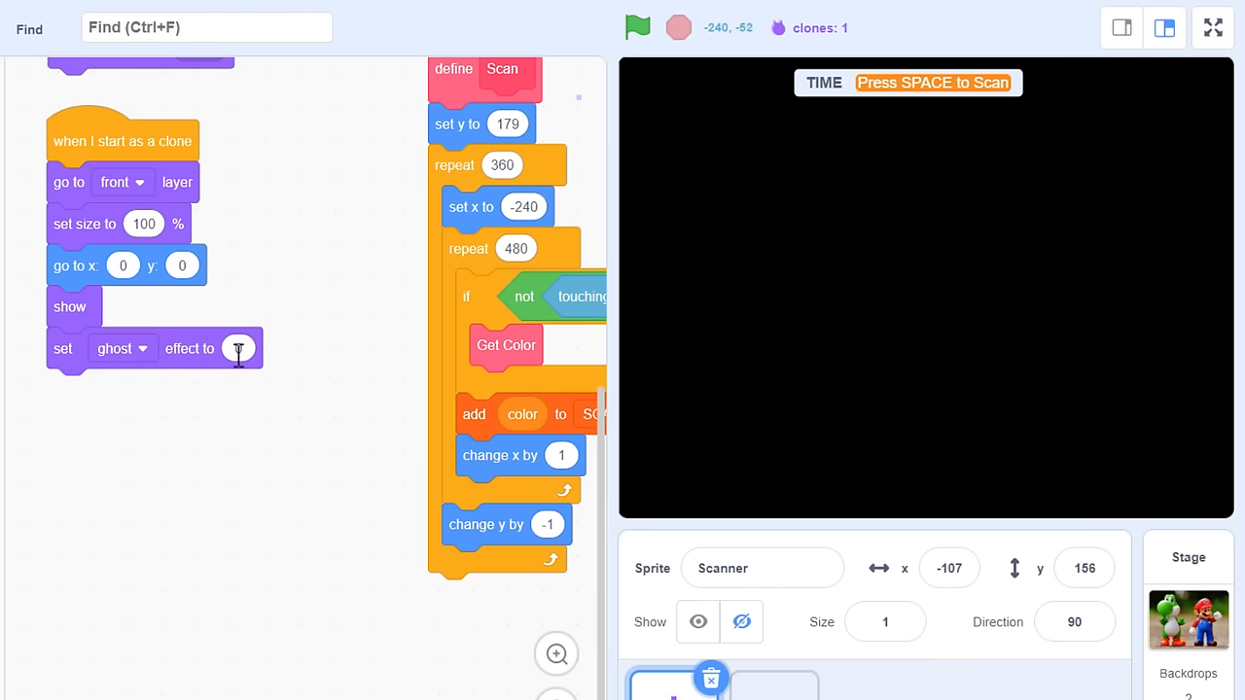
{"action": "left_click", "coordinate": [637, 27]}
{"action": "type", "text": "12"}
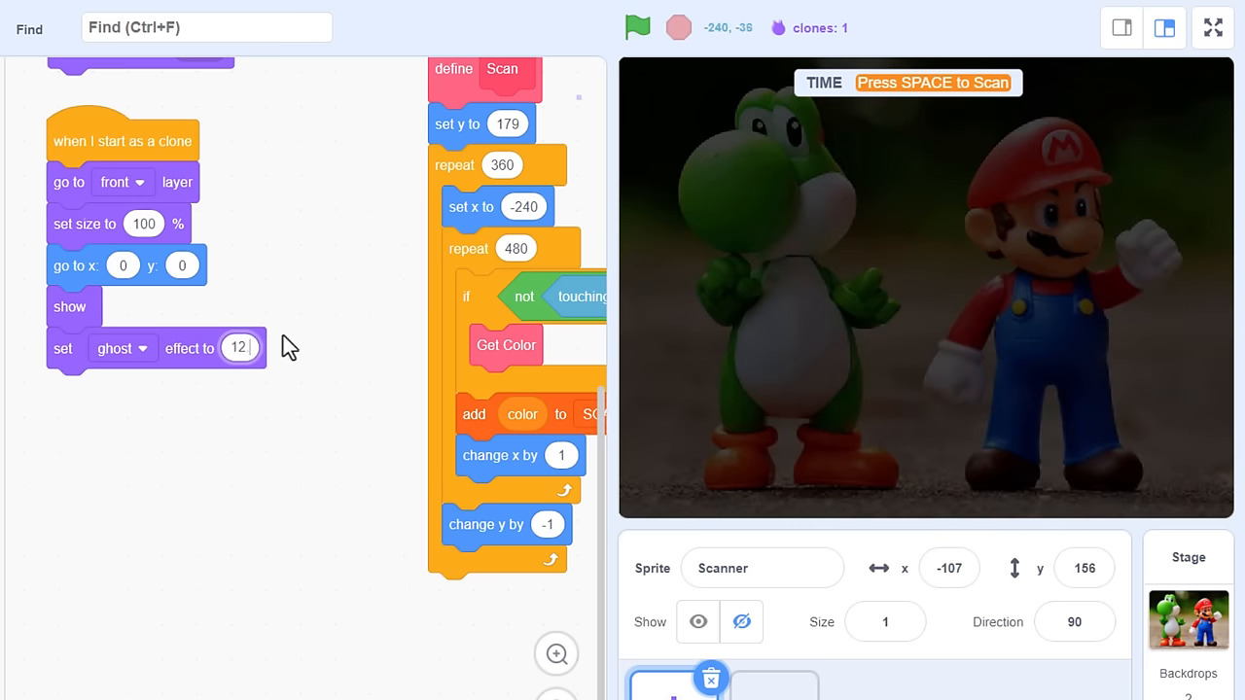
{"action": "left_click", "coordinate": [638, 27]}
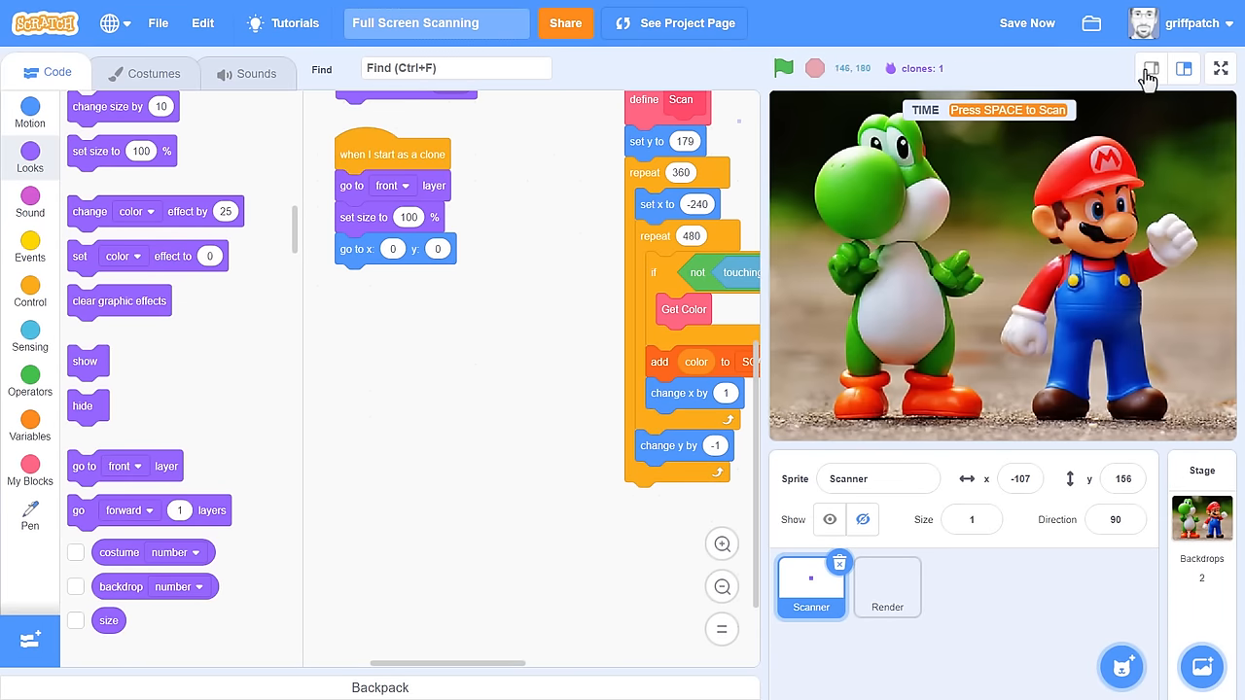
Step: Switch to the small stage layout to enlarge the code area
{"action": "left_click", "coordinate": [1150, 69]}
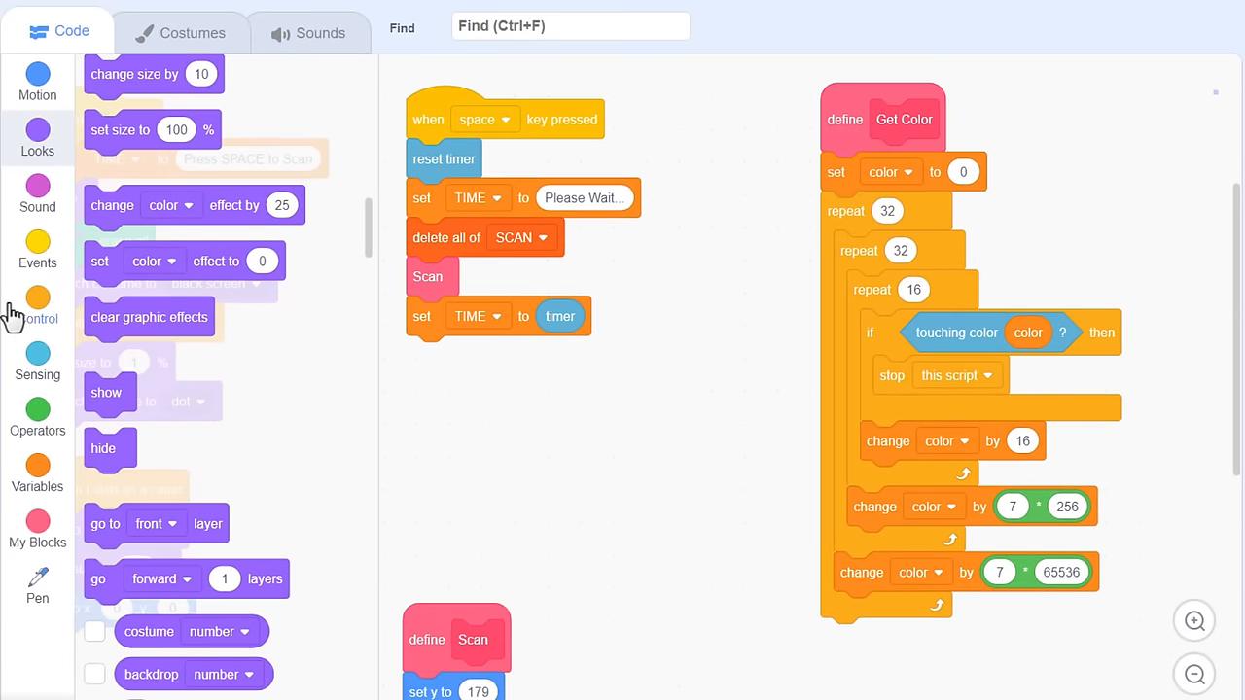
Step: Add an 'if costume number > 1 then stop this script' check to the space-key script
{"action": "left_click", "coordinate": [37, 305]}
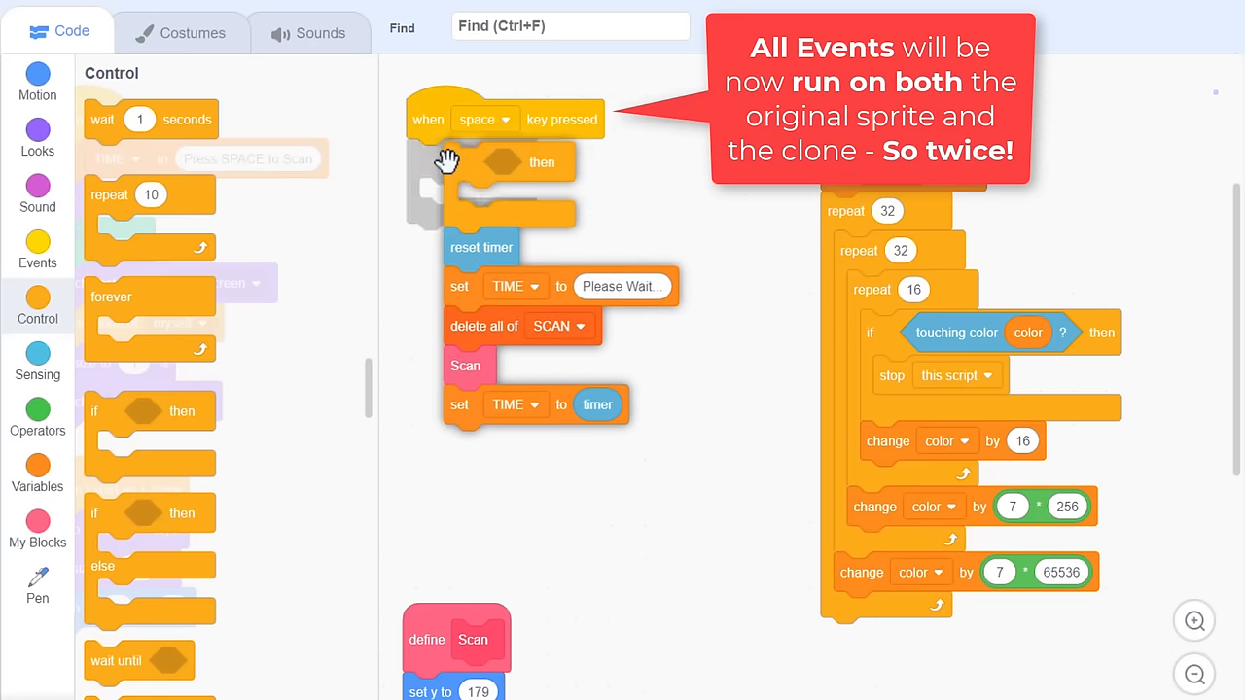
{"action": "left_click", "coordinate": [36, 413]}
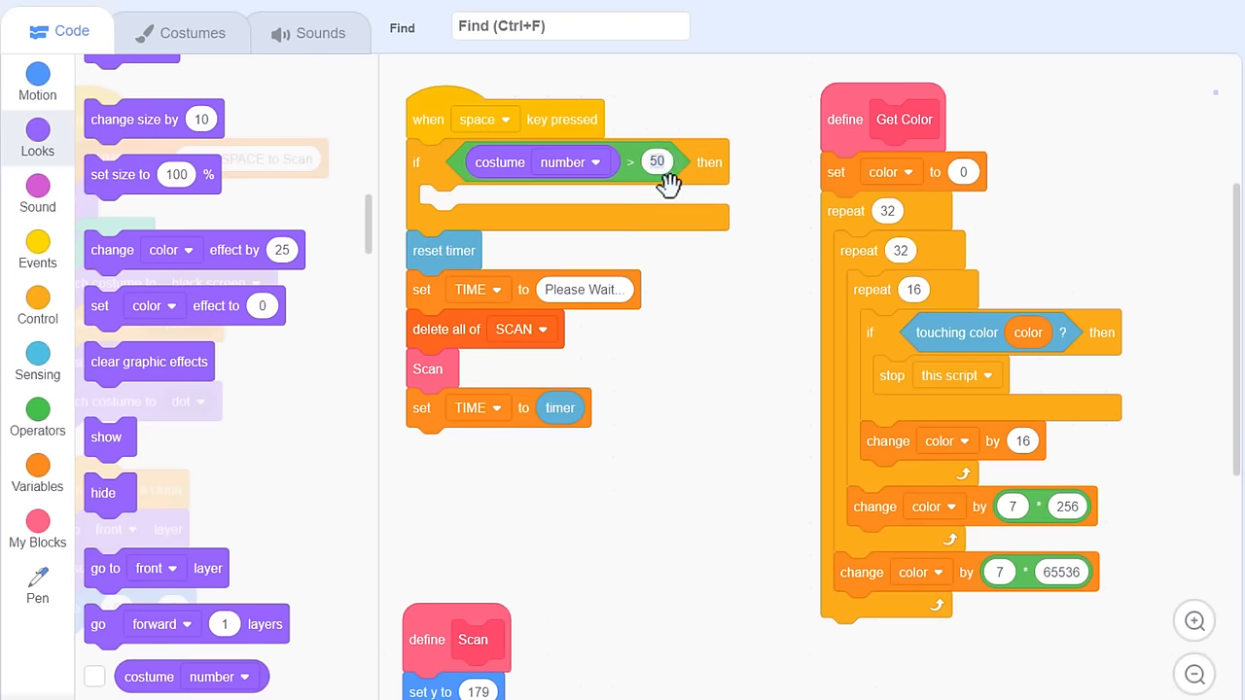
{"action": "left_click", "coordinate": [179, 33]}
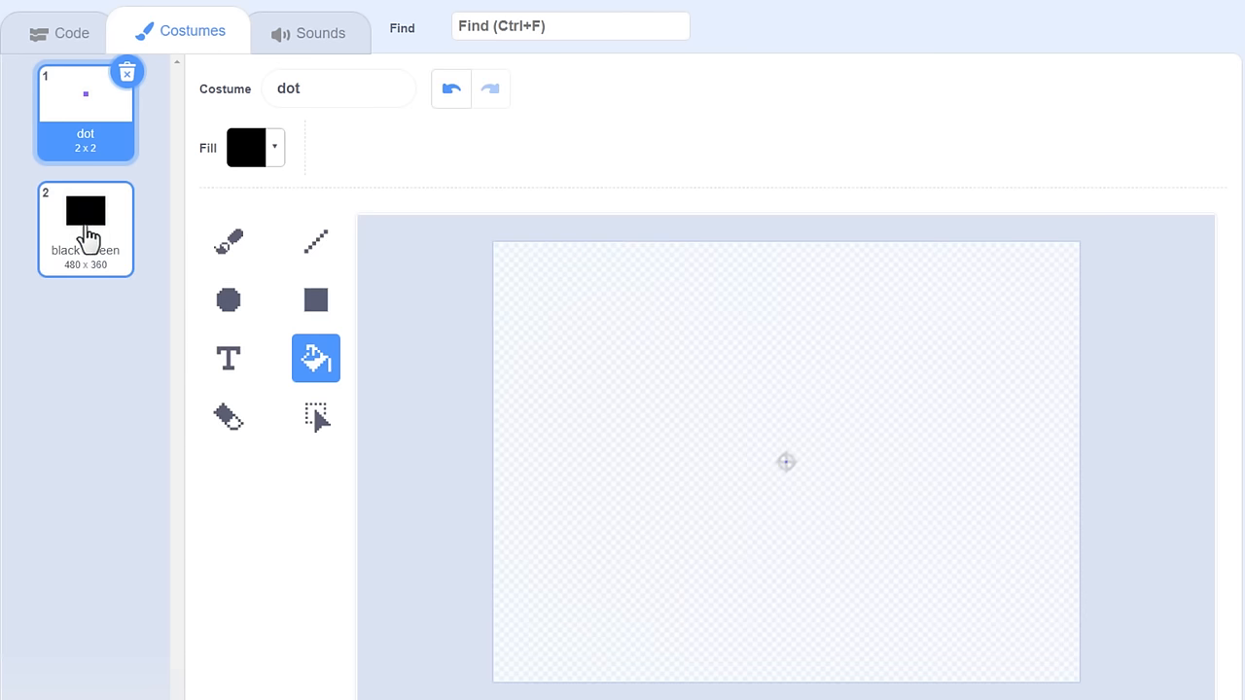
{"action": "left_click", "coordinate": [57, 32]}
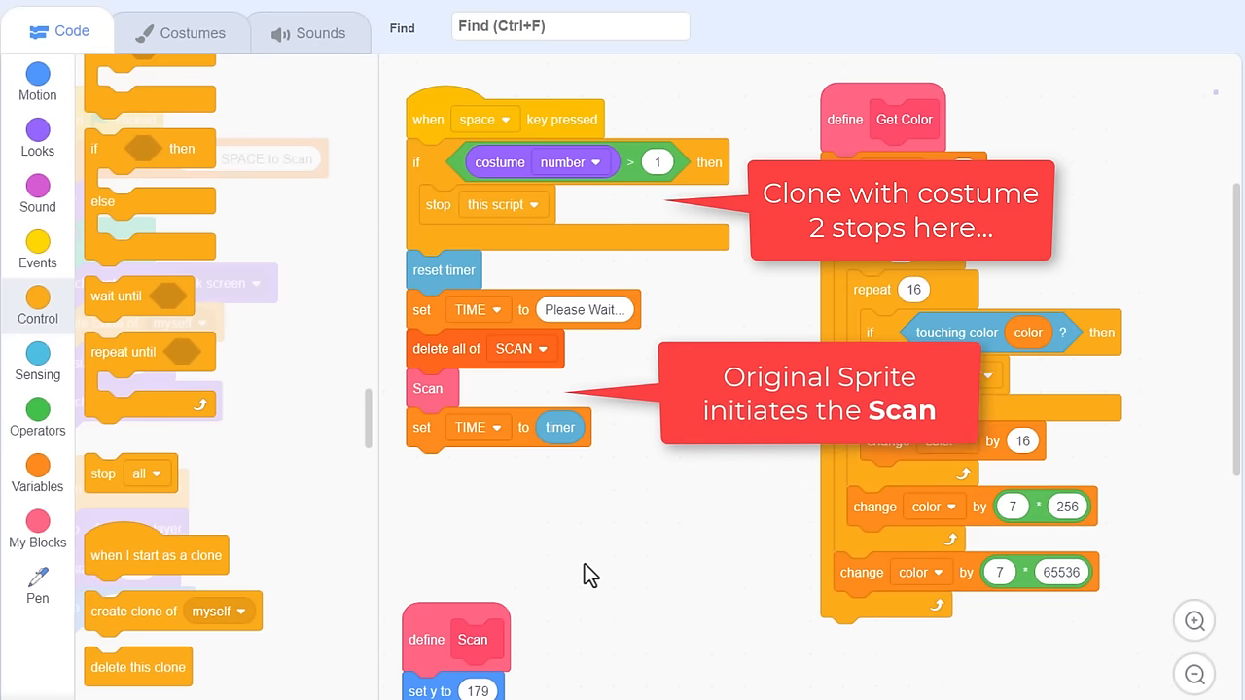
{"action": "mouse_move", "coordinate": [37, 431]}
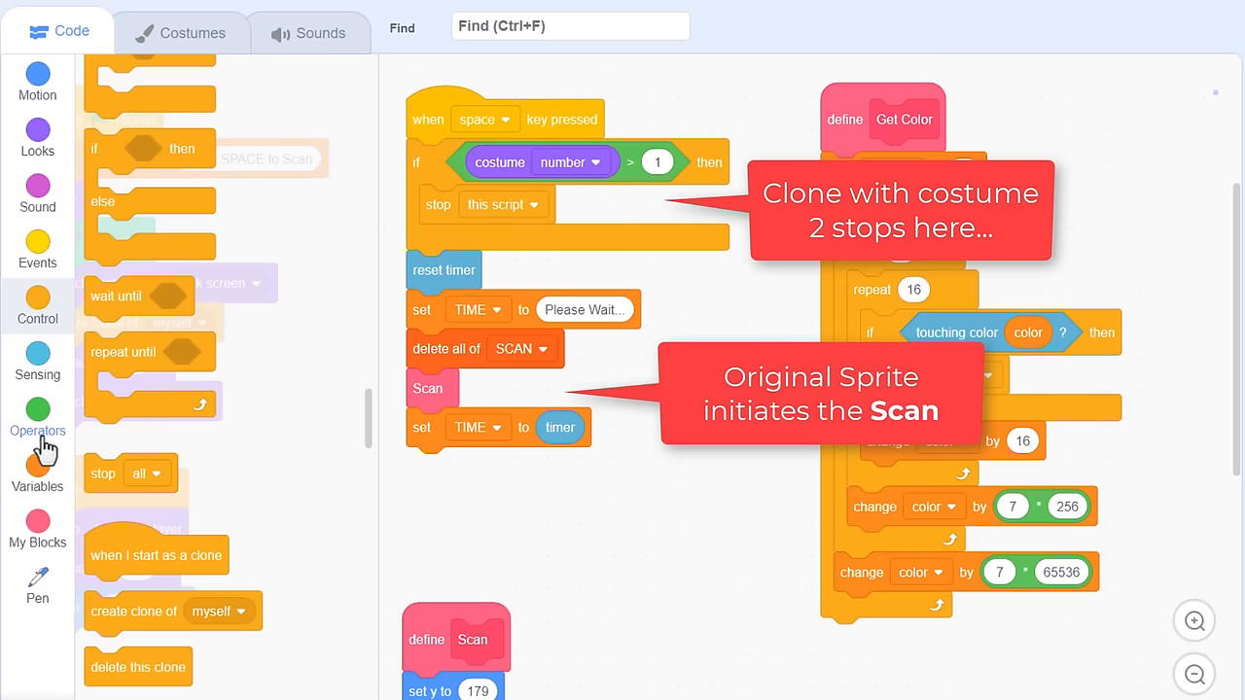
{"action": "left_click", "coordinate": [37, 474]}
{"action": "type", "text": "S"}
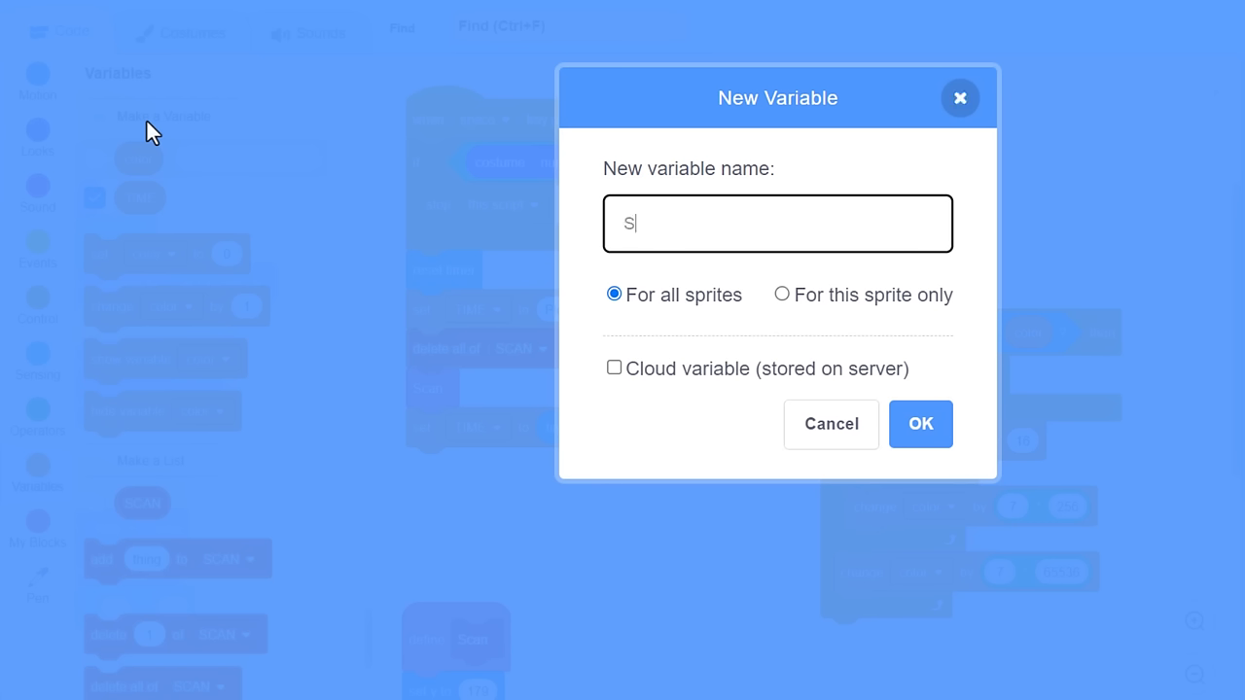
Step: Create a global SCAN PASS variable and set it to 0 in the space-key script
{"action": "type", "text": "CAN PA"}
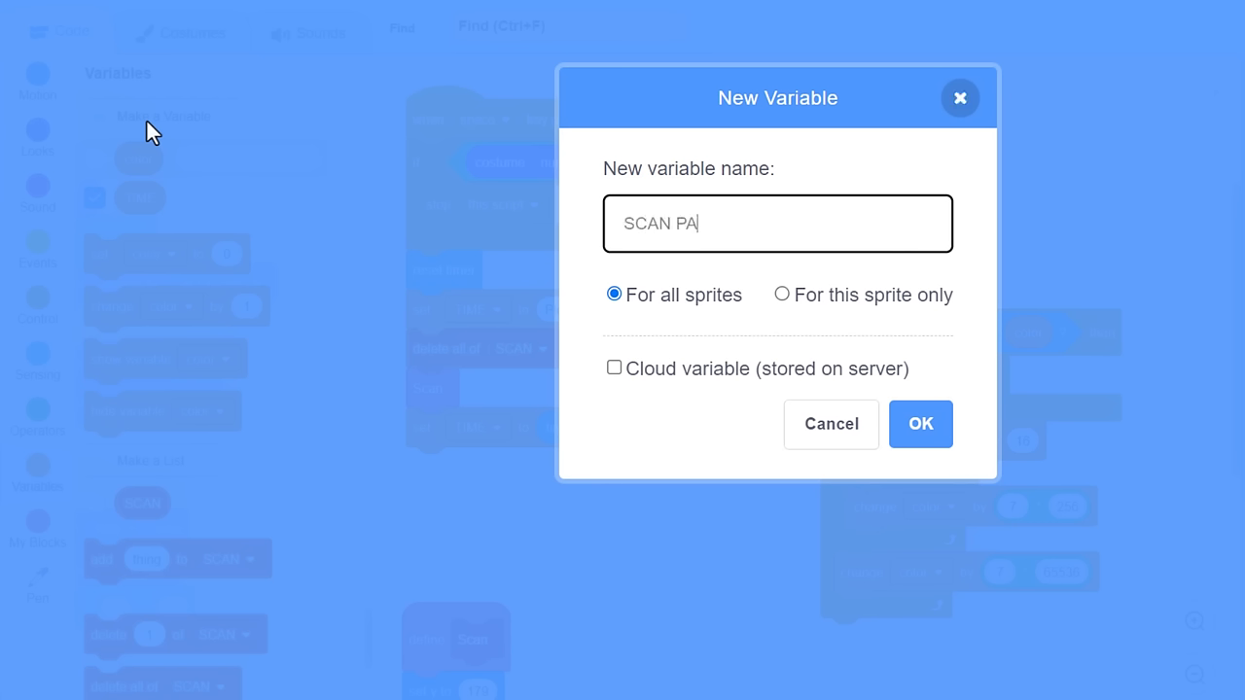
{"action": "type", "text": "SS"}
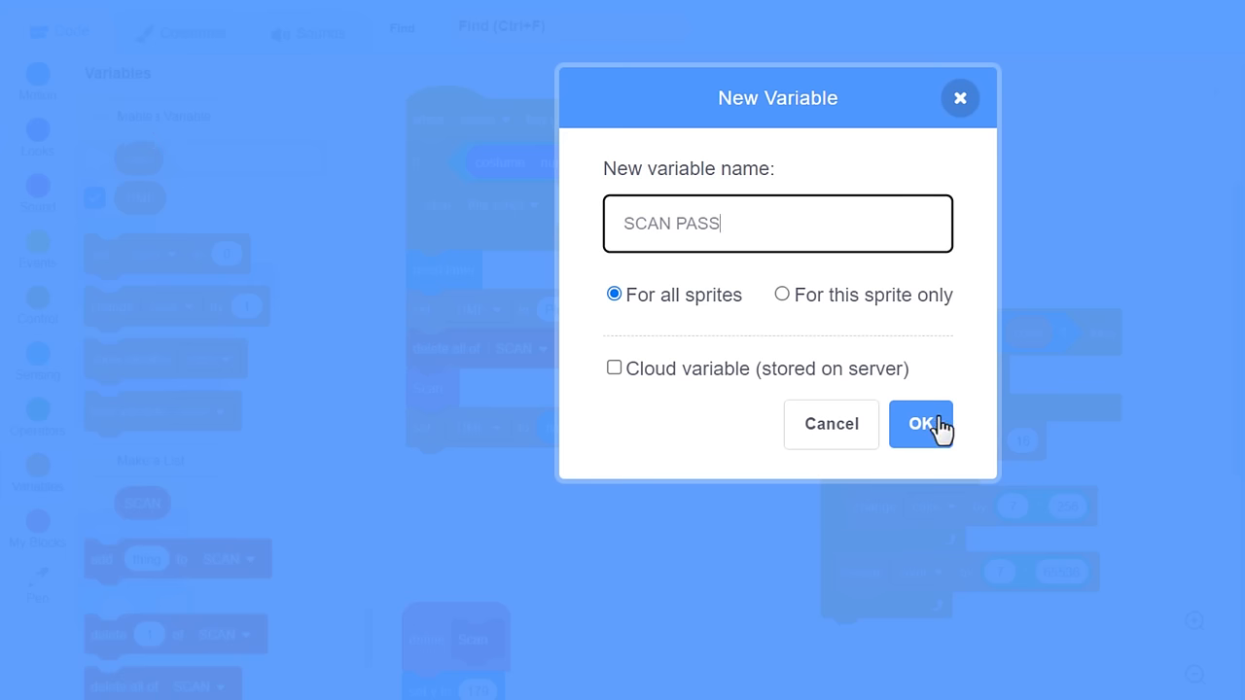
{"action": "left_click", "coordinate": [920, 423]}
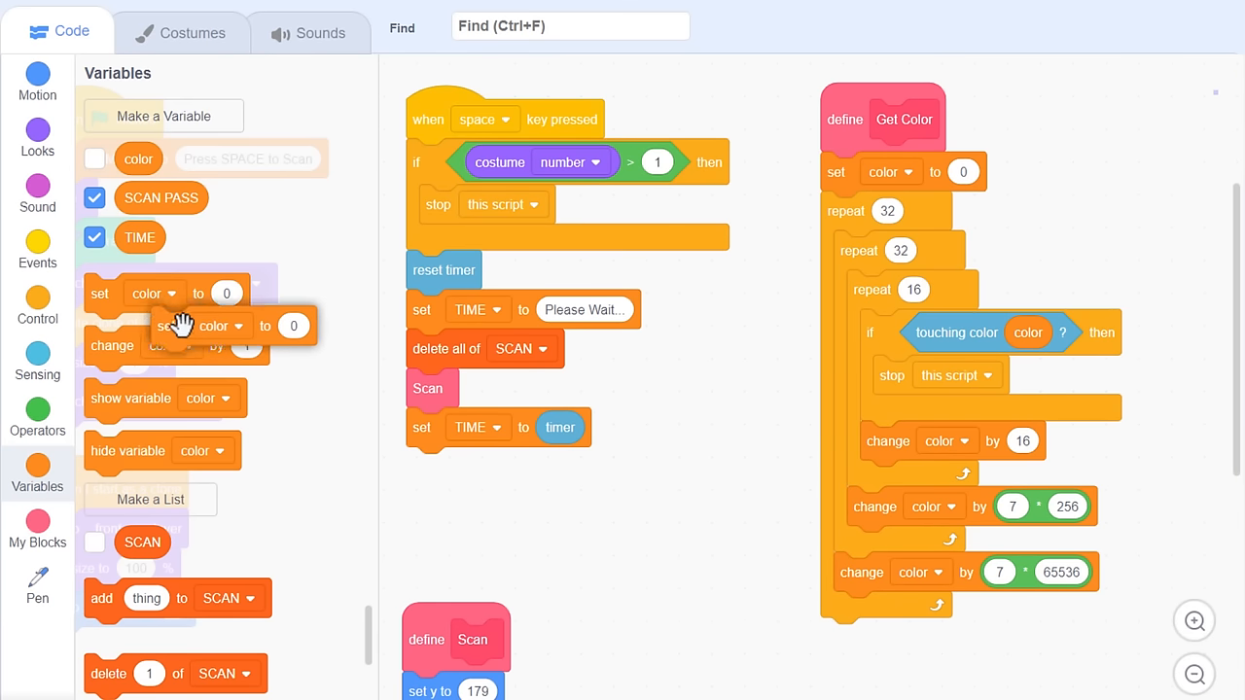
{"action": "left_click_drag", "start_coordinate": [185, 325], "coordinate": [472, 348]}
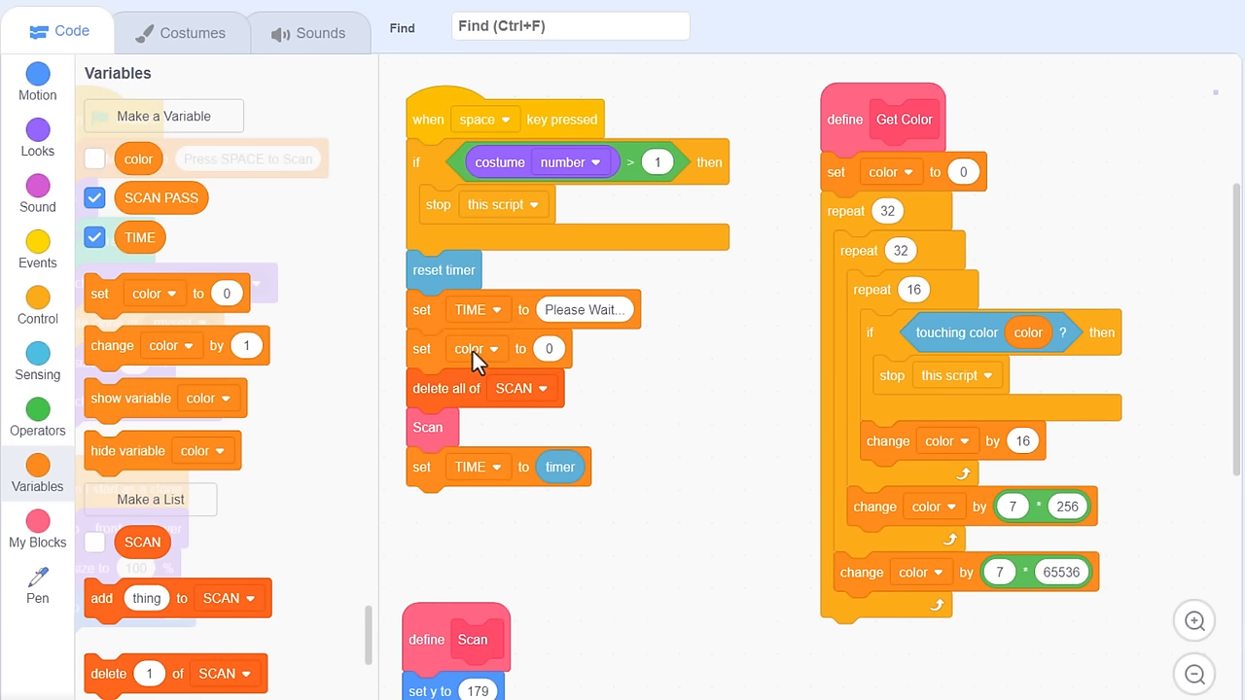
{"action": "left_click", "coordinate": [476, 348]}
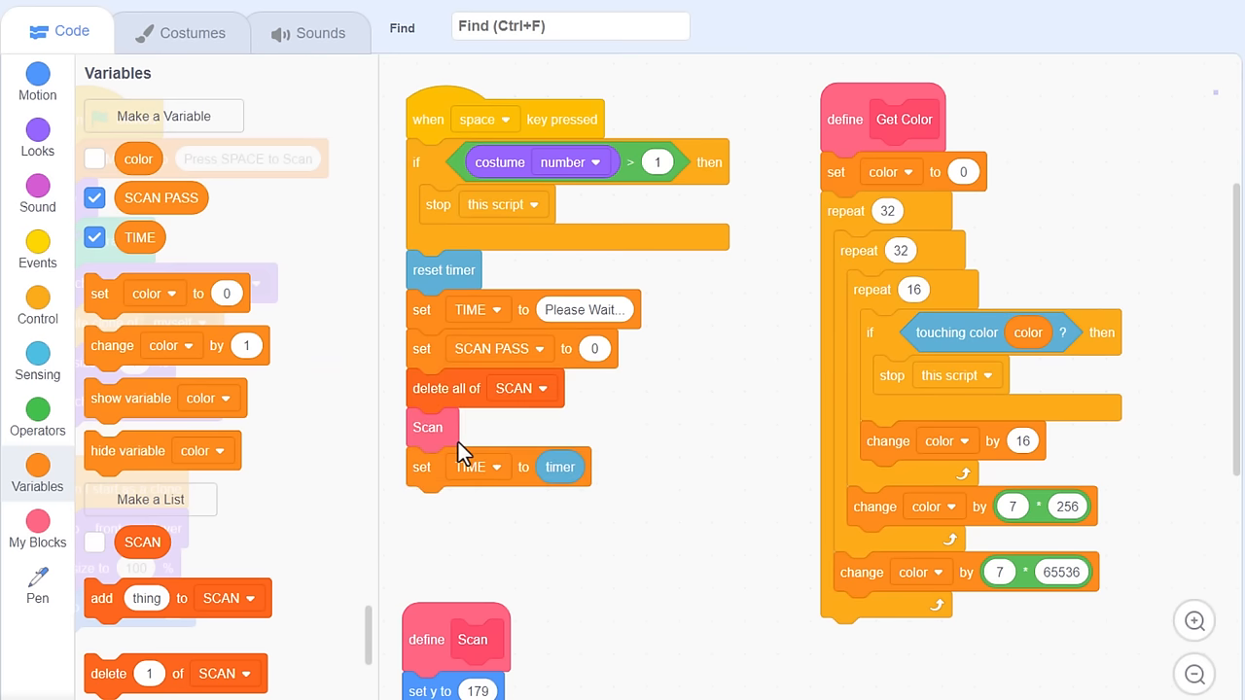
{"action": "mouse_move", "coordinate": [601, 338]}
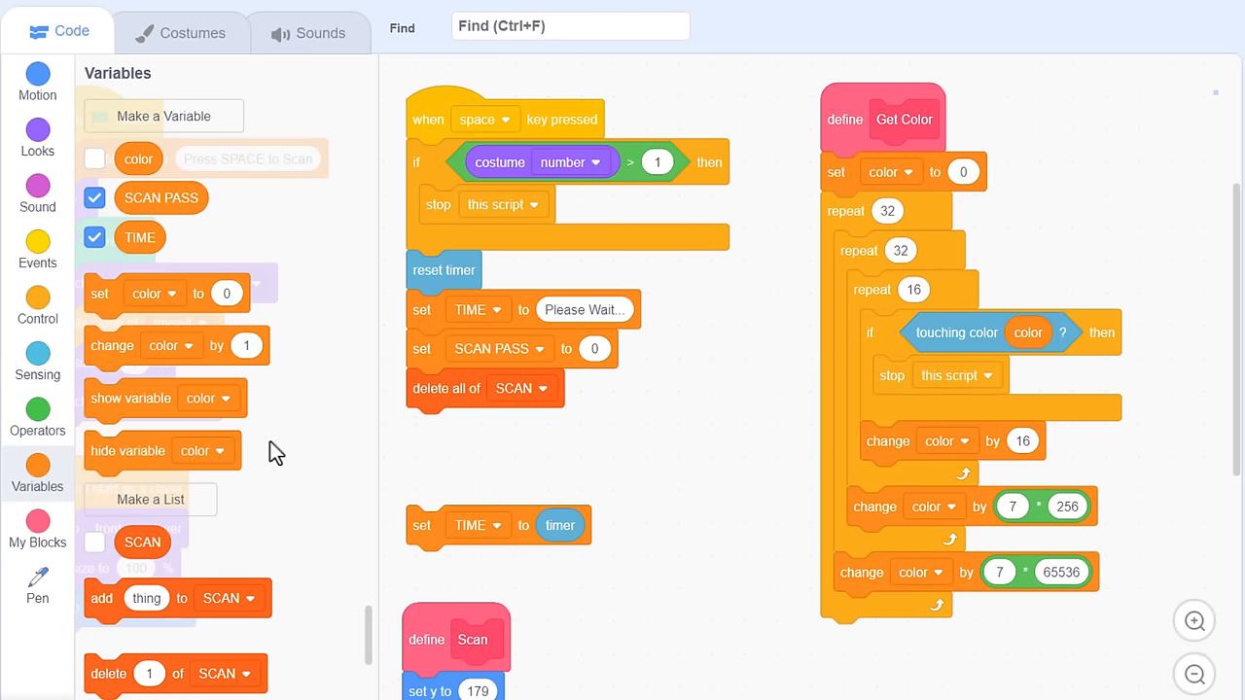
{"action": "left_click", "coordinate": [37, 248]}
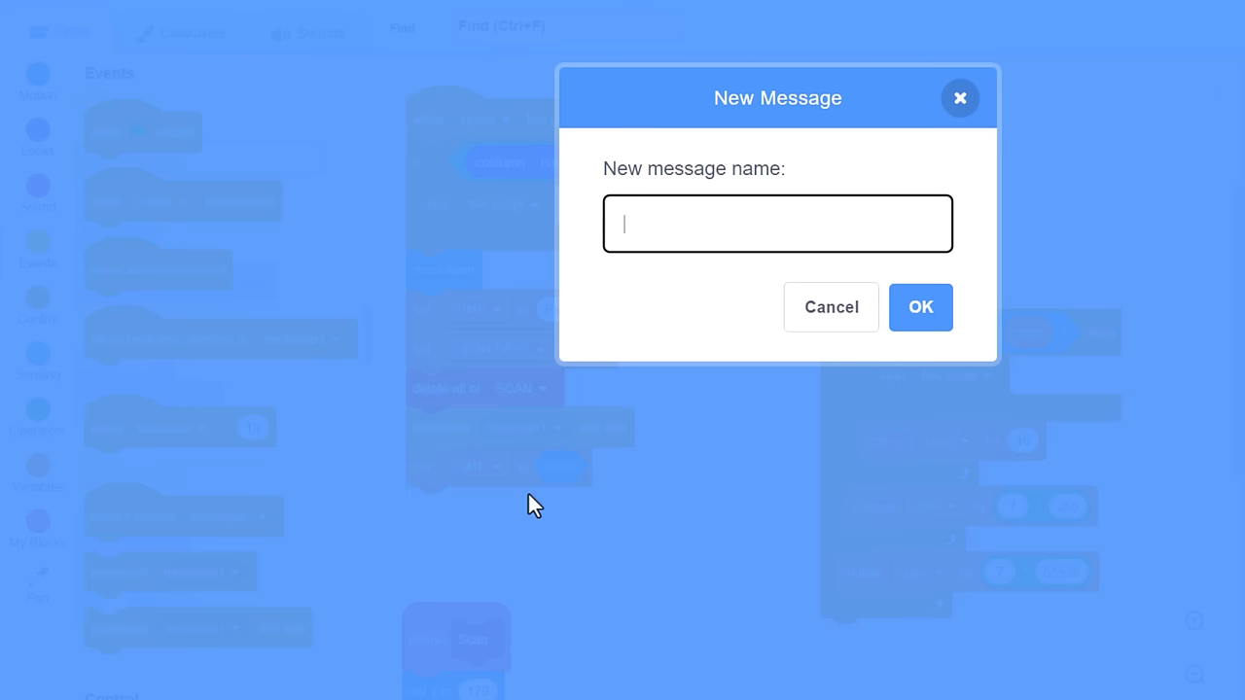
Step: Create the 'Scan Pass' message and make the receiver hat listen for it
{"action": "type", "text": "Scan Pa"}
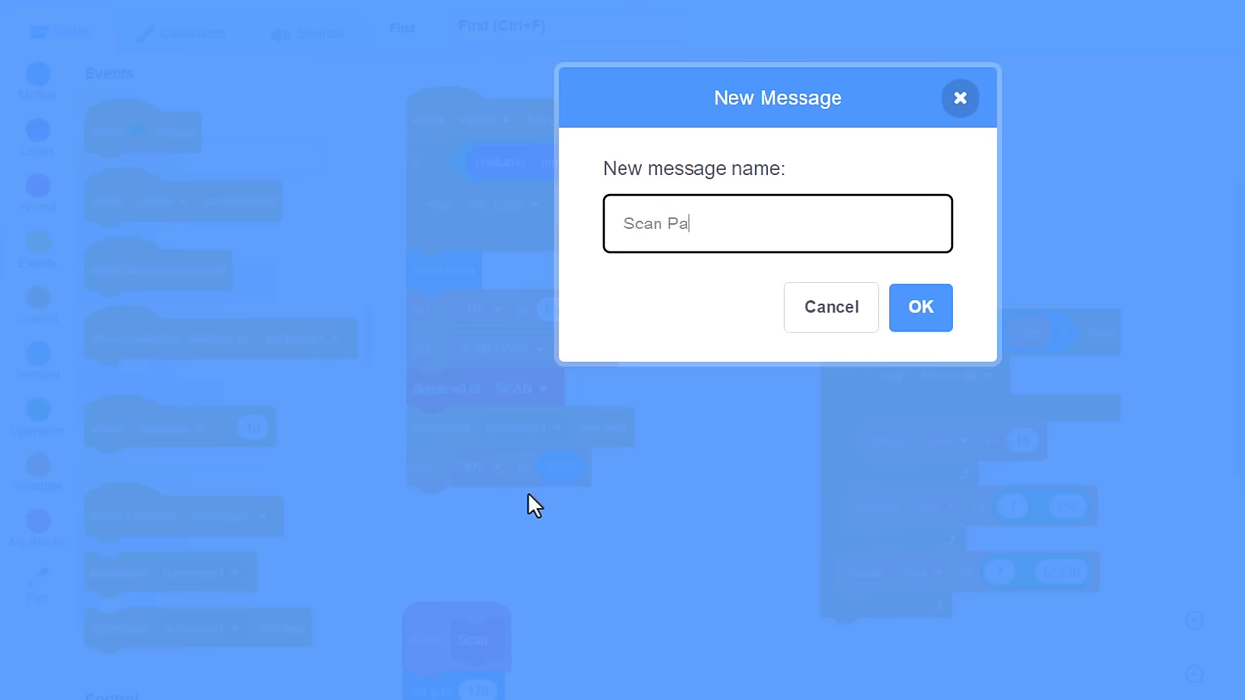
{"action": "type", "text": "ss"}
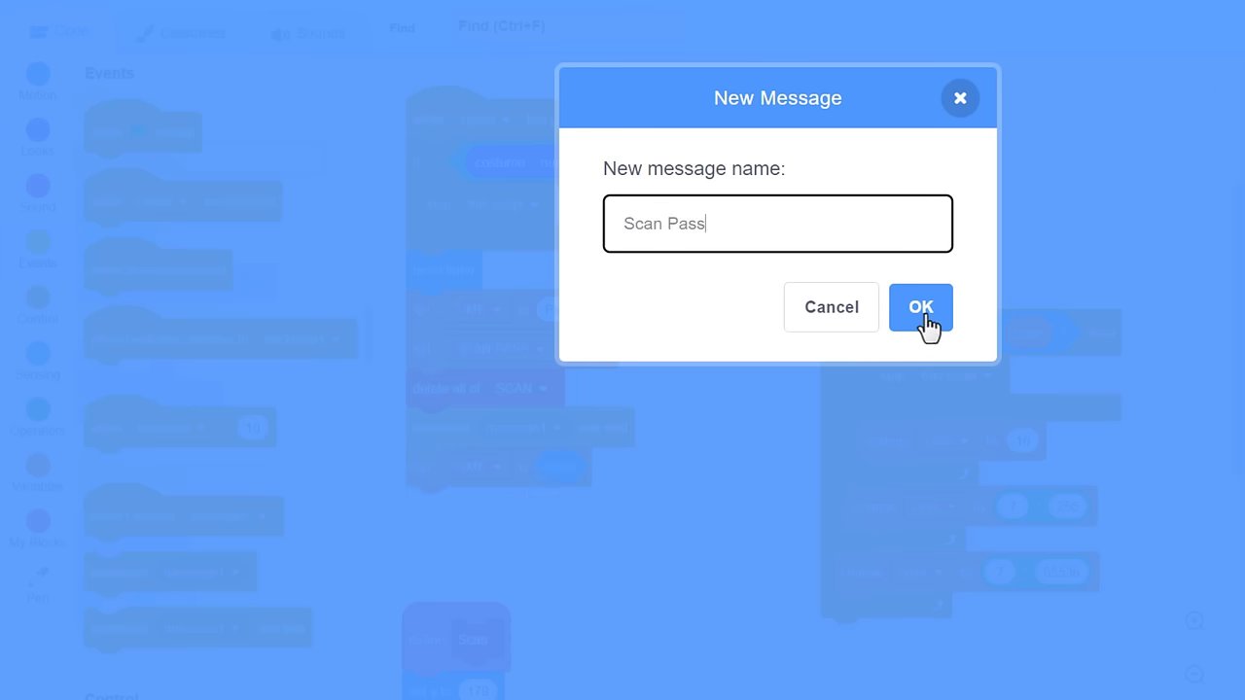
{"action": "left_click", "coordinate": [920, 306]}
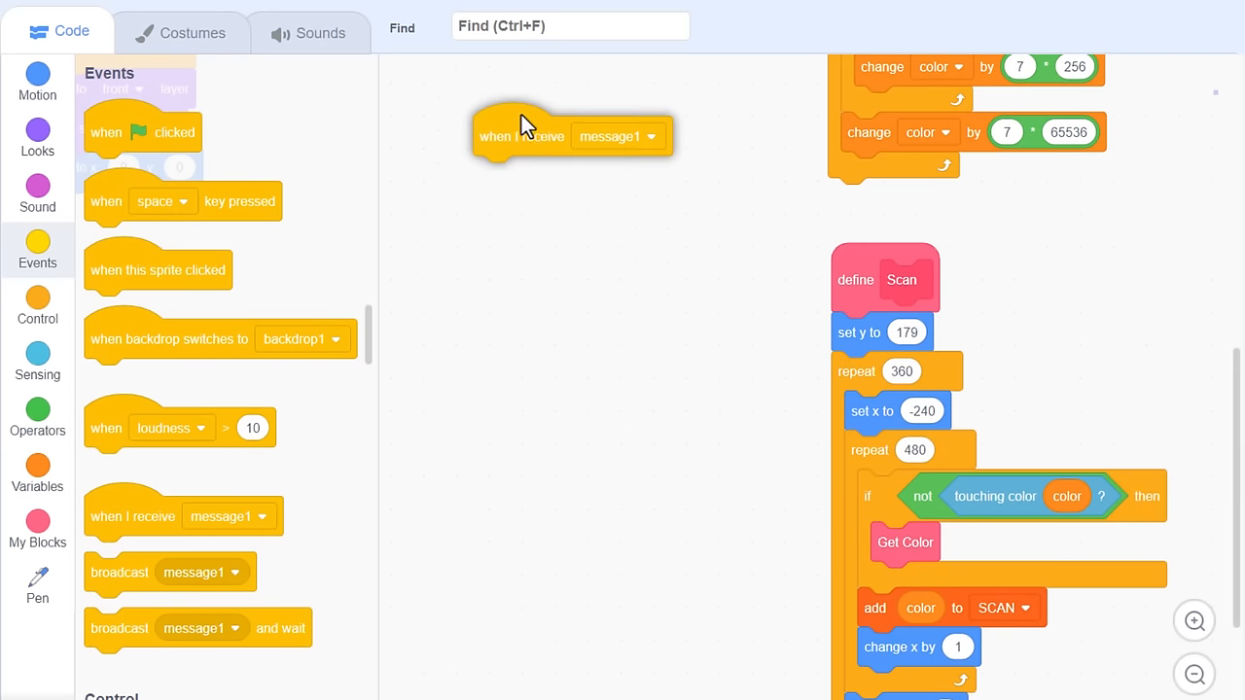
{"action": "left_click", "coordinate": [650, 136]}
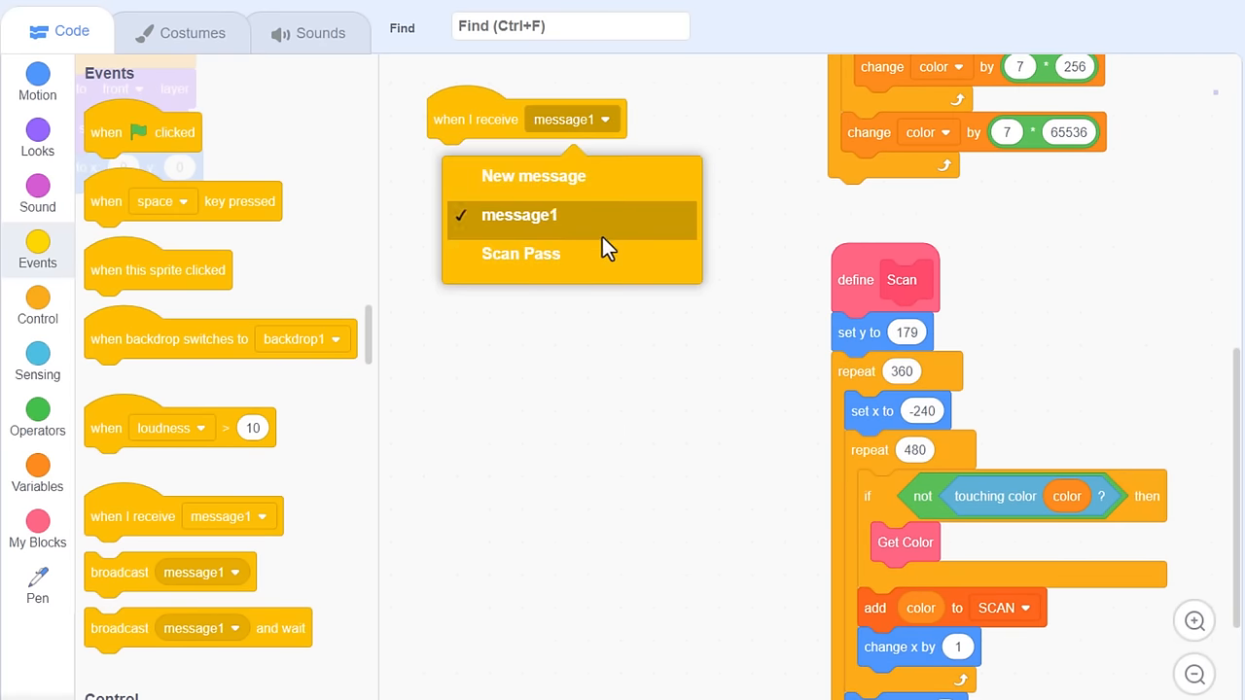
{"action": "left_click", "coordinate": [520, 254]}
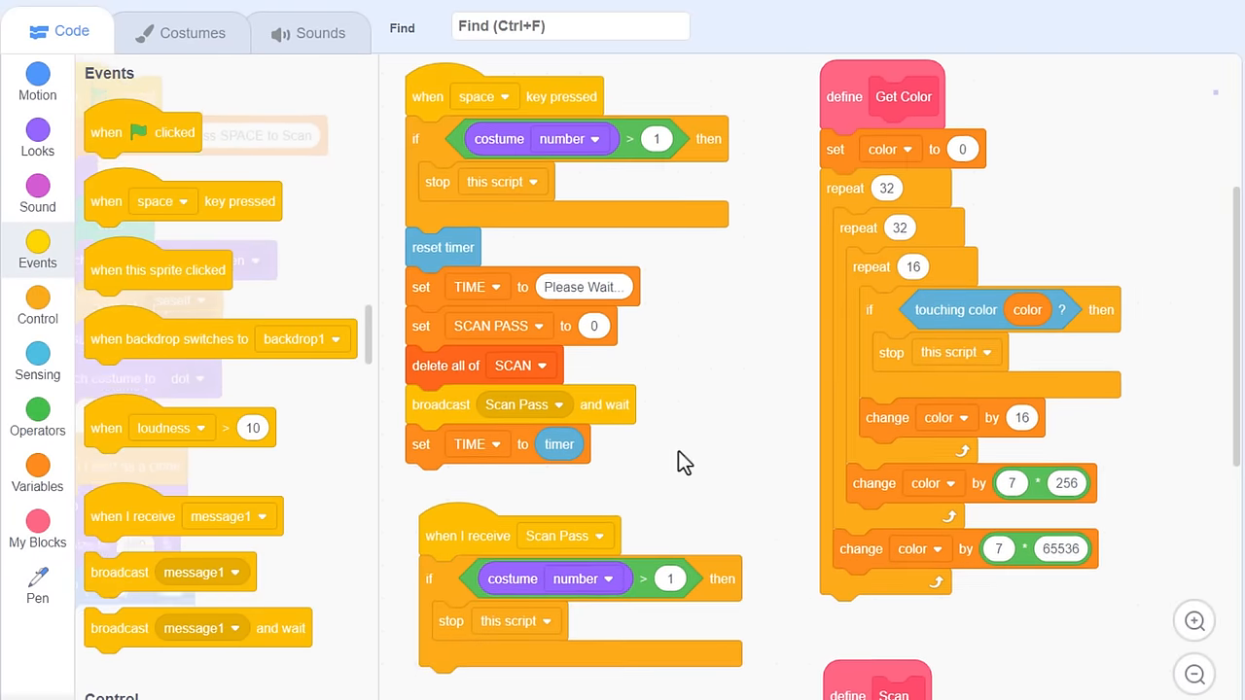
Step: Drop a change SCAN PASS by 1 block into the if
{"action": "scroll", "scroll_direction": "down", "scroll_amount": 3}
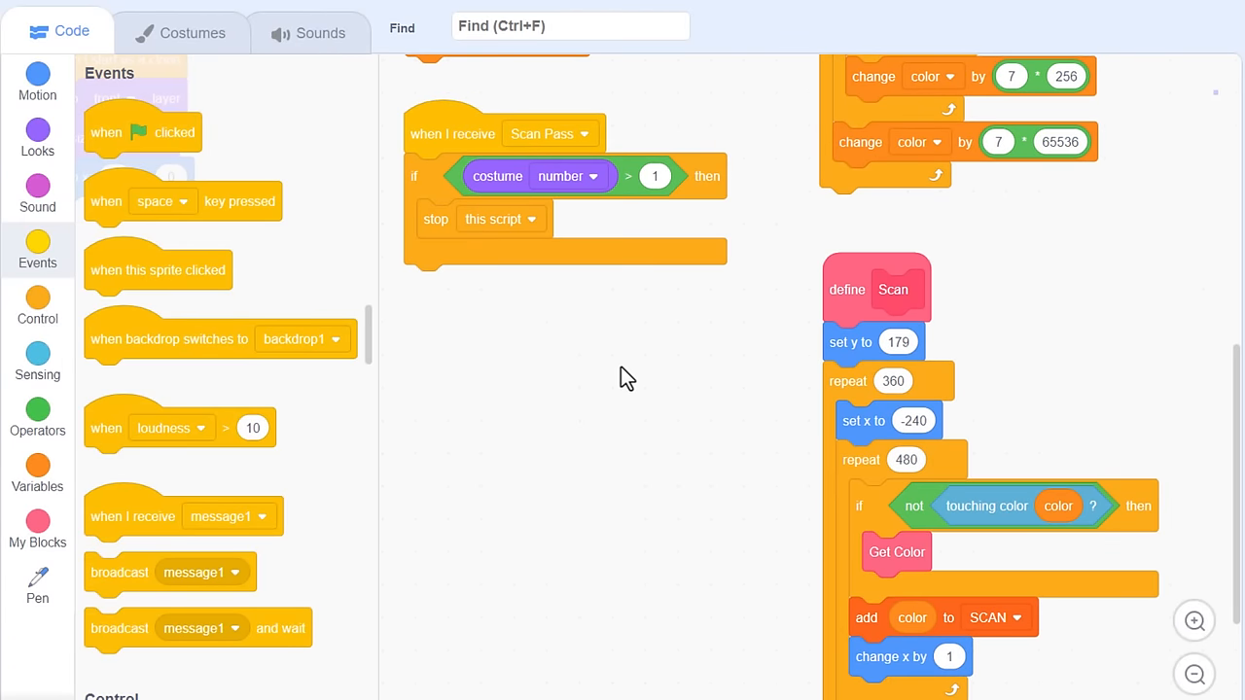
{"action": "left_click", "coordinate": [36, 467]}
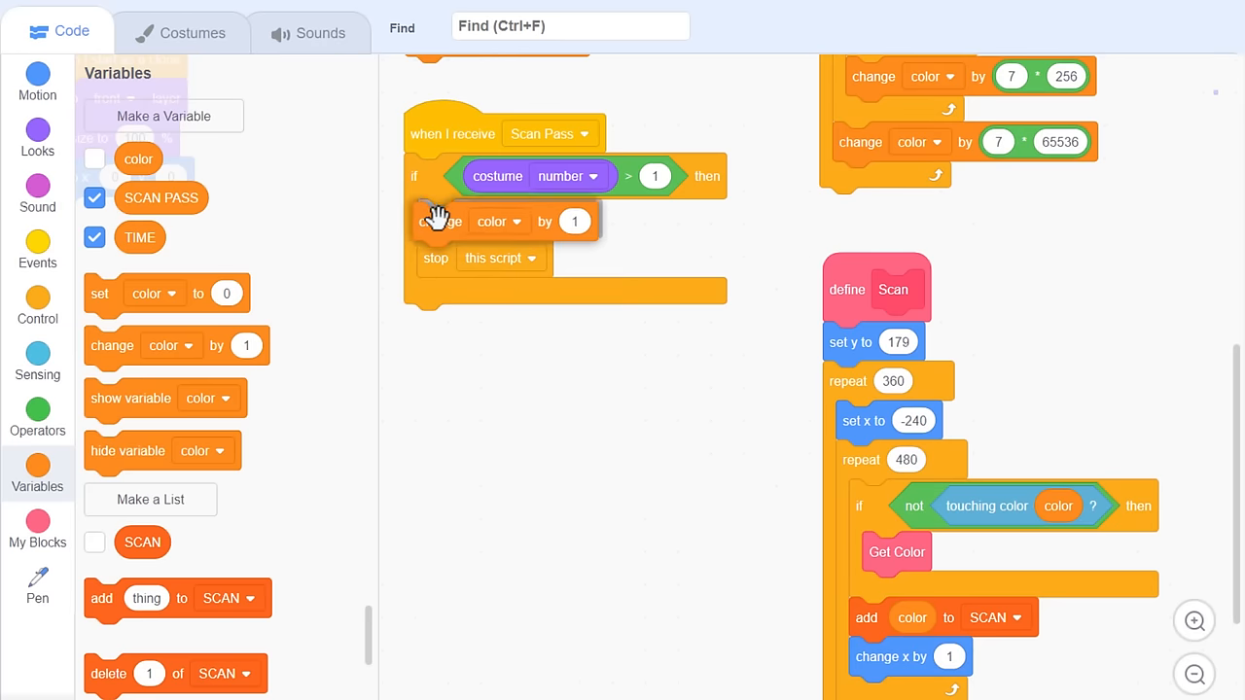
{"action": "left_click", "coordinate": [522, 221]}
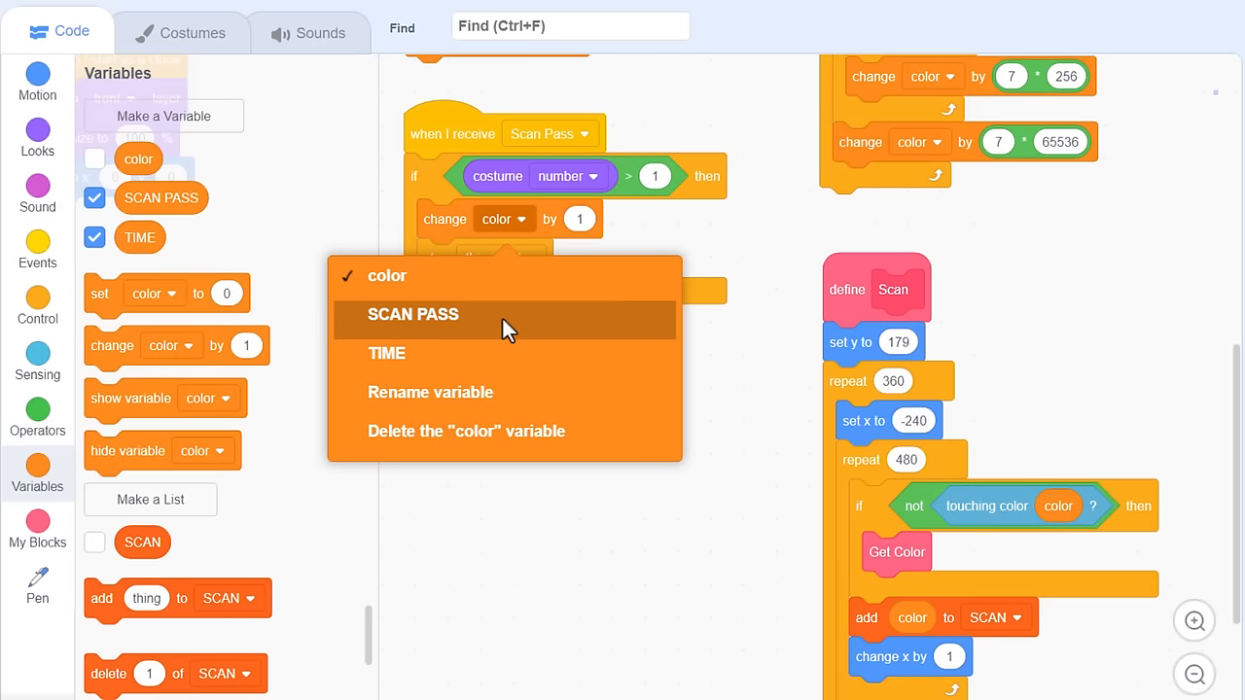
{"action": "left_click", "coordinate": [412, 313]}
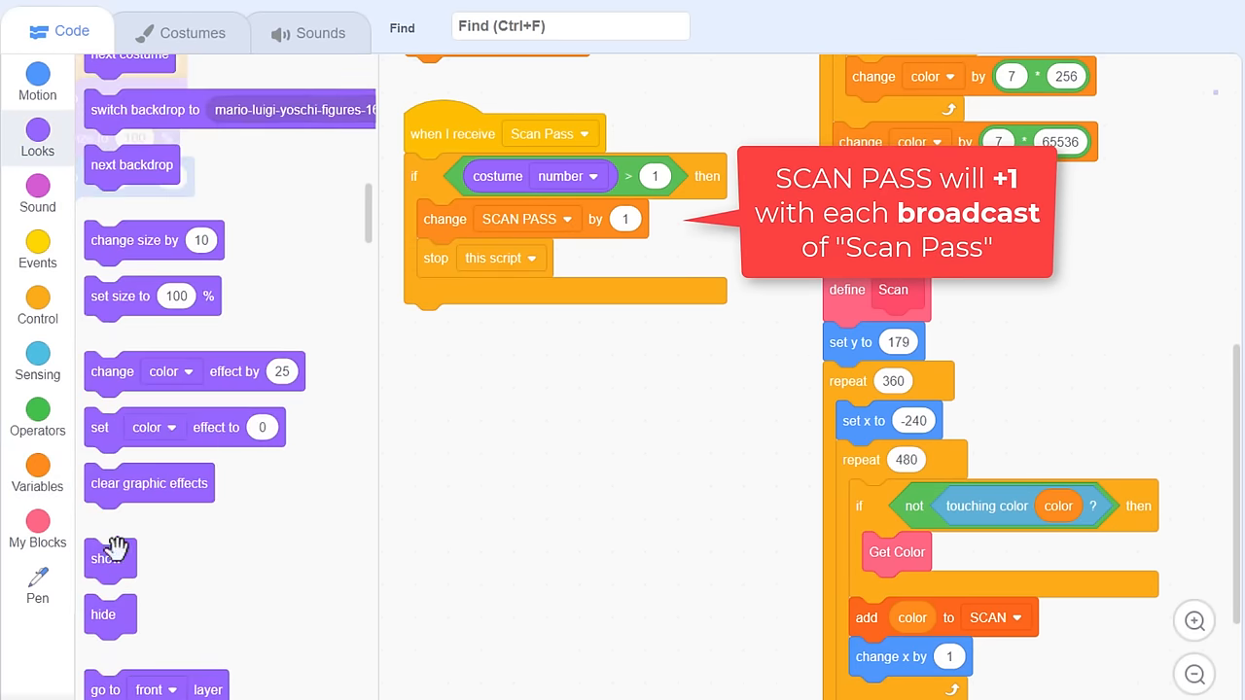
Step: Add show and set ghost effect to 0 after the counter
{"action": "left_click_drag", "start_coordinate": [110, 558], "coordinate": [442, 258]}
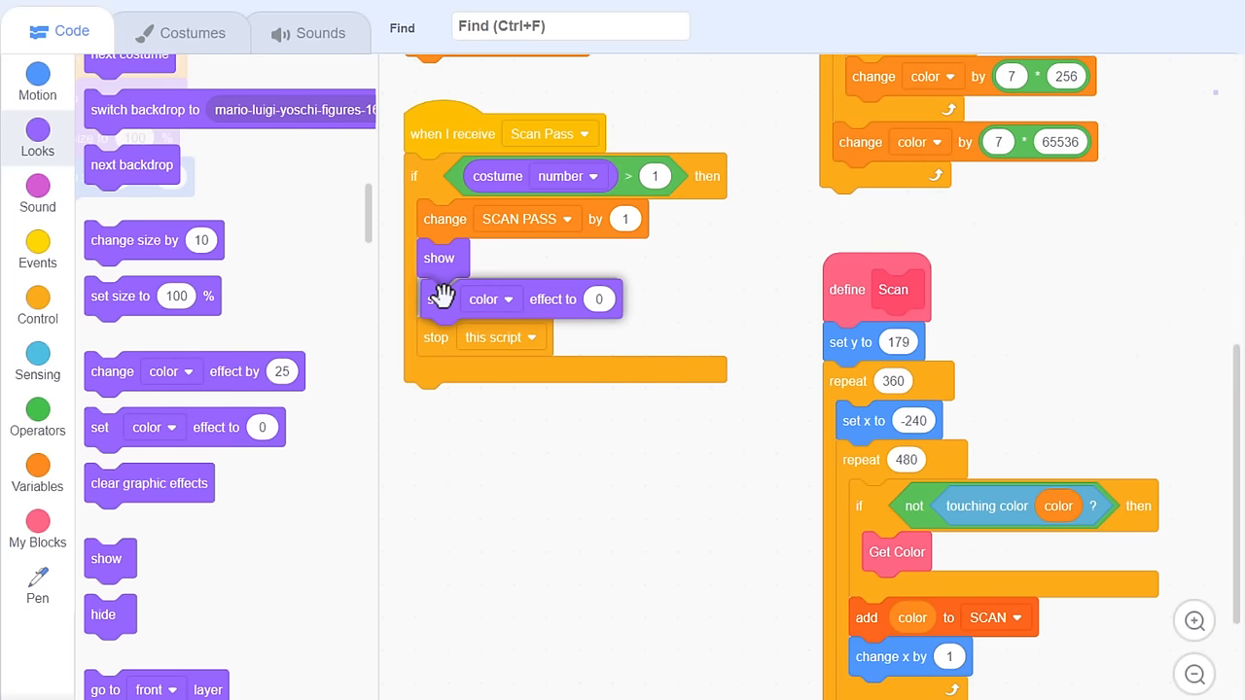
{"action": "left_click", "coordinate": [490, 299]}
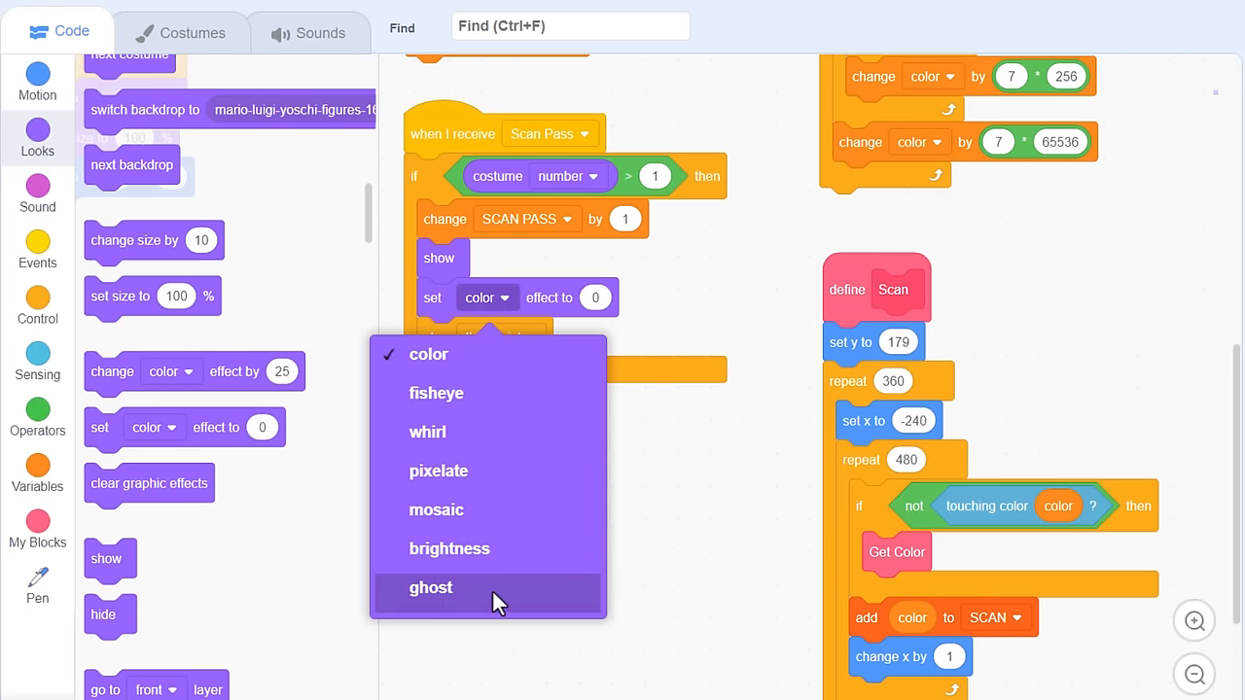
{"action": "left_click", "coordinate": [431, 587]}
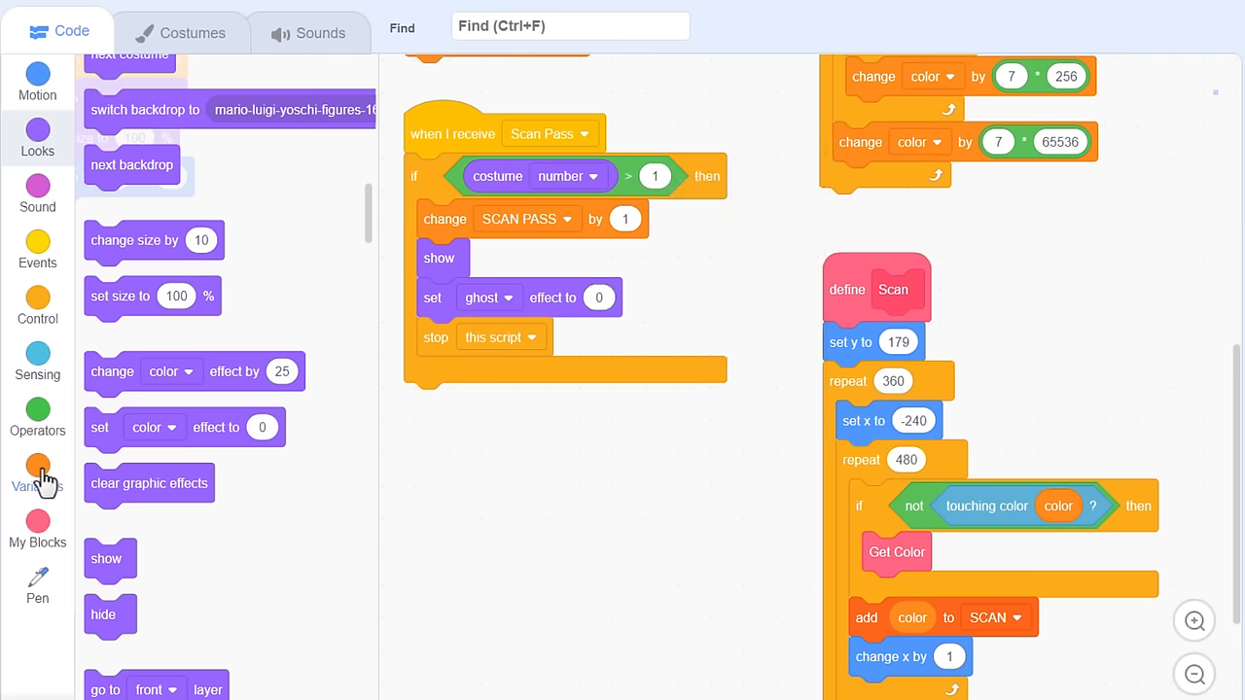
Step: Create a 'ghost values' list for this sprite only
{"action": "left_click", "coordinate": [37, 475]}
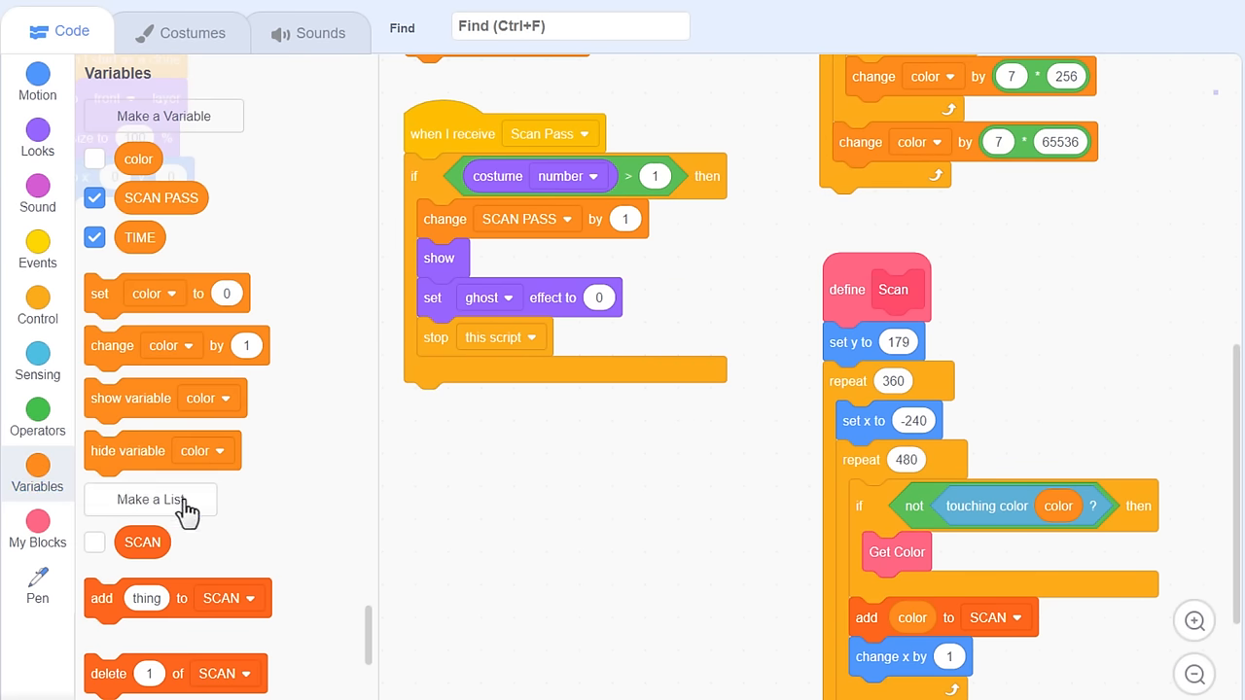
{"action": "left_click", "coordinate": [150, 499]}
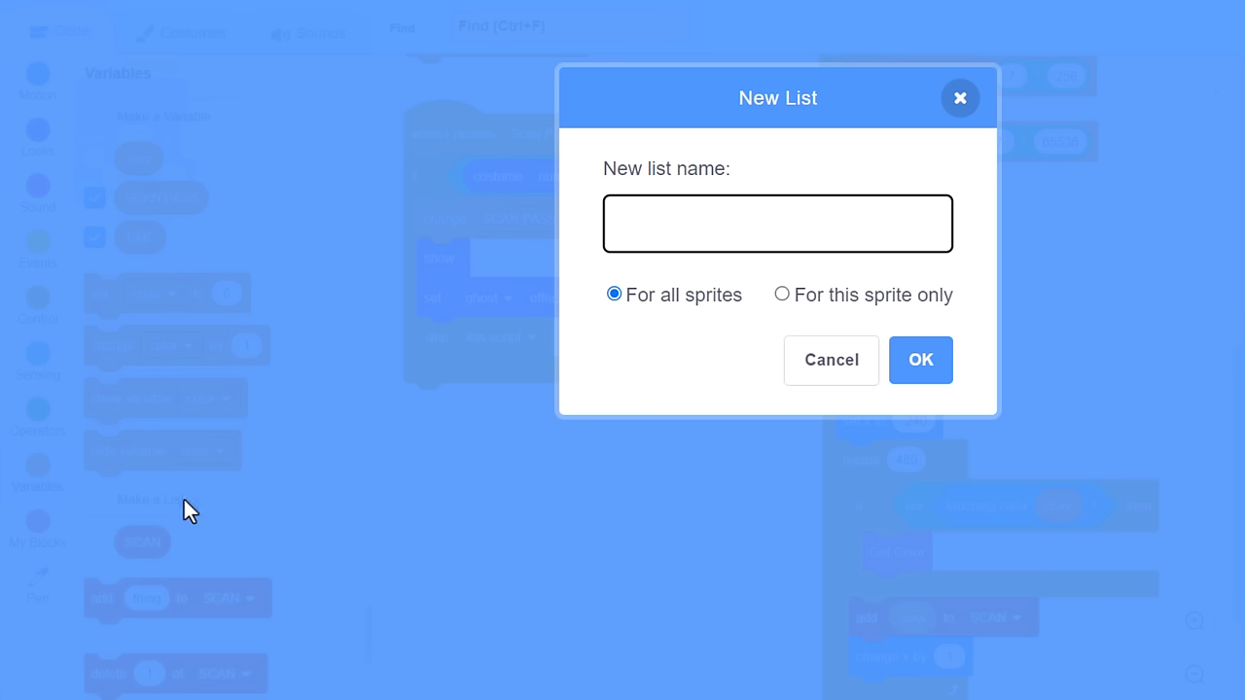
{"action": "type", "text": "ghost"}
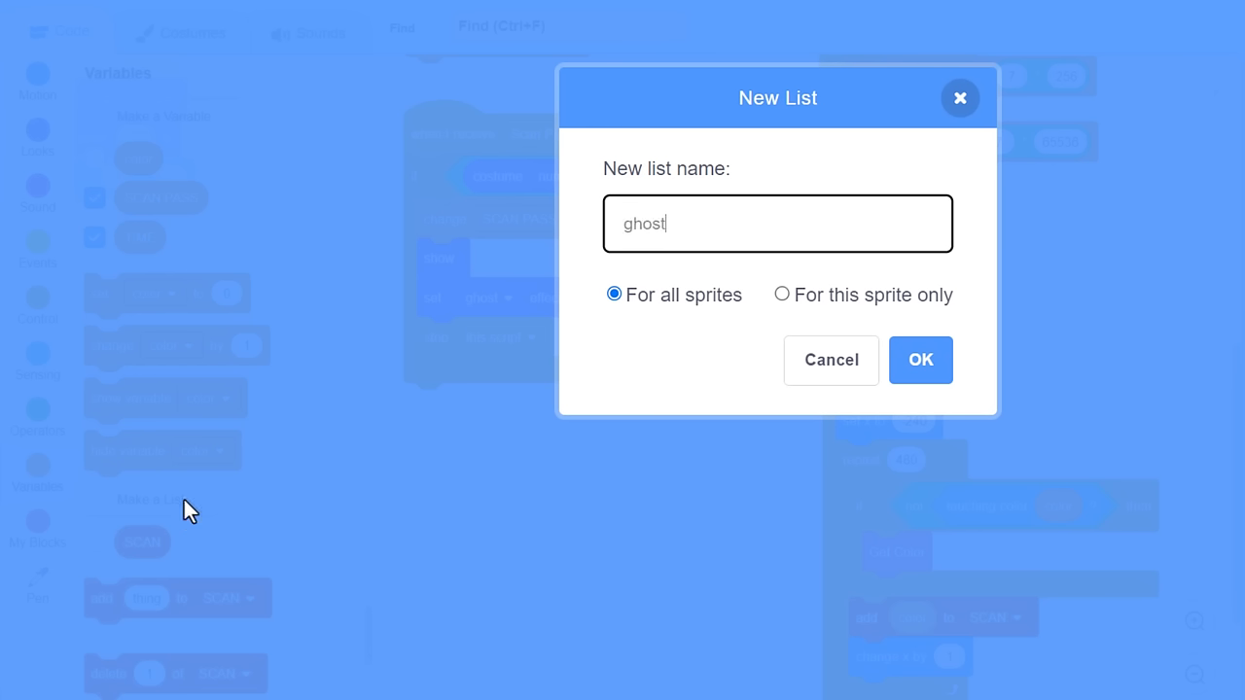
{"action": "type", "text": "valu"}
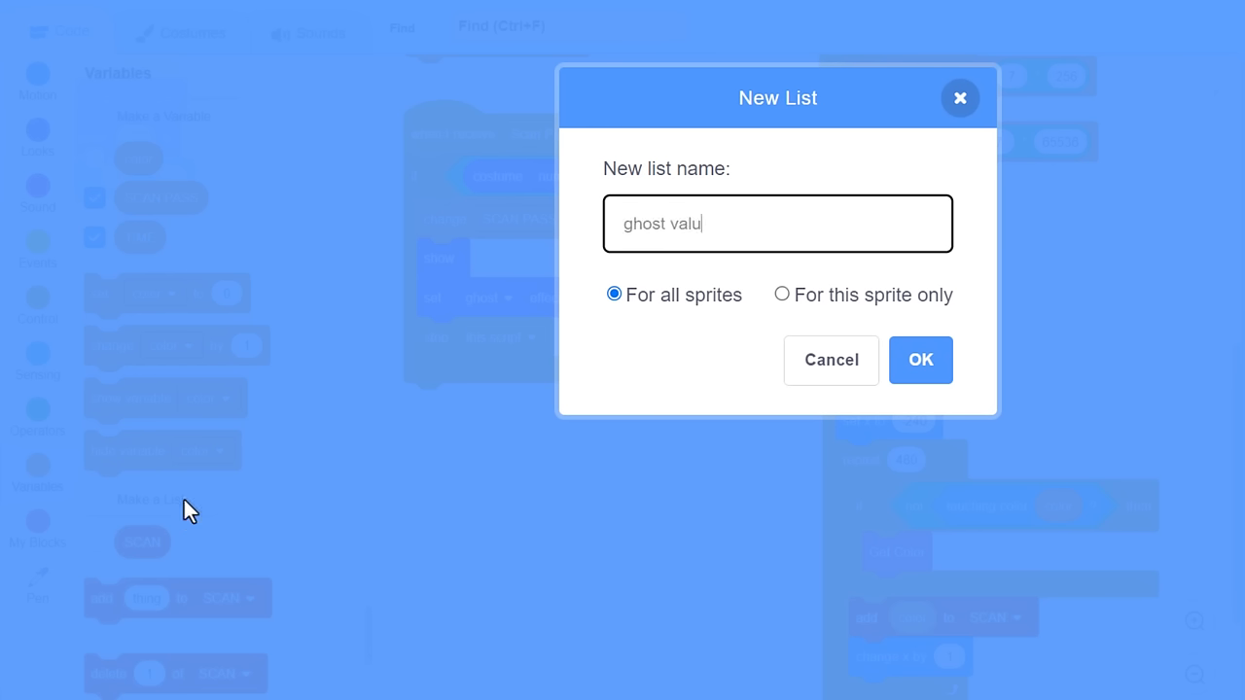
{"action": "type", "text": "es"}
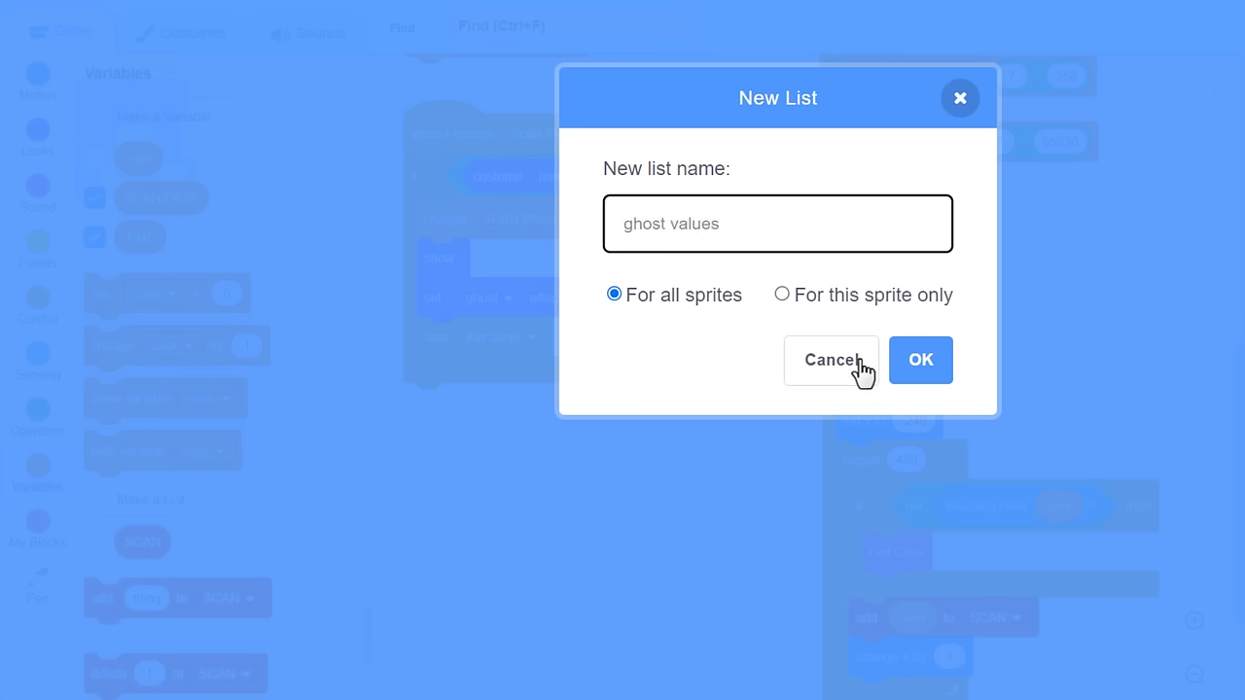
{"action": "left_click", "coordinate": [781, 294]}
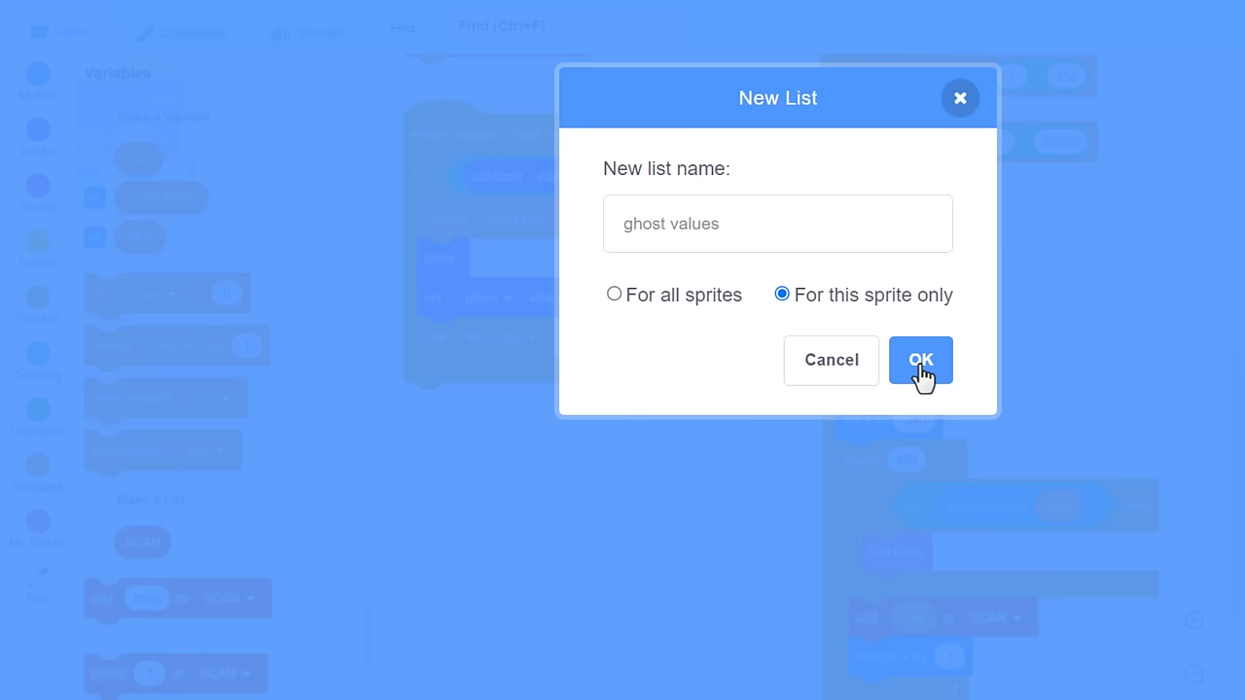
{"action": "left_click", "coordinate": [919, 359]}
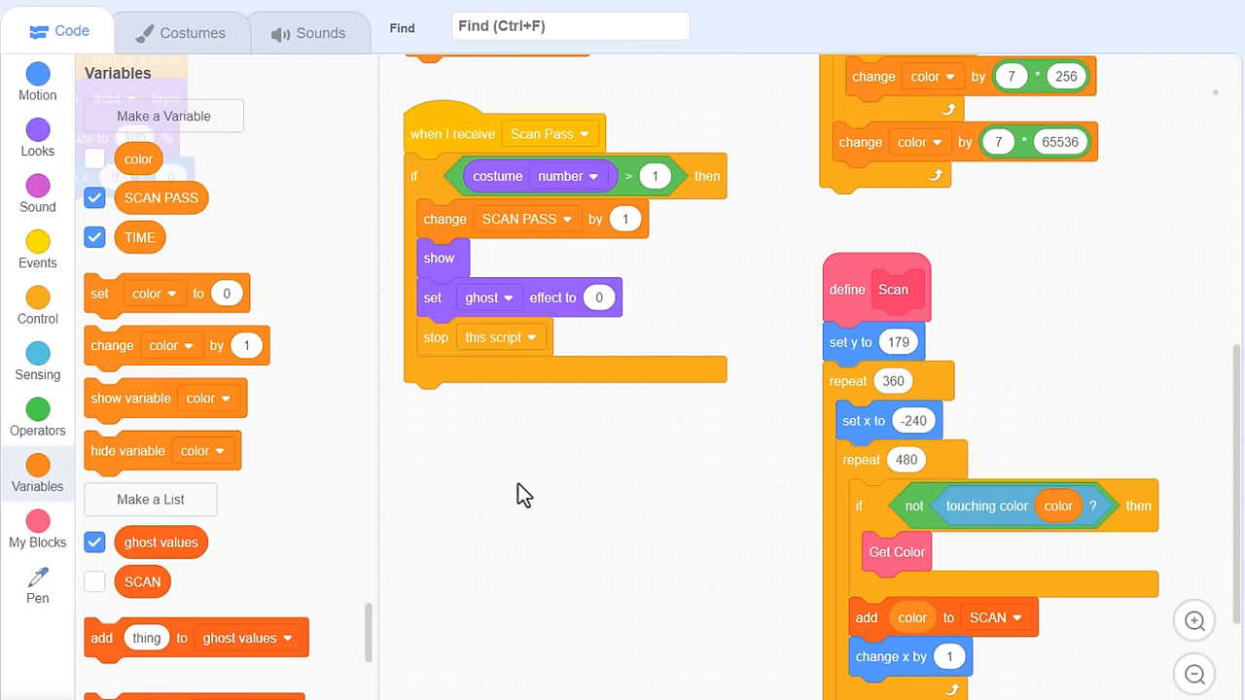
Step: Set the ghost effect to item SCAN PASS of ghost values
{"action": "scroll", "scroll_direction": "down", "scroll_amount": 3}
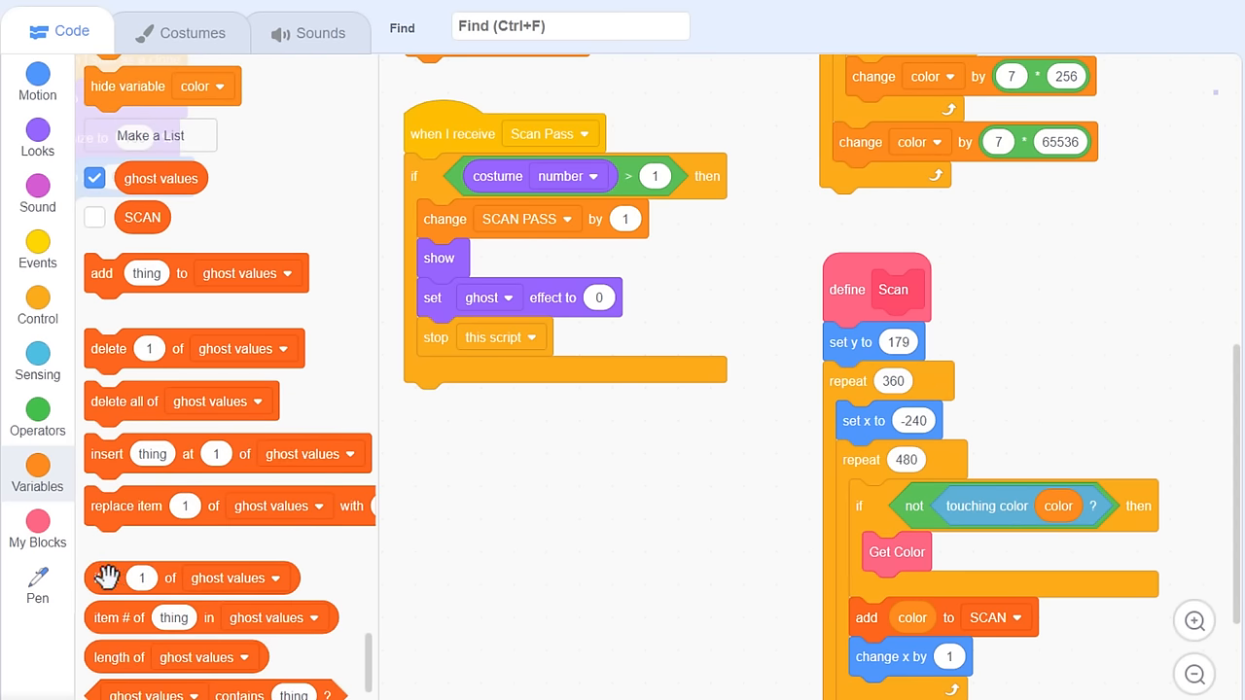
{"action": "left_click_drag", "start_coordinate": [107, 578], "coordinate": [637, 297]}
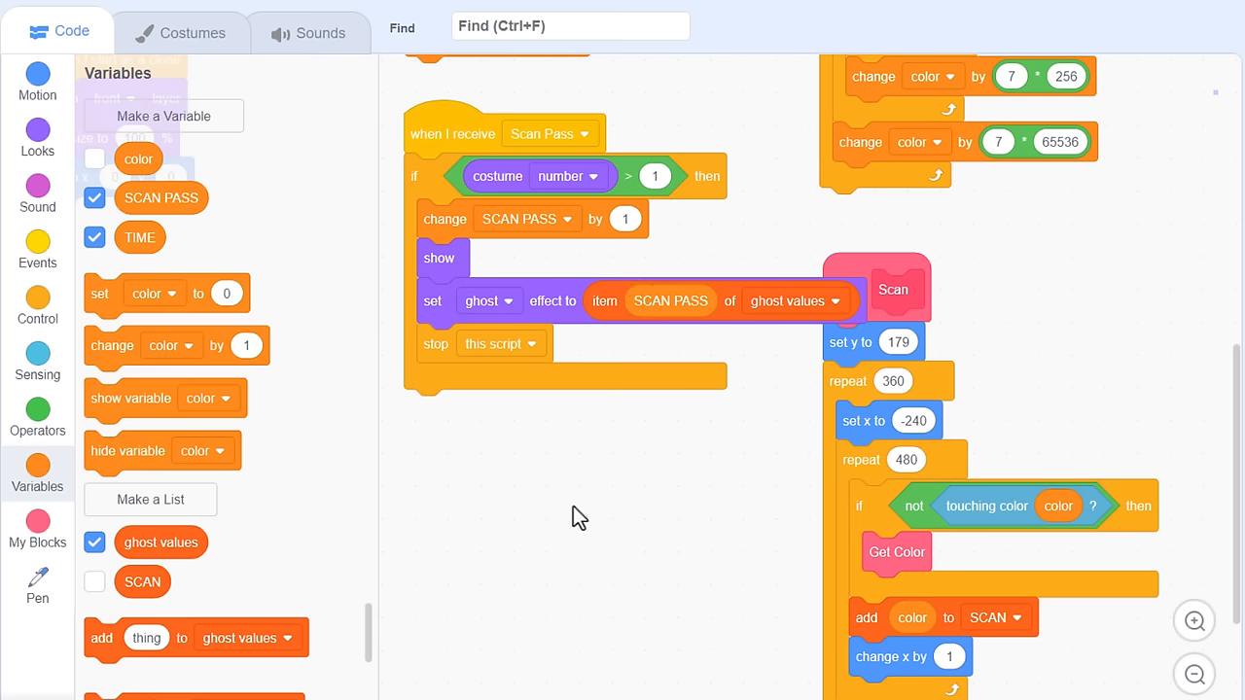
{"action": "right_click", "coordinate": [578, 516]}
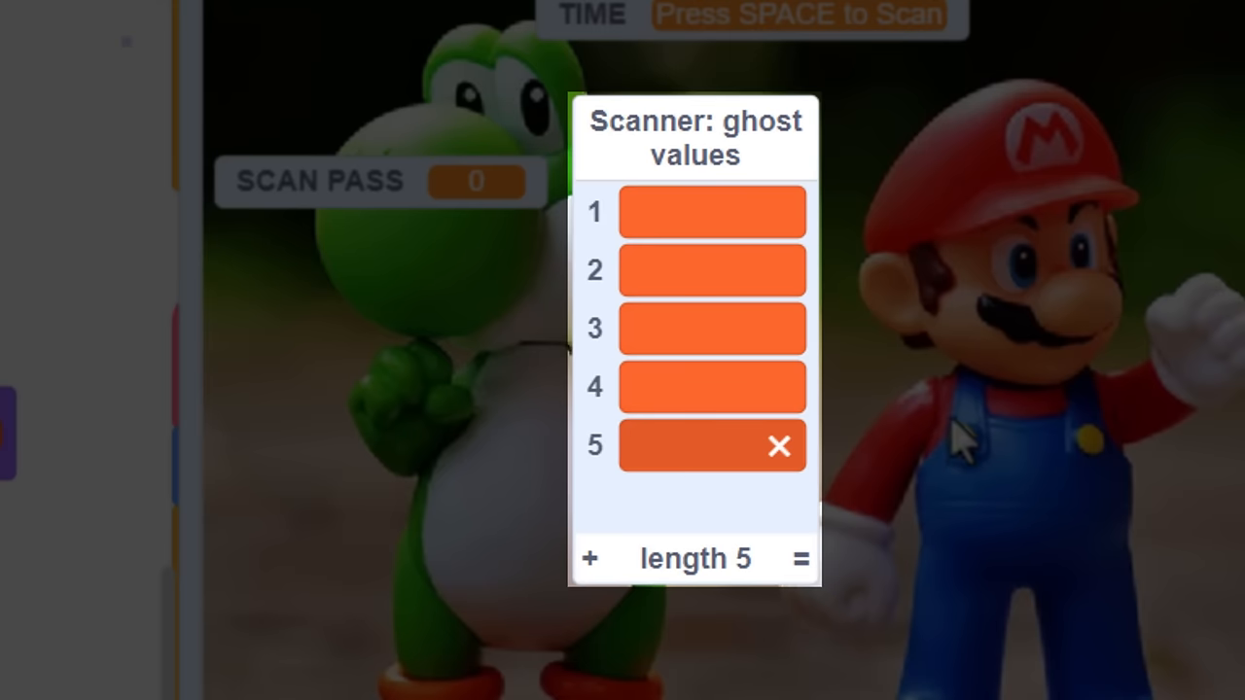
Step: Enter 100, 50, 24.7, 12.1 and 5.9 into the ghost values list, bottom to top
{"action": "type", "text": "100"}
{"action": "left_click", "coordinate": [712, 387]}
{"action": "type", "text": "50"}
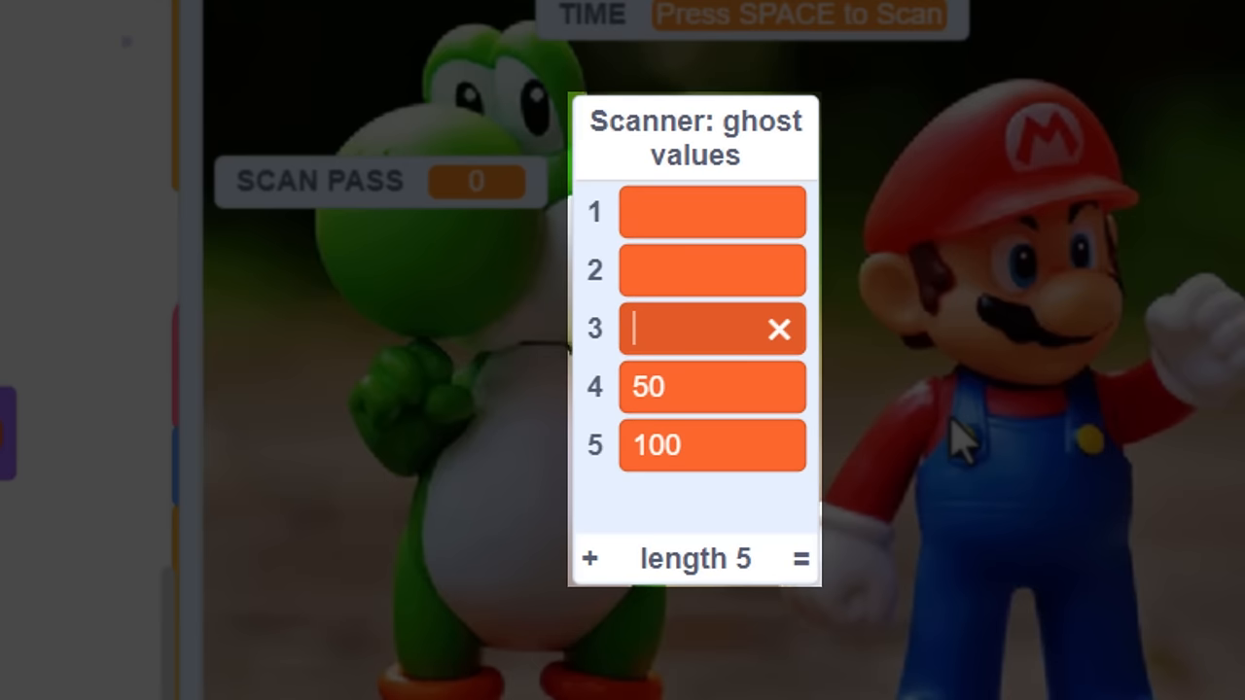
{"action": "type", "text": "2"}
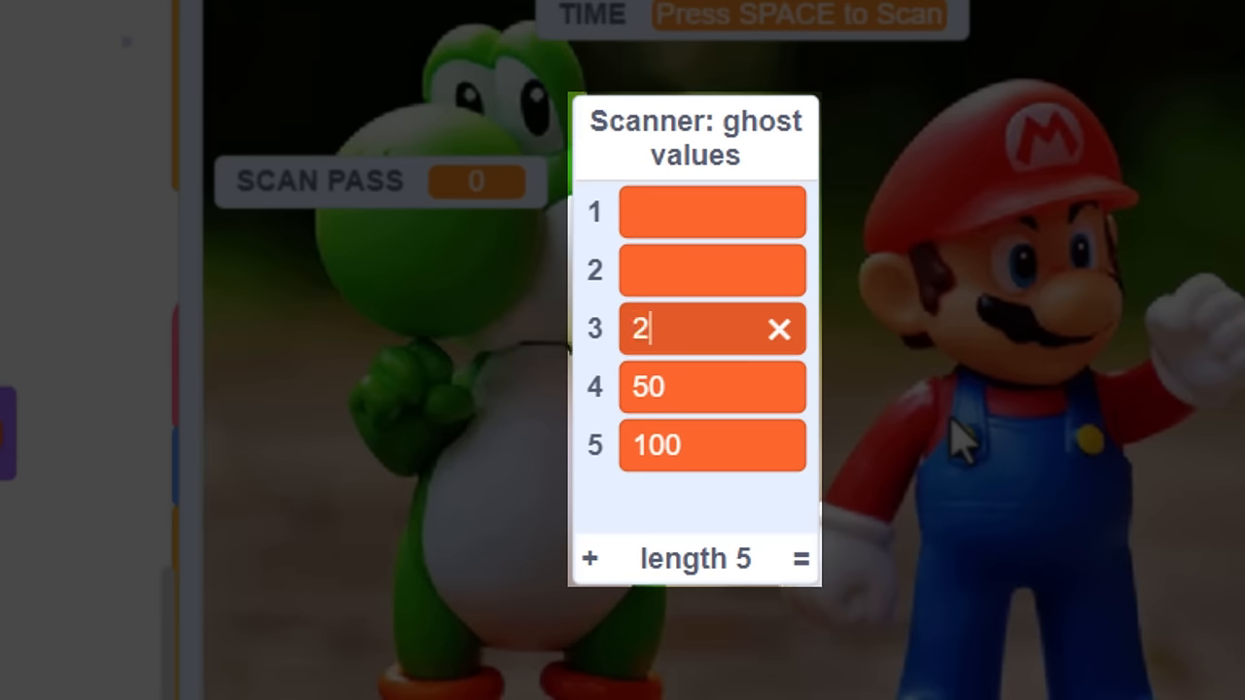
{"action": "type", "text": "4."}
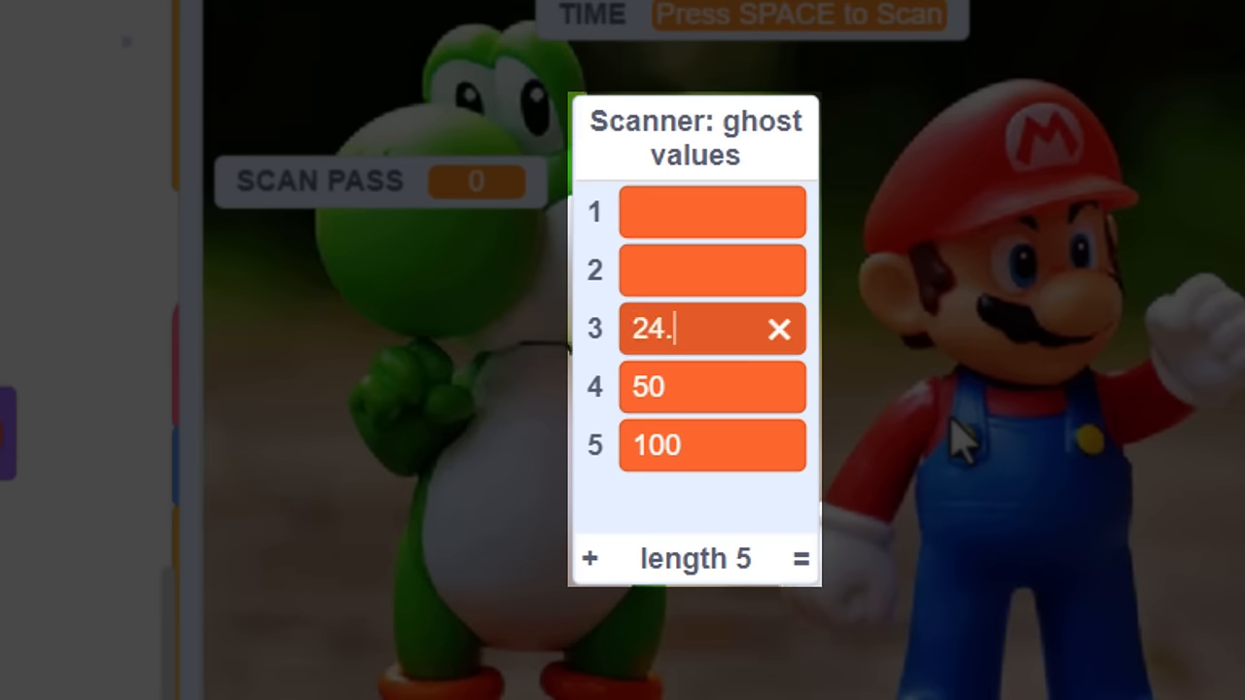
{"action": "type", "text": "7"}
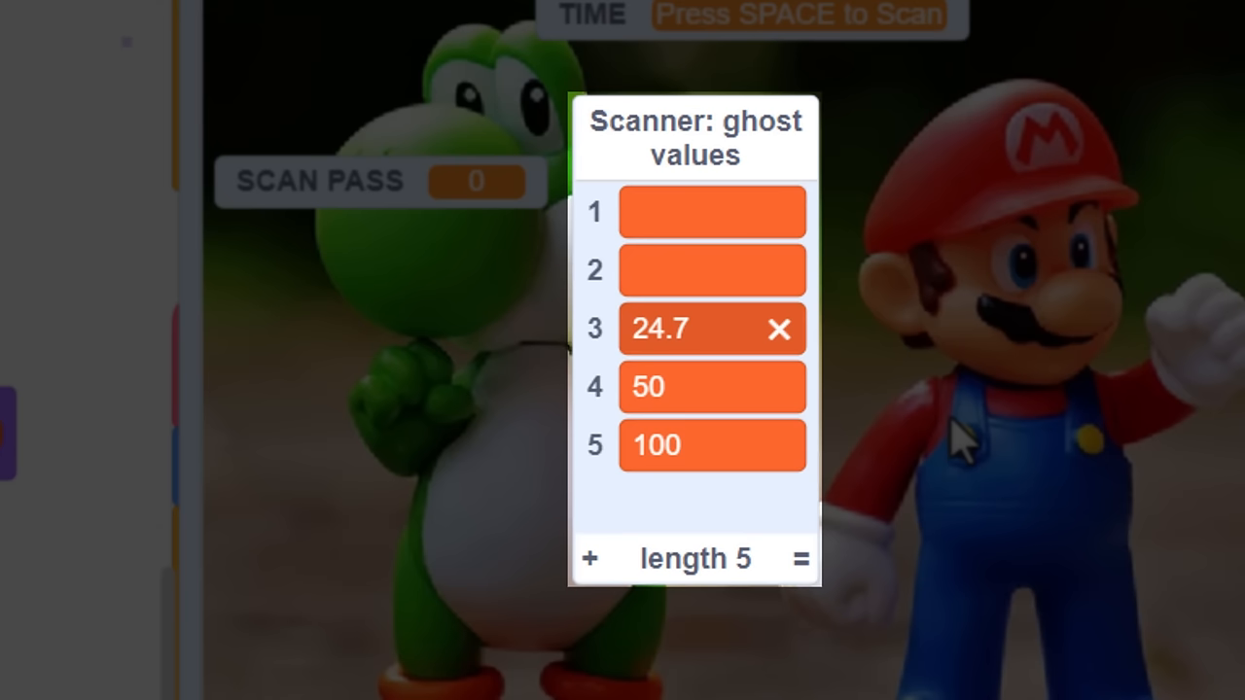
{"action": "type", "text": "12"}
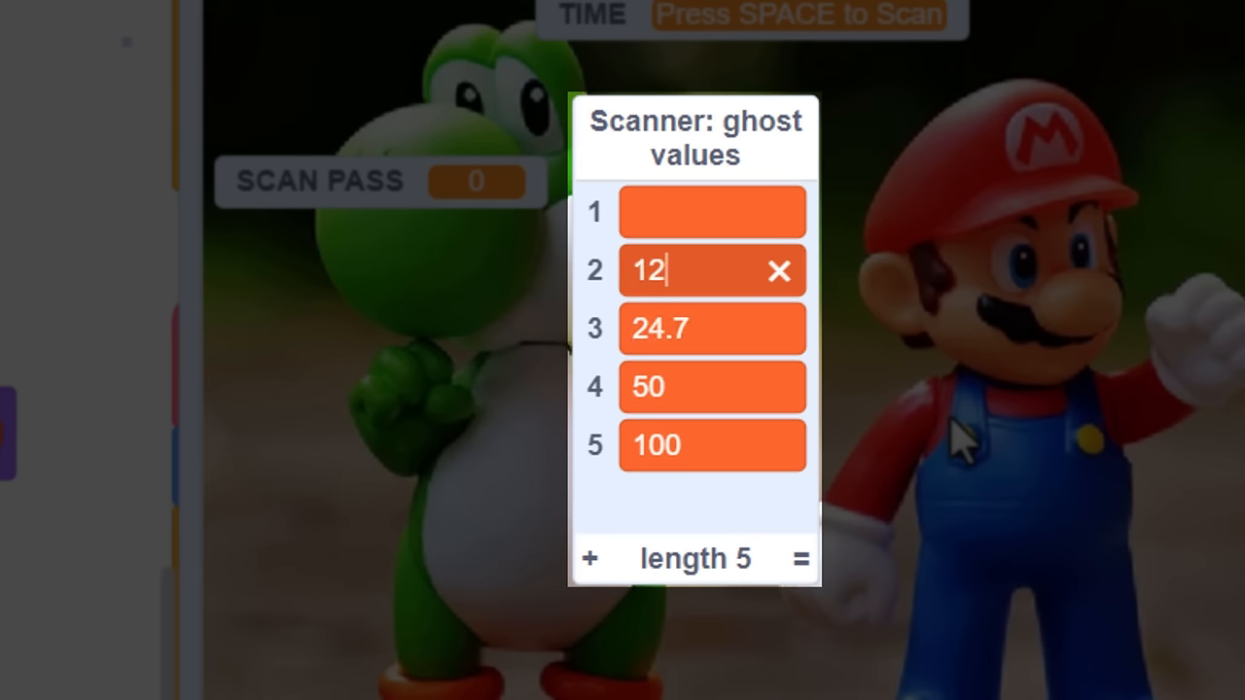
{"action": "type", "text": ".1"}
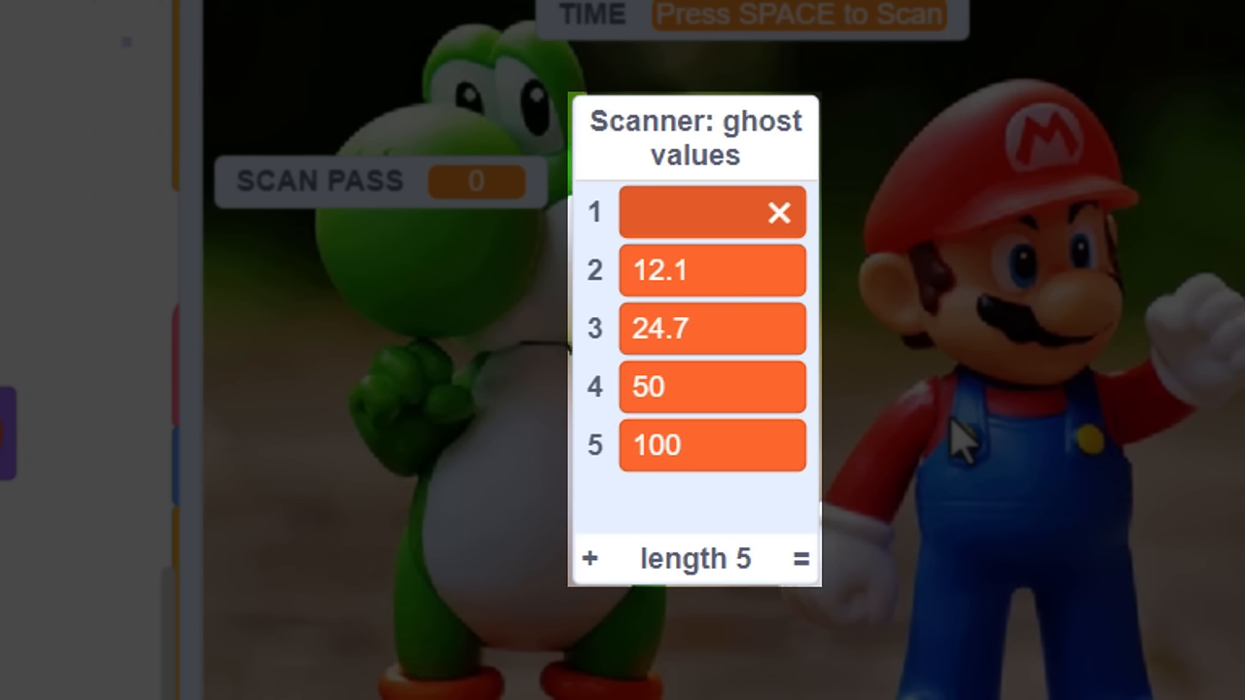
{"action": "type", "text": "5.9"}
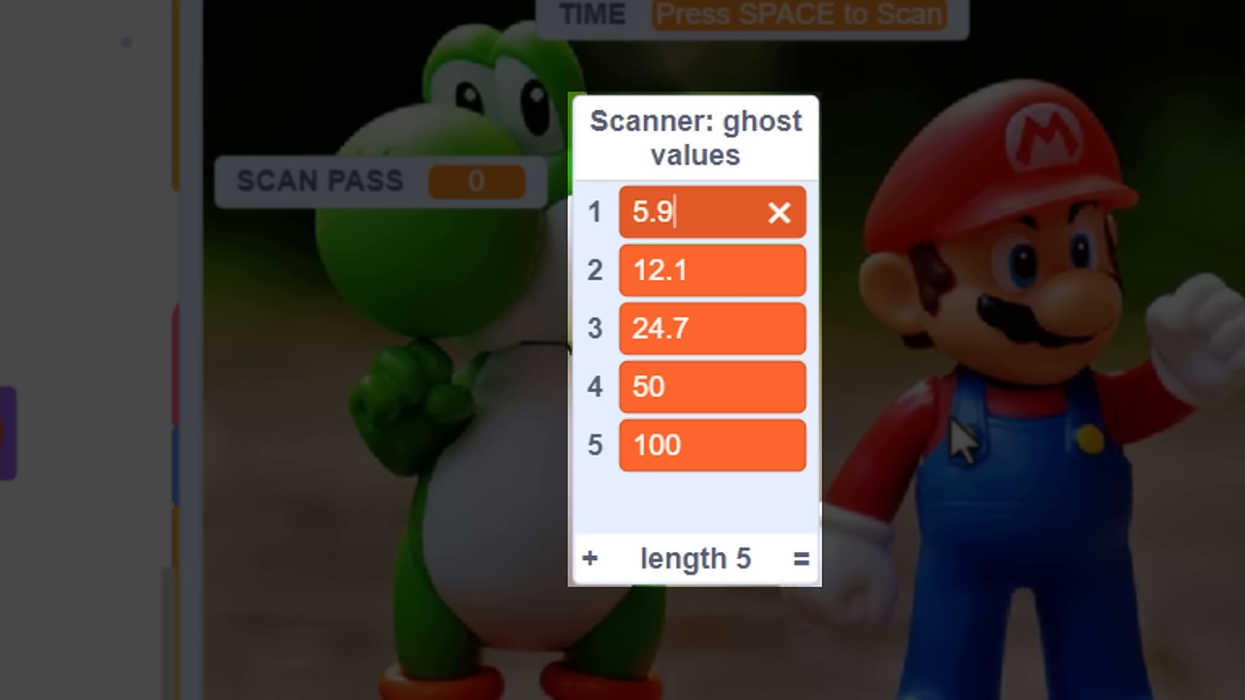
{"action": "left_click", "coordinate": [777, 212]}
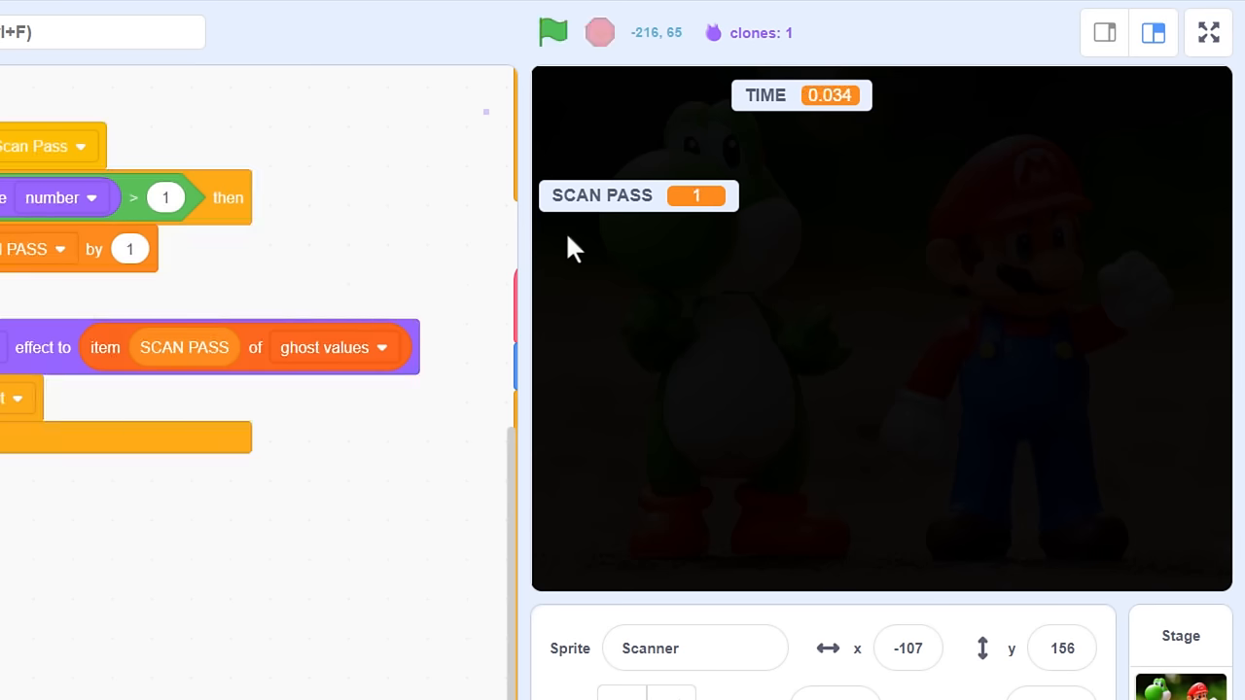
{"action": "mouse_move", "coordinate": [613, 232]}
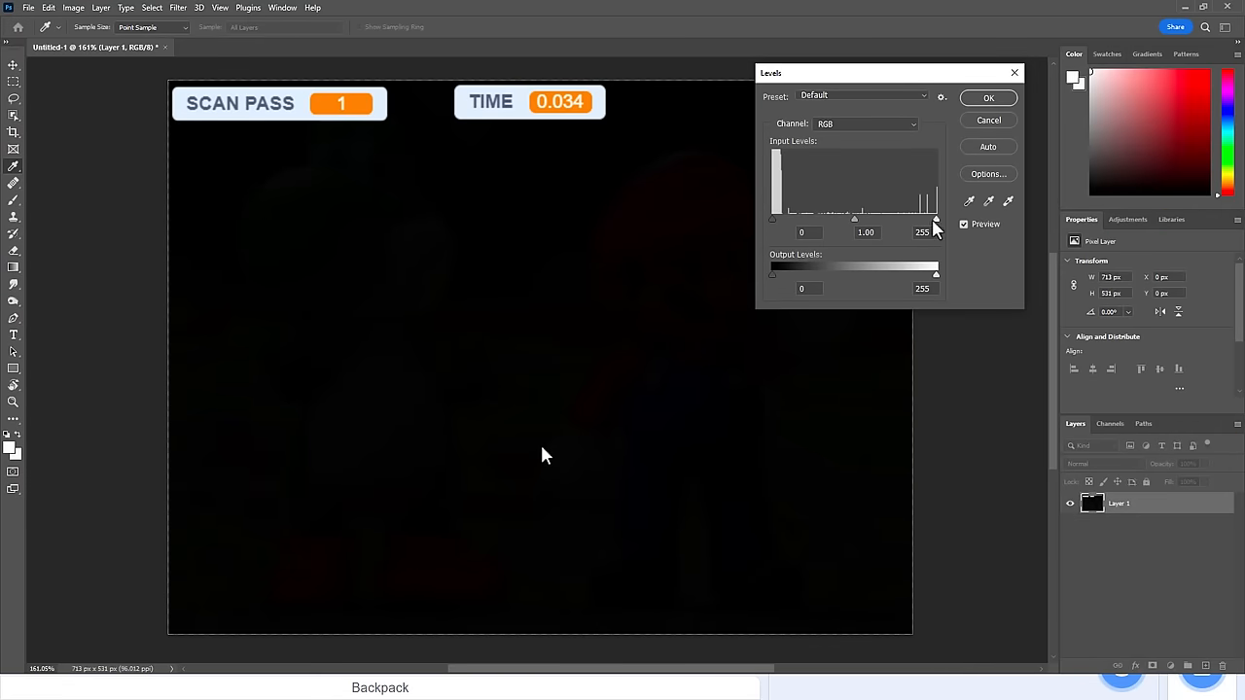
Step: Drag the Levels white input slider left to brighten the dark capture
{"action": "left_click_drag", "start_coordinate": [934, 219], "coordinate": [831, 219]}
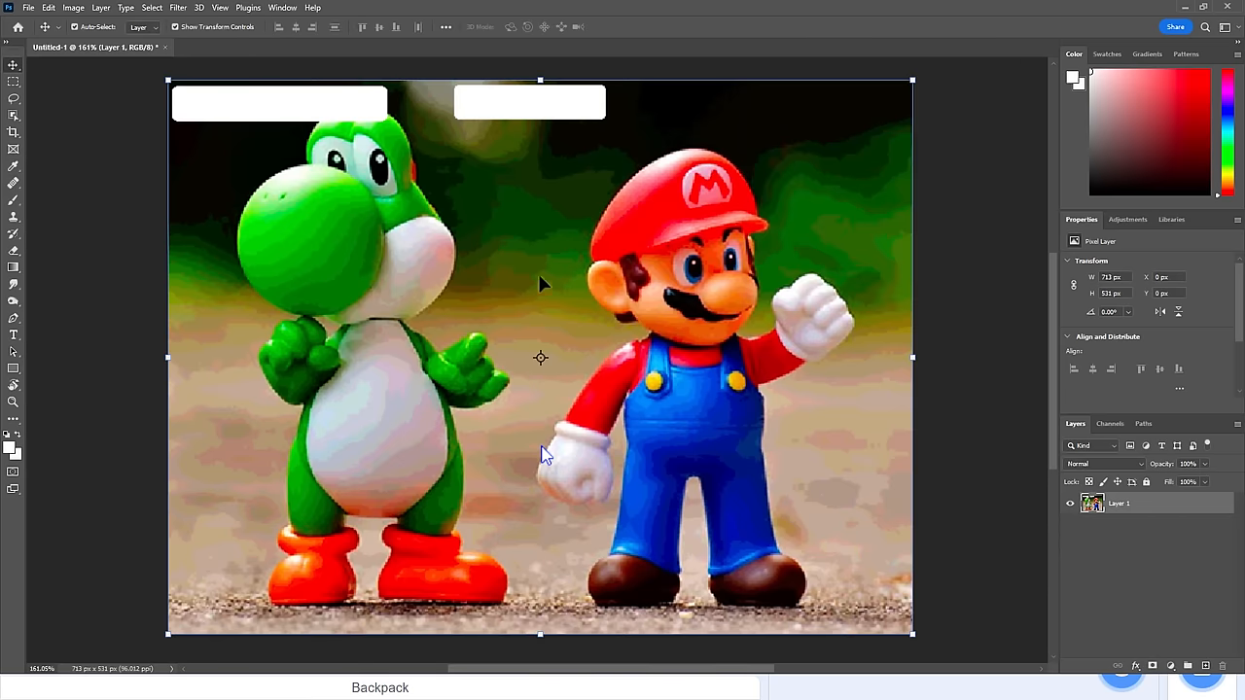
{"action": "mouse_move", "coordinate": [541, 277]}
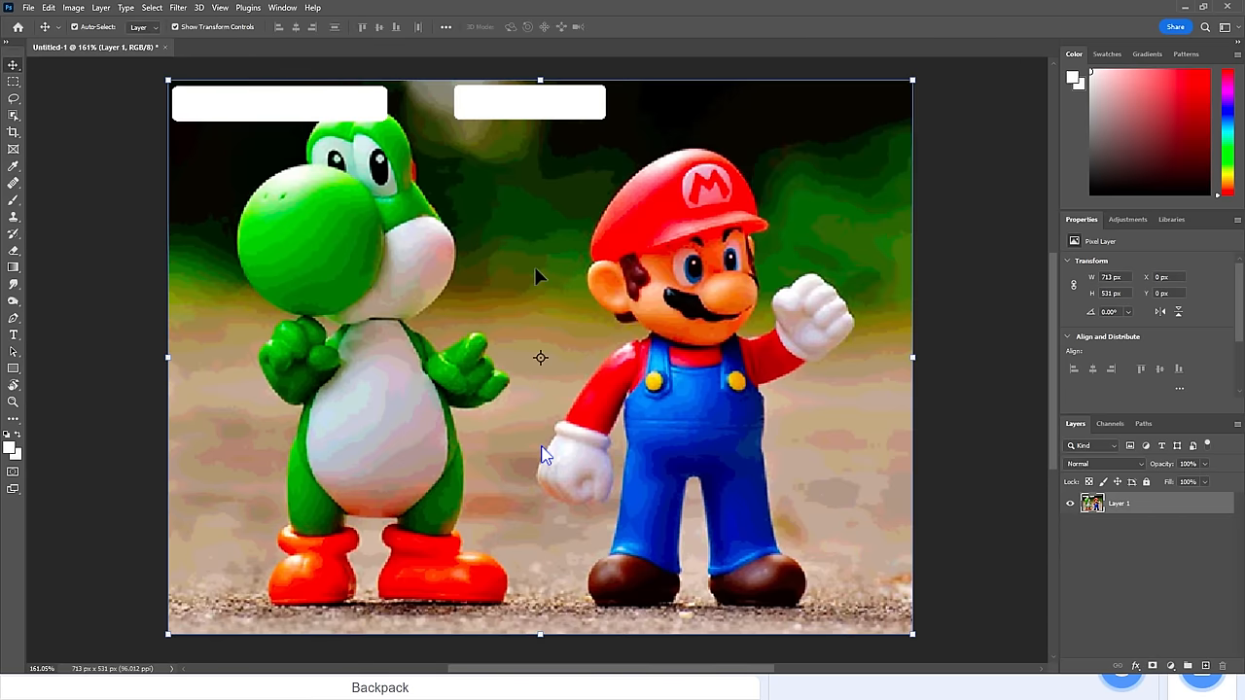
{"action": "mouse_move", "coordinate": [525, 275]}
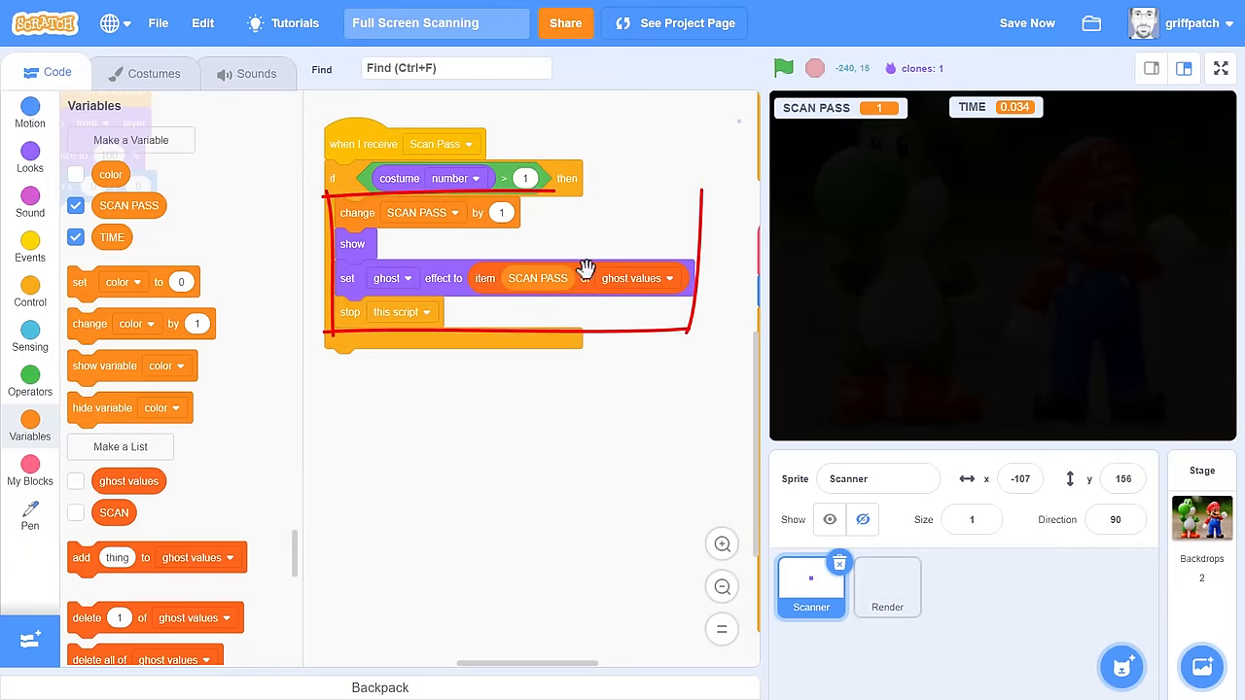
{"action": "mouse_move", "coordinate": [464, 378]}
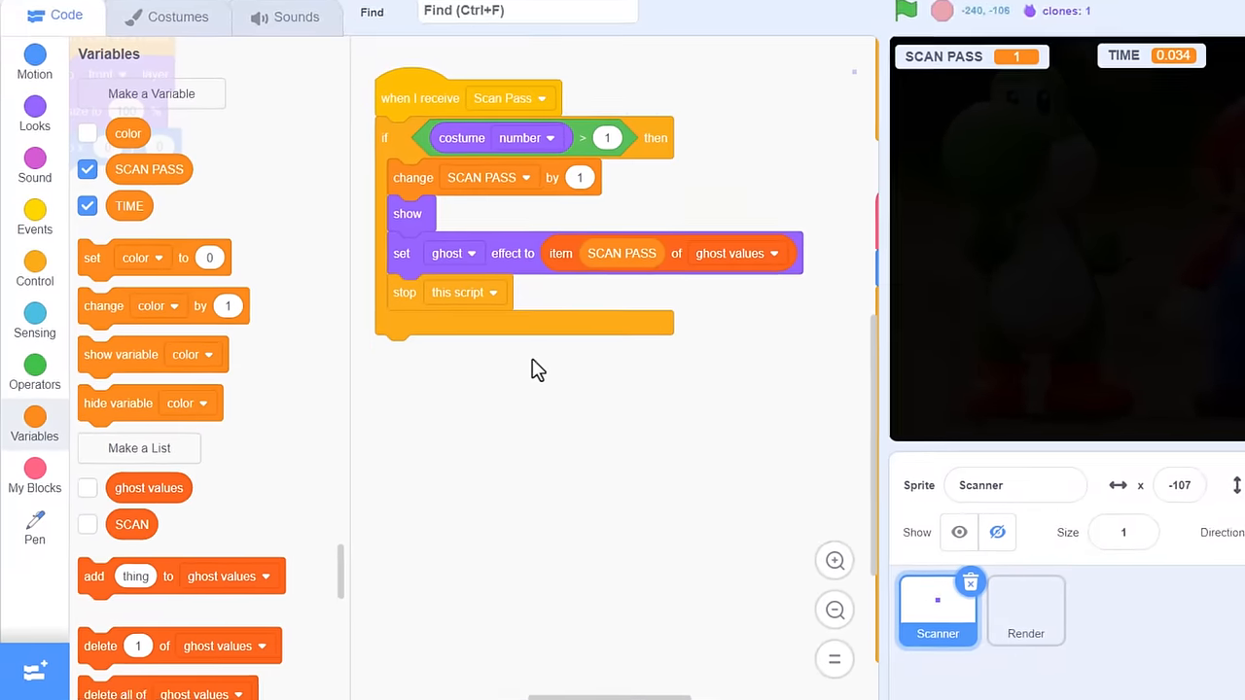
Step: Place an if-else block under the Scan Pass receiver script
{"action": "left_click", "coordinate": [34, 270]}
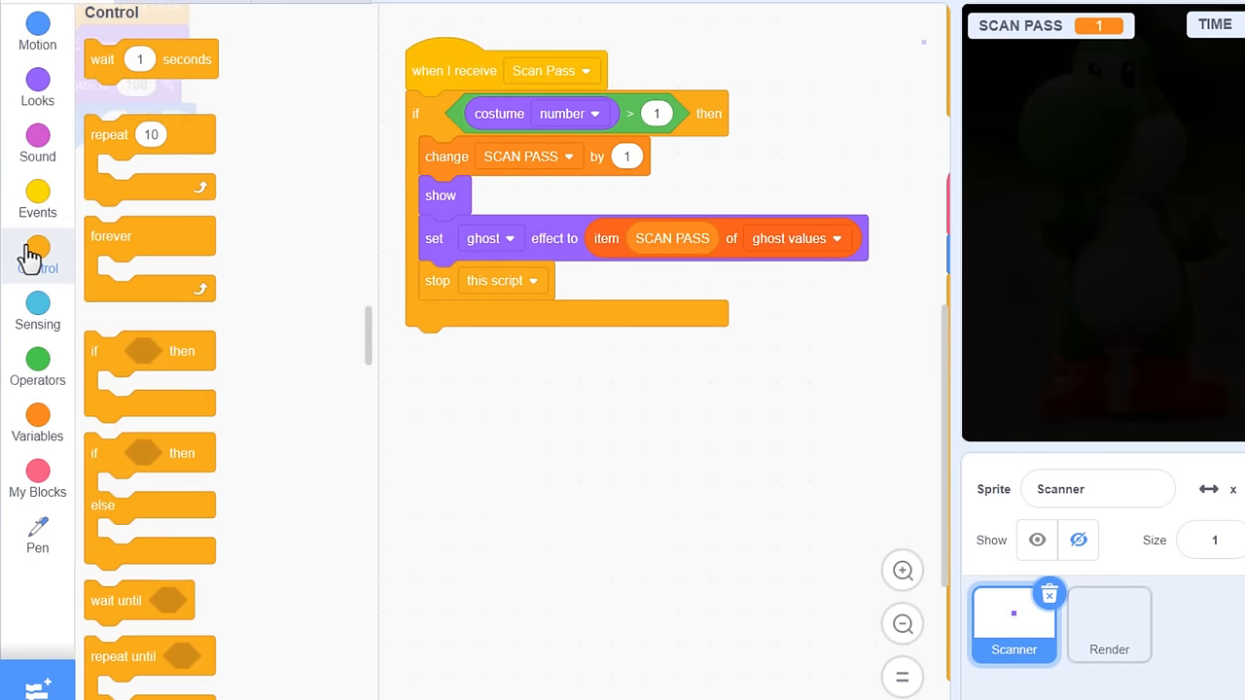
{"action": "left_click_drag", "start_coordinate": [146, 487], "coordinate": [477, 404]}
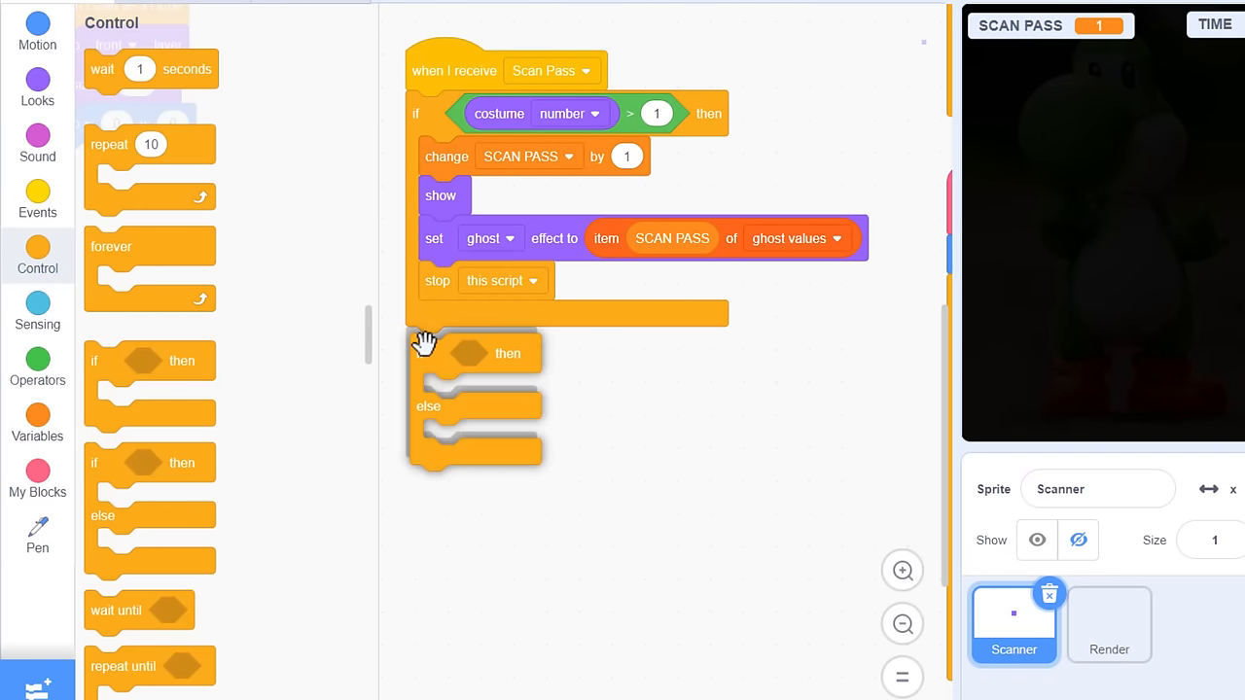
{"action": "left_click", "coordinate": [37, 363]}
{"action": "type", "text": "1"}
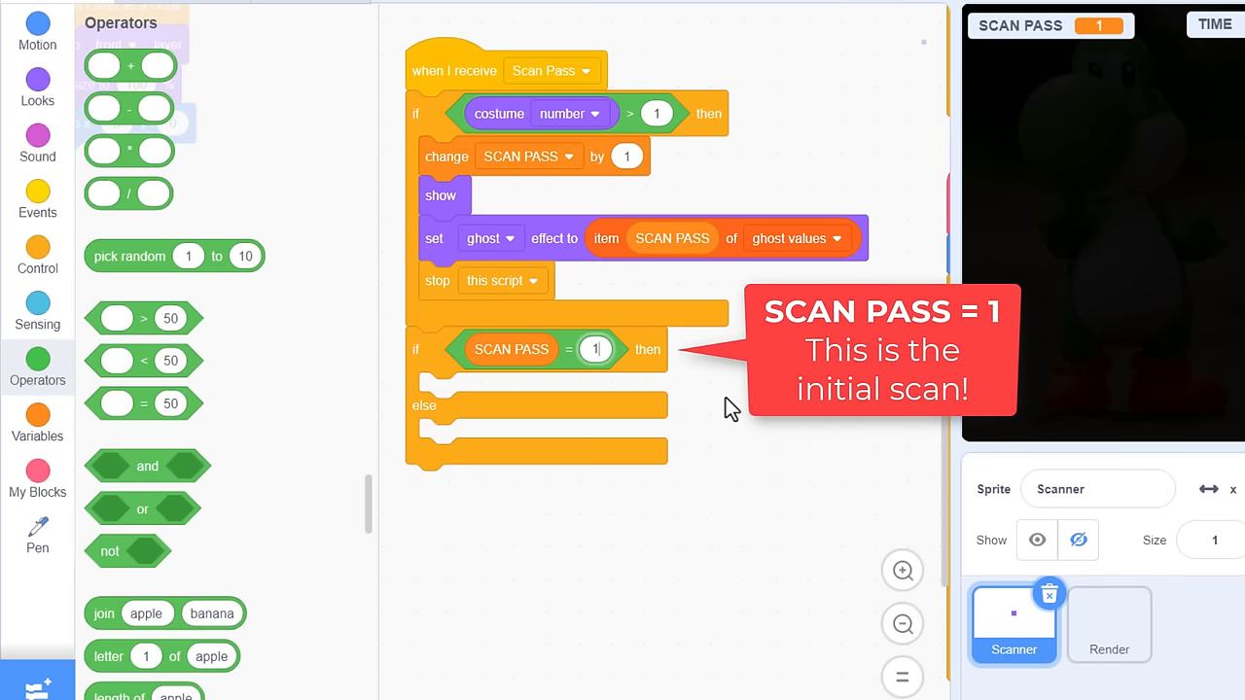
Step: Make an 'Initial Scan' custom block that runs without screen refresh
{"action": "left_click", "coordinate": [37, 476]}
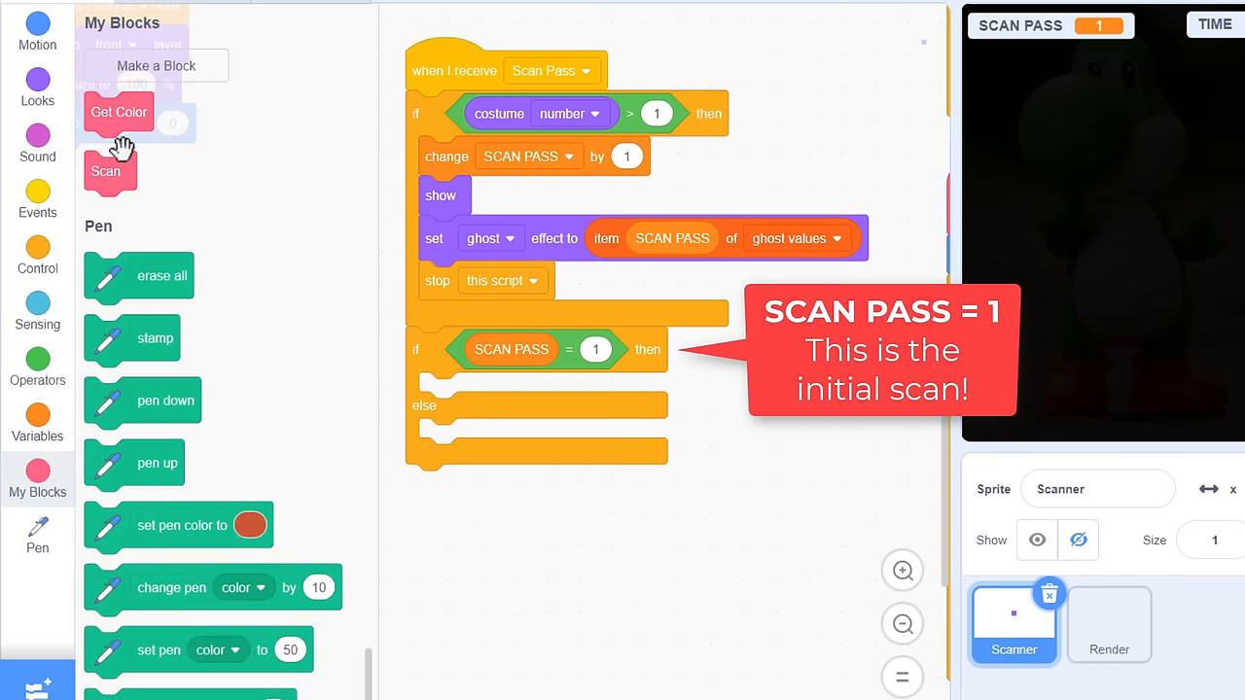
{"action": "left_click", "coordinate": [156, 65]}
{"action": "type", "text": "Initial Scan"}
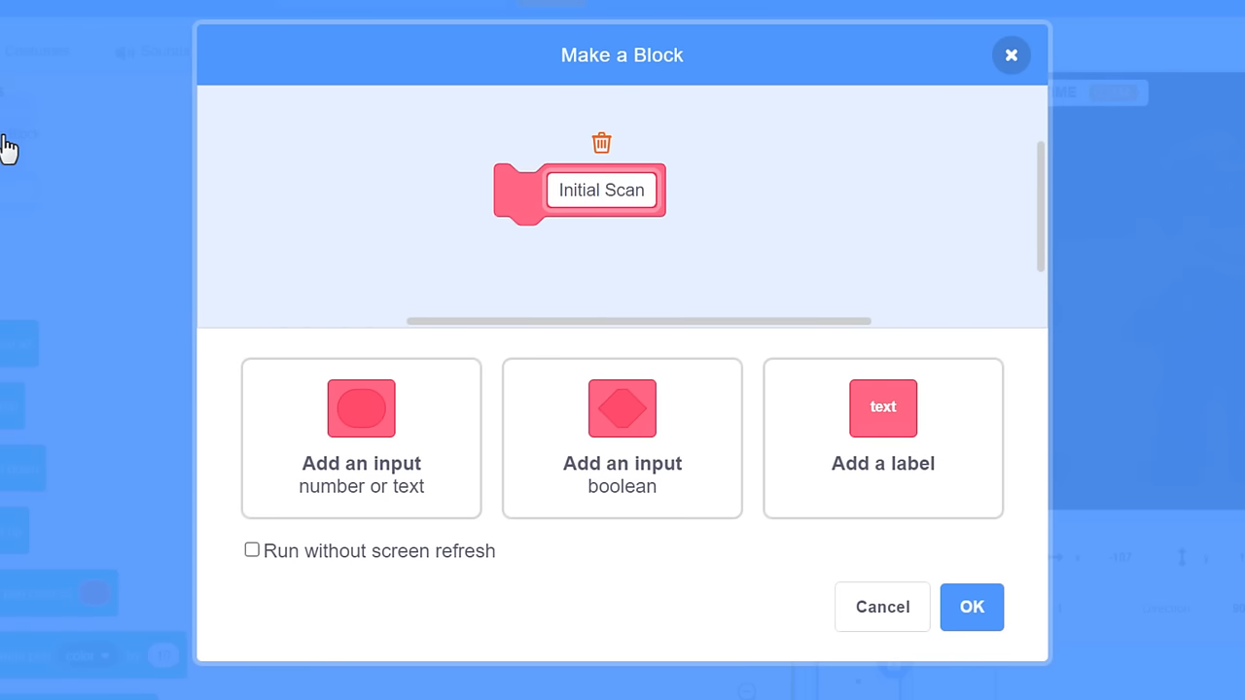
{"action": "left_click", "coordinate": [251, 550]}
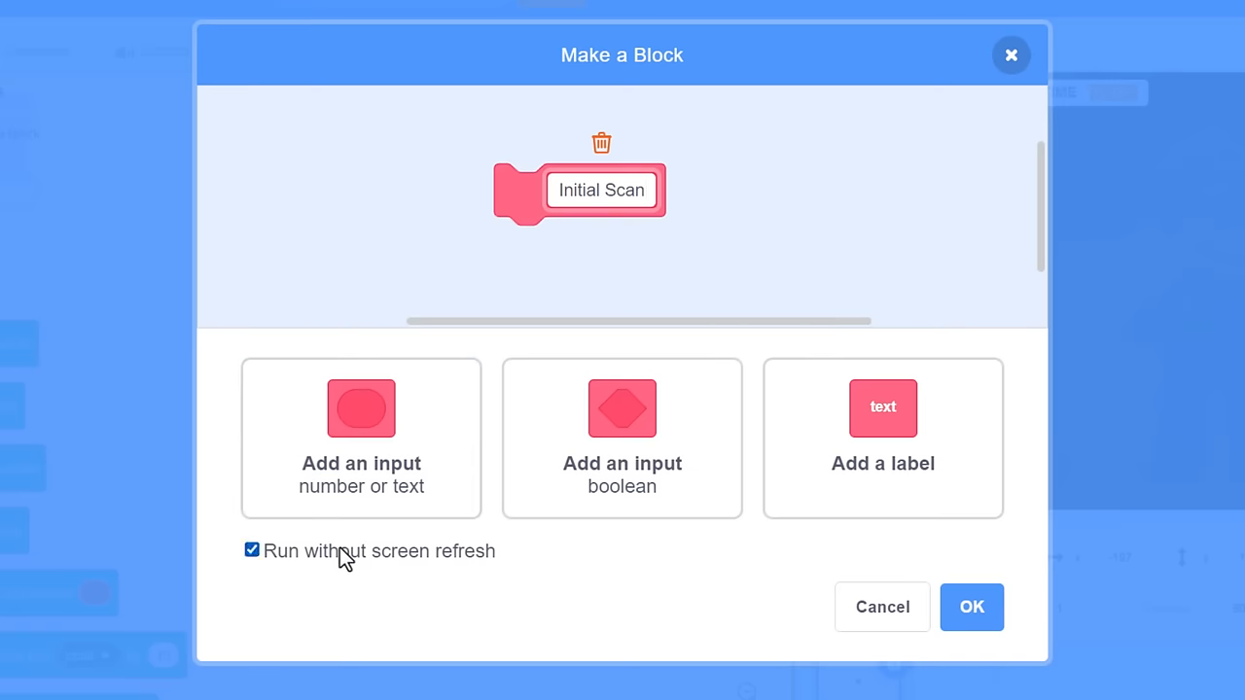
{"action": "left_click", "coordinate": [971, 607]}
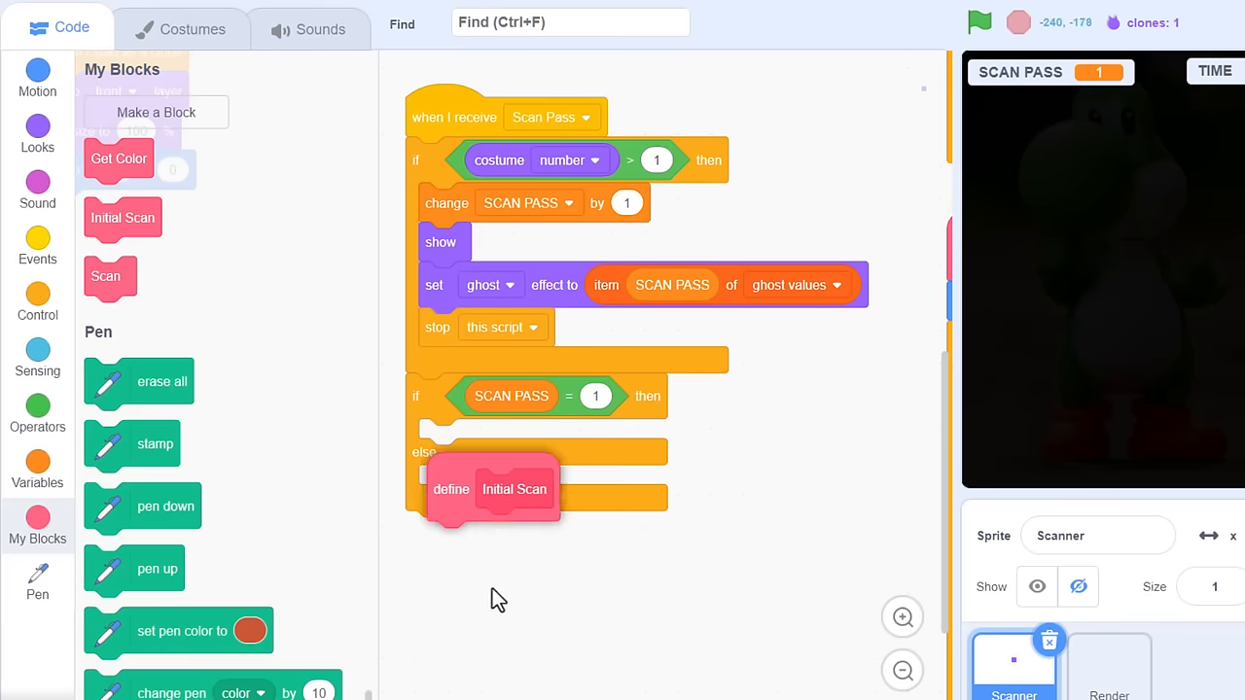
Step: Call Initial Scan in the SCAN PASS = 1 branch and reposition its definition
{"action": "left_click_drag", "start_coordinate": [494, 489], "coordinate": [472, 619]}
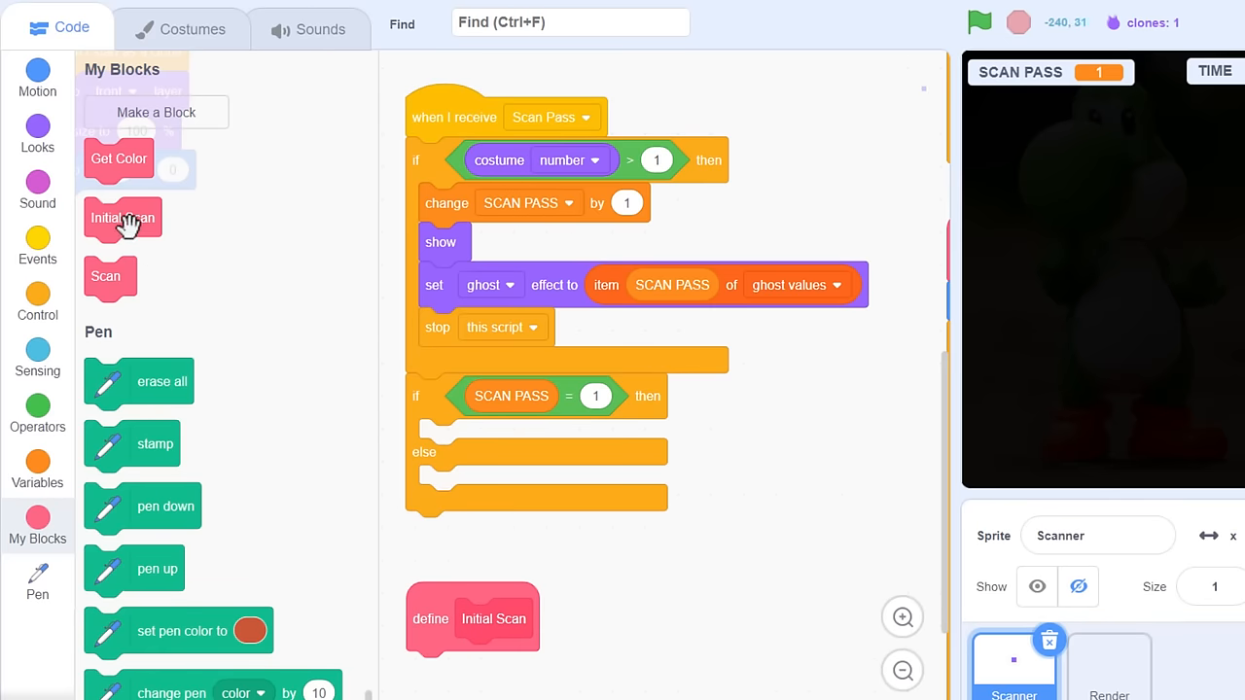
{"action": "left_click_drag", "start_coordinate": [122, 218], "coordinate": [457, 438]}
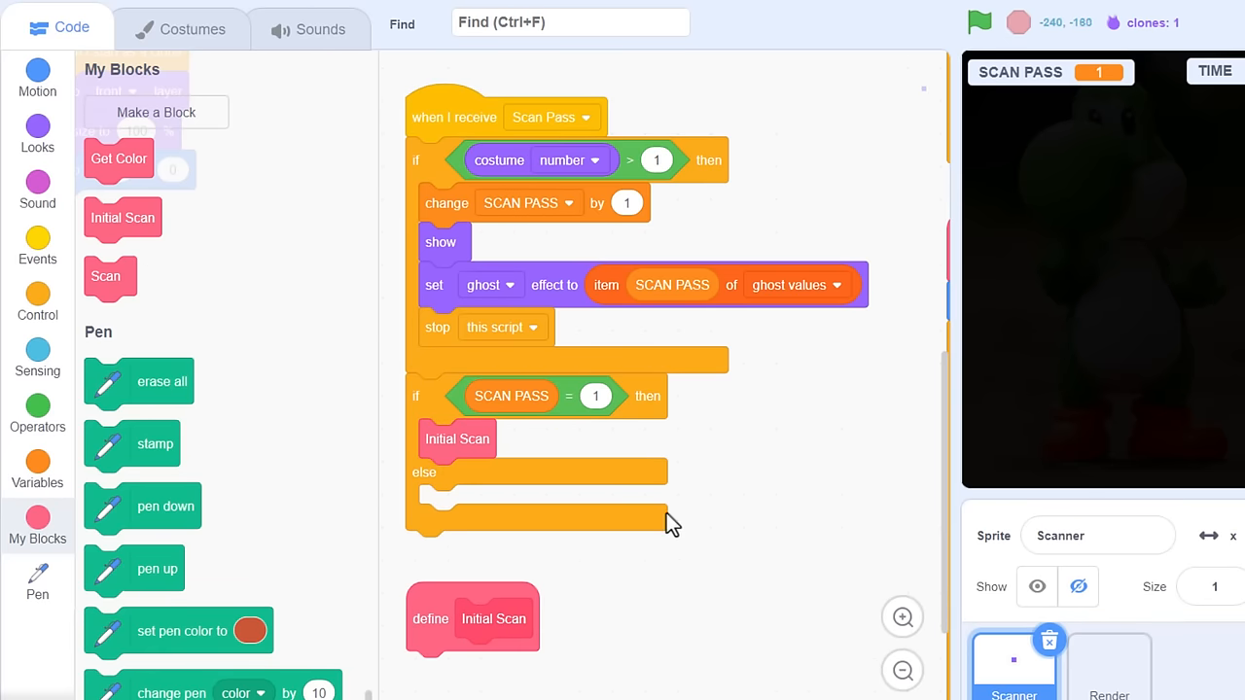
{"action": "left_click_drag", "start_coordinate": [471, 619], "coordinate": [801, 164]}
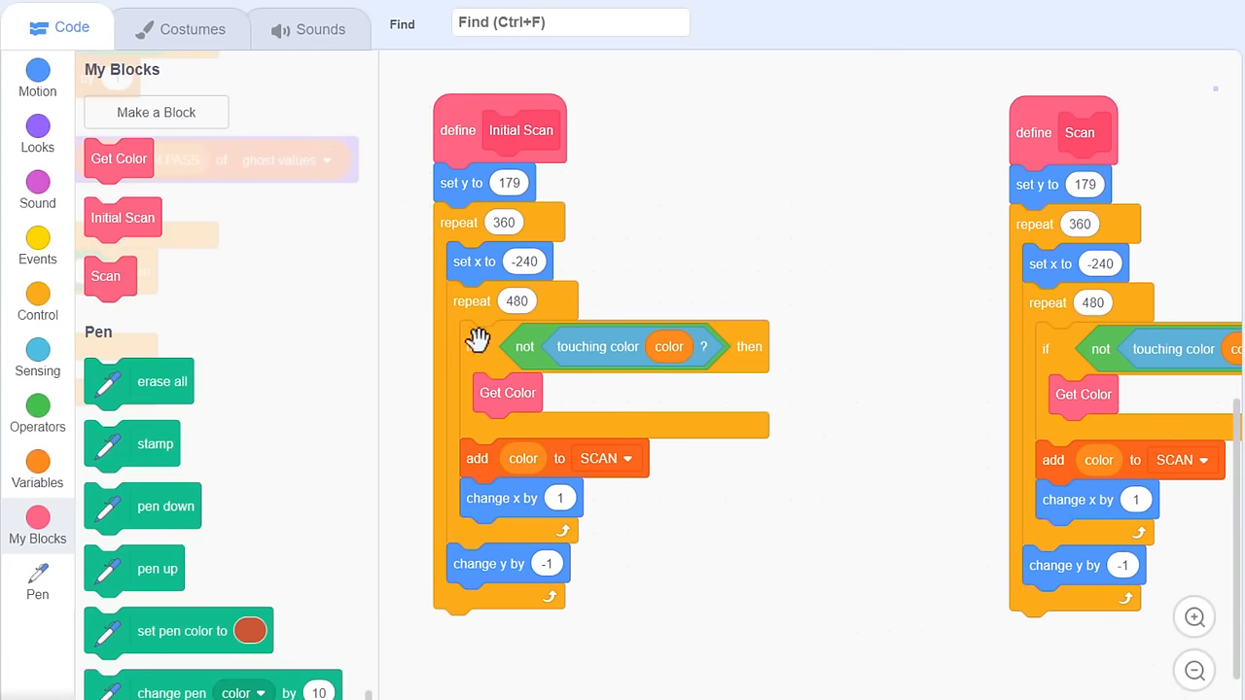
Step: Pull the colour-check blocks out of Initial Scan's inner loop
{"action": "left_click_drag", "start_coordinate": [491, 346], "coordinate": [574, 346]}
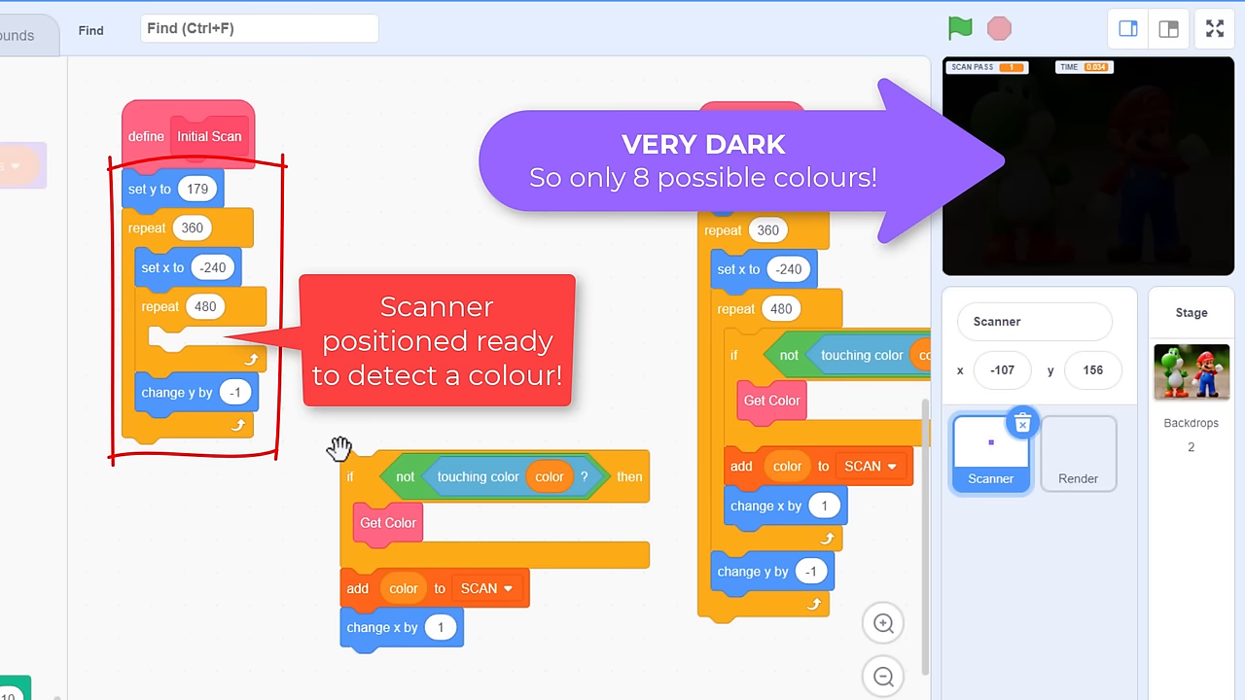
{"action": "mouse_move", "coordinate": [200, 308]}
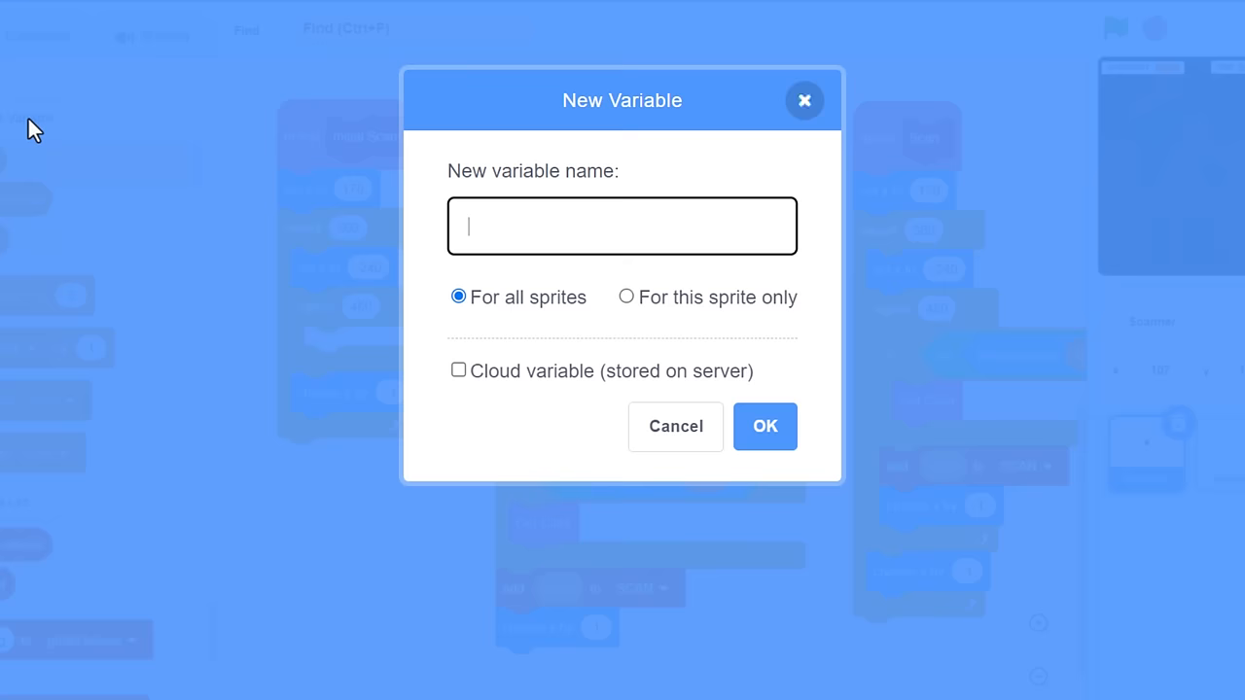
Step: Create sprite-only variable i and put a repeat-until loop in the 480-column loop
{"action": "left_click", "coordinate": [627, 296]}
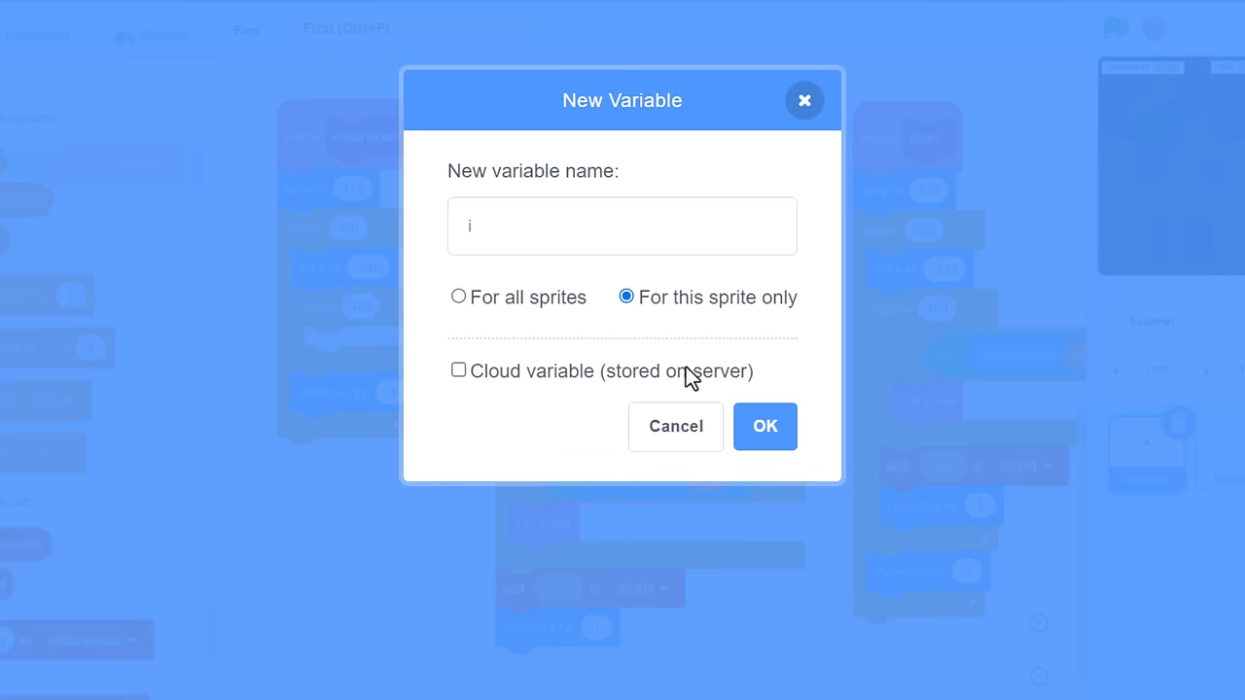
{"action": "left_click", "coordinate": [765, 426]}
{"action": "type", "text": "1"}
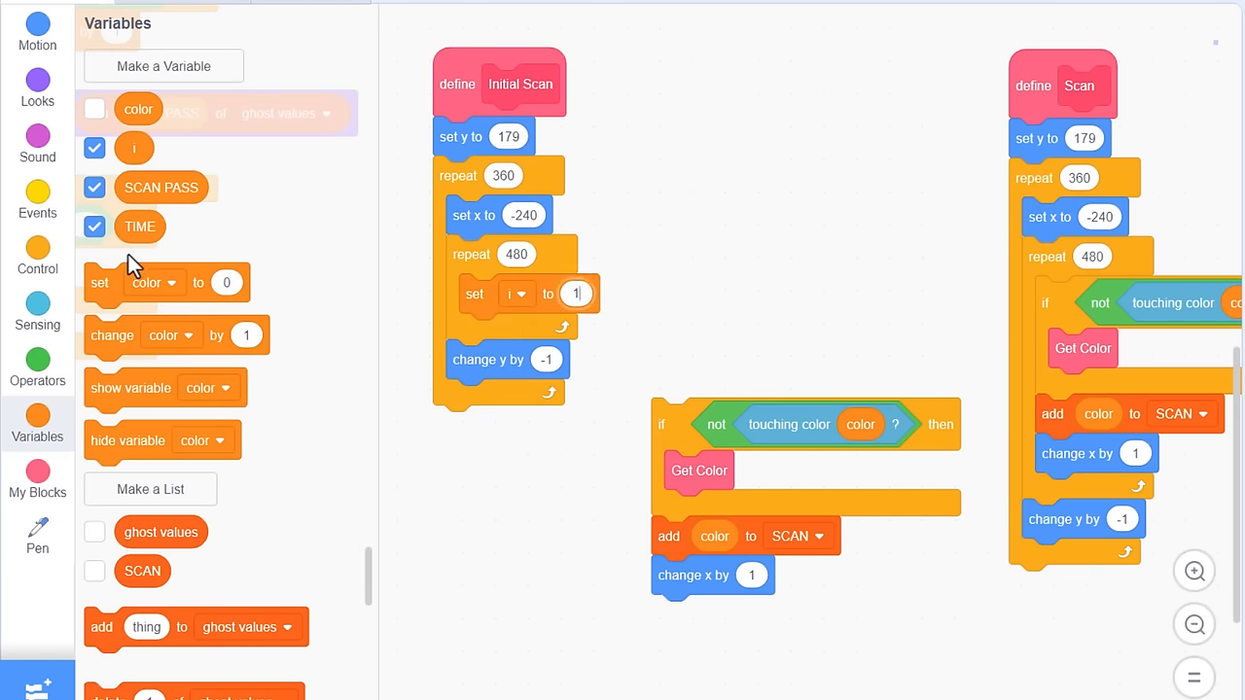
{"action": "left_click", "coordinate": [37, 255]}
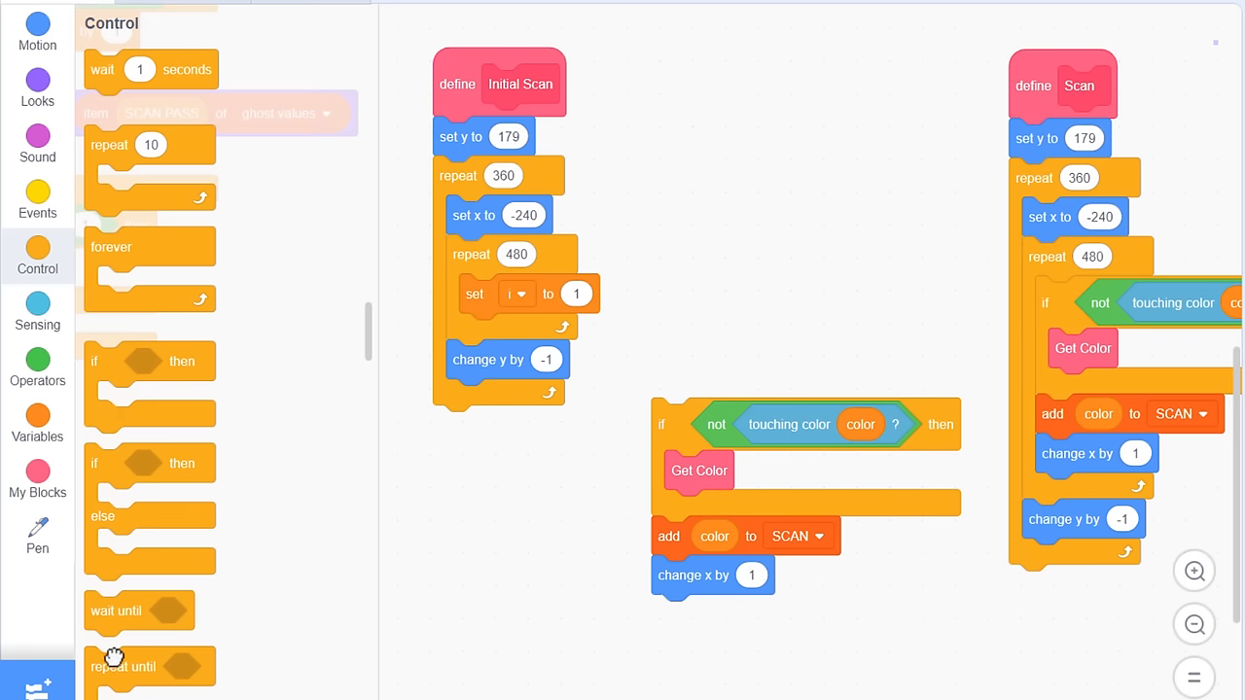
{"action": "left_click_drag", "start_coordinate": [123, 666], "coordinate": [498, 334]}
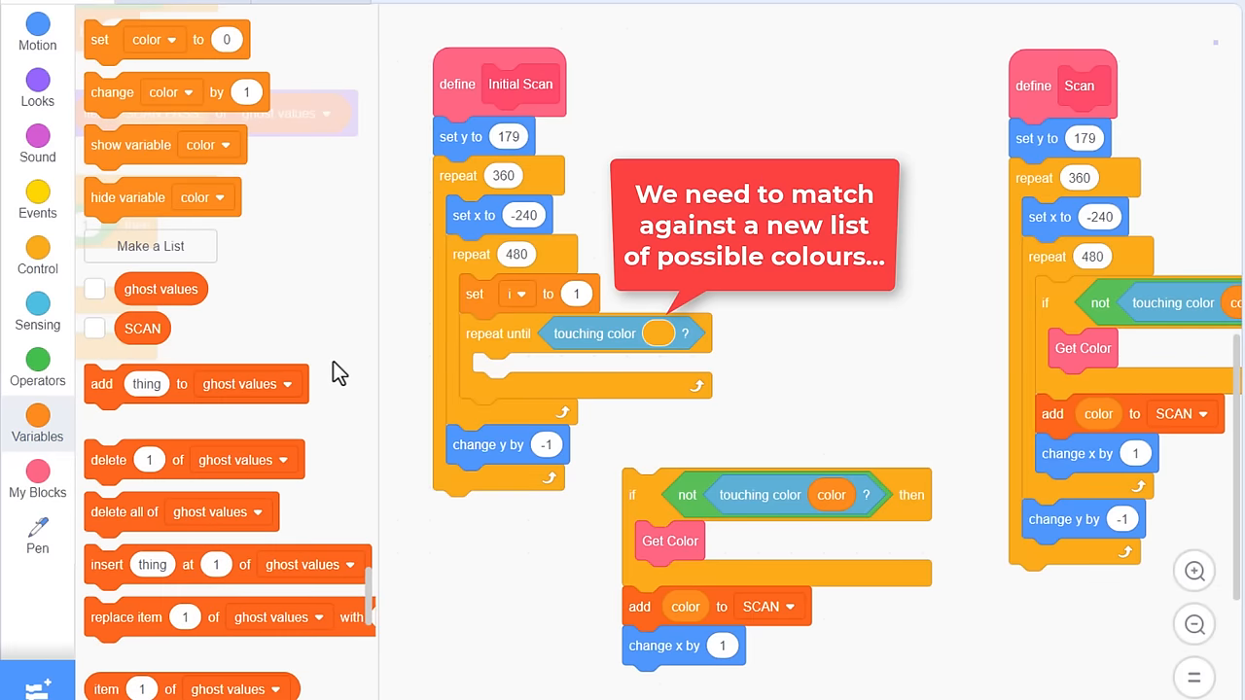
Step: Create a 'colours' list for this sprite only
{"action": "left_click", "coordinate": [150, 245]}
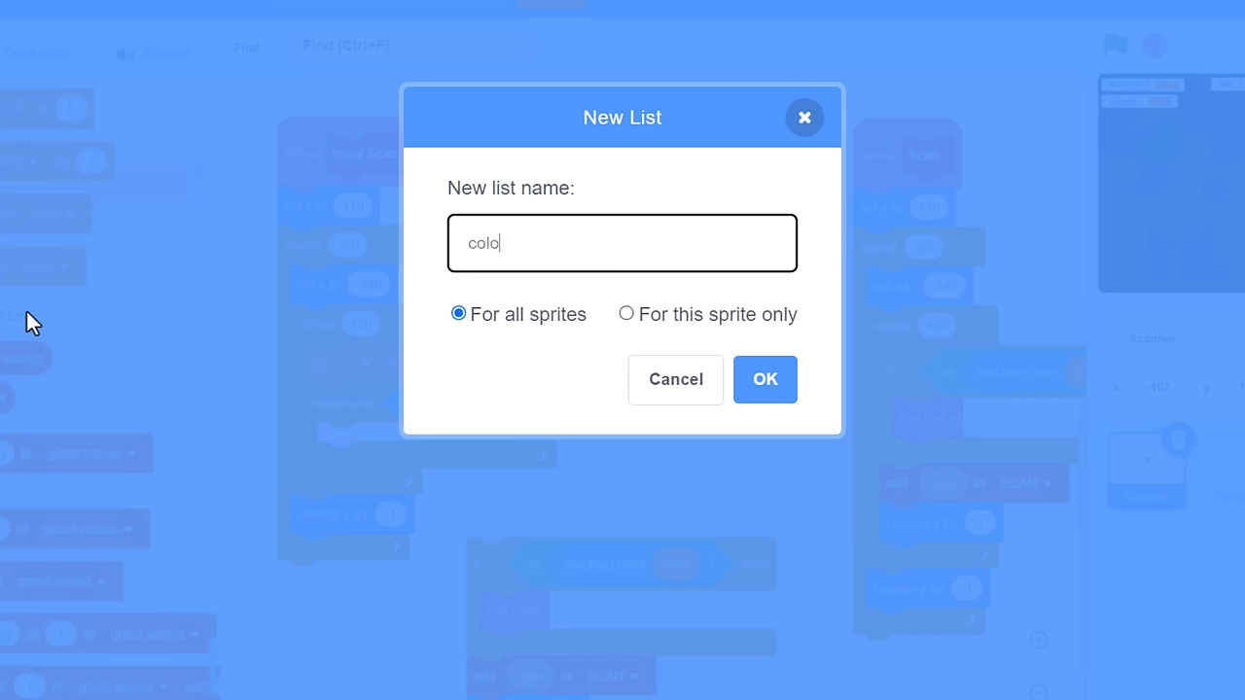
{"action": "type", "text": "urs"}
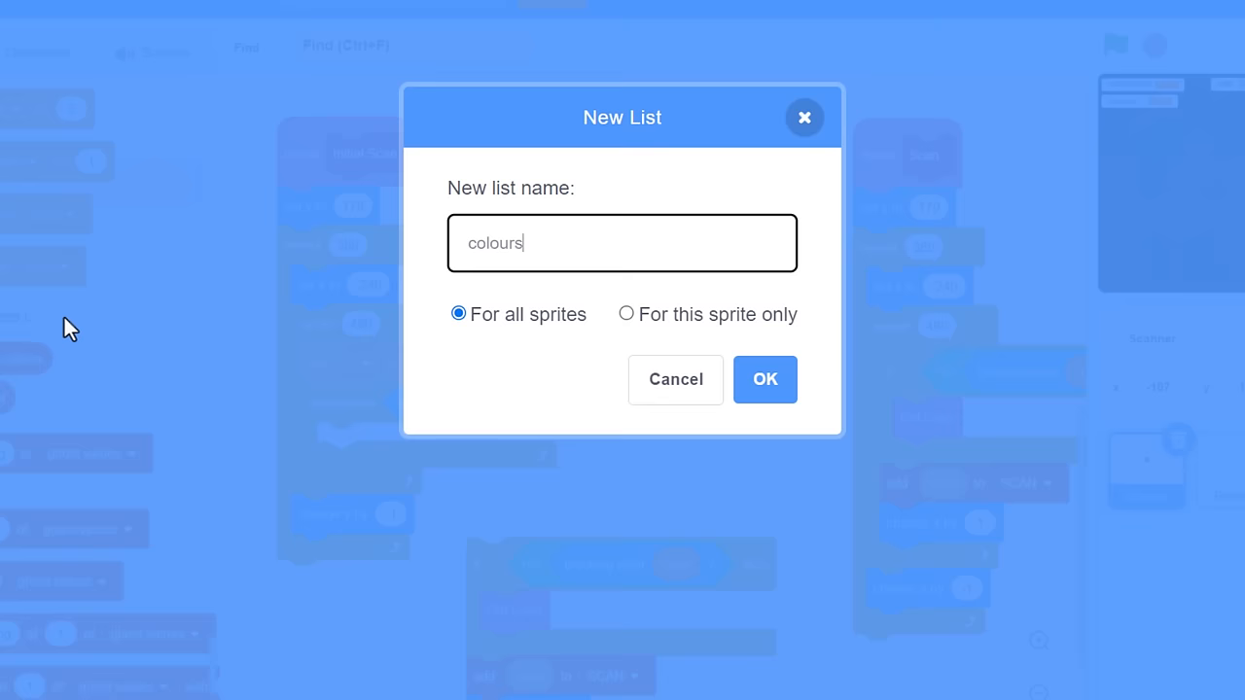
{"action": "left_click", "coordinate": [626, 313]}
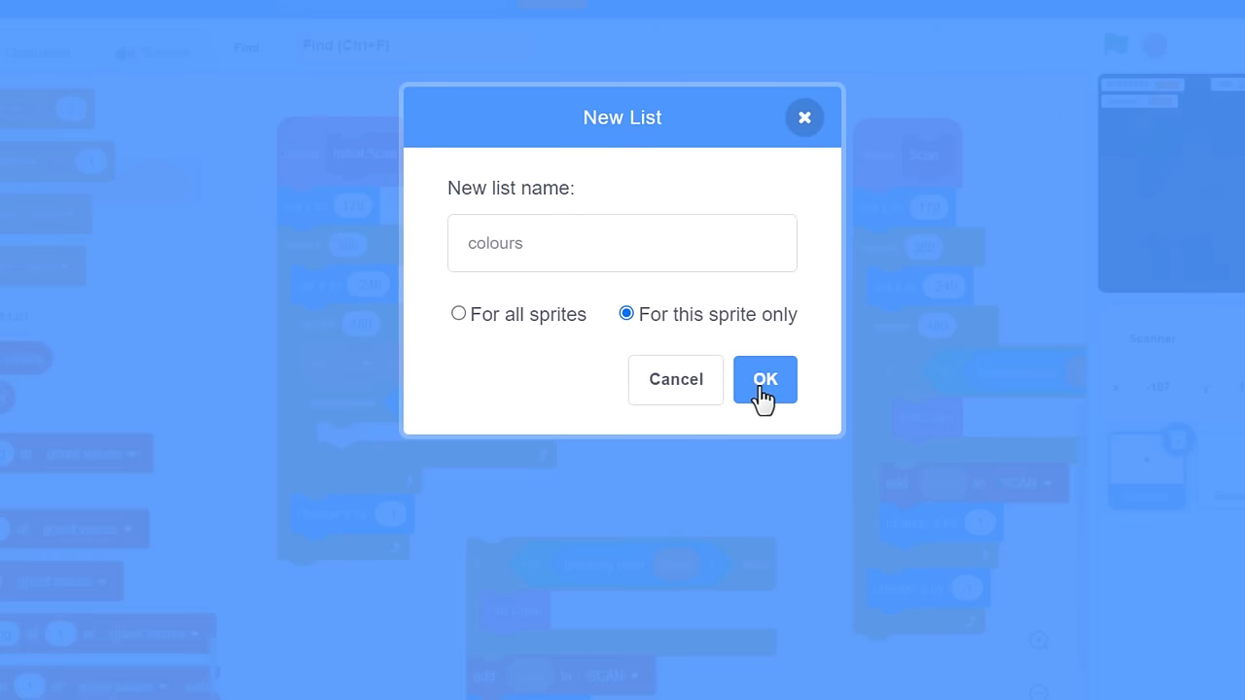
{"action": "left_click", "coordinate": [765, 379]}
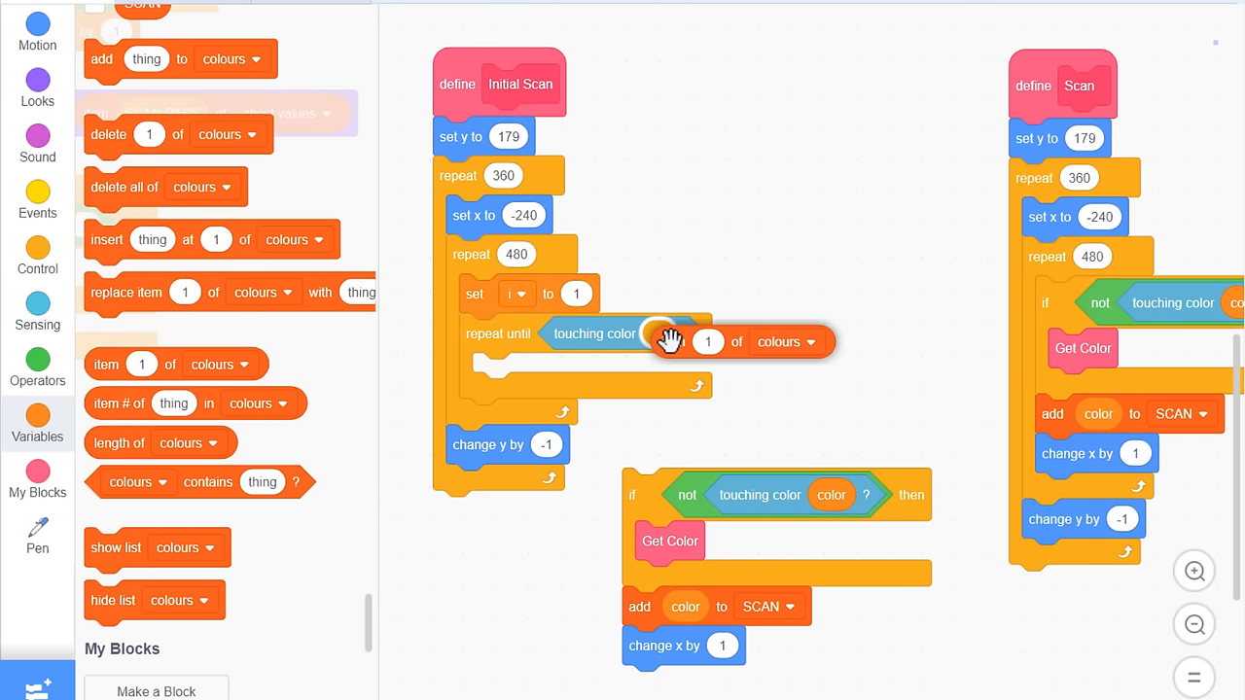
Step: Test touching item i of colours and change i by 1 in the loop
{"action": "left_click", "coordinate": [37, 425]}
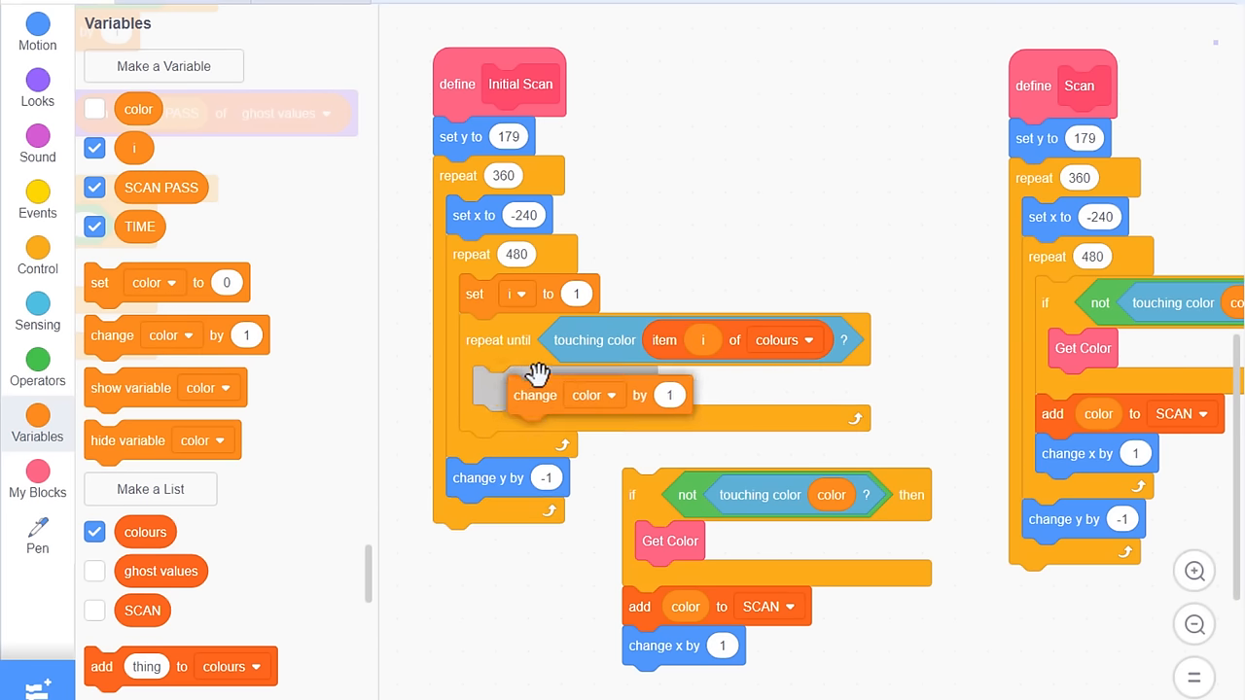
{"action": "left_click", "coordinate": [579, 395]}
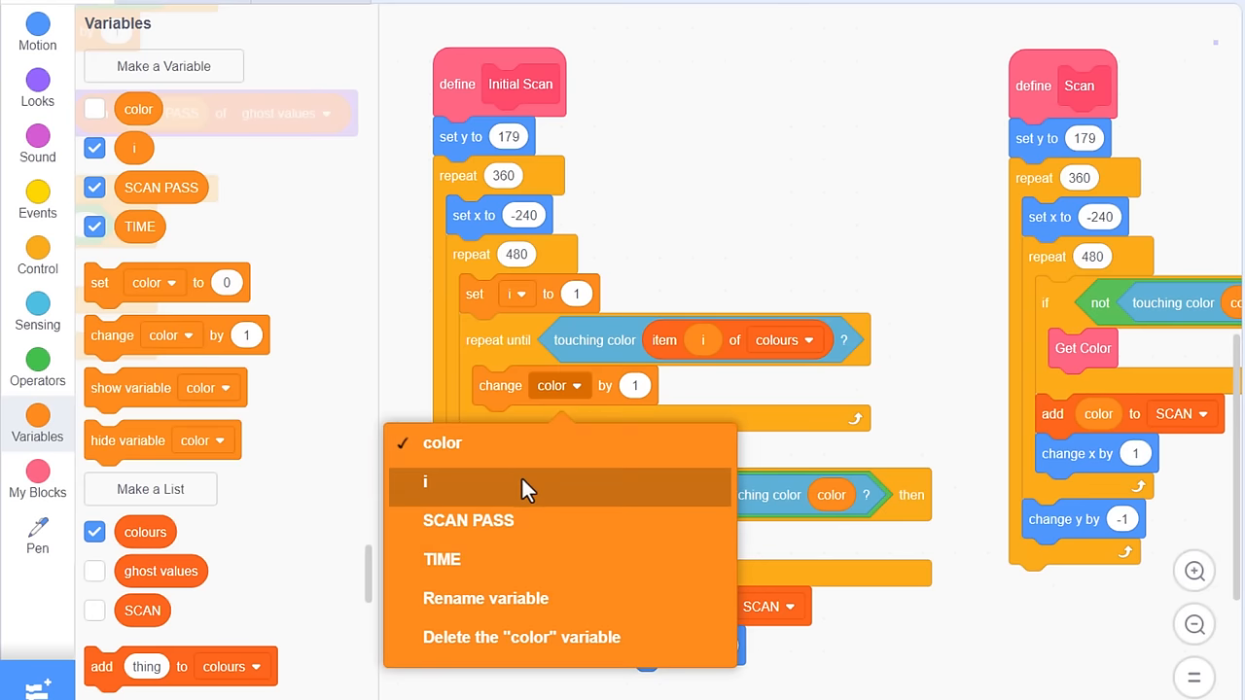
{"action": "left_click", "coordinate": [425, 482]}
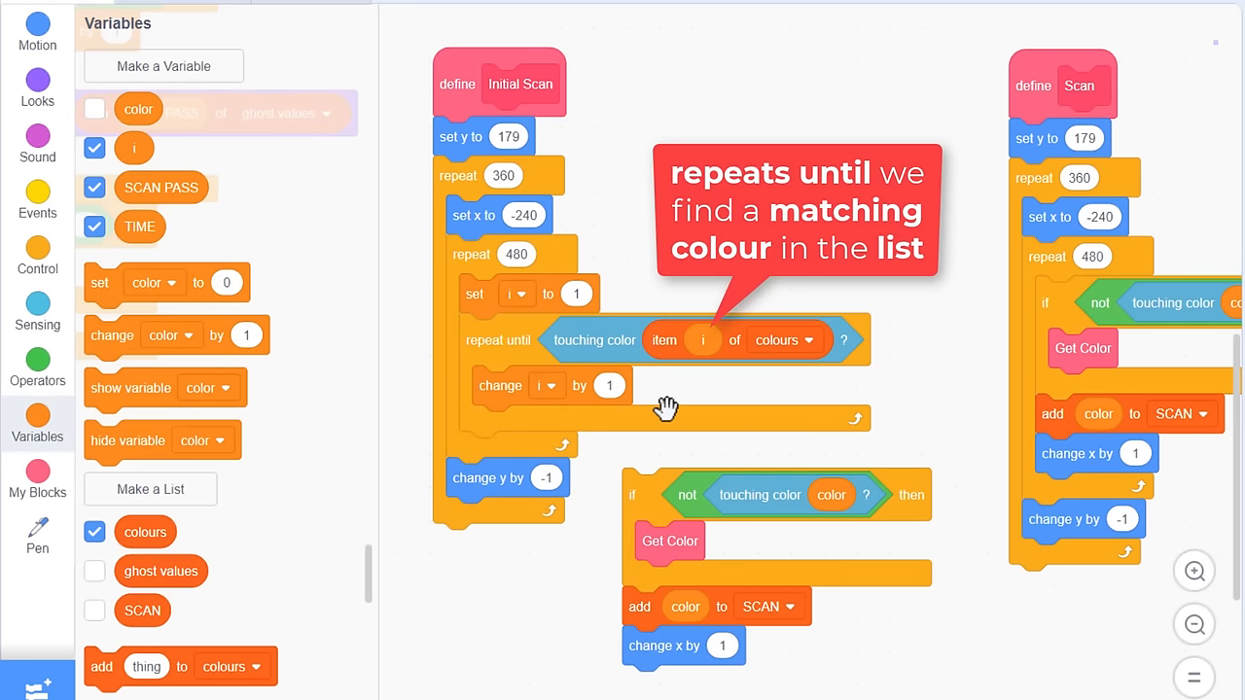
{"action": "mouse_move", "coordinate": [549, 467]}
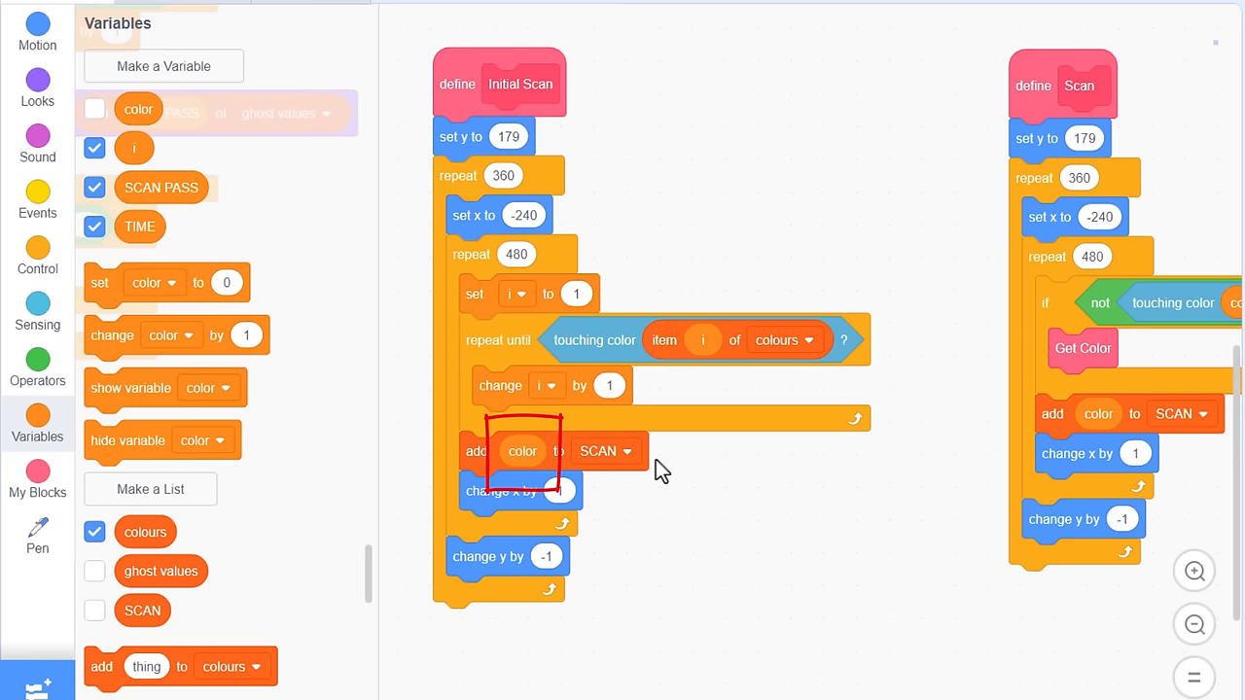
{"action": "mouse_move", "coordinate": [609, 379]}
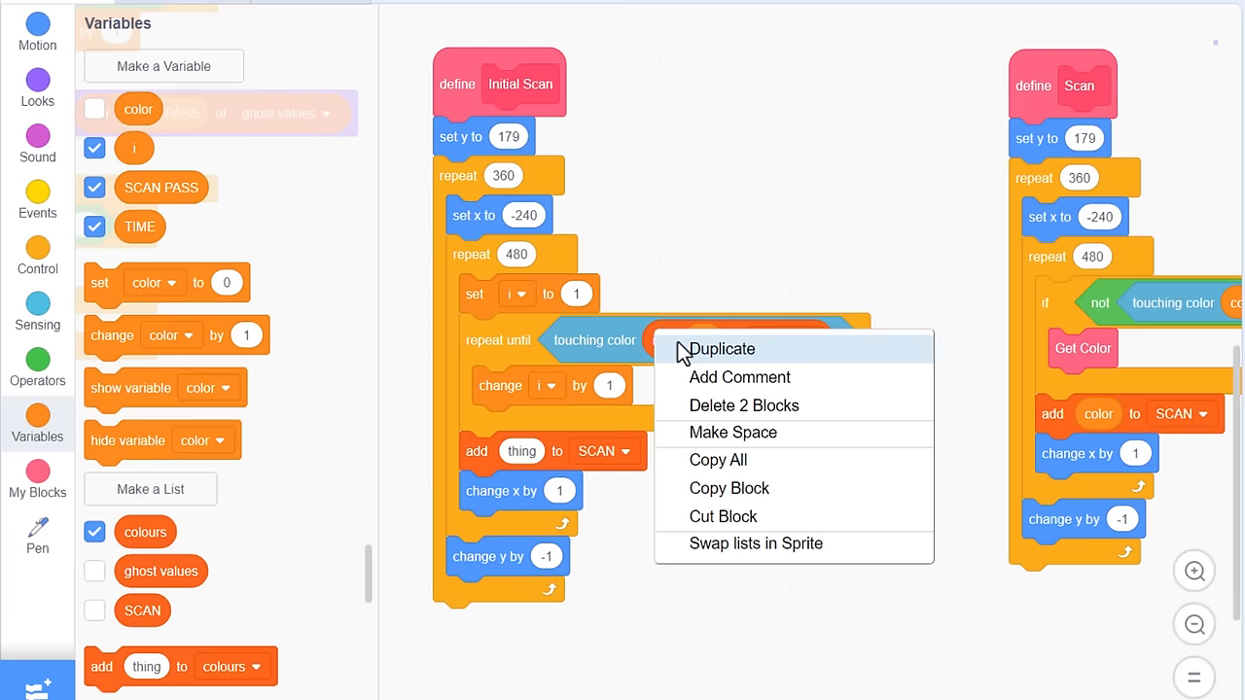
Step: Duplicate the item i of colours lookup block
{"action": "left_click", "coordinate": [723, 349]}
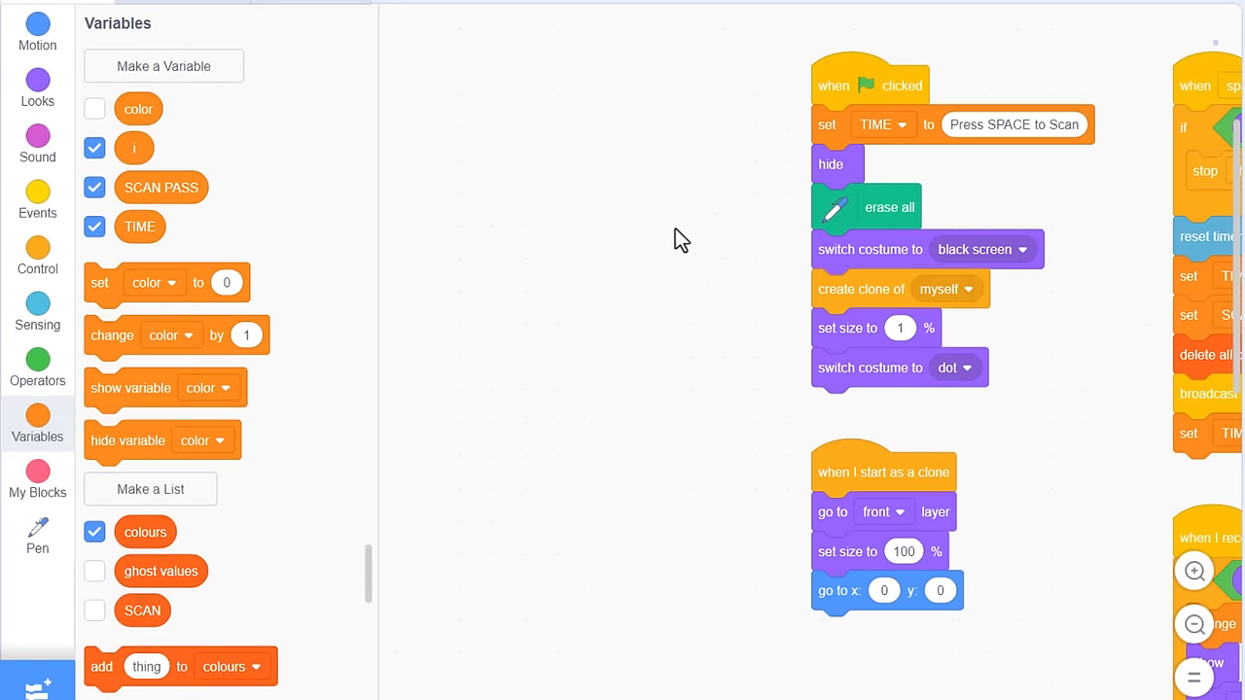
Step: Create the 'Setup Colours List' block without screen refresh, holding set color to 0 and three nested repeat-2 loops
{"action": "left_click", "coordinate": [37, 477]}
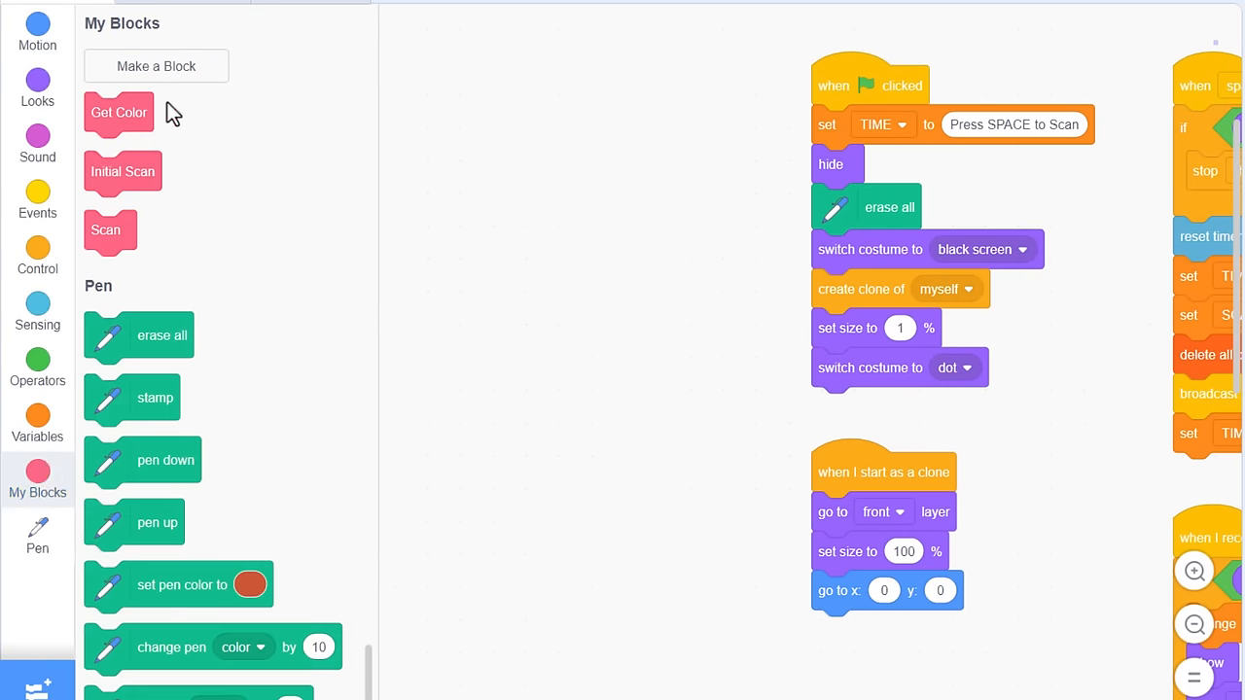
{"action": "left_click", "coordinate": [156, 66]}
{"action": "type", "text": "Setup Colours L"}
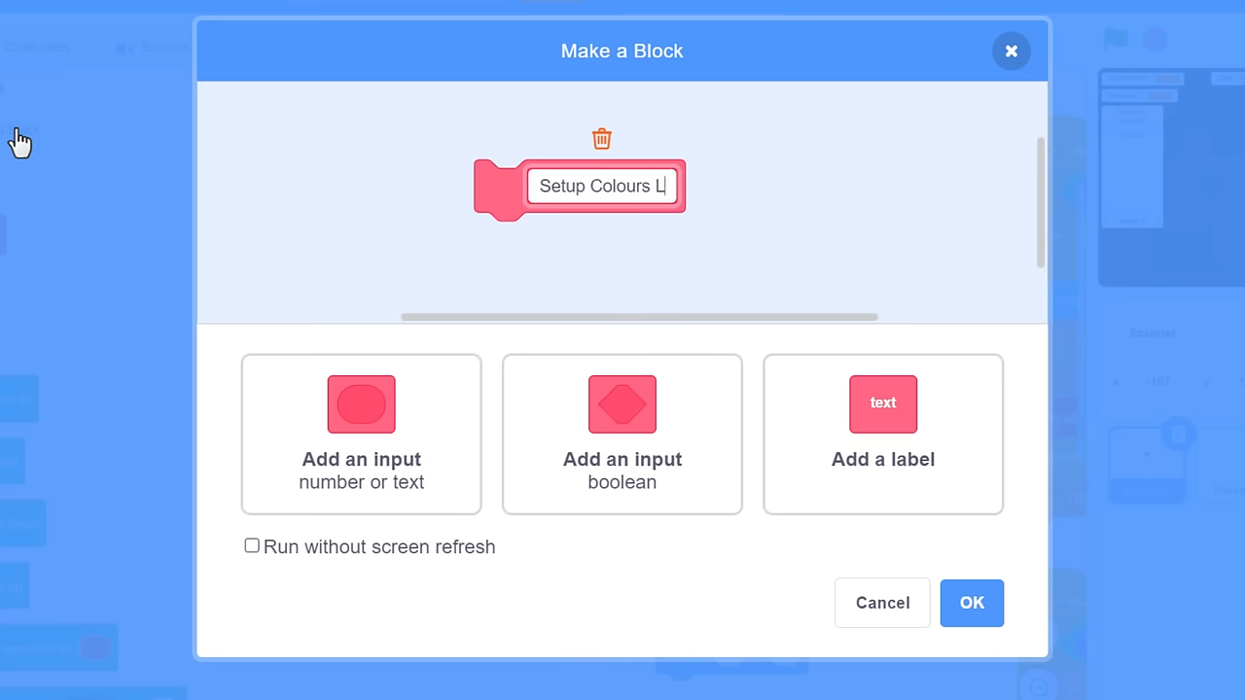
{"action": "type", "text": "ist"}
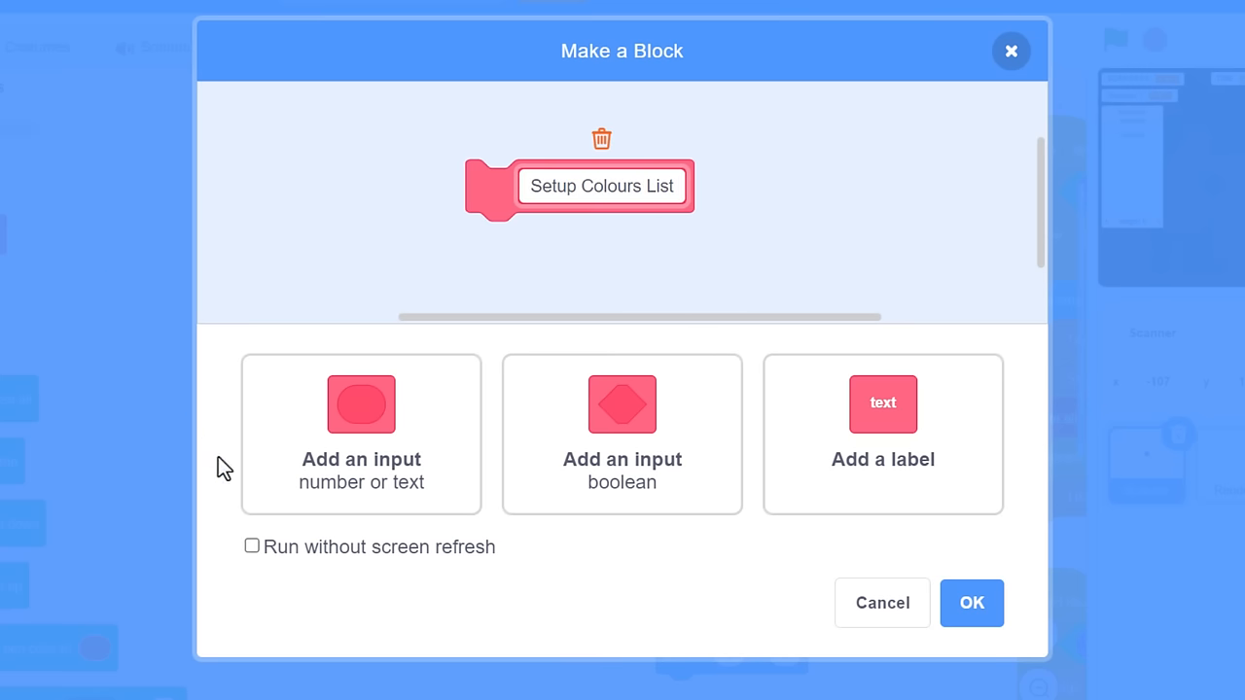
{"action": "left_click", "coordinate": [251, 545]}
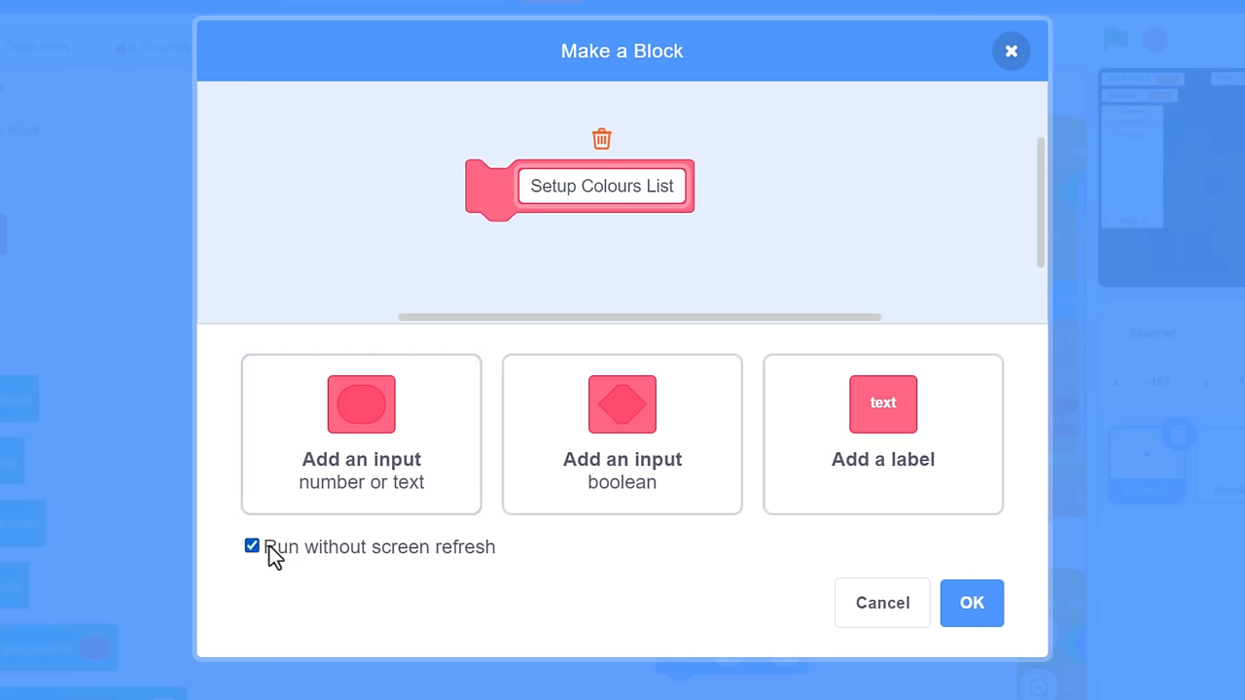
{"action": "left_click", "coordinate": [972, 603]}
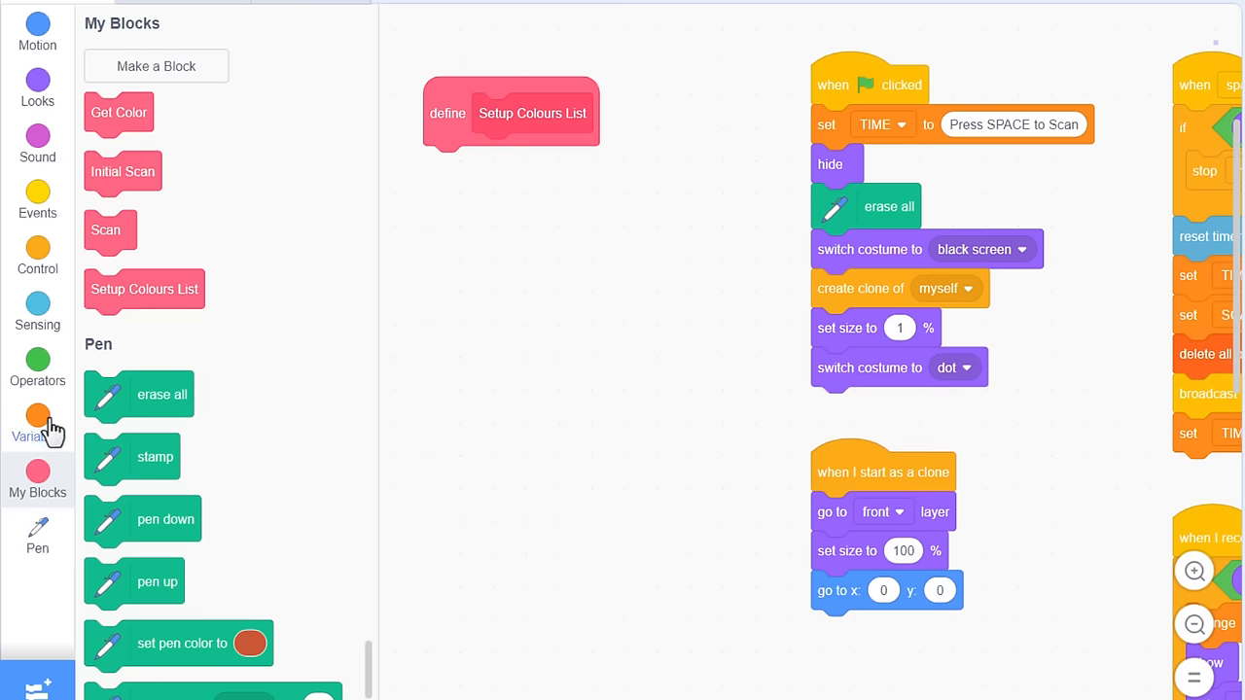
{"action": "left_click", "coordinate": [37, 423]}
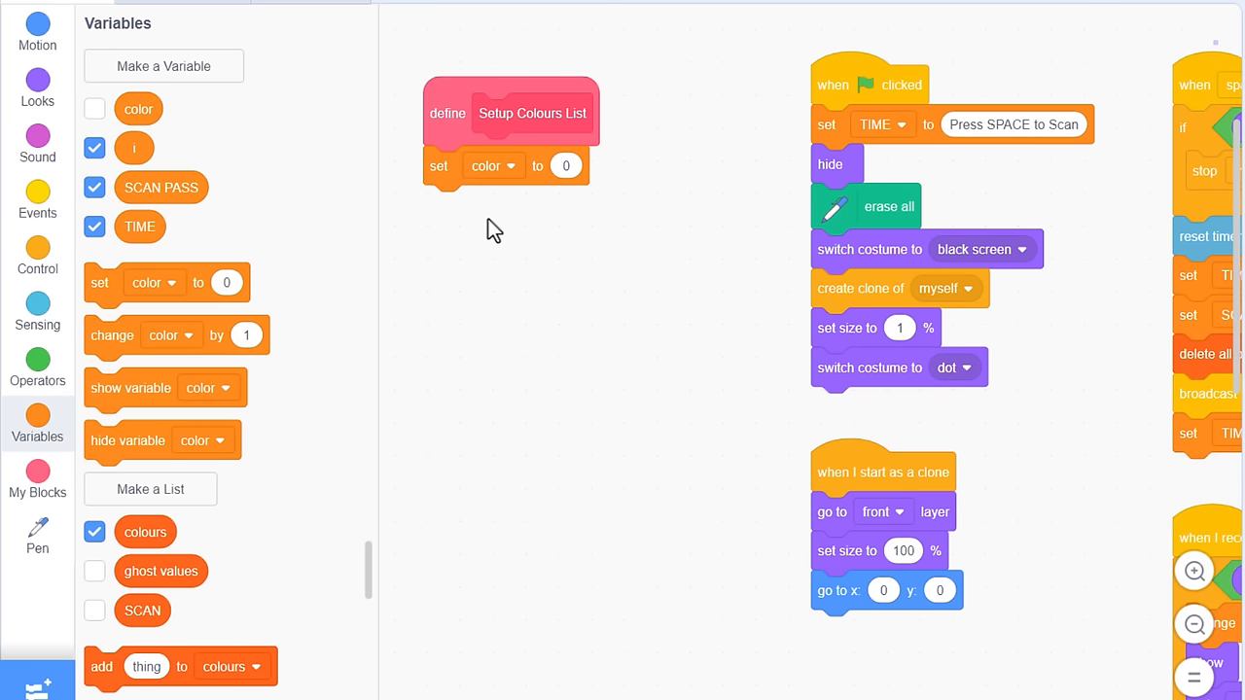
{"action": "left_click", "coordinate": [37, 258]}
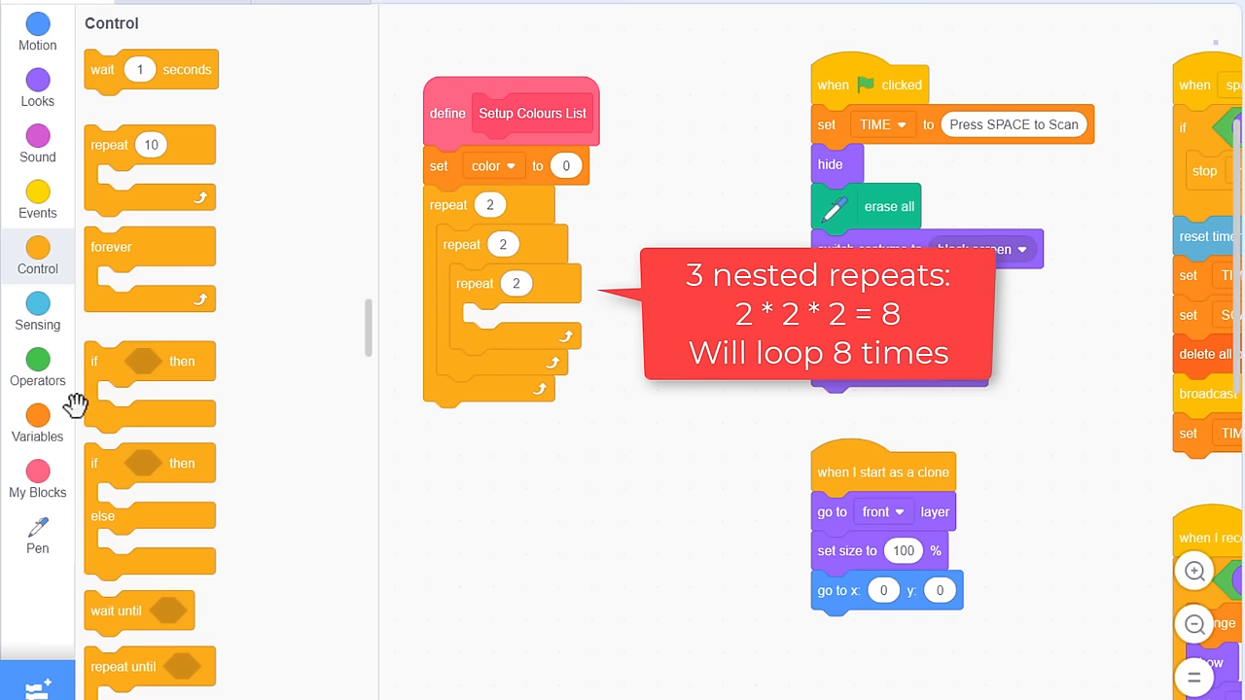
Step: Add color to colours inside the innermost loop and set the multiplier to 2
{"action": "left_click", "coordinate": [36, 419]}
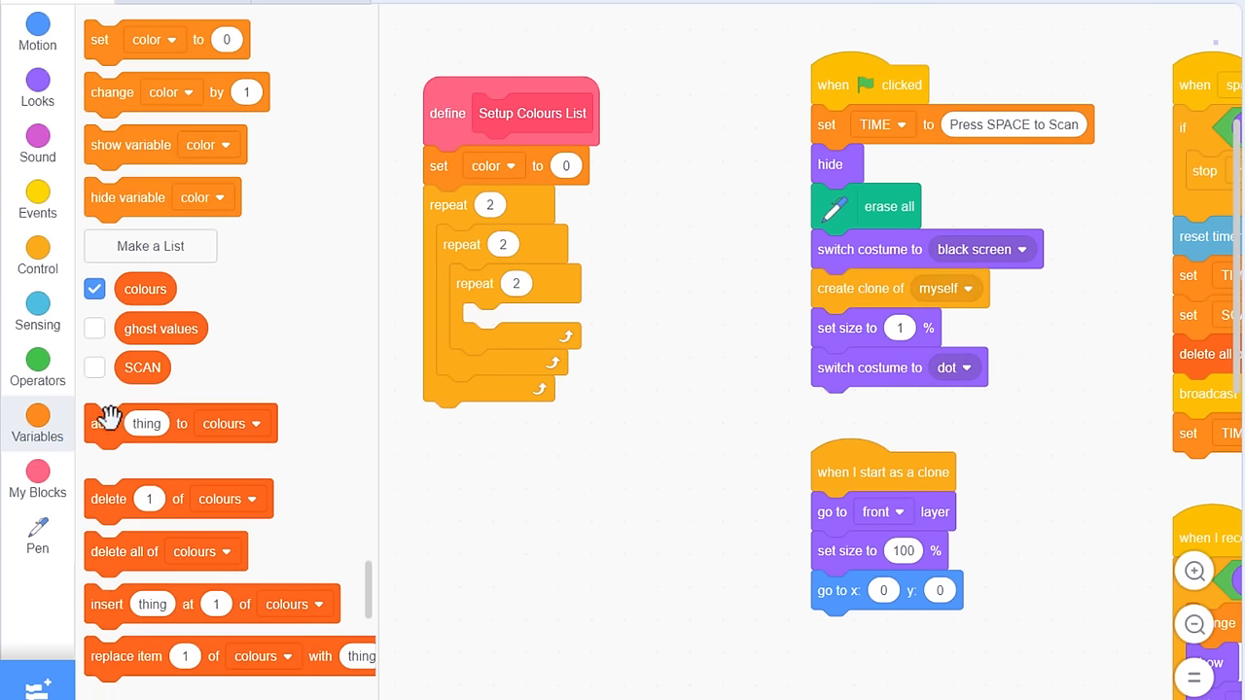
{"action": "left_click_drag", "start_coordinate": [145, 423], "coordinate": [525, 323]}
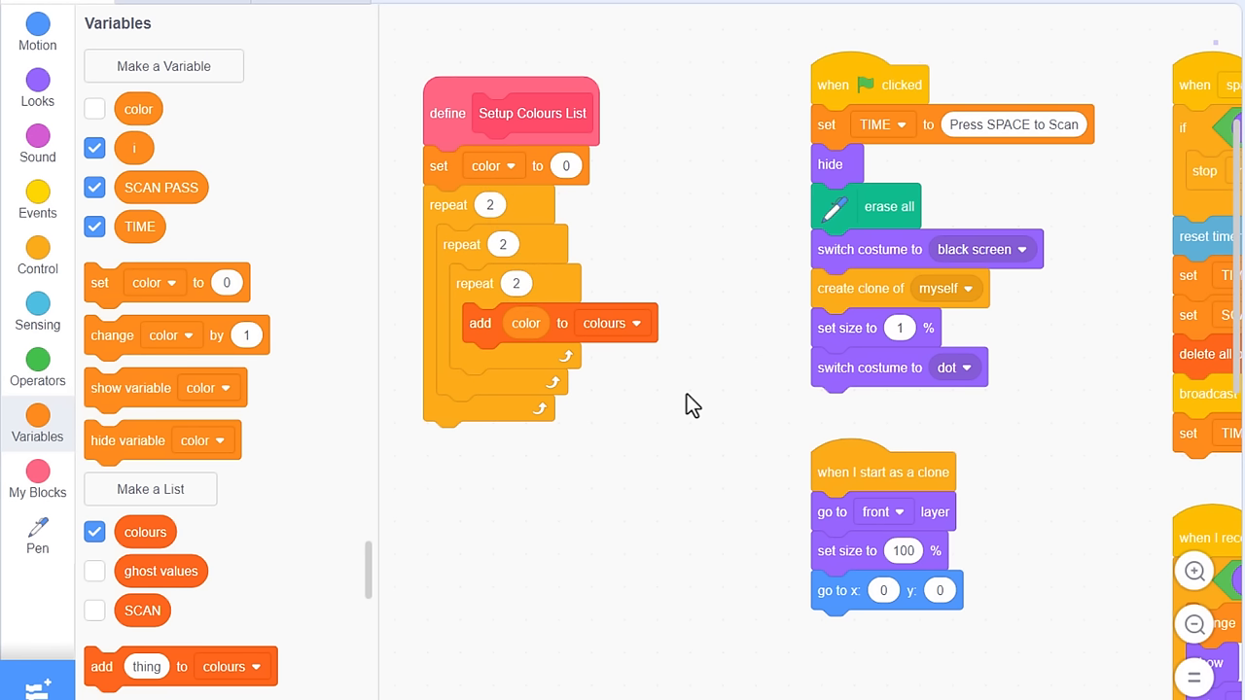
{"action": "mouse_move", "coordinate": [382, 416]}
{"action": "type", "text": "256"}
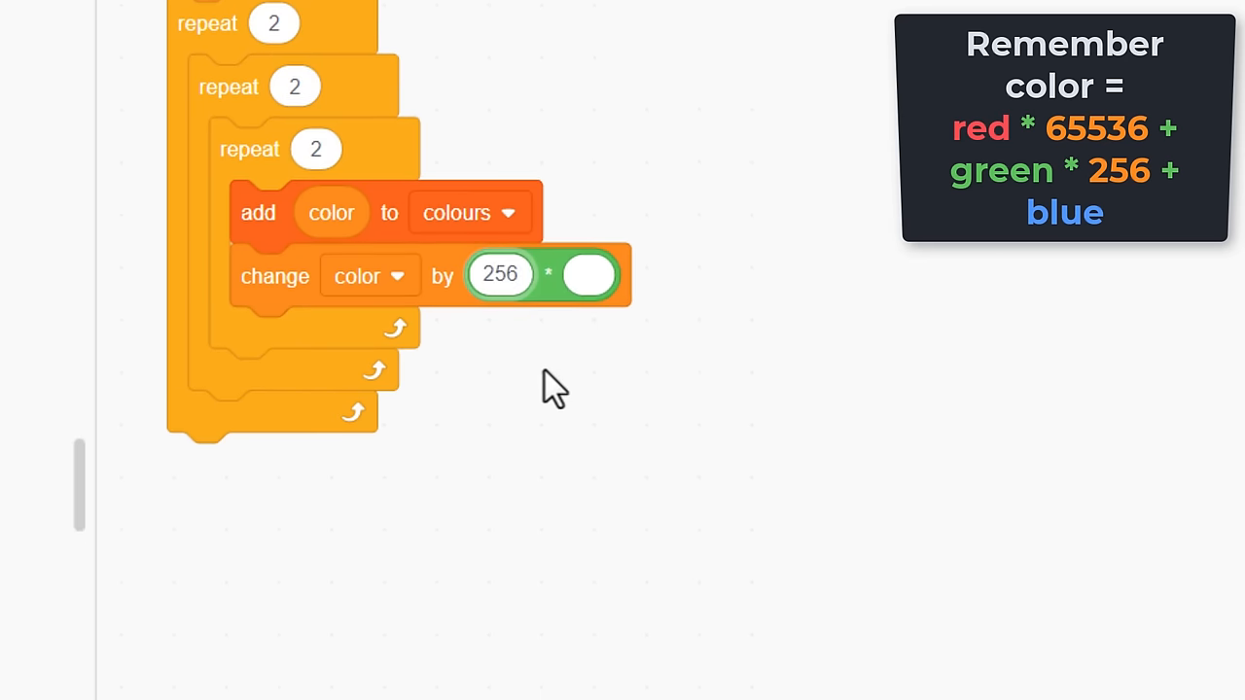
{"action": "left_click", "coordinate": [589, 275]}
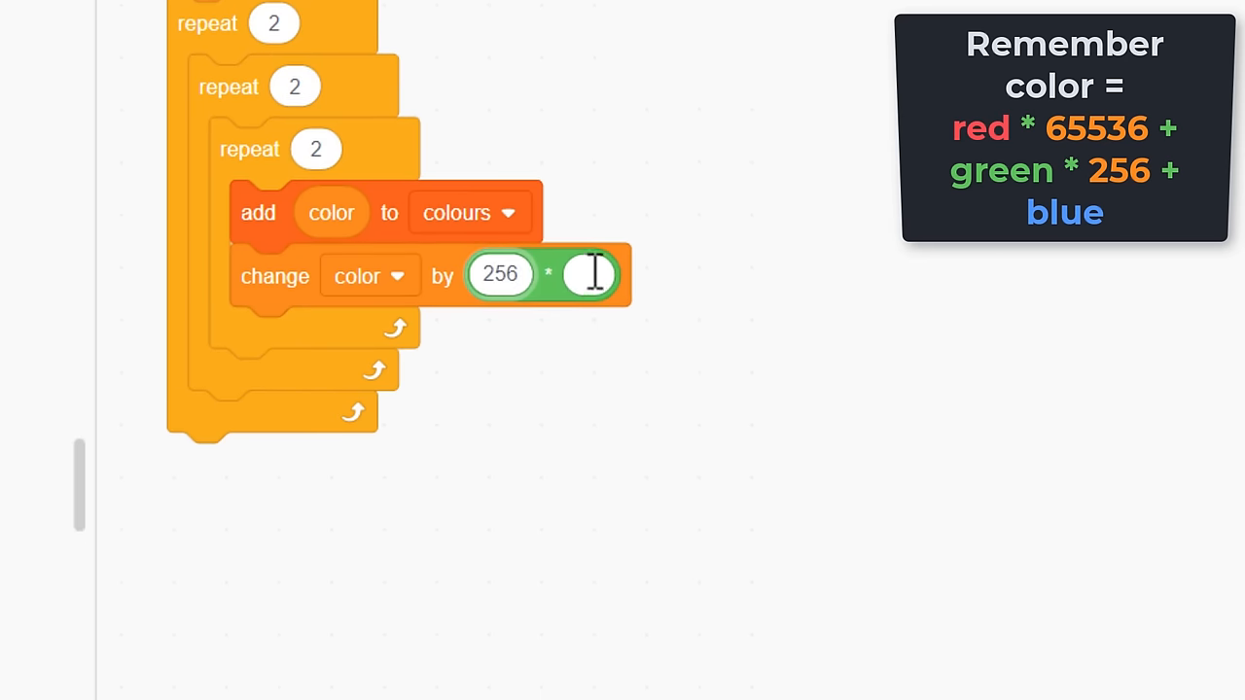
{"action": "type", "text": "2"}
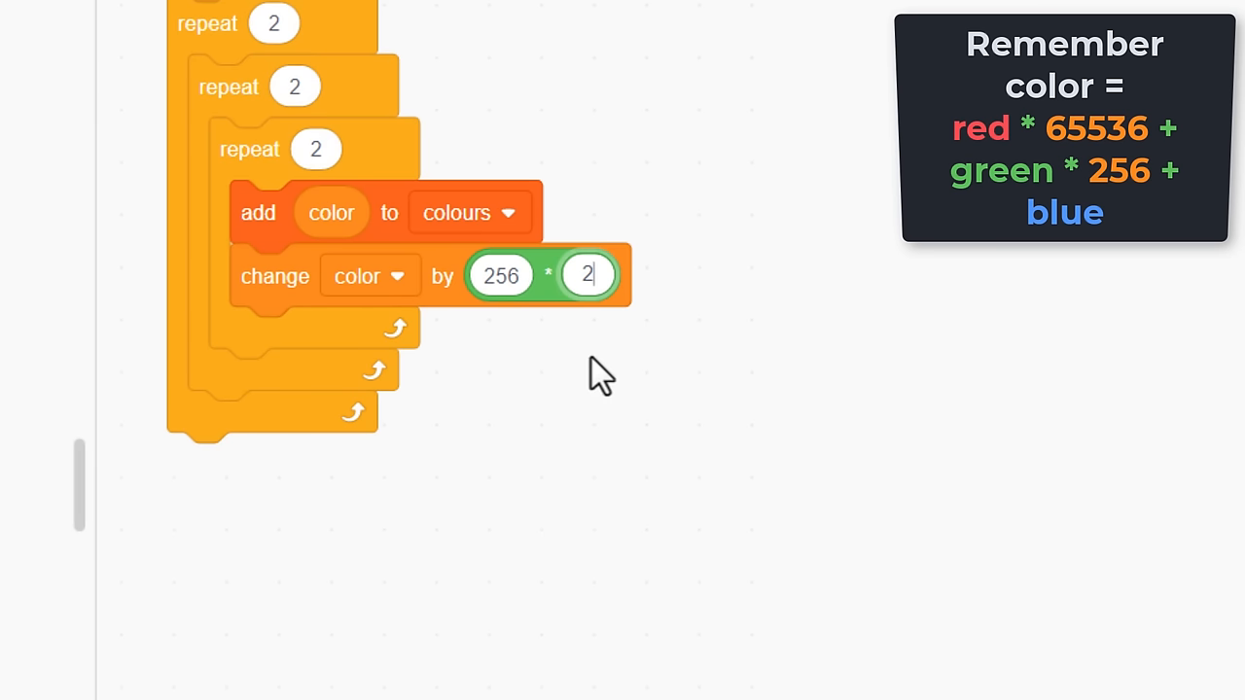
{"action": "left_click_drag", "start_coordinate": [544, 274], "coordinate": [554, 372]}
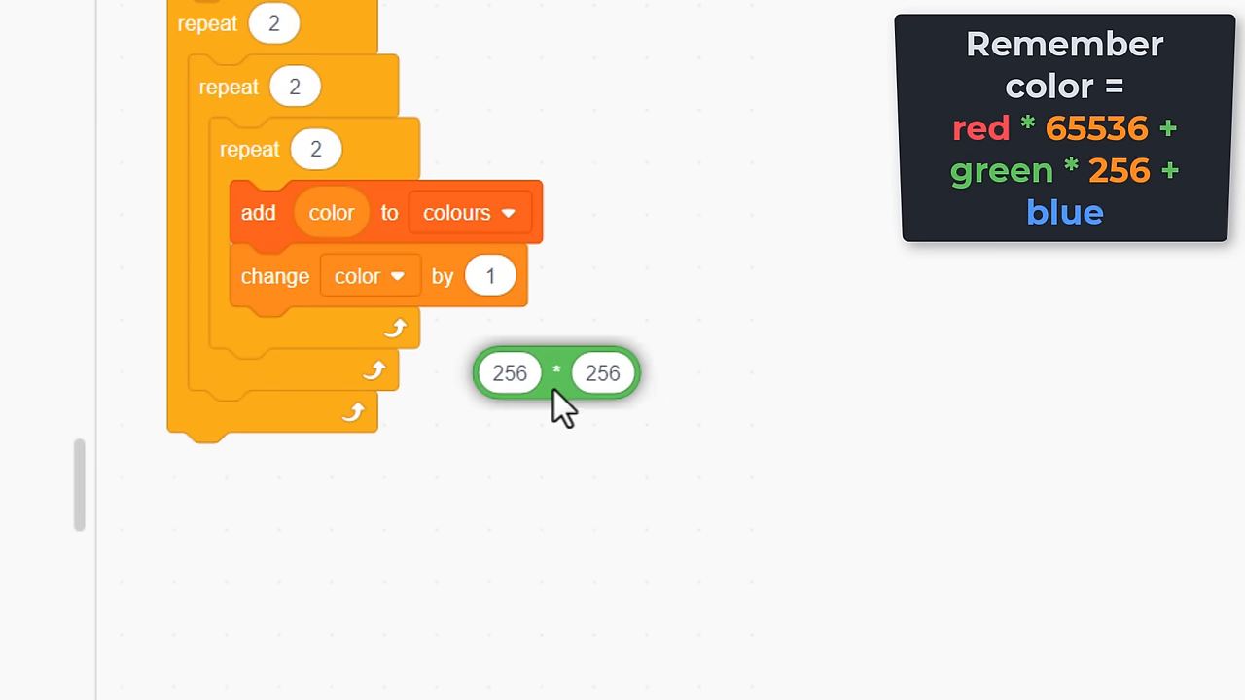
{"action": "left_click", "coordinate": [556, 372]}
{"action": "type", "text": "8"}
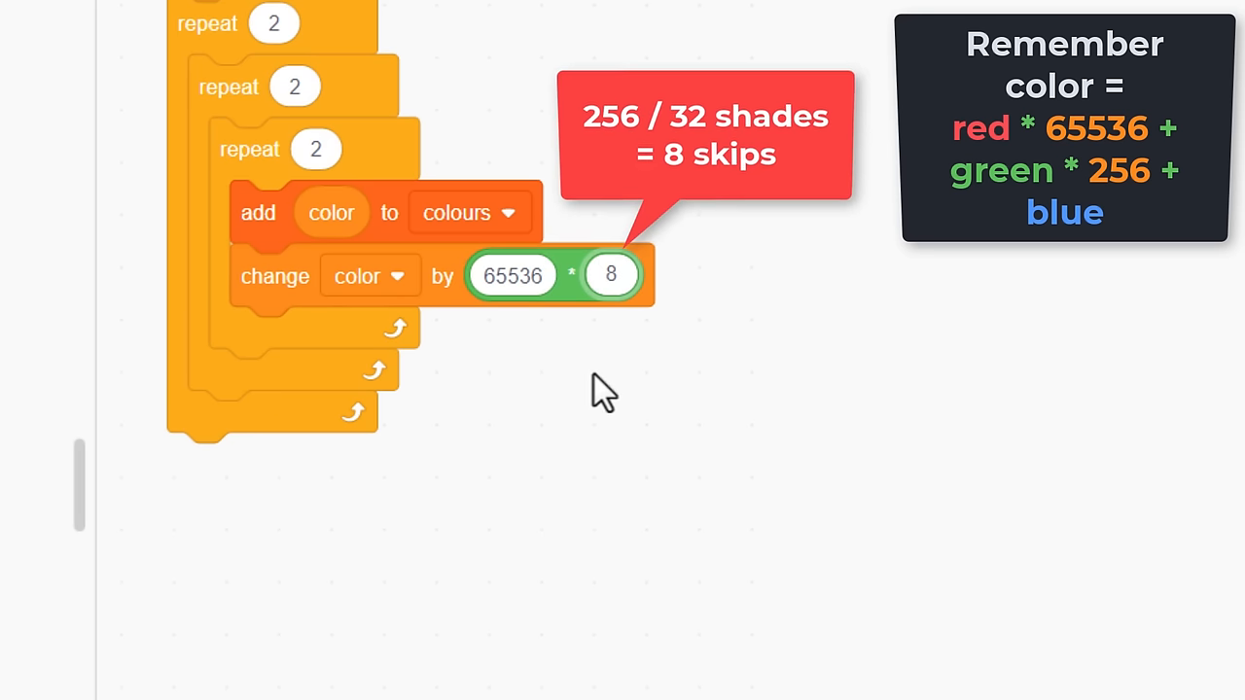
Step: Set the color change to 524288, with resets of 2048 - 524288*2 and 16 - 2048*2
{"action": "left_click_drag", "start_coordinate": [555, 273], "coordinate": [523, 386]}
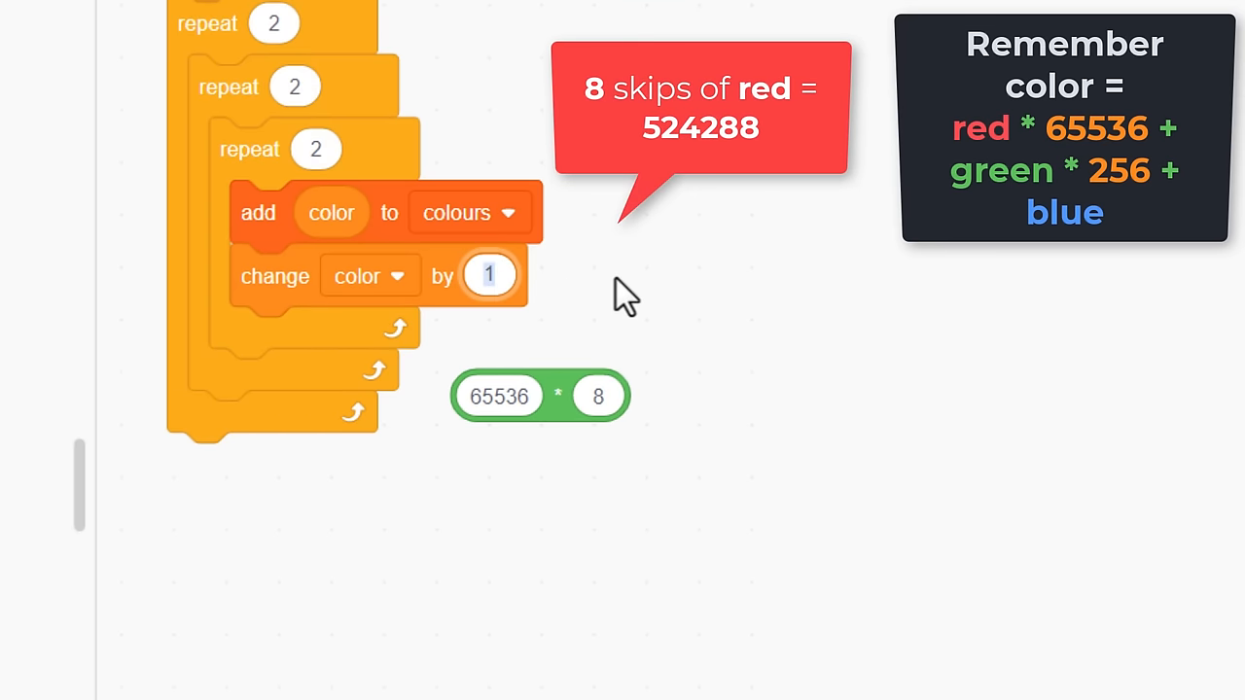
{"action": "type", "text": "524"}
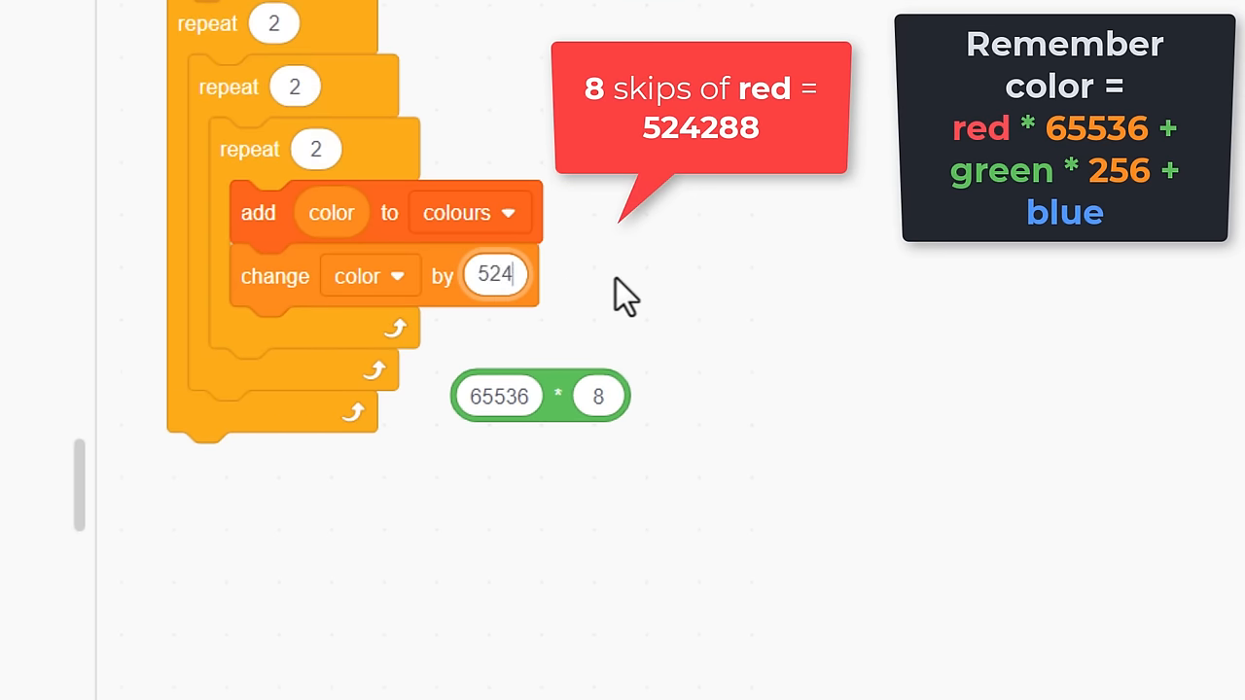
{"action": "left_click", "coordinate": [539, 396]}
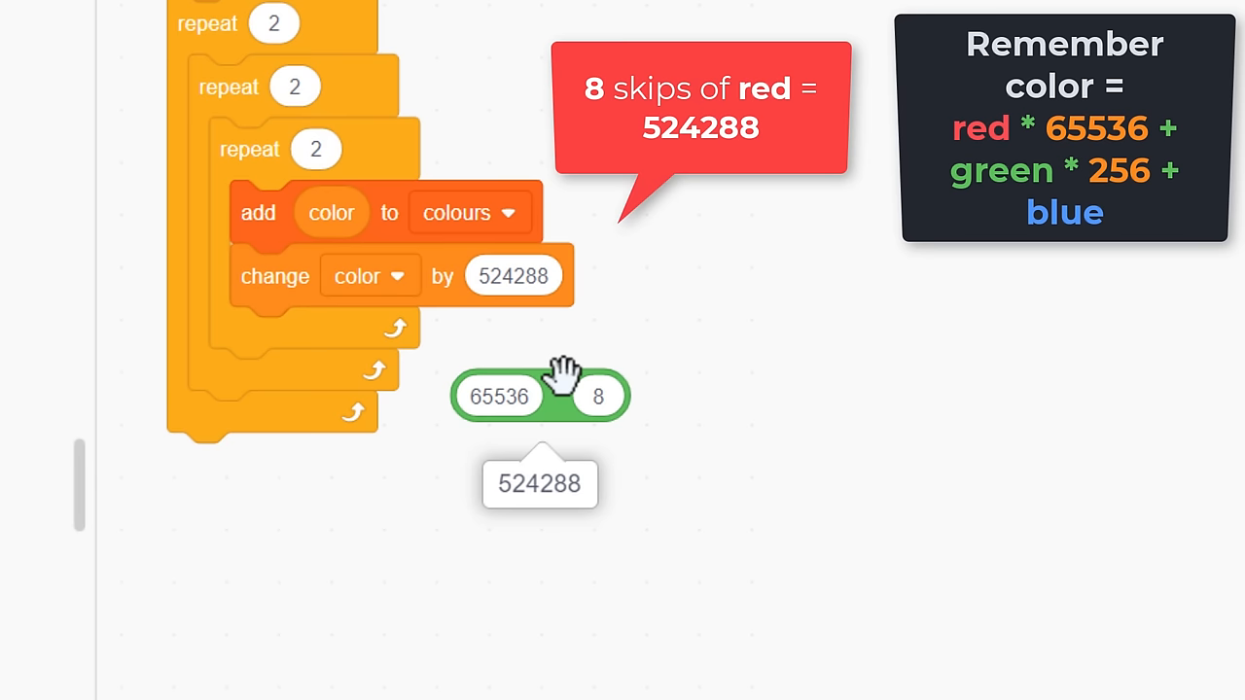
{"action": "mouse_move", "coordinate": [562, 381]}
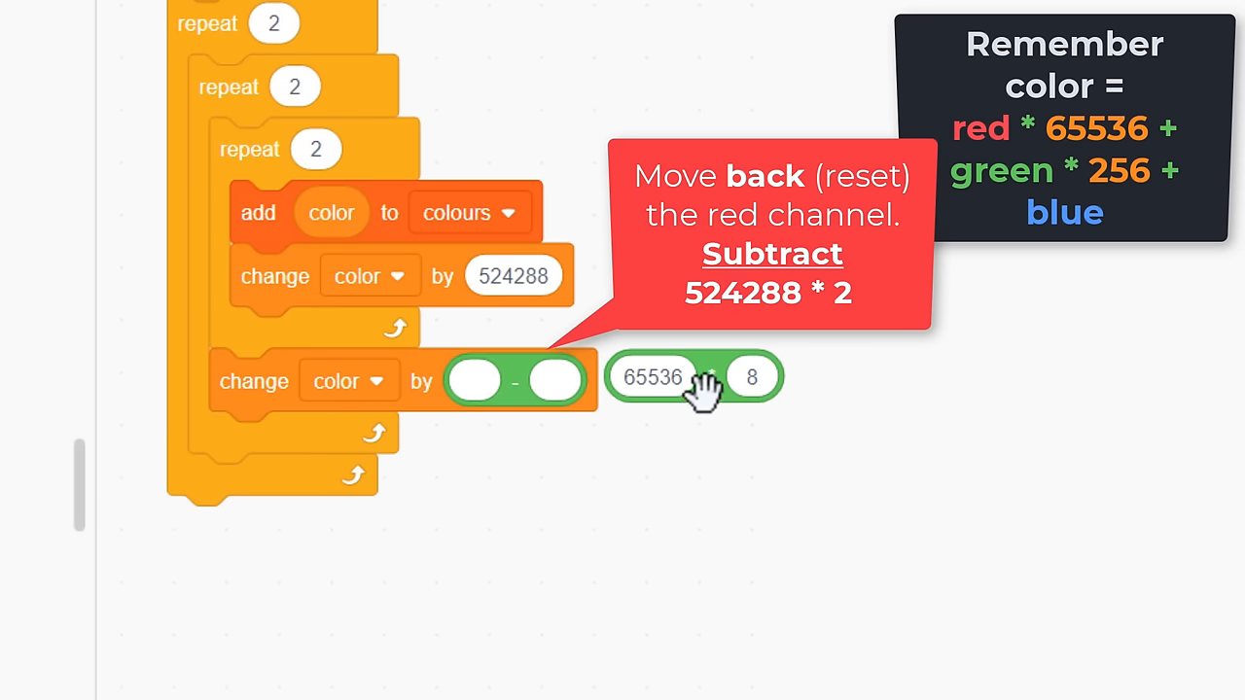
{"action": "left_click_drag", "start_coordinate": [694, 377], "coordinate": [629, 78]}
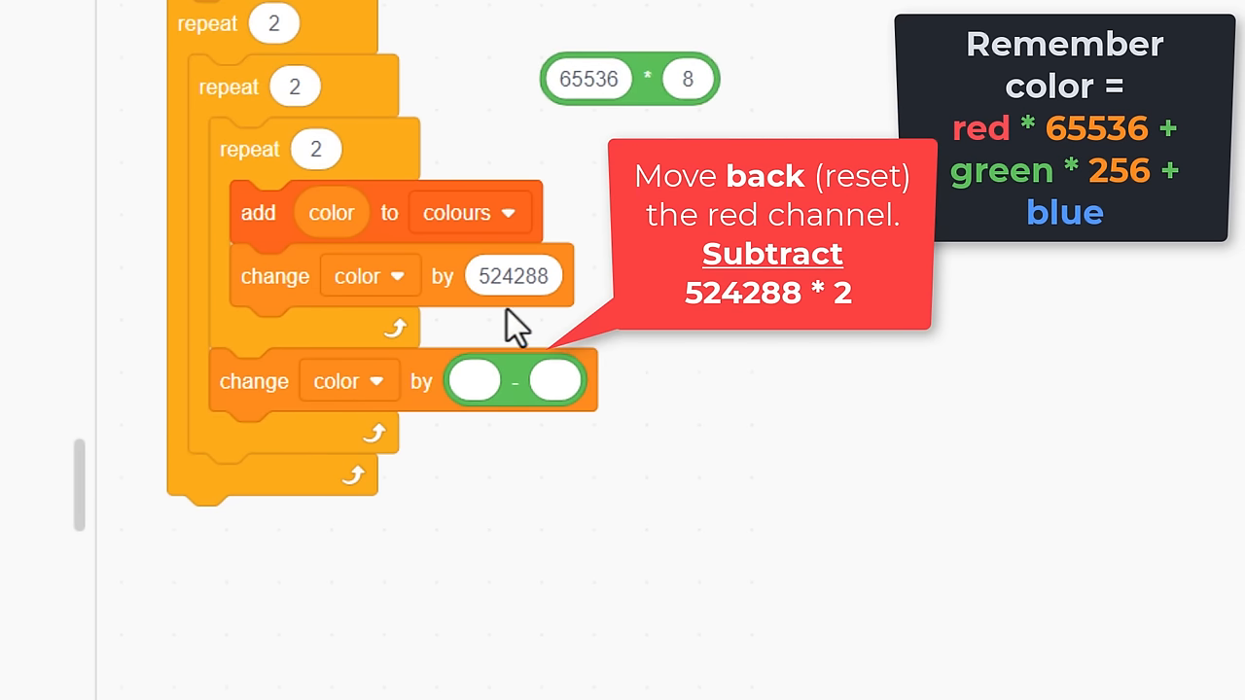
{"action": "left_click", "coordinate": [513, 275]}
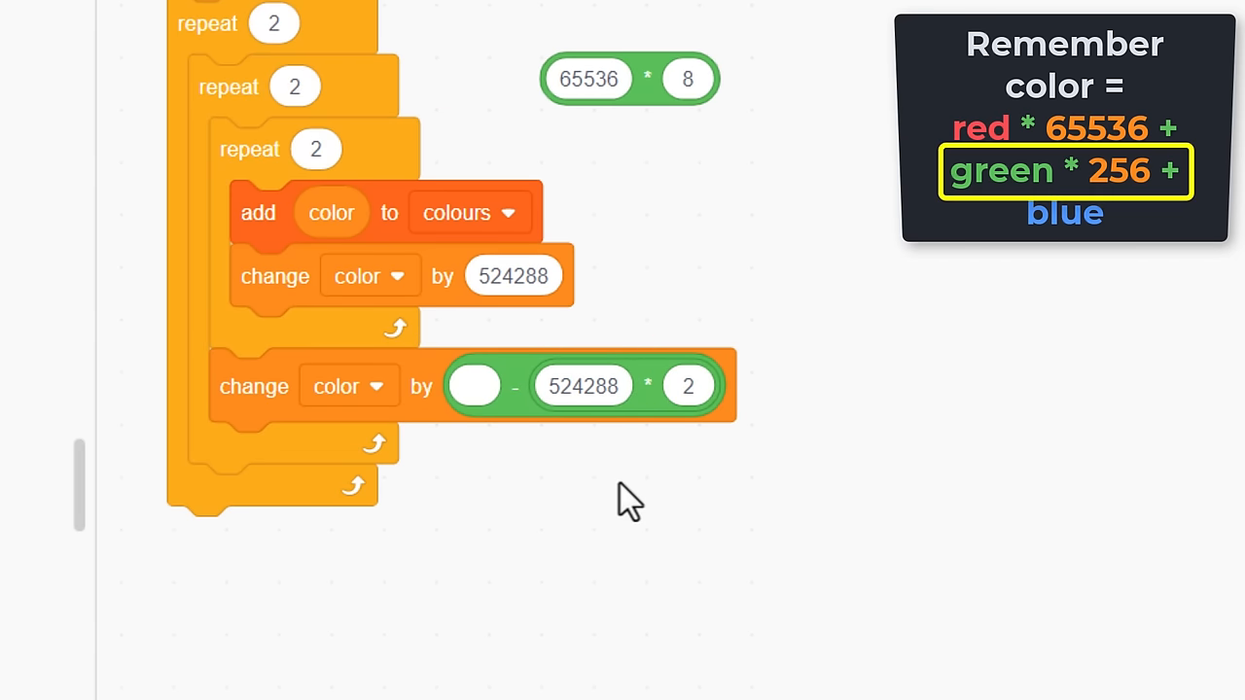
{"action": "left_click_drag", "start_coordinate": [627, 78], "coordinate": [564, 467]}
{"action": "type", "text": "2048"}
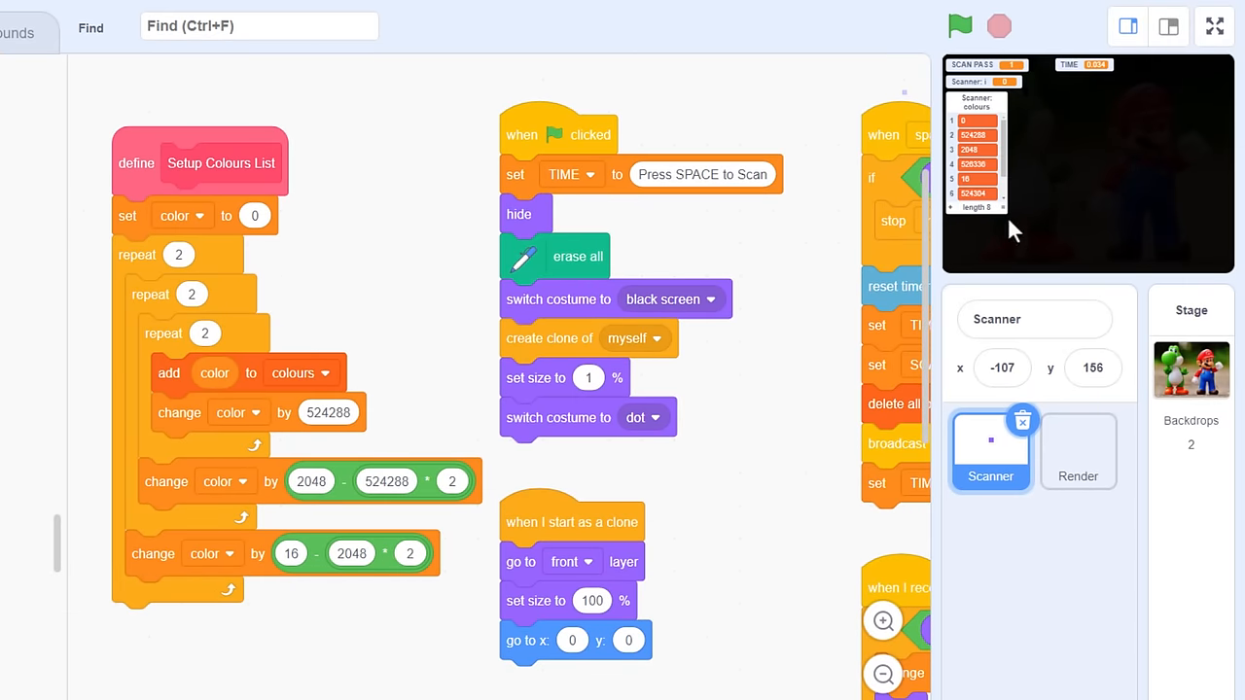
Step: End the space-key script with broadcast and wait of a new 'Scan Complete' message
{"action": "left_click", "coordinate": [1167, 26]}
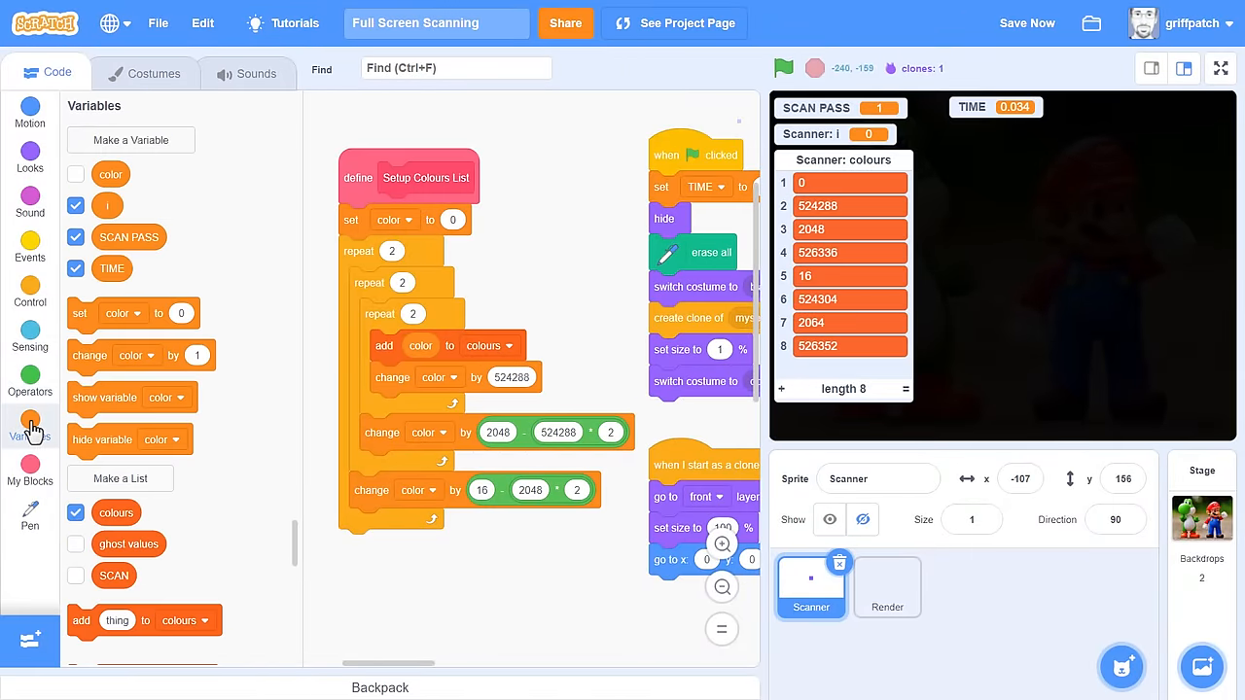
{"action": "left_click", "coordinate": [30, 379]}
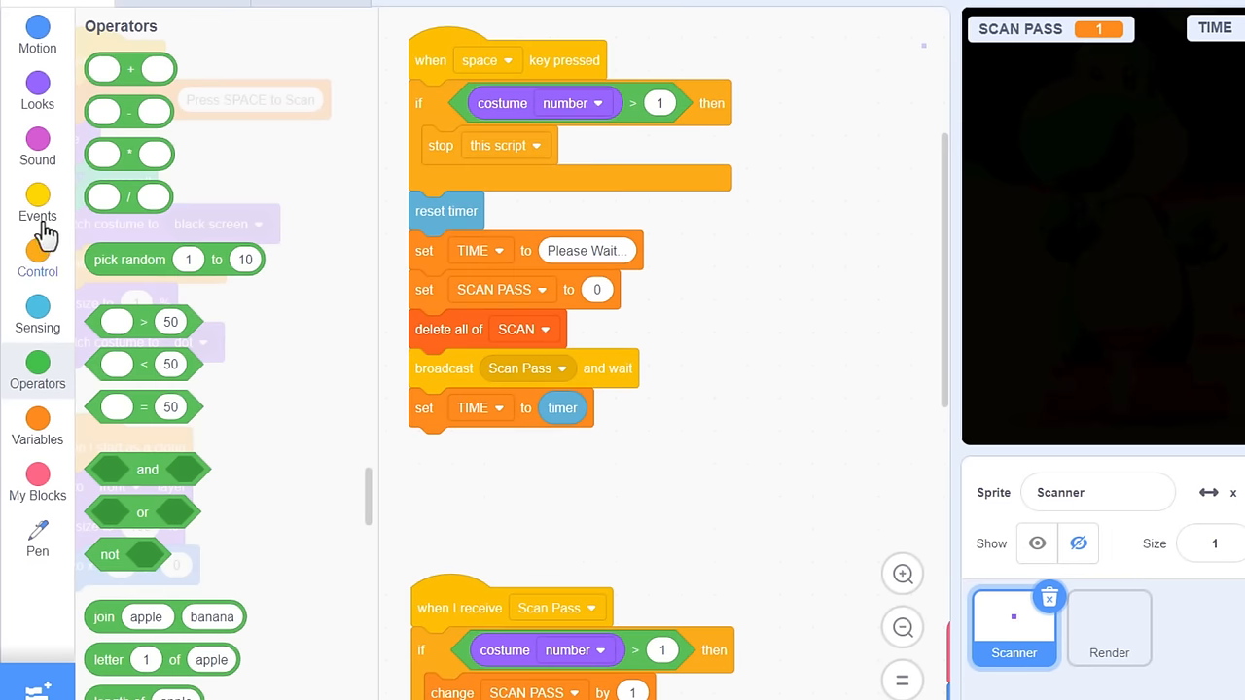
{"action": "left_click", "coordinate": [37, 204]}
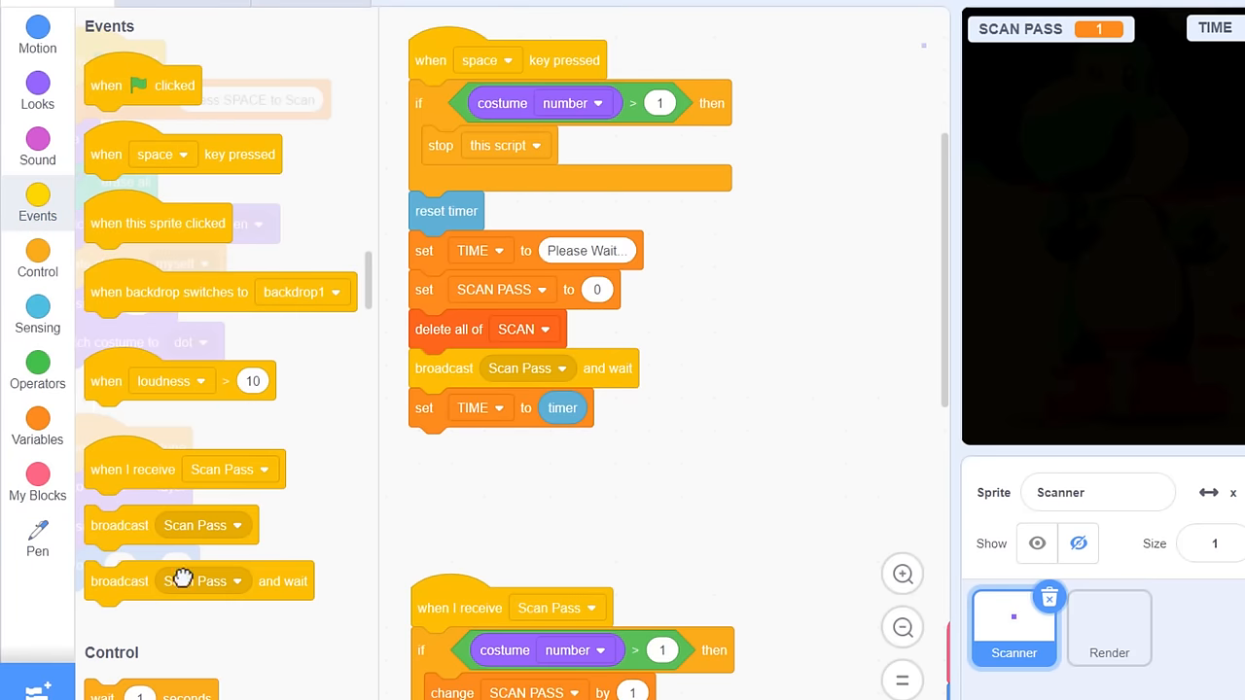
{"action": "left_click", "coordinate": [561, 448]}
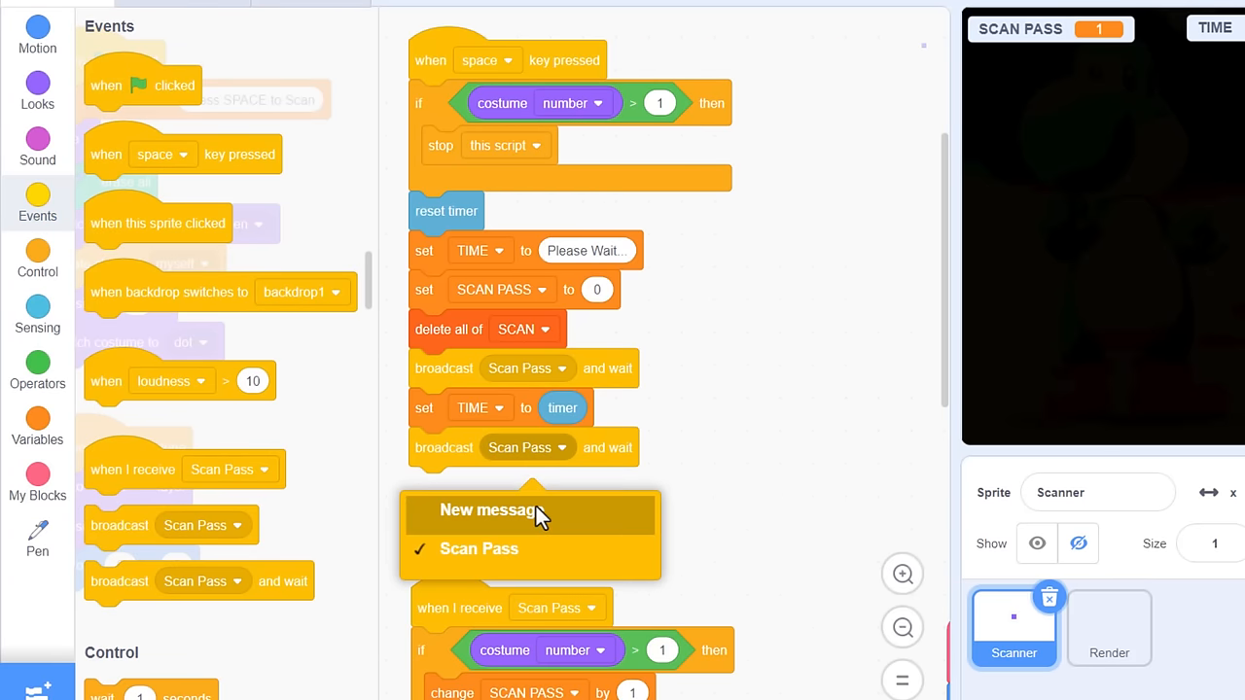
{"action": "left_click", "coordinate": [488, 510]}
{"action": "type", "text": "Scan Complete"}
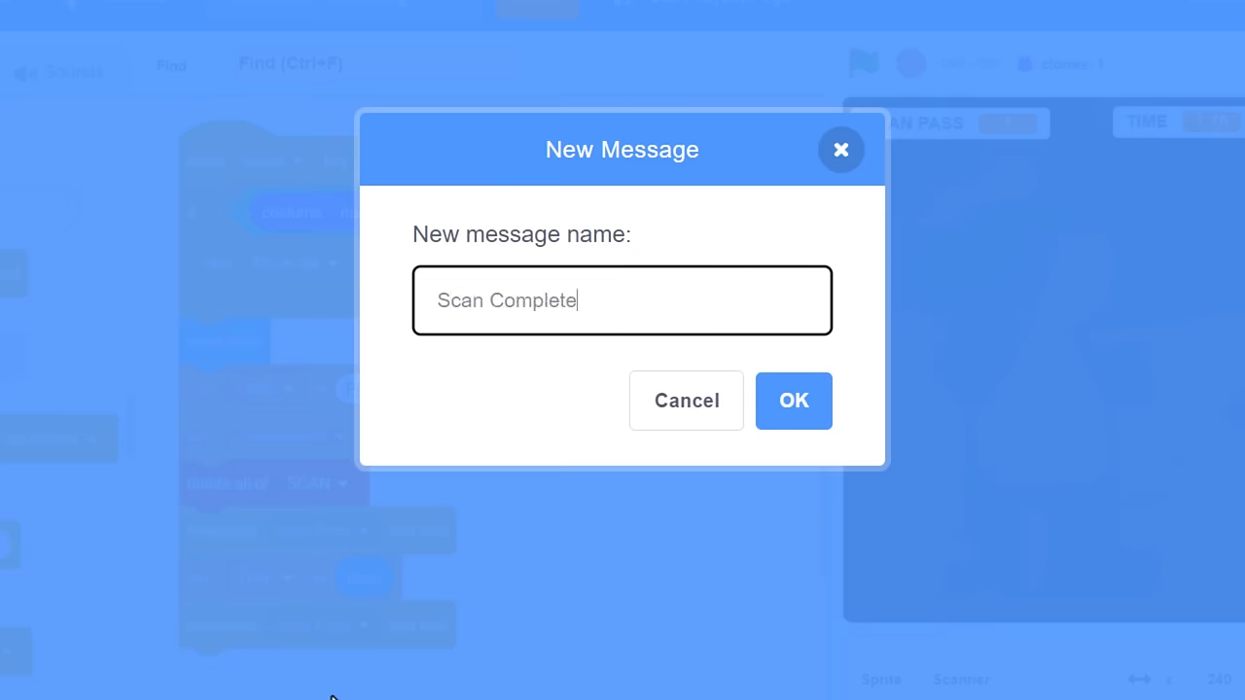
{"action": "left_click", "coordinate": [793, 400]}
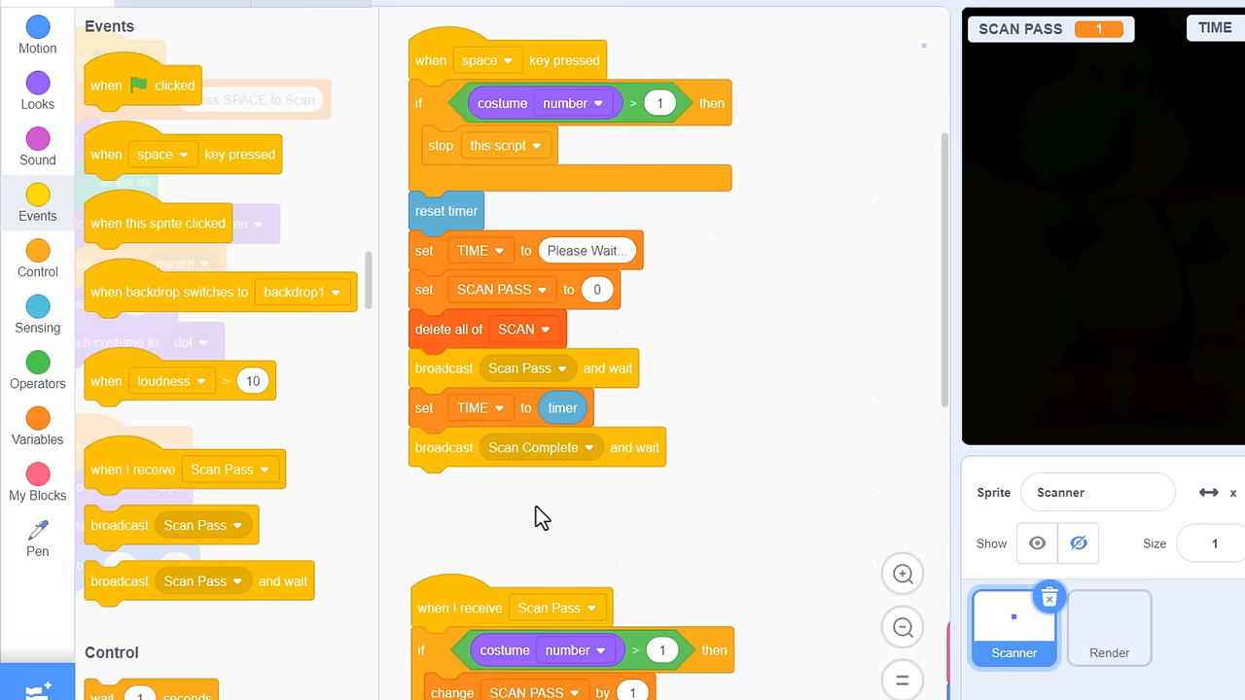
Step: Add a when I receive Scan Complete hat that hides the Scanner
{"action": "scroll", "scroll_direction": "down", "scroll_amount": 3}
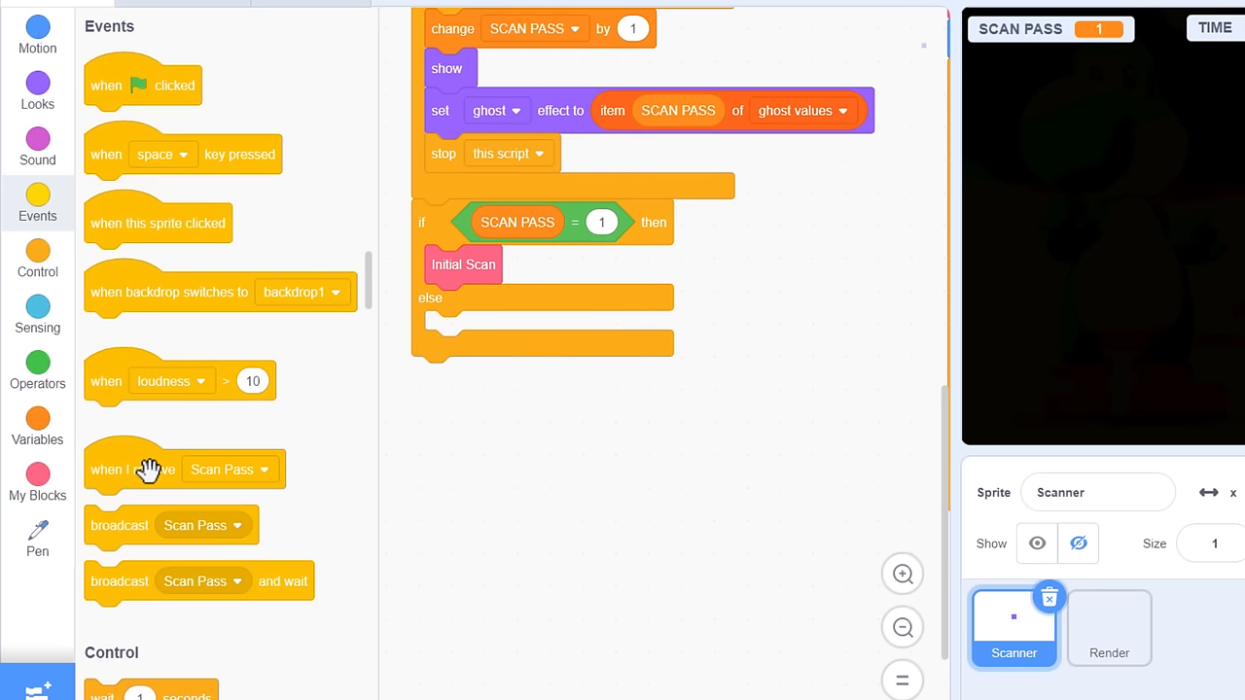
{"action": "left_click", "coordinate": [562, 437]}
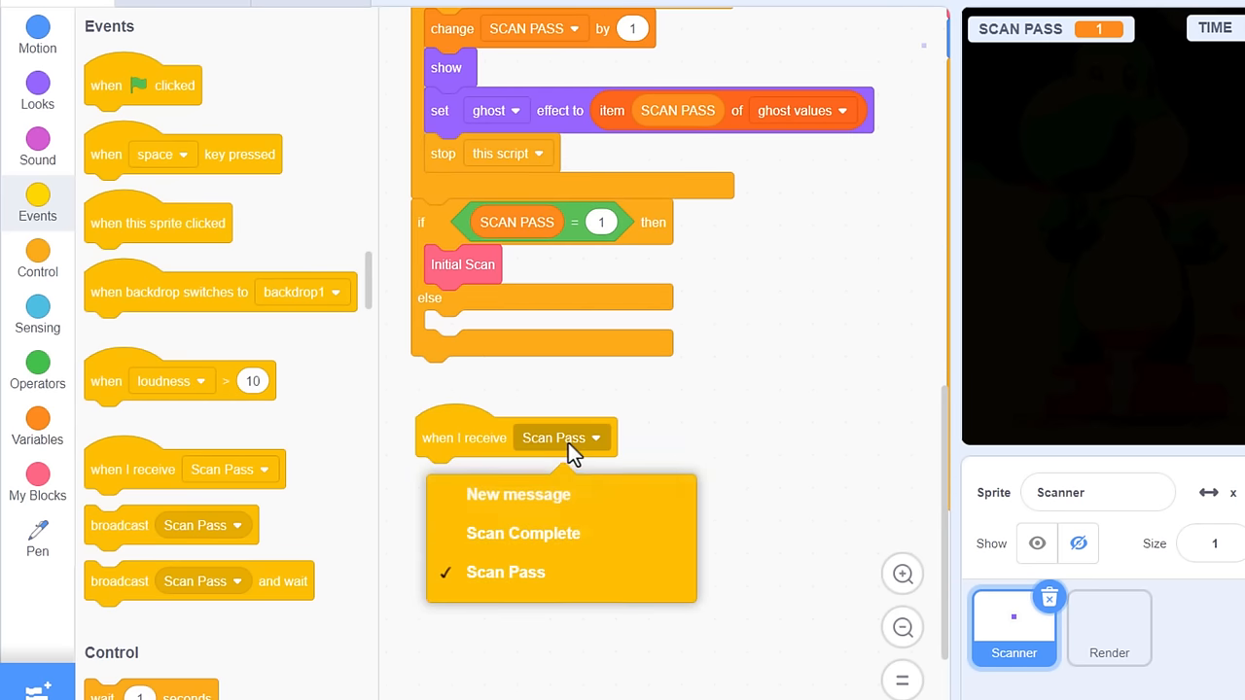
{"action": "left_click", "coordinate": [522, 533]}
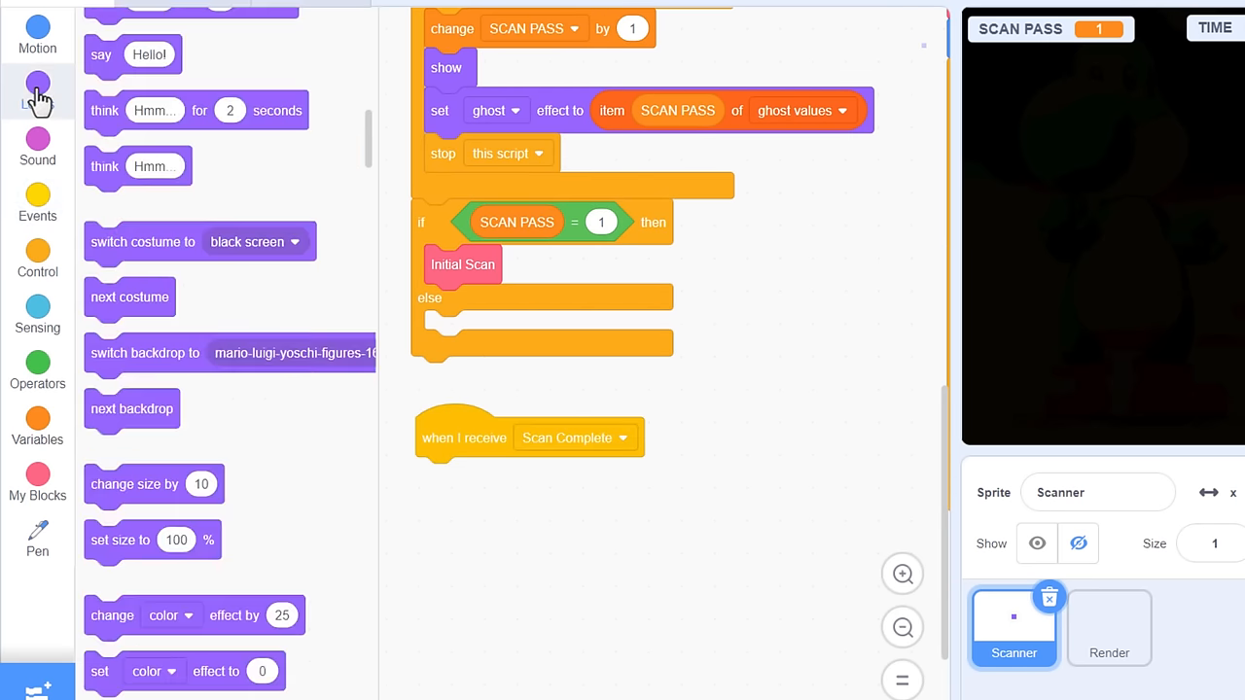
{"action": "scroll", "scroll_direction": "down", "scroll_amount": 3}
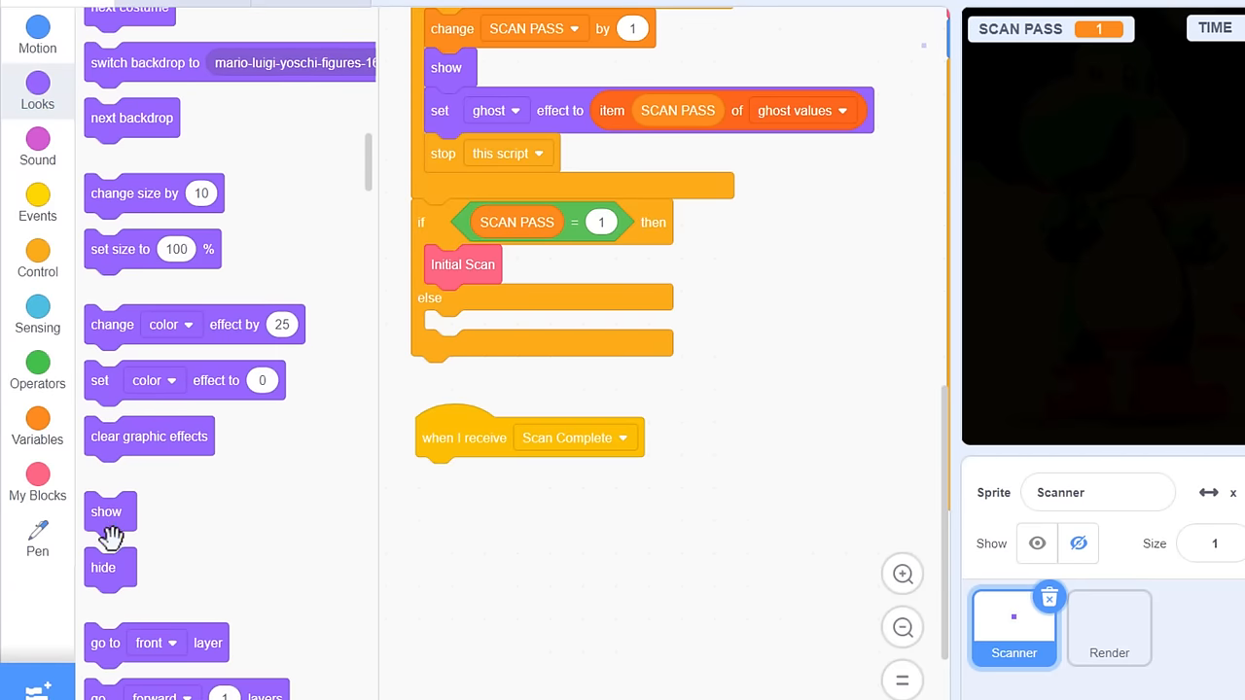
{"action": "left_click_drag", "start_coordinate": [103, 566], "coordinate": [431, 476]}
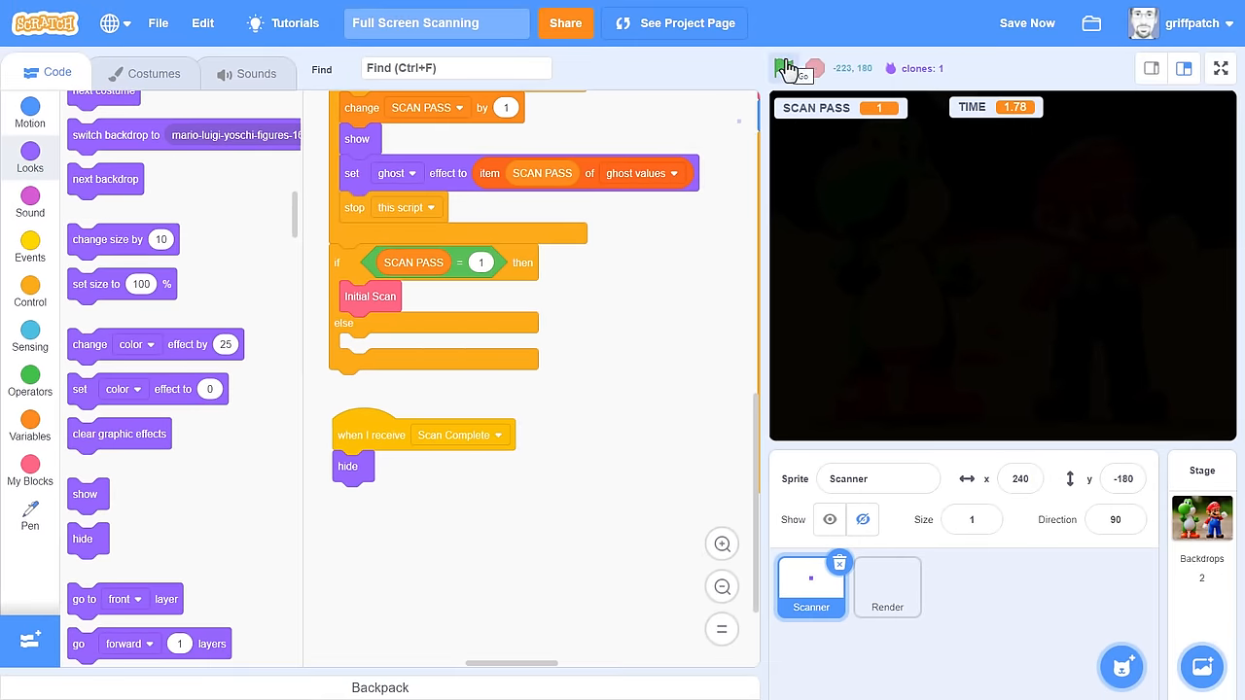
Step: Run the project to see the full Yoda and Mario photo full screen, then exit
{"action": "left_click", "coordinate": [1220, 68]}
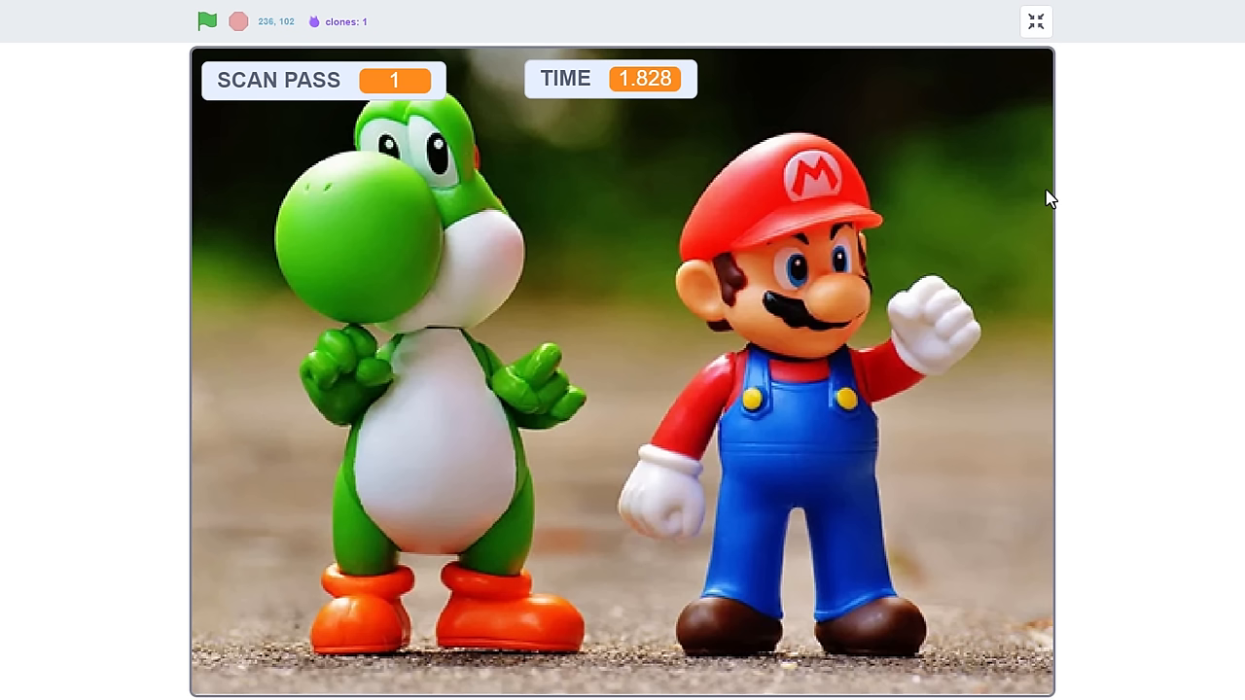
{"action": "mouse_move", "coordinate": [1035, 21]}
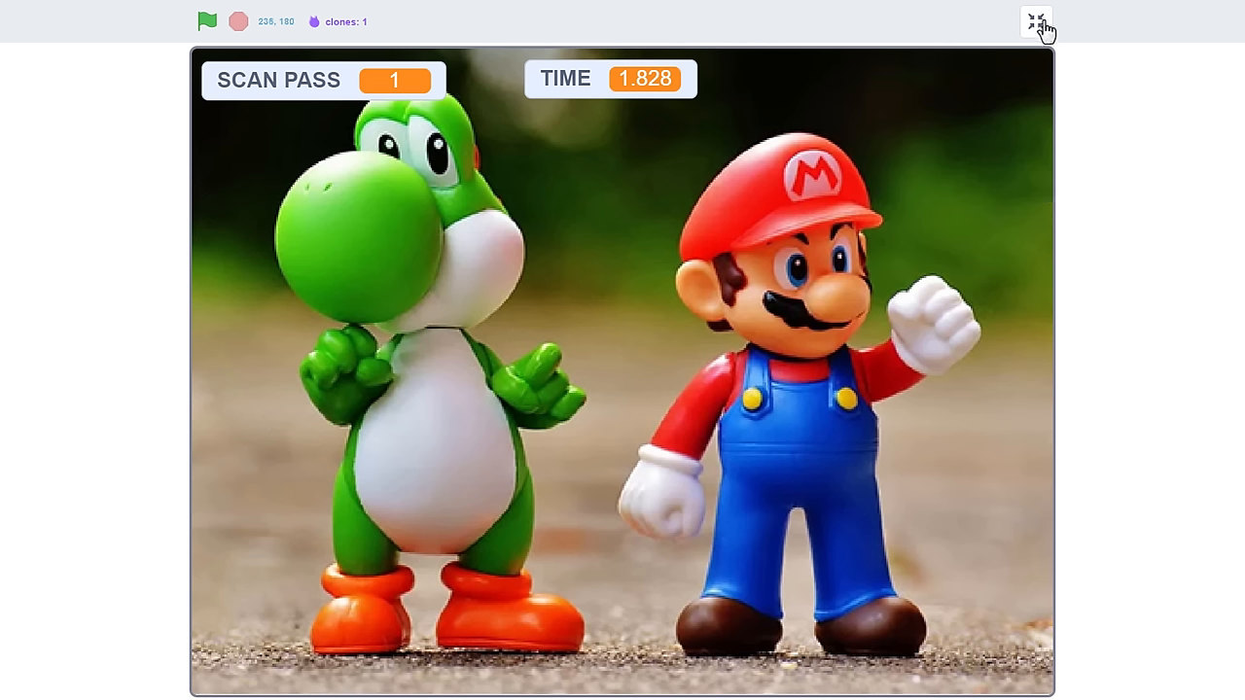
{"action": "left_click", "coordinate": [1035, 20]}
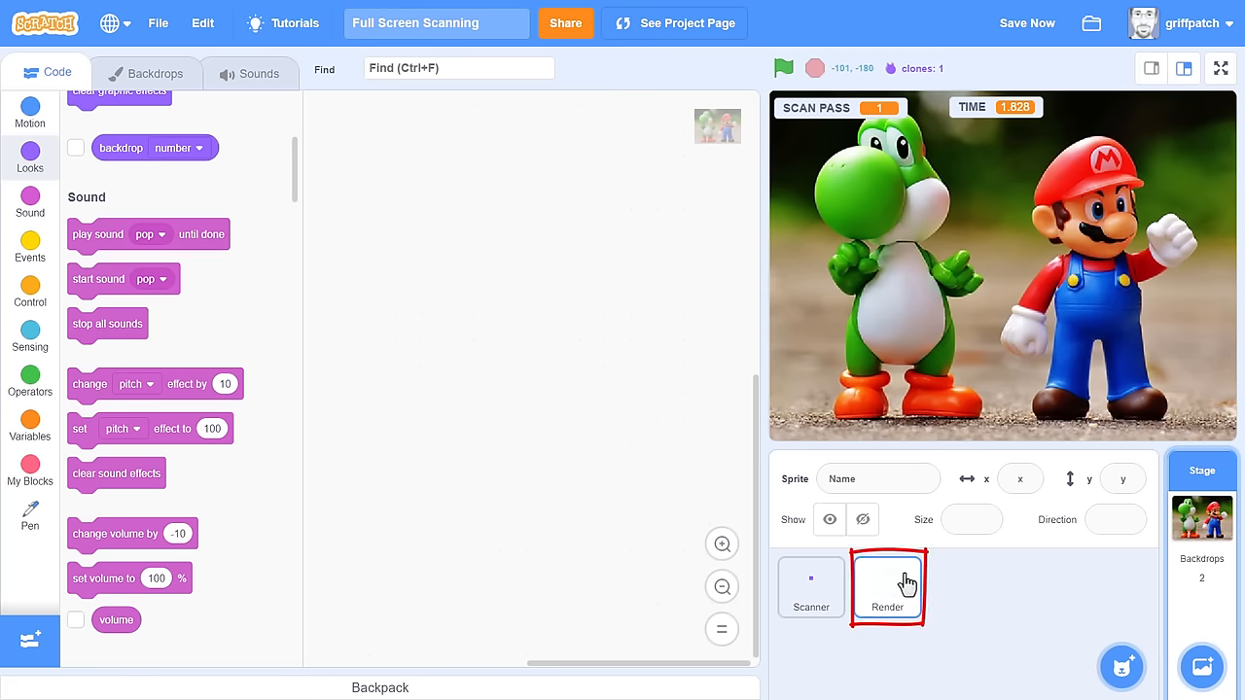
Step: Make Render's pen colour 16 times the SCAN item and view the brighter photo full screen
{"action": "left_click", "coordinate": [886, 587]}
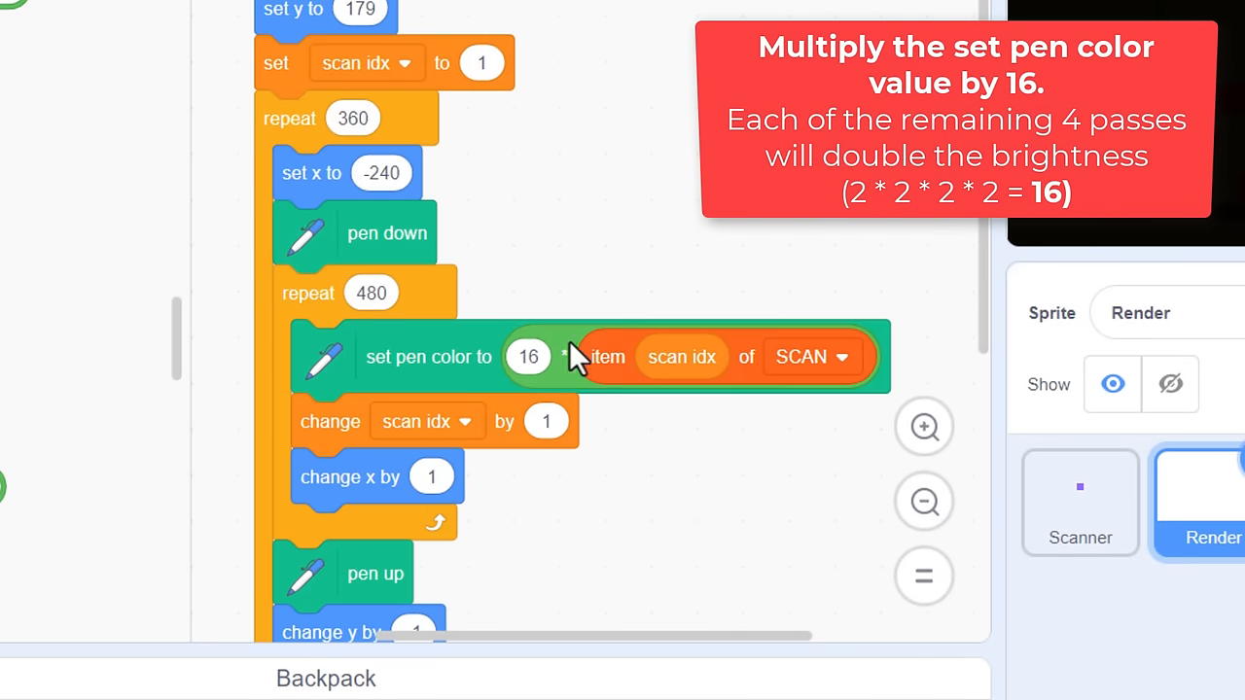
{"action": "mouse_move", "coordinate": [525, 197]}
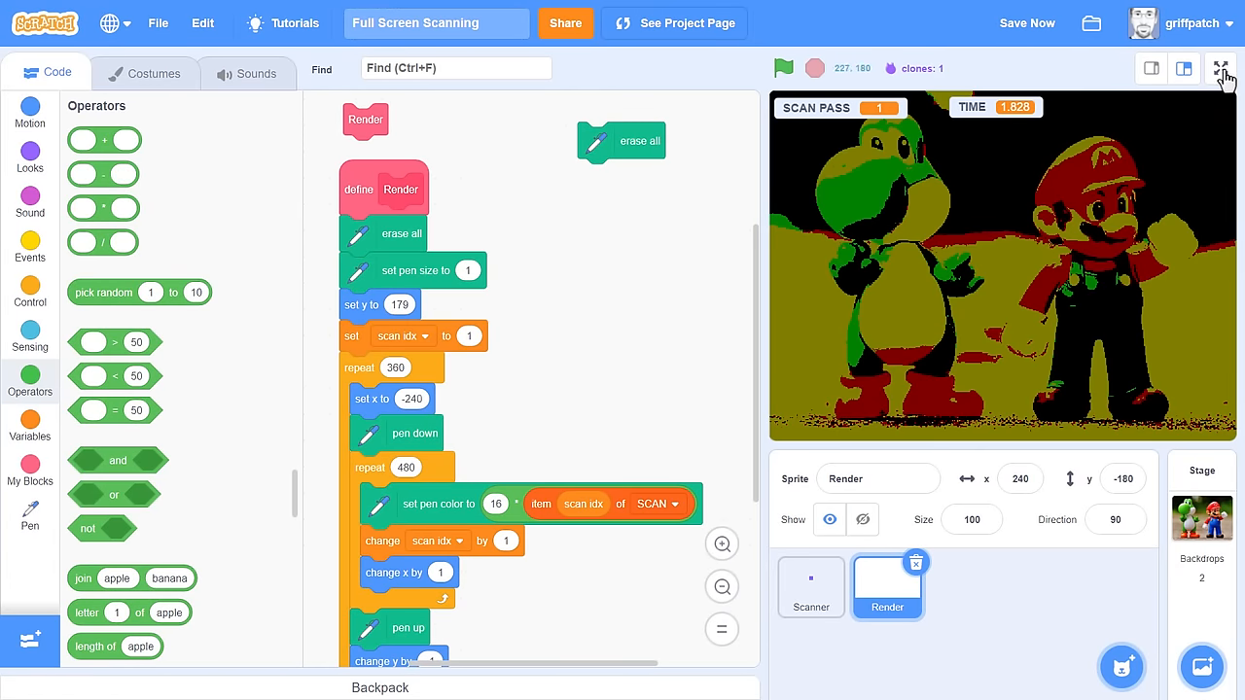
{"action": "left_click", "coordinate": [1224, 69]}
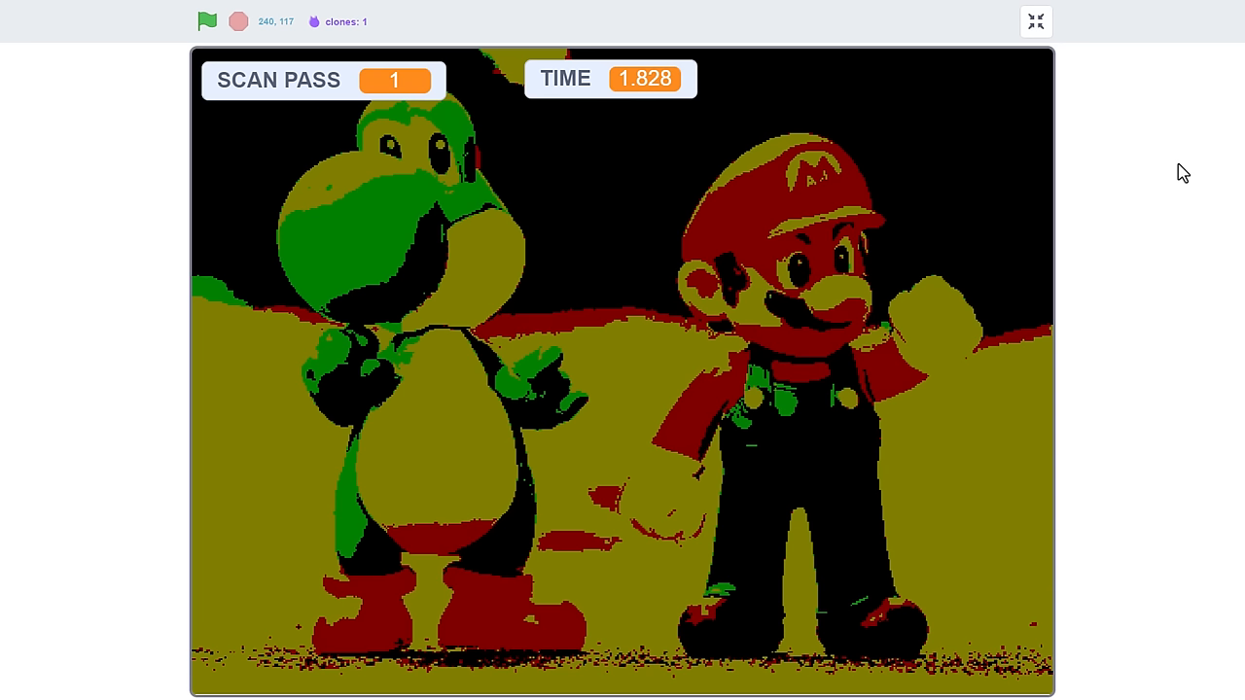
{"action": "mouse_move", "coordinate": [899, 159]}
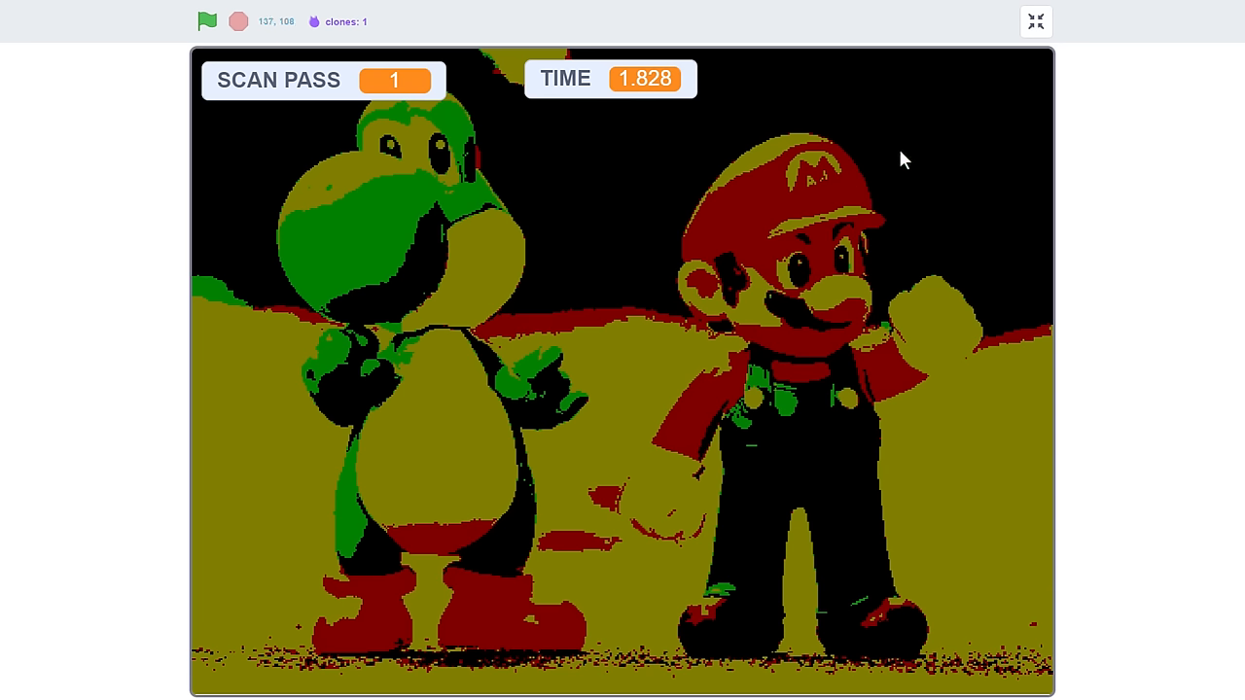
{"action": "left_click", "coordinate": [1035, 22]}
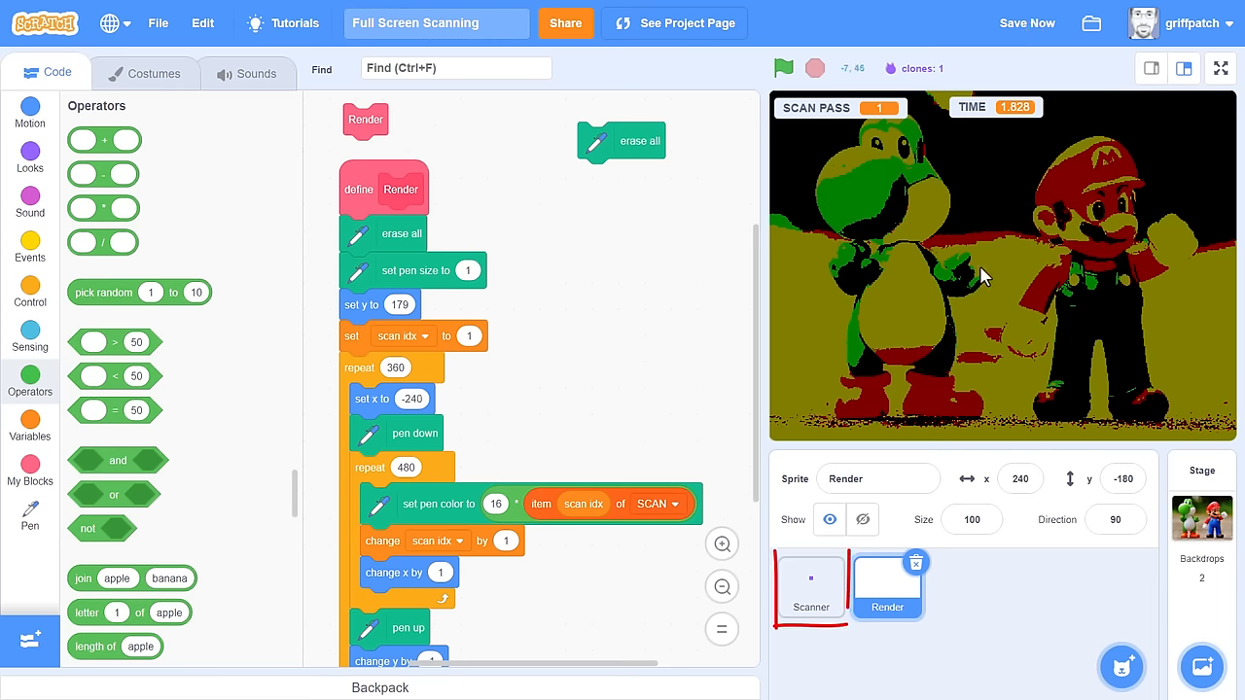
Step: Make Scan Pass call Initial Scan when SCAN PASS = 1, else Scan; repeat the broadcast twice
{"action": "left_click", "coordinate": [810, 588]}
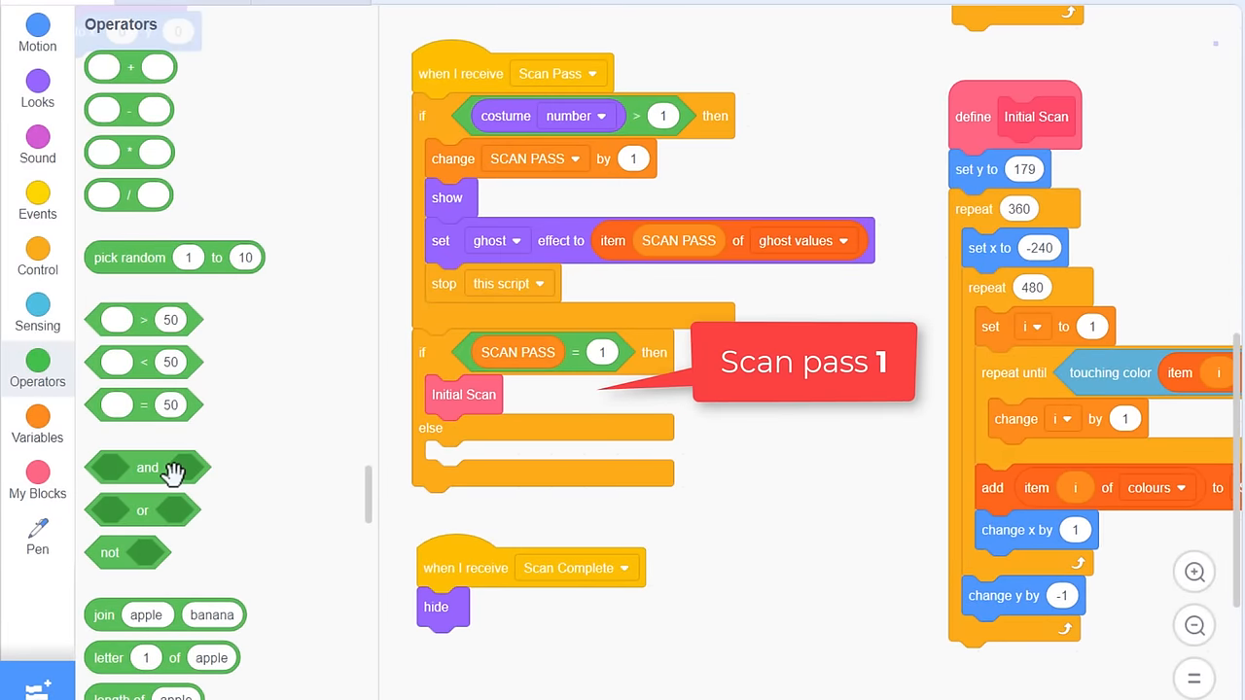
{"action": "left_click", "coordinate": [37, 477]}
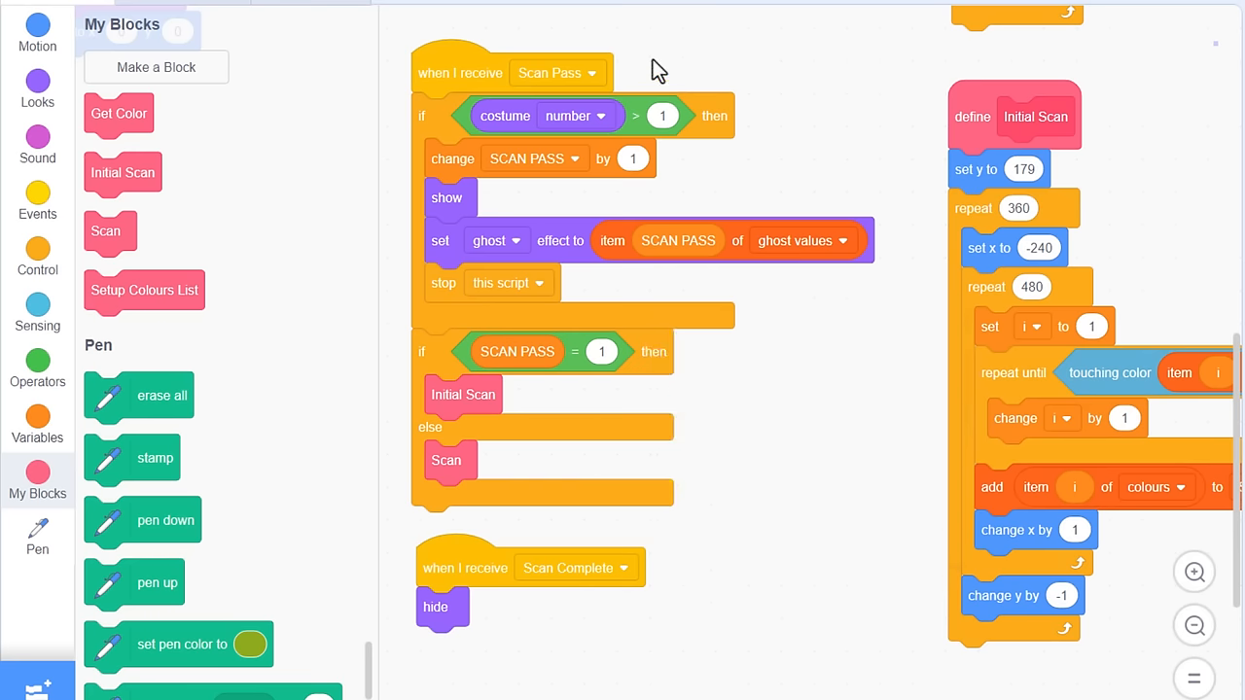
{"action": "scroll", "scroll_direction": "up", "scroll_amount": 3}
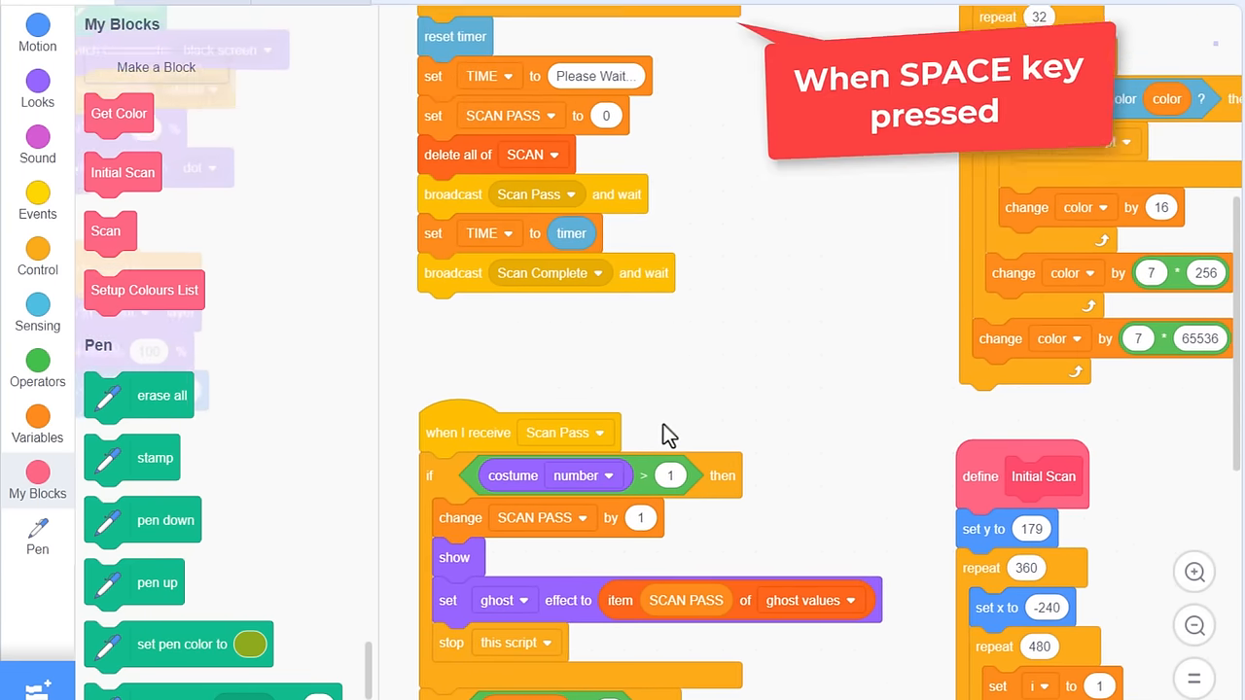
{"action": "scroll", "scroll_direction": "up", "scroll_amount": 3}
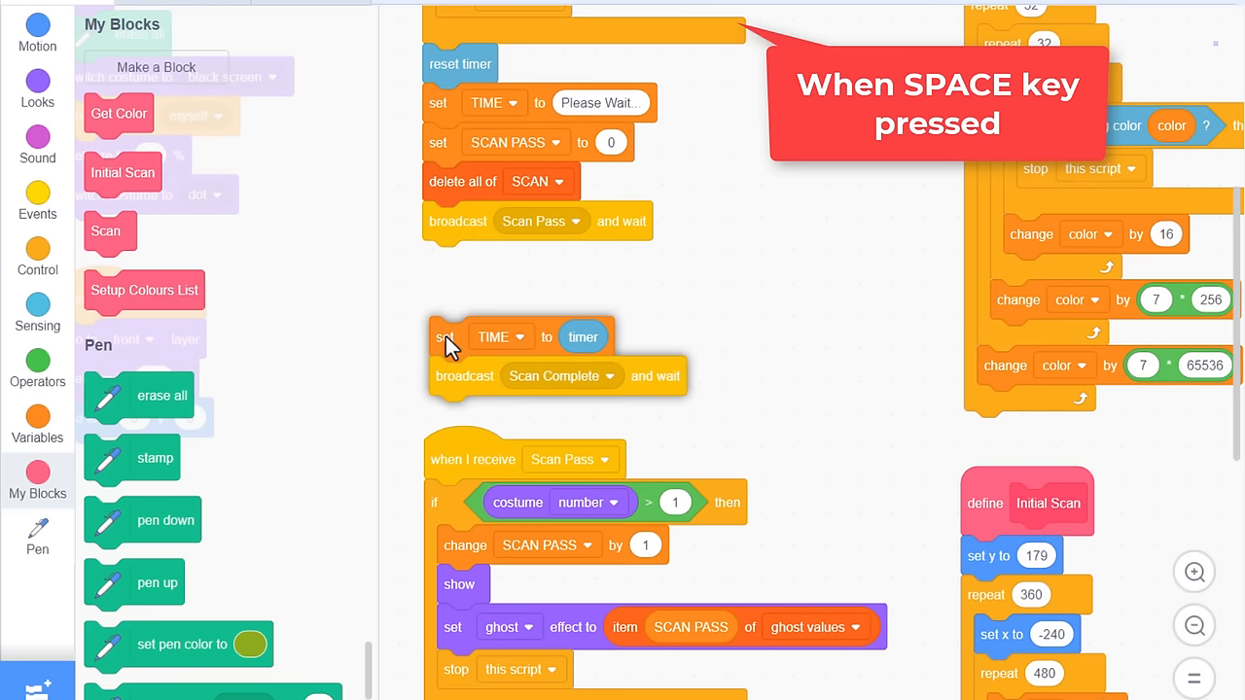
{"action": "left_click", "coordinate": [37, 258]}
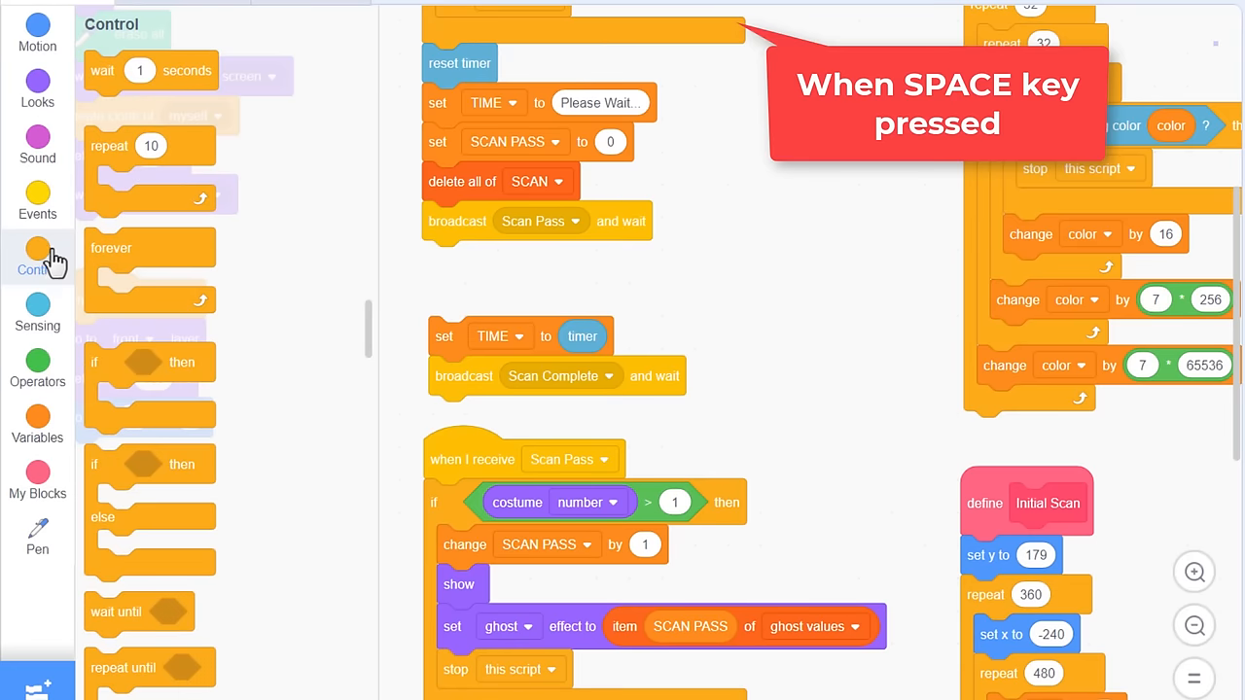
{"action": "left_click_drag", "start_coordinate": [146, 145], "coordinate": [374, 219]}
{"action": "type", "text": "2"}
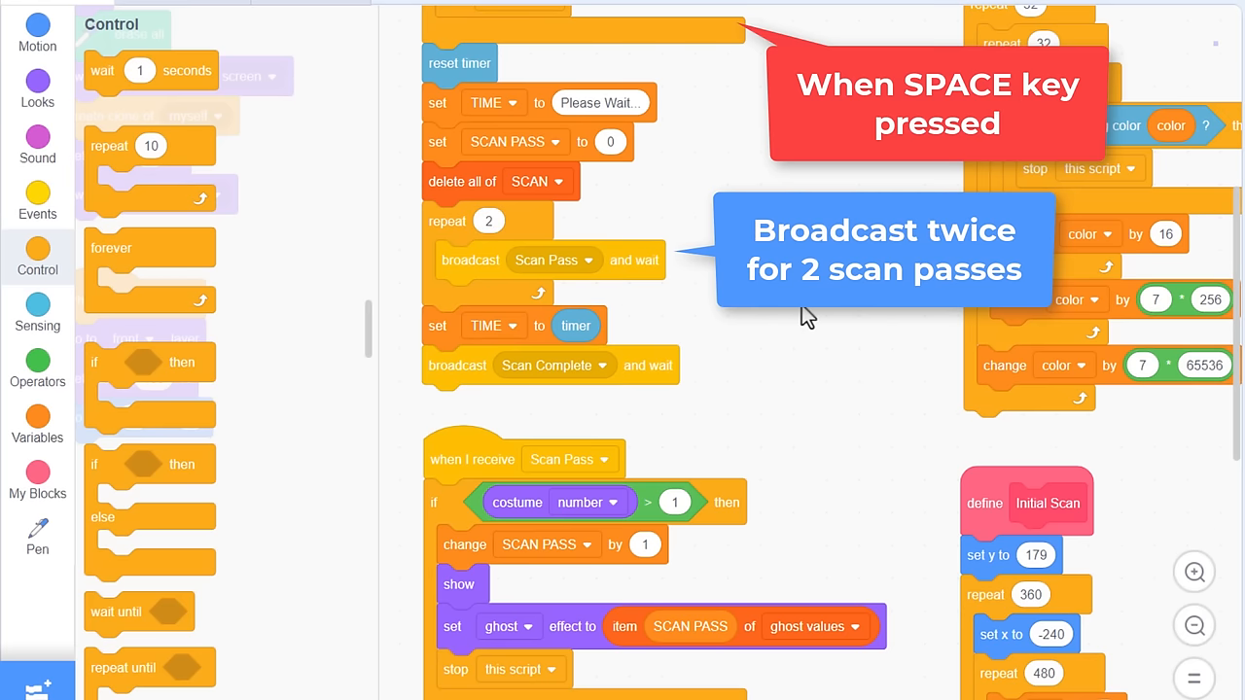
{"action": "mouse_move", "coordinate": [859, 488]}
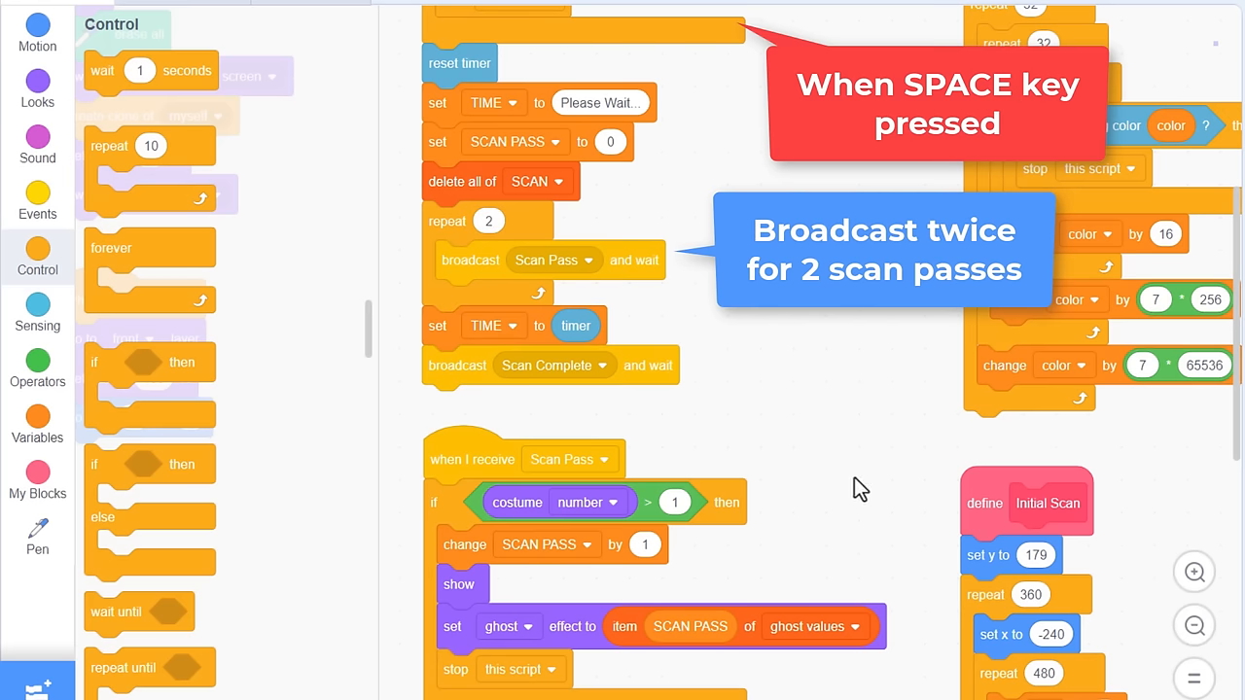
{"action": "scroll", "scroll_direction": "down", "scroll_amount": 3}
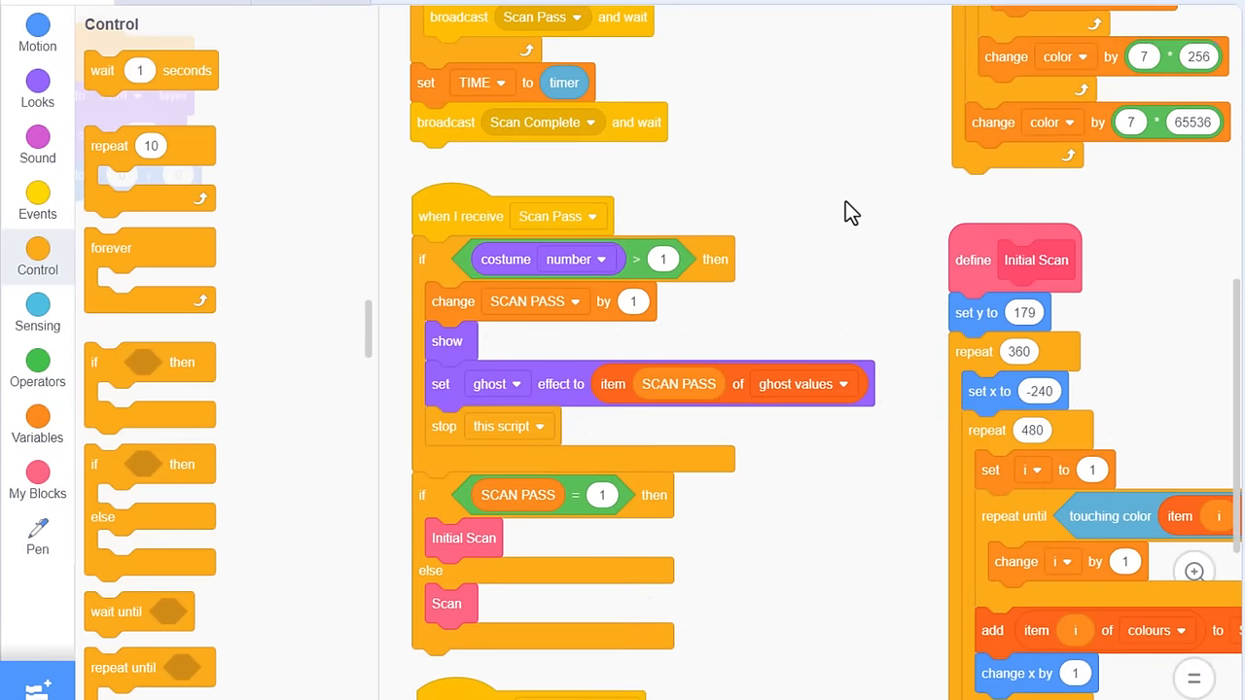
Step: Copy the colour-search loop into Scan's if and pull out an item of SCAN block
{"action": "scroll", "scroll_direction": "down", "scroll_amount": 3}
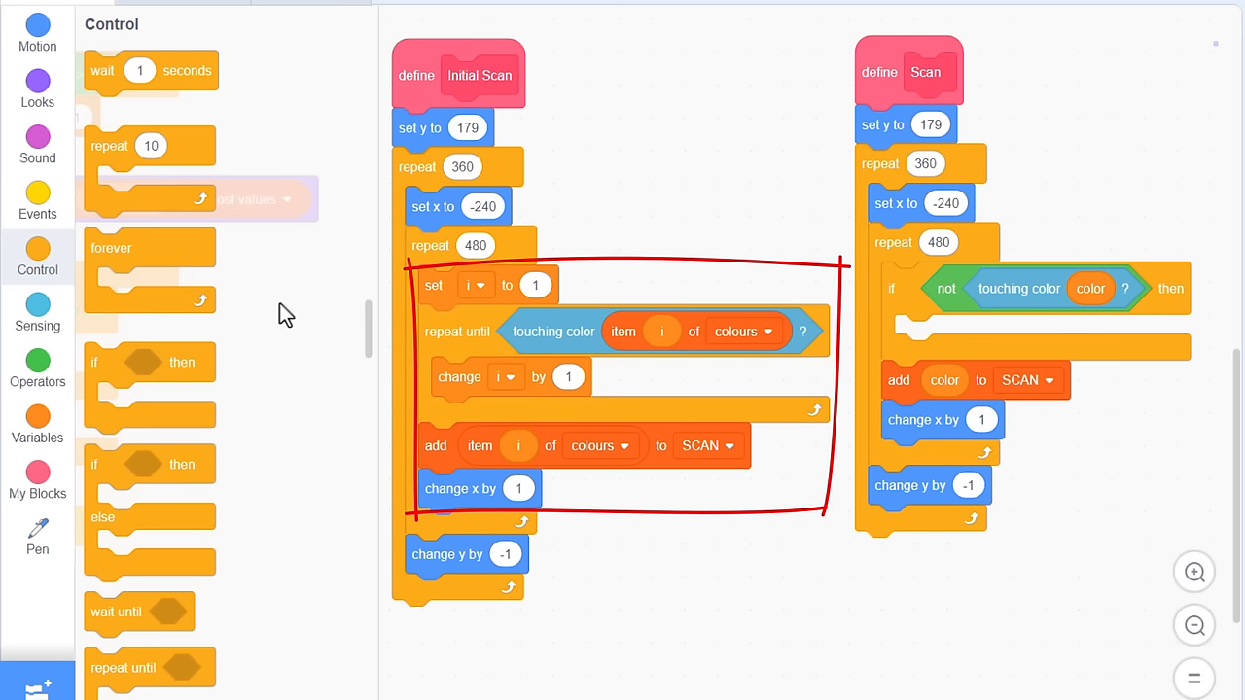
{"action": "mouse_move", "coordinate": [411, 289]}
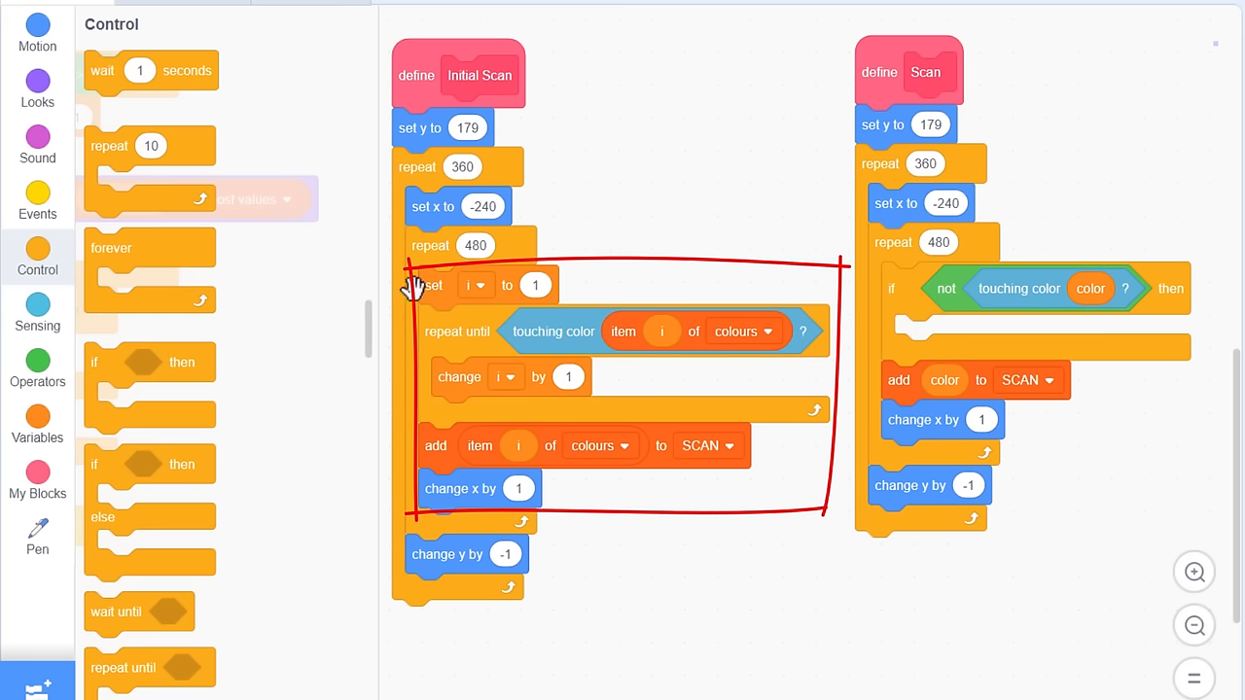
{"action": "left_click_drag", "start_coordinate": [418, 285], "coordinate": [603, 156]}
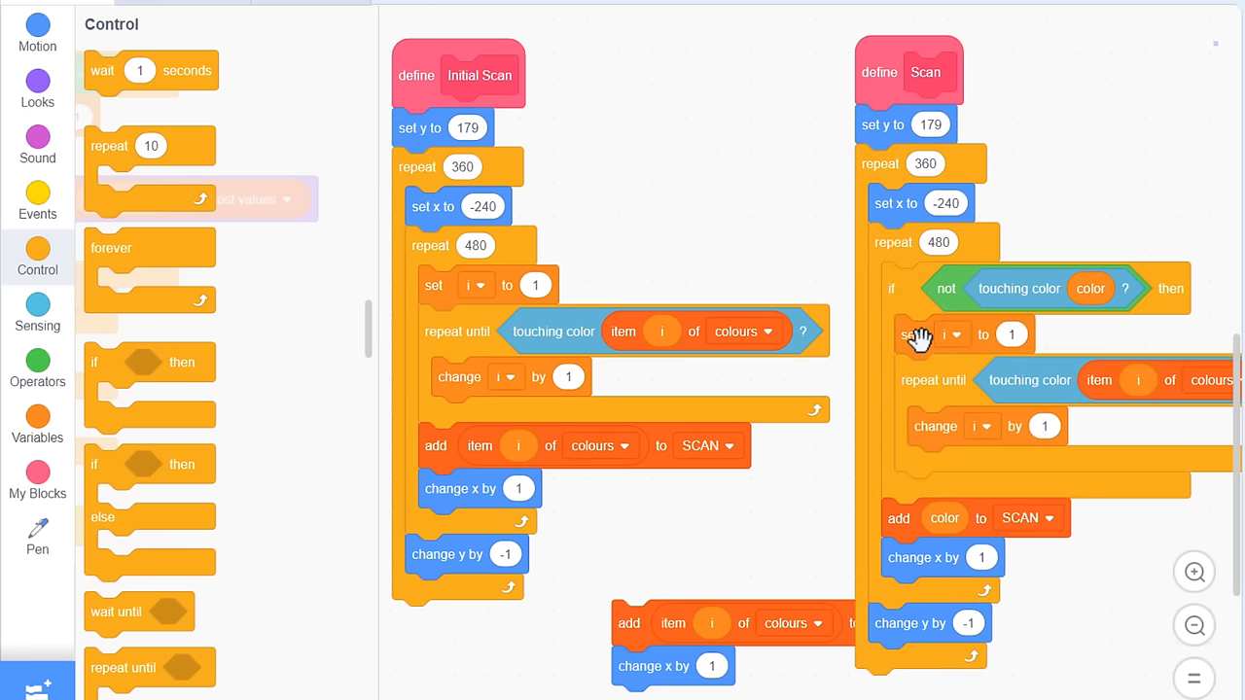
{"action": "mouse_move", "coordinate": [932, 457]}
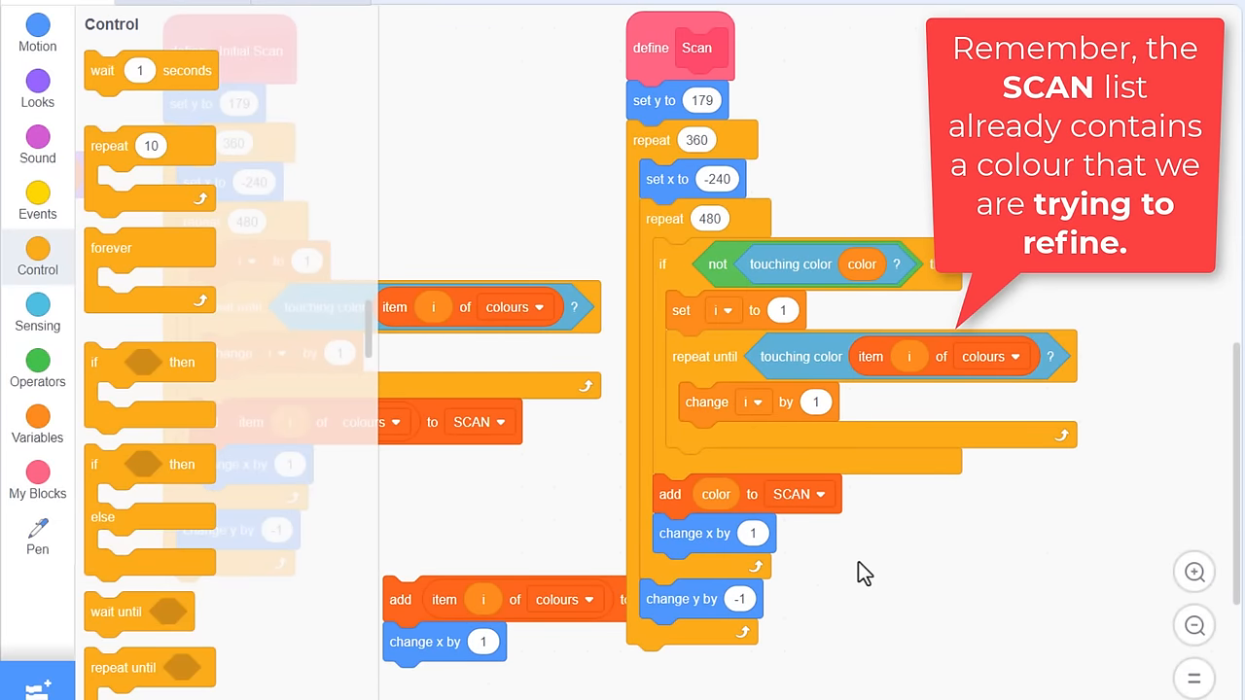
{"action": "mouse_move", "coordinate": [37, 401]}
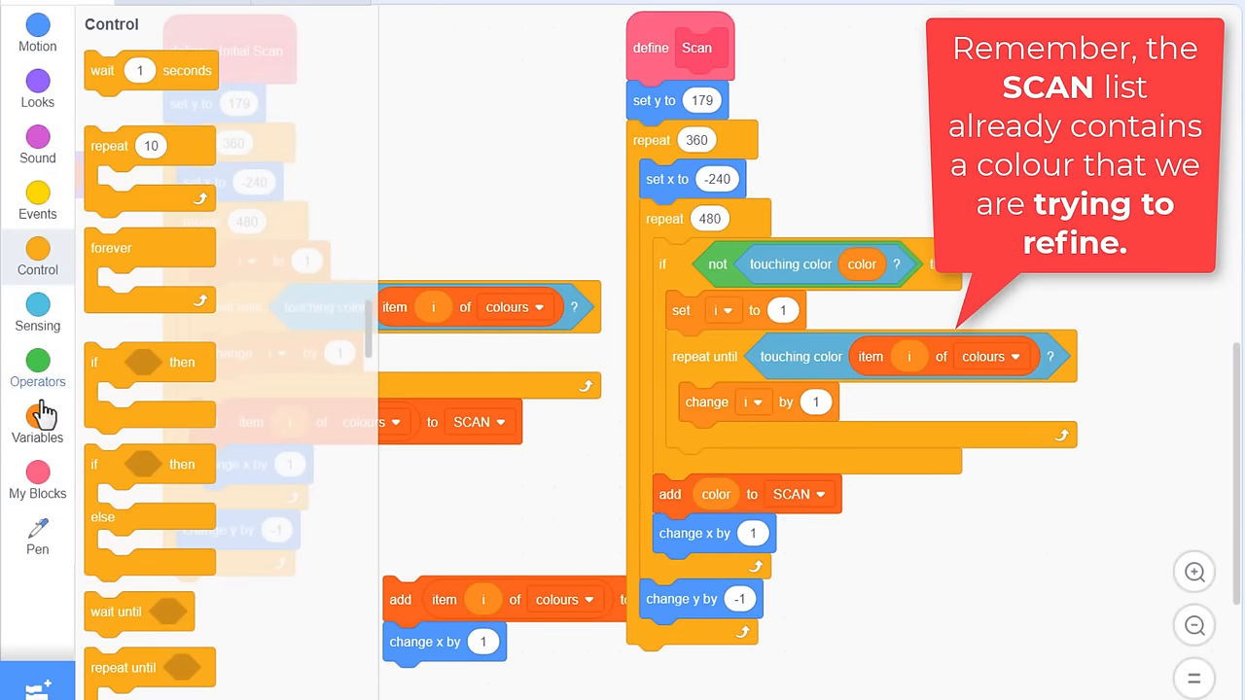
{"action": "left_click", "coordinate": [37, 428]}
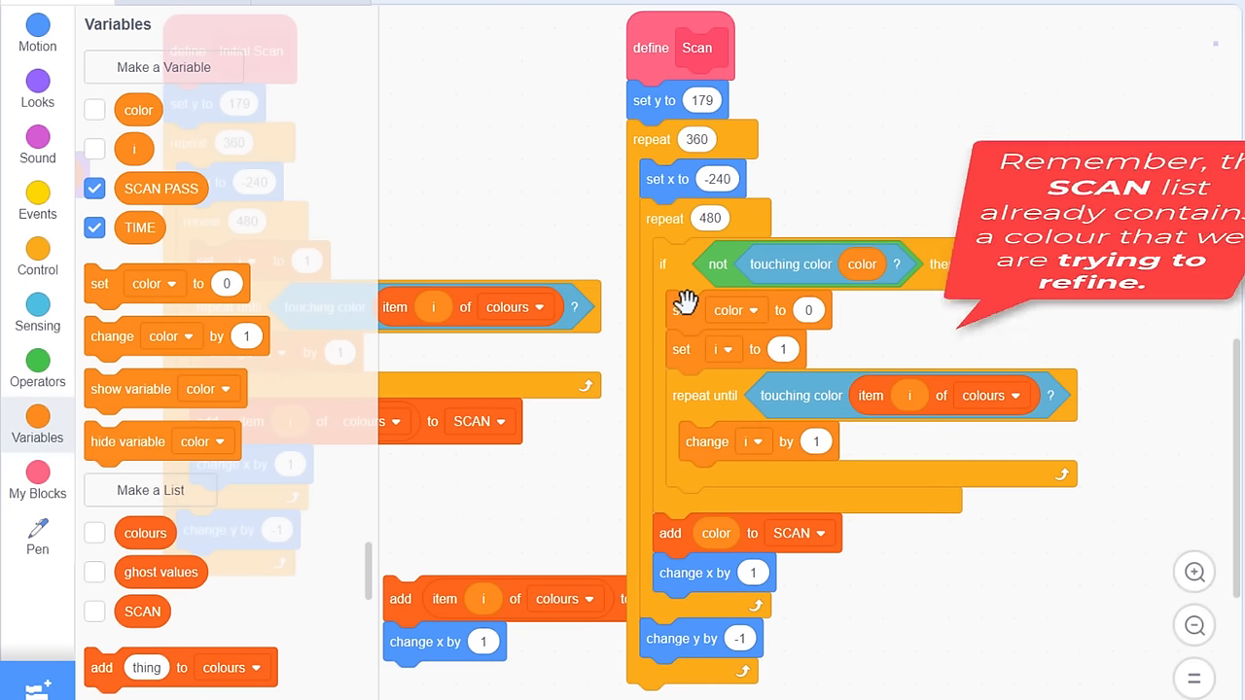
{"action": "scroll", "scroll_direction": "down", "scroll_amount": 3}
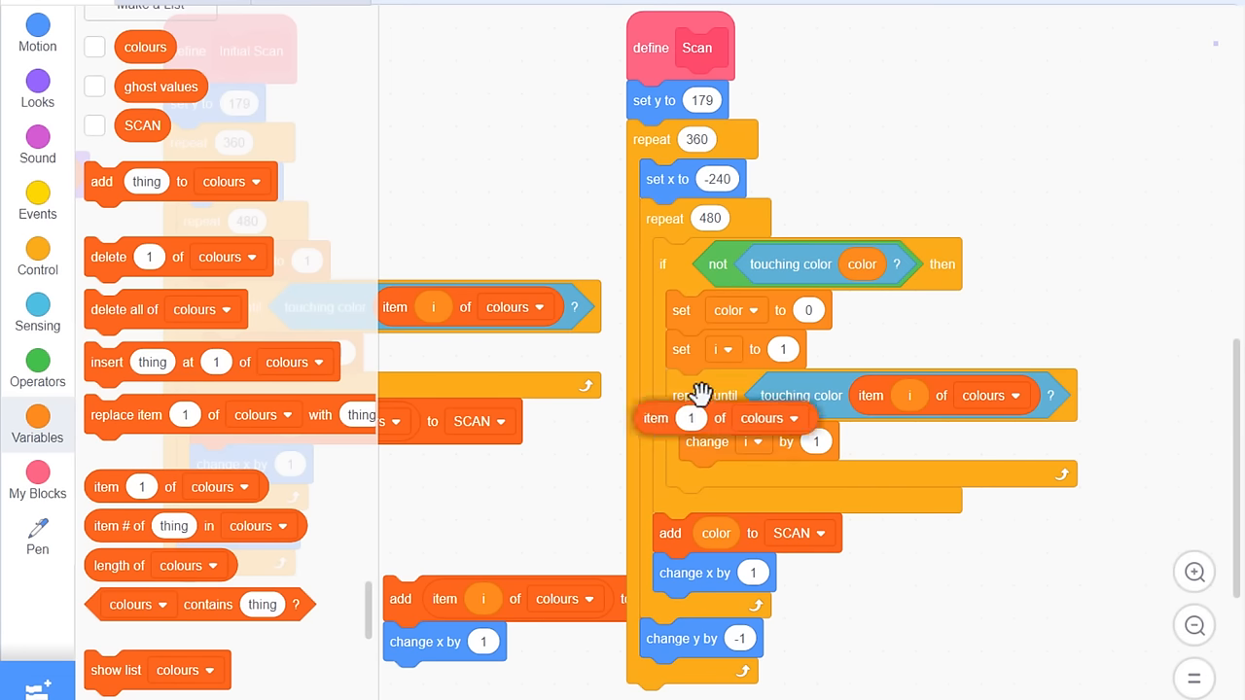
{"action": "left_click", "coordinate": [1021, 325]}
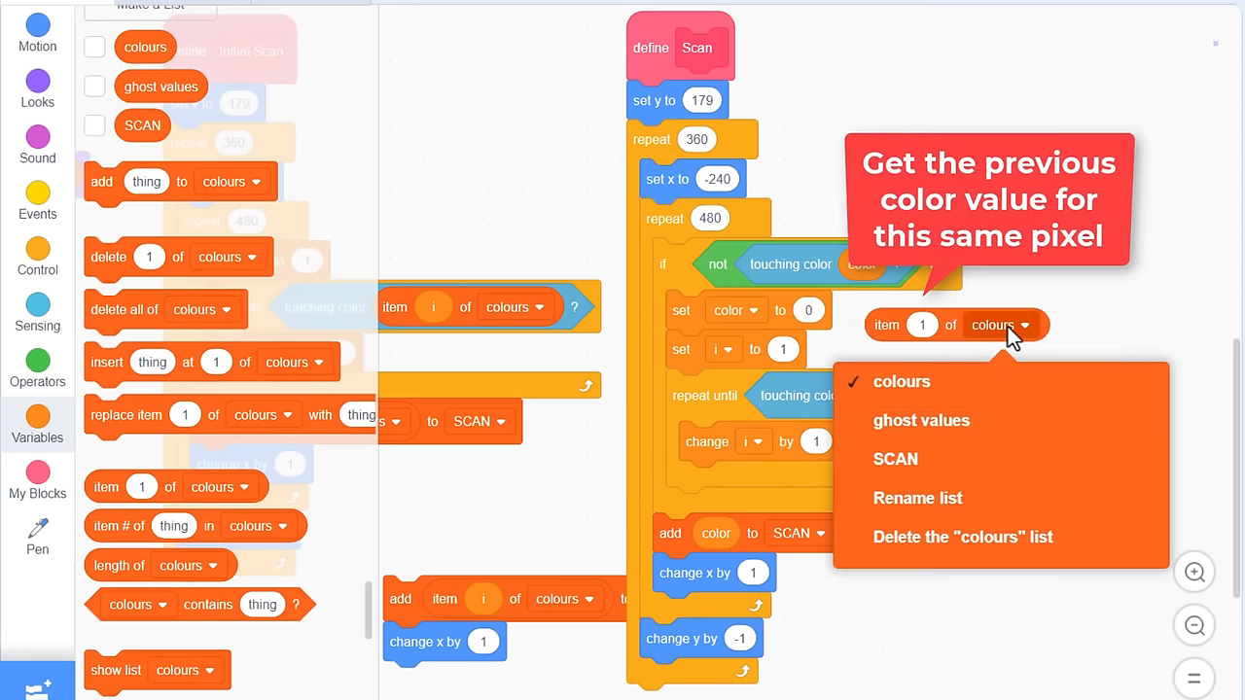
{"action": "left_click", "coordinate": [894, 458]}
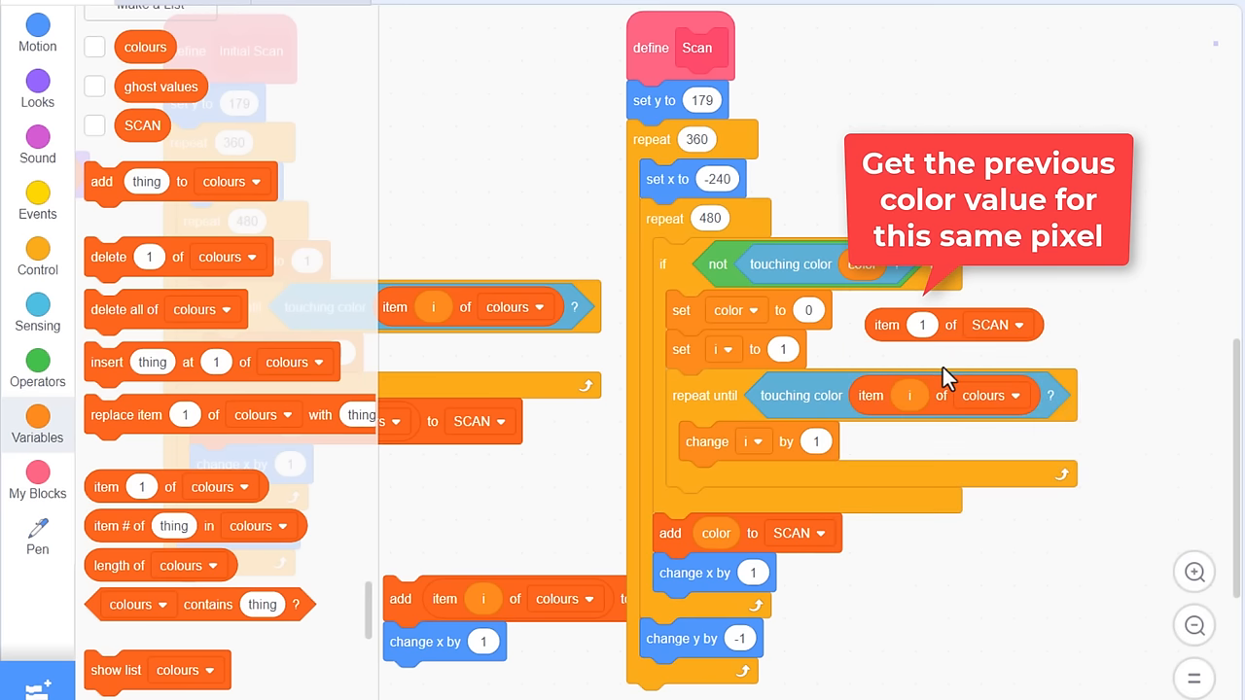
{"action": "mouse_move", "coordinate": [44, 437]}
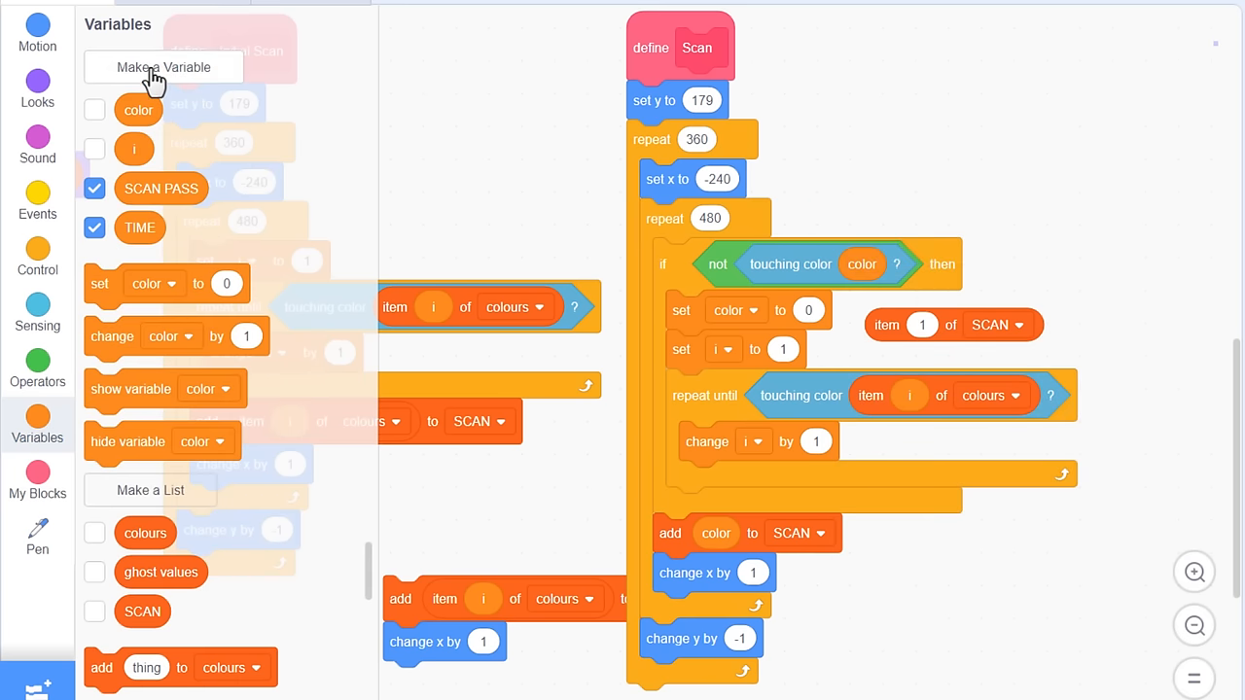
Step: Create a 'scan idx' variable for this sprite only and pick it in the set block
{"action": "left_click", "coordinate": [162, 66]}
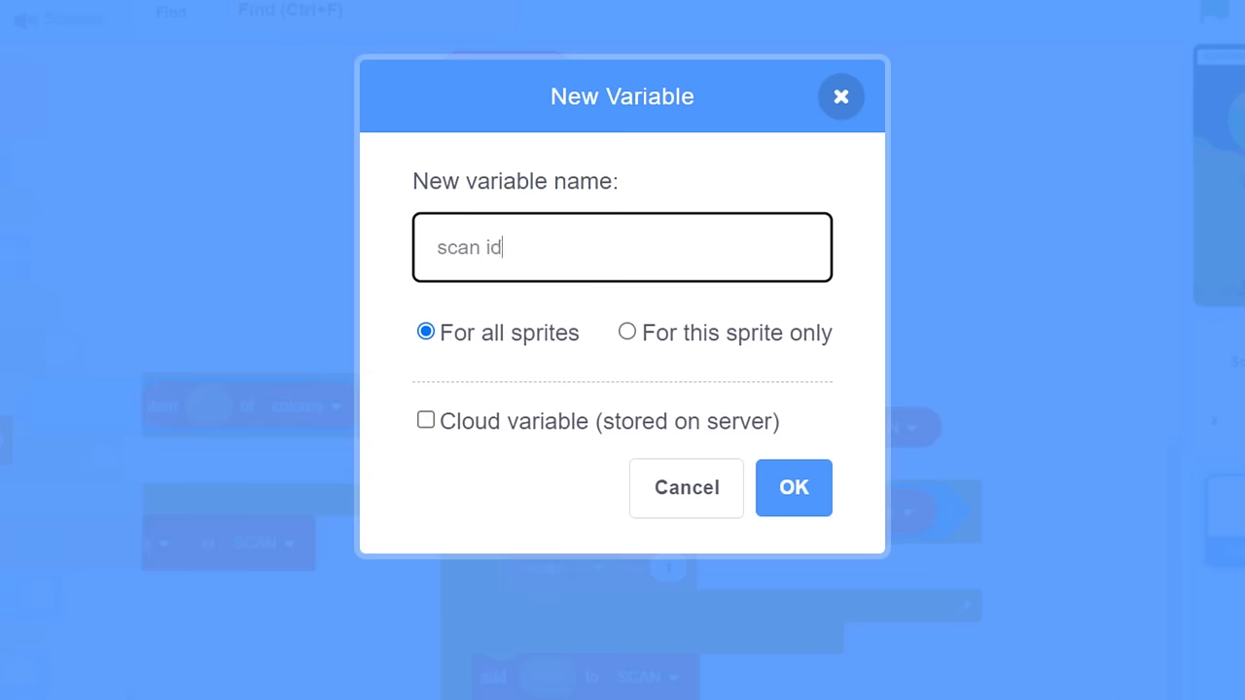
{"action": "left_click", "coordinate": [627, 331]}
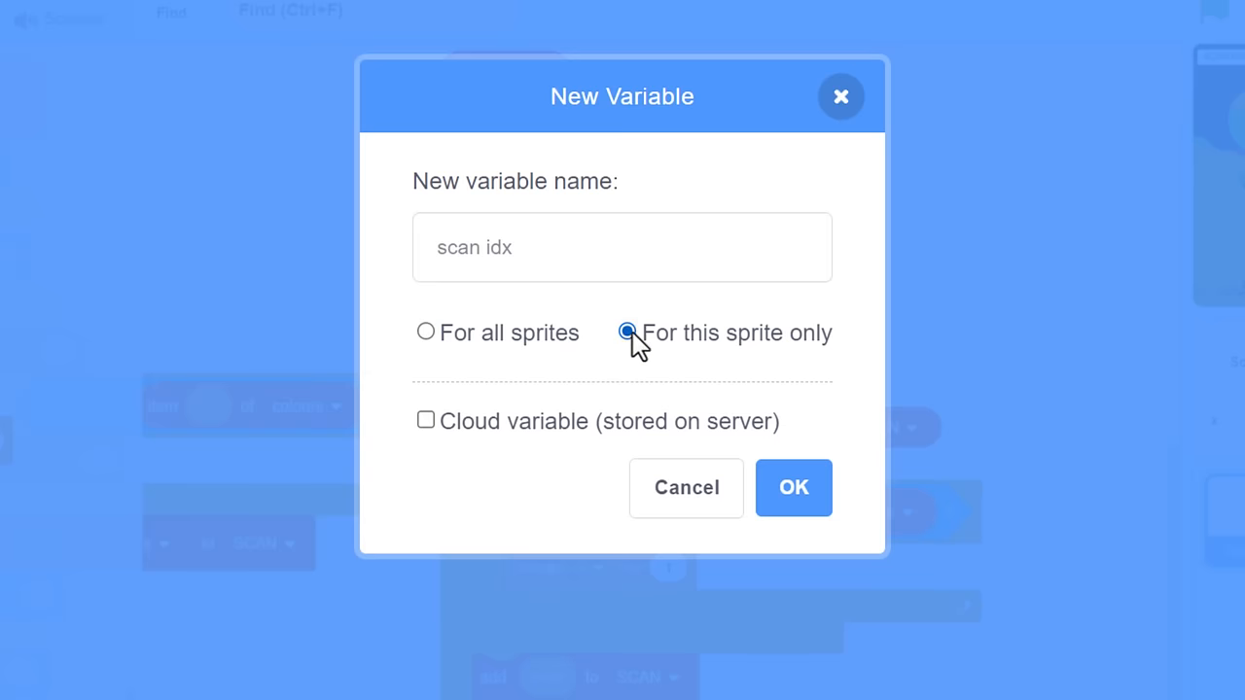
{"action": "left_click", "coordinate": [794, 487]}
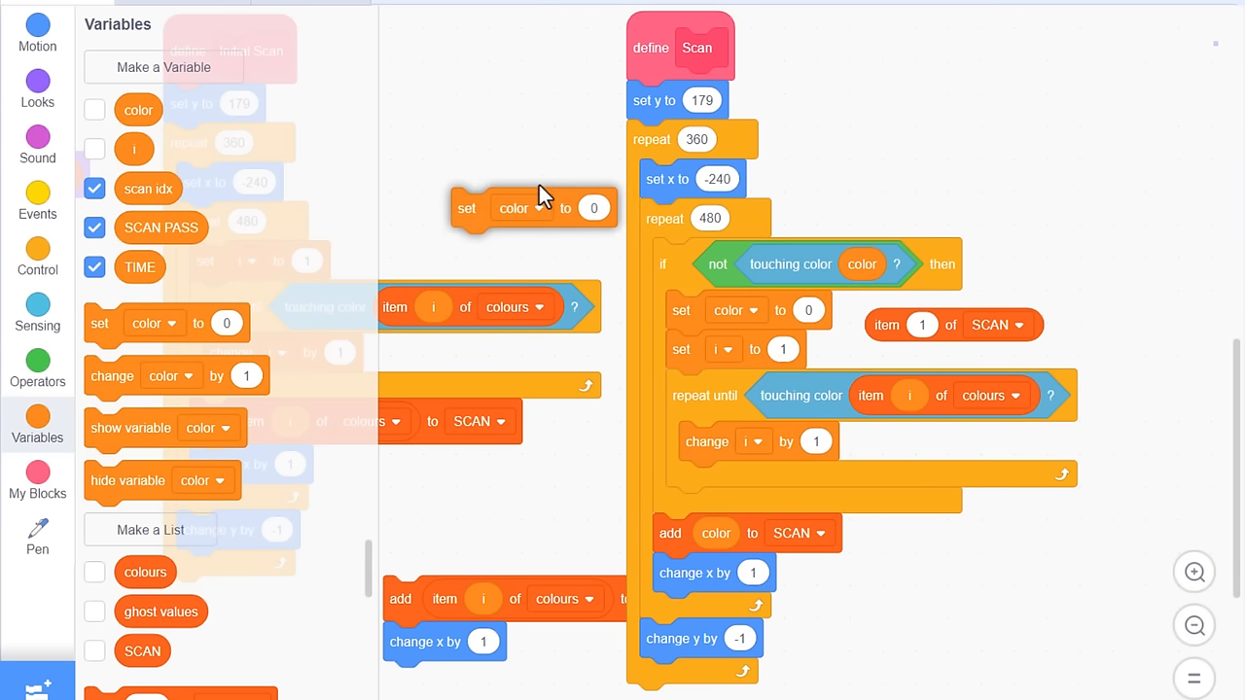
{"action": "left_click", "coordinate": [710, 139]}
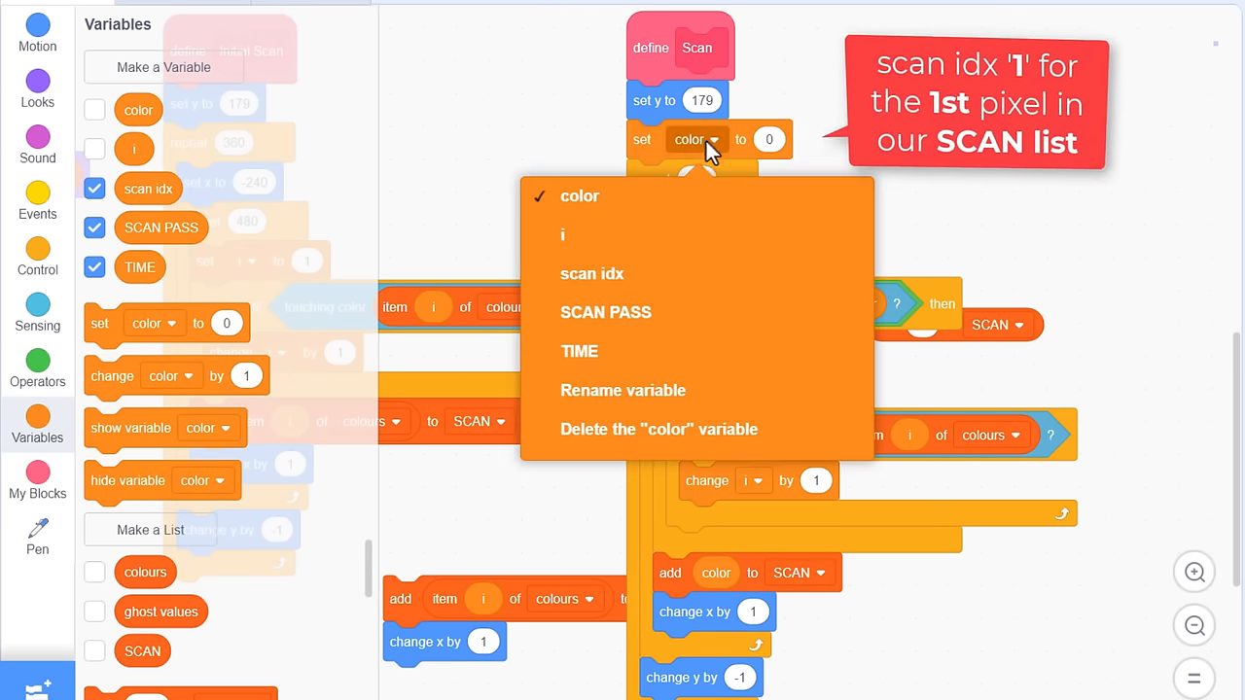
Step: Set scan idx to 1, color to 2 * item scan idx of SCAN, and test color + item i of colours
{"action": "left_click", "coordinate": [592, 274]}
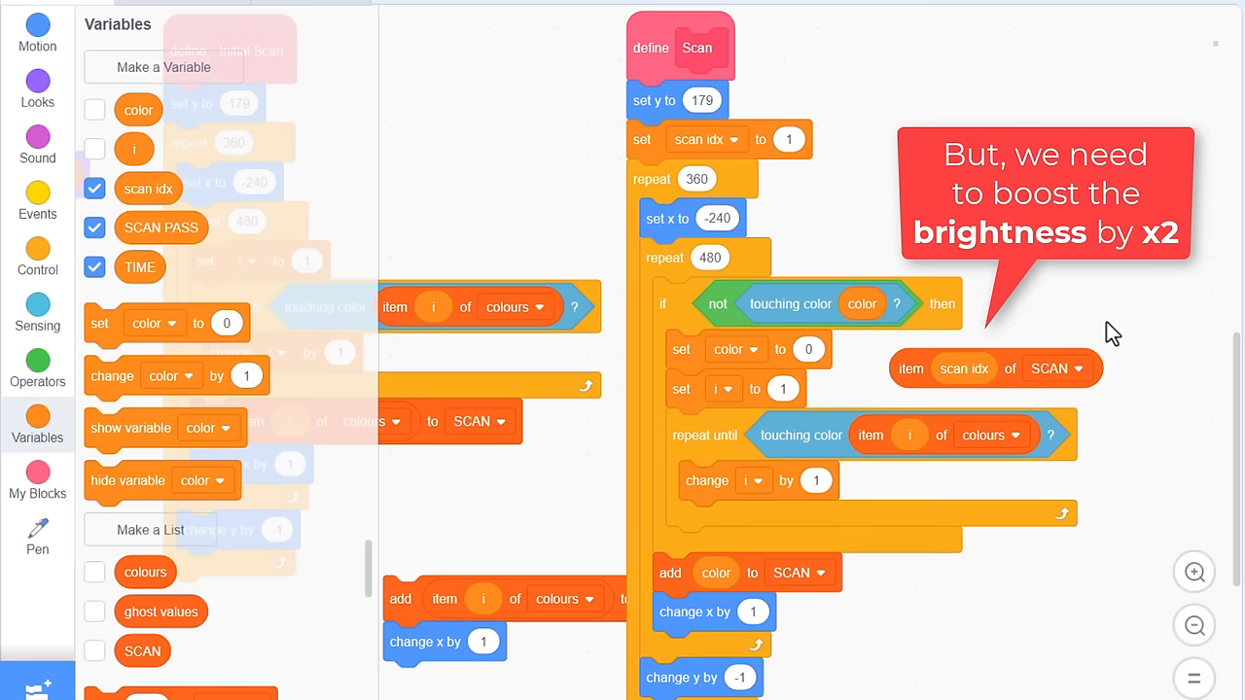
{"action": "mouse_move", "coordinate": [911, 368]}
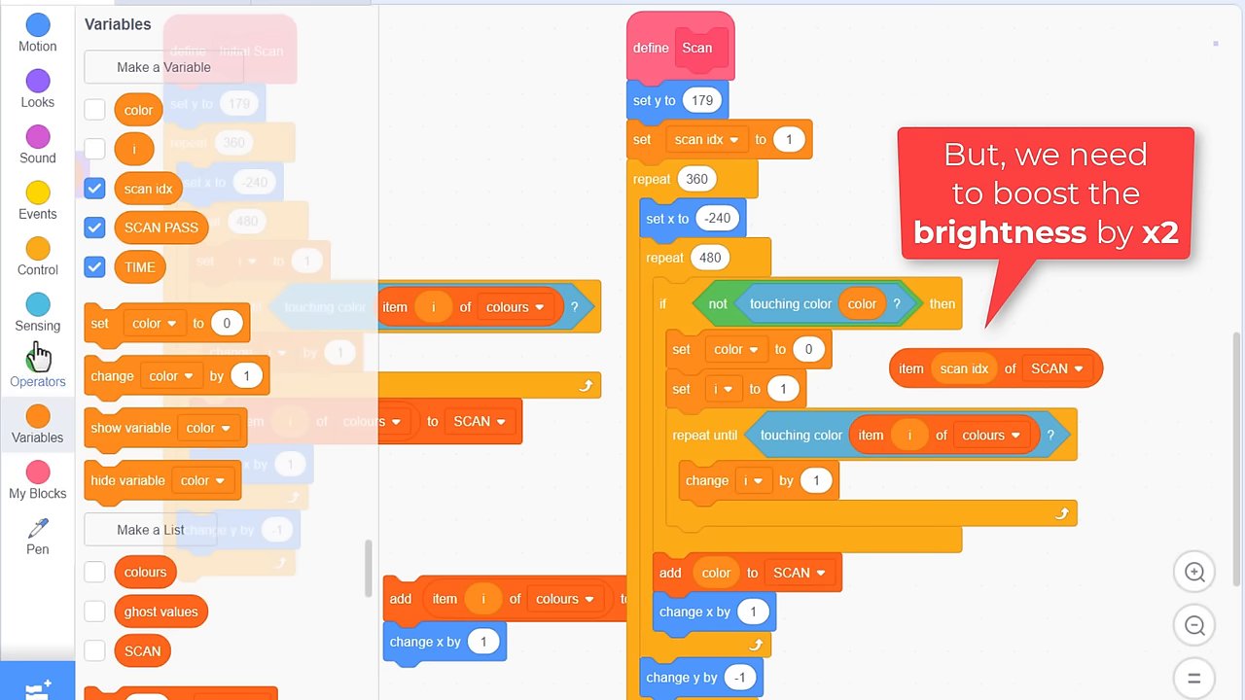
{"action": "left_click", "coordinate": [37, 367]}
{"action": "type", "text": "2"}
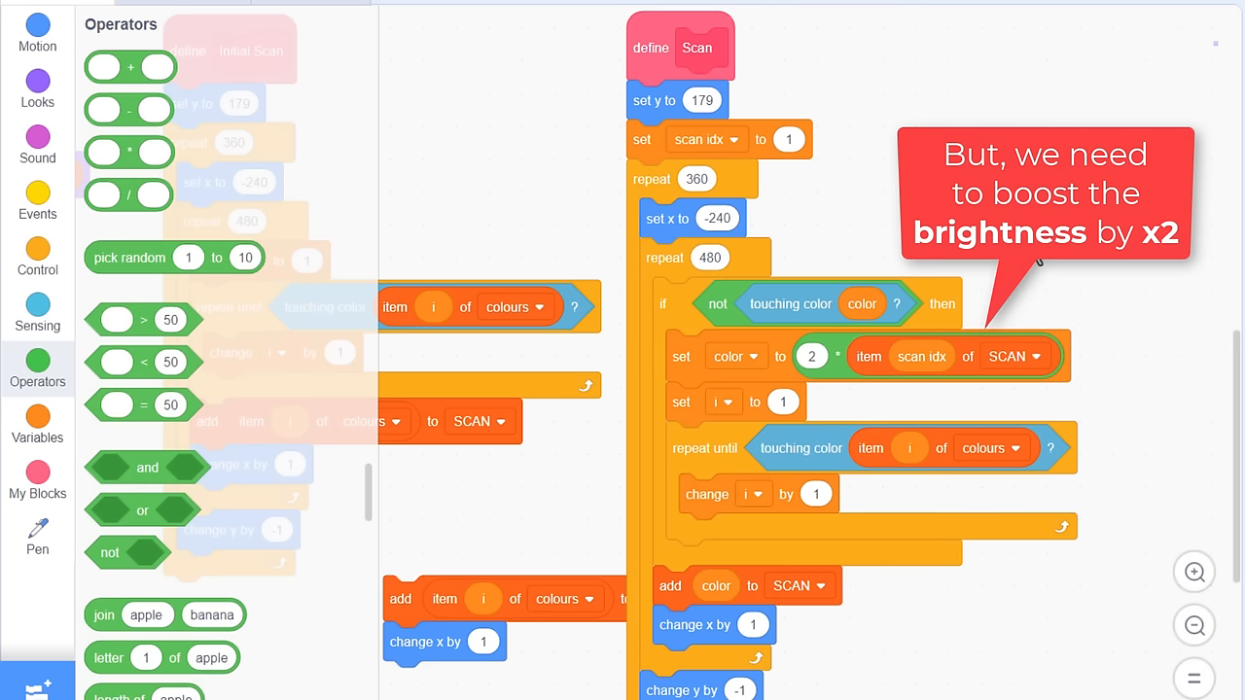
{"action": "mouse_move", "coordinate": [833, 443]}
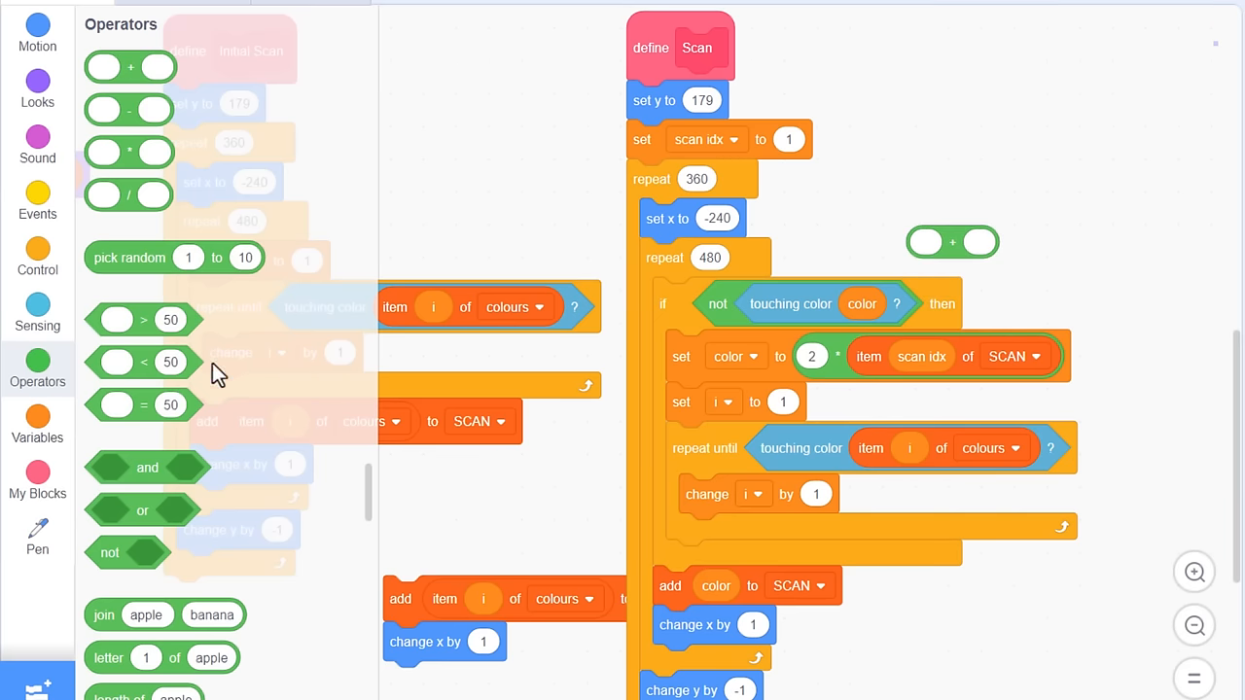
{"action": "left_click", "coordinate": [37, 423]}
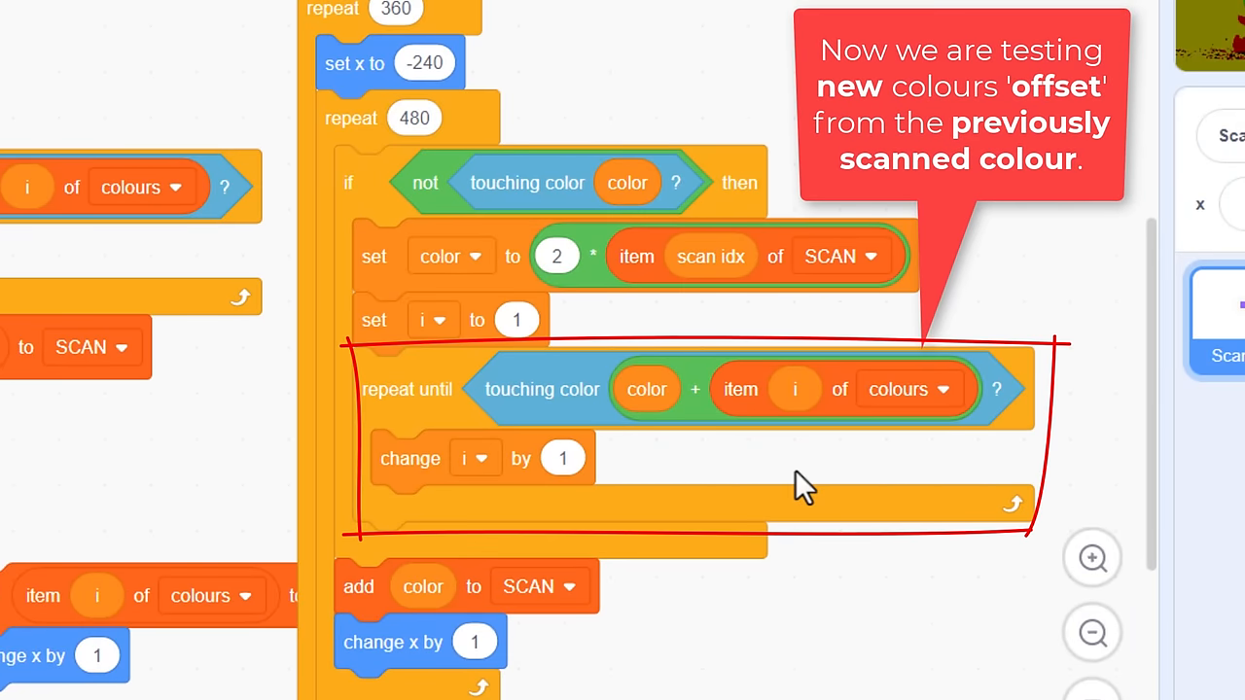
{"action": "mouse_move", "coordinate": [782, 671]}
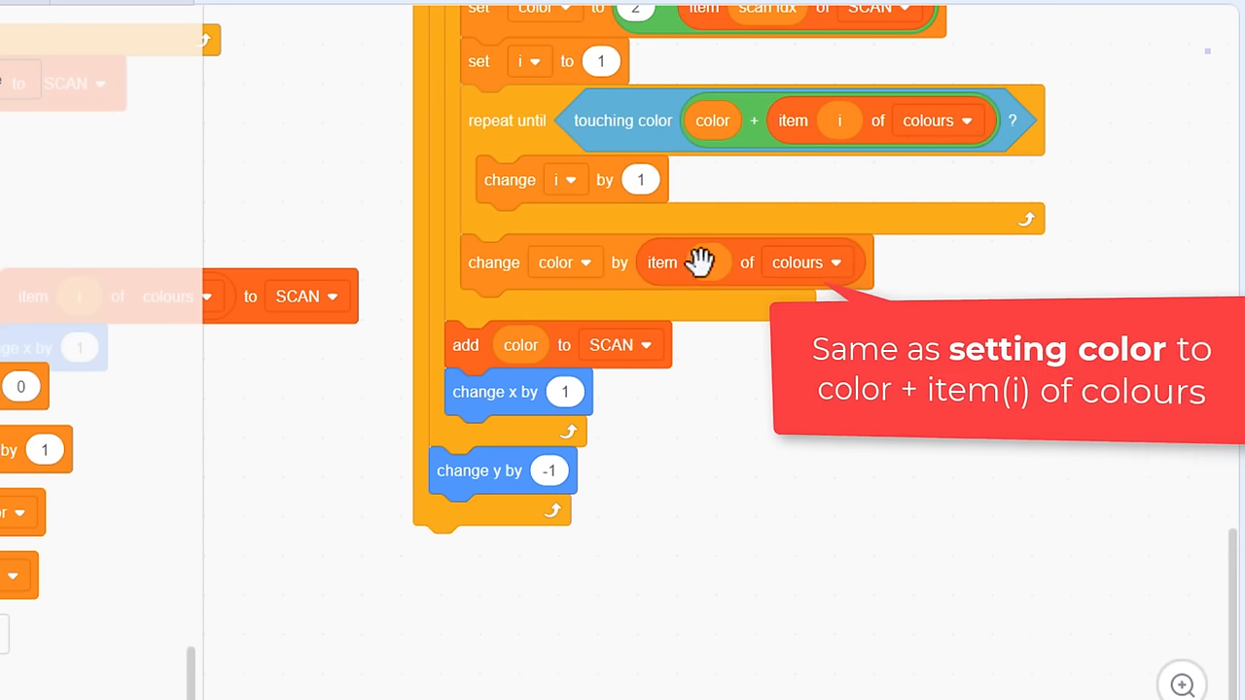
{"action": "mouse_move", "coordinate": [924, 290]}
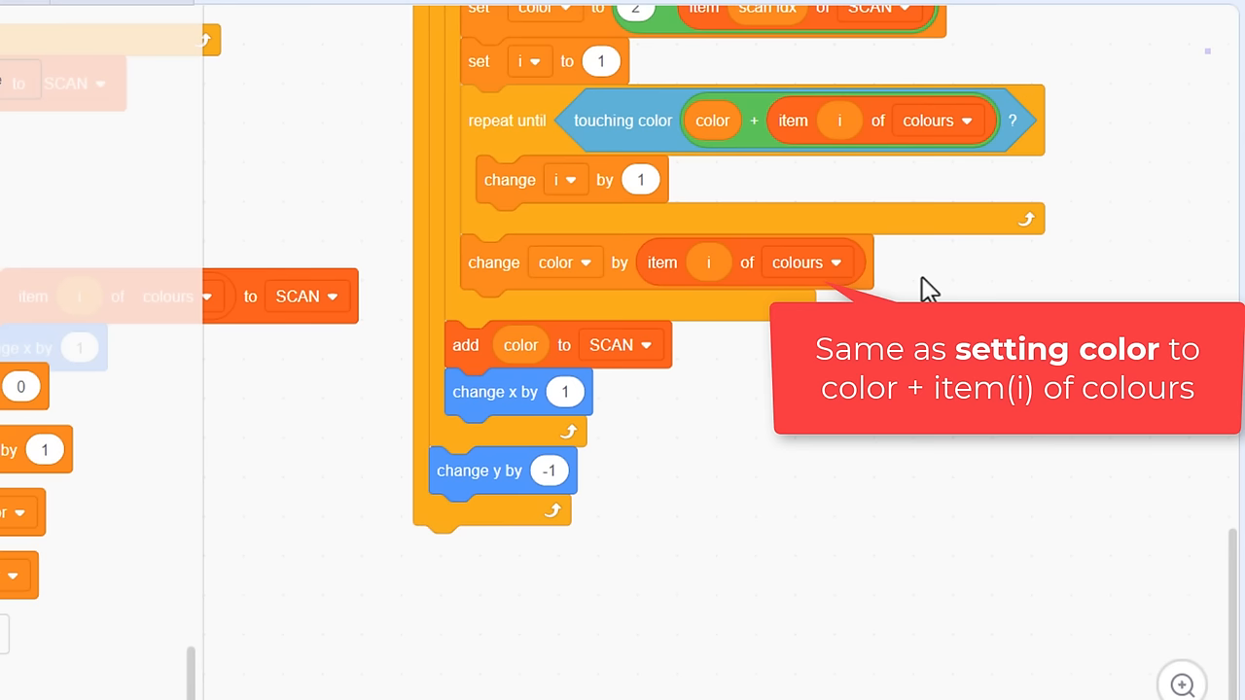
{"action": "mouse_move", "coordinate": [467, 345]}
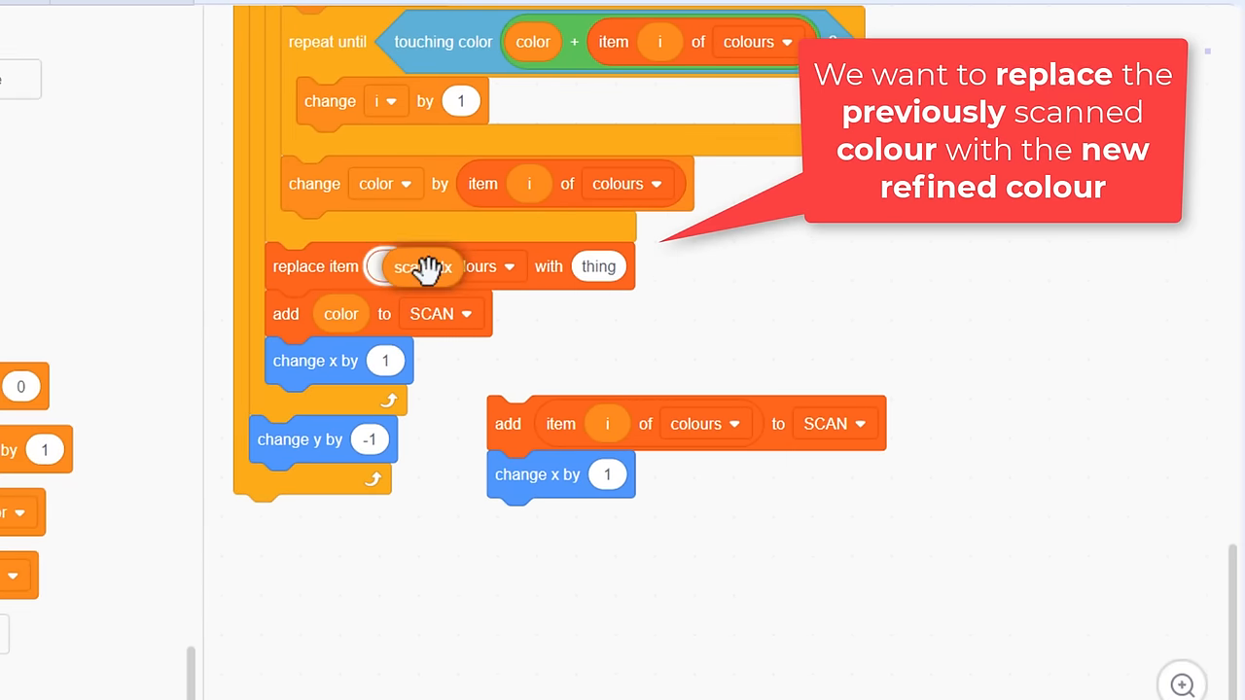
Step: Replace item scan idx of SCAN with color, then change scan idx by 1
{"action": "left_click", "coordinate": [522, 265]}
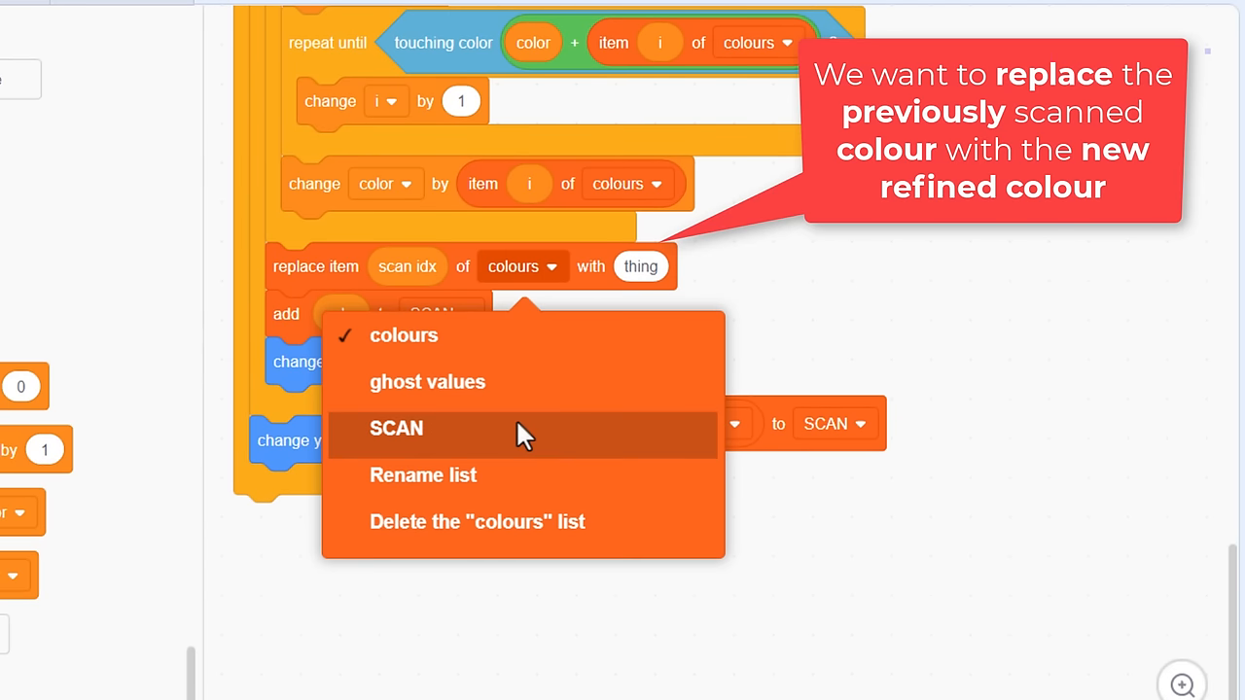
{"action": "left_click", "coordinate": [395, 428]}
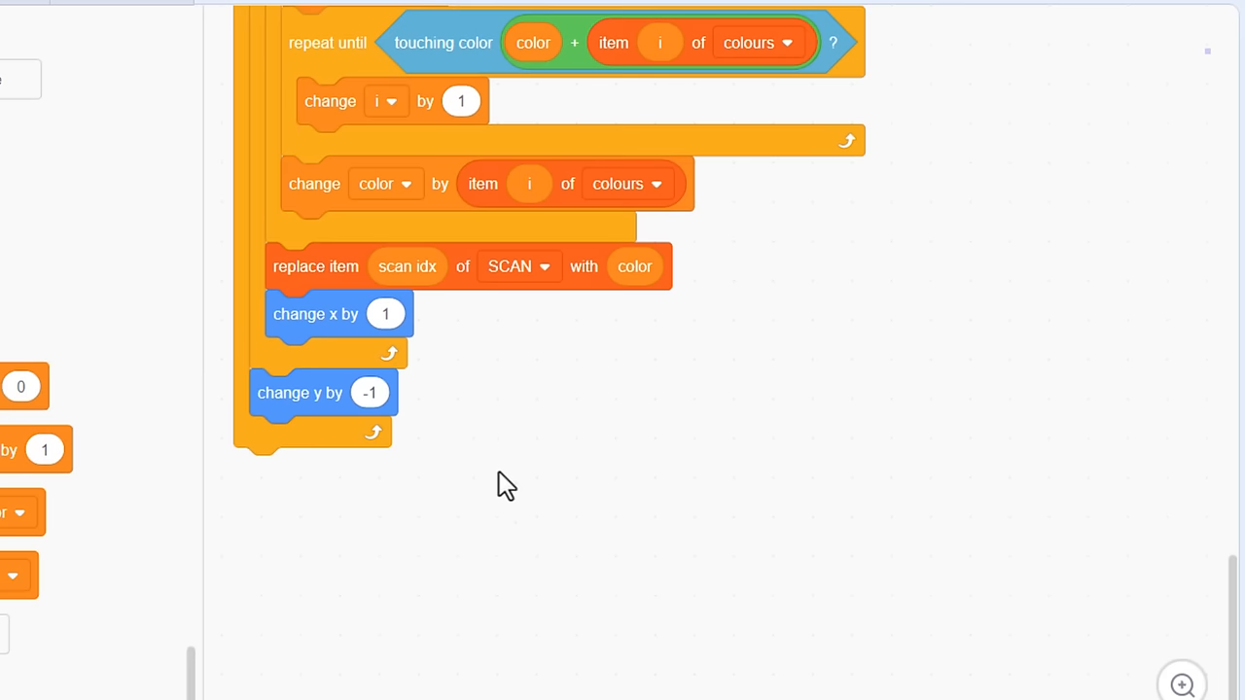
{"action": "mouse_move", "coordinate": [506, 465]}
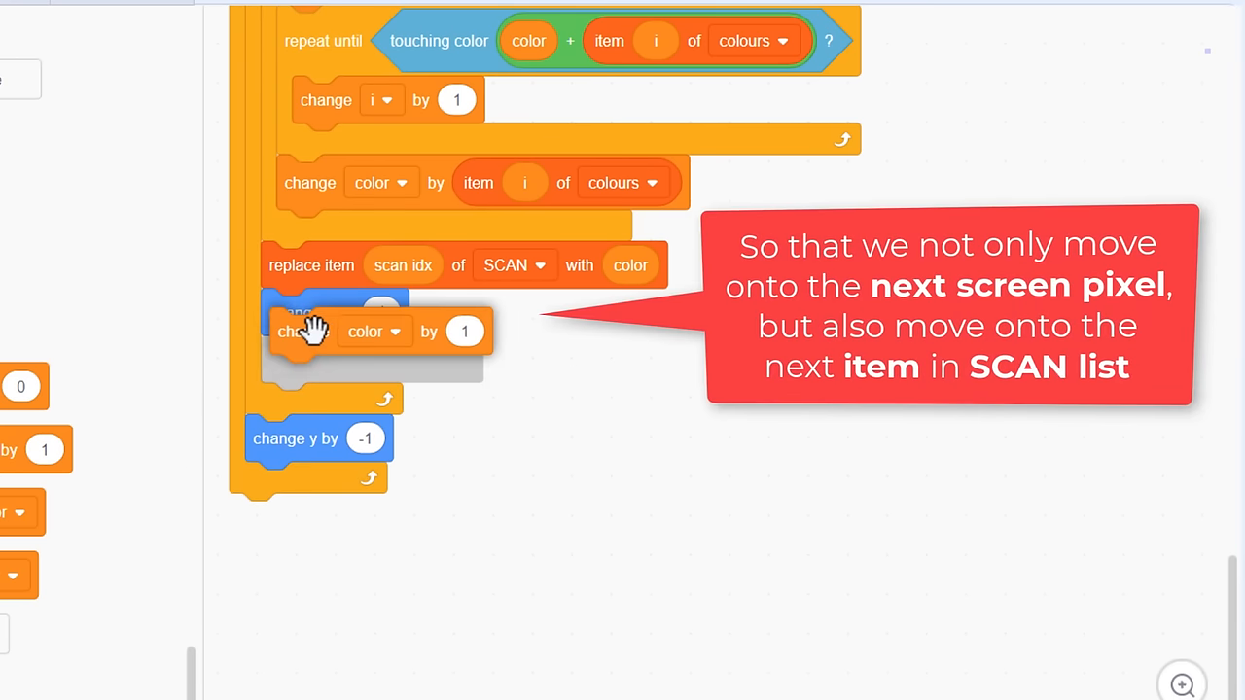
{"action": "left_click", "coordinate": [366, 313]}
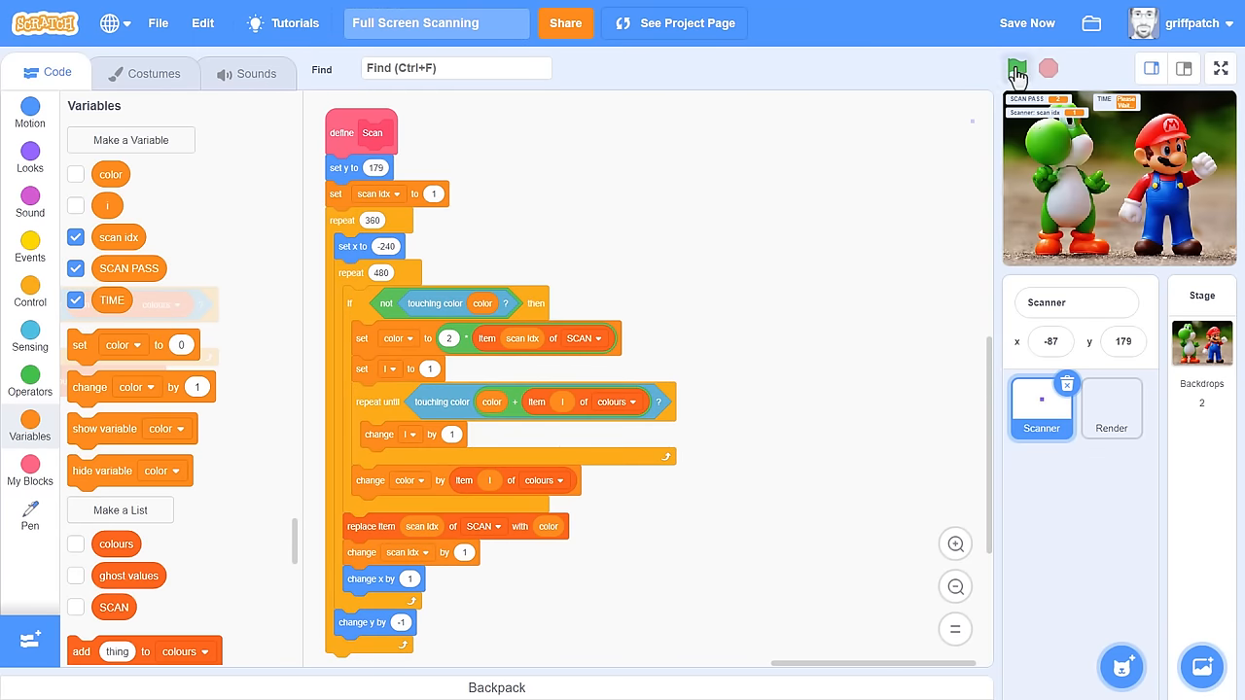
Step: Run and save the project, then change Render's pen colour multiplier from 16 to 8
{"action": "left_click", "coordinate": [1219, 68]}
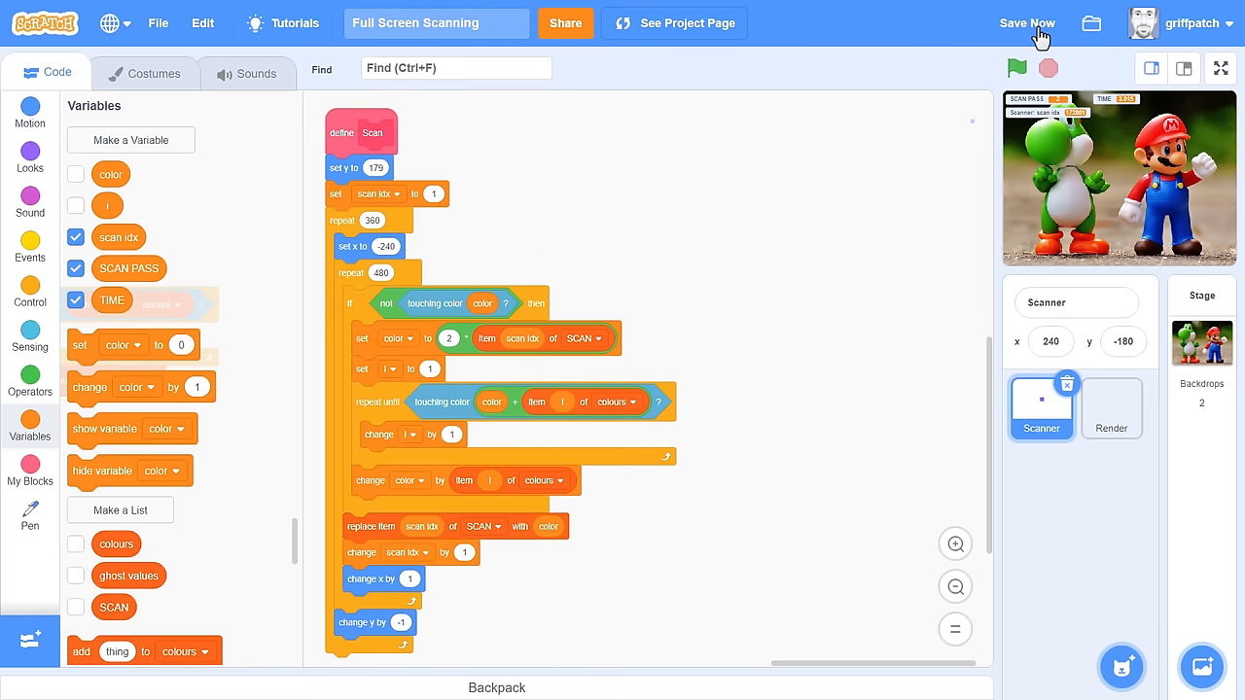
{"action": "left_click", "coordinate": [1111, 407]}
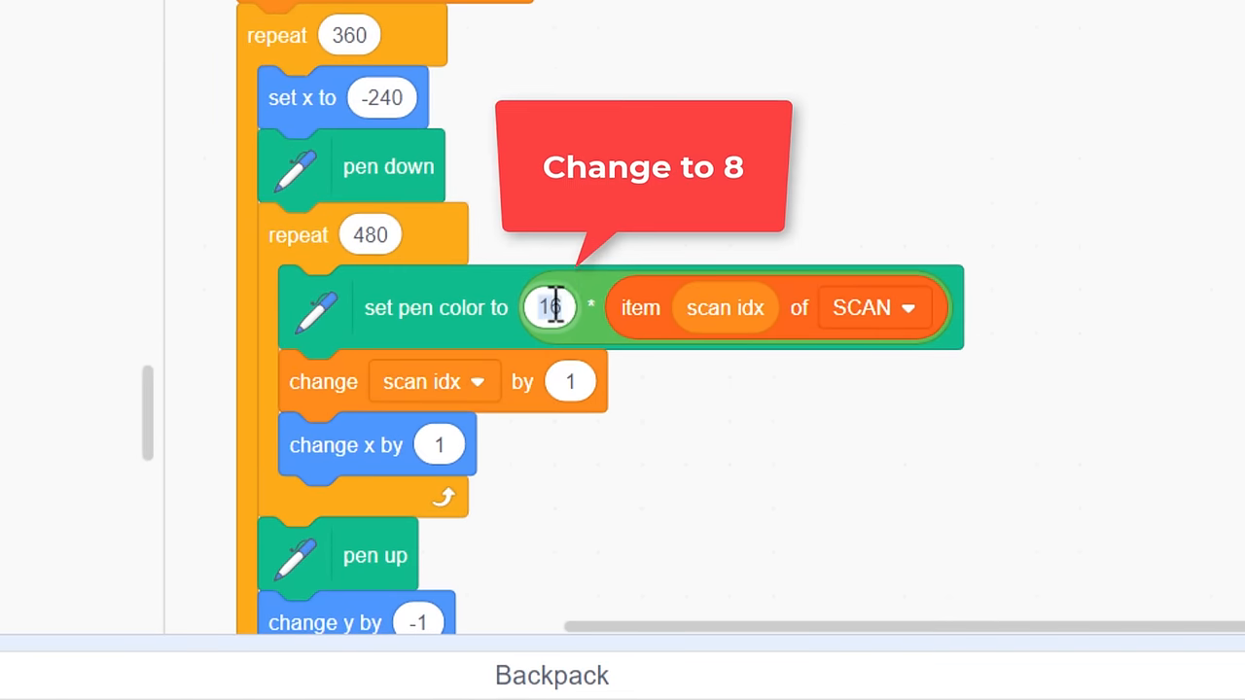
{"action": "type", "text": "8"}
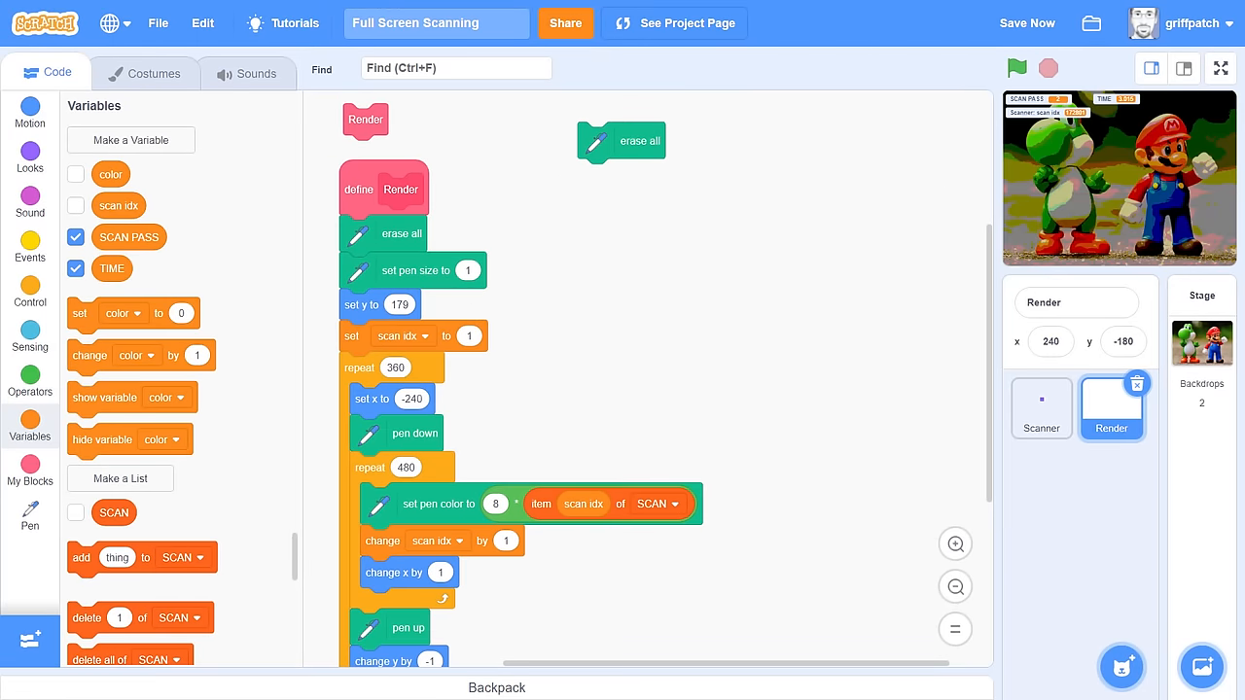
Step: Leave full screen after the second scan pass (TIME 3.015) and return to the editor
{"action": "left_click", "coordinate": [1219, 68]}
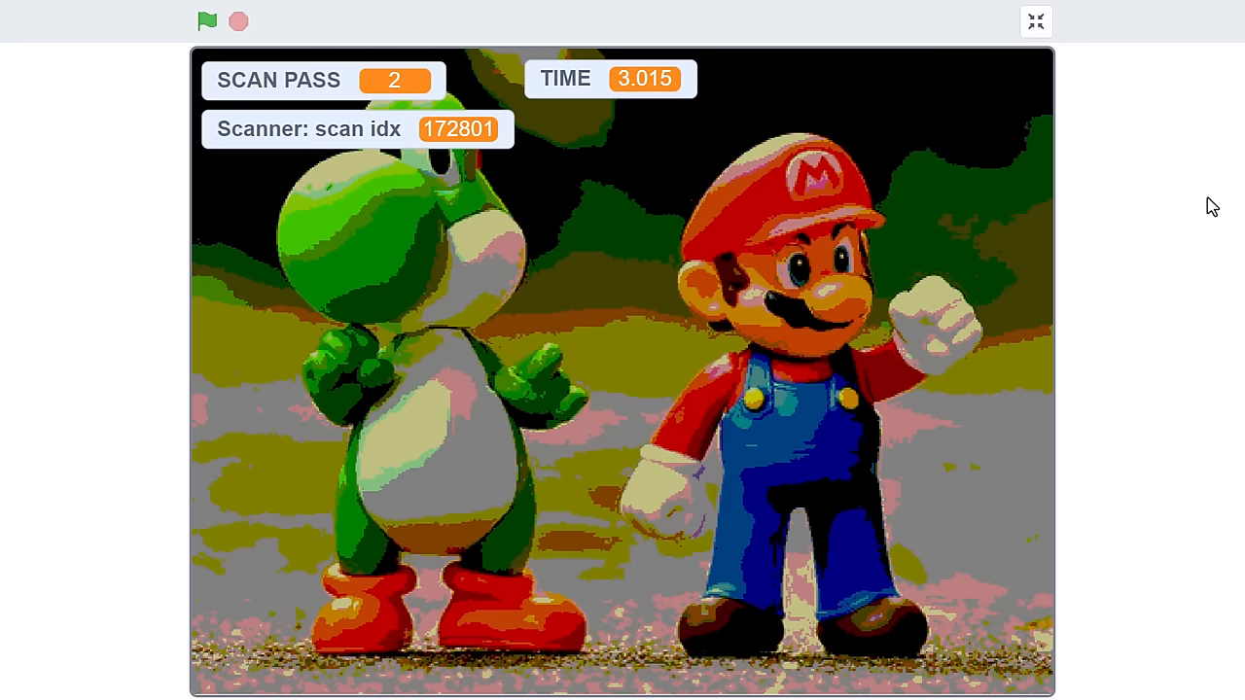
{"action": "left_click", "coordinate": [1034, 22]}
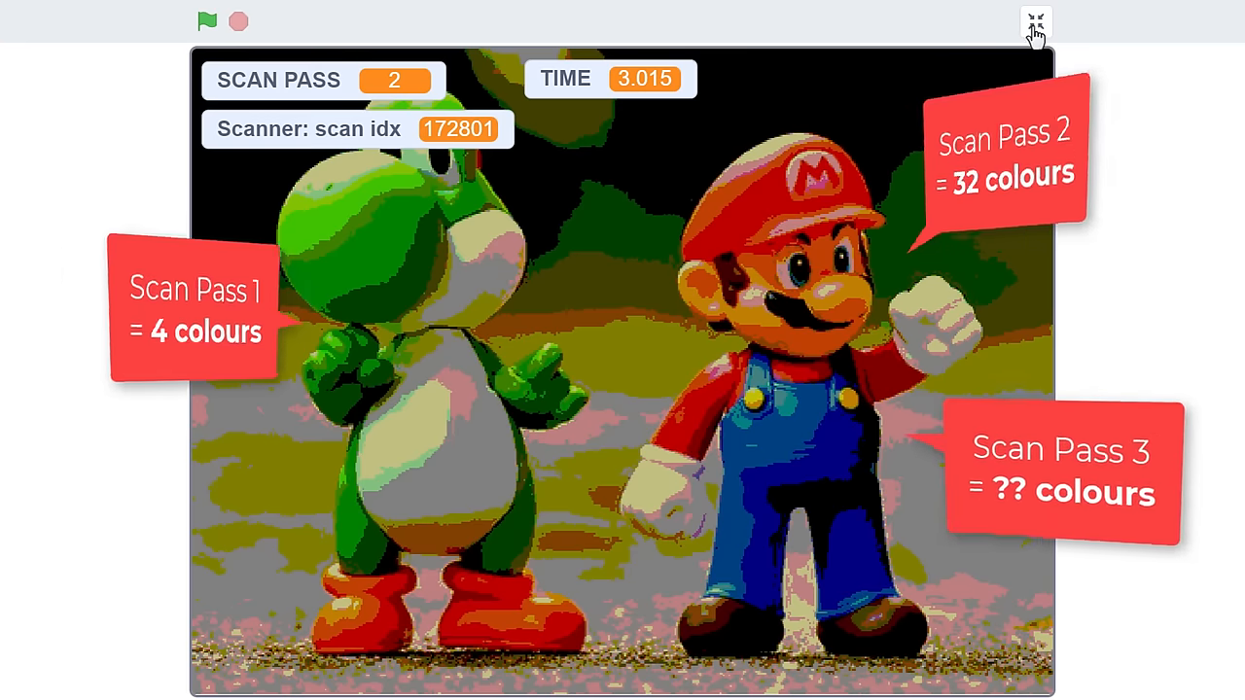
{"action": "left_click", "coordinate": [1035, 22]}
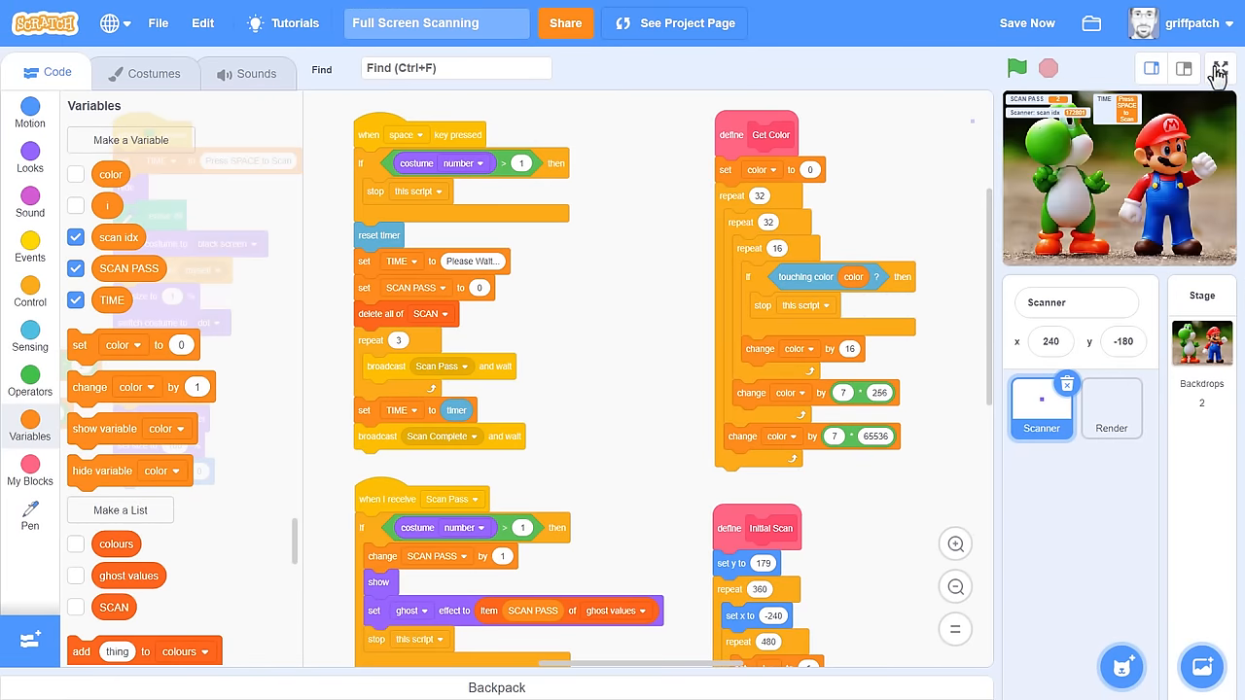
Step: Watch pass 3 start in full screen, then exit and stop the stalled scan
{"action": "left_click", "coordinate": [1219, 68]}
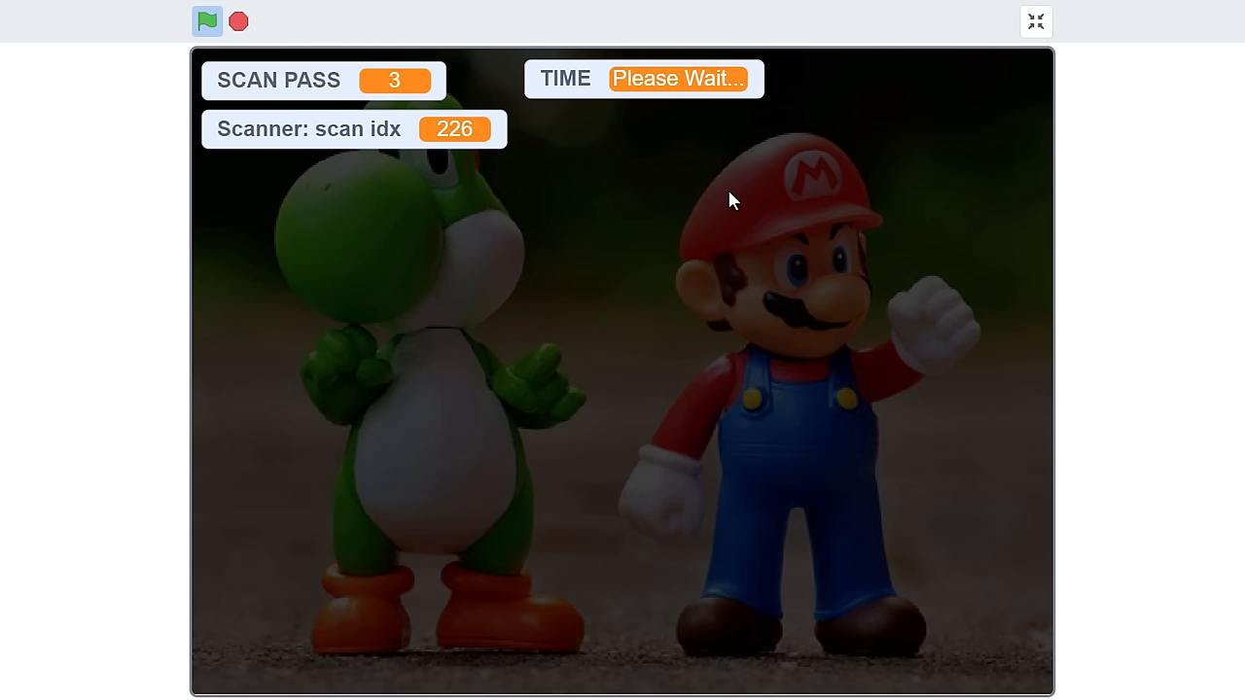
{"action": "mouse_move", "coordinate": [677, 115]}
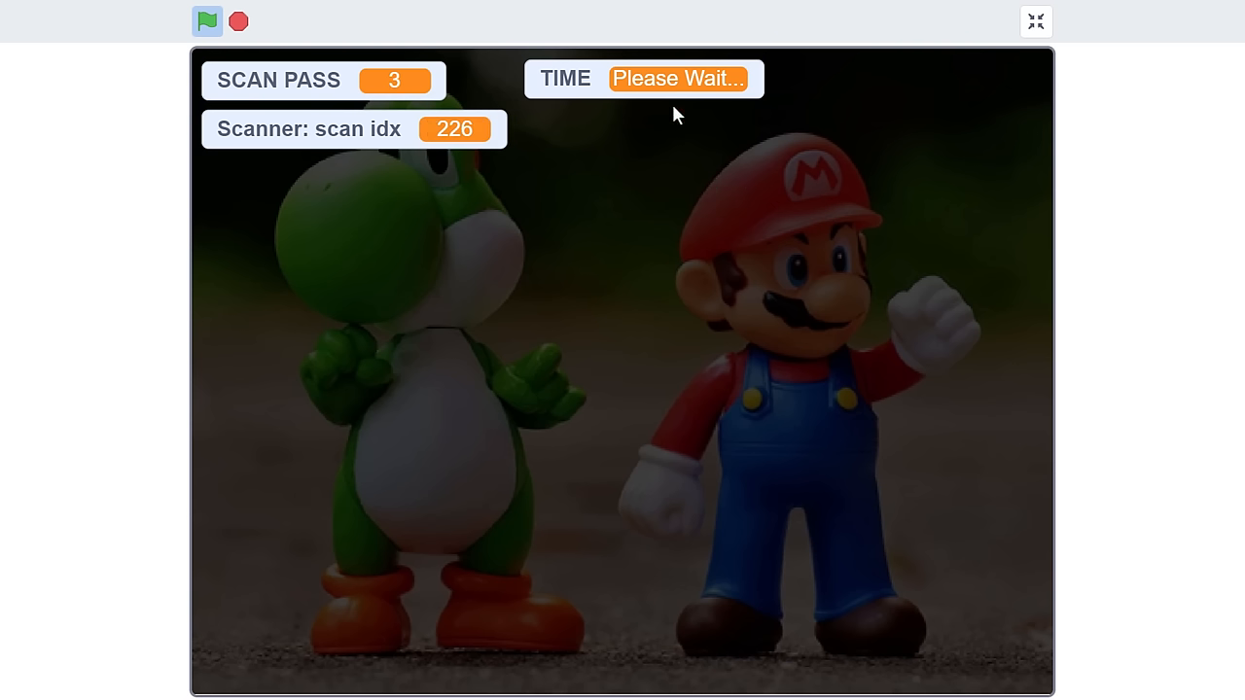
{"action": "mouse_move", "coordinate": [668, 158]}
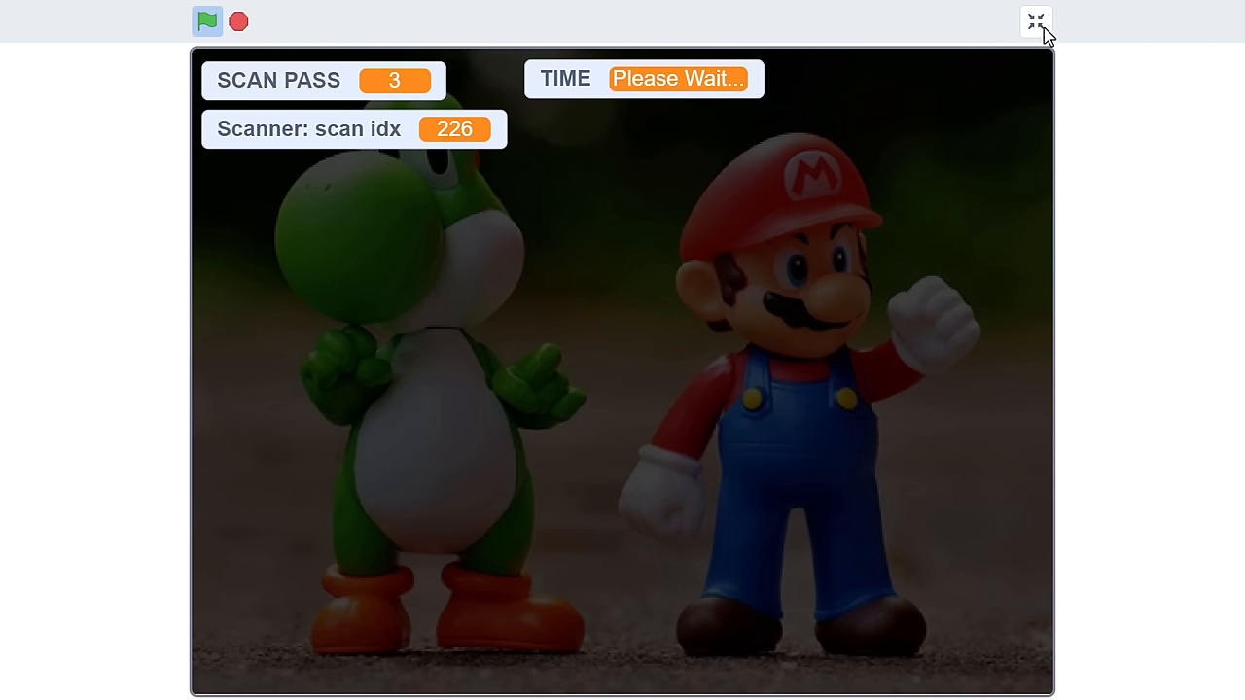
{"action": "left_click", "coordinate": [1035, 21]}
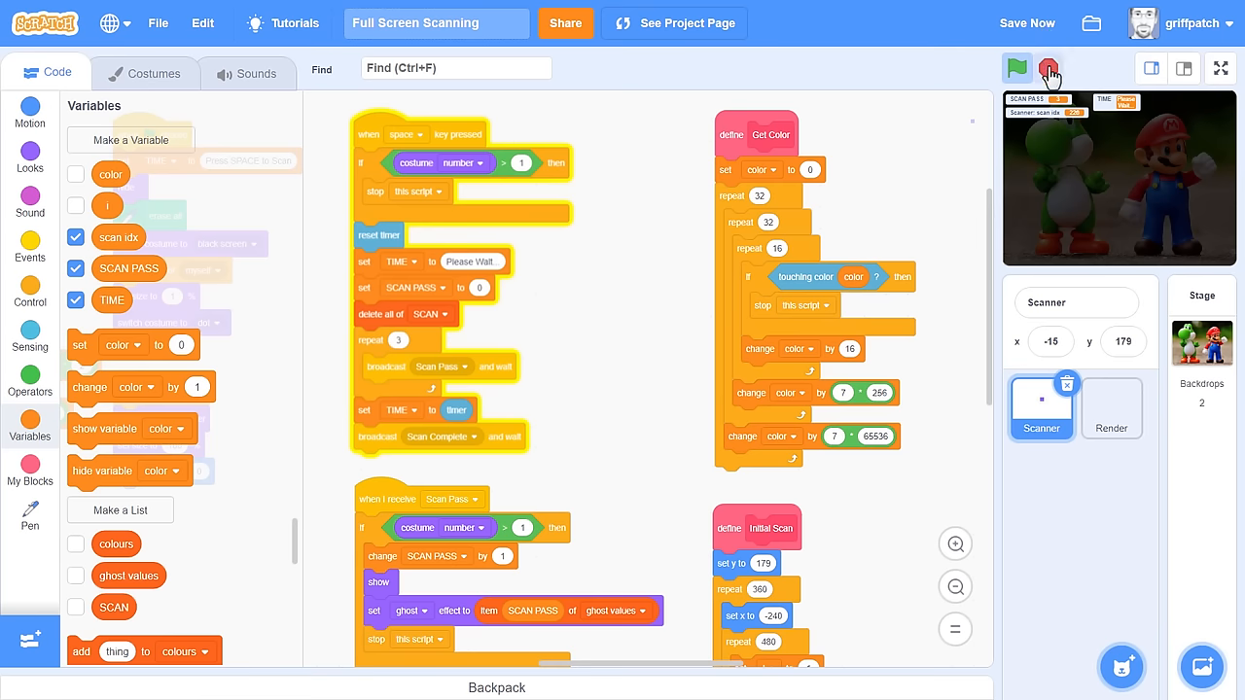
{"action": "left_click", "coordinate": [1049, 68]}
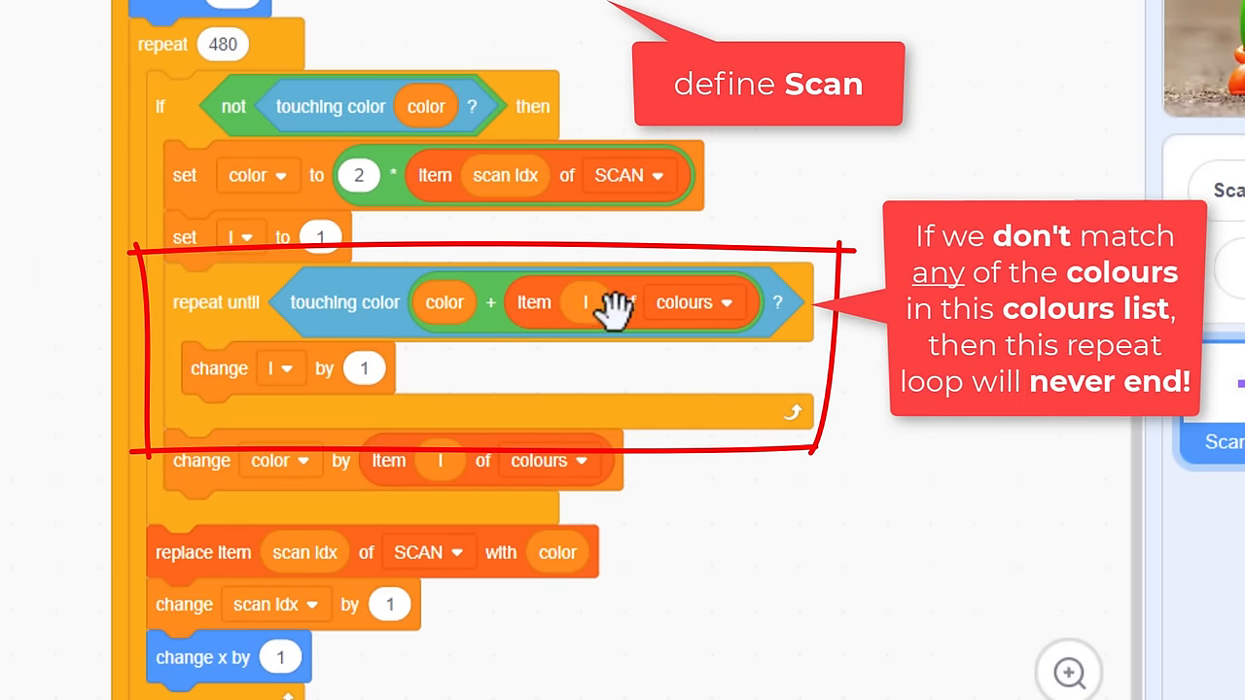
{"action": "mouse_move", "coordinate": [720, 345]}
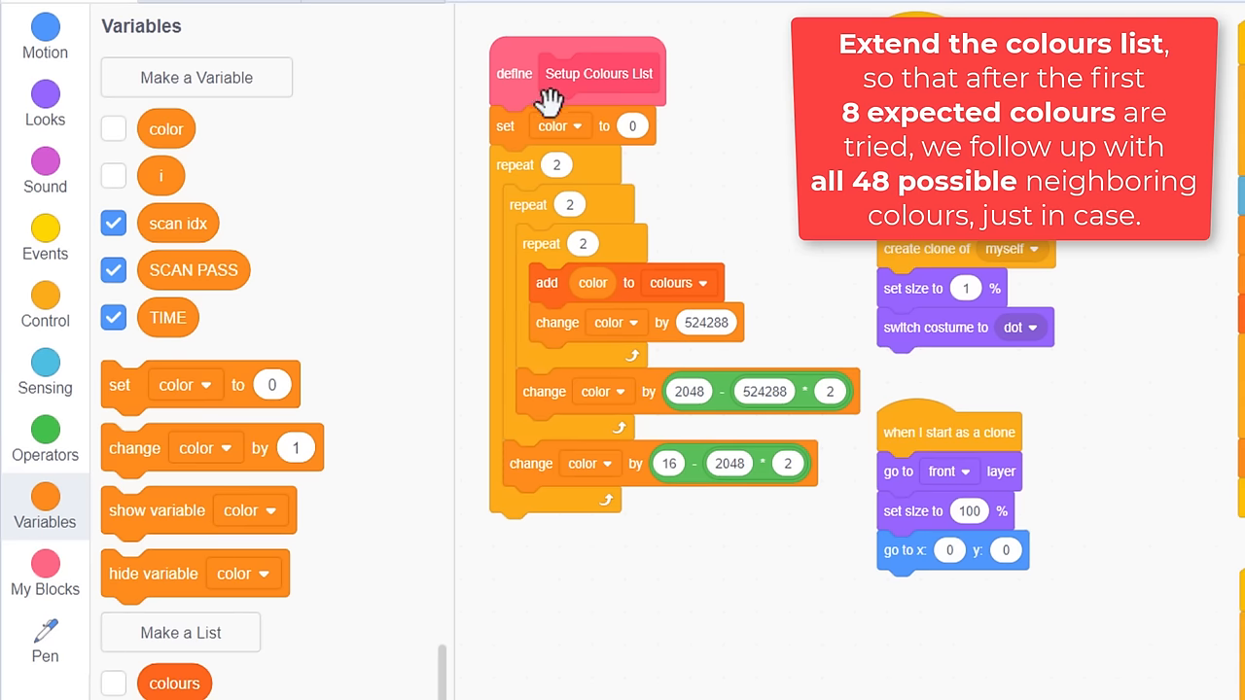
{"action": "mouse_move", "coordinate": [687, 133]}
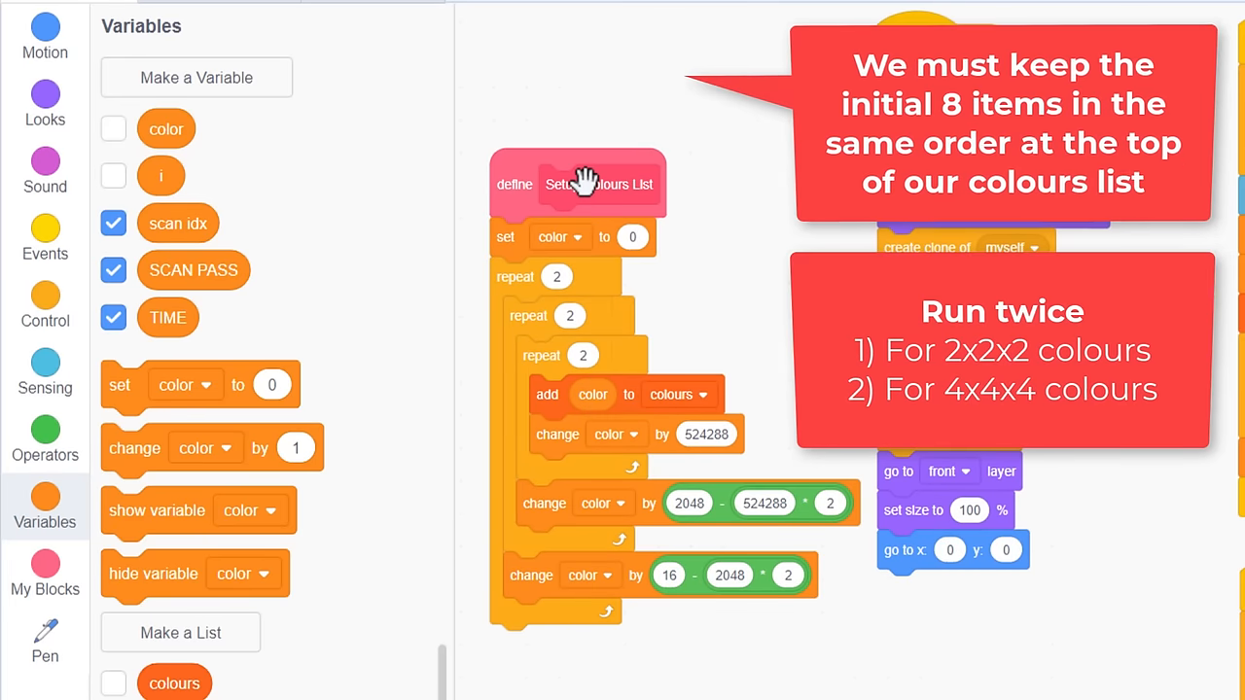
Step: Open the define Setup Colours List hat block in the Make a Block dialog
{"action": "left_click", "coordinate": [576, 184]}
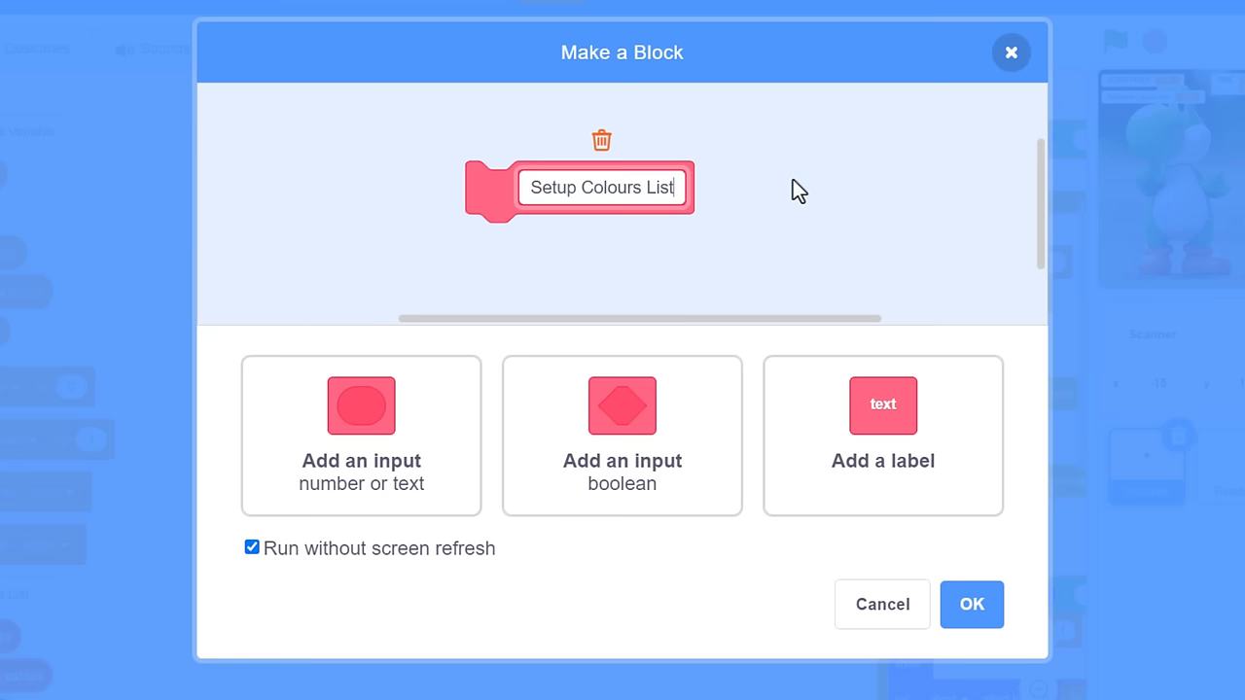
Step: Give Setup Colours List label 'from', input 'color', label 'depth' and input 'depth'
{"action": "type", "text": "from"}
{"action": "type", "text": "color"}
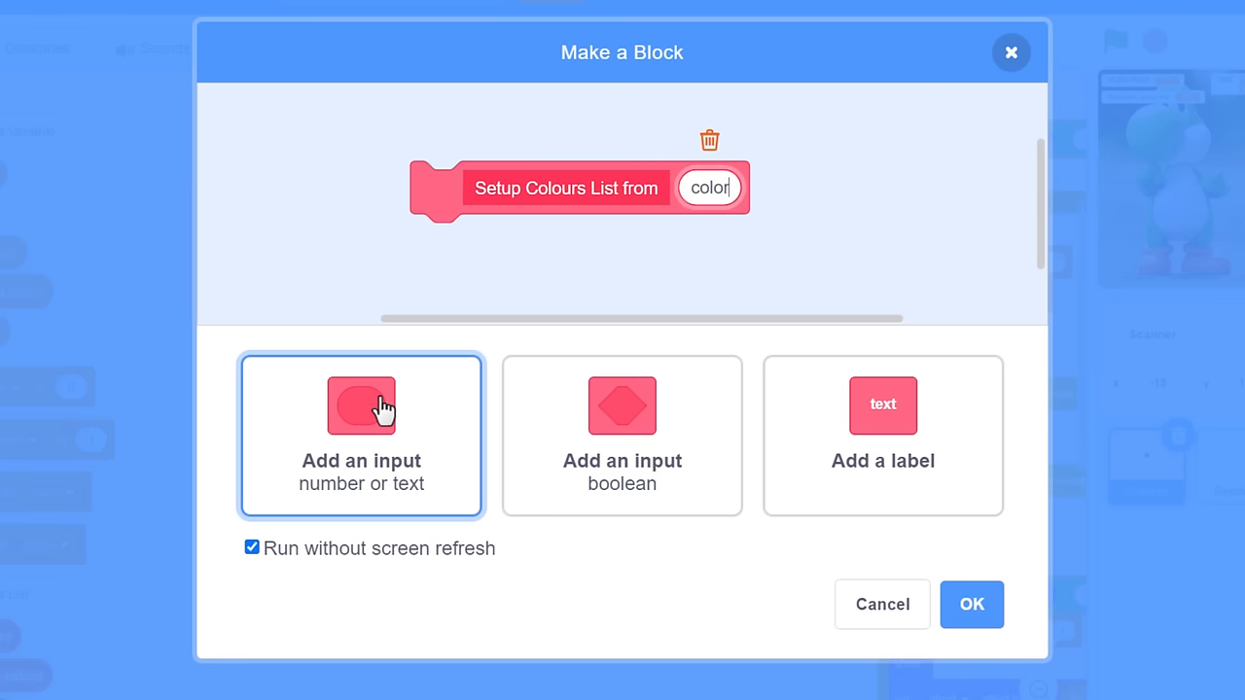
{"action": "left_click", "coordinate": [882, 405]}
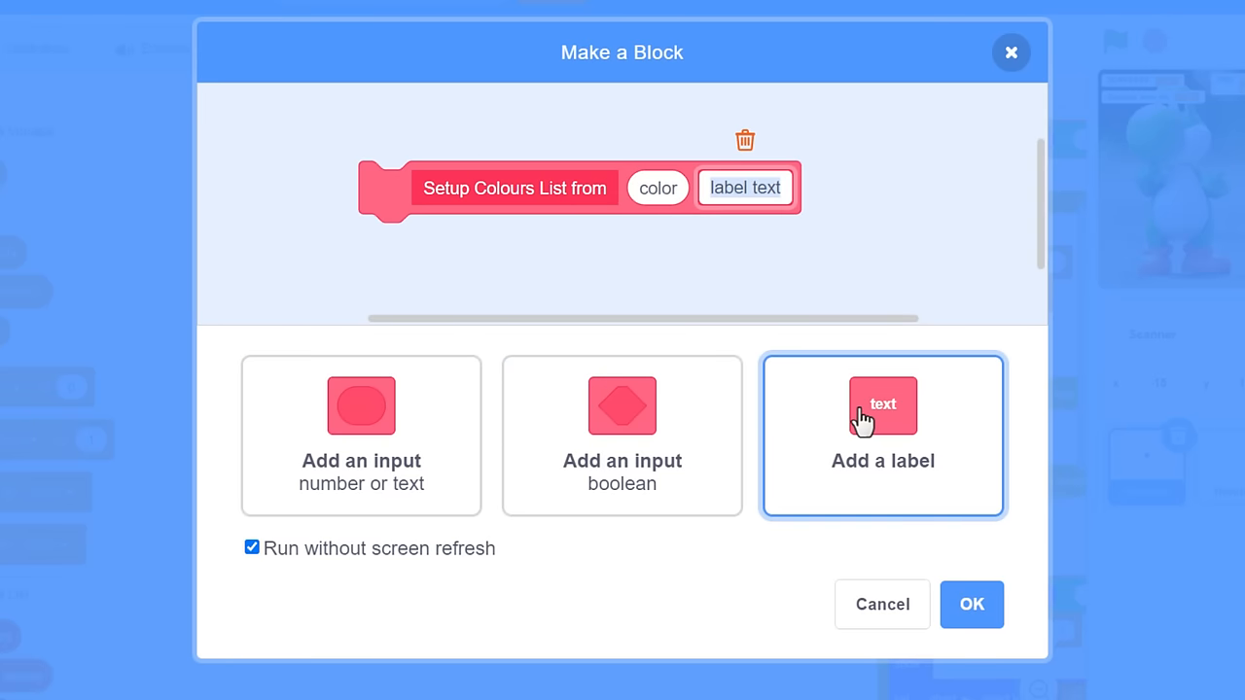
{"action": "type", "text": "depth"}
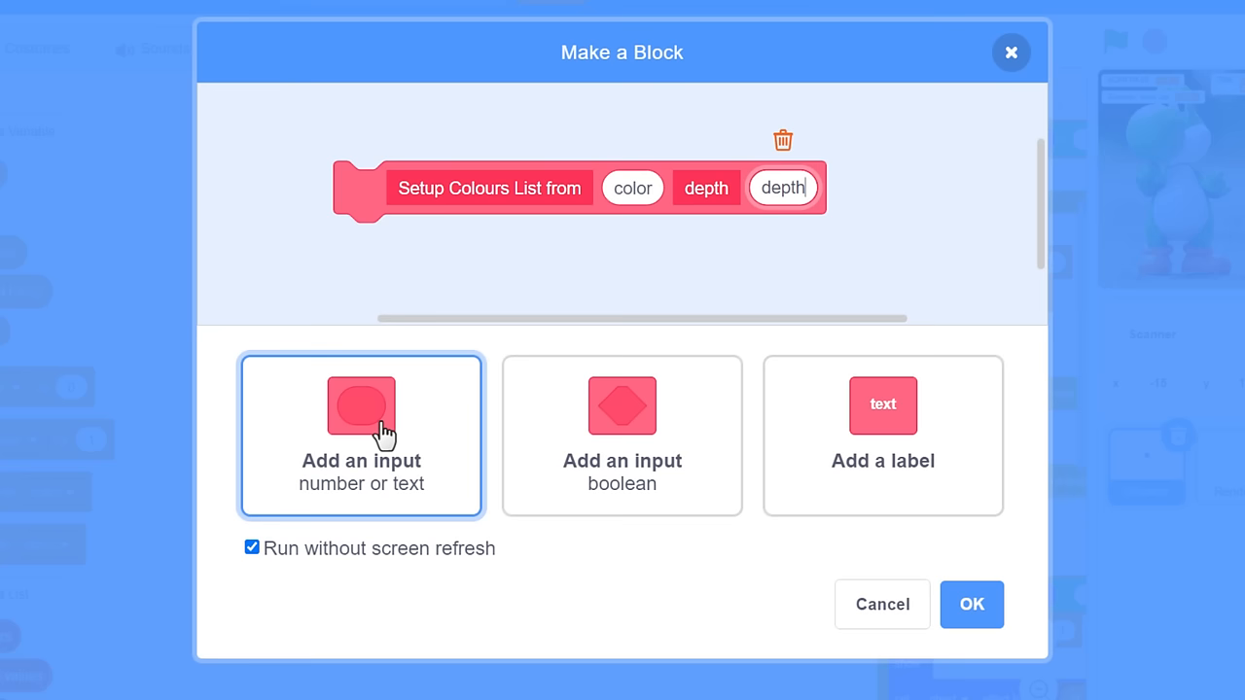
{"action": "mouse_move", "coordinate": [717, 580]}
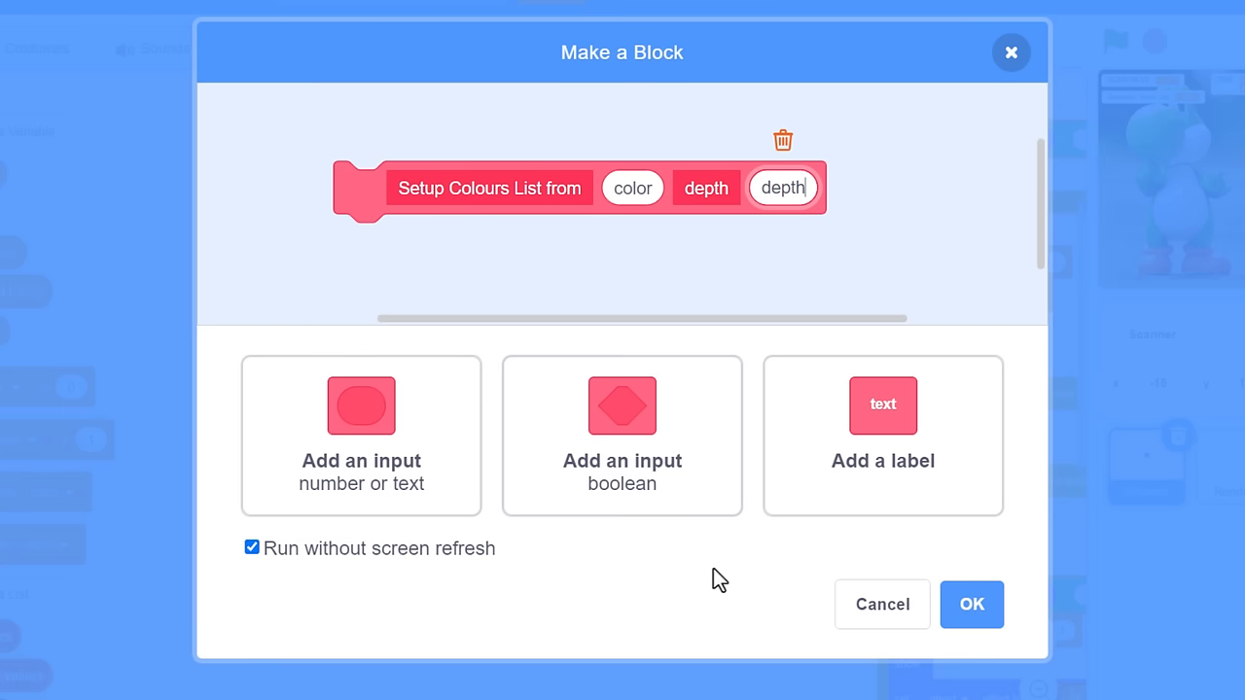
{"action": "mouse_move", "coordinate": [971, 604]}
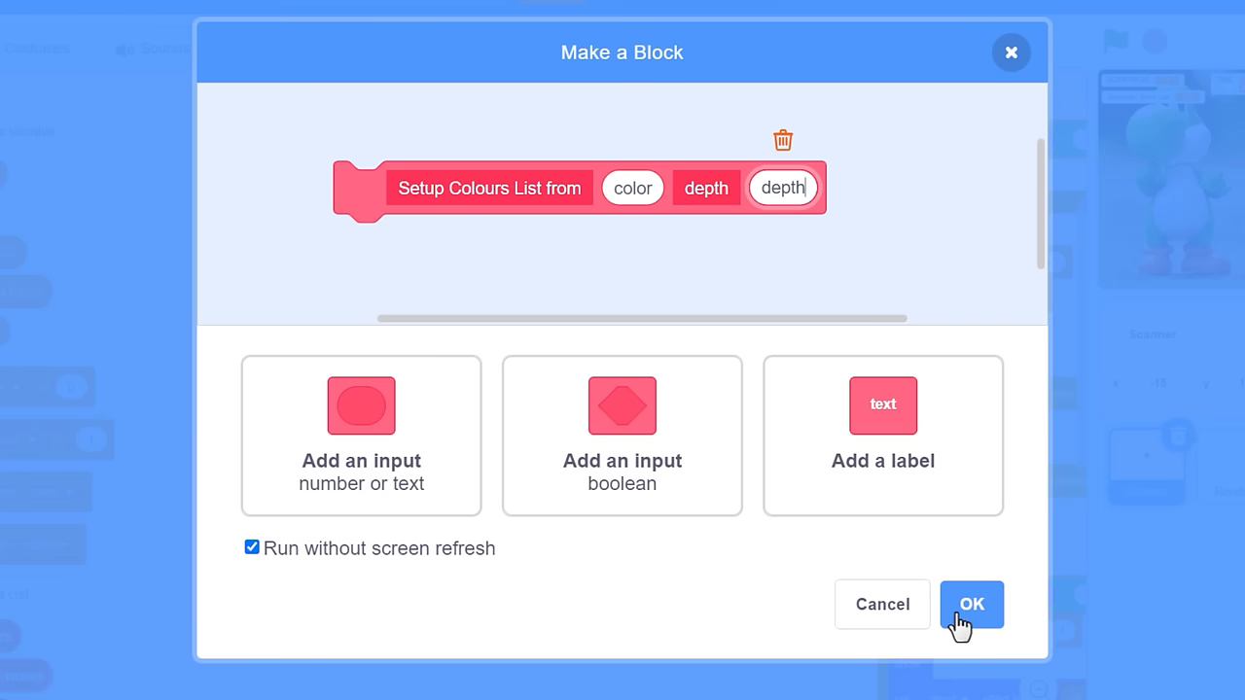
{"action": "left_click", "coordinate": [971, 604]}
{"action": "type", "text": "2"}
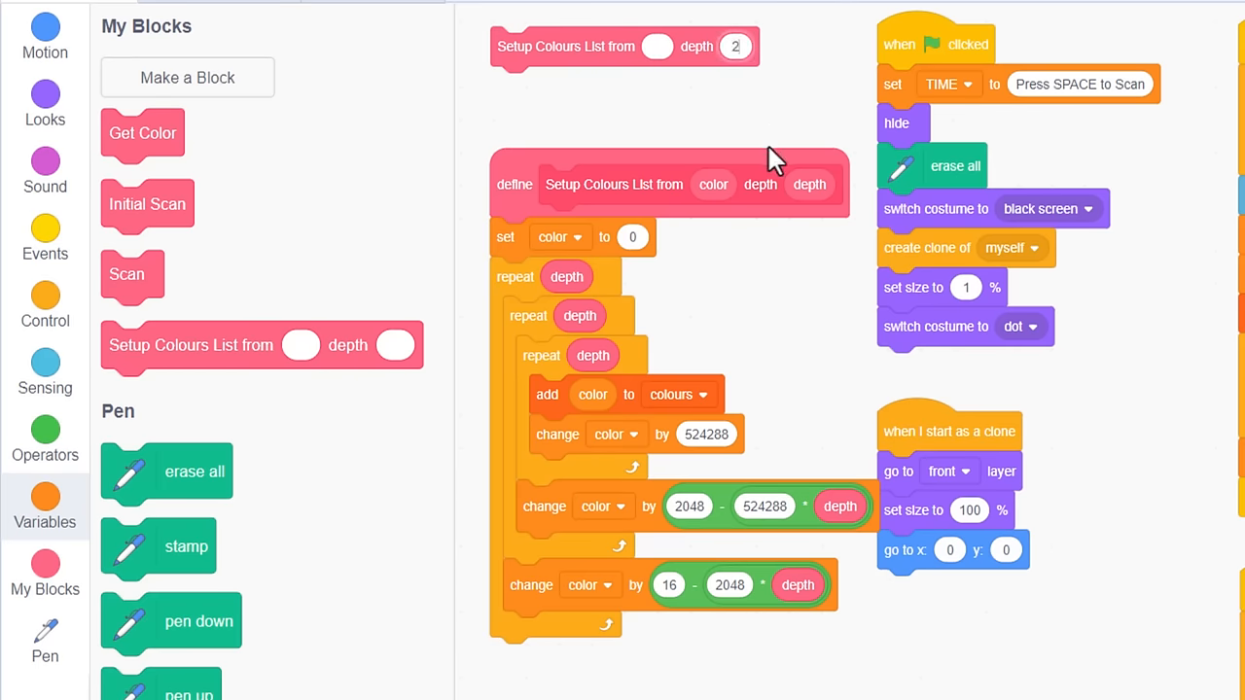
{"action": "mouse_move", "coordinate": [798, 127]}
{"action": "type", "text": "0"}
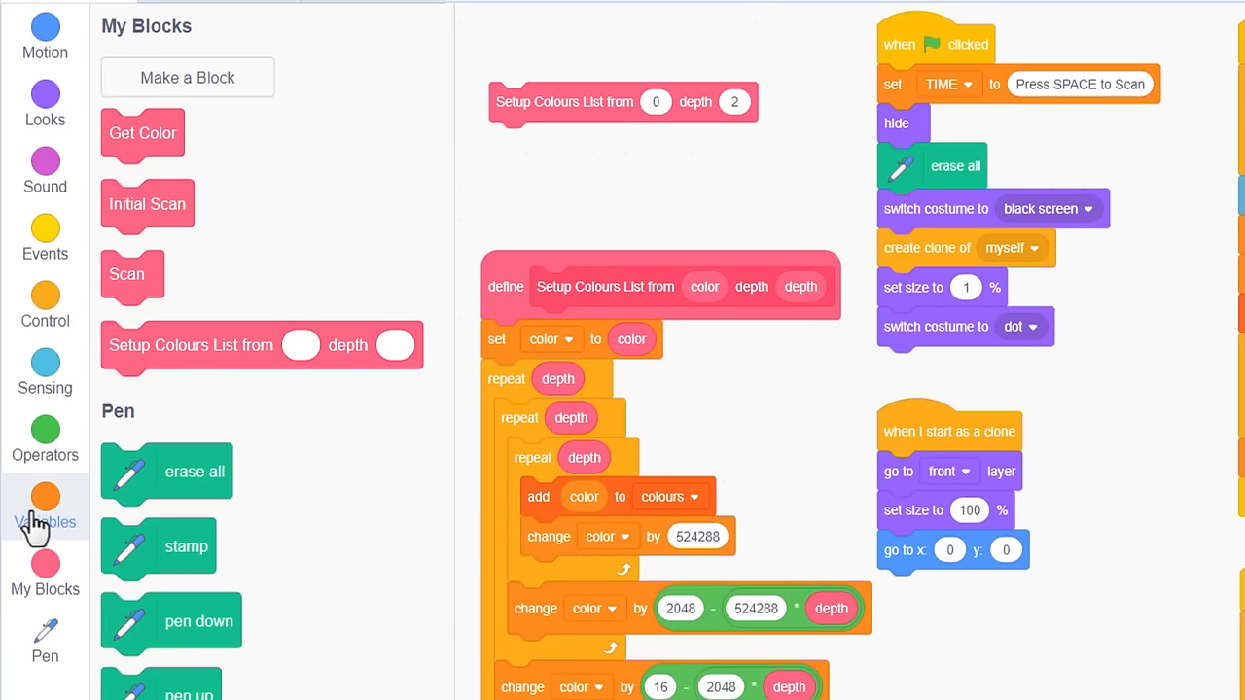
Step: Wire color and depth reporters into the definition and call the block with depths 2 and 4
{"action": "left_click", "coordinate": [44, 507]}
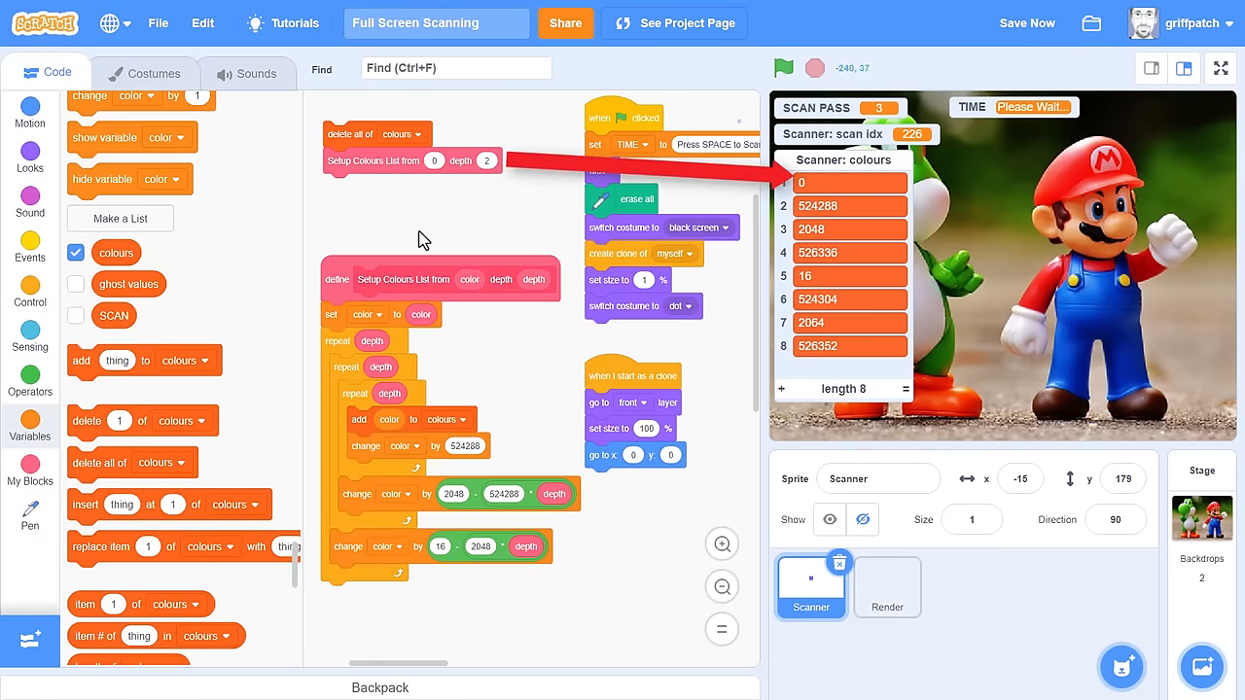
{"action": "left_click", "coordinate": [722, 544]}
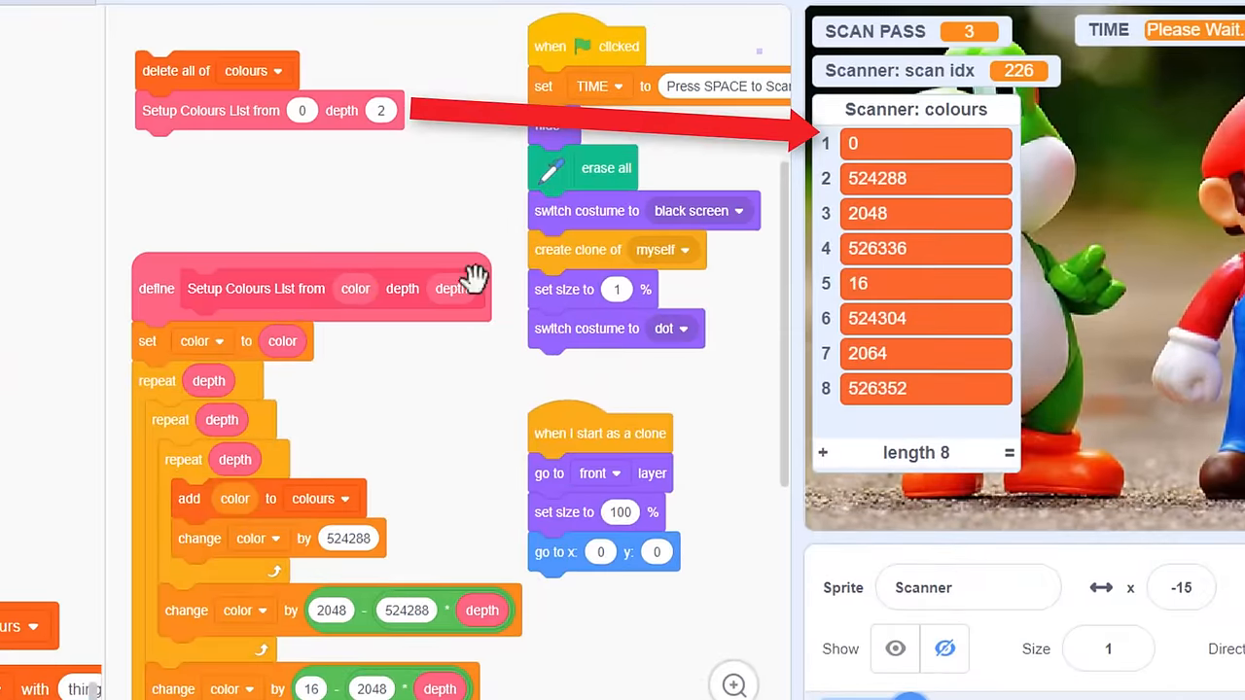
{"action": "mouse_move", "coordinate": [341, 243]}
{"action": "type", "text": "4"}
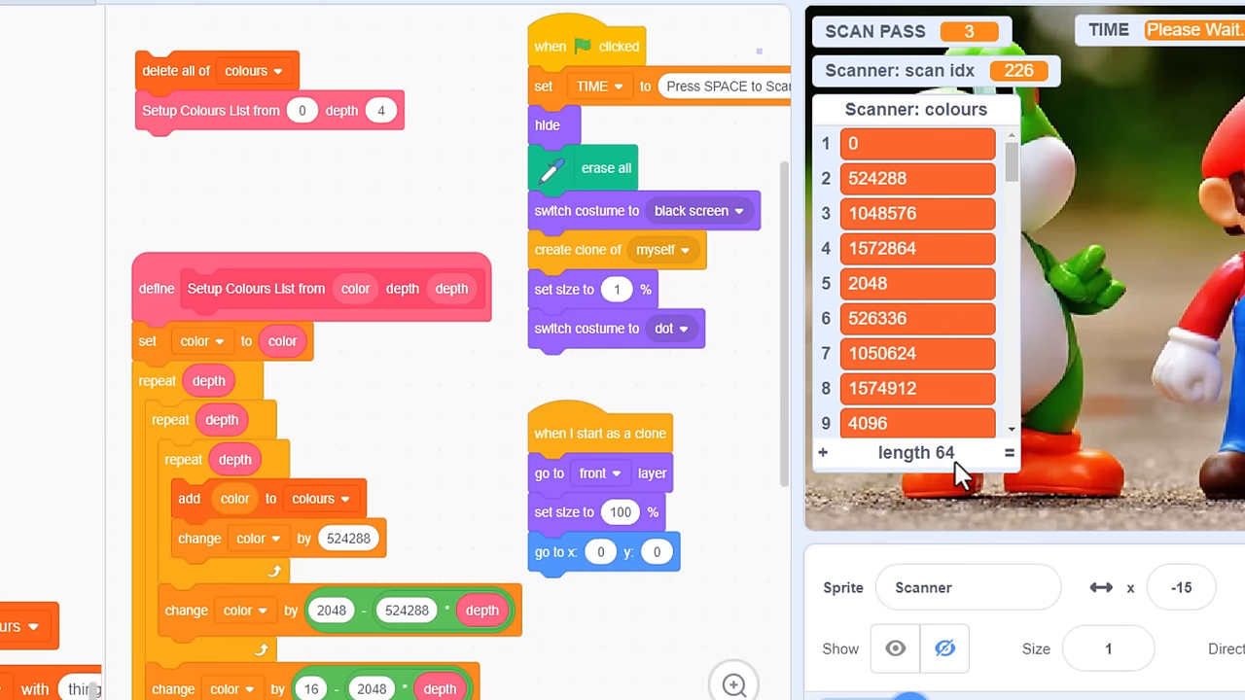
{"action": "mouse_move", "coordinate": [939, 180]}
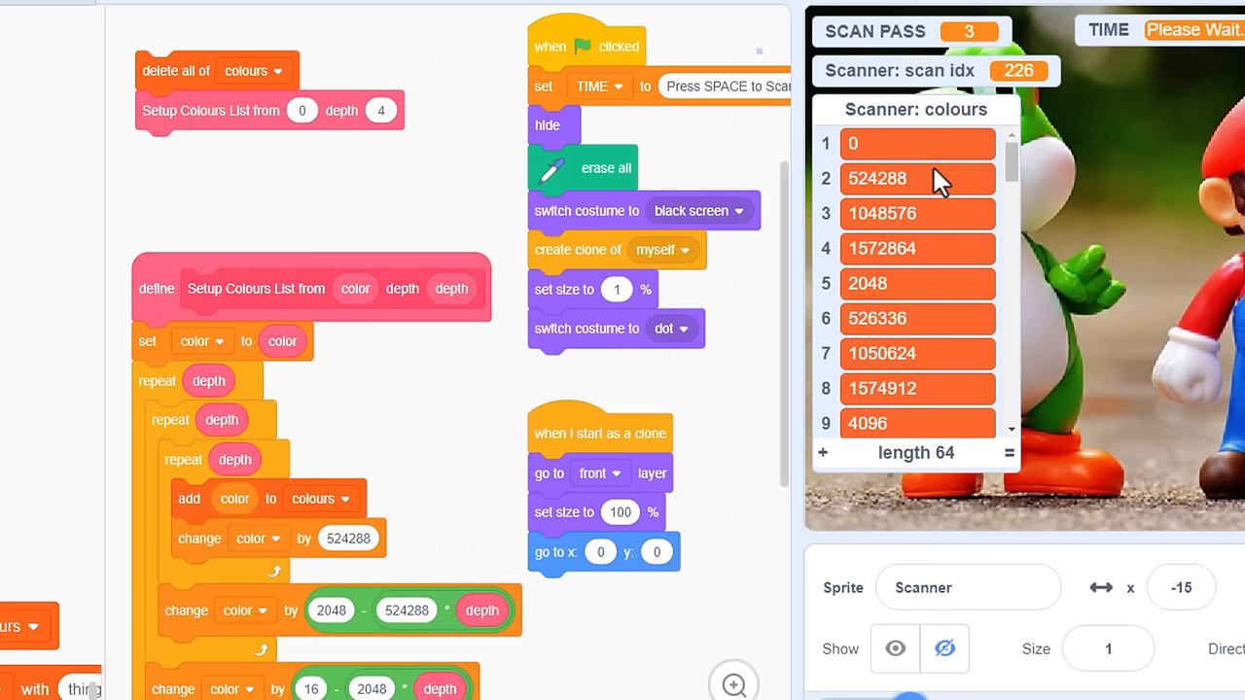
{"action": "mouse_move", "coordinate": [936, 185]}
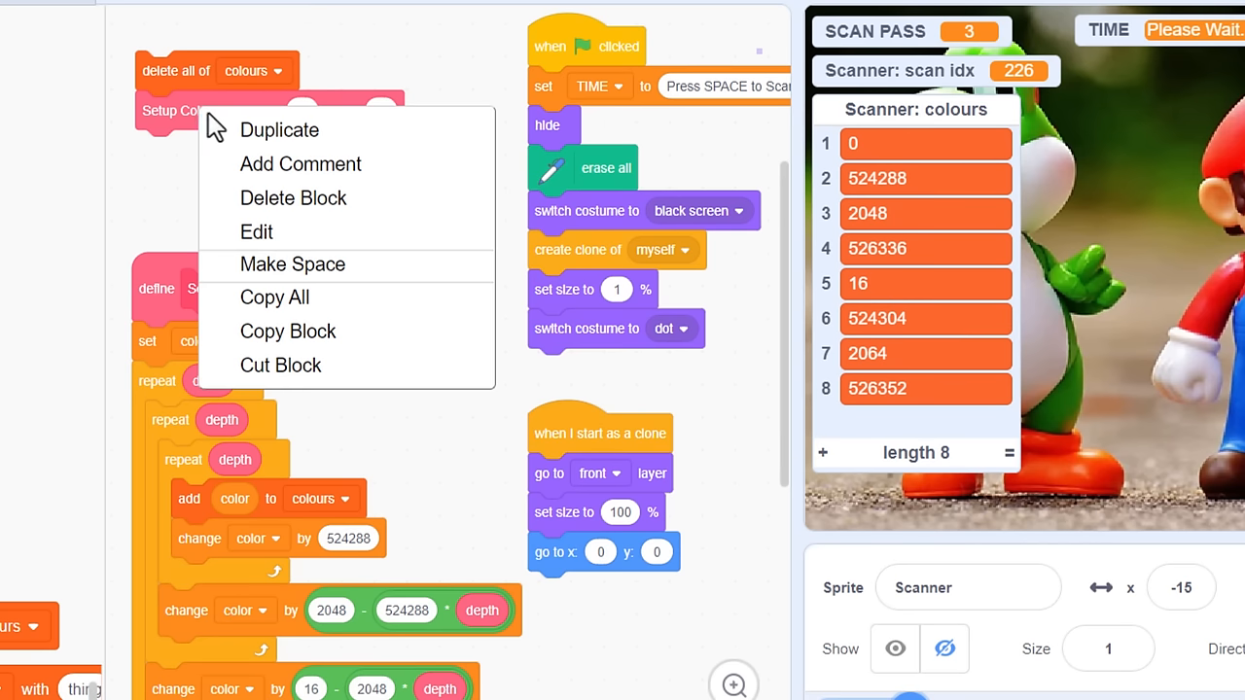
{"action": "left_click", "coordinate": [279, 129]}
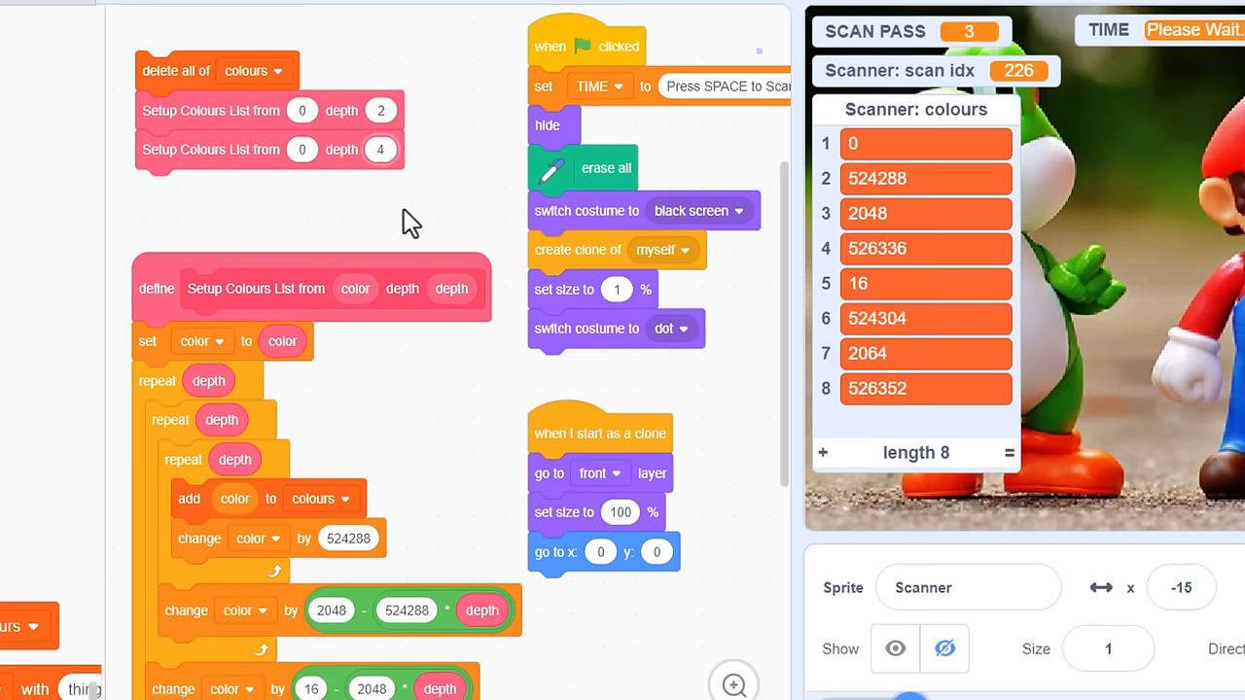
{"action": "mouse_move", "coordinate": [416, 290]}
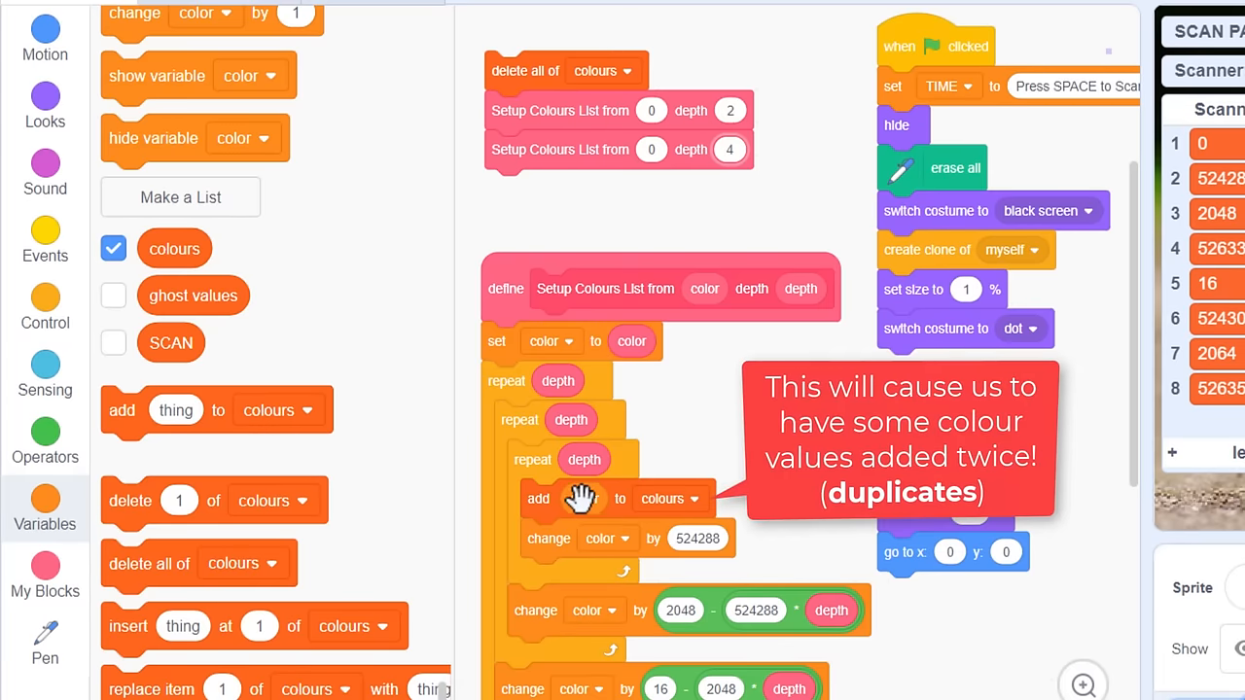
{"action": "mouse_move", "coordinate": [432, 497]}
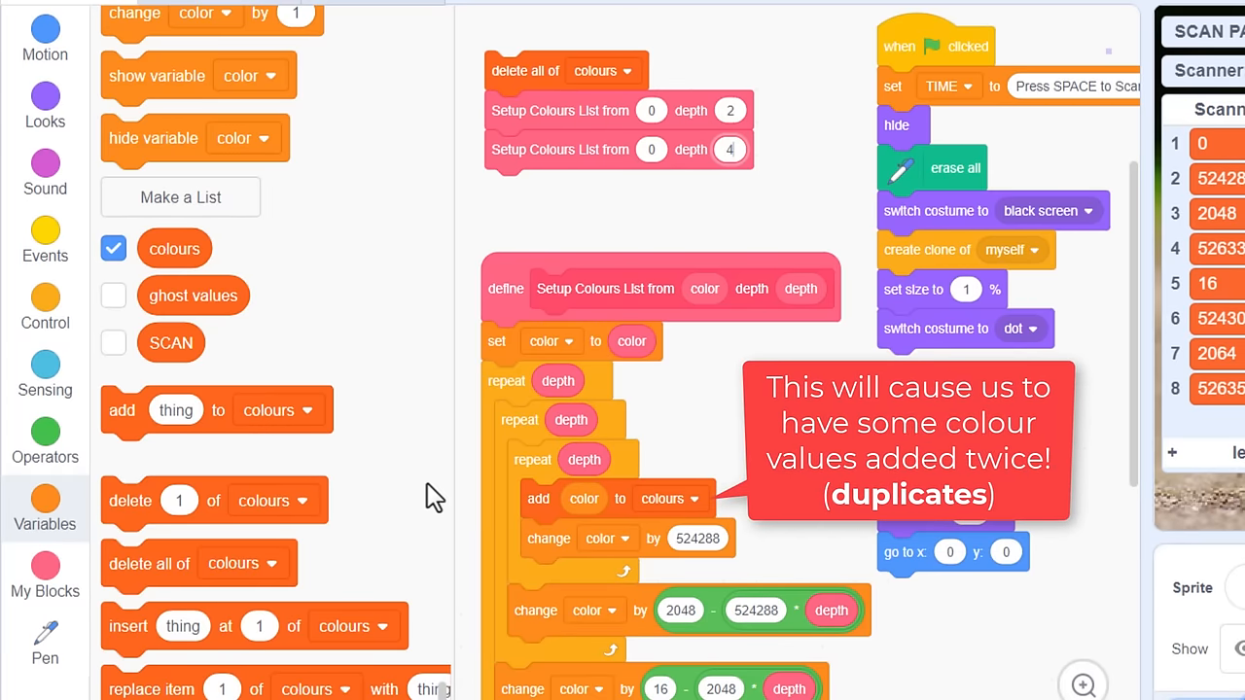
Step: Wrap 'add color to colours' inside 'if not colours contains color then'
{"action": "scroll", "scroll_direction": "down", "scroll_amount": 3}
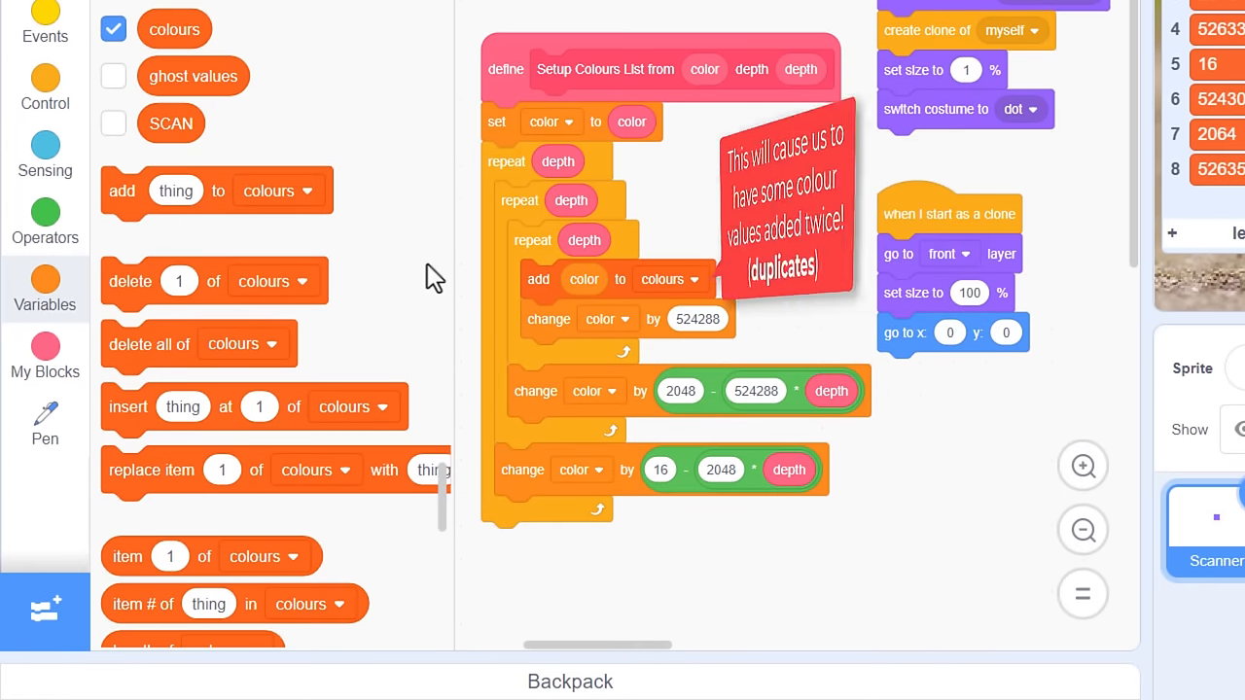
{"action": "left_click", "coordinate": [45, 88]}
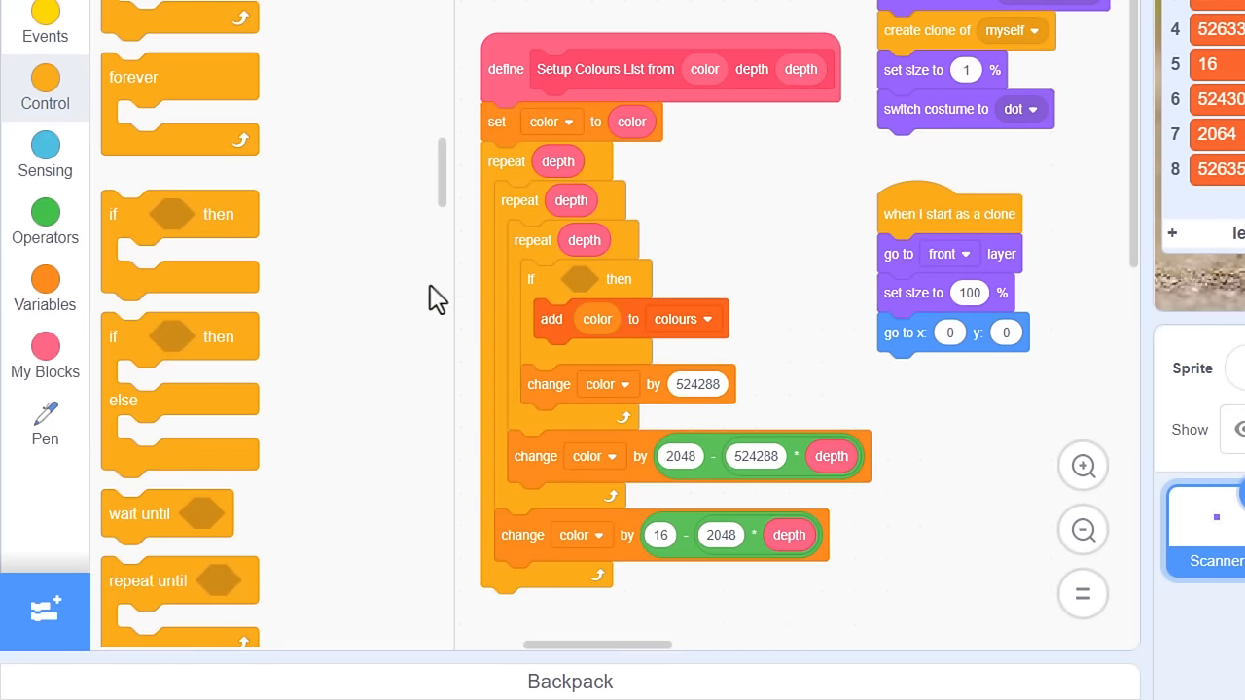
{"action": "left_click", "coordinate": [45, 221]}
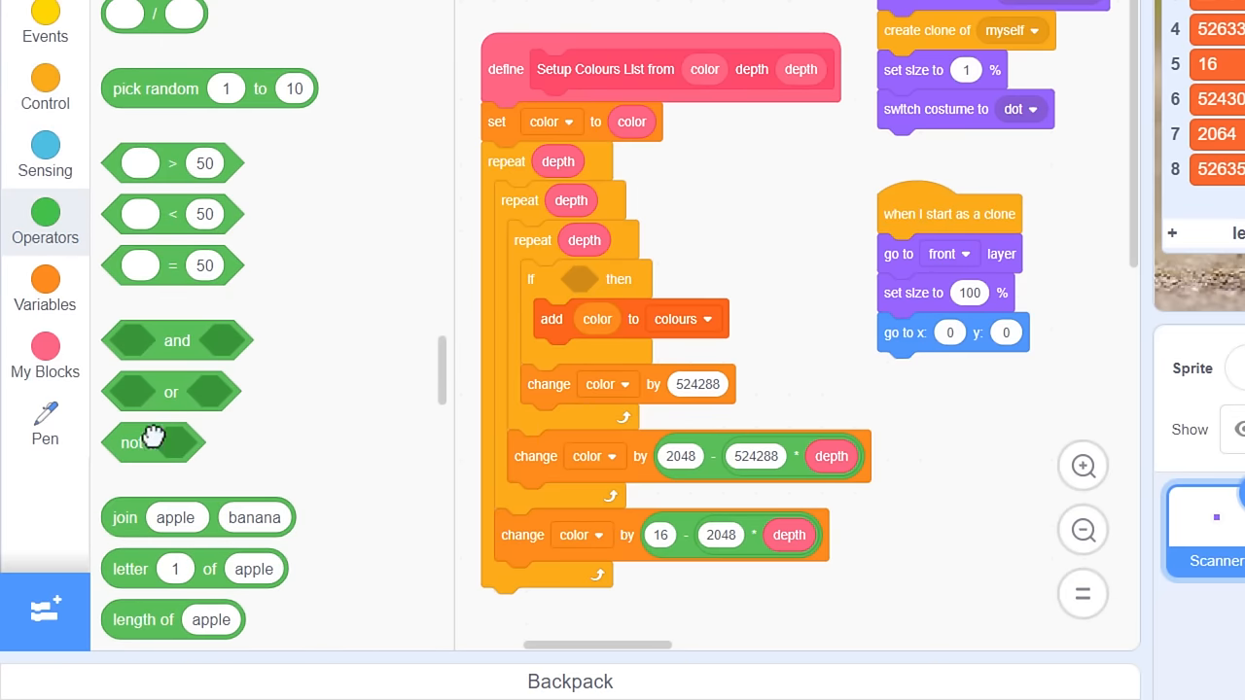
{"action": "left_click_drag", "start_coordinate": [153, 443], "coordinate": [584, 279]}
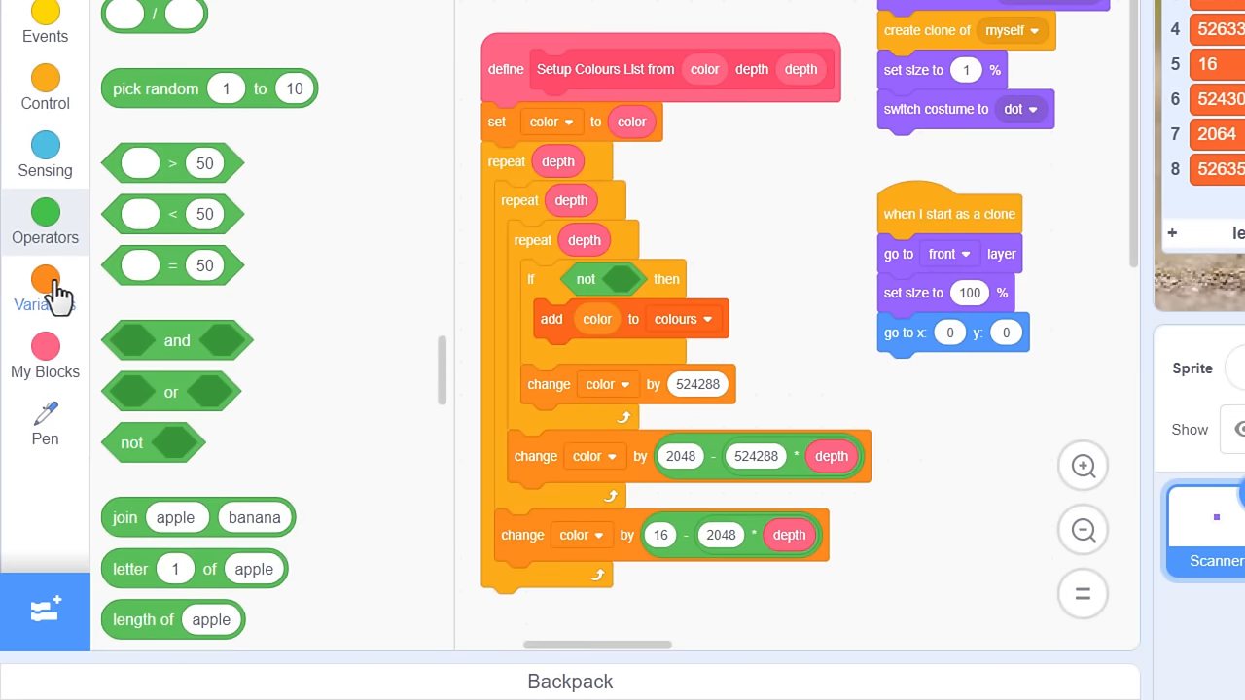
{"action": "left_click", "coordinate": [45, 287]}
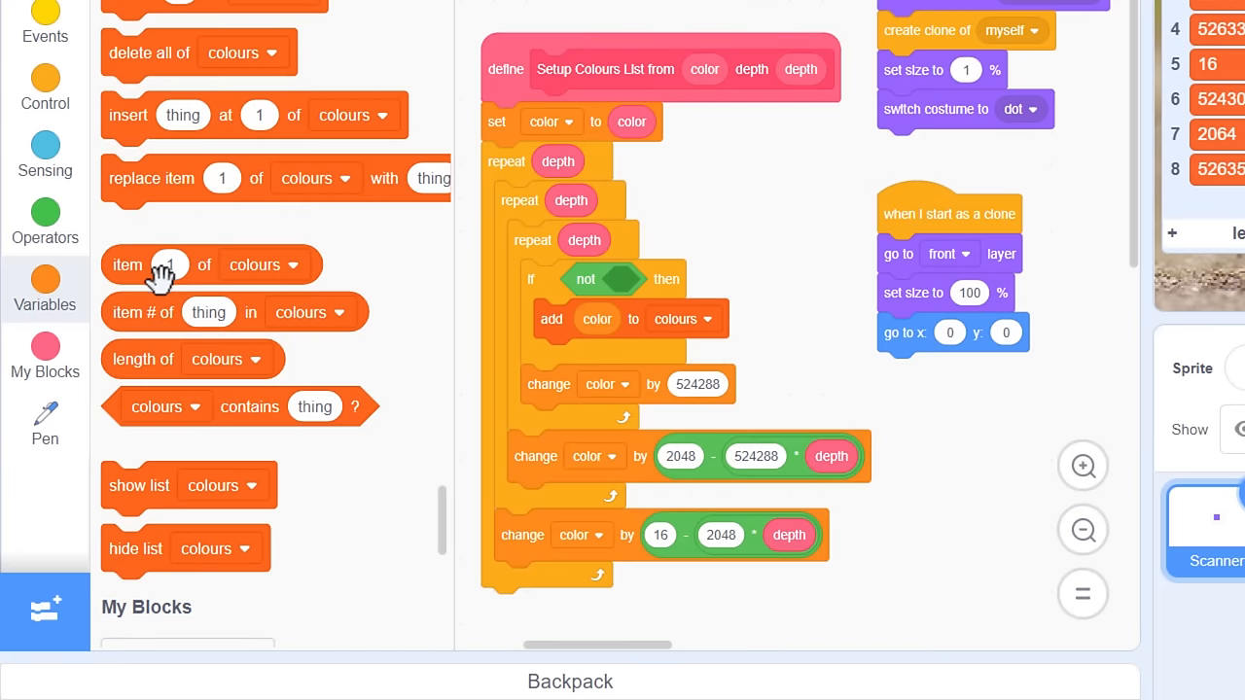
{"action": "left_click_drag", "start_coordinate": [240, 406], "coordinate": [740, 283]}
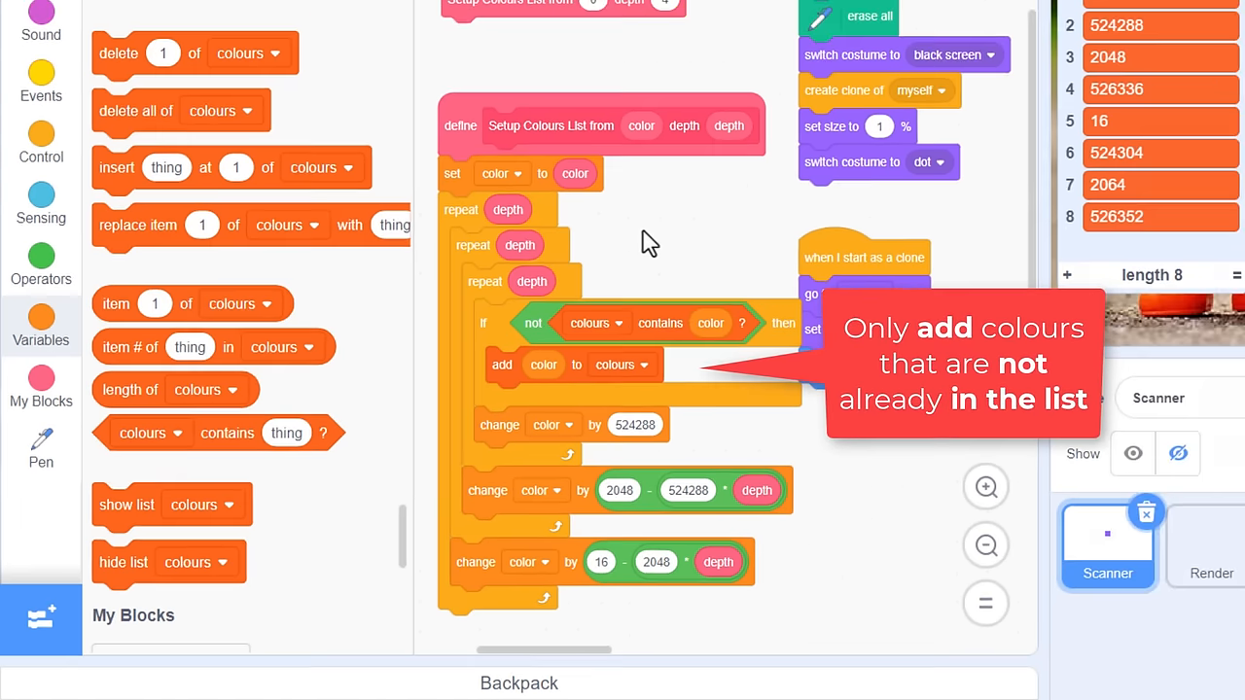
Step: Build 8*65536 + 8*256 + 16 from operator blocks to get offset 526352
{"action": "right_click", "coordinate": [533, 424]}
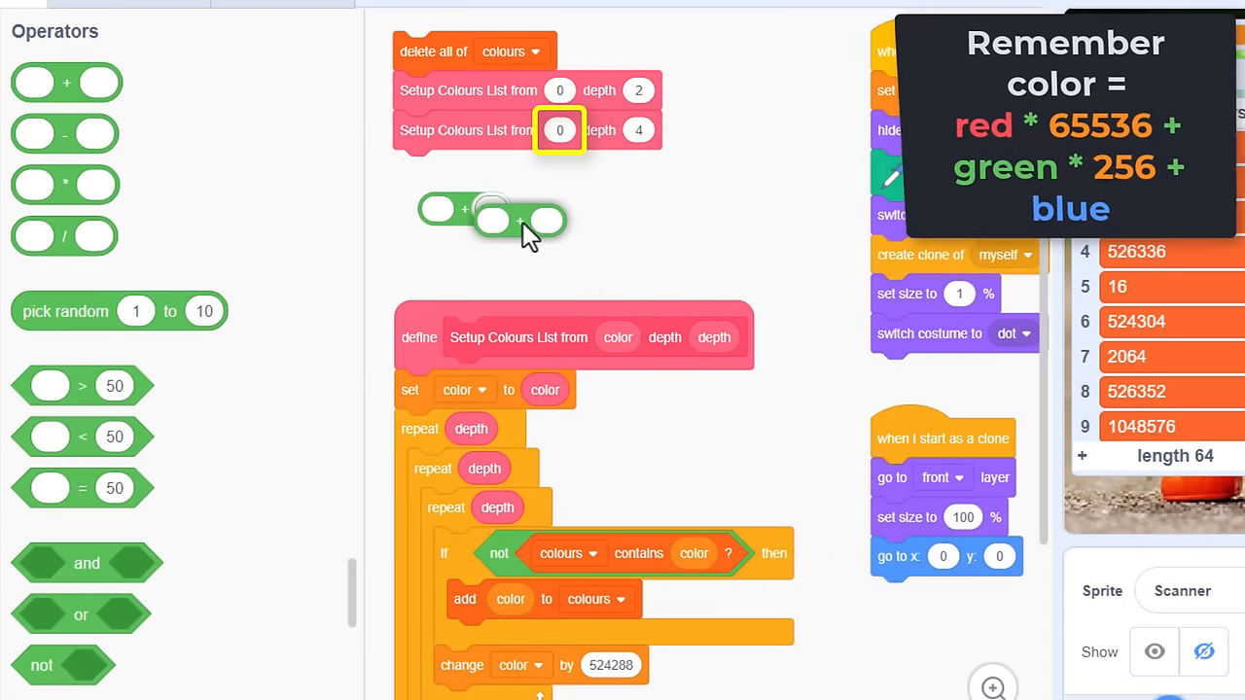
{"action": "left_click_drag", "start_coordinate": [516, 222], "coordinate": [170, 224]}
{"action": "type", "text": "16"}
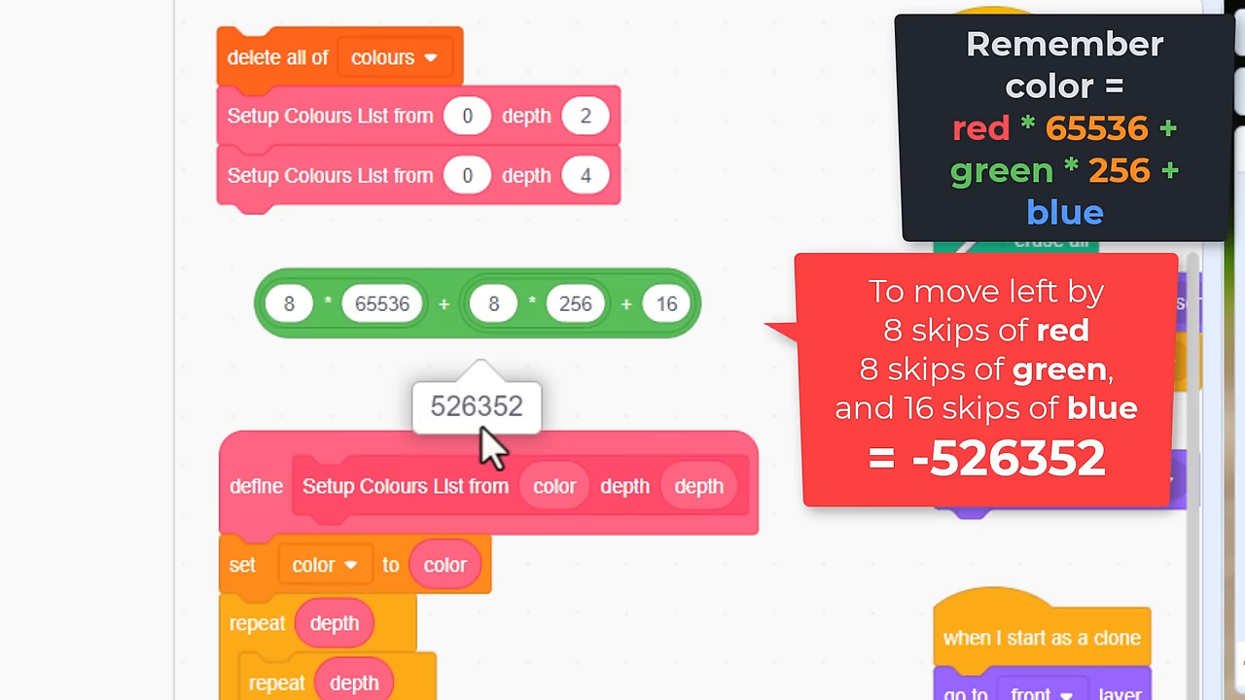
{"action": "mouse_move", "coordinate": [525, 409]}
{"action": "type", "text": "-526352"}
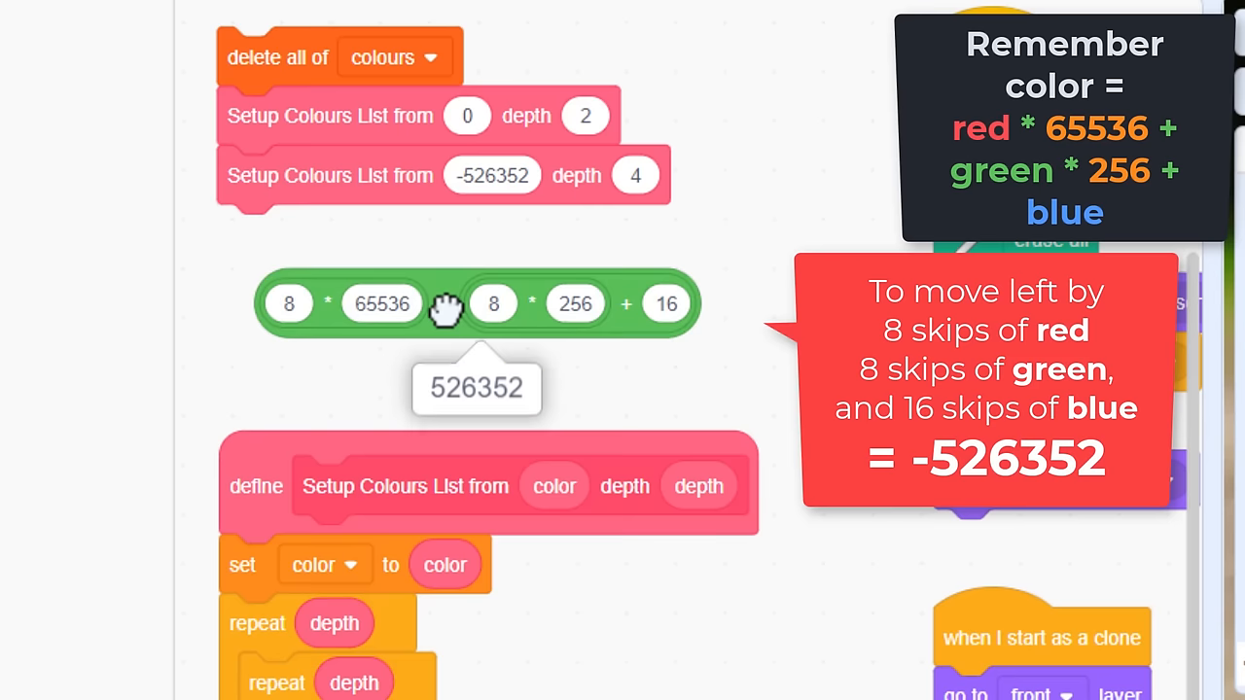
{"action": "mouse_move", "coordinate": [457, 447]}
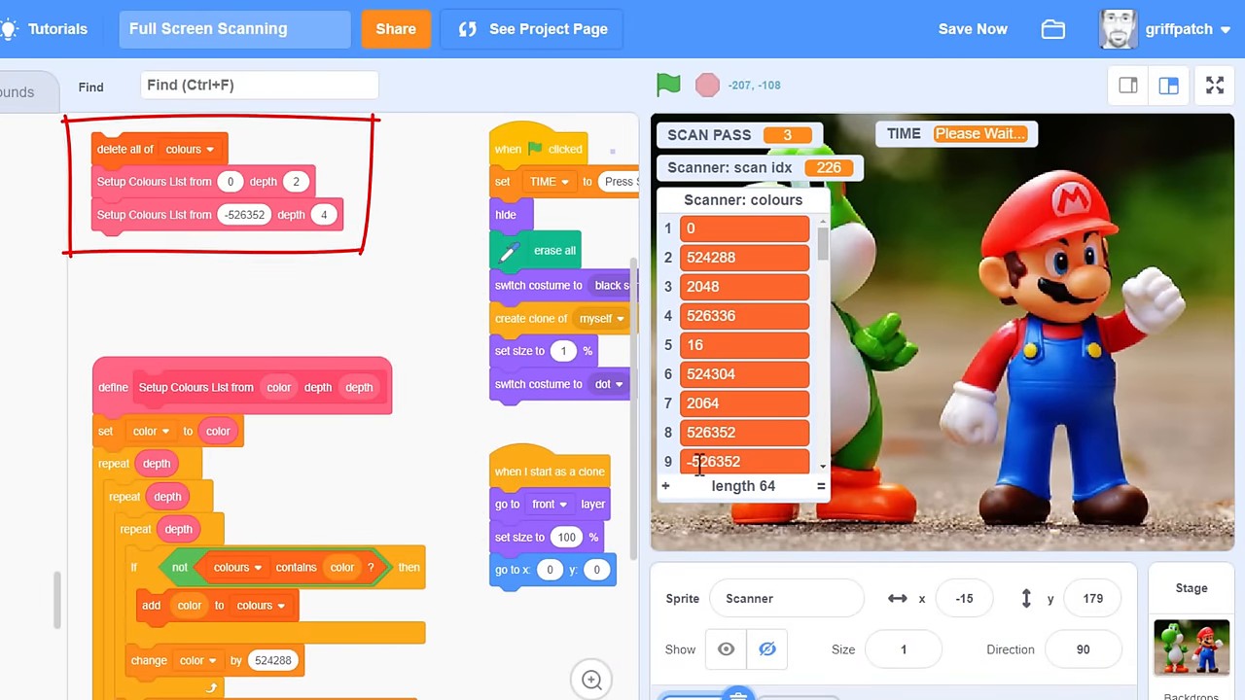
Step: Scroll the colours list monitor through its 64 entries and dismiss the list menu
{"action": "scroll", "scroll_direction": "down", "scroll_amount": 3}
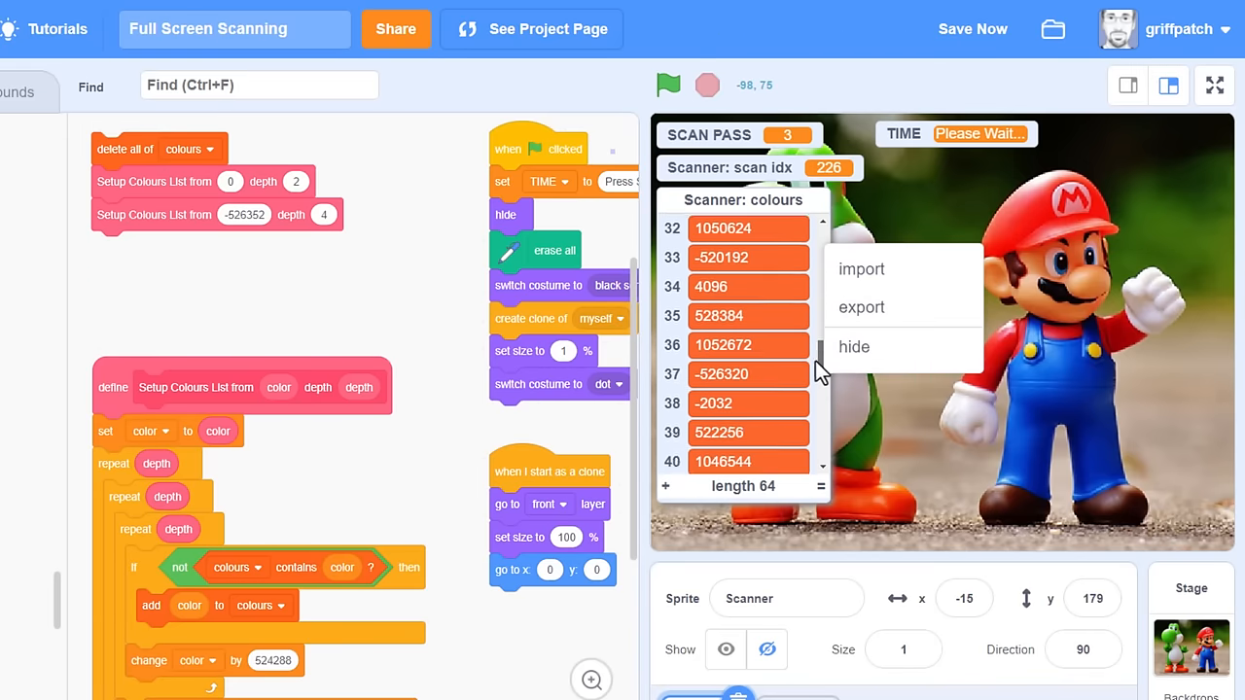
{"action": "scroll", "scroll_direction": "down", "scroll_amount": 3}
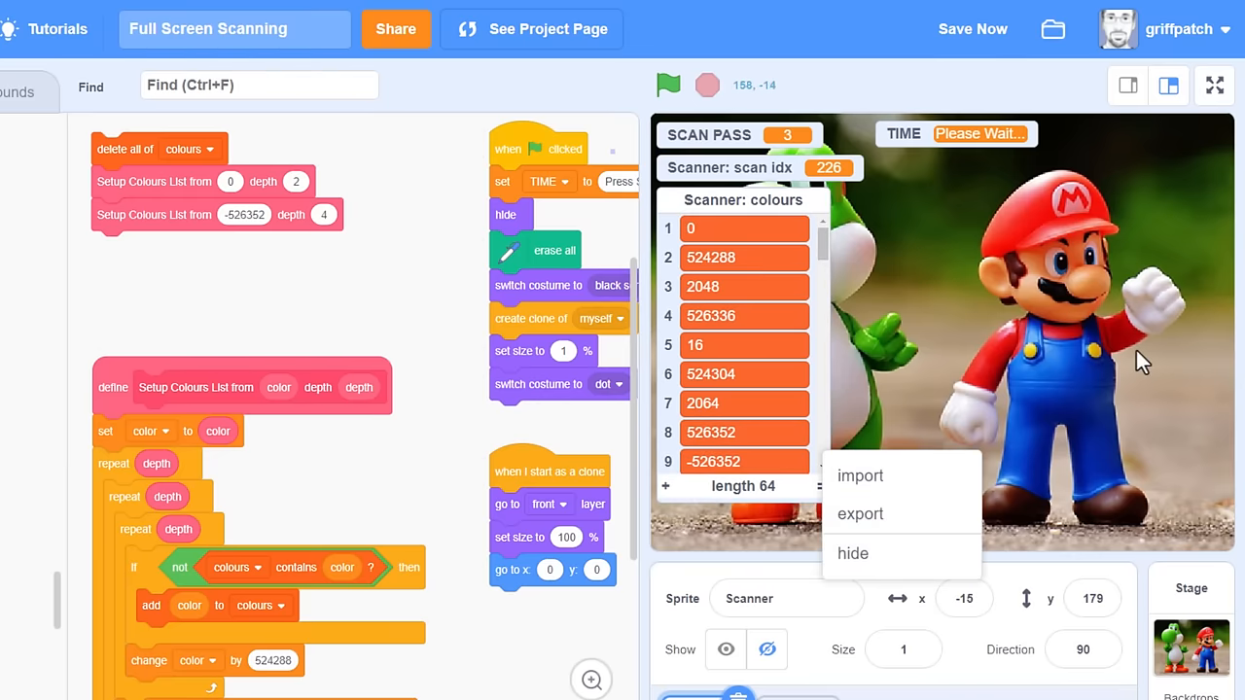
{"action": "left_click", "coordinate": [1213, 86]}
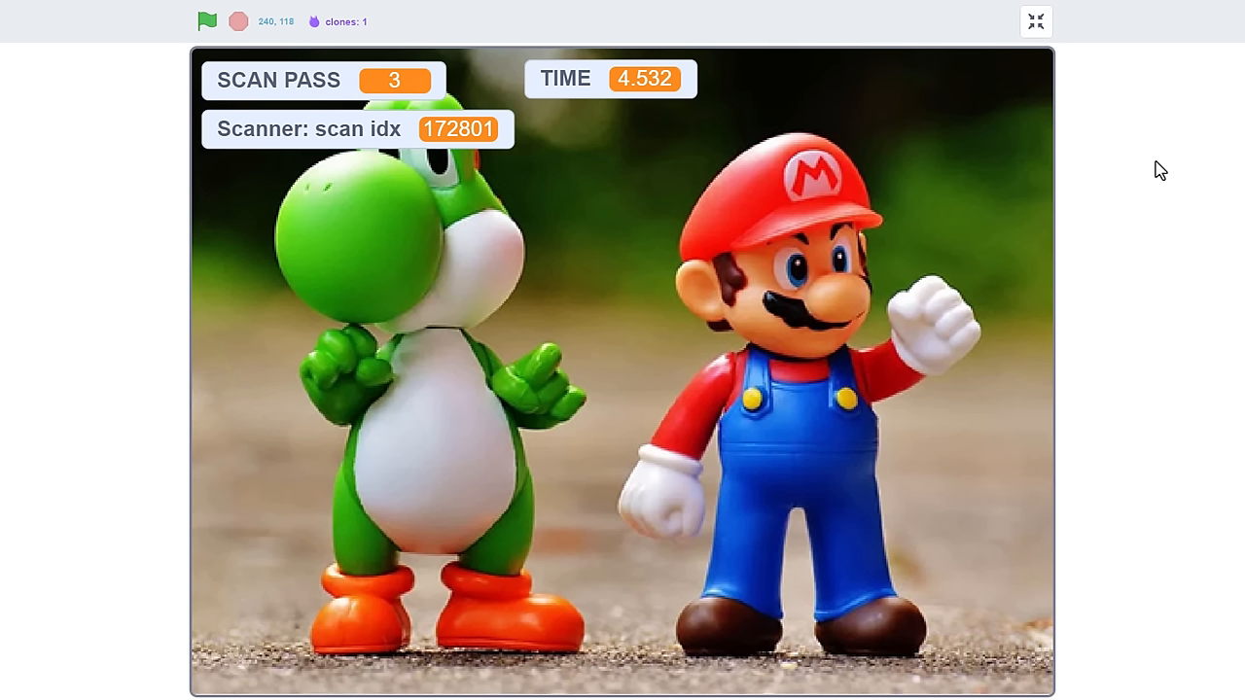
{"action": "mouse_move", "coordinate": [1036, 22]}
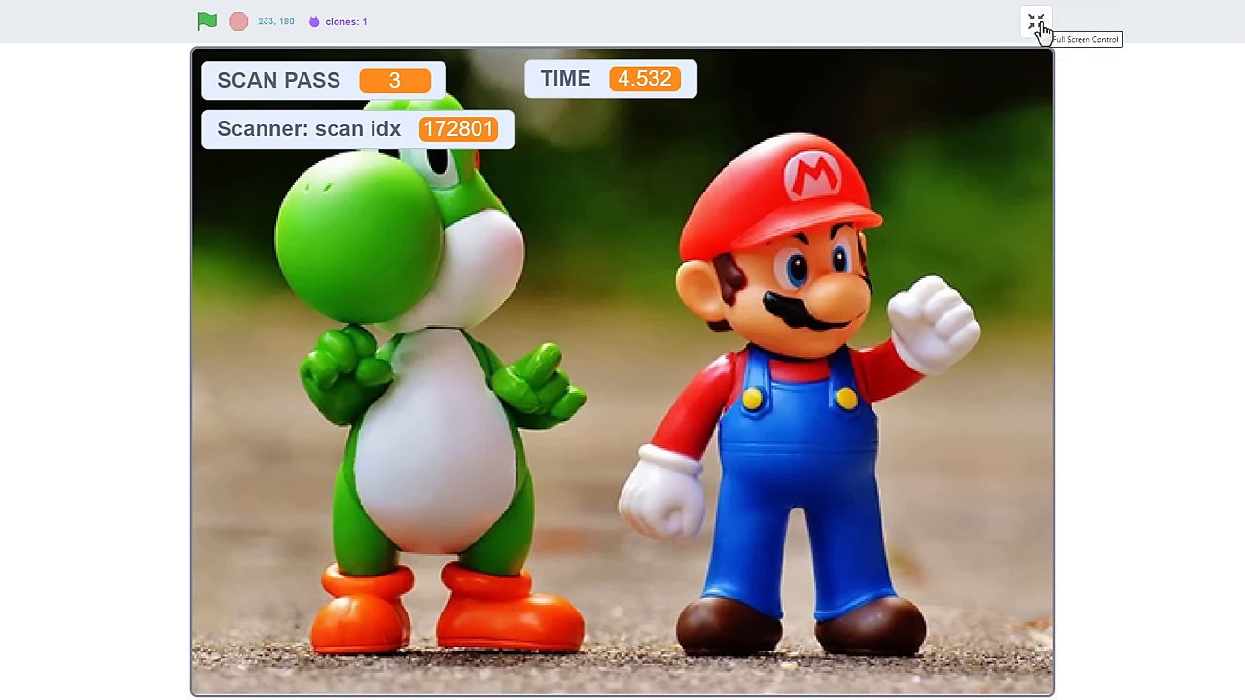
Step: Select the Render sprite and inspect the posterised Mario and Yoda render full screen
{"action": "left_click", "coordinate": [1035, 21]}
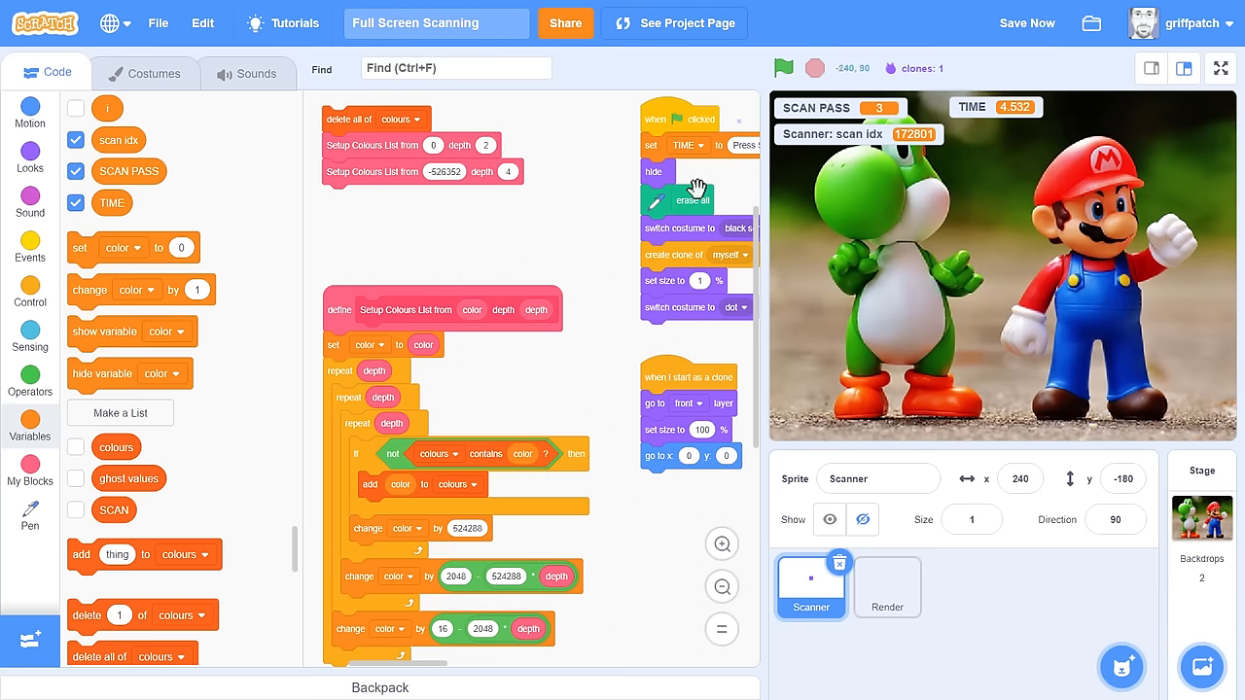
{"action": "left_click", "coordinate": [886, 587]}
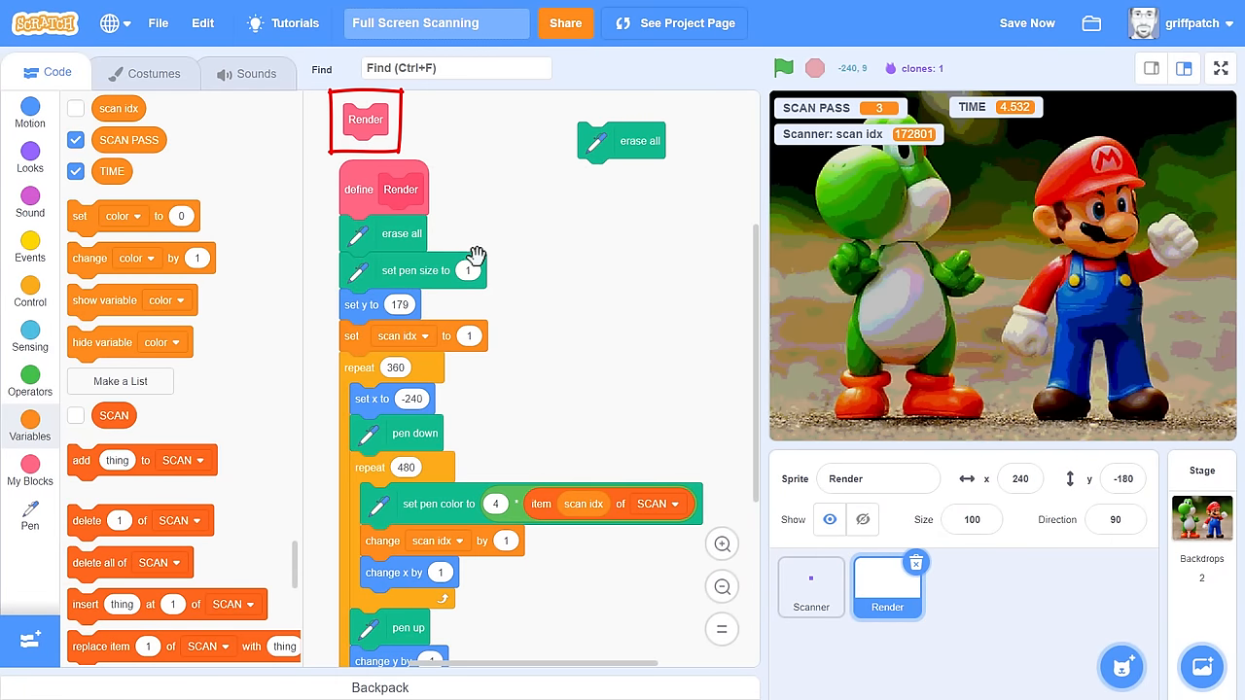
{"action": "left_click", "coordinate": [1220, 68]}
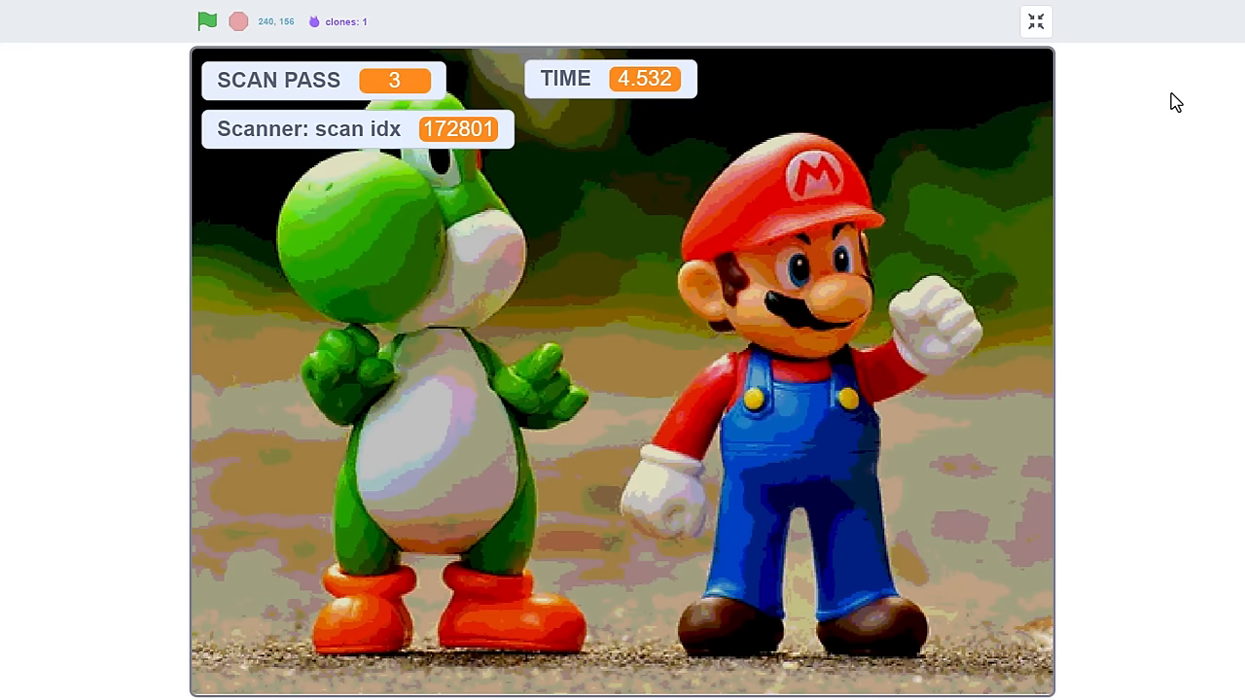
{"action": "left_click", "coordinate": [1034, 21]}
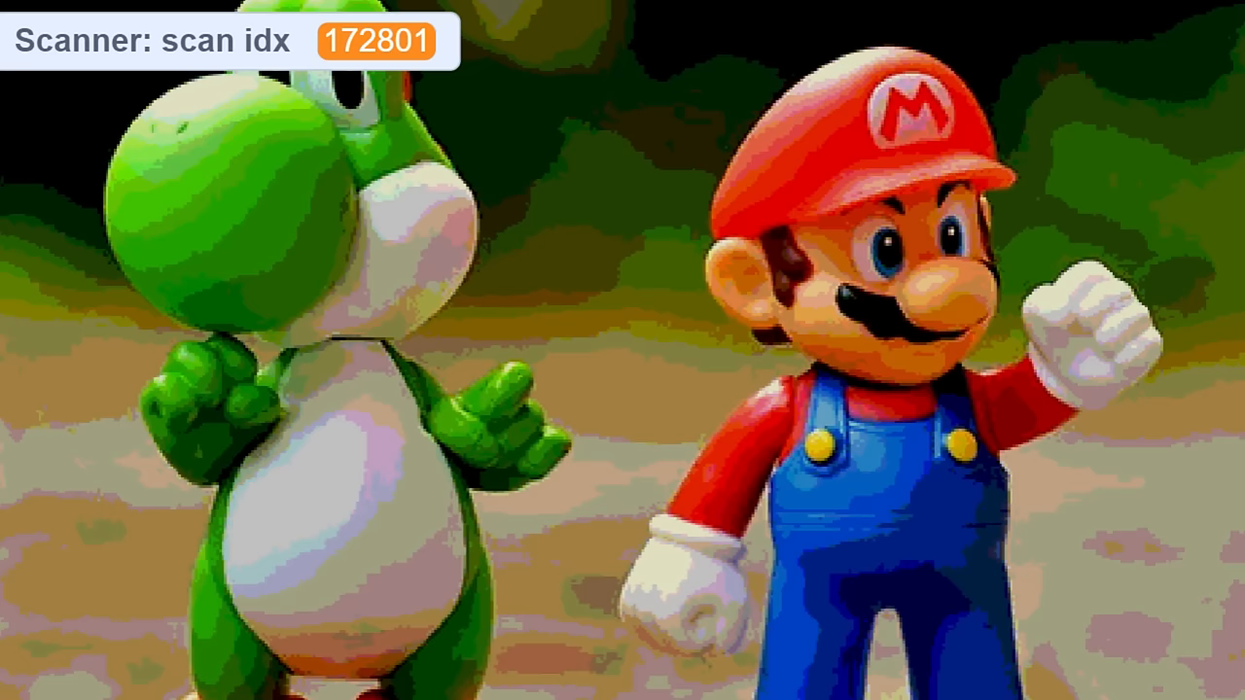
{"action": "left_click", "coordinate": [1034, 22]}
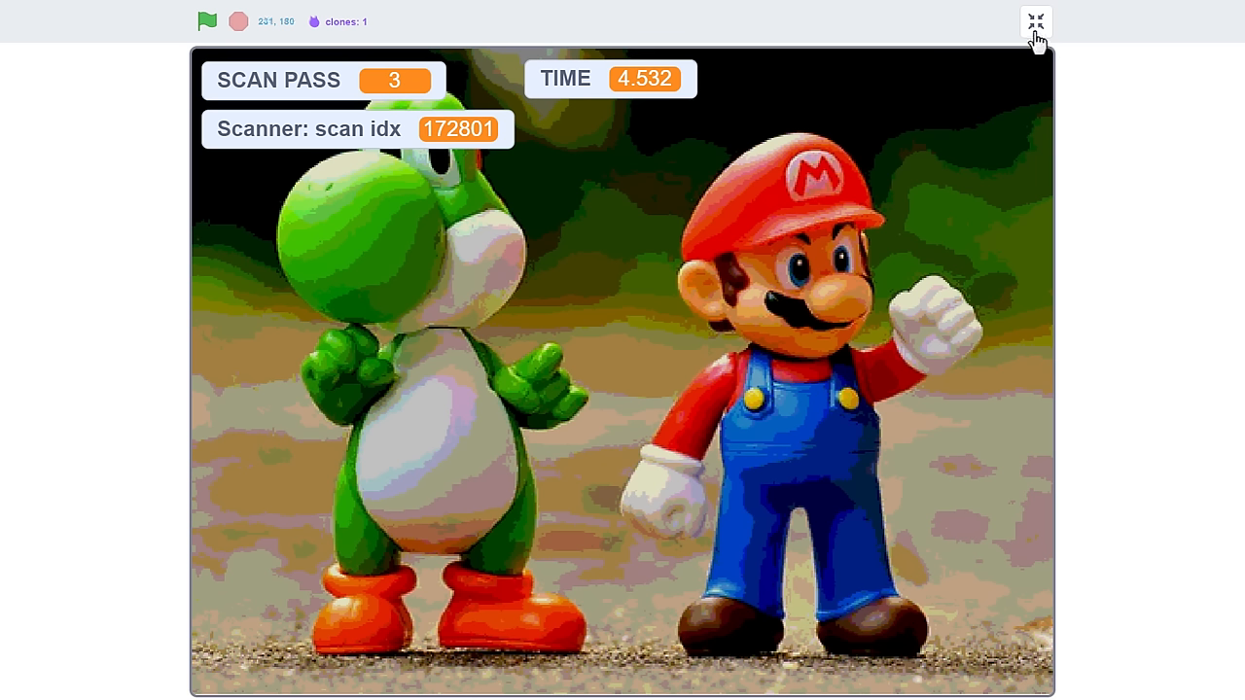
{"action": "left_click", "coordinate": [1034, 21]}
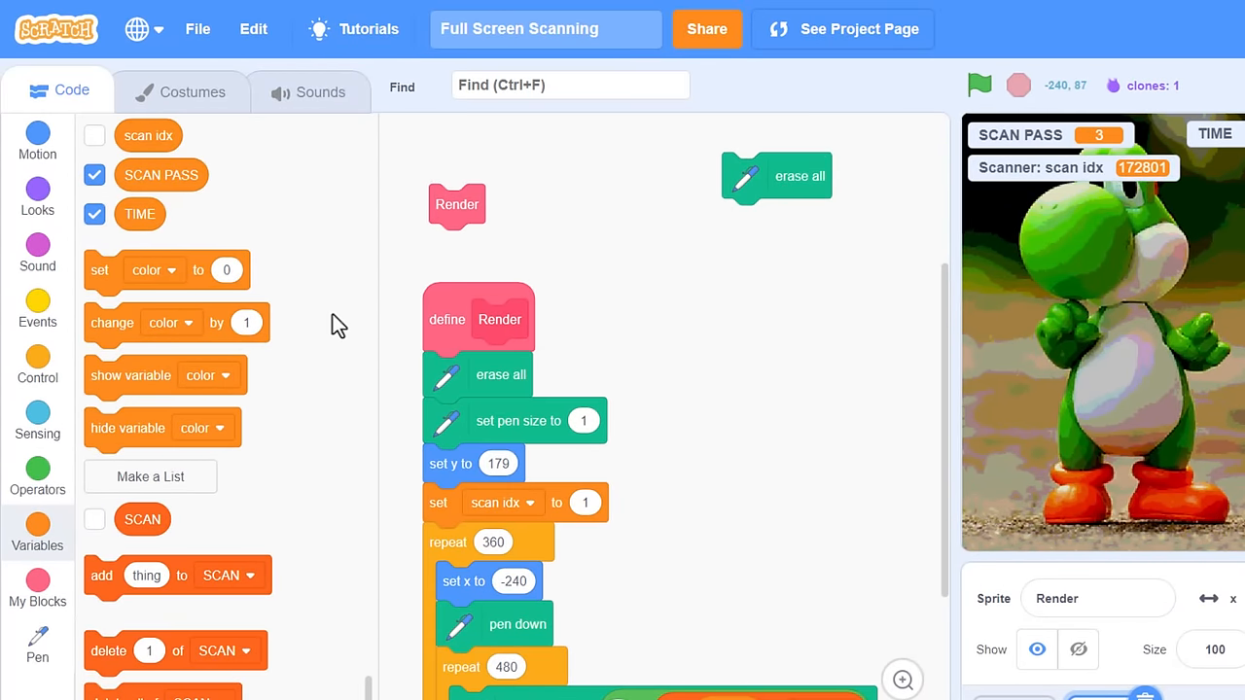
Step: Trigger Render on Scan Complete, set 5 scan passes, and drop the 4 * pen-colour multiplier
{"action": "left_click", "coordinate": [37, 310]}
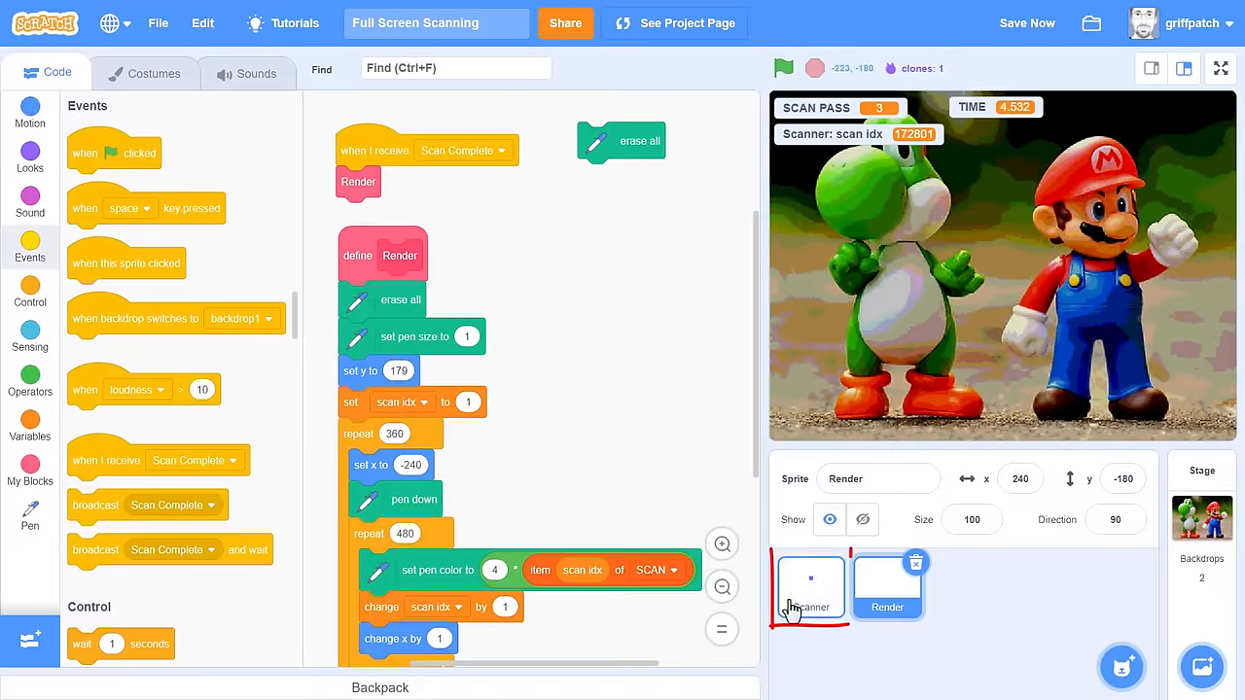
{"action": "left_click", "coordinate": [810, 583]}
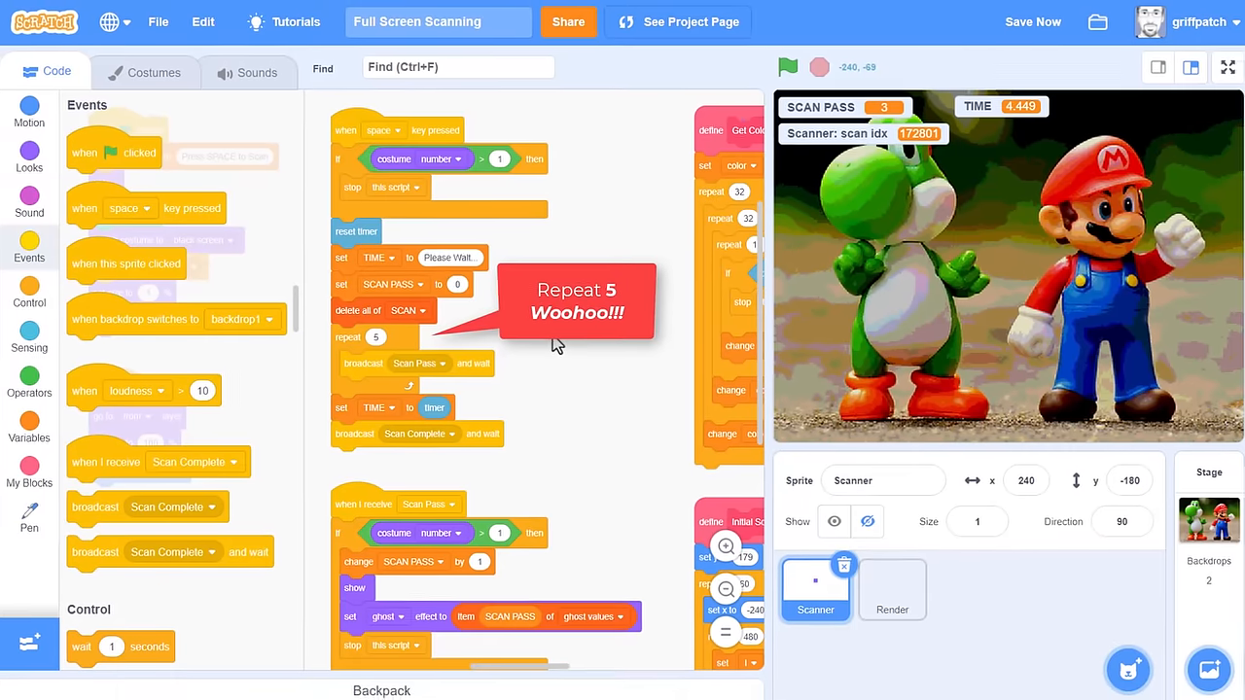
{"action": "left_click", "coordinate": [885, 588]}
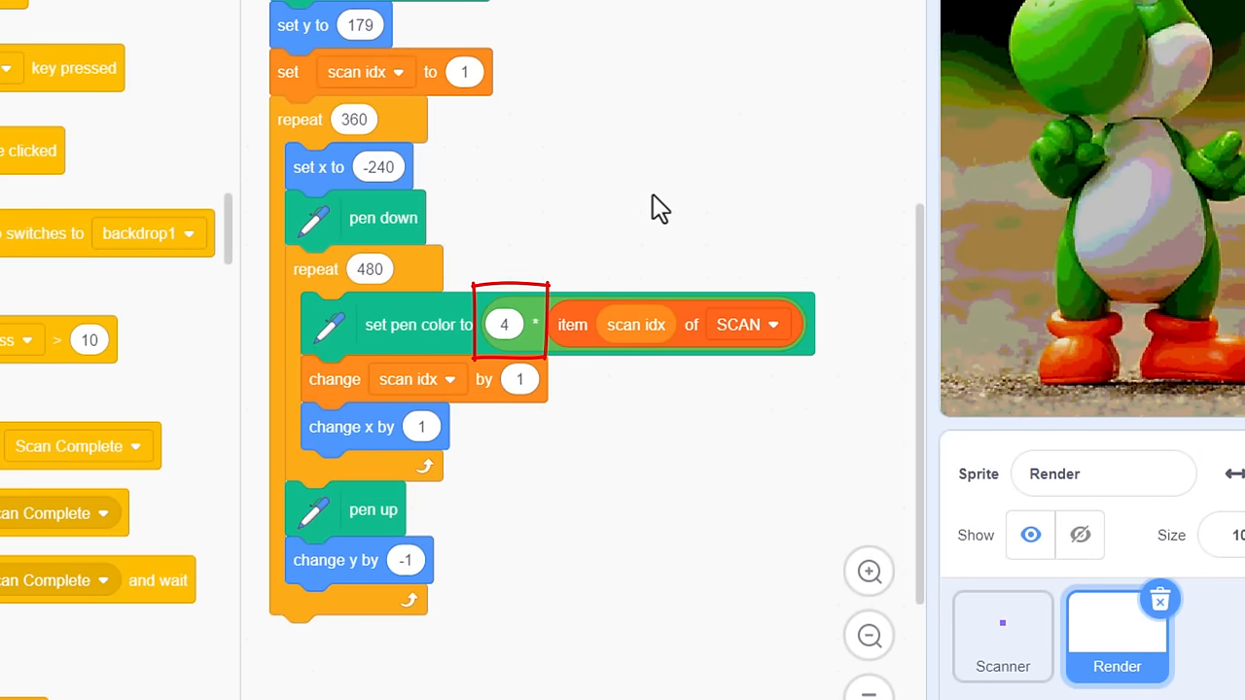
{"action": "left_click_drag", "start_coordinate": [637, 324], "coordinate": [618, 242]}
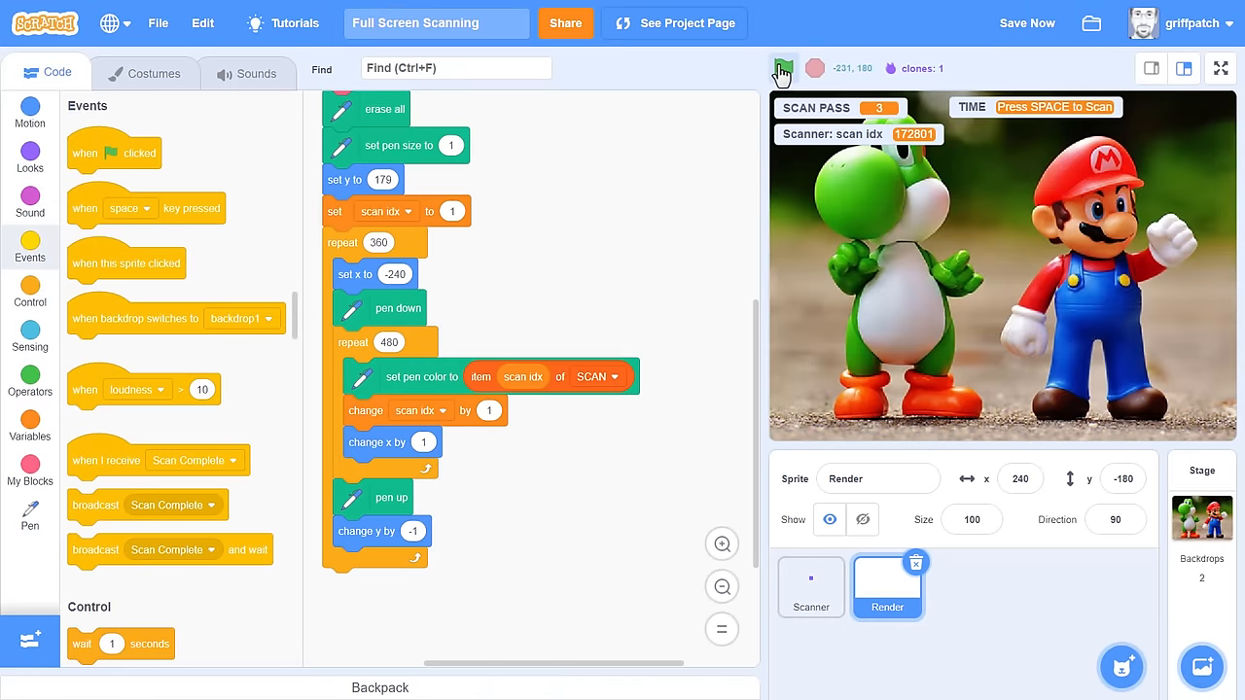
Step: Run the five-pass Mario scan full screen (8.541 s), then start scanning the Yoda backdrop
{"action": "left_click", "coordinate": [1219, 68]}
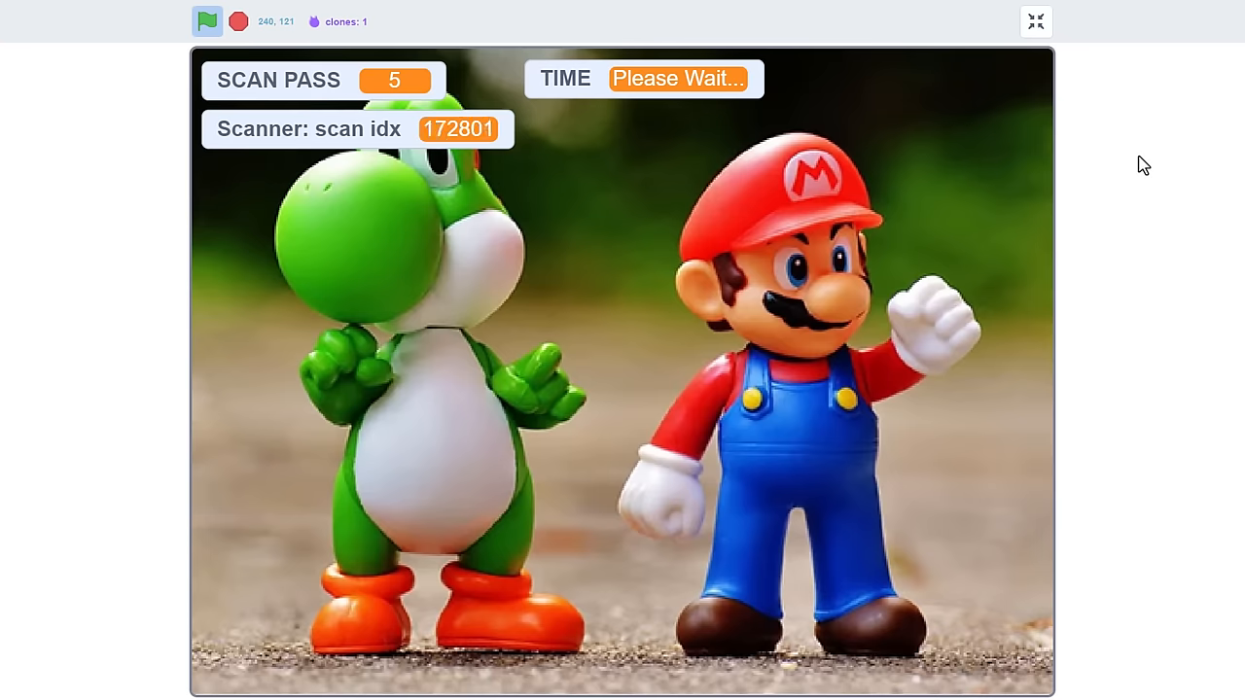
{"action": "left_click", "coordinate": [206, 21]}
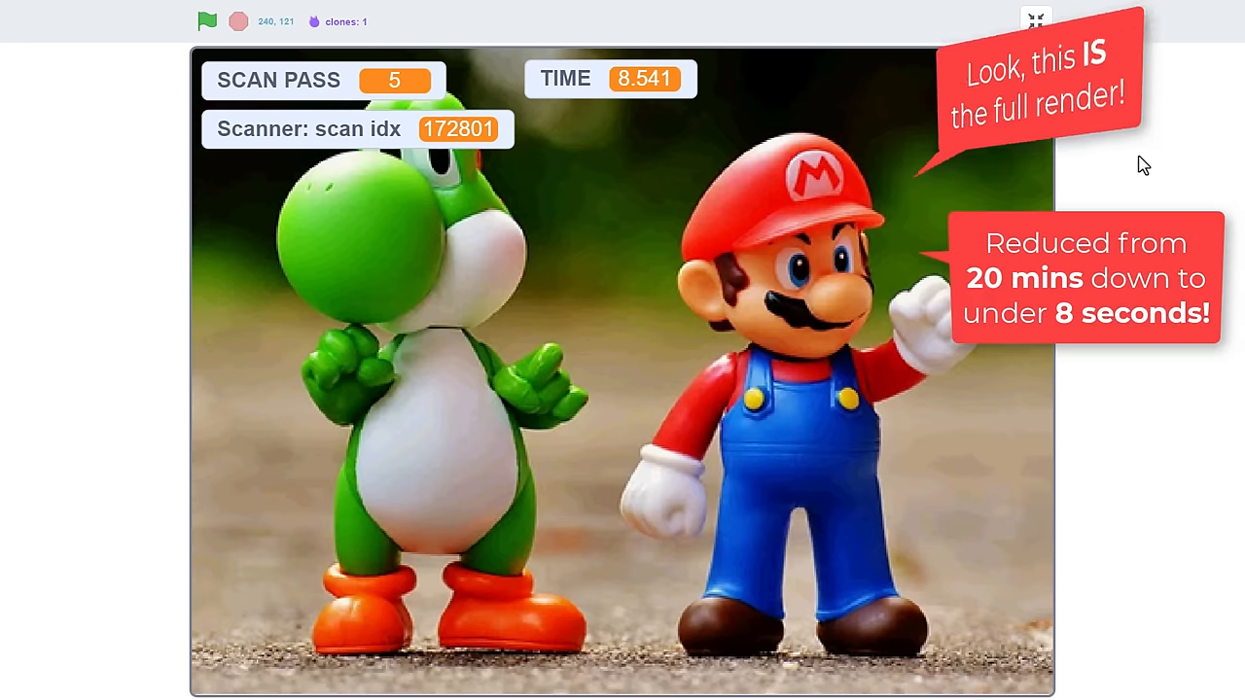
{"action": "left_click", "coordinate": [208, 21]}
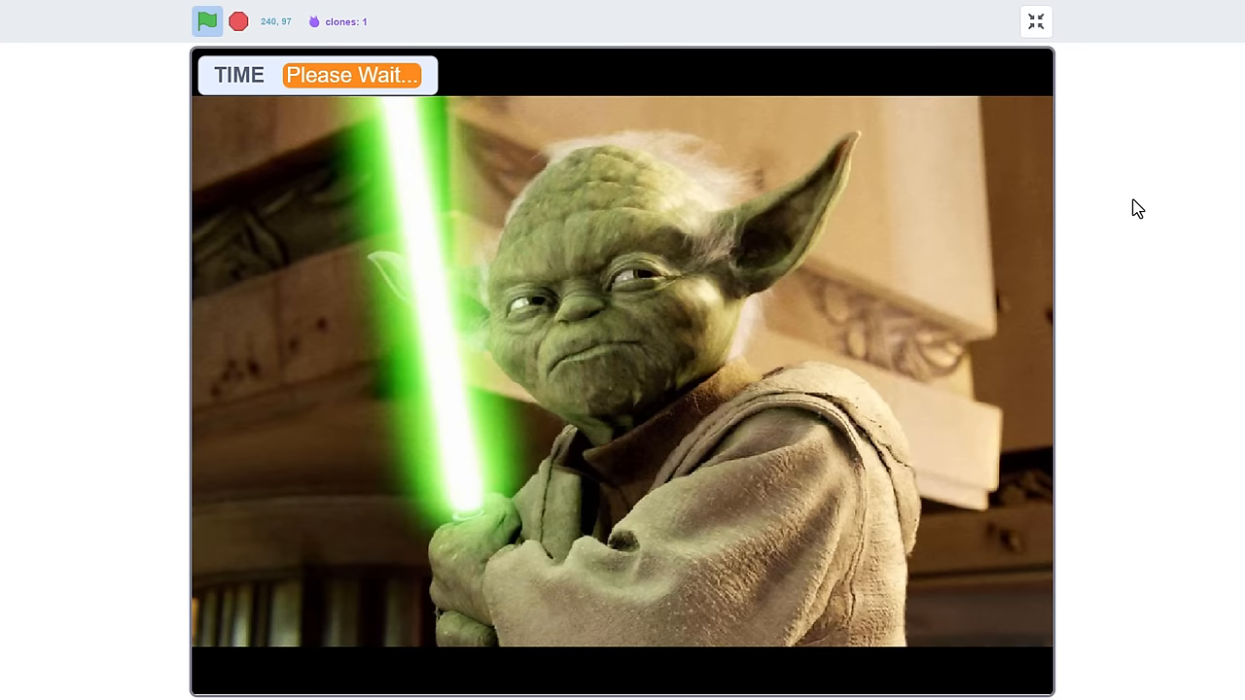
{"action": "left_click", "coordinate": [1035, 22]}
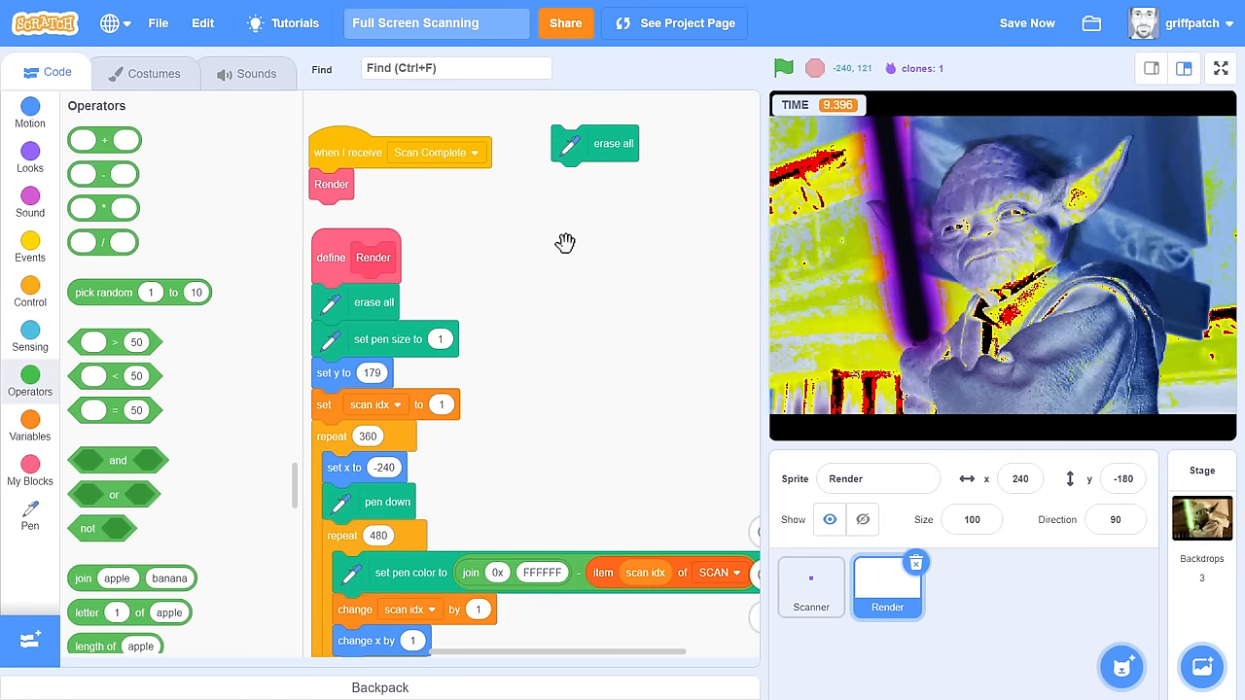
Step: Show the inverted Yoda render full screen (9.396 s), exit, and restart the project
{"action": "left_click", "coordinate": [1221, 68]}
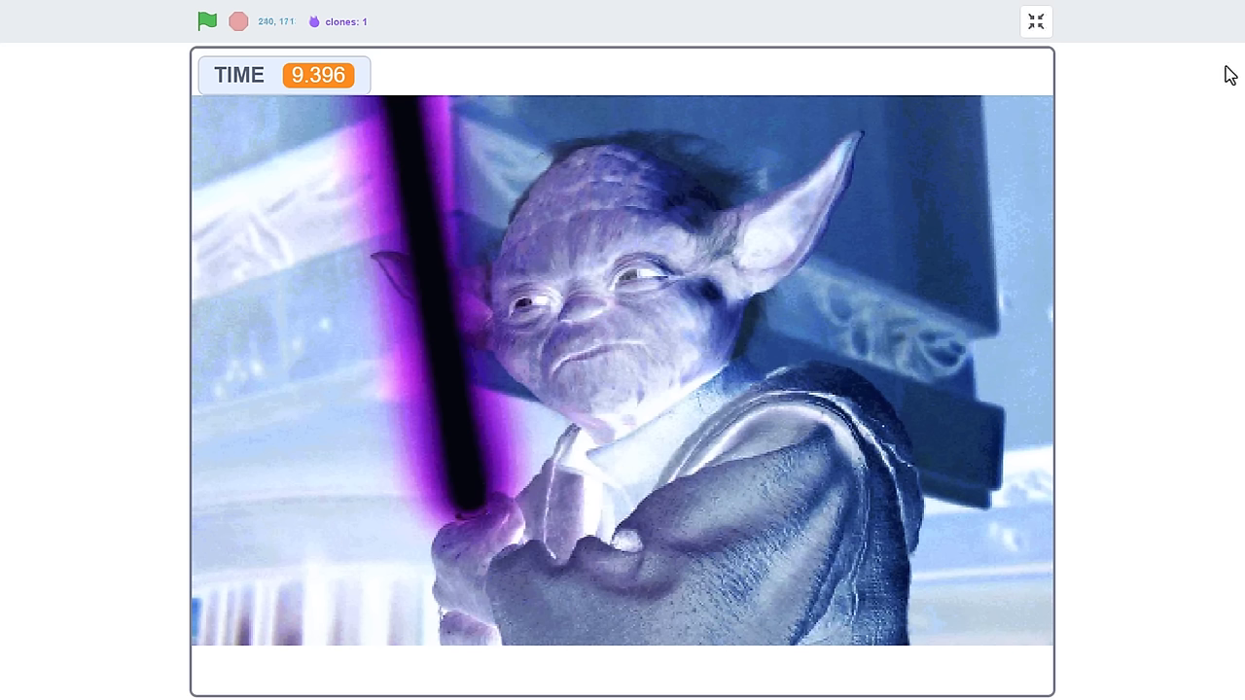
{"action": "left_click", "coordinate": [1035, 21]}
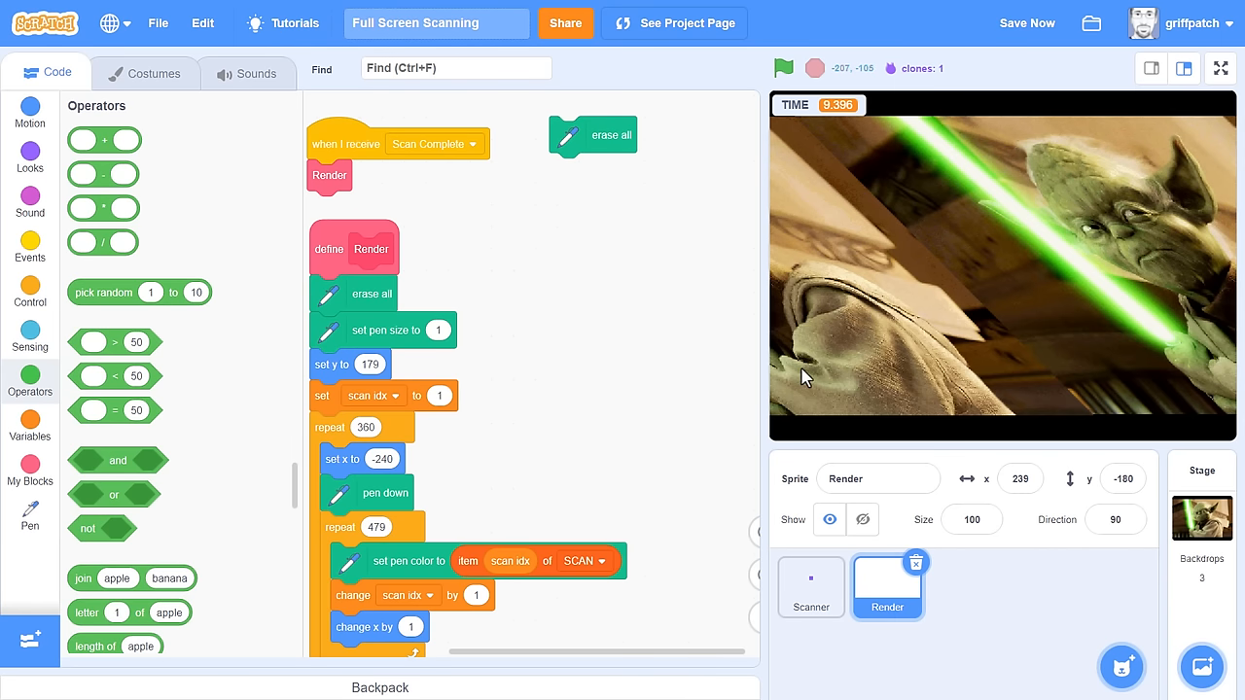
{"action": "left_click", "coordinate": [1220, 68]}
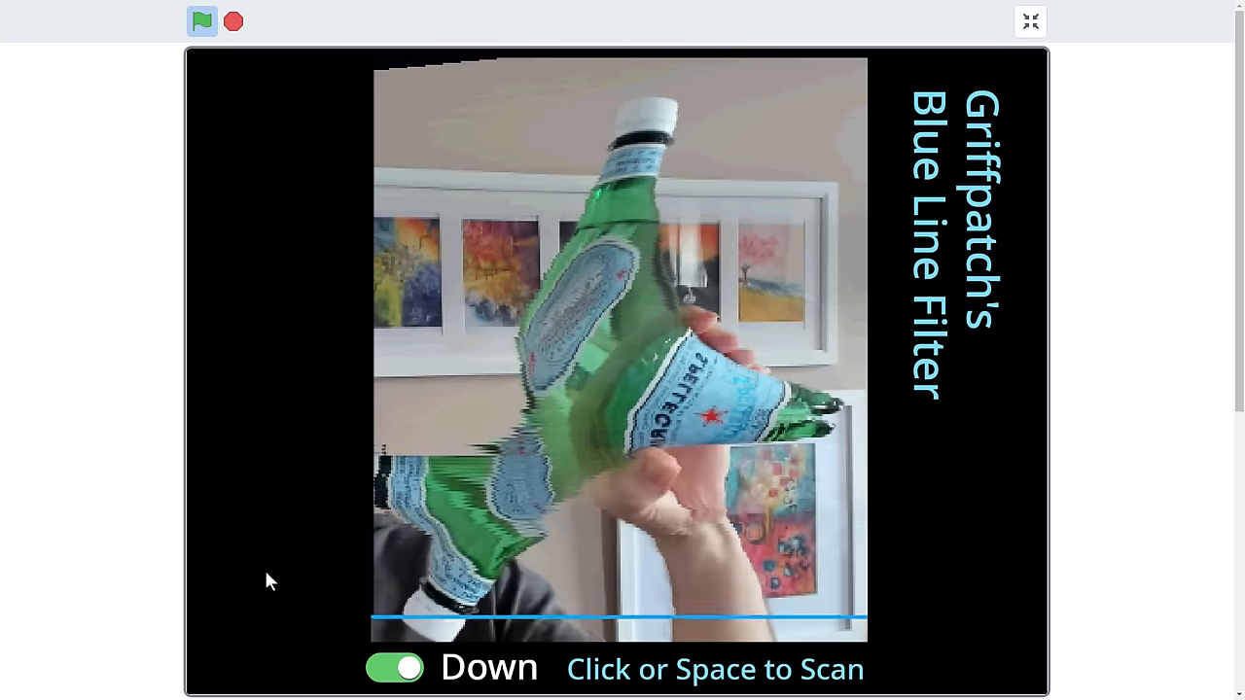
Step: Run the Blue Line Filter scanning sideways, then switch it back to sweeping downward
{"action": "left_click", "coordinate": [201, 22]}
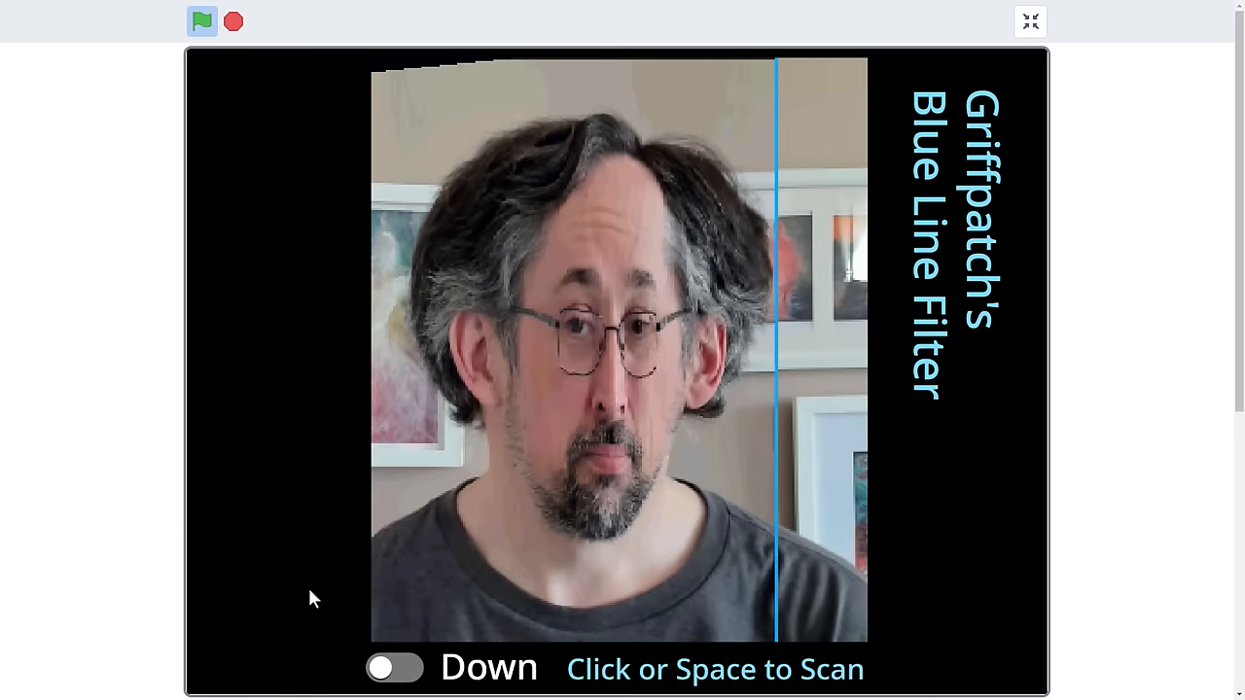
{"action": "left_click", "coordinate": [394, 669]}
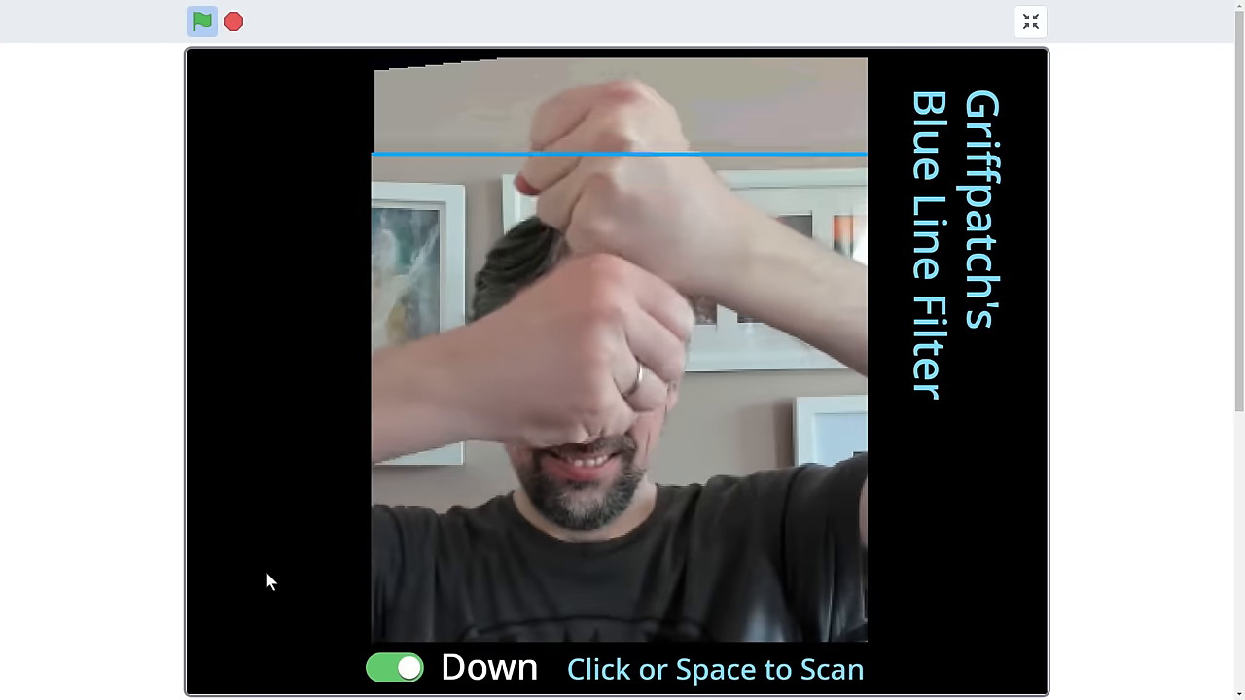